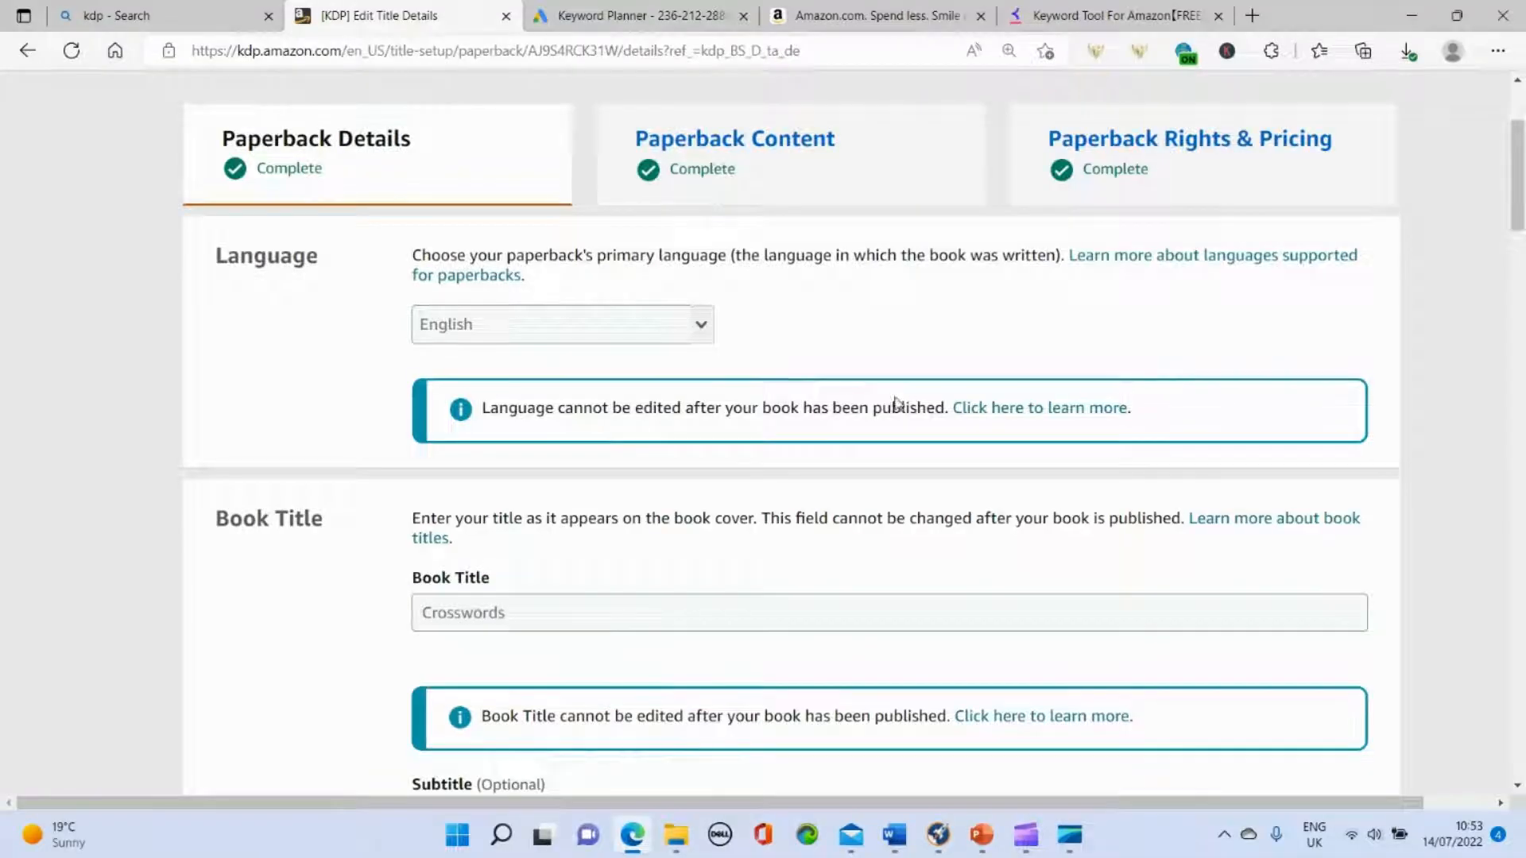
Step: Scroll the Crosswords paperback details page down to the Keywords section with seven filled fields
scroll(down, 3)
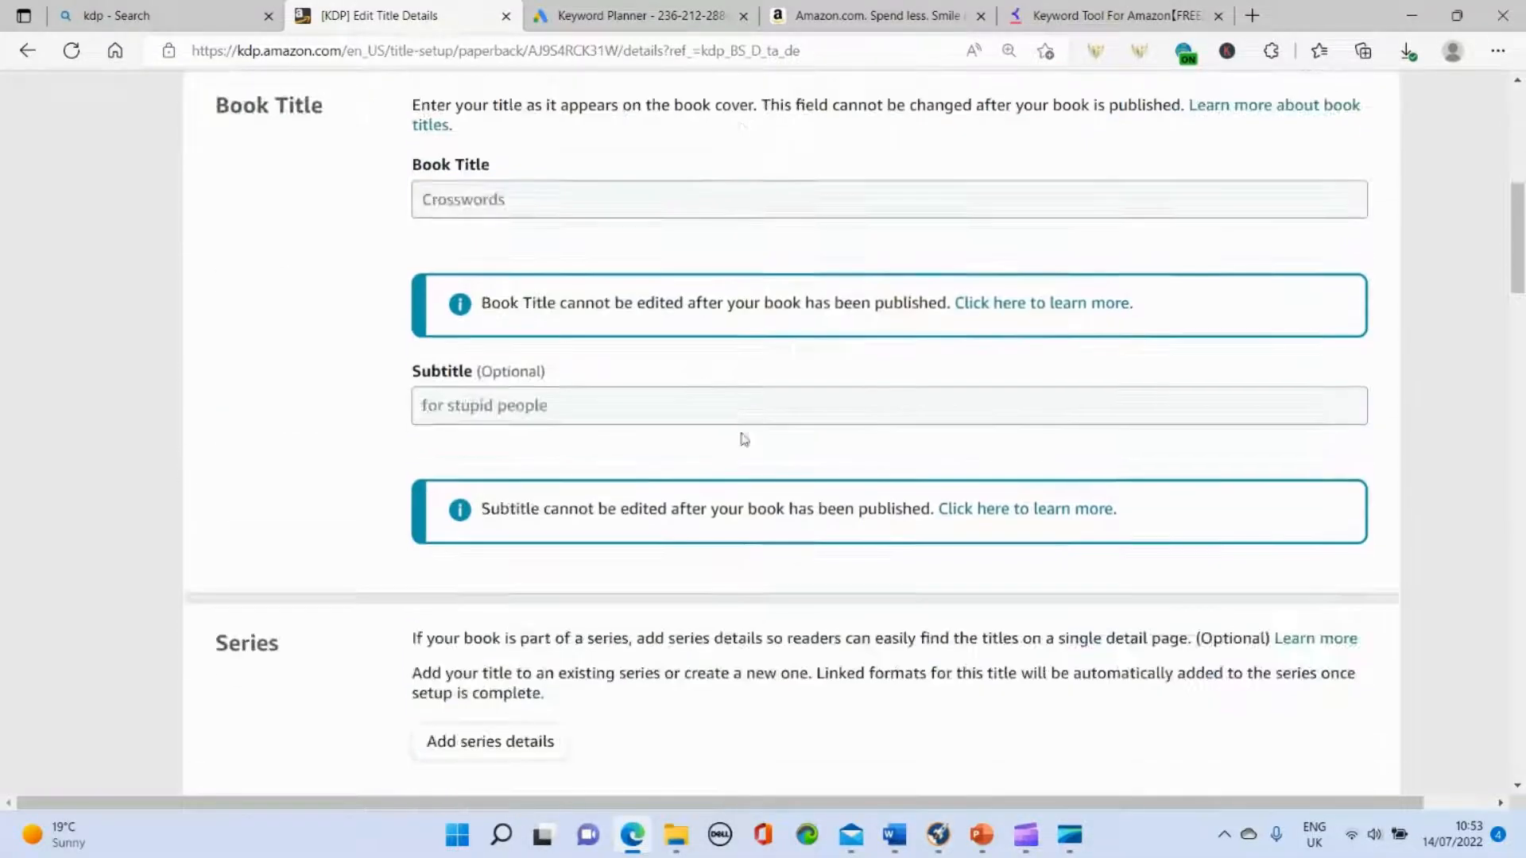
scroll(down, 3)
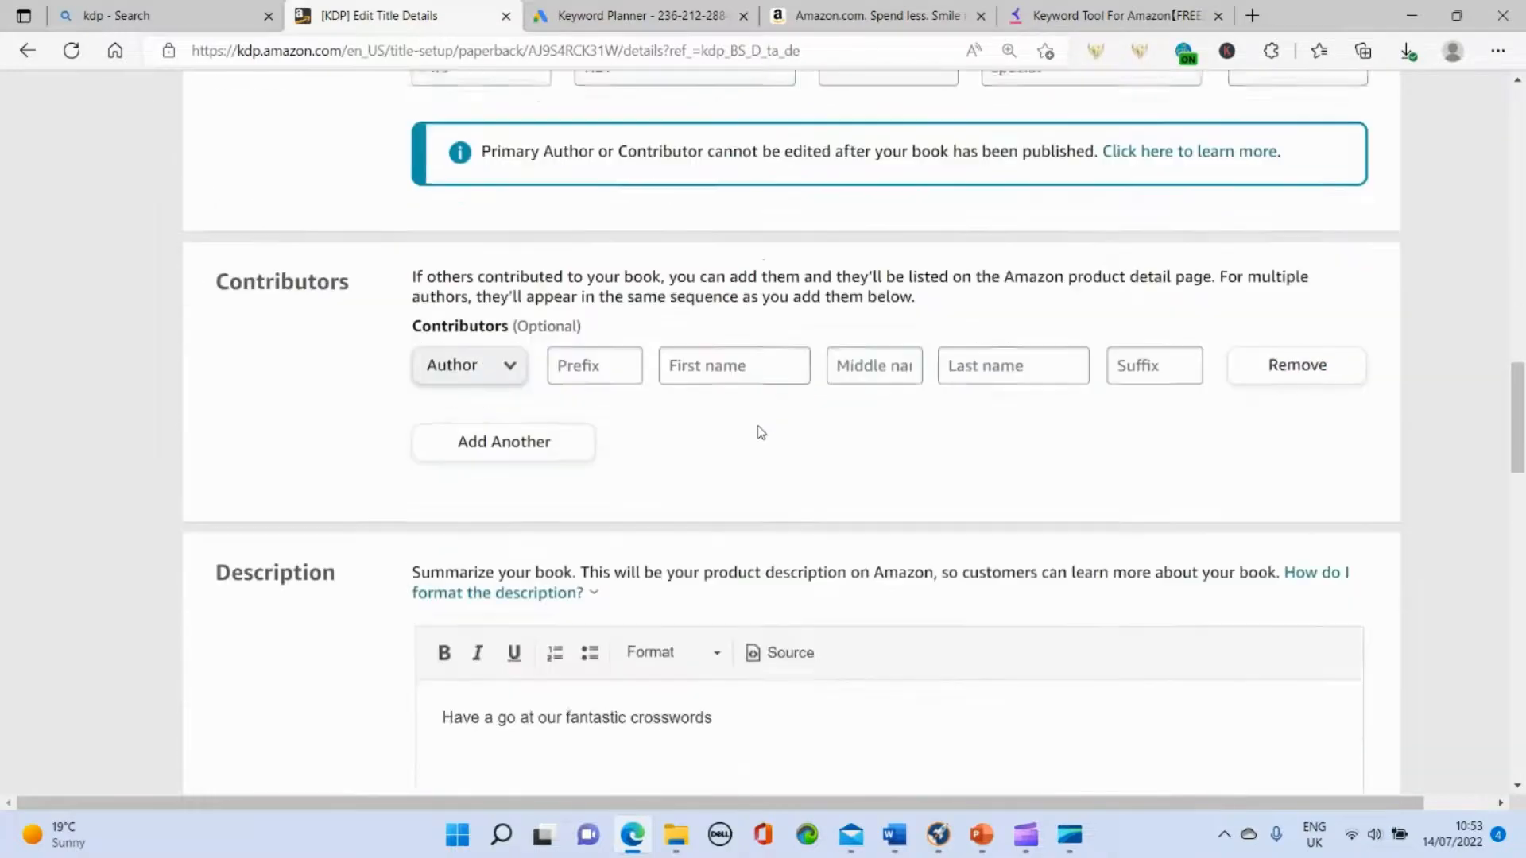
scroll(down, 3)
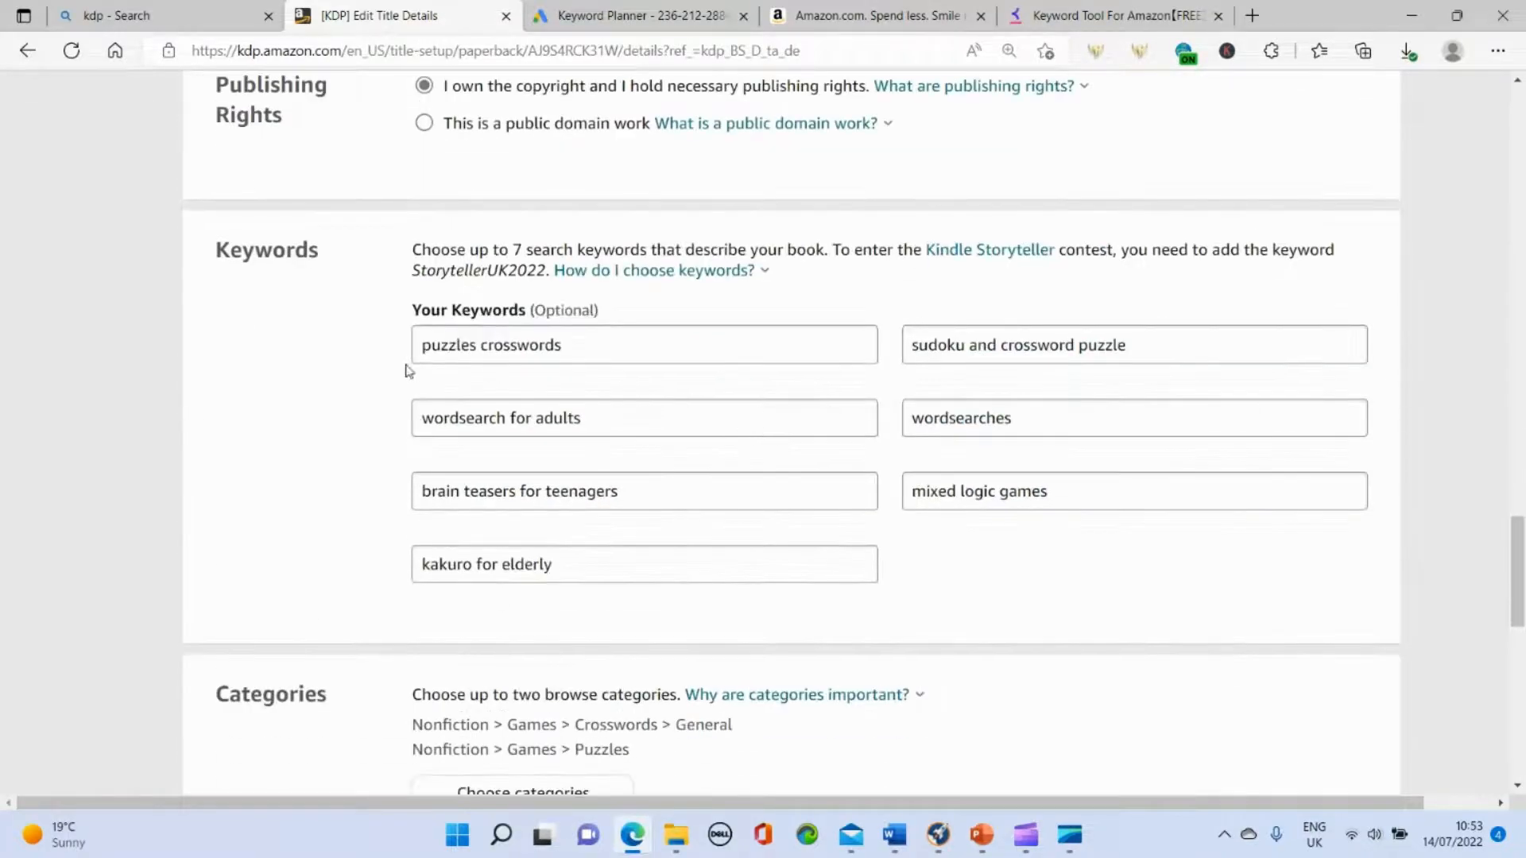
mouse_move(759, 318)
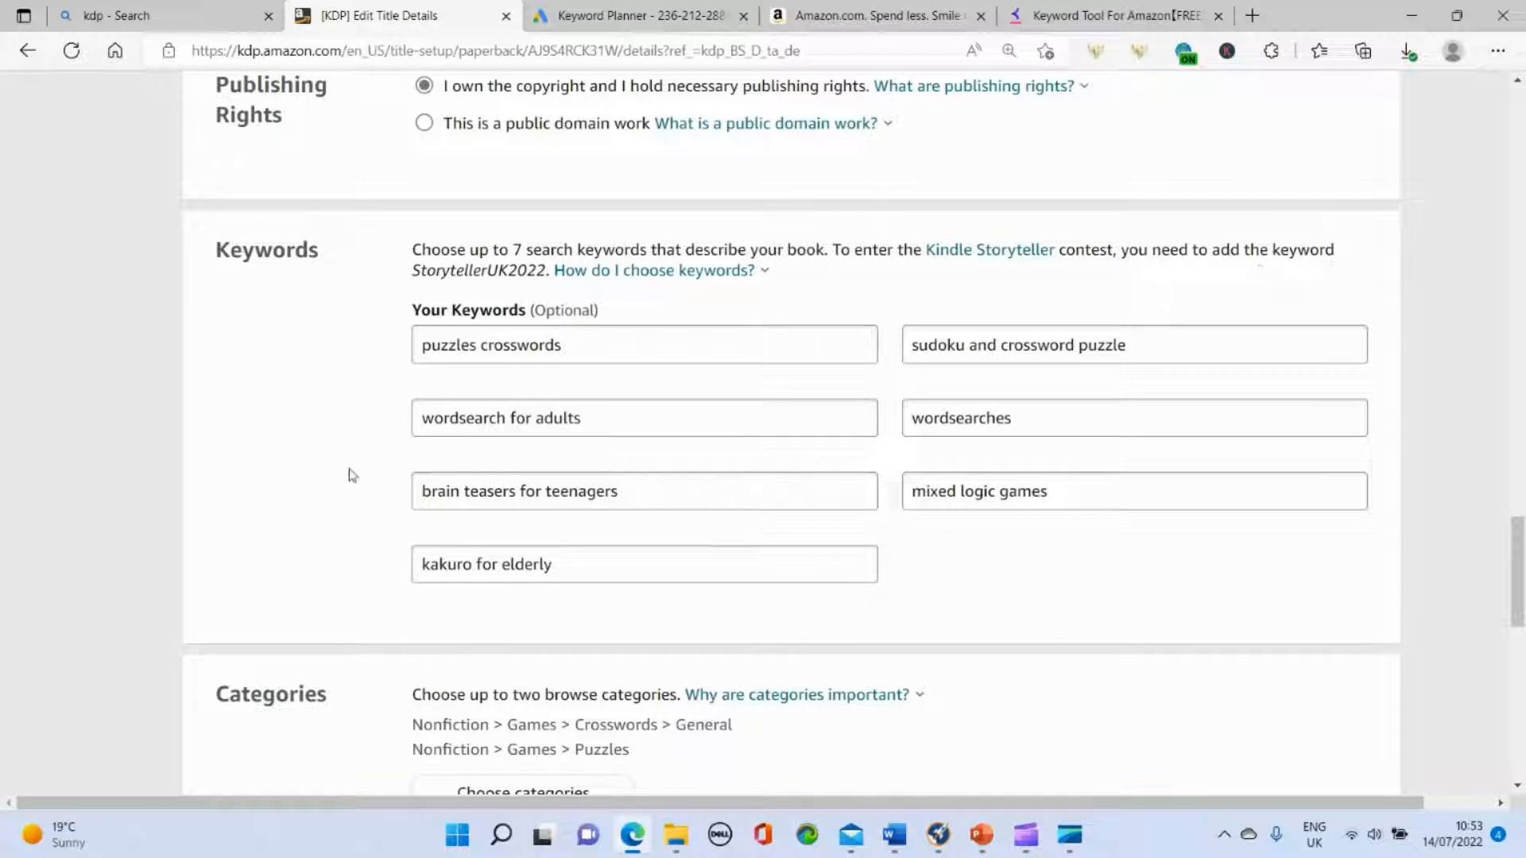
mouse_move(355, 511)
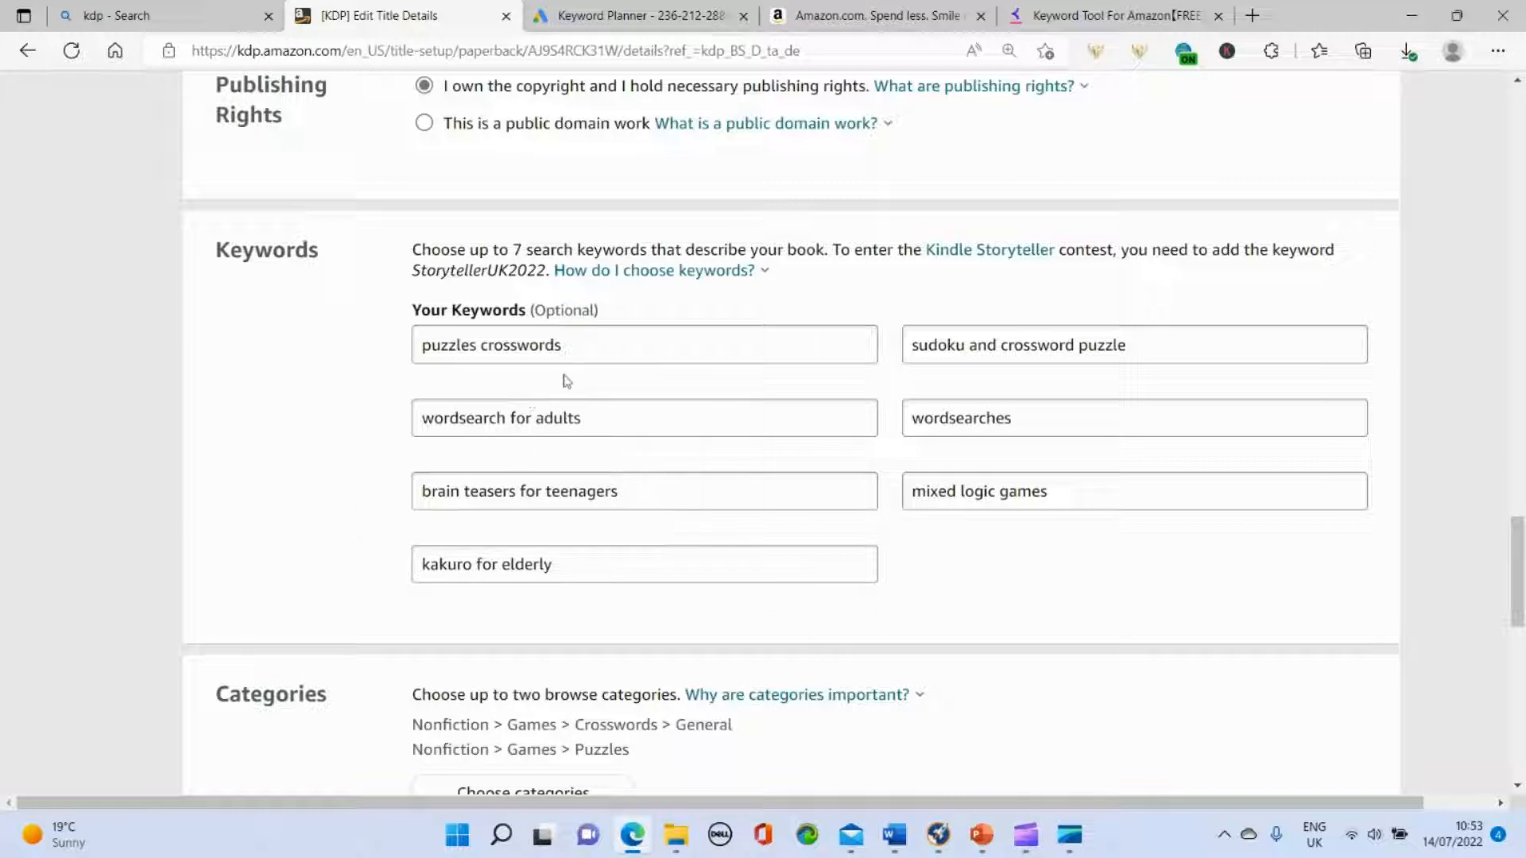
mouse_move(617, 383)
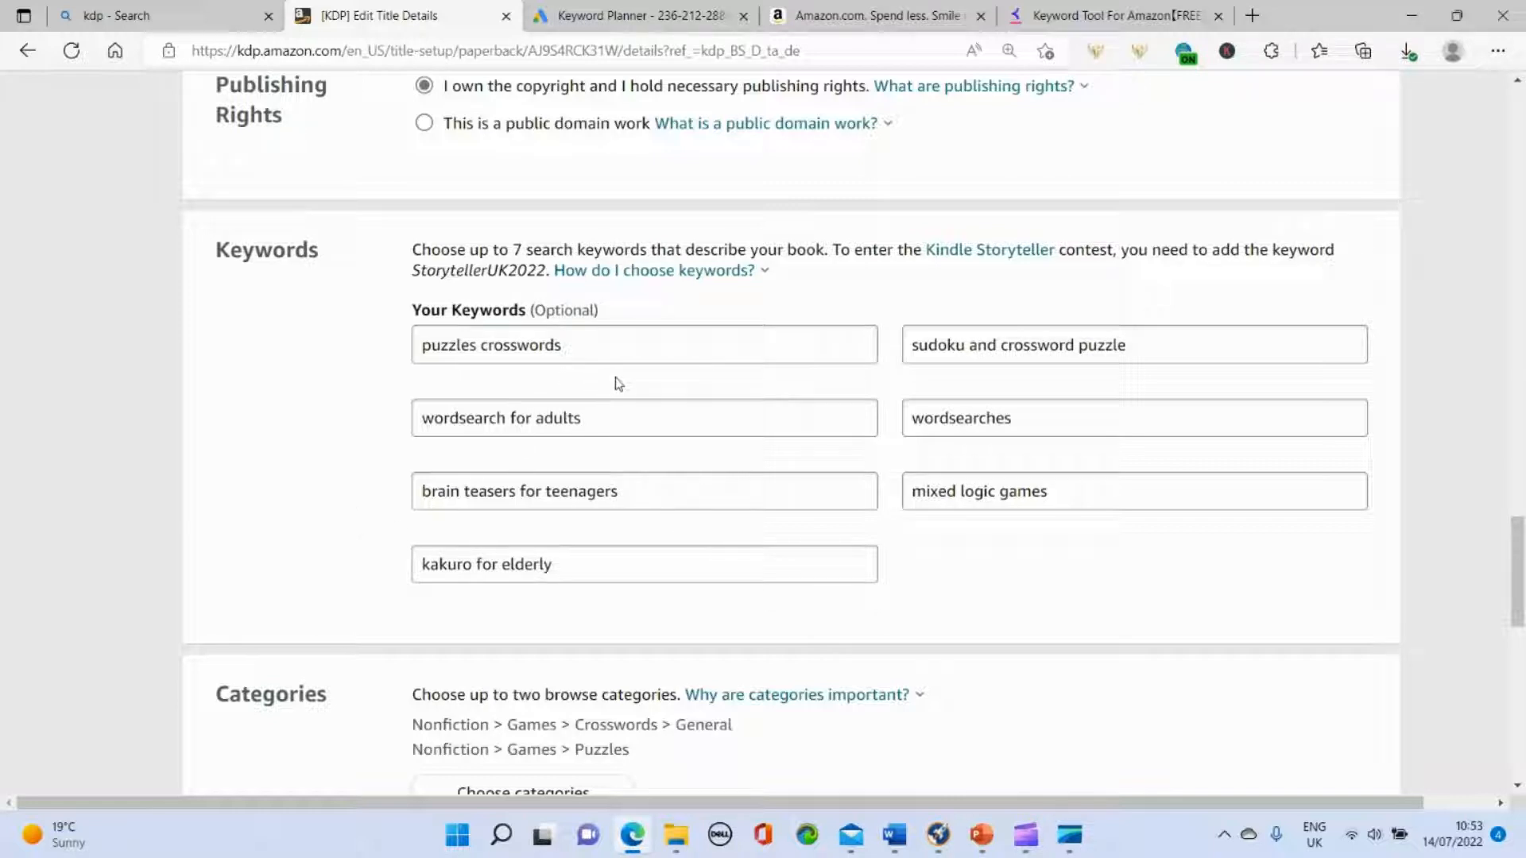
mouse_move(638, 385)
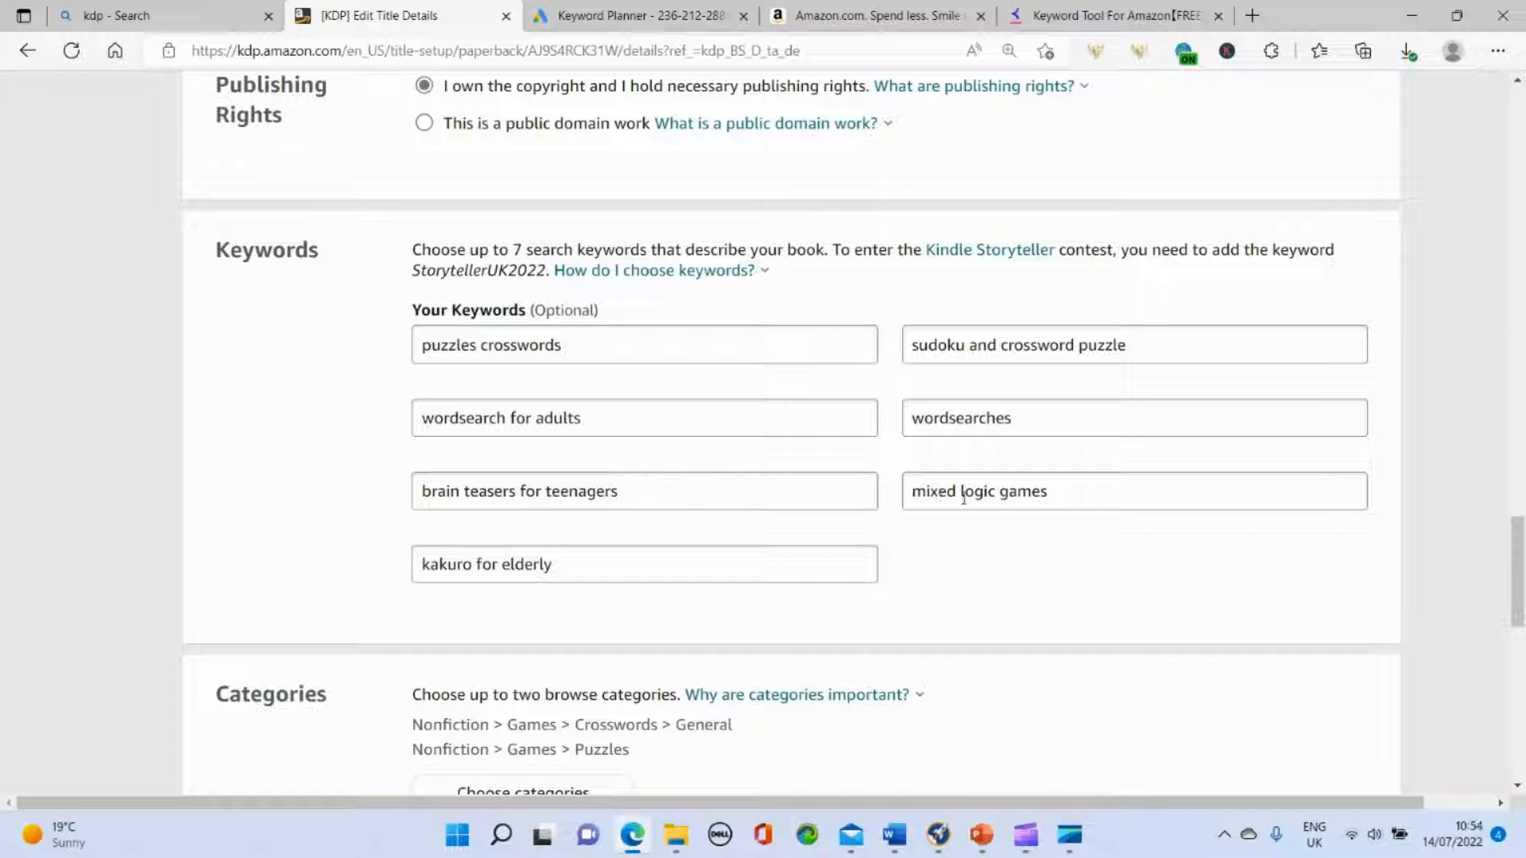
mouse_move(699, 610)
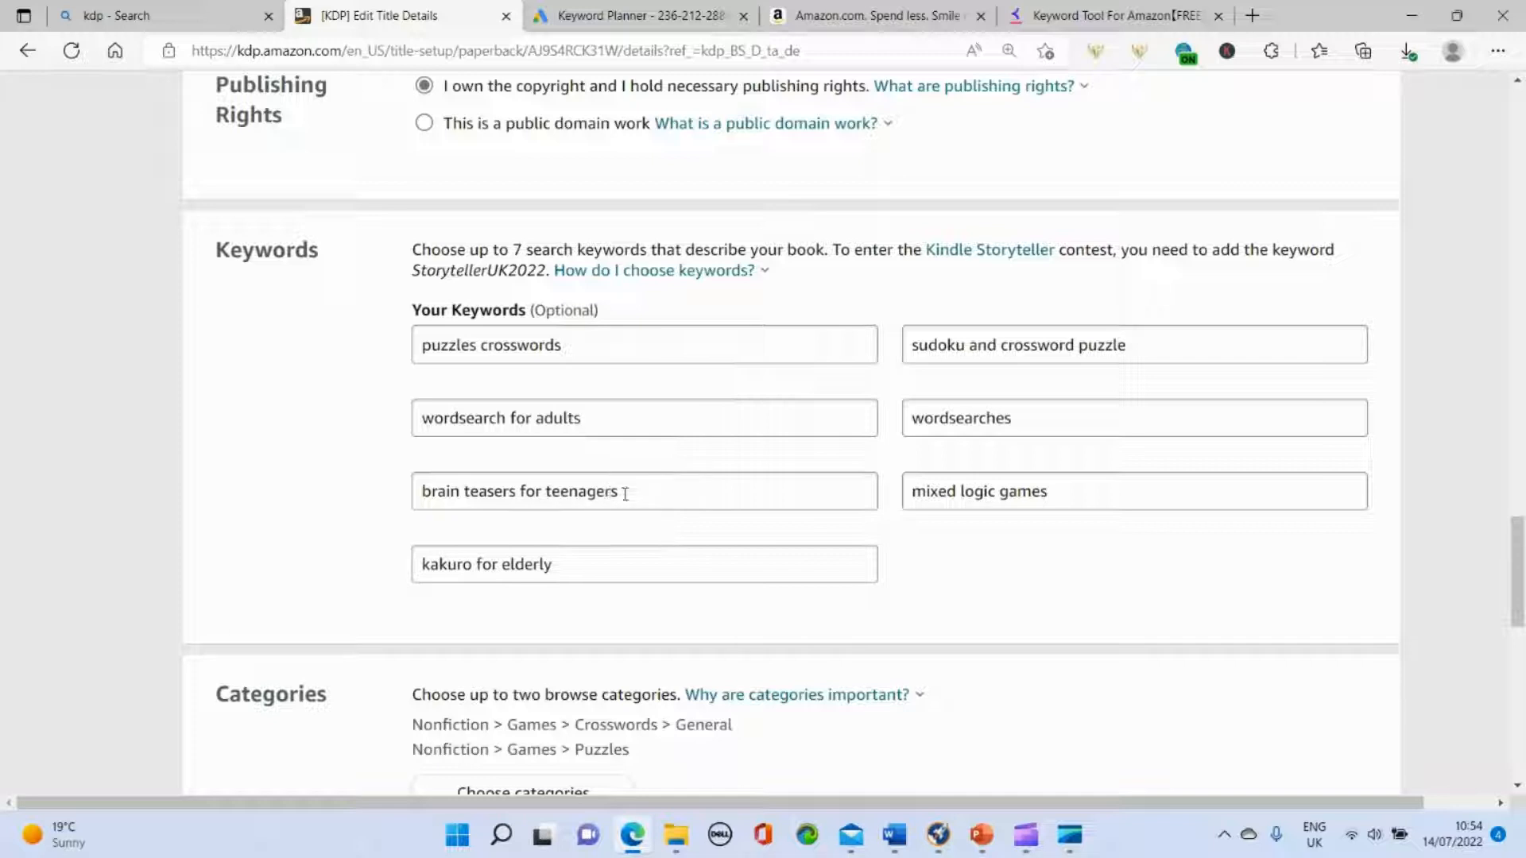
mouse_move(655, 488)
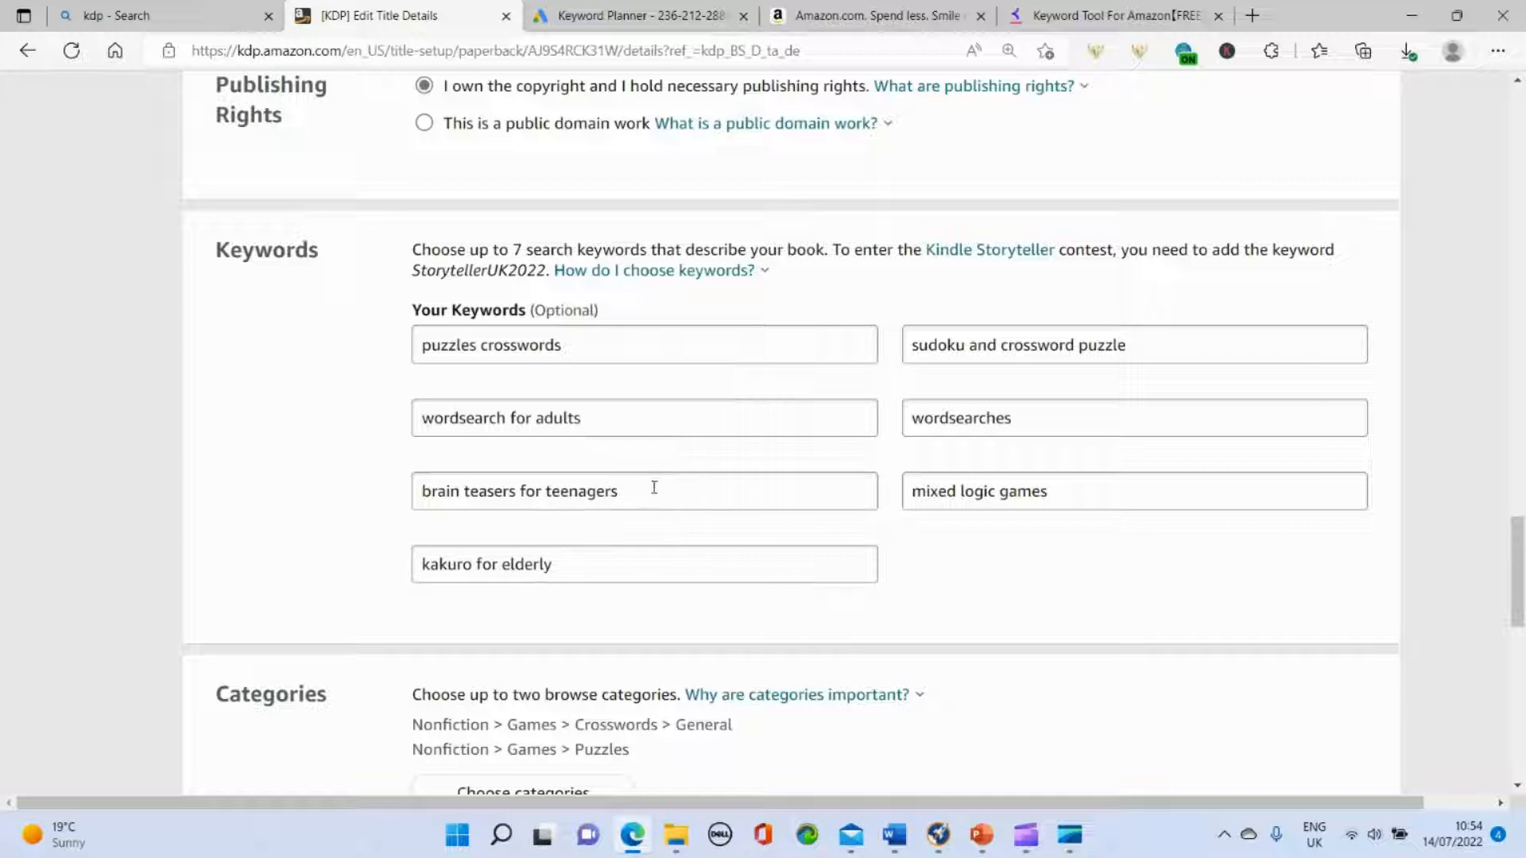
mouse_move(735, 544)
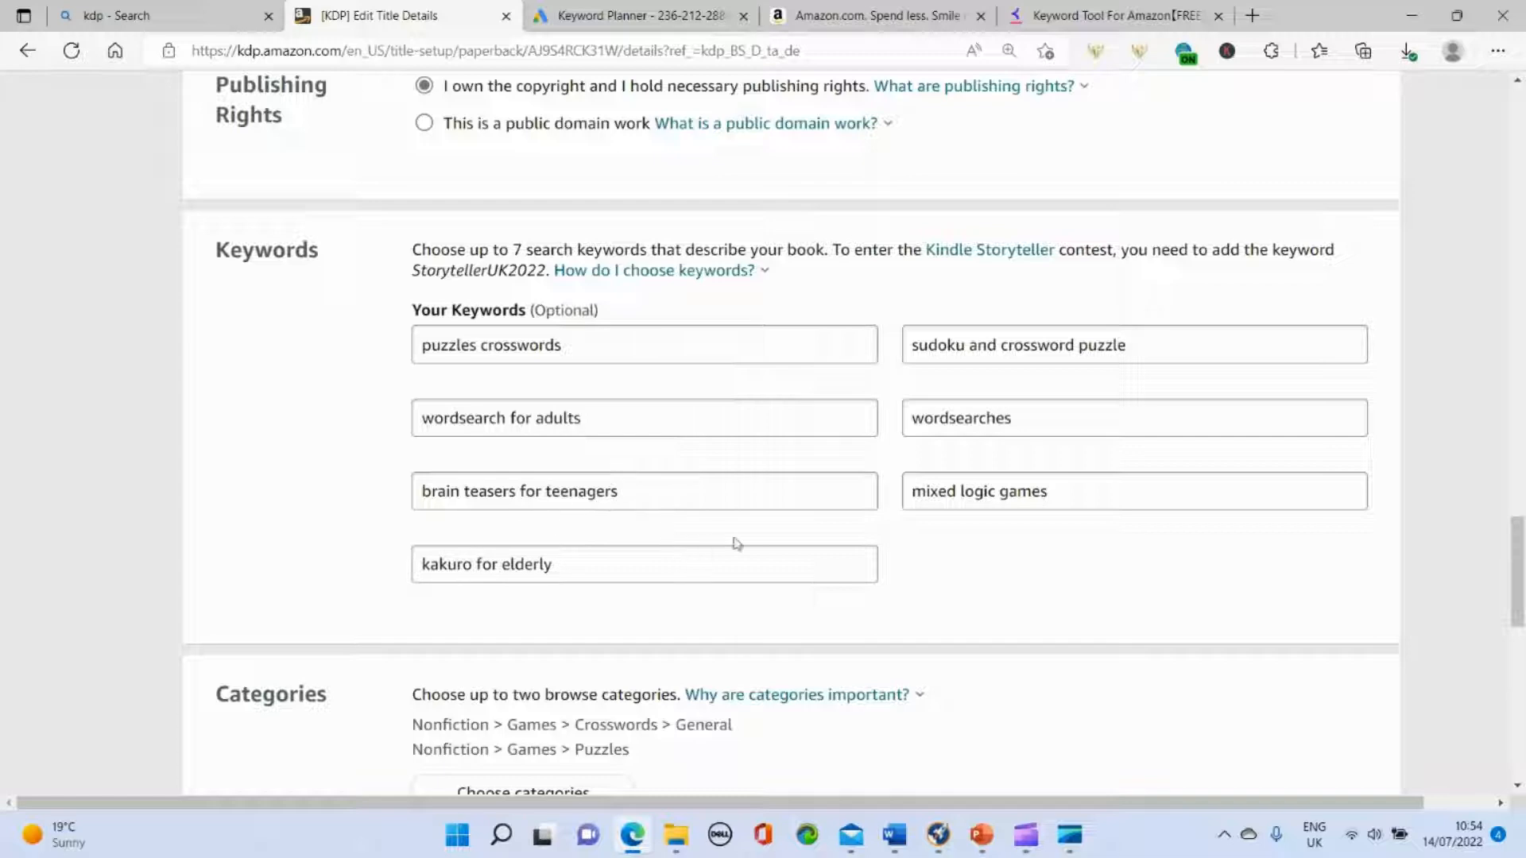
mouse_move(731, 544)
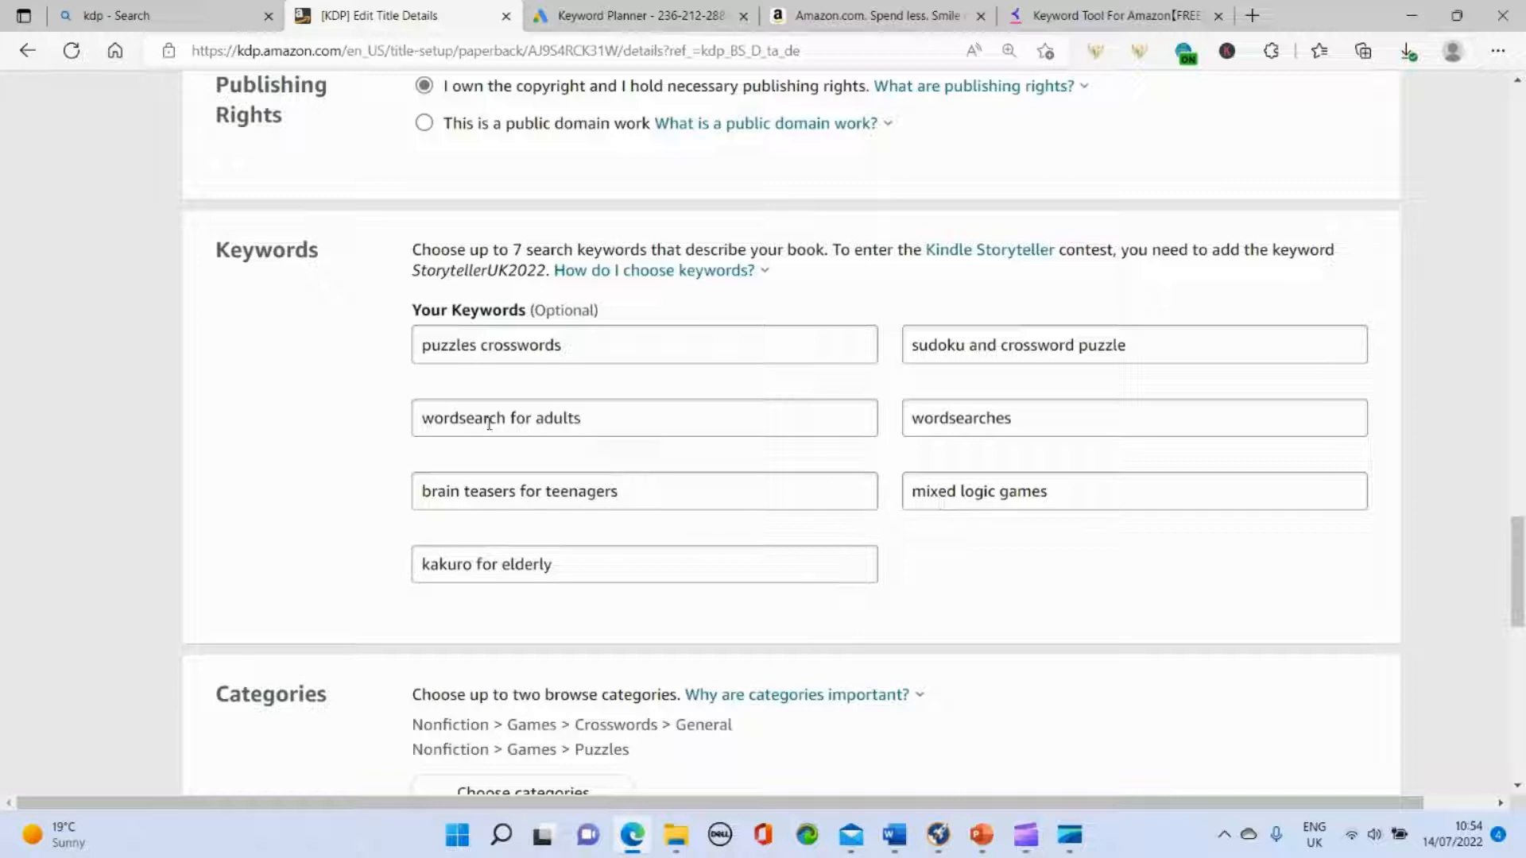
mouse_move(569, 512)
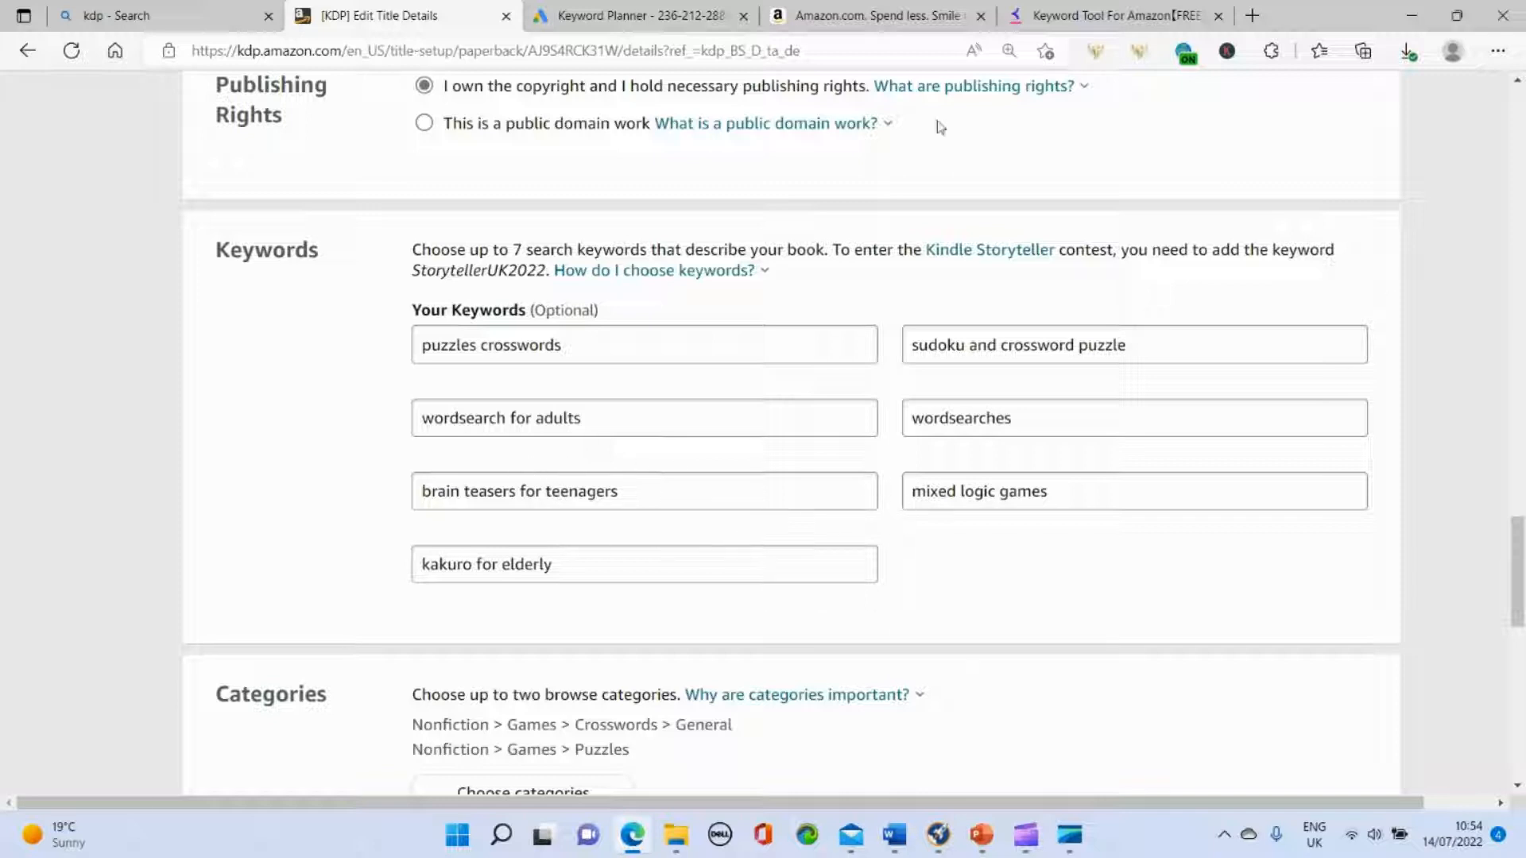
mouse_move(332, 550)
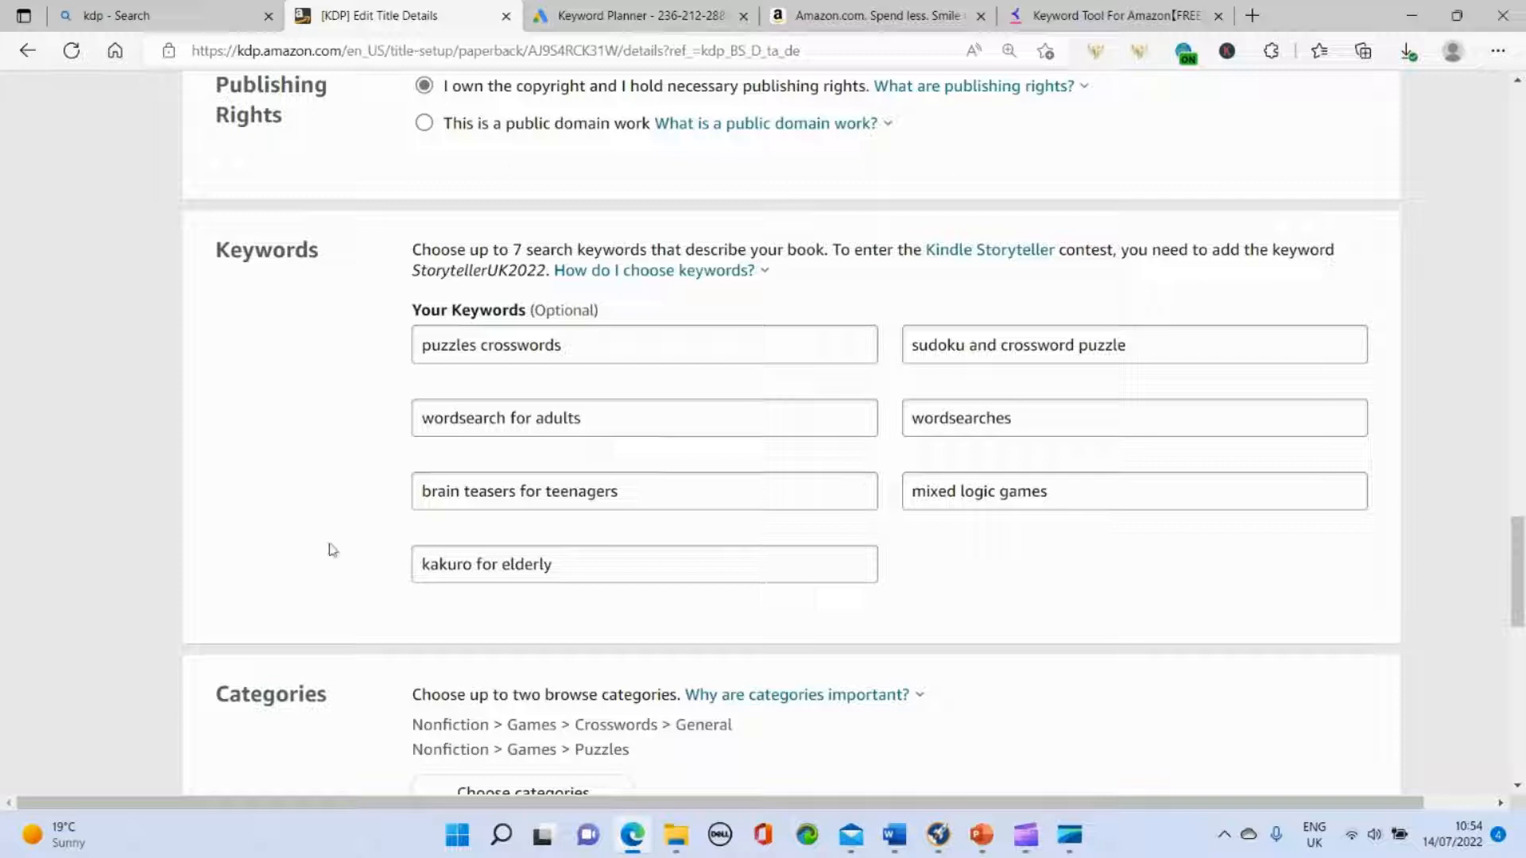
mouse_move(1185, 565)
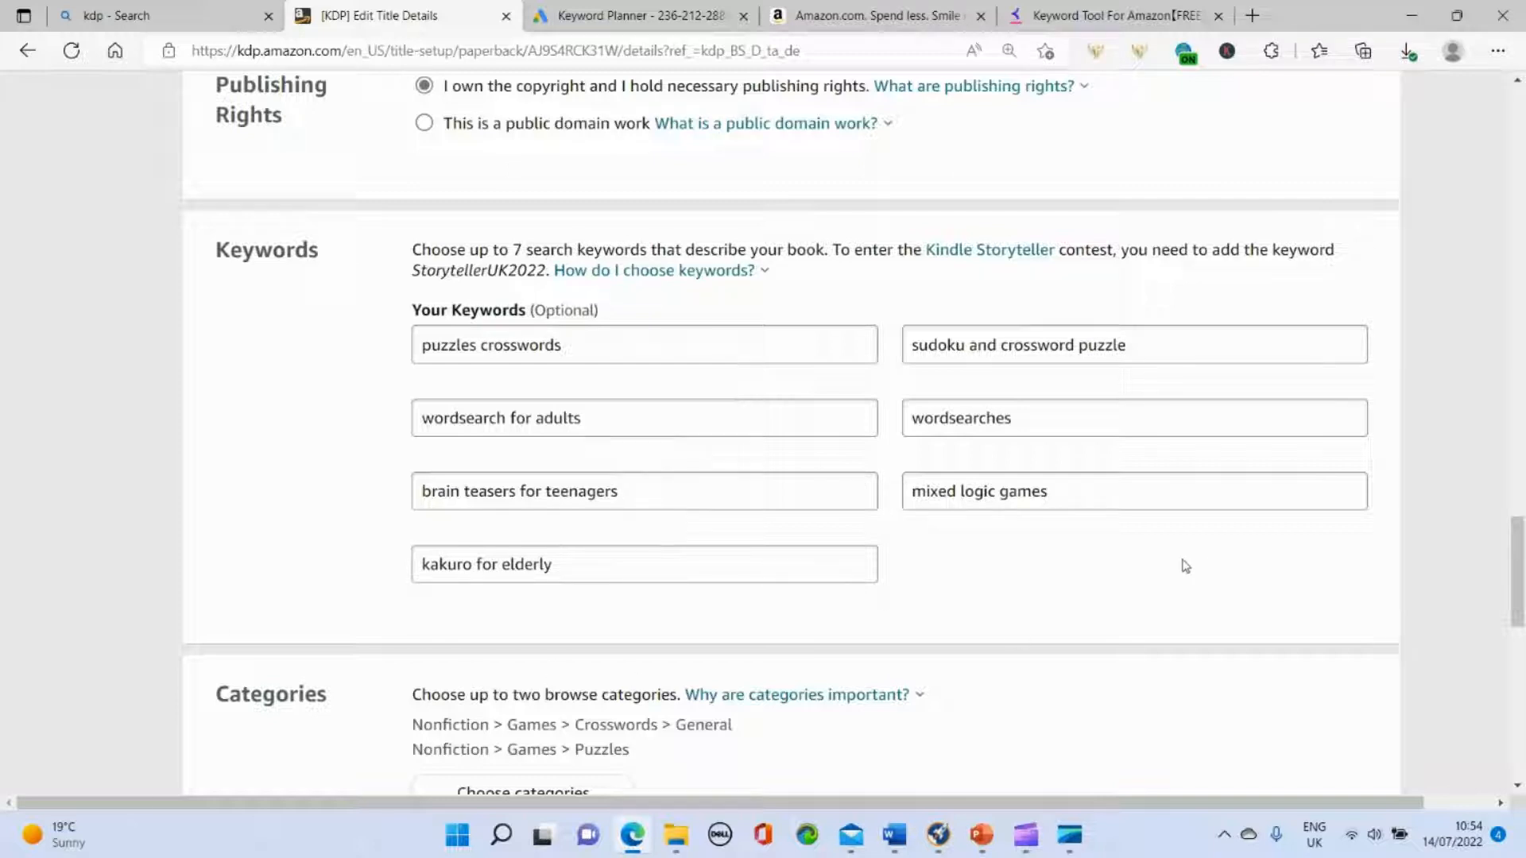
mouse_move(1121, 475)
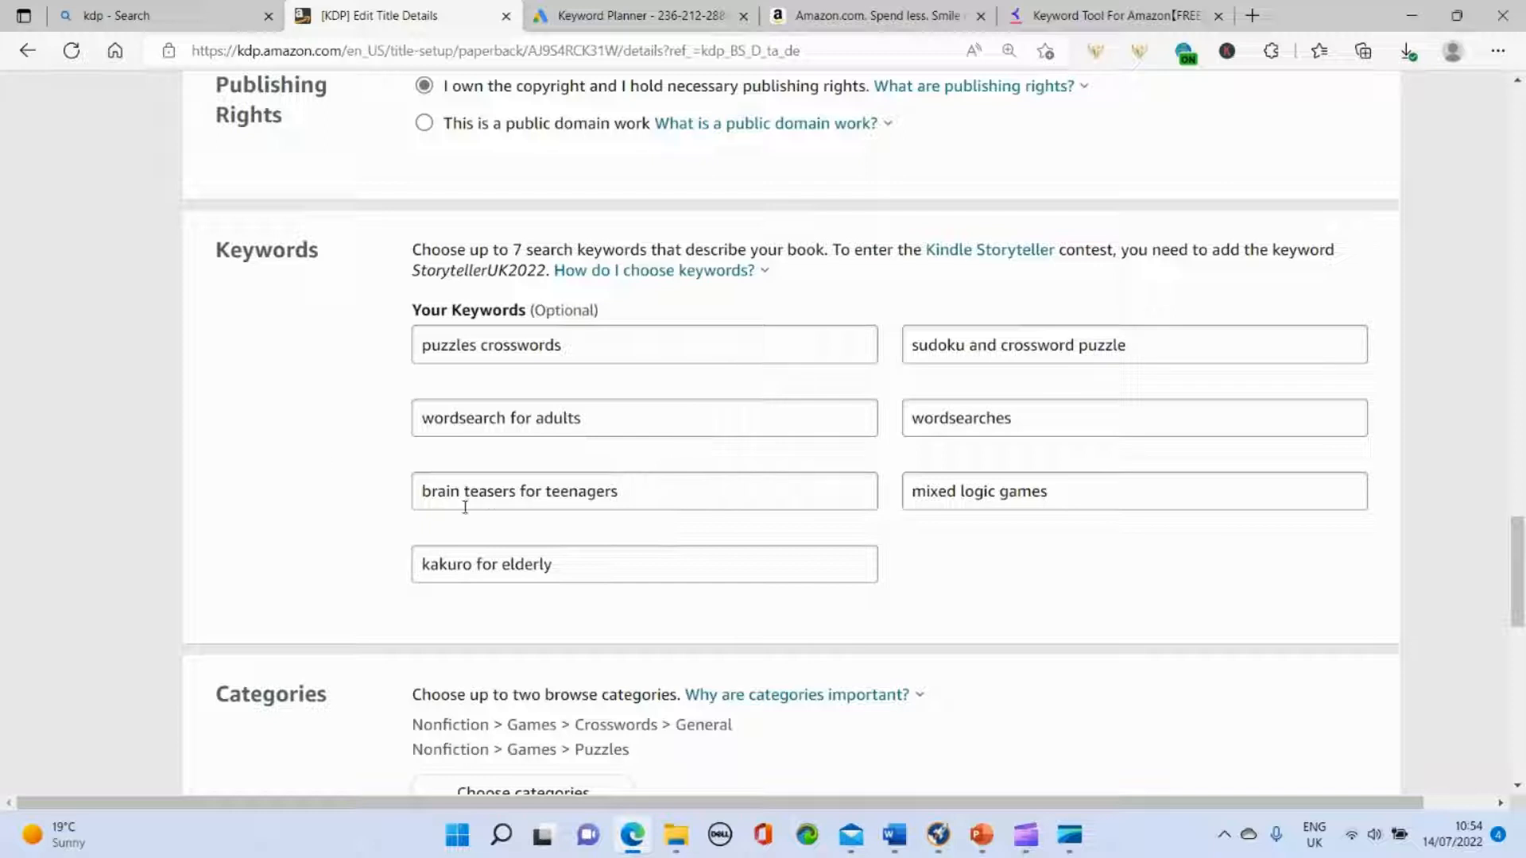
mouse_move(565, 520)
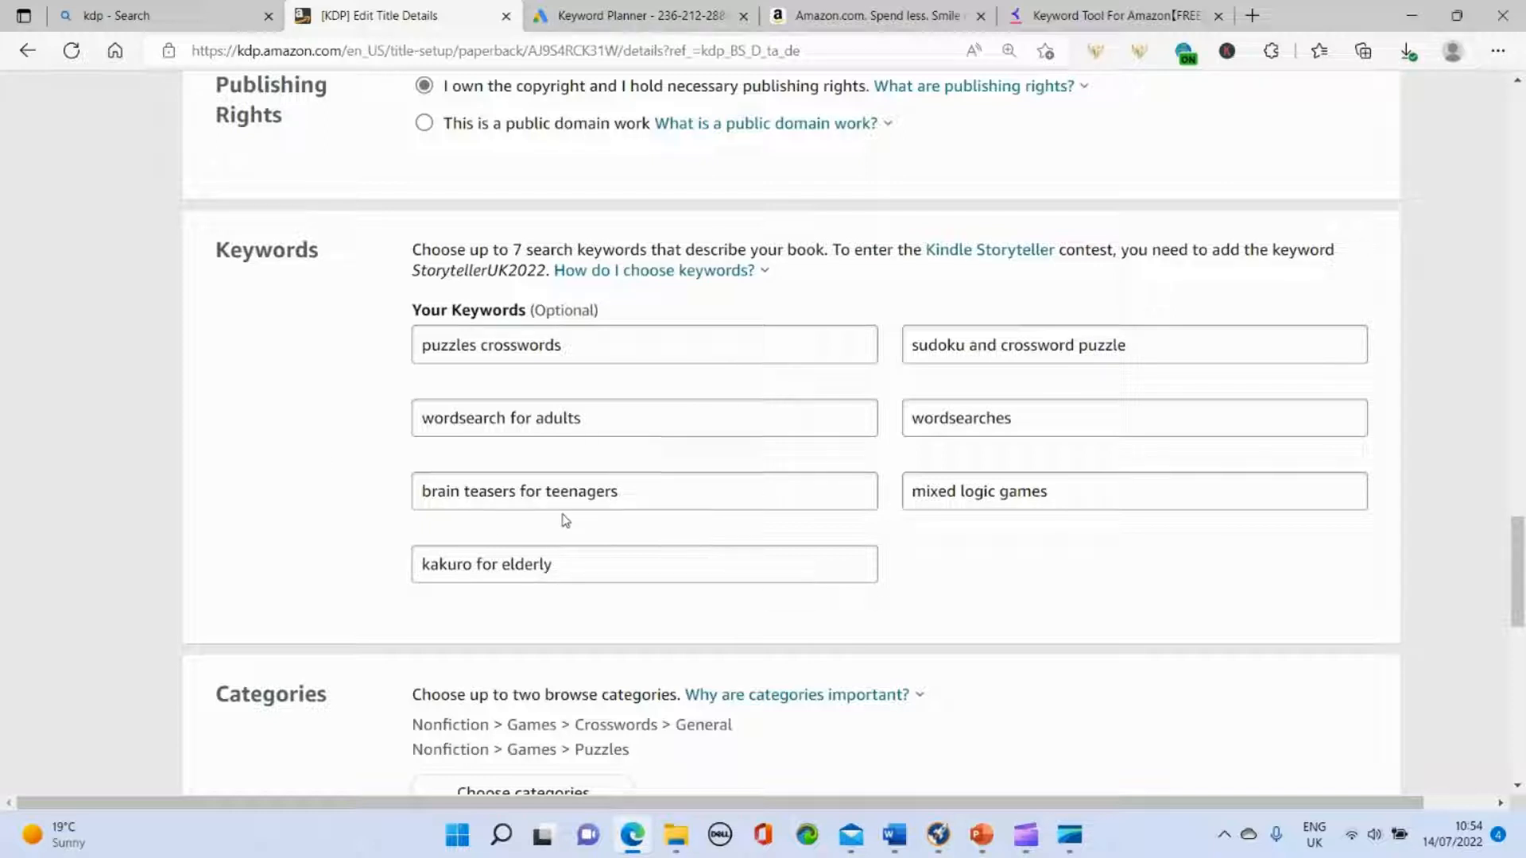
click(620, 343)
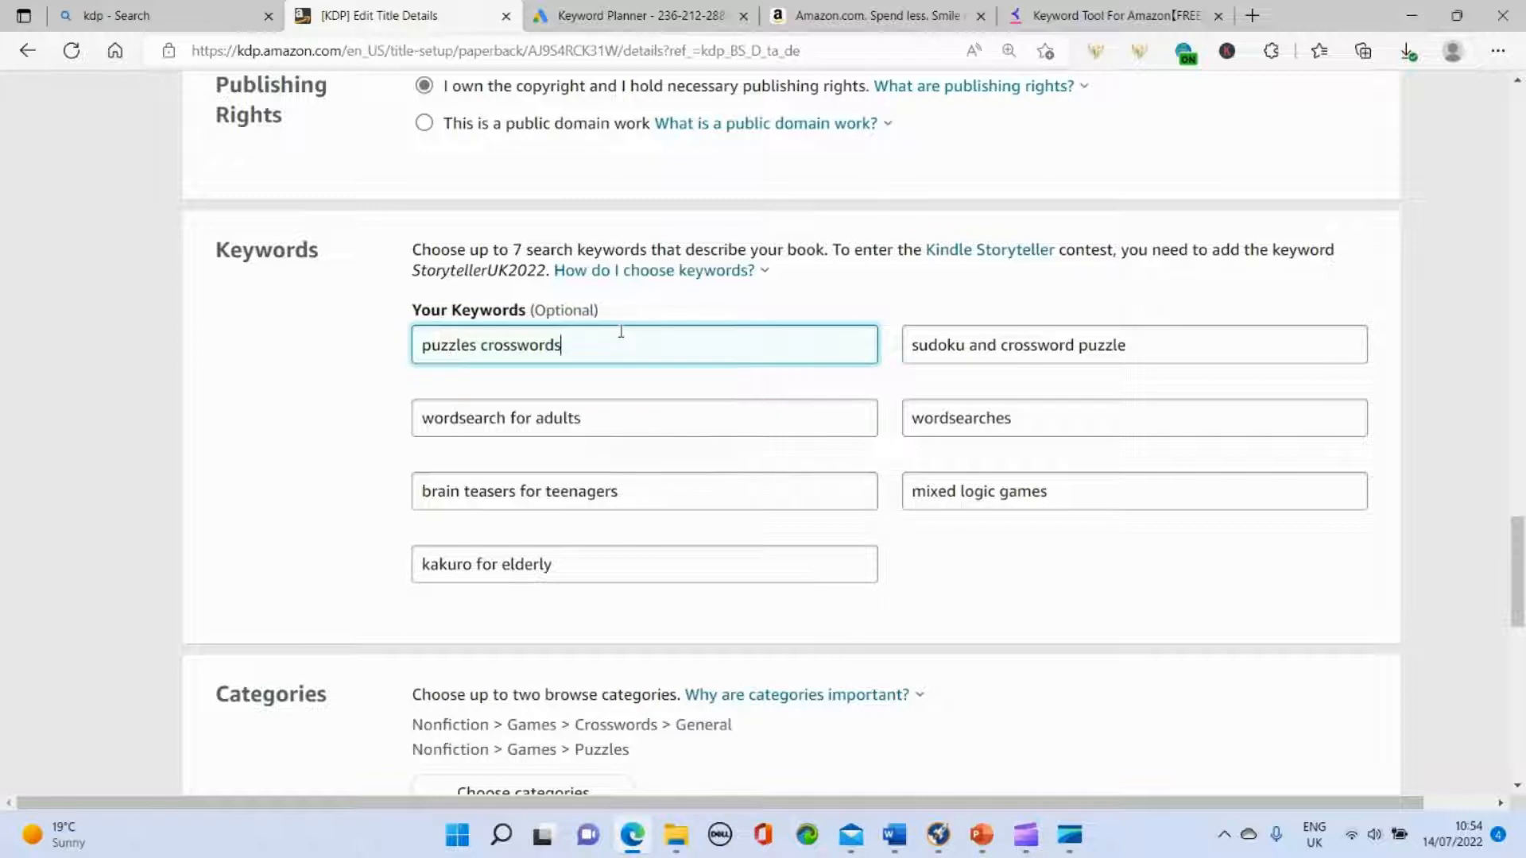
mouse_move(630, 410)
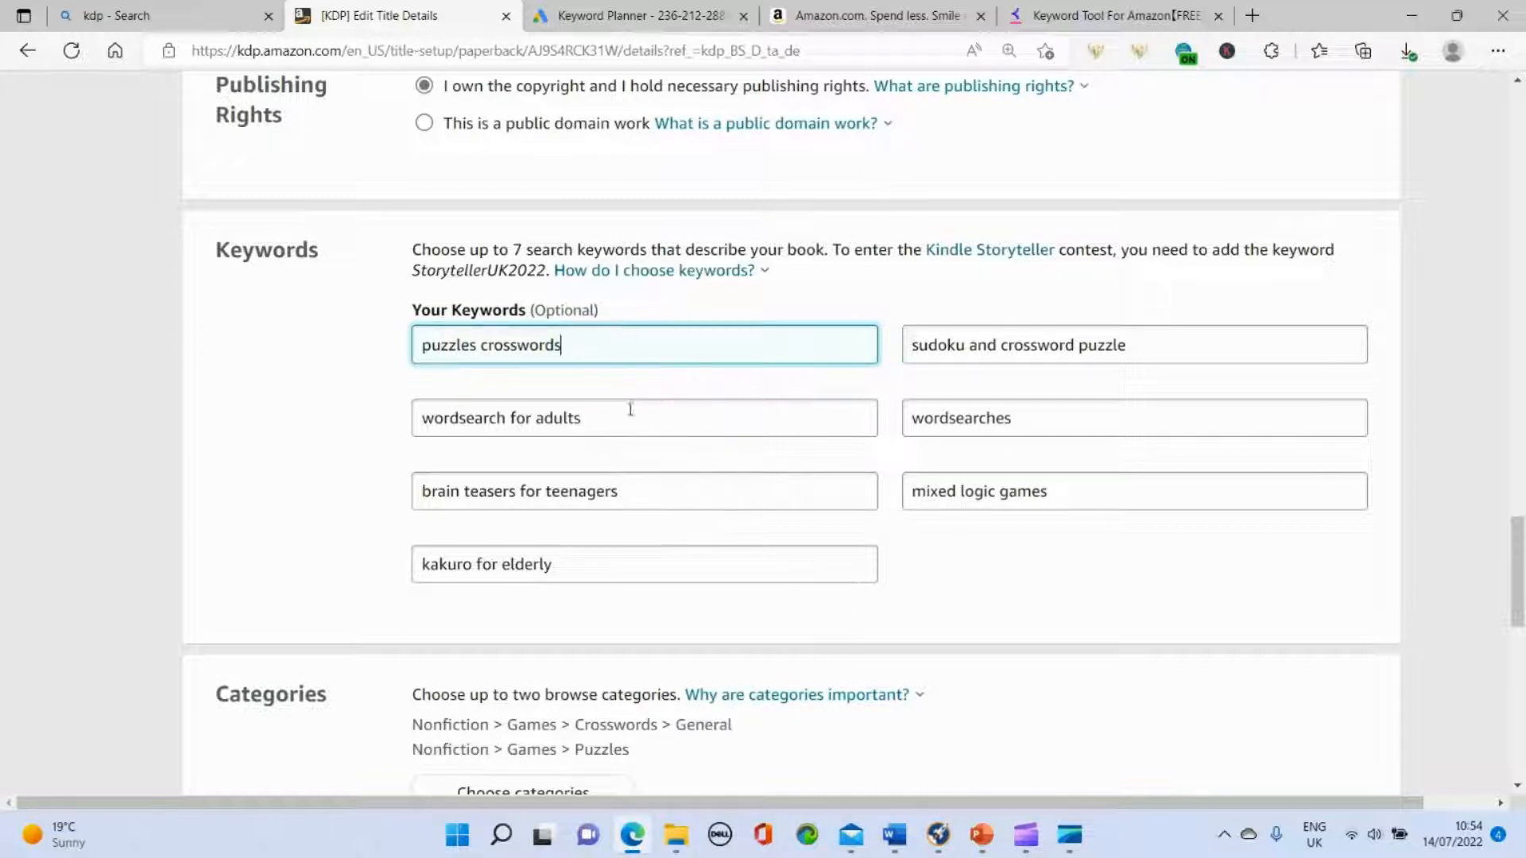
mouse_move(972, 558)
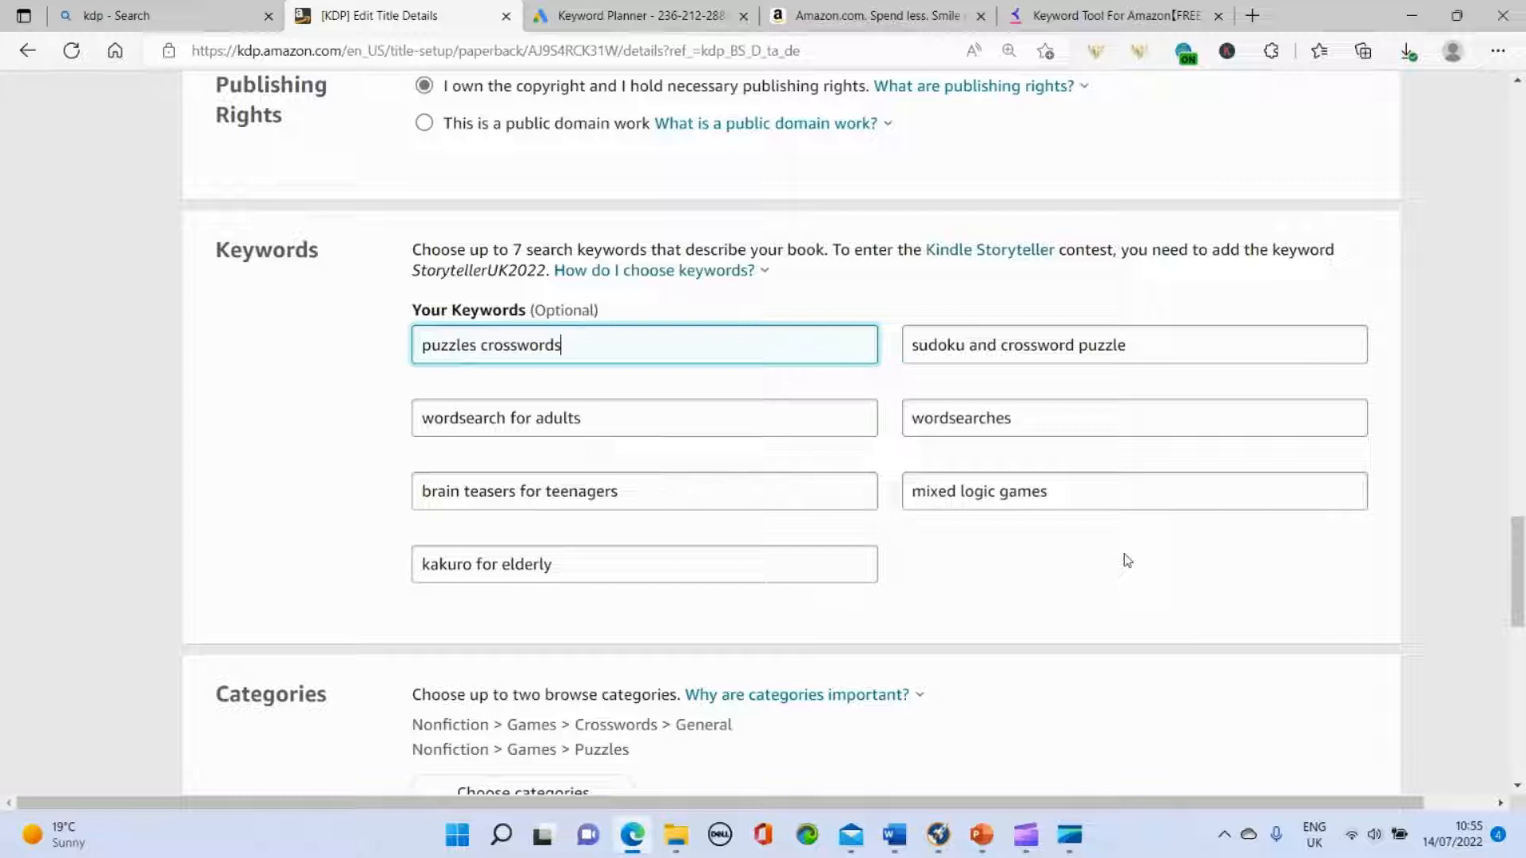
mouse_move(1014, 543)
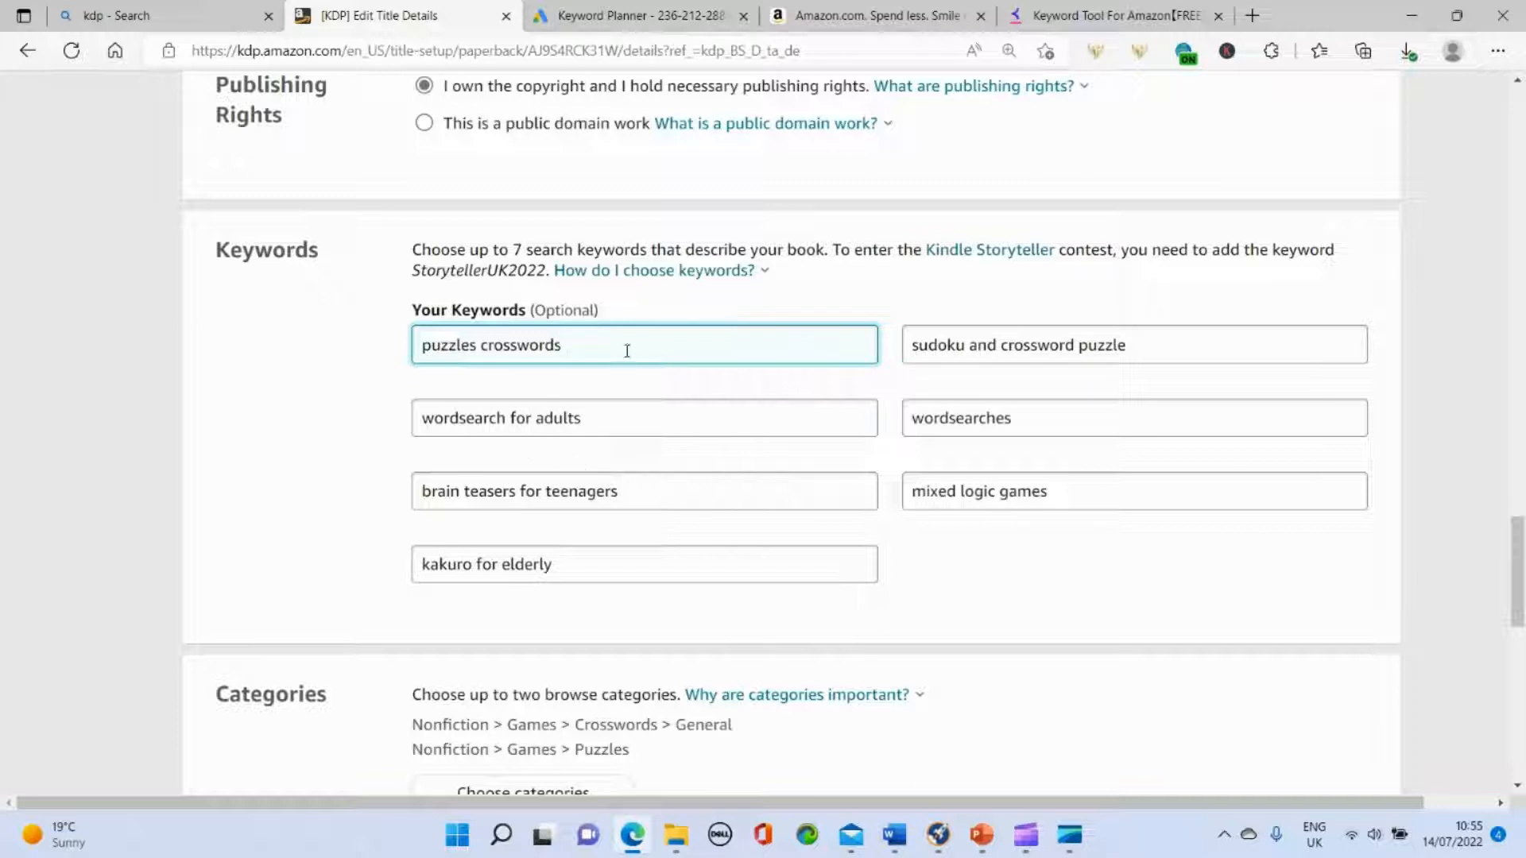
mouse_move(1022, 398)
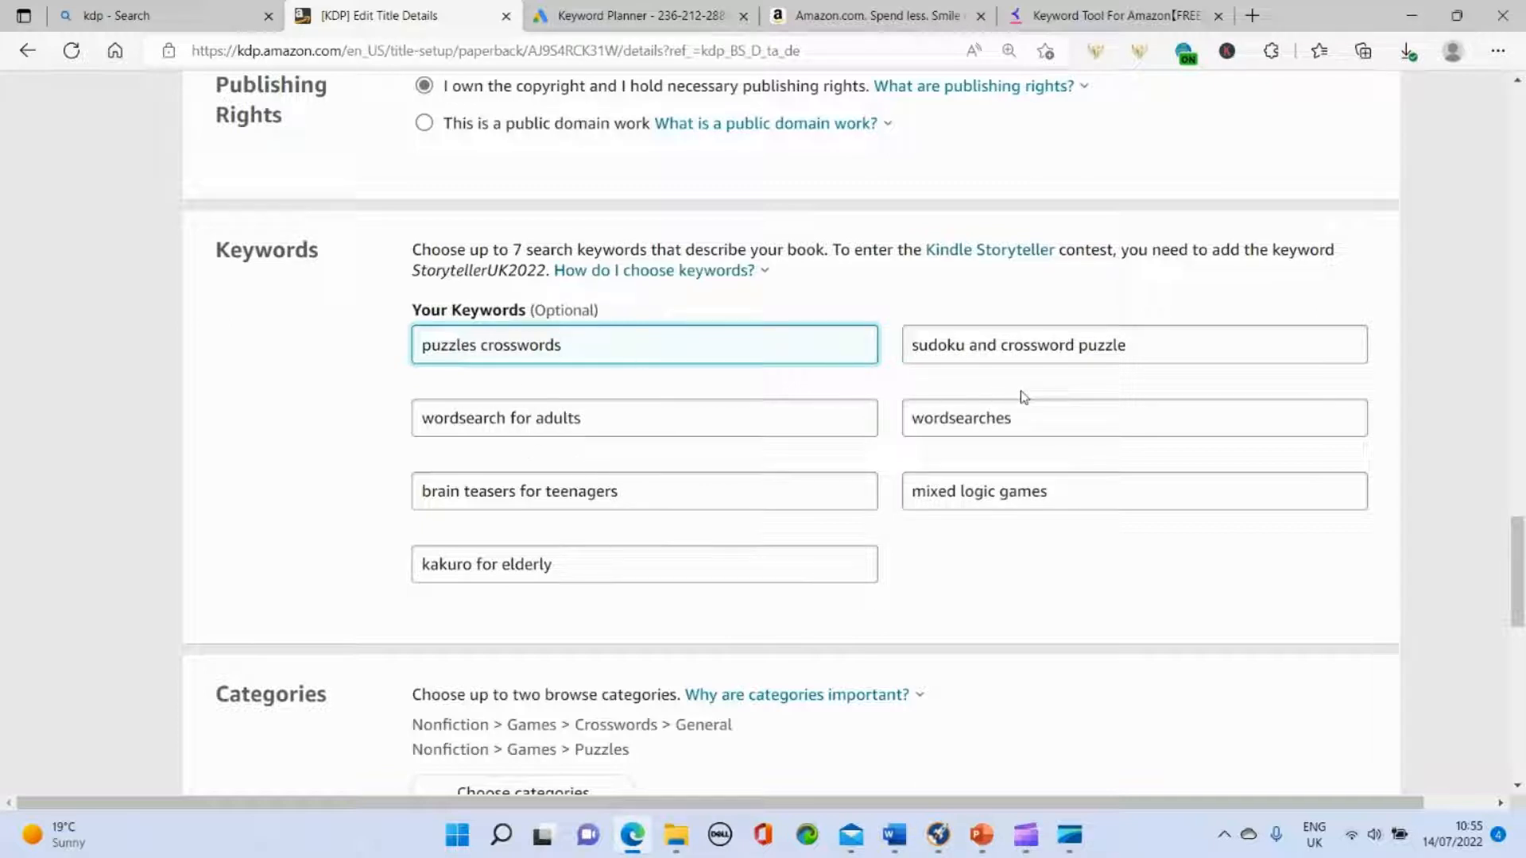
mouse_move(1029, 572)
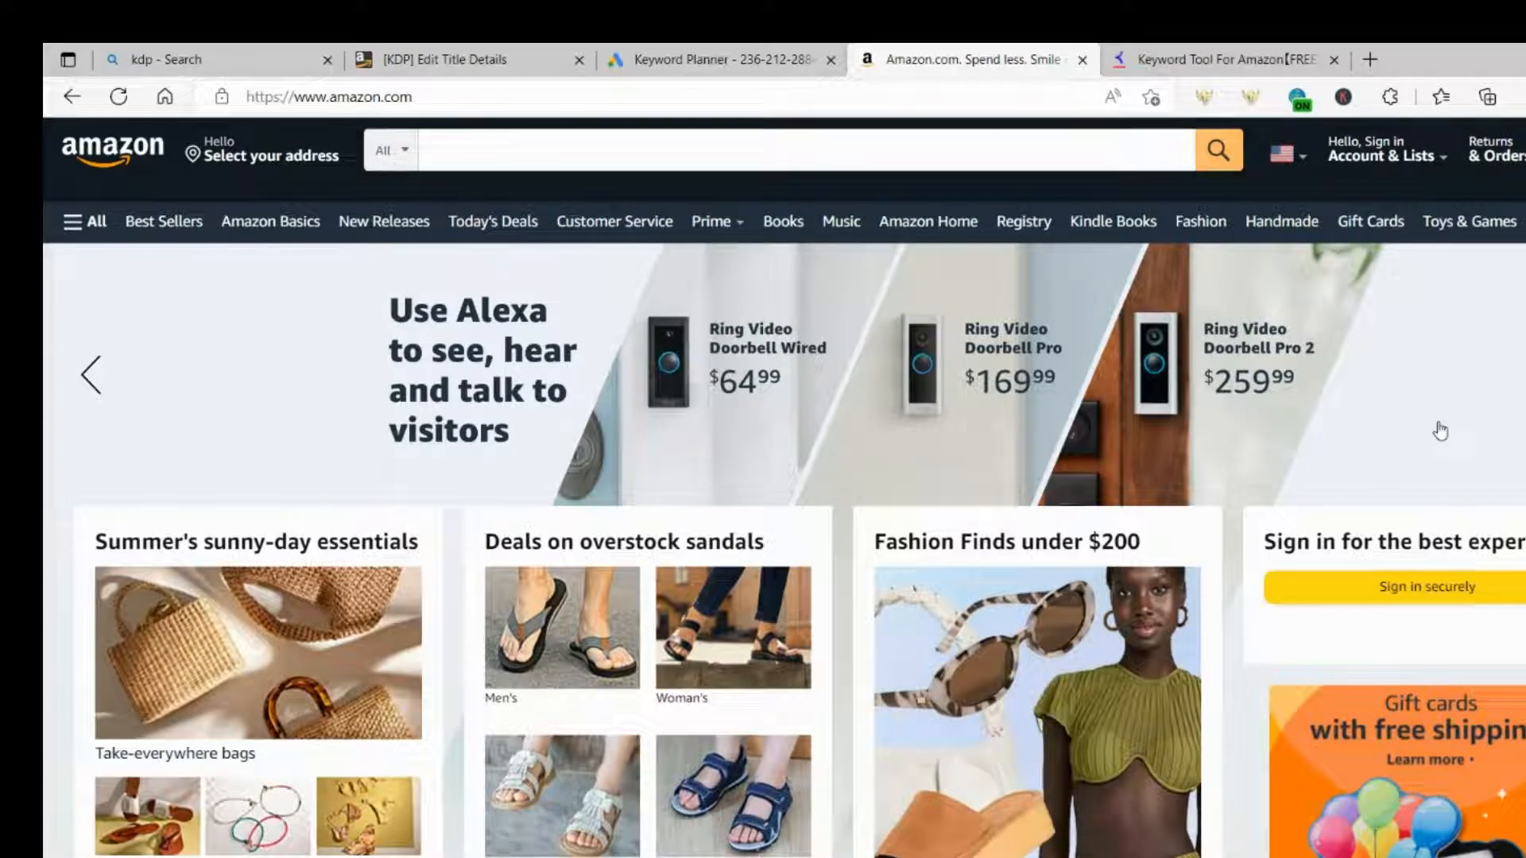
mouse_move(1446, 437)
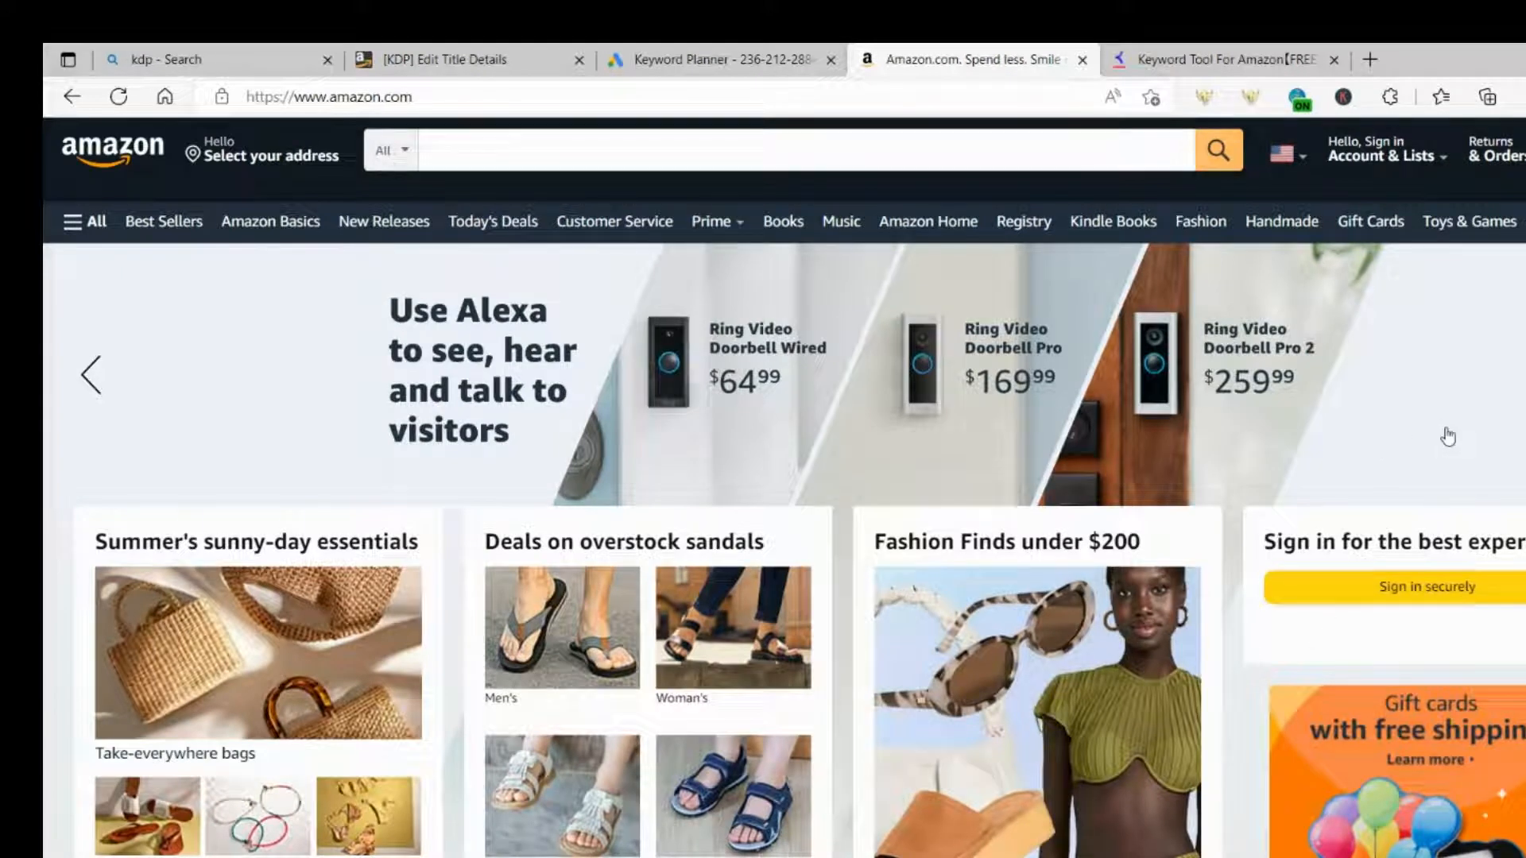
mouse_move(601, 362)
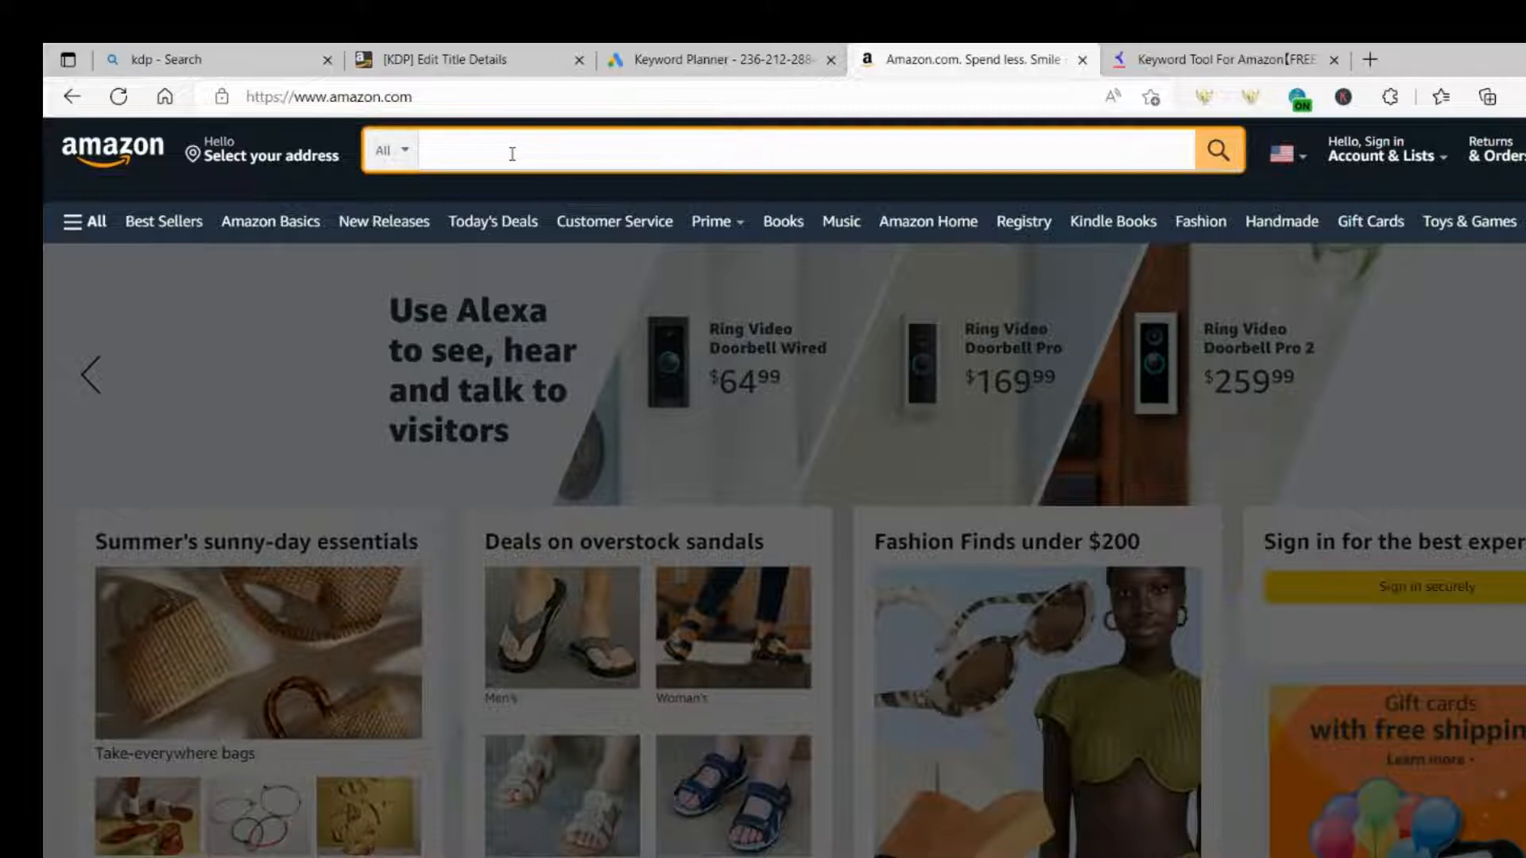
mouse_move(502, 158)
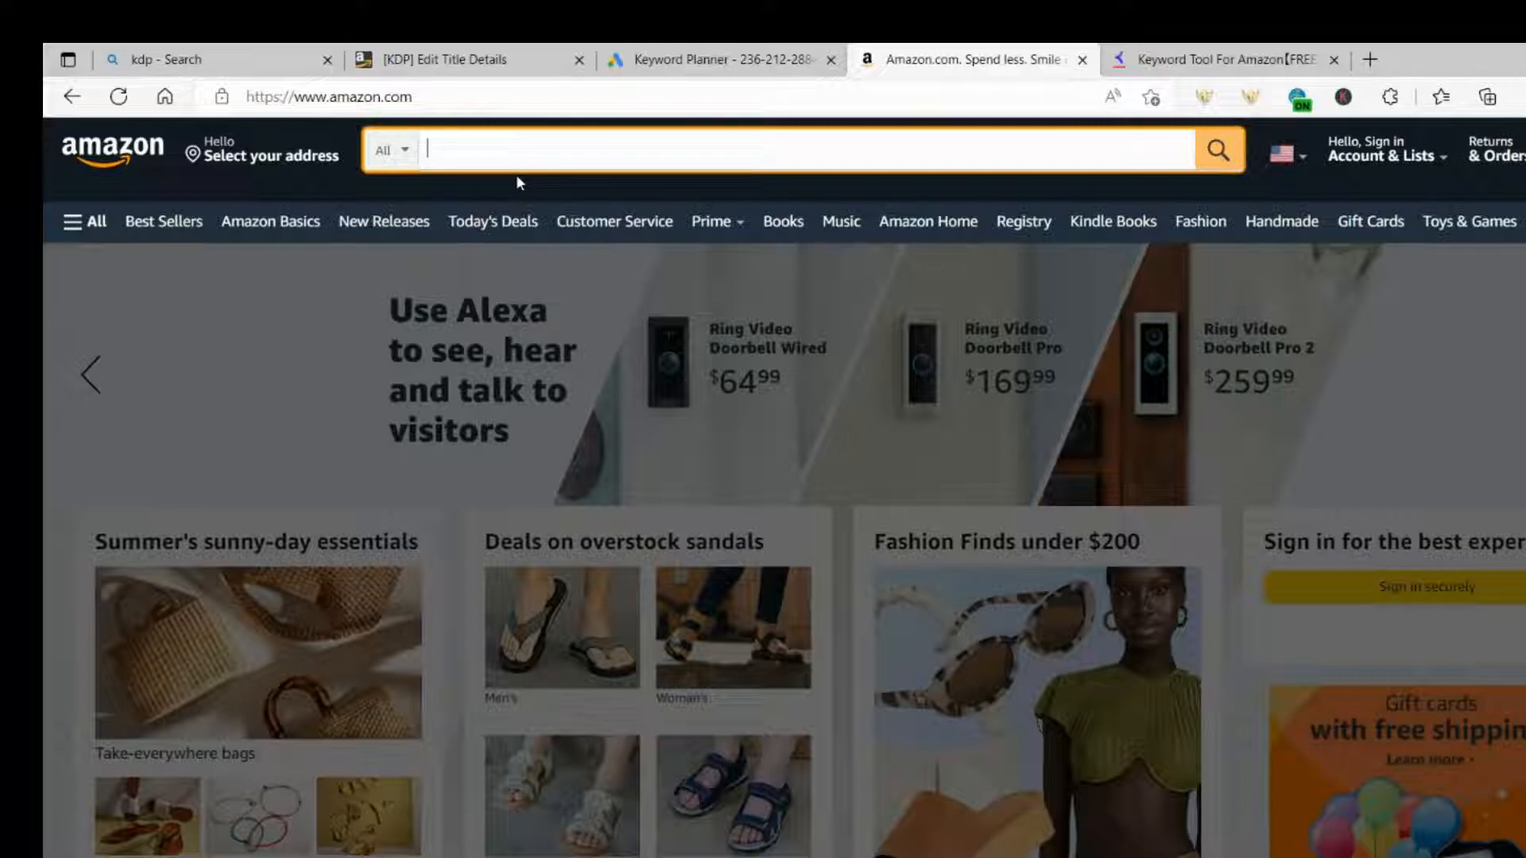
Step: Search Amazon for 'dot to dot' to reveal autocomplete suggestions like 'dot to dot books for adults'
text(dot to dot)
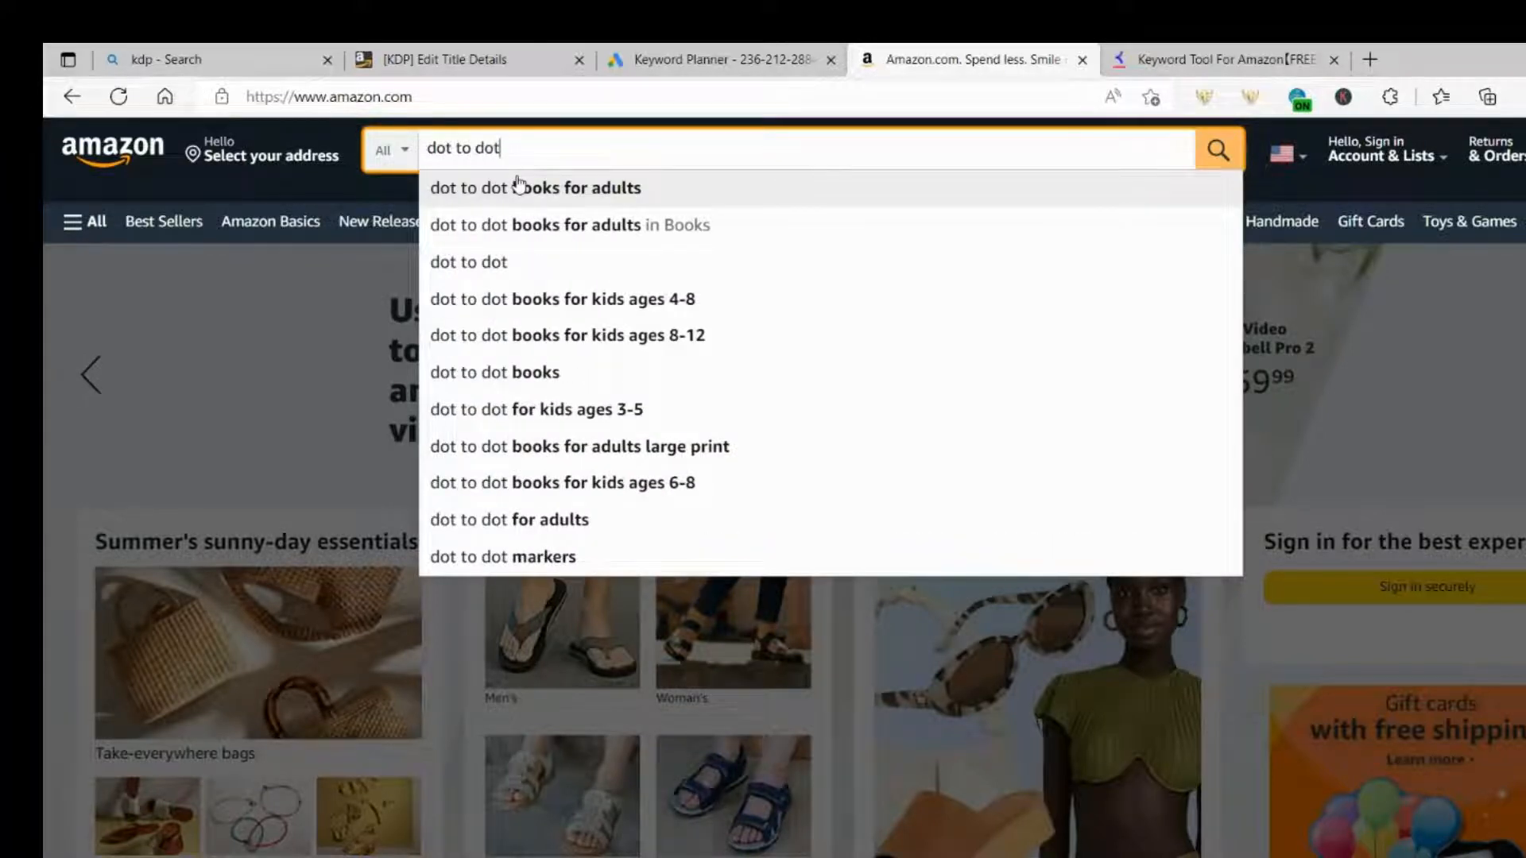
mouse_move(798, 310)
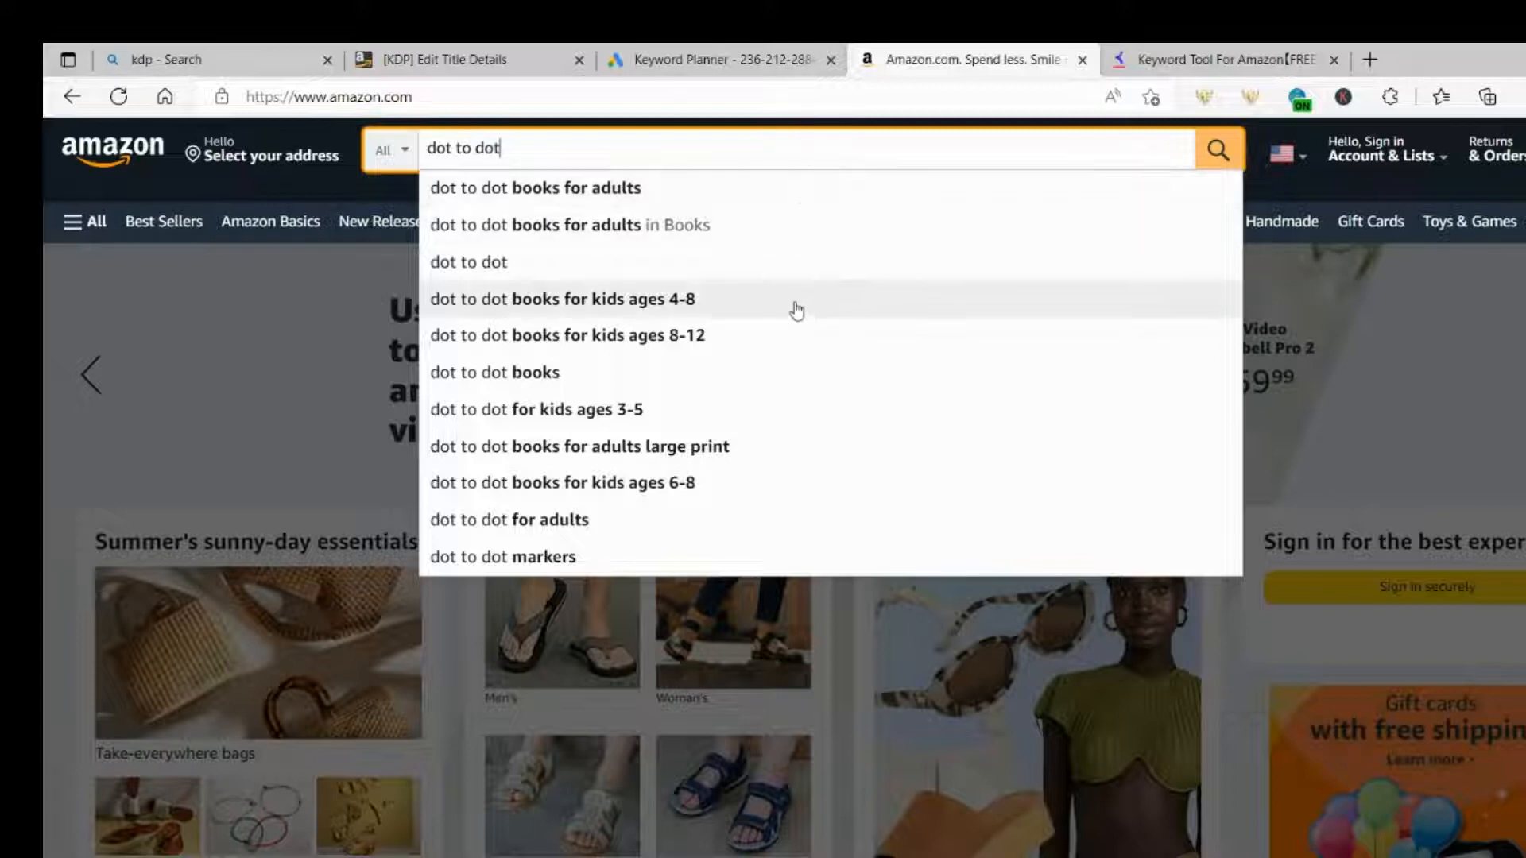
mouse_move(764, 507)
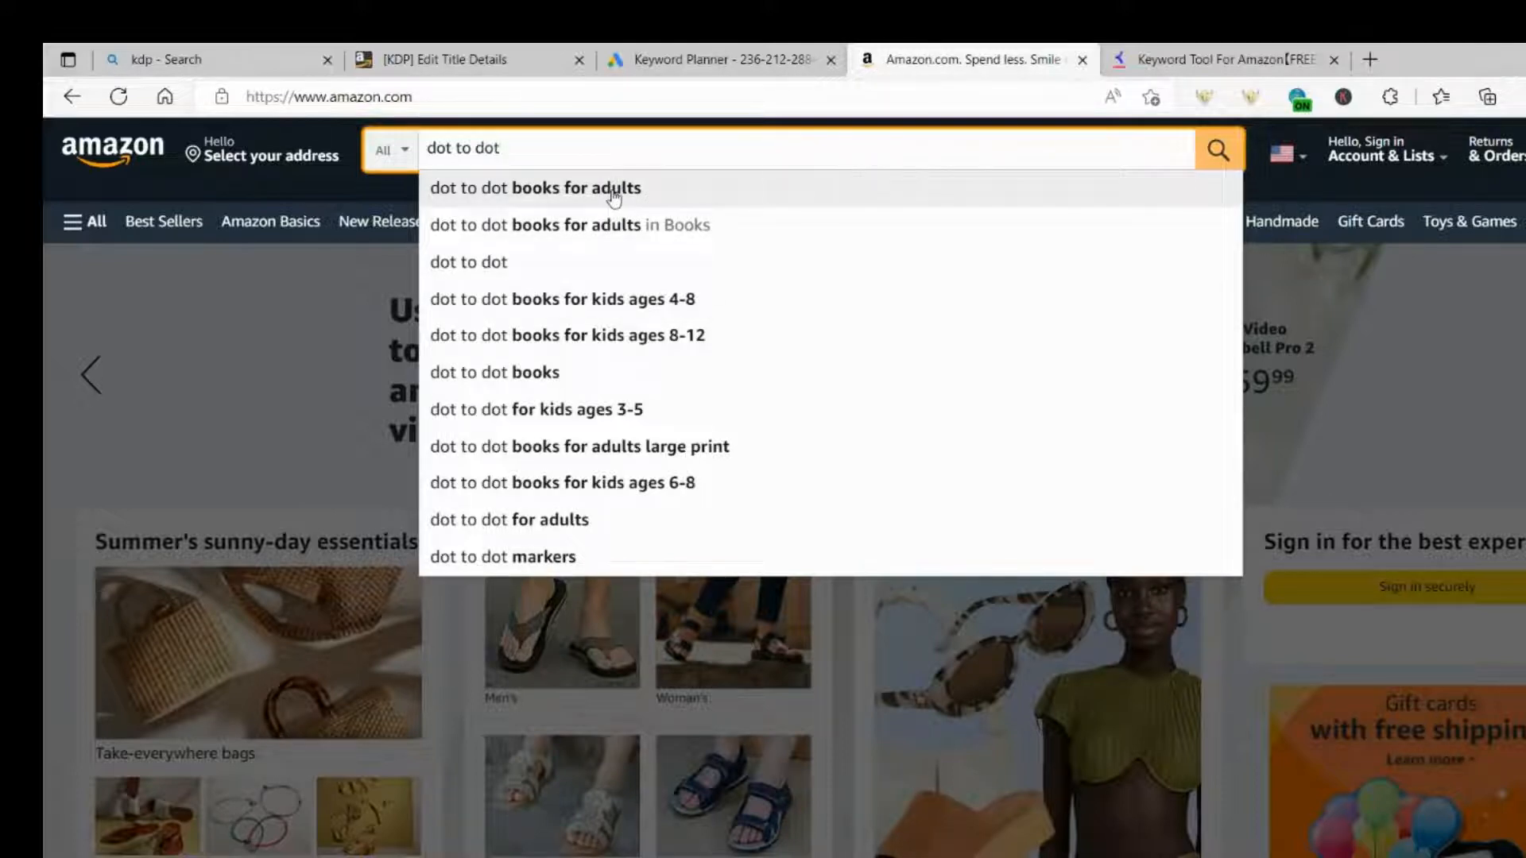
mouse_move(669, 201)
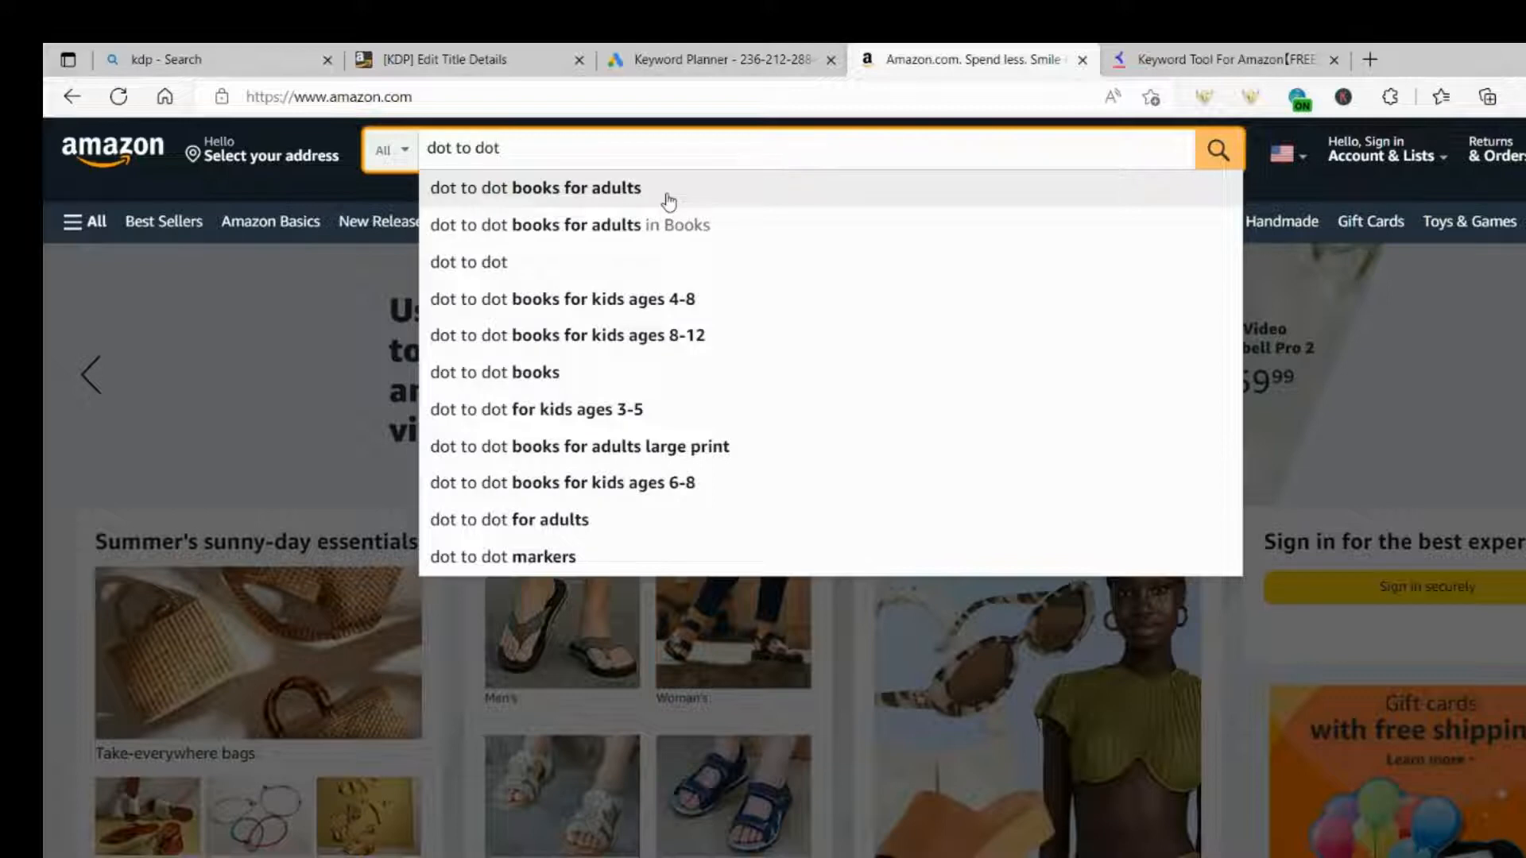
mouse_move(632, 365)
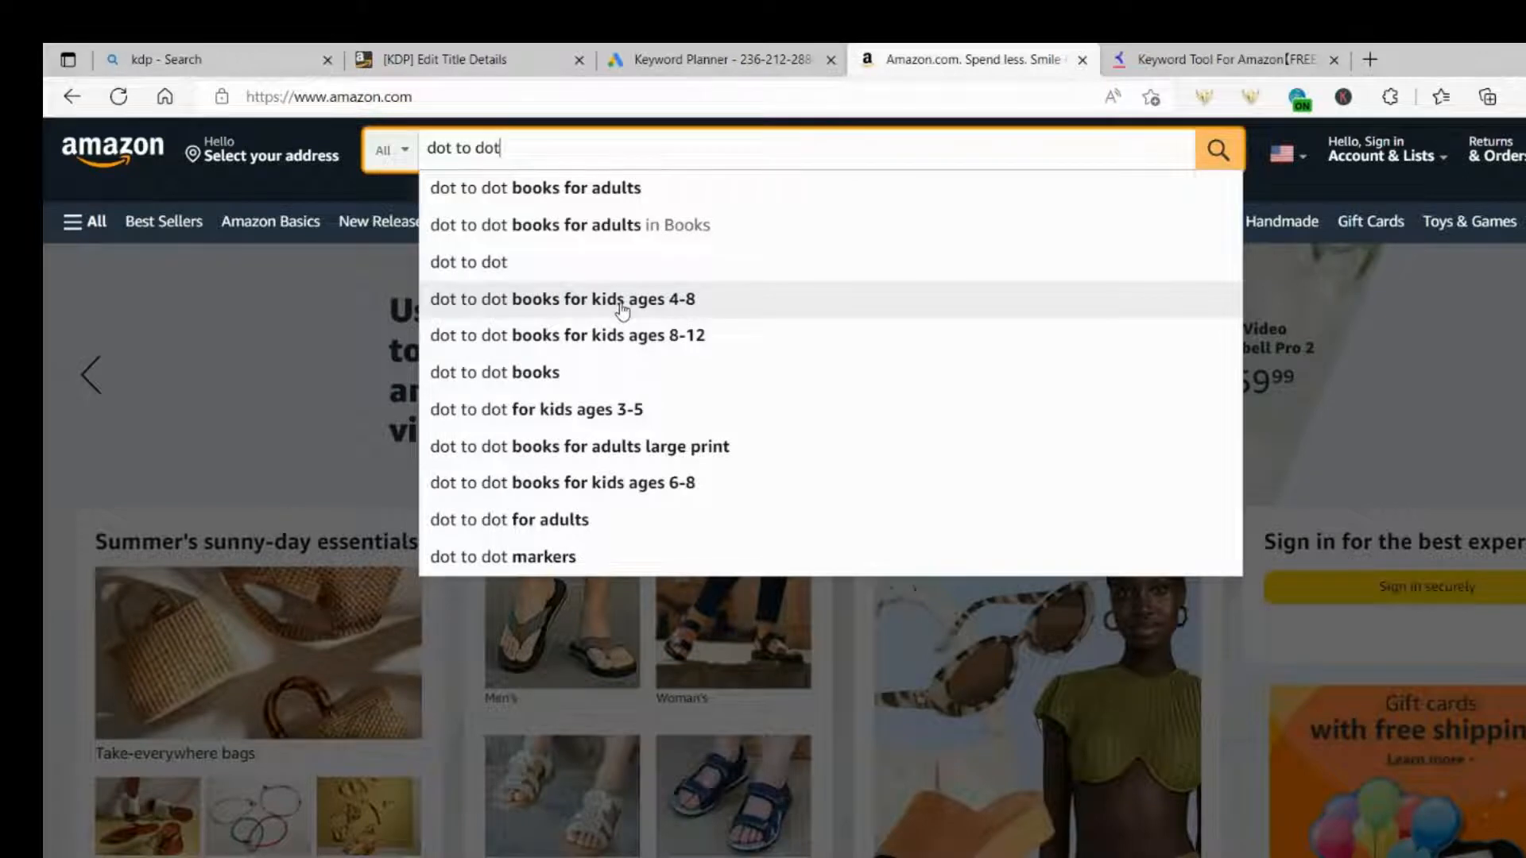
mouse_move(504, 309)
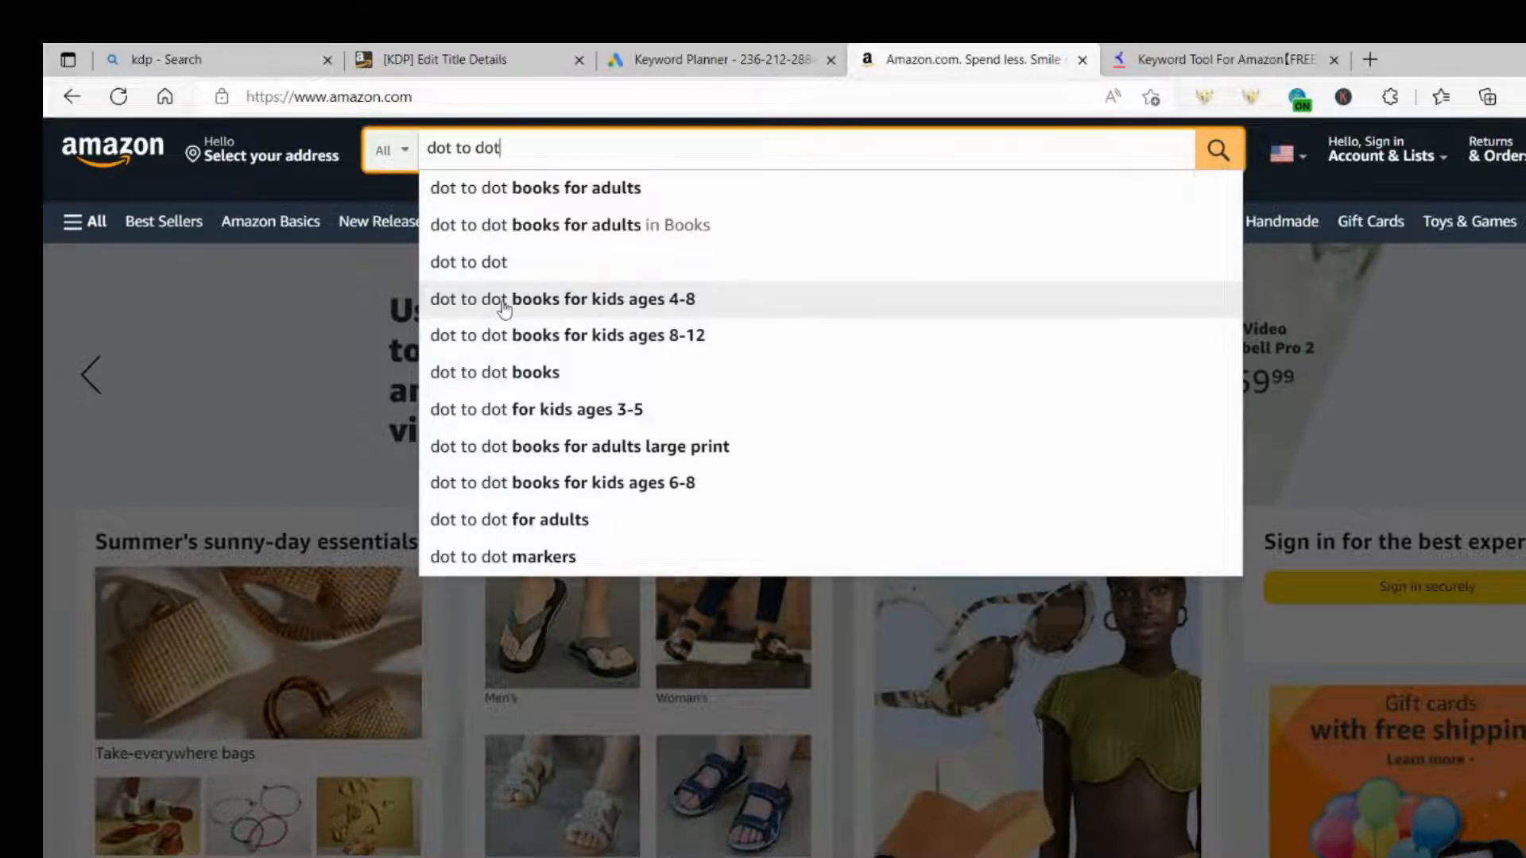
mouse_move(442, 304)
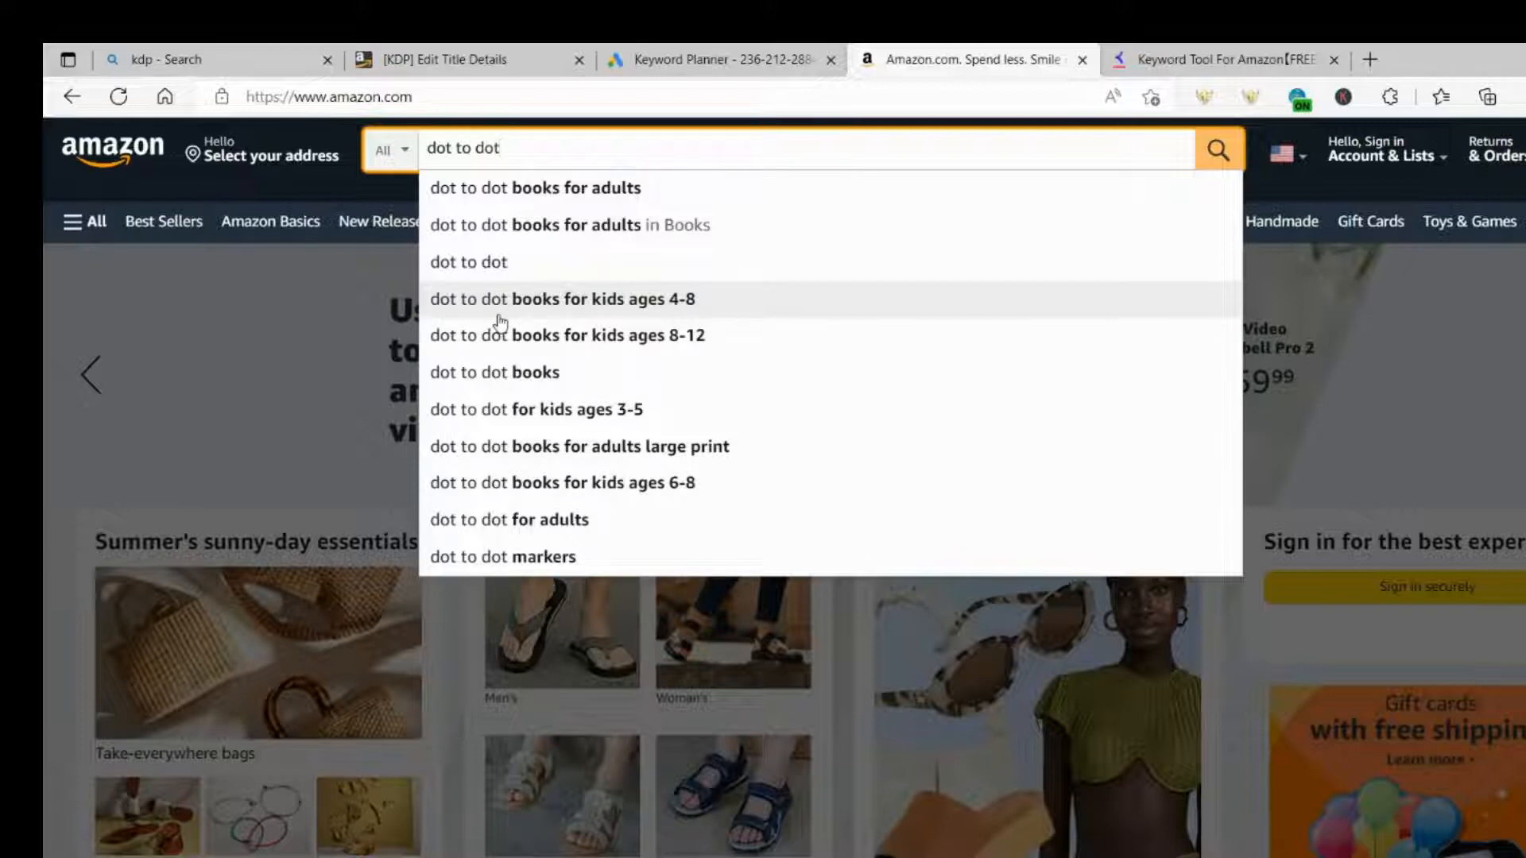
mouse_move(680, 313)
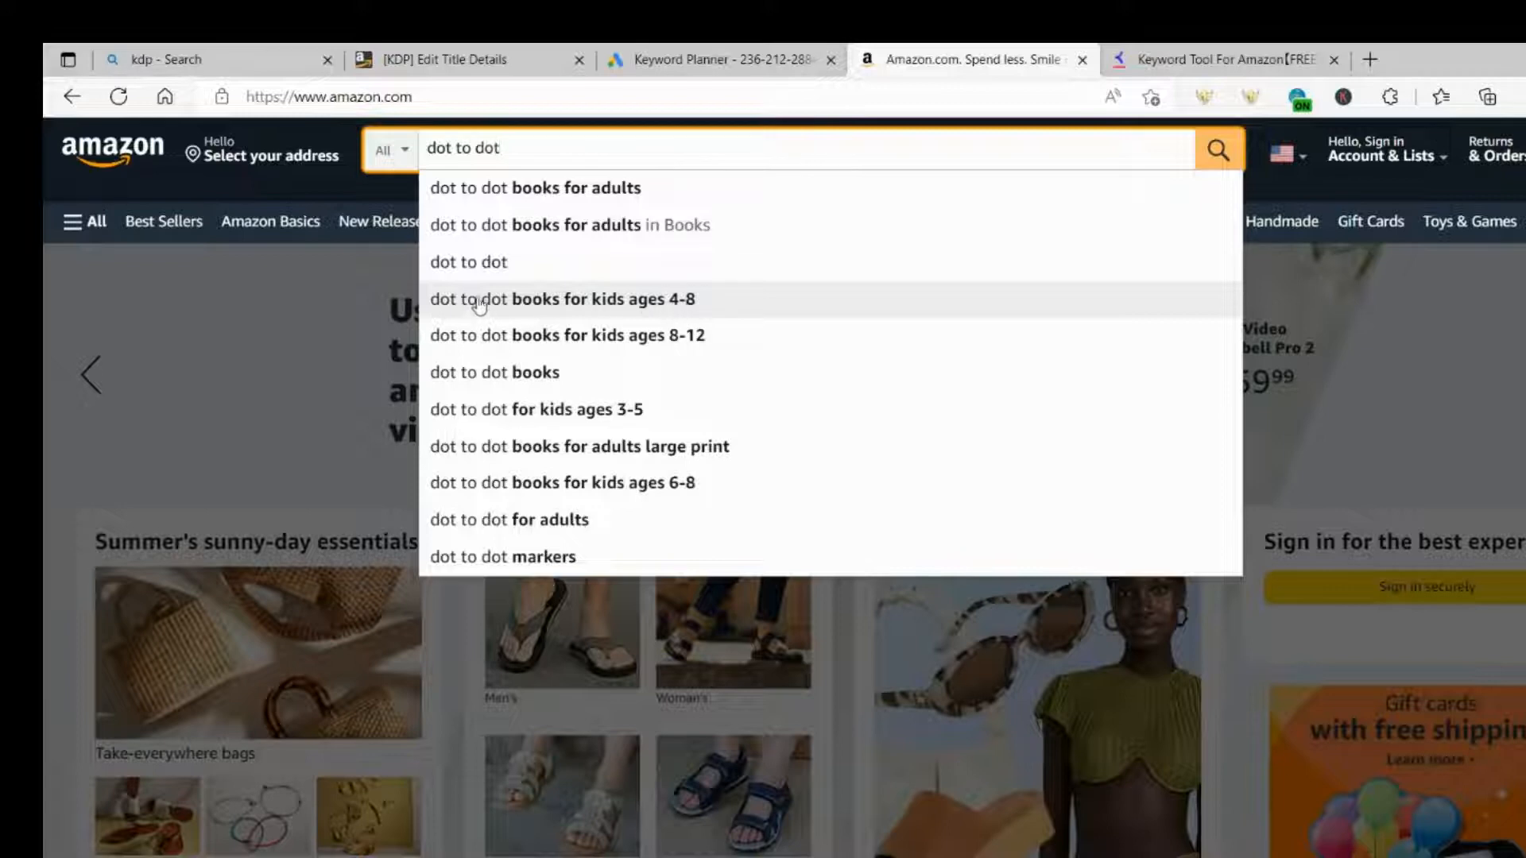
mouse_move(590, 313)
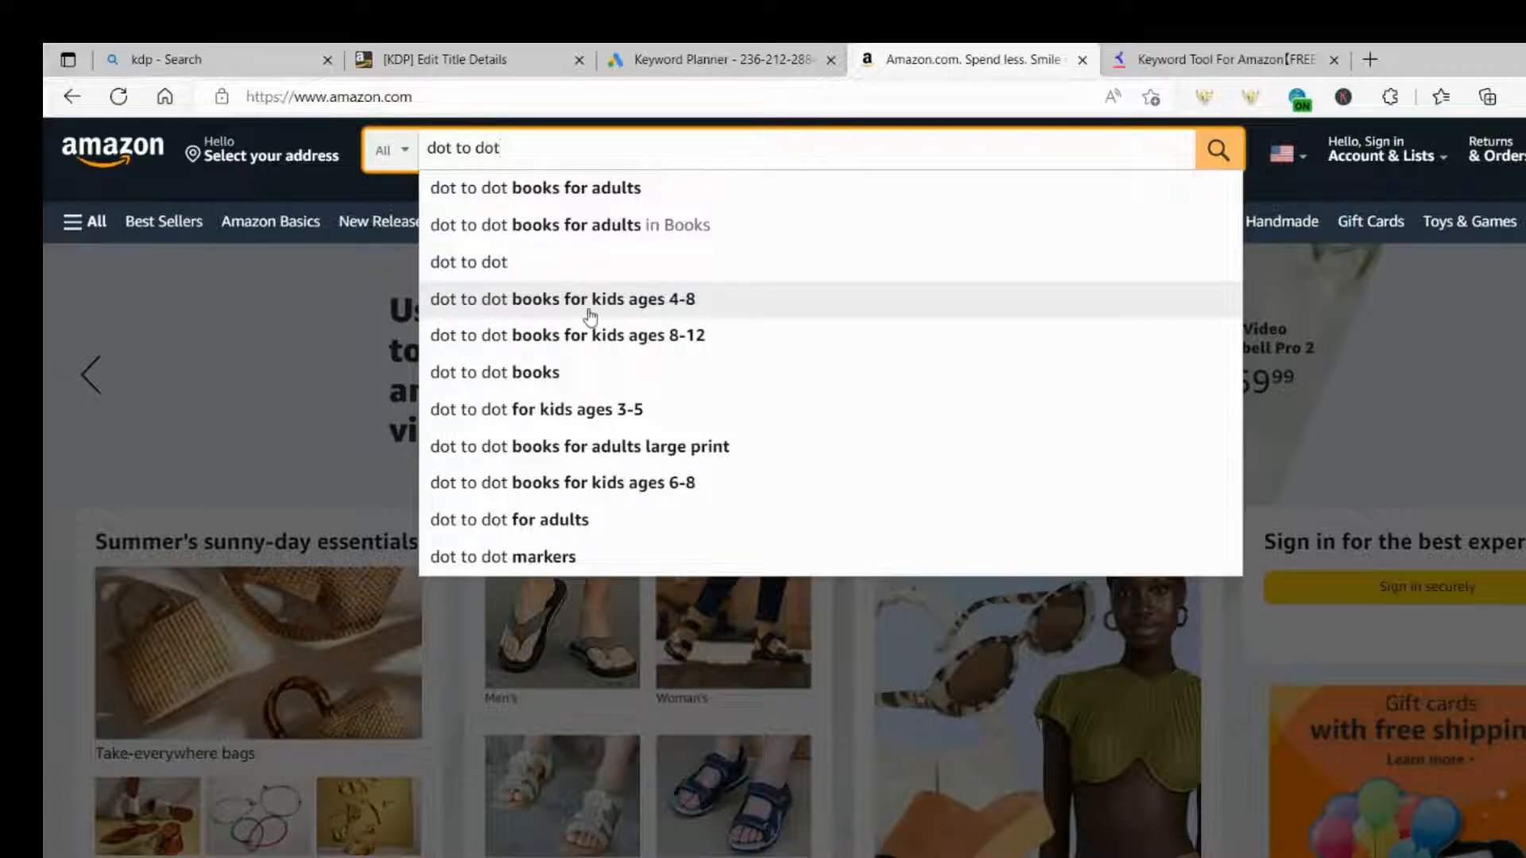
mouse_move(686, 318)
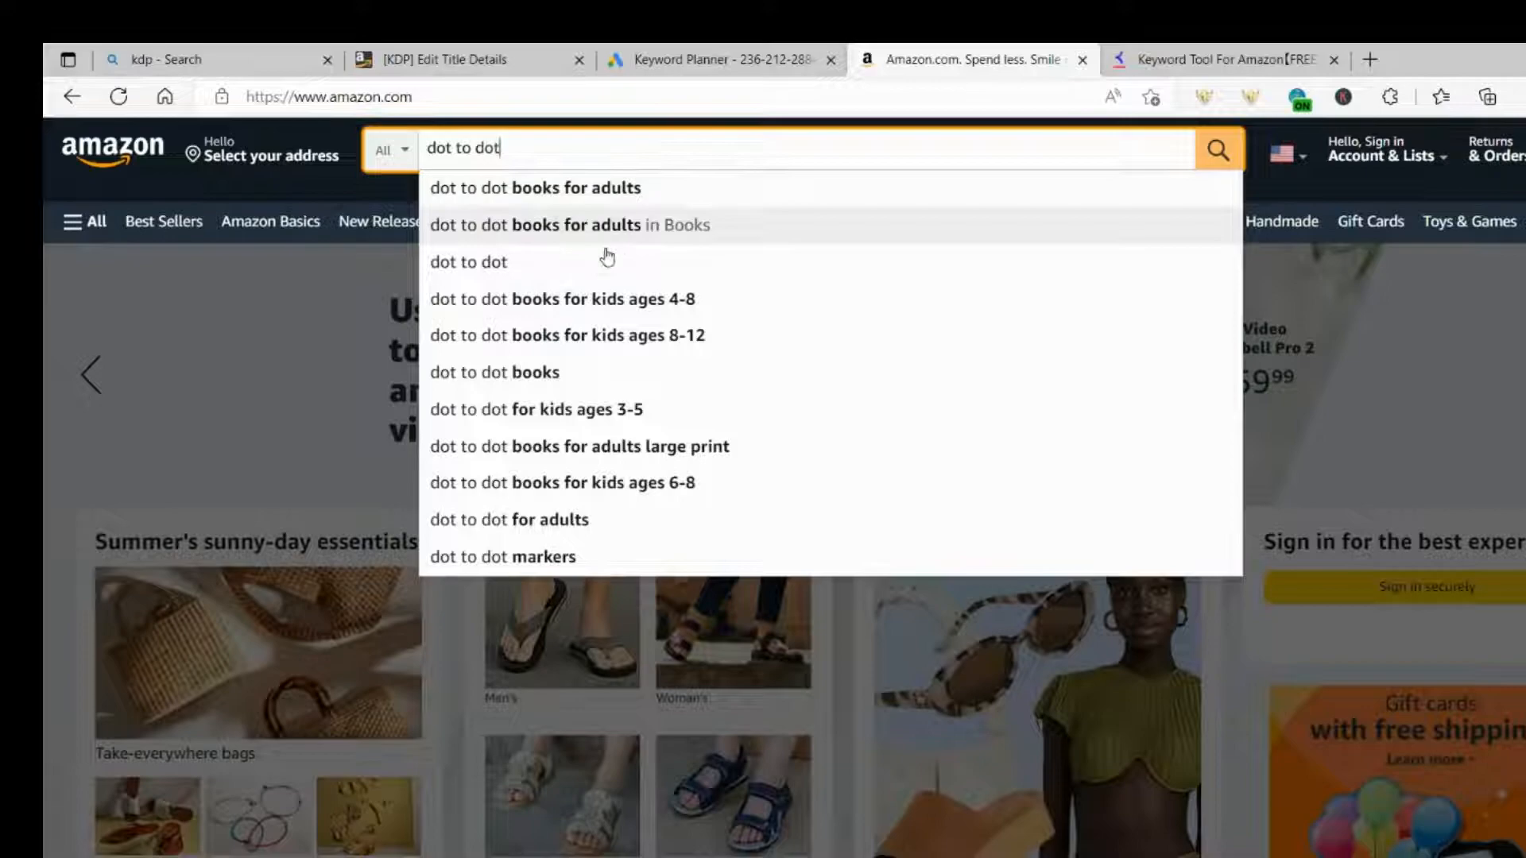
Step: Show Amazon results for 'dot to dot books for kids ages 4-8', then return to the search bar
click(561, 299)
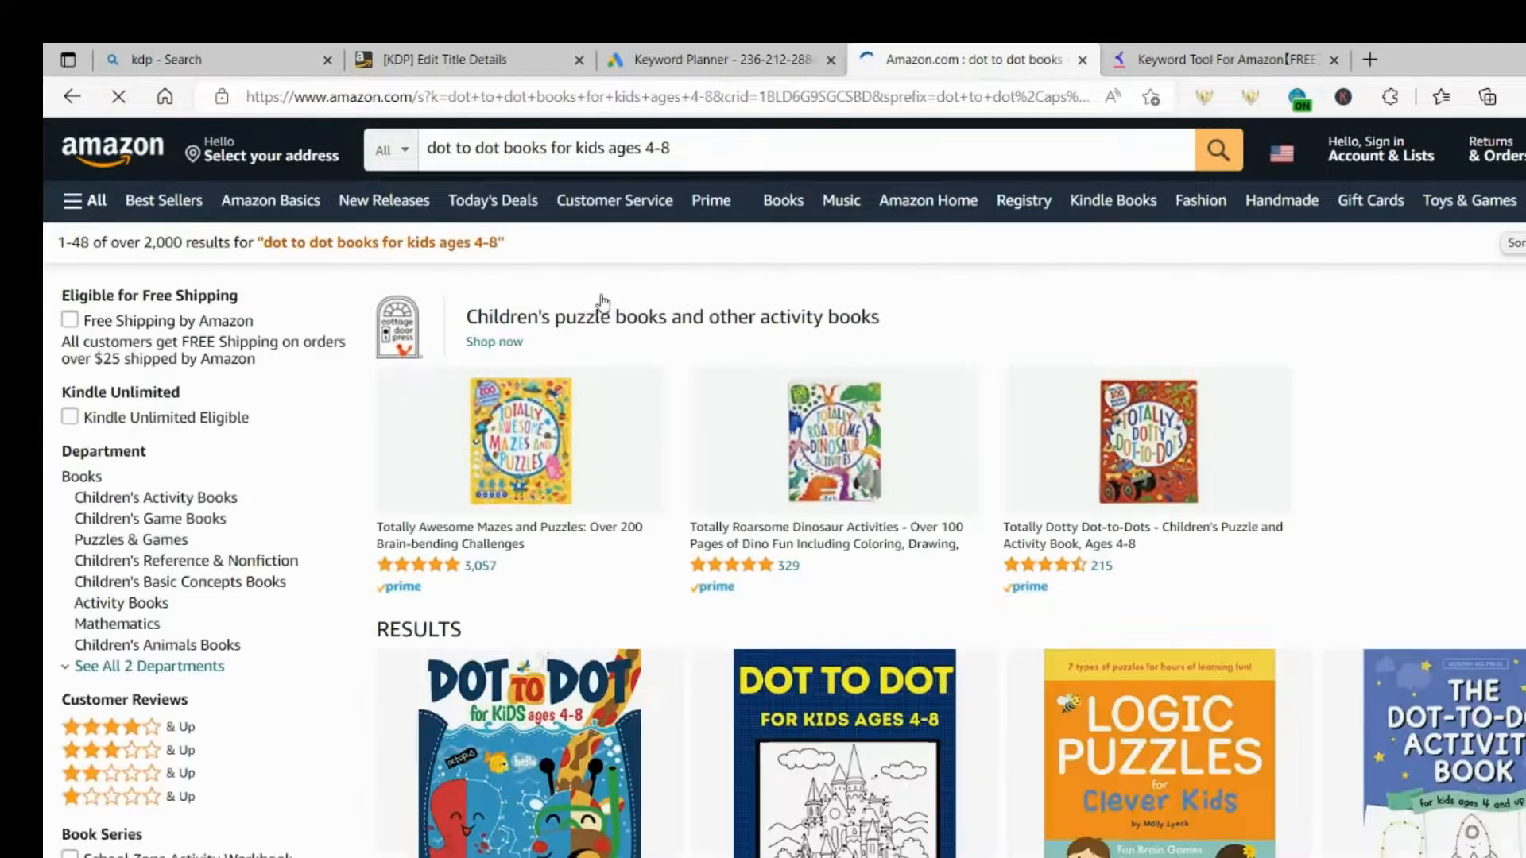
scroll(down, 3)
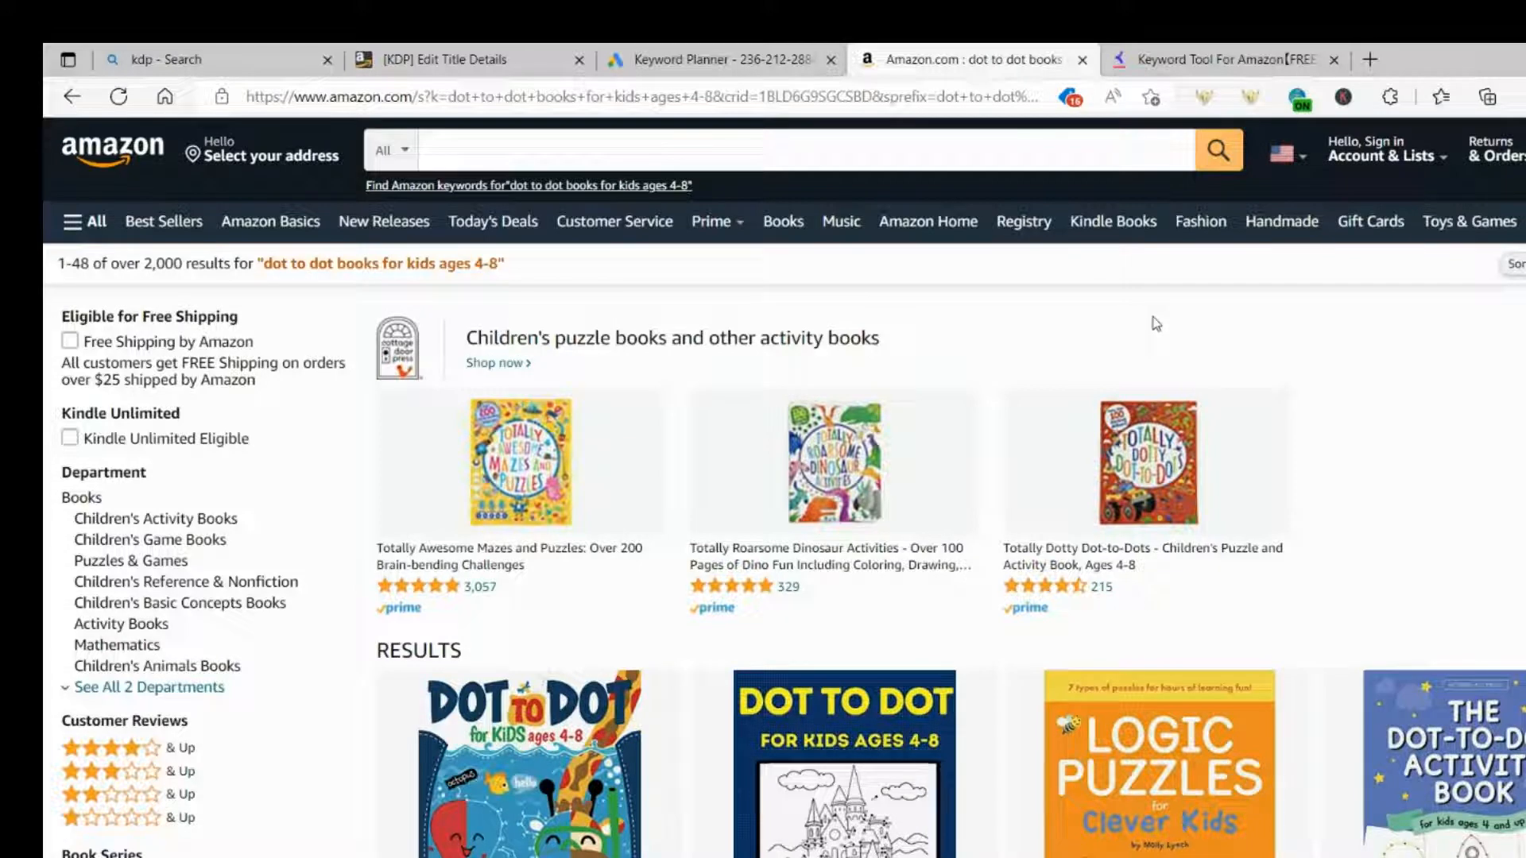
mouse_move(1182, 287)
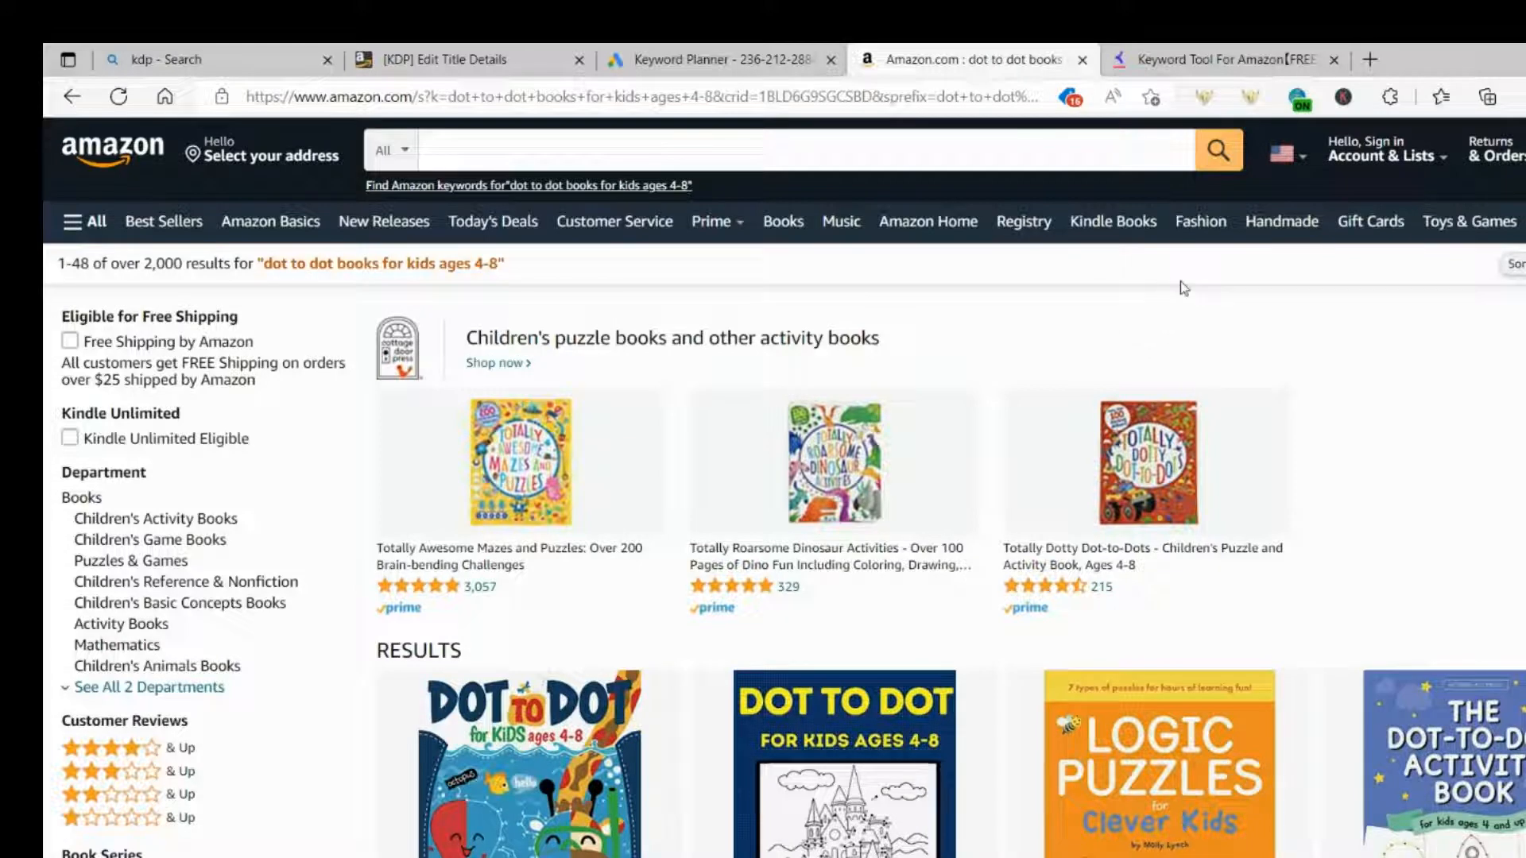
click(537, 152)
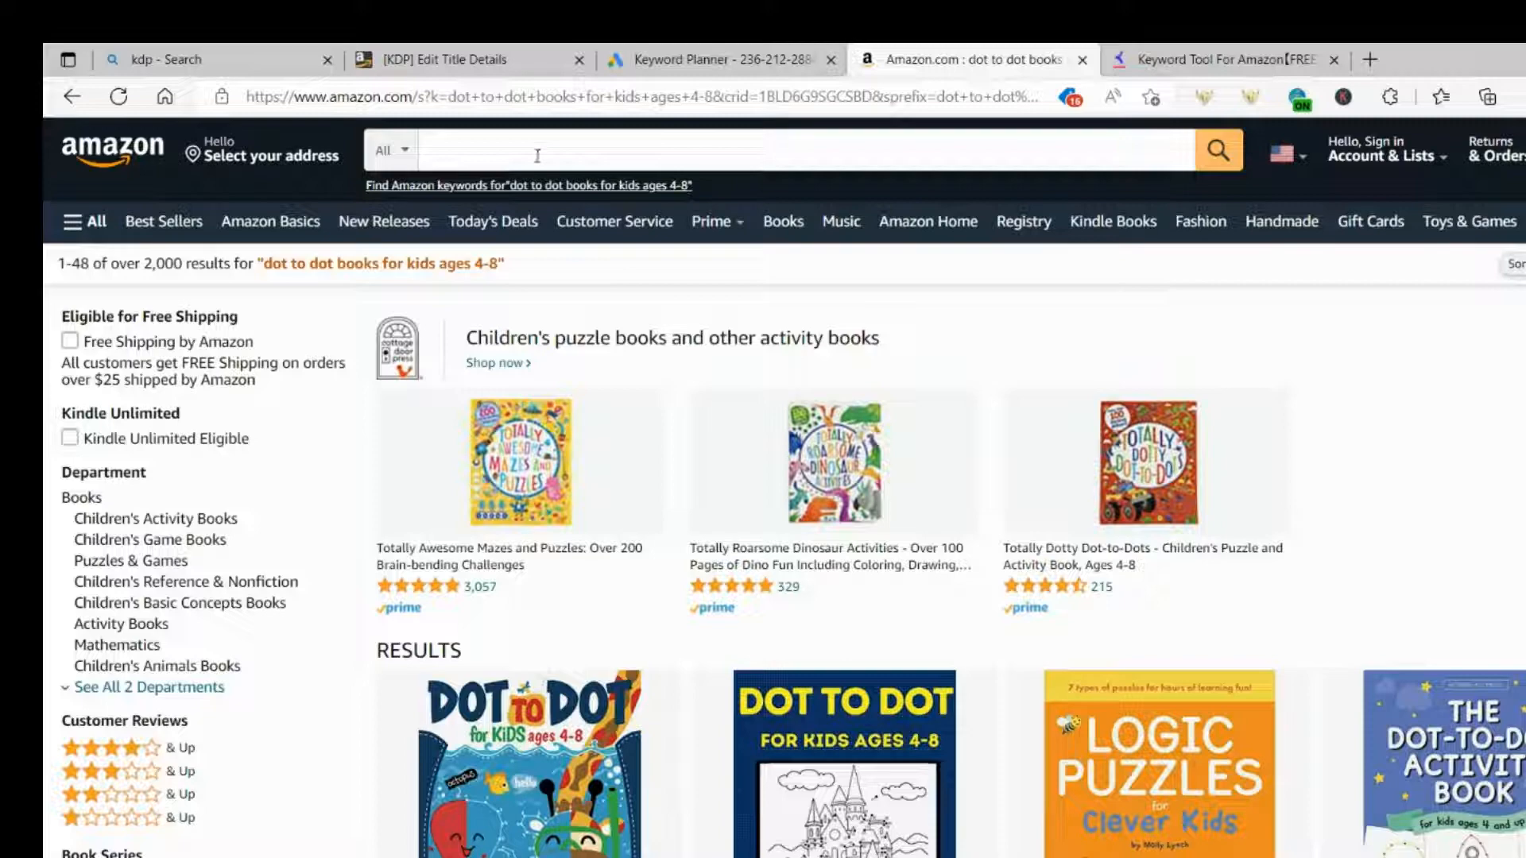
Step: Retype 'dot to dot' and scroll the Self Publishing Titans primary, before-keyword and additional suggestion lists
text(d)
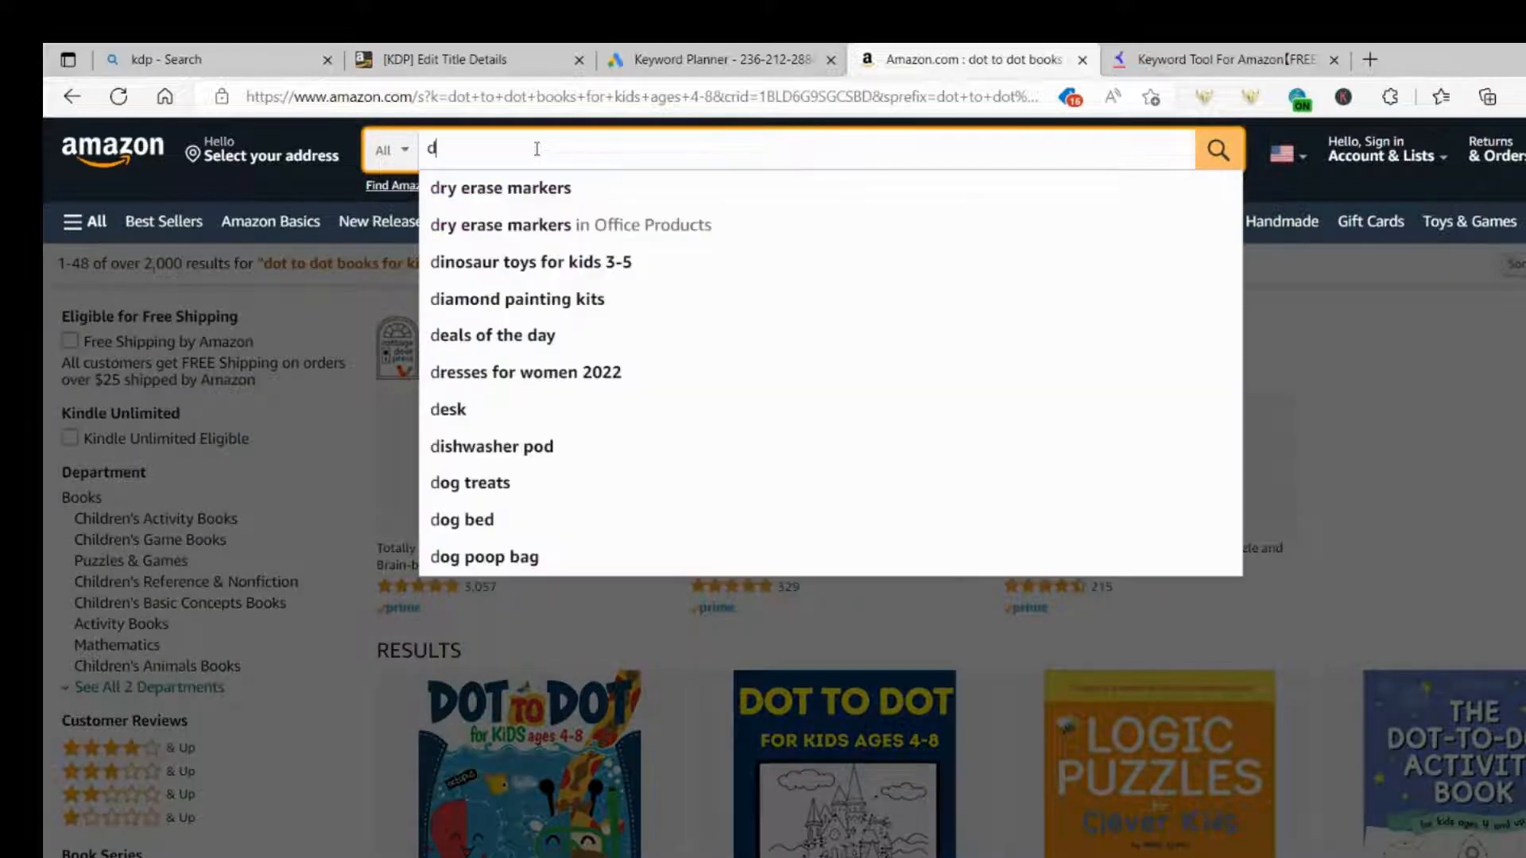
text(ot to dot)
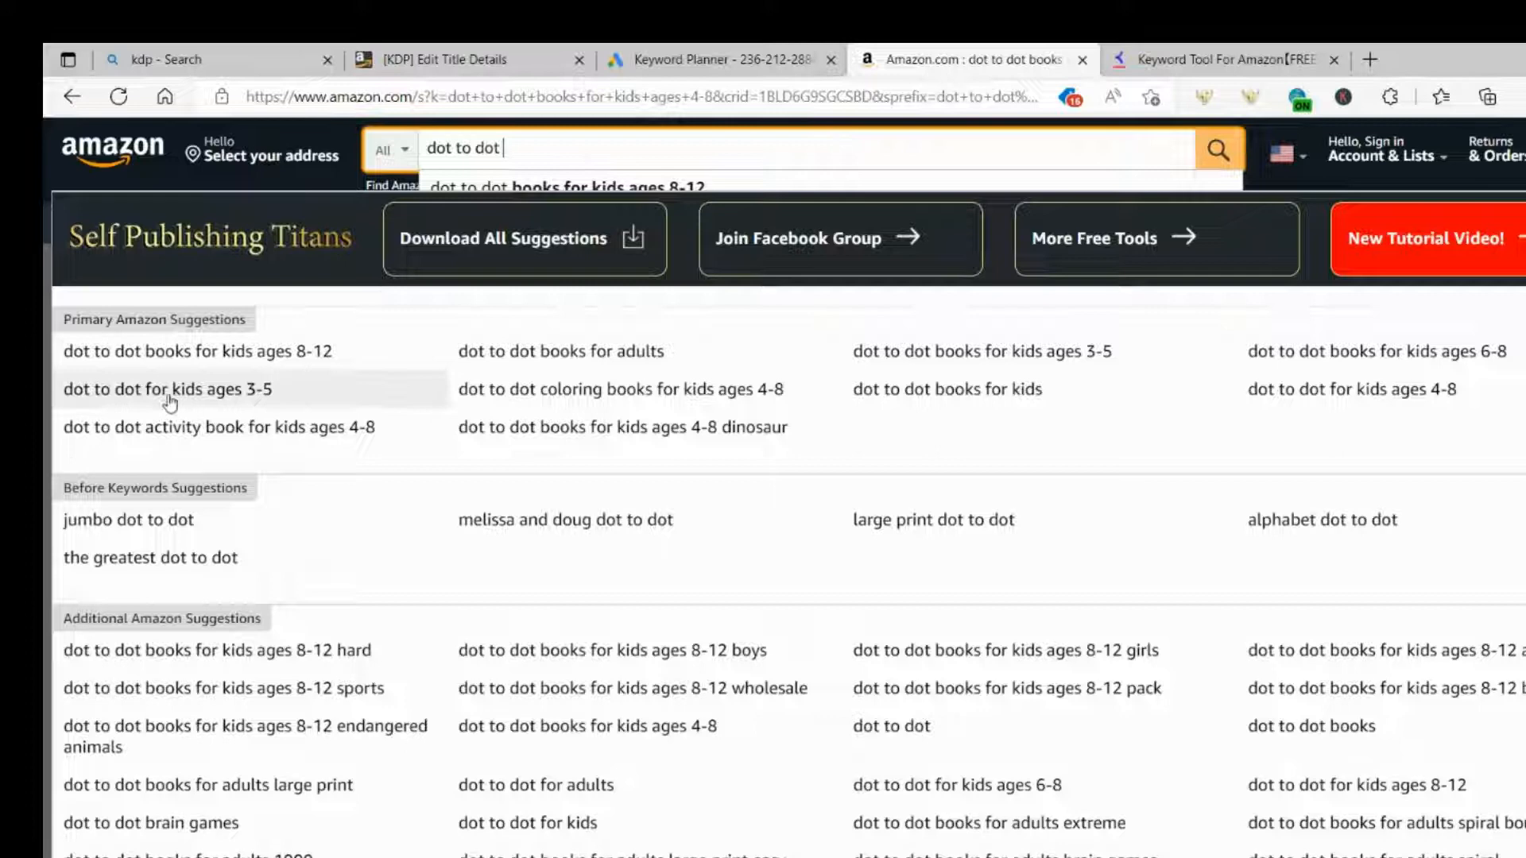
mouse_move(203, 435)
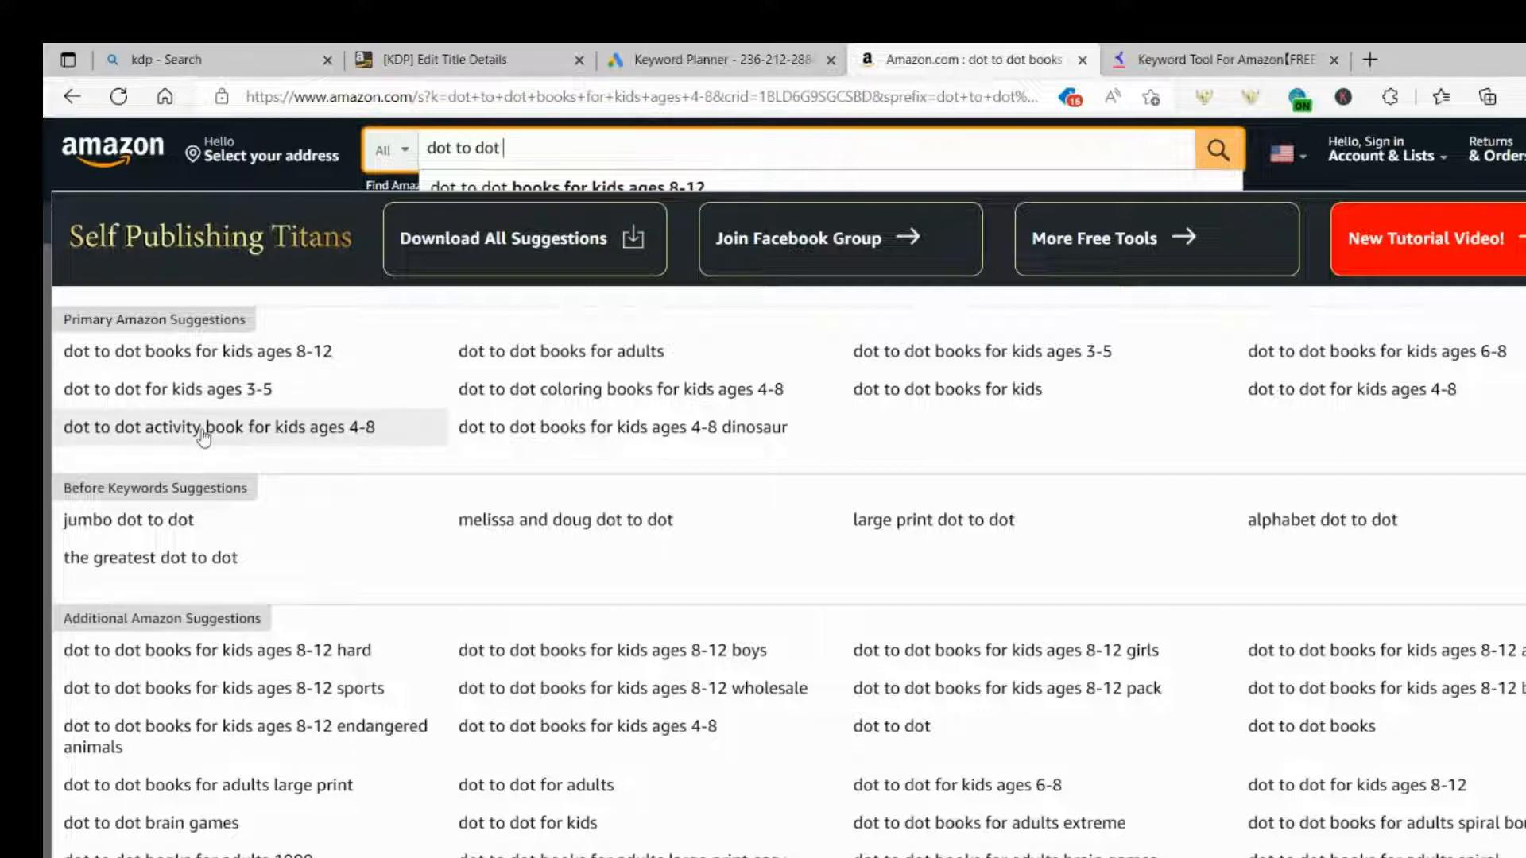
mouse_move(267, 434)
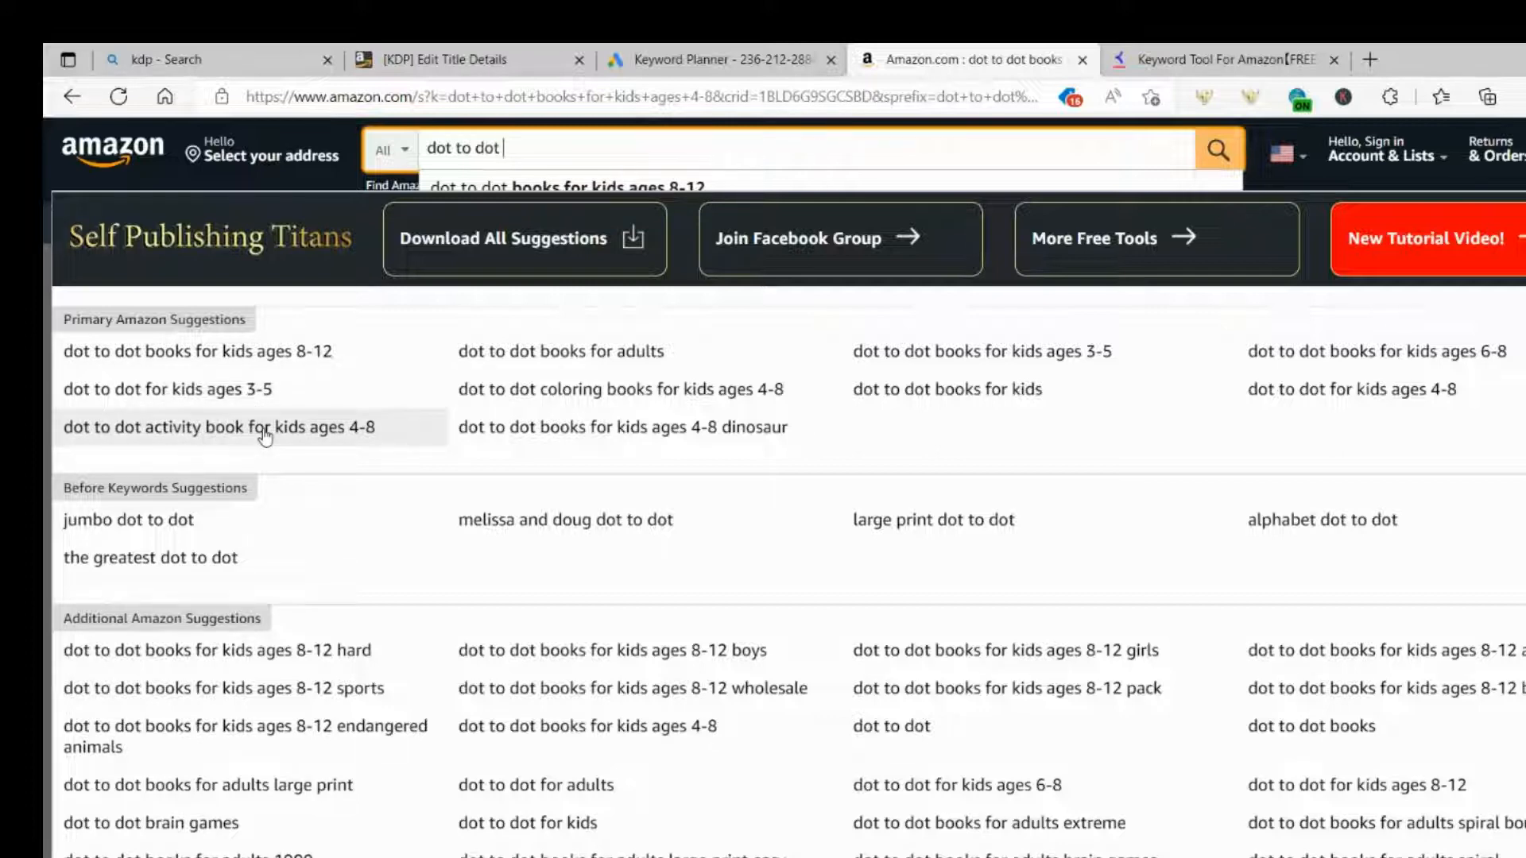
mouse_move(625, 431)
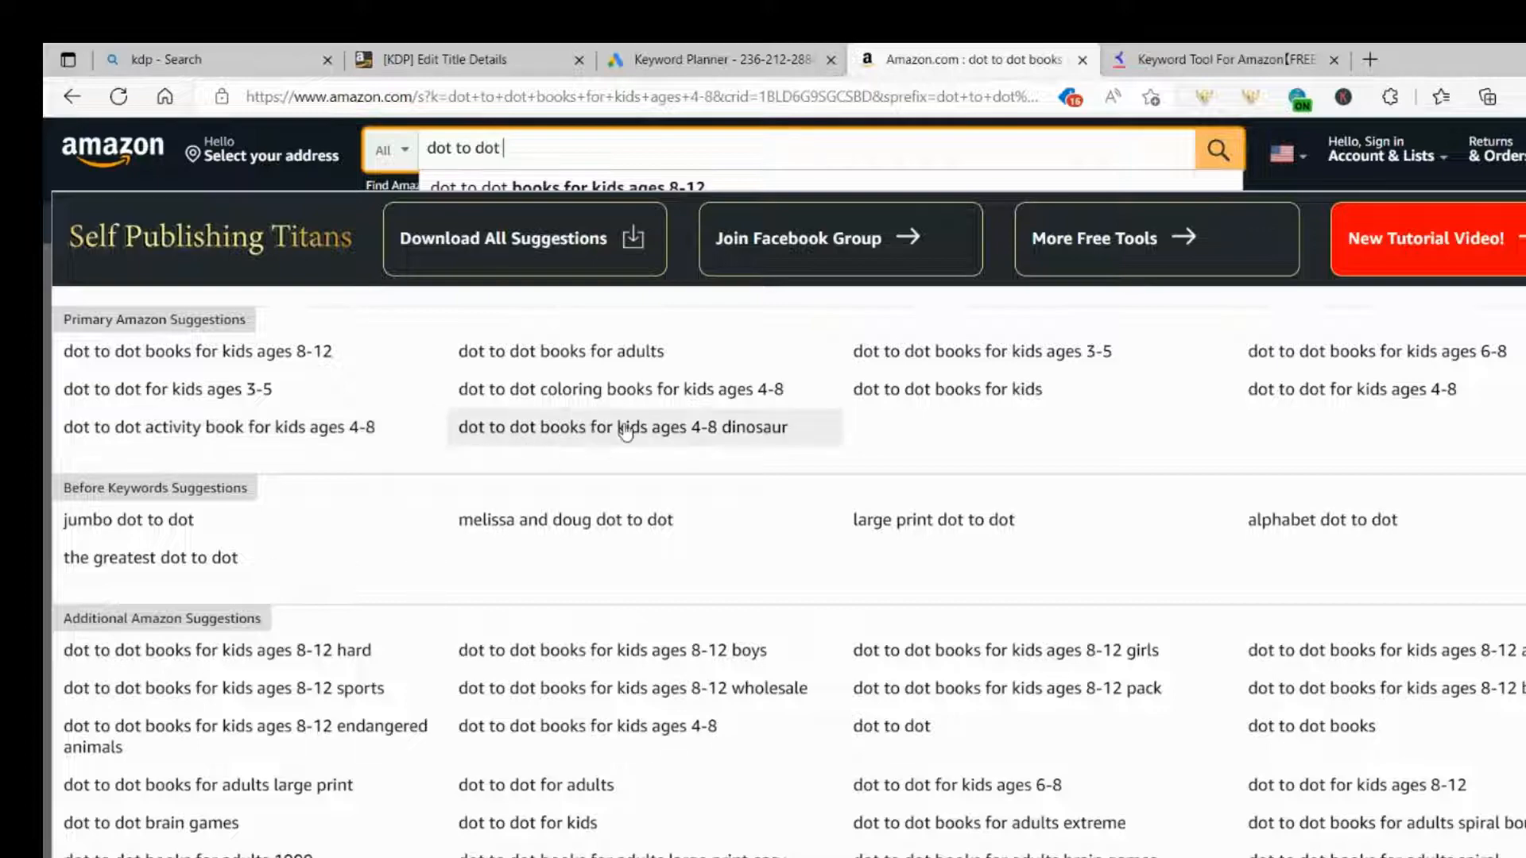
scroll(down, 3)
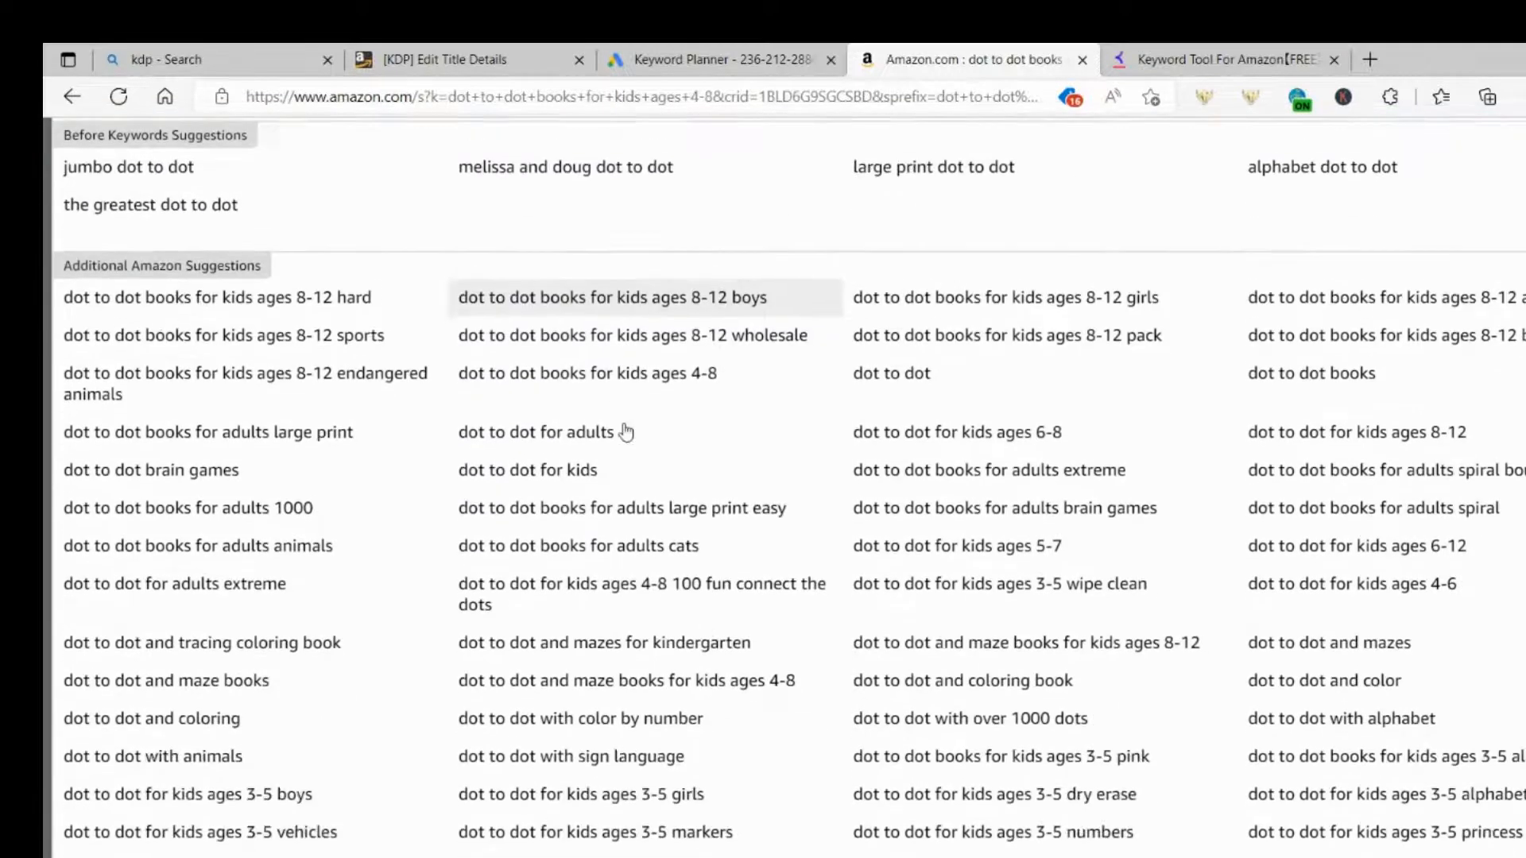
scroll(down, 3)
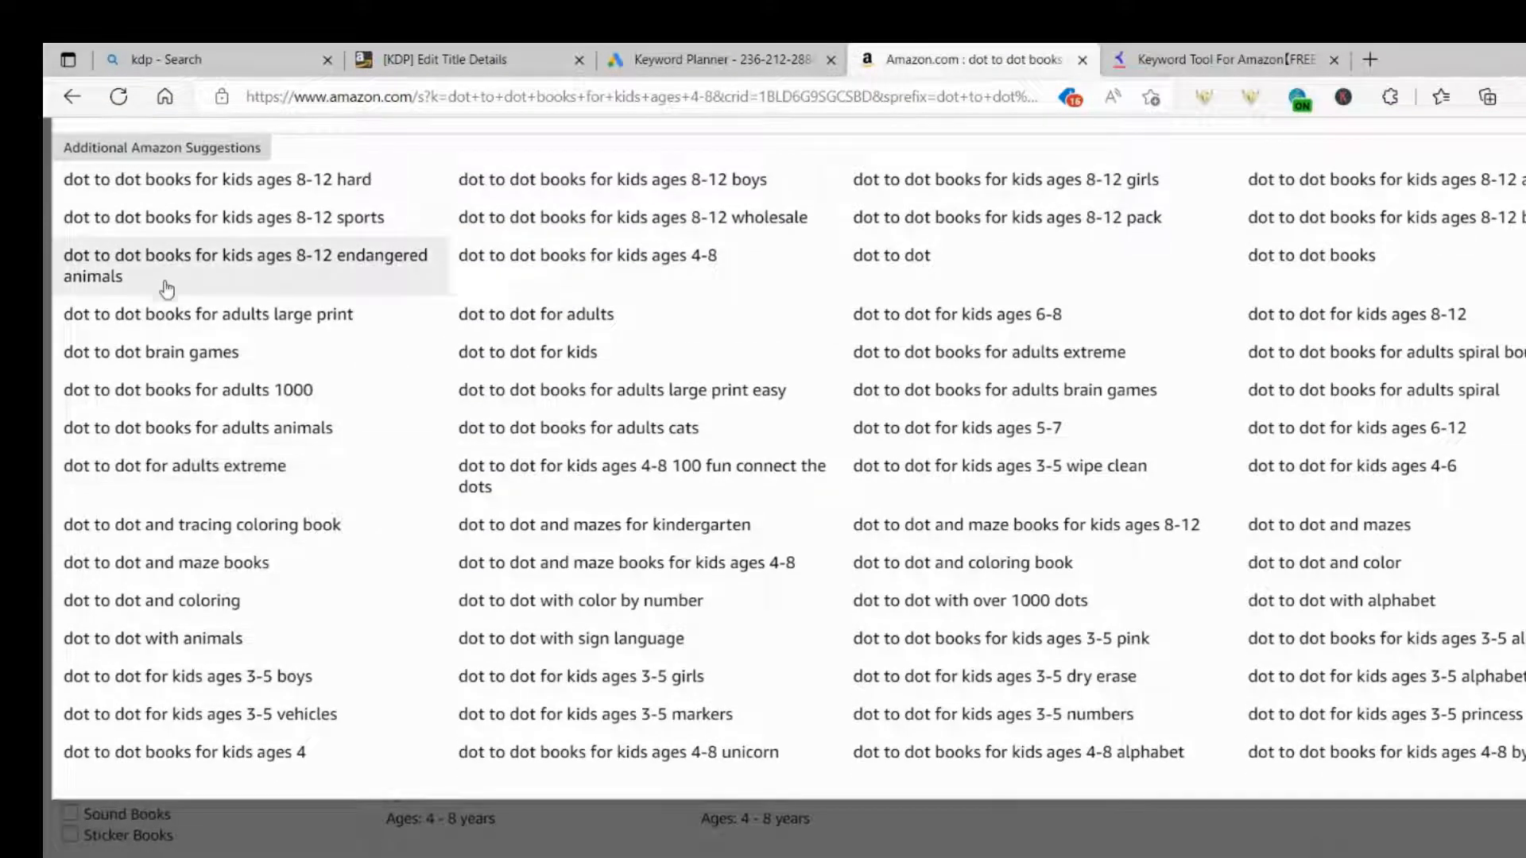
mouse_move(174, 577)
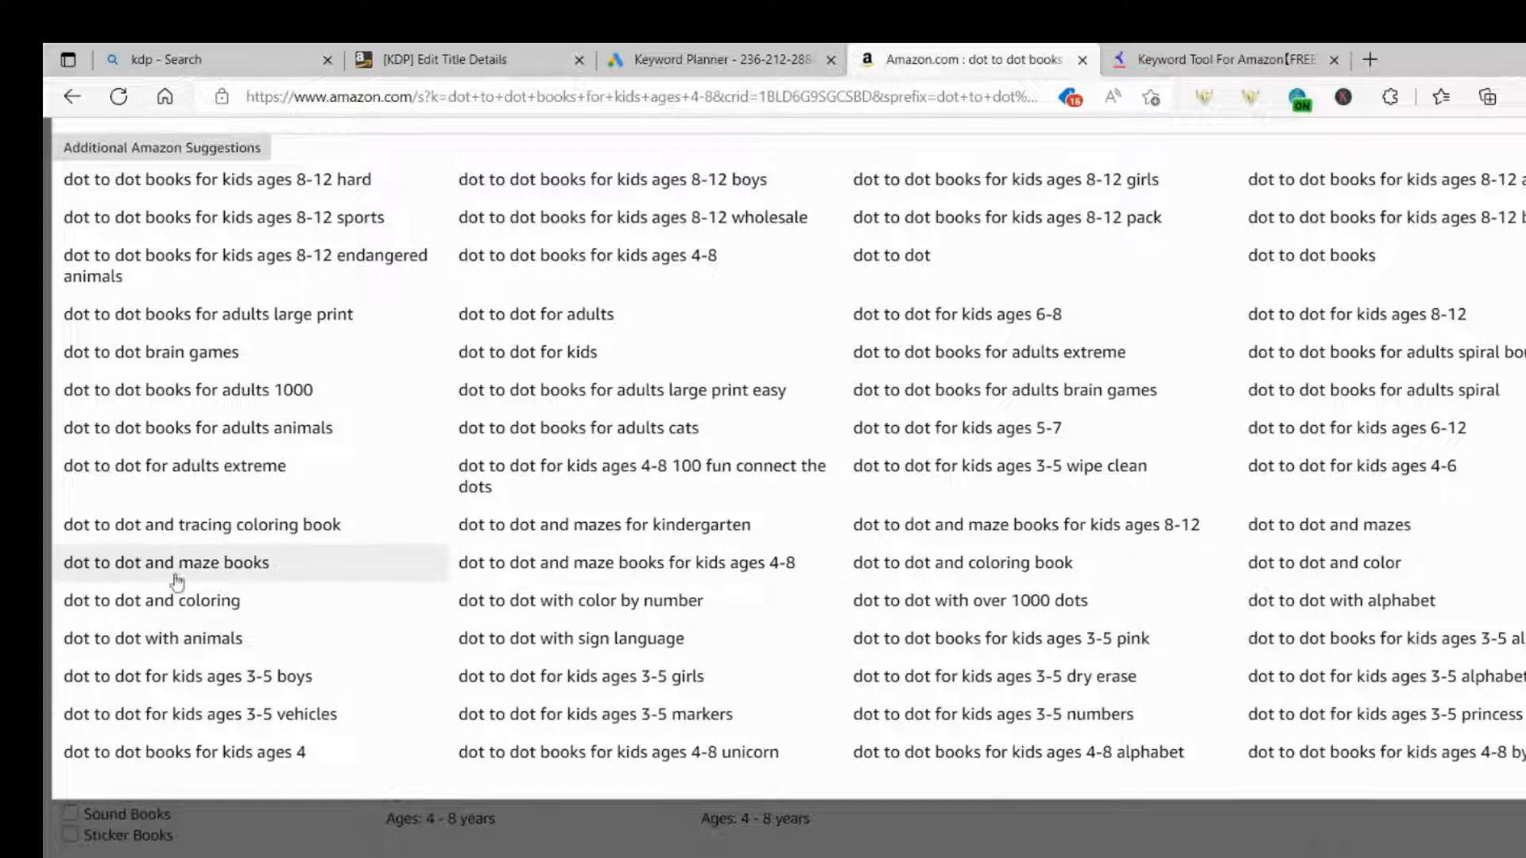
mouse_move(160, 581)
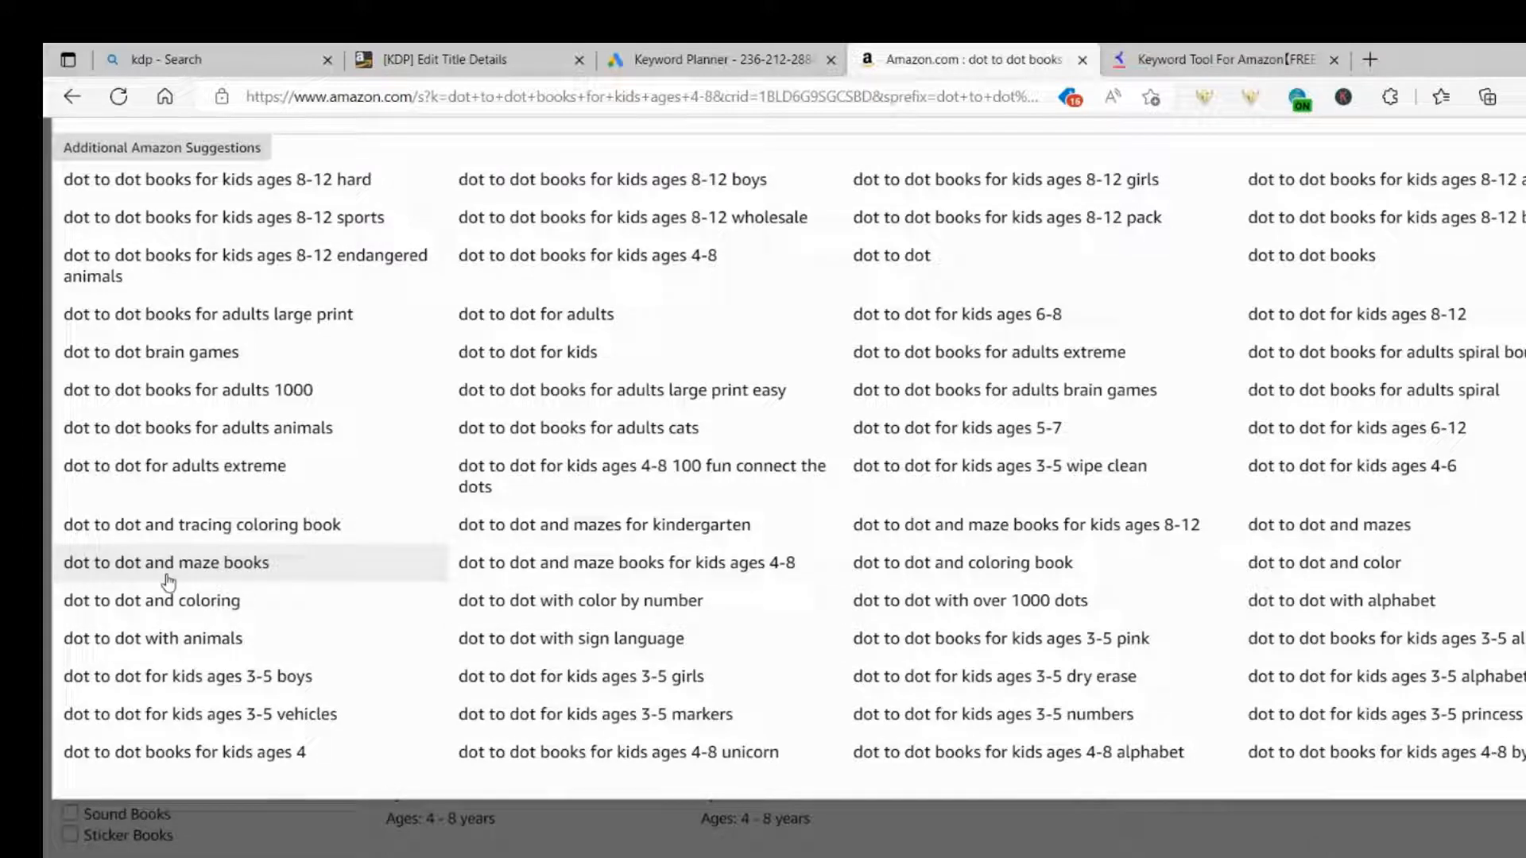
mouse_move(225, 588)
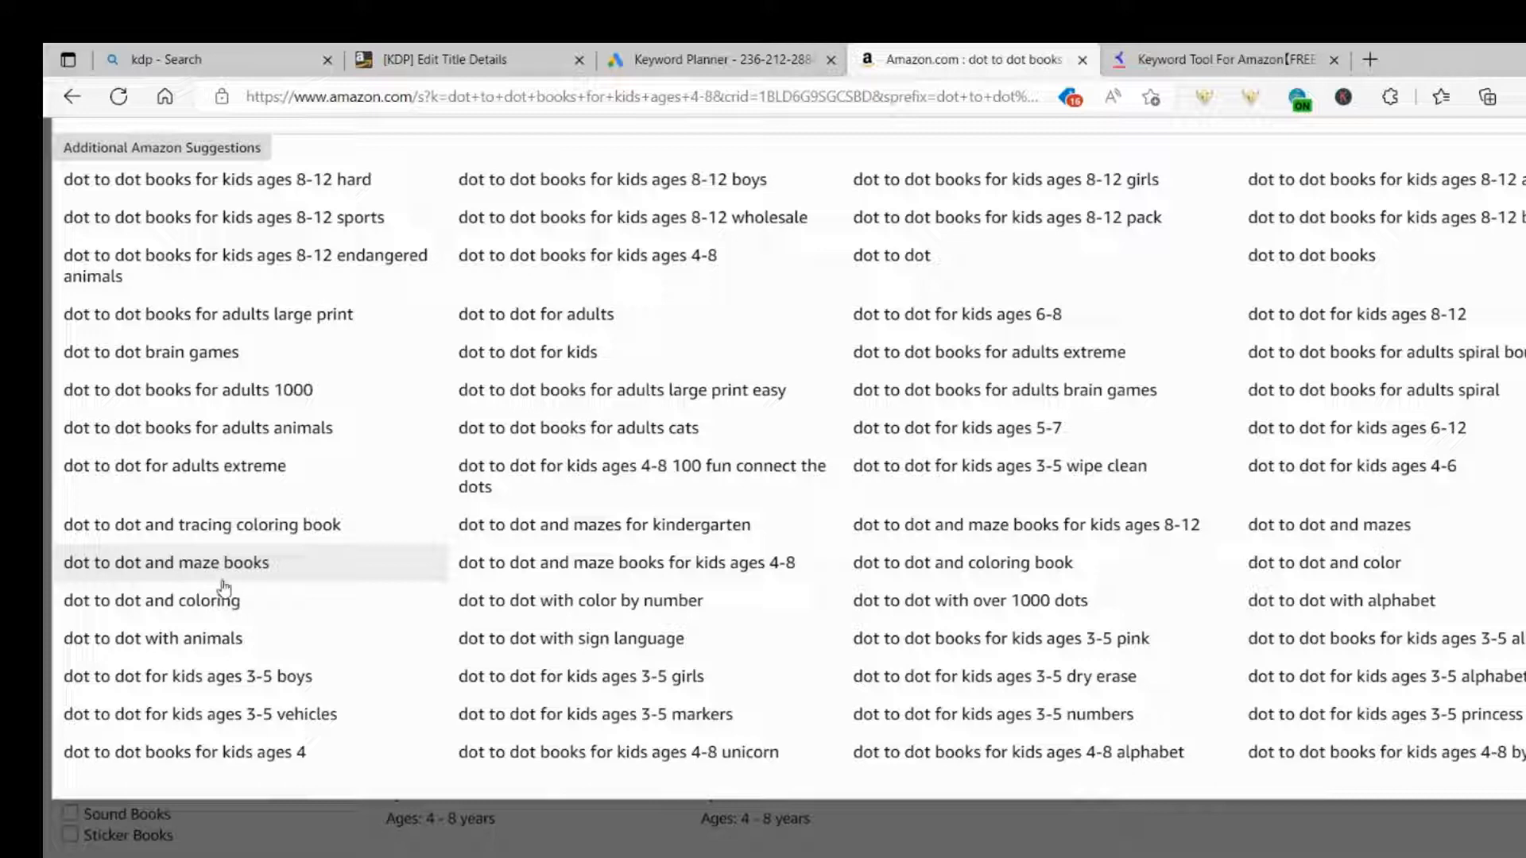
mouse_move(184, 582)
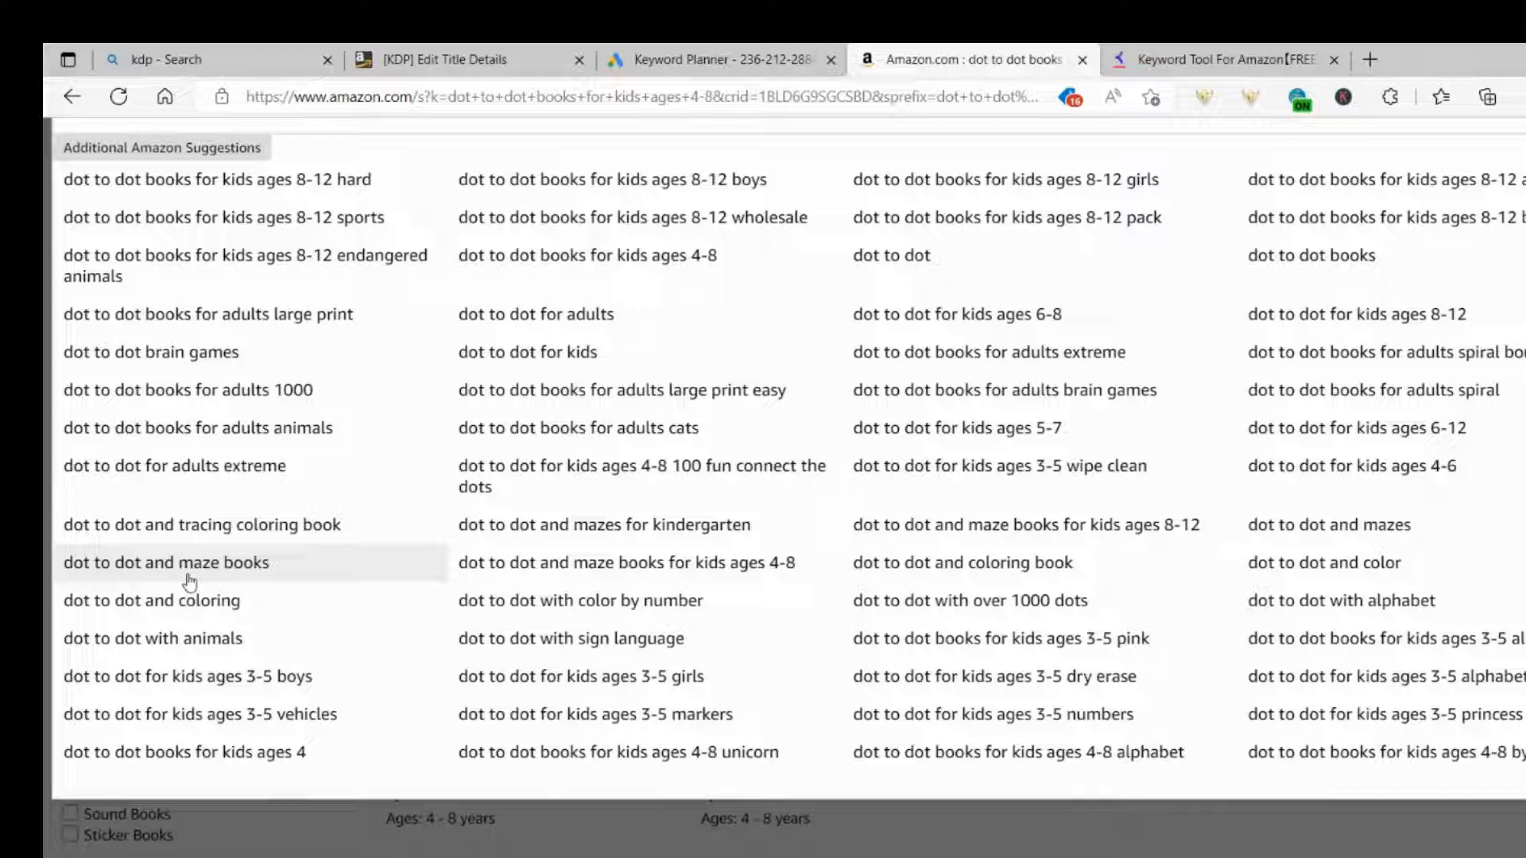
mouse_move(706, 649)
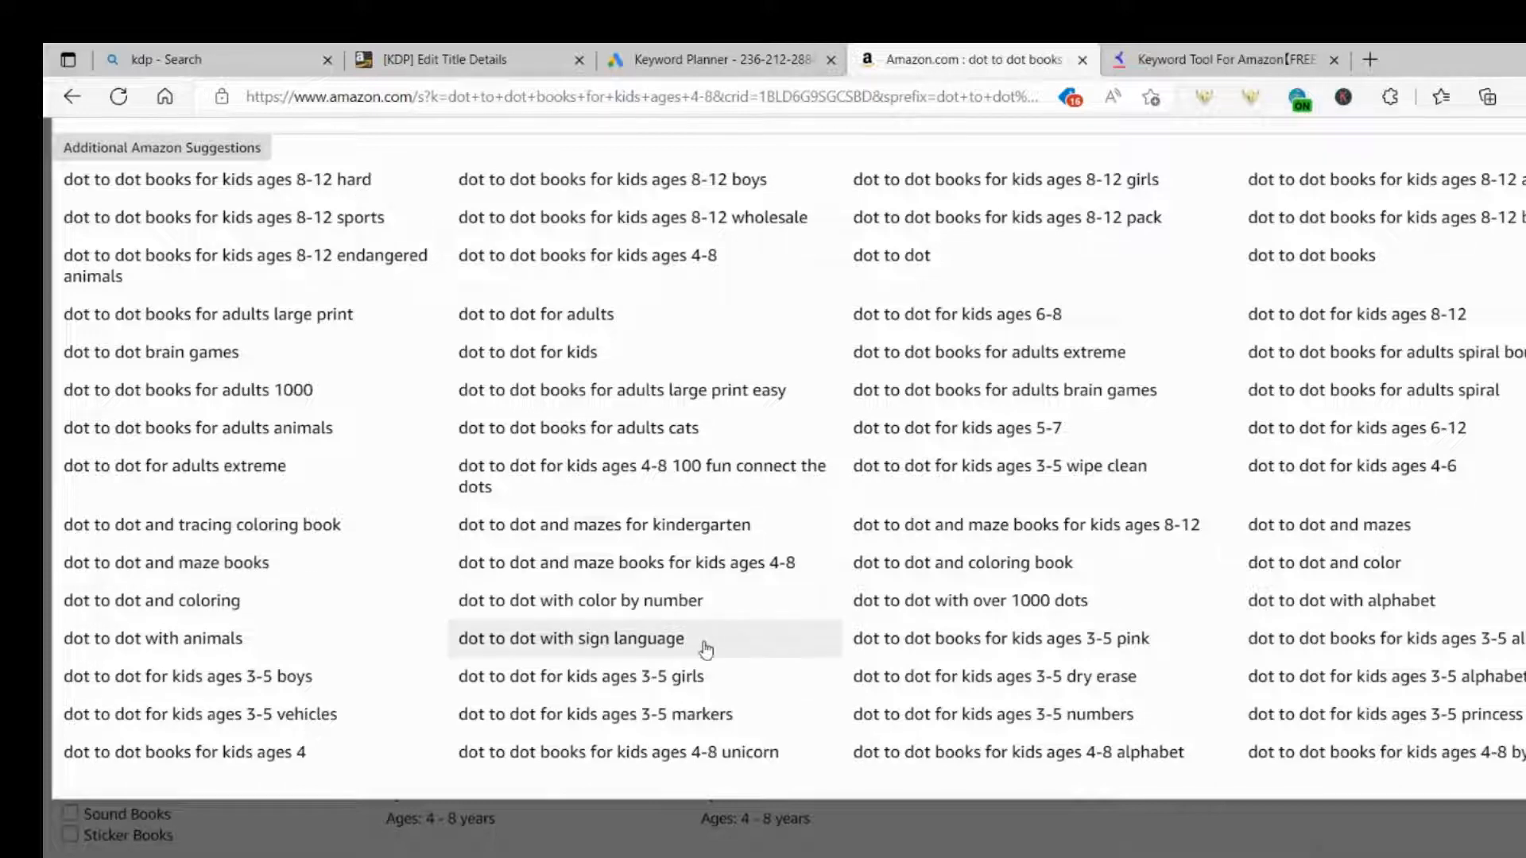
mouse_move(1003, 623)
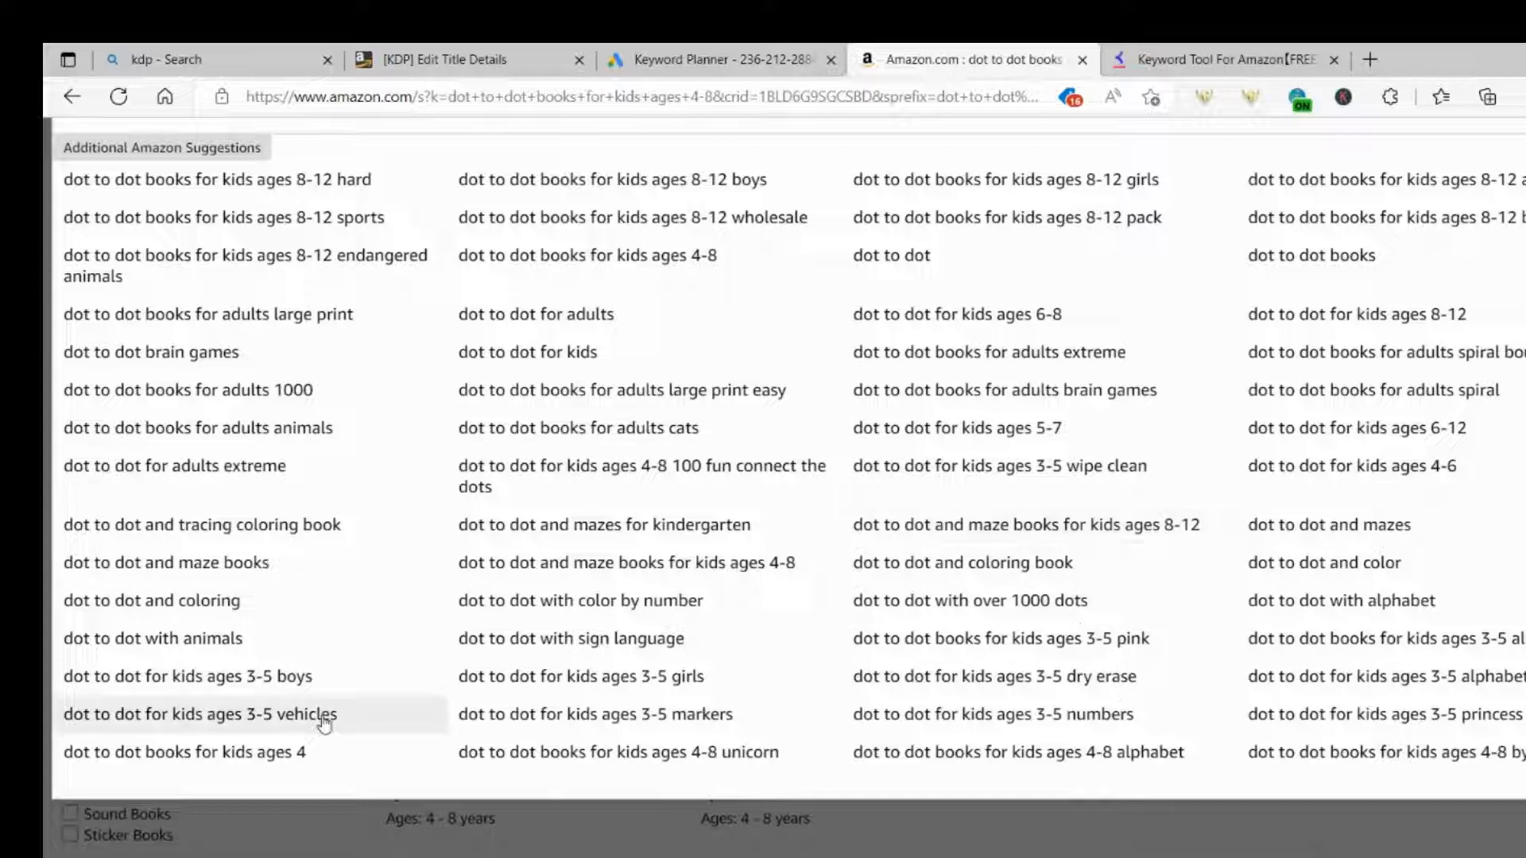
mouse_move(604, 768)
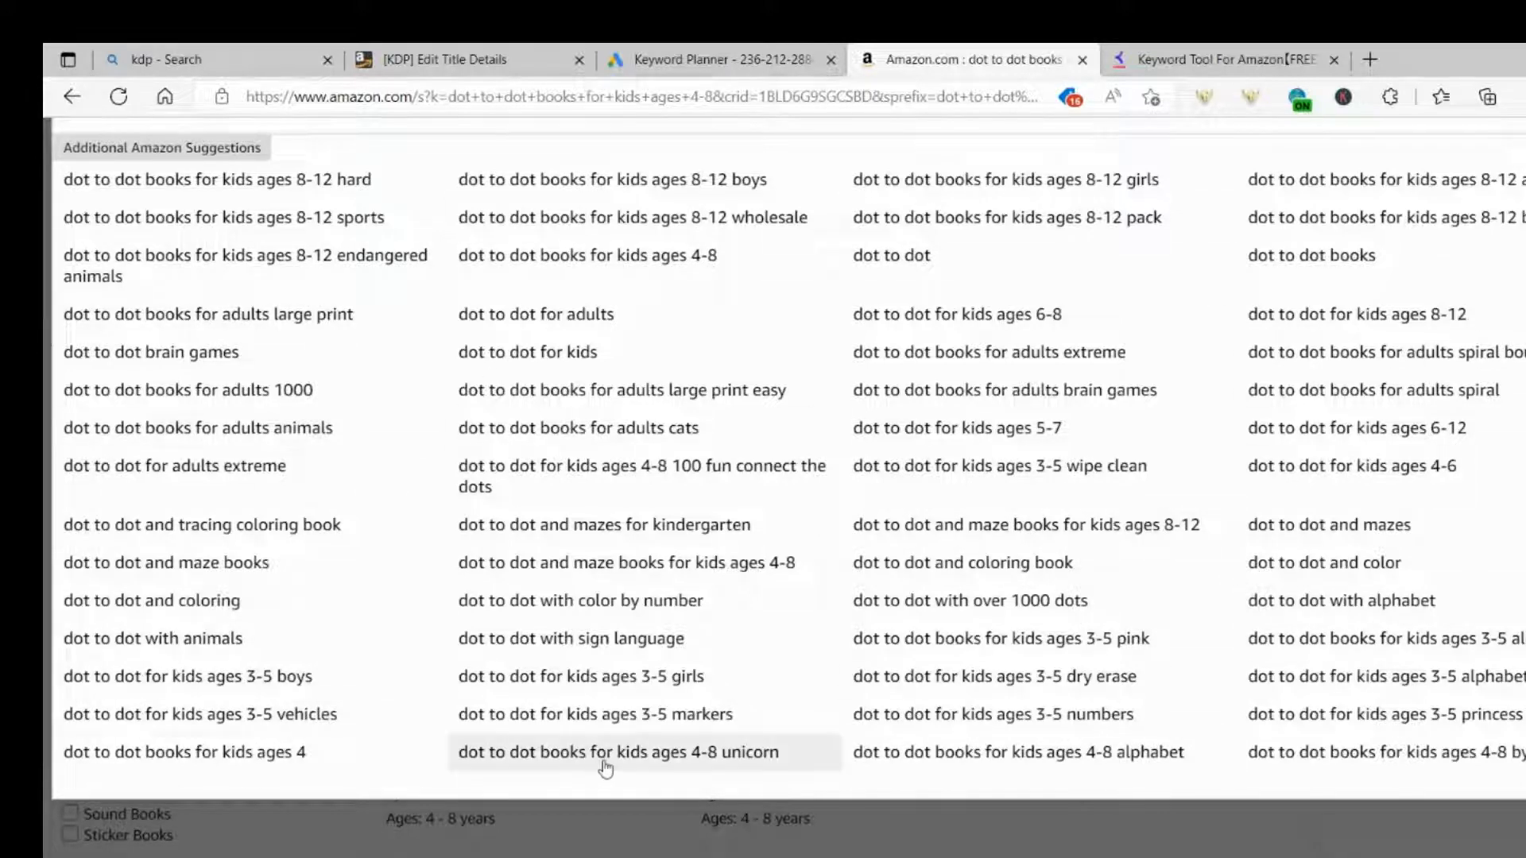
mouse_move(815, 626)
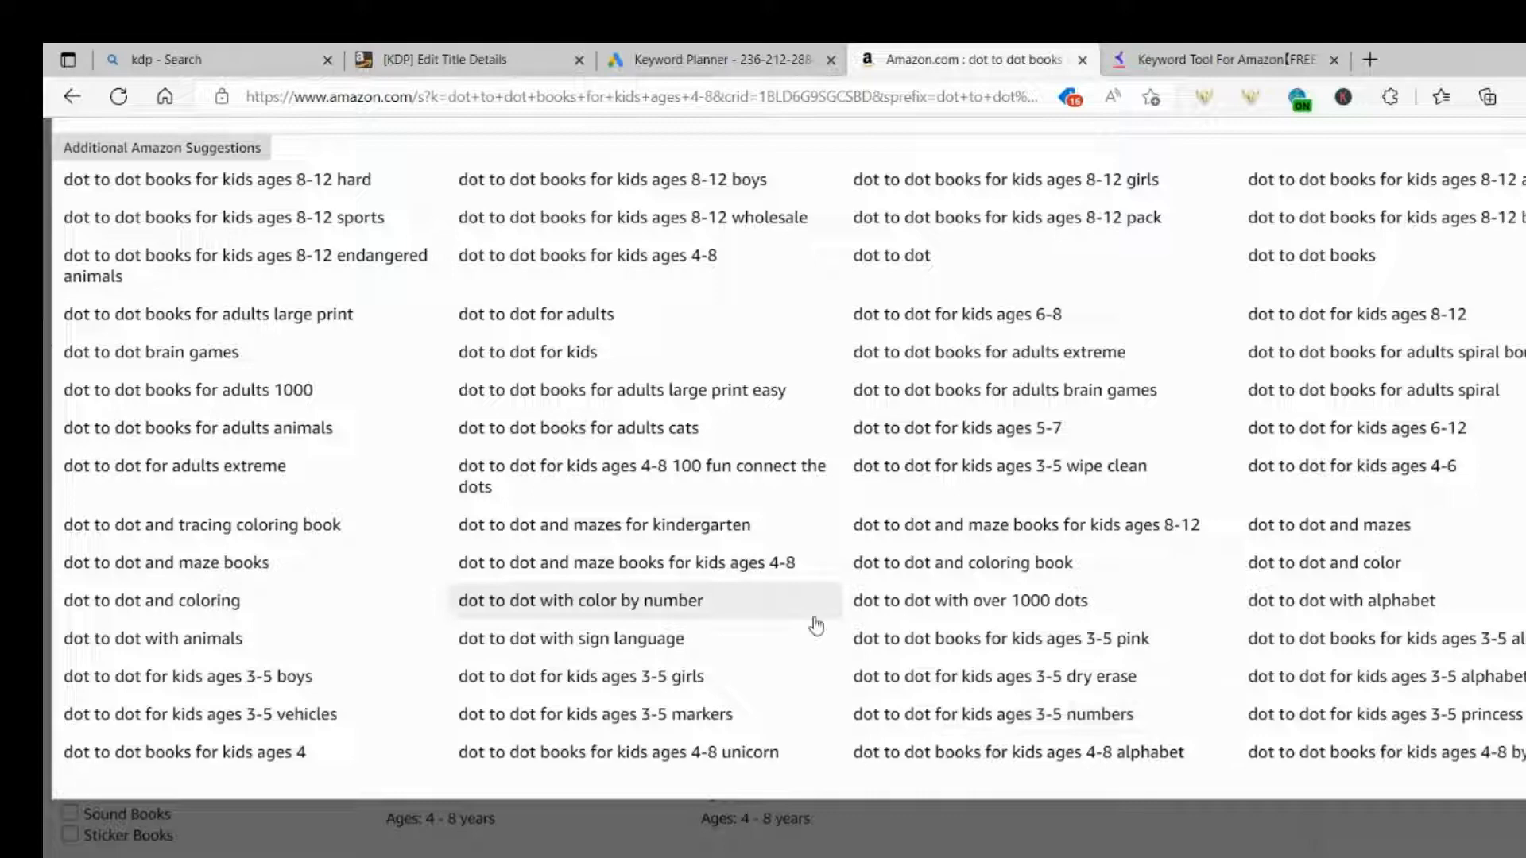
mouse_move(1081, 434)
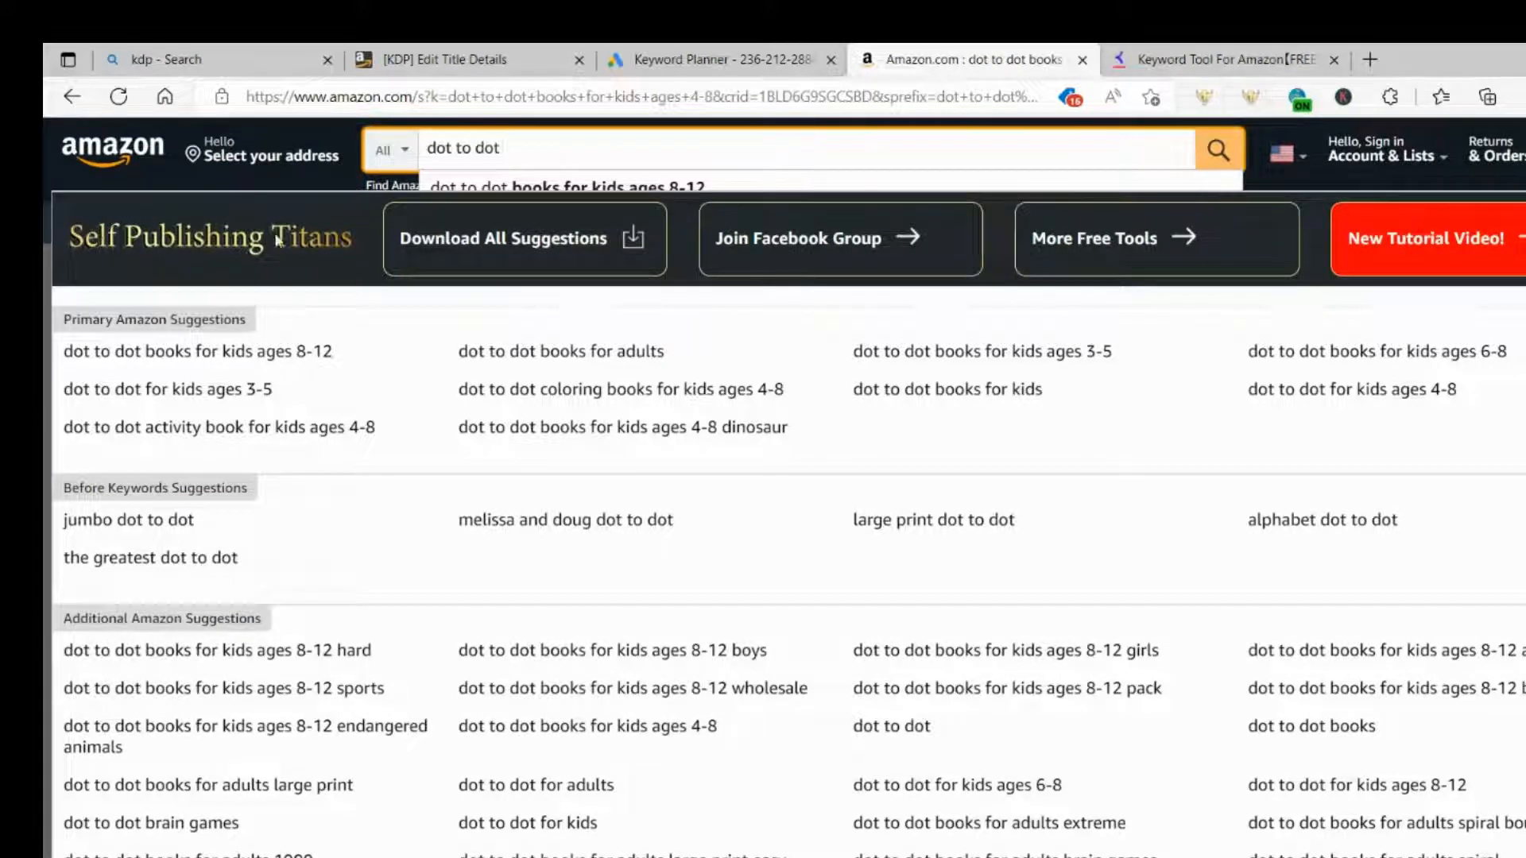
mouse_move(1375, 70)
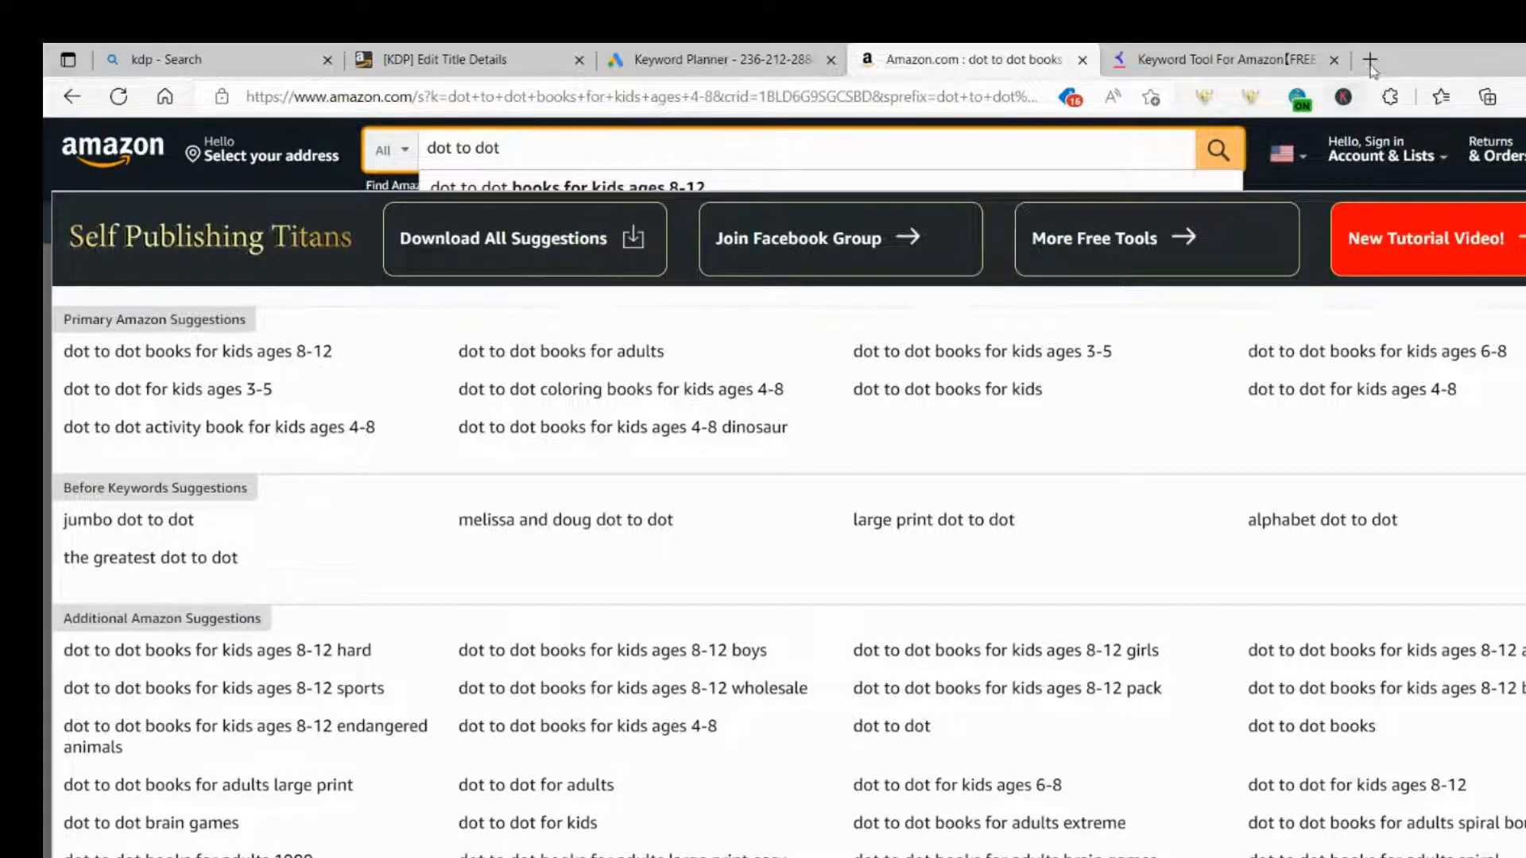
mouse_move(1373, 62)
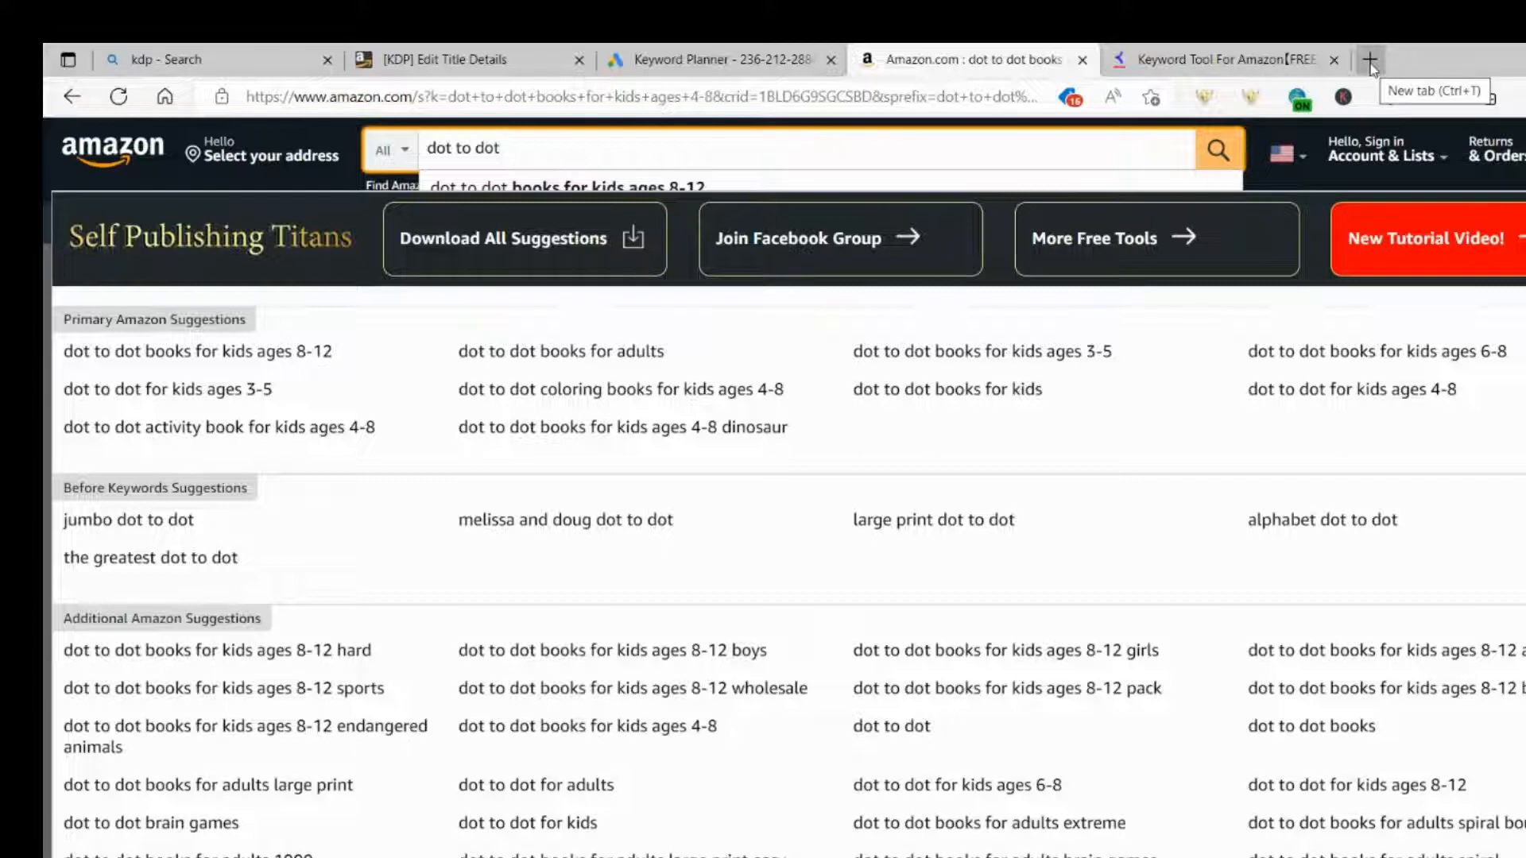
Step: In a new Edge tab, run a Bing search for 'self publishing titans'
click(1367, 59)
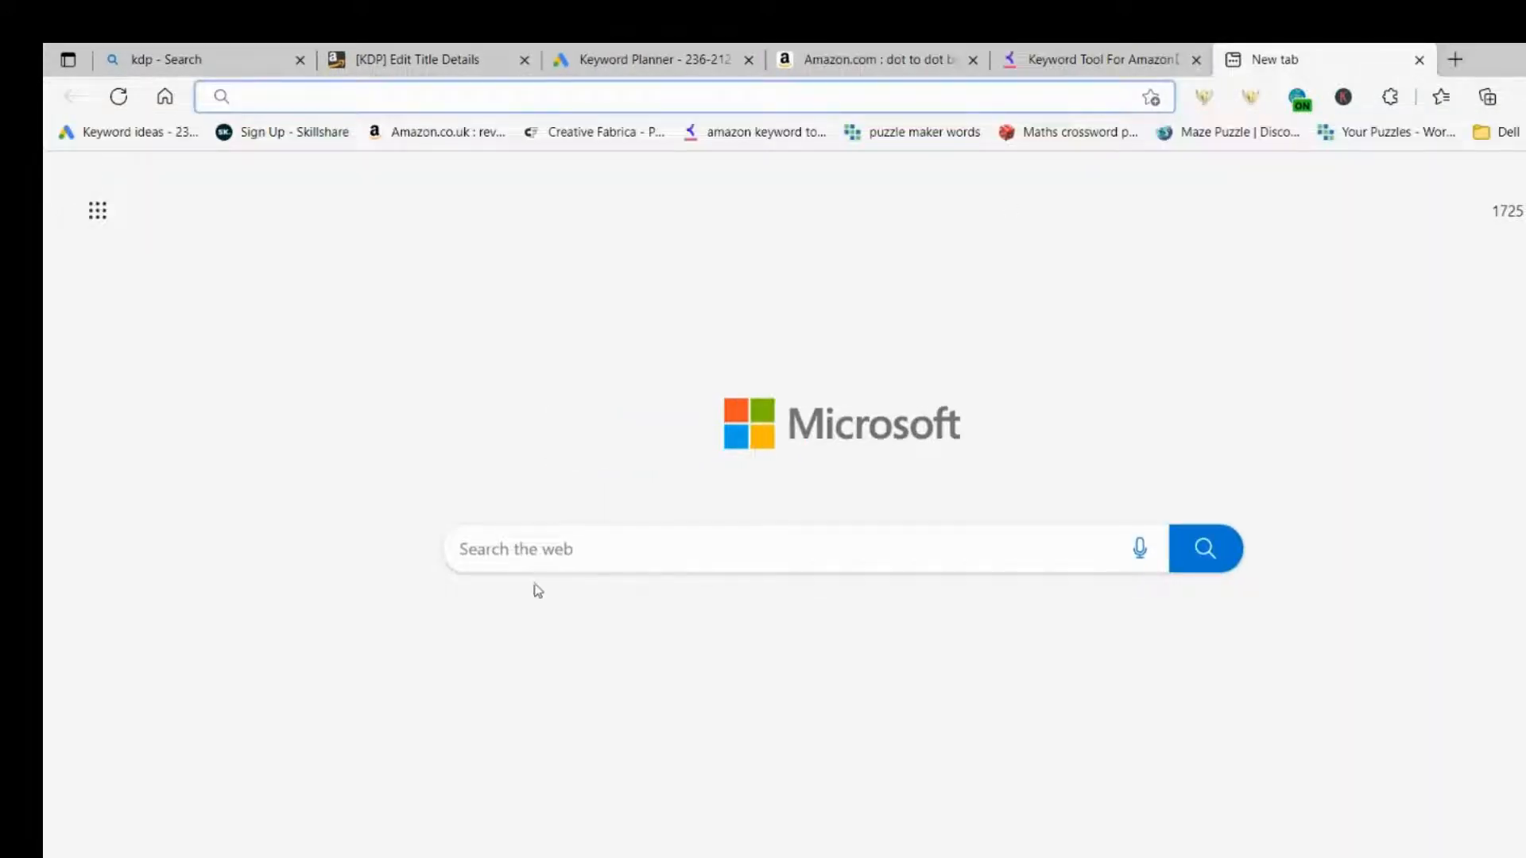
click(553, 558)
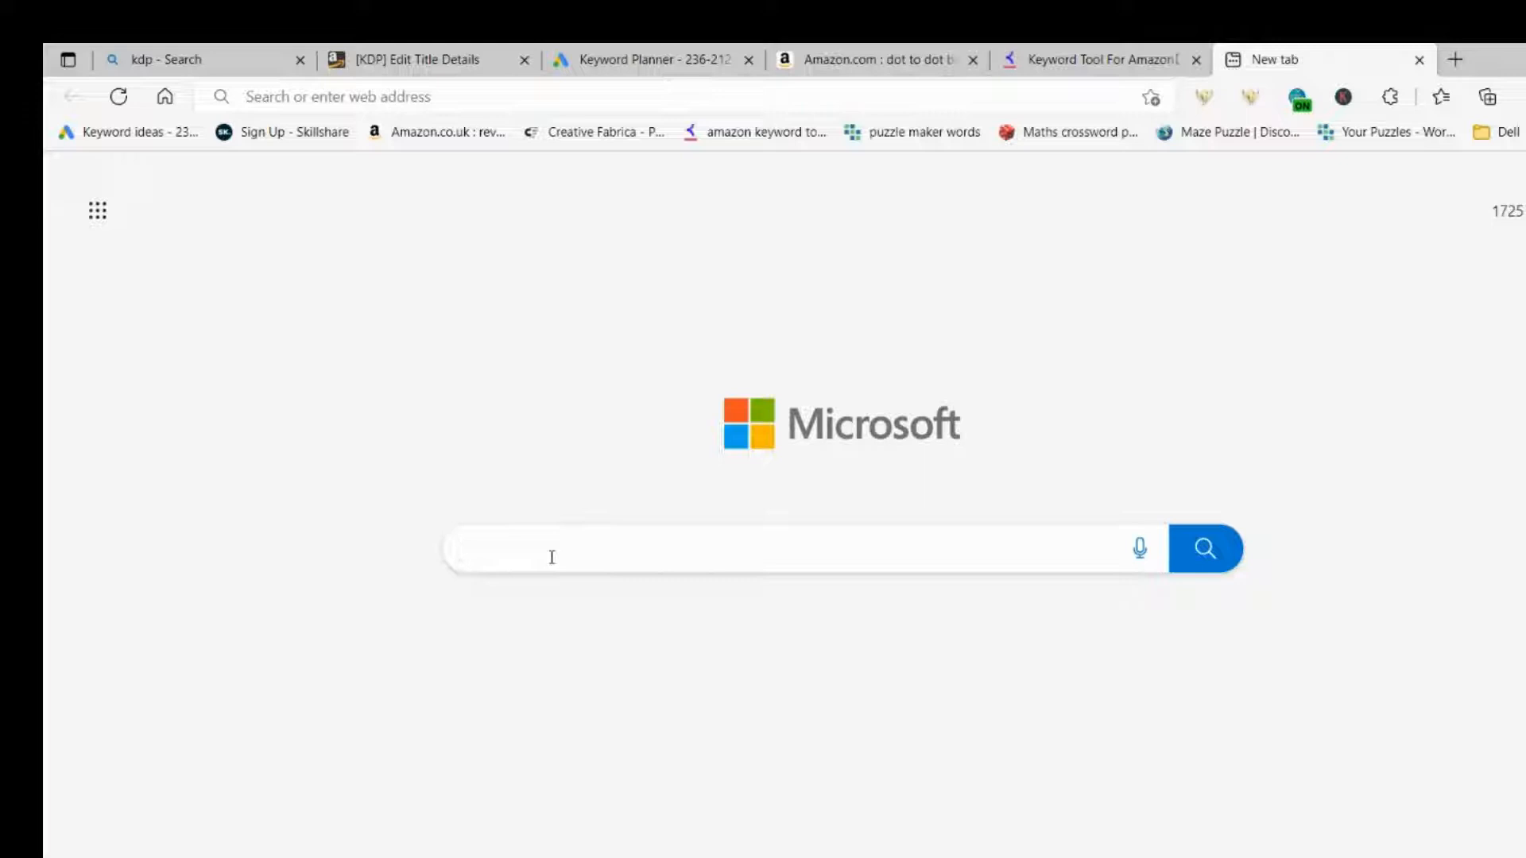
click(551, 557)
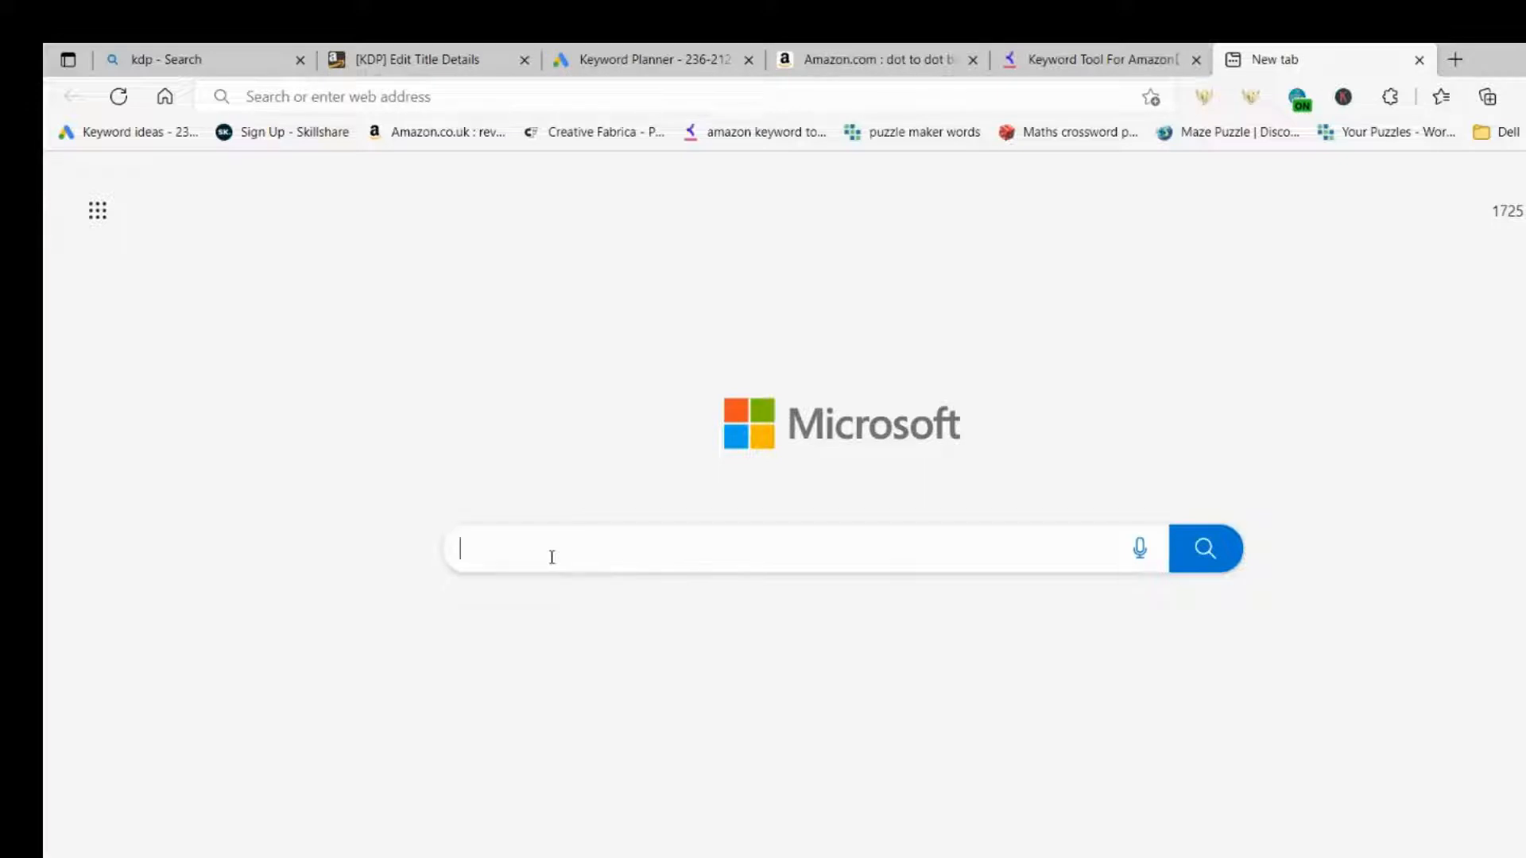
text(s)
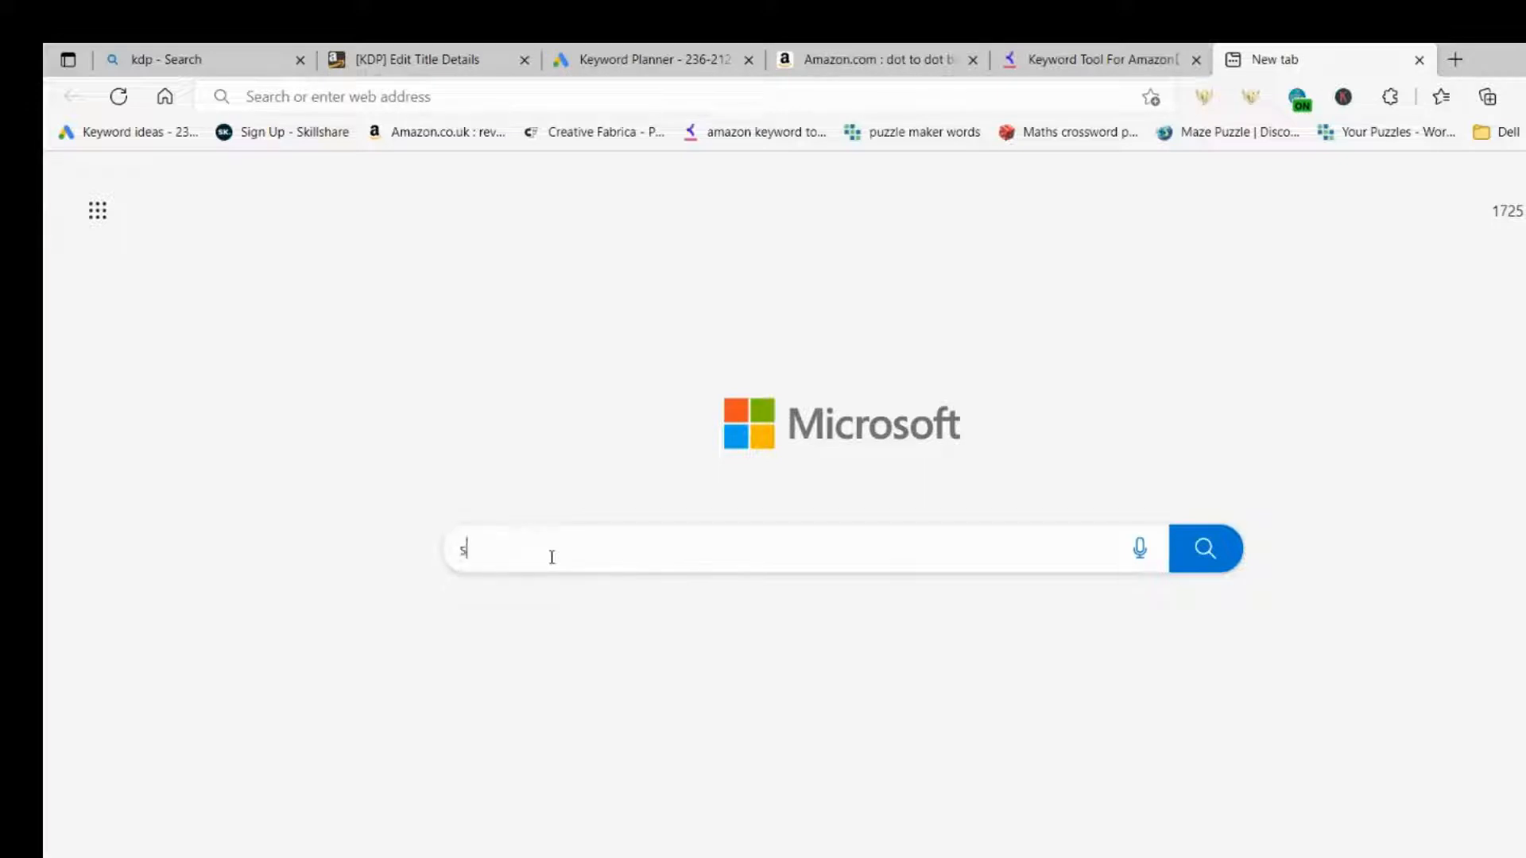
text(elf publishing titans)
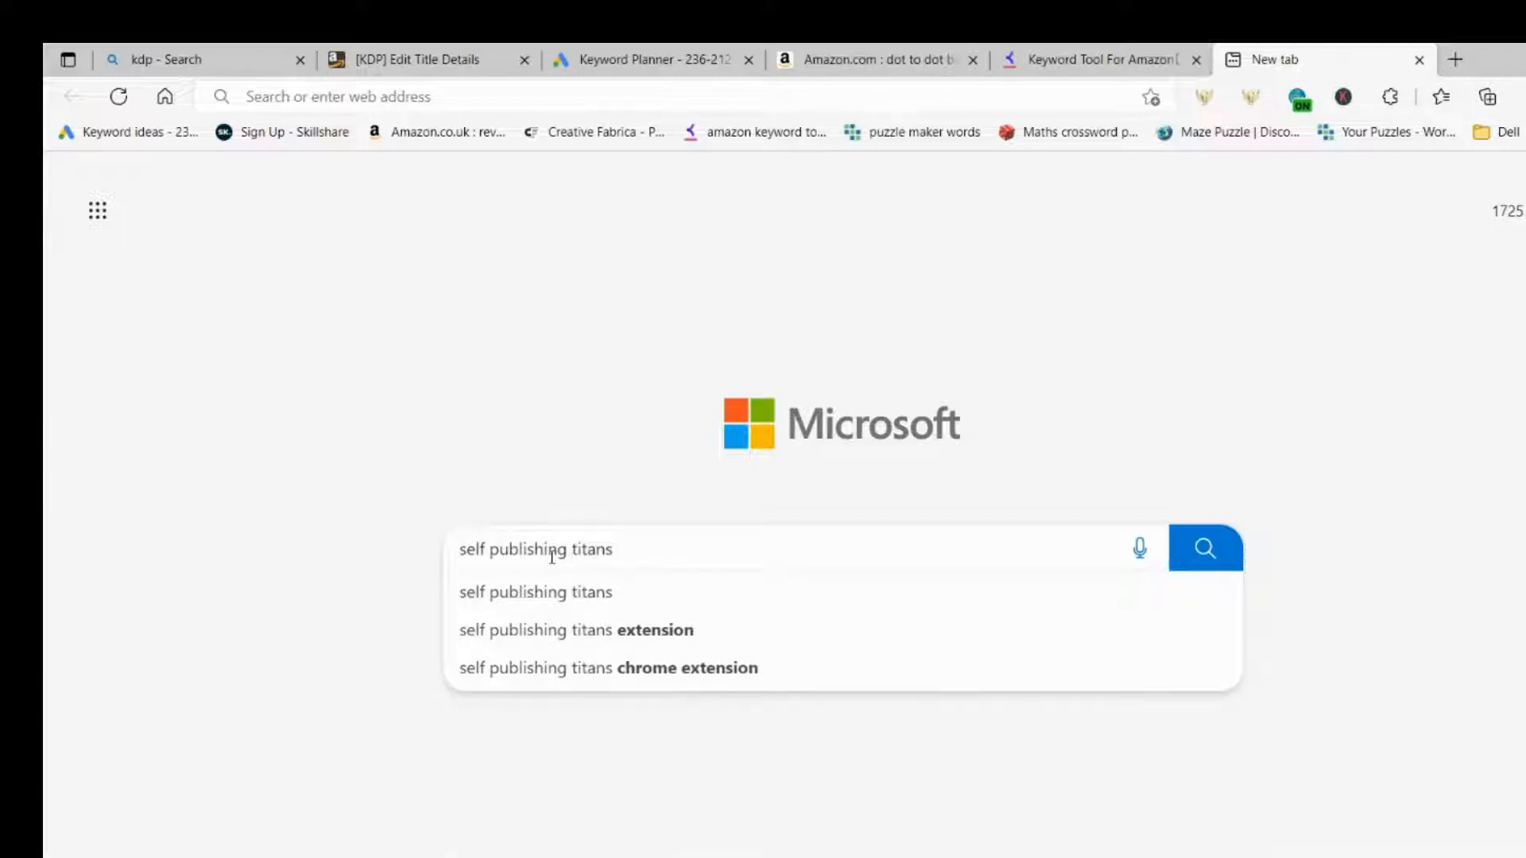
click(1203, 548)
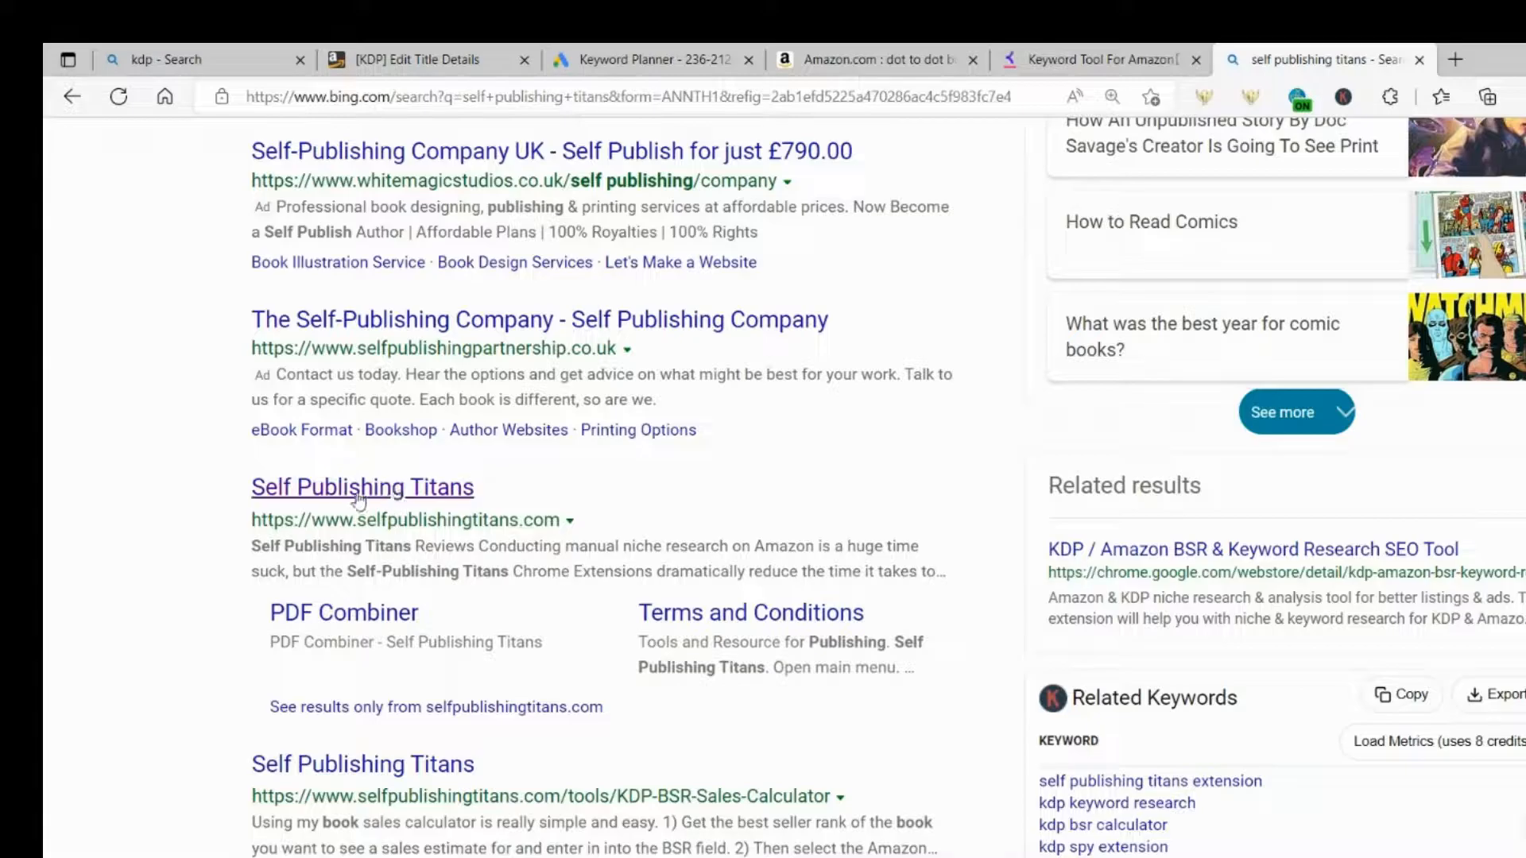
Step: Open the Self Publishing Titans site at its Amazon Keyword Suggestion Expander page
click(363, 488)
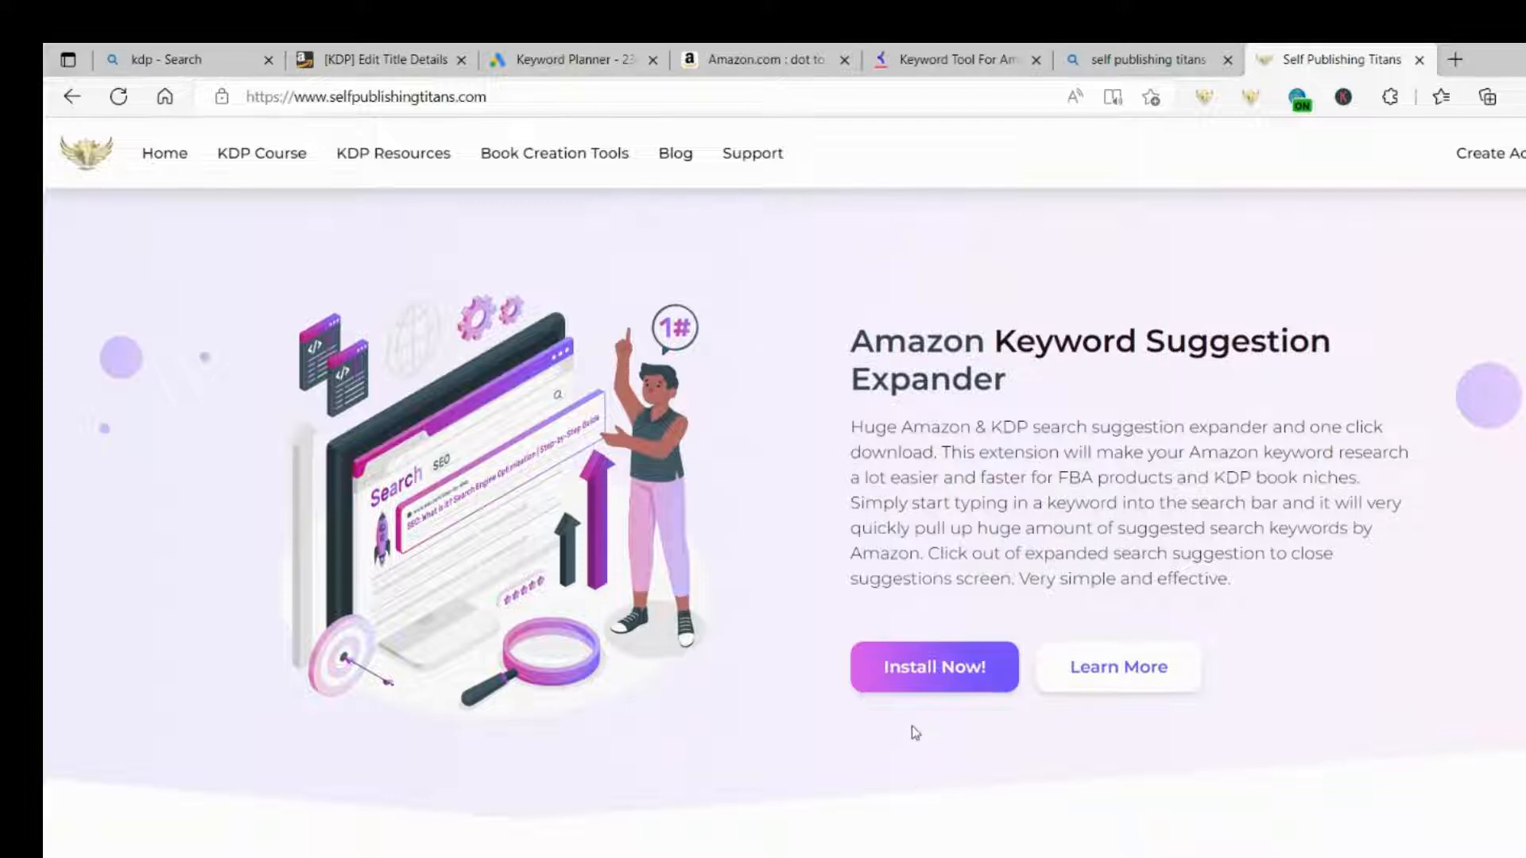
Step: View the Huge Amazon Search Suggestion Expander store listing and confirm its On toggle from the toolbar icon
click(935, 665)
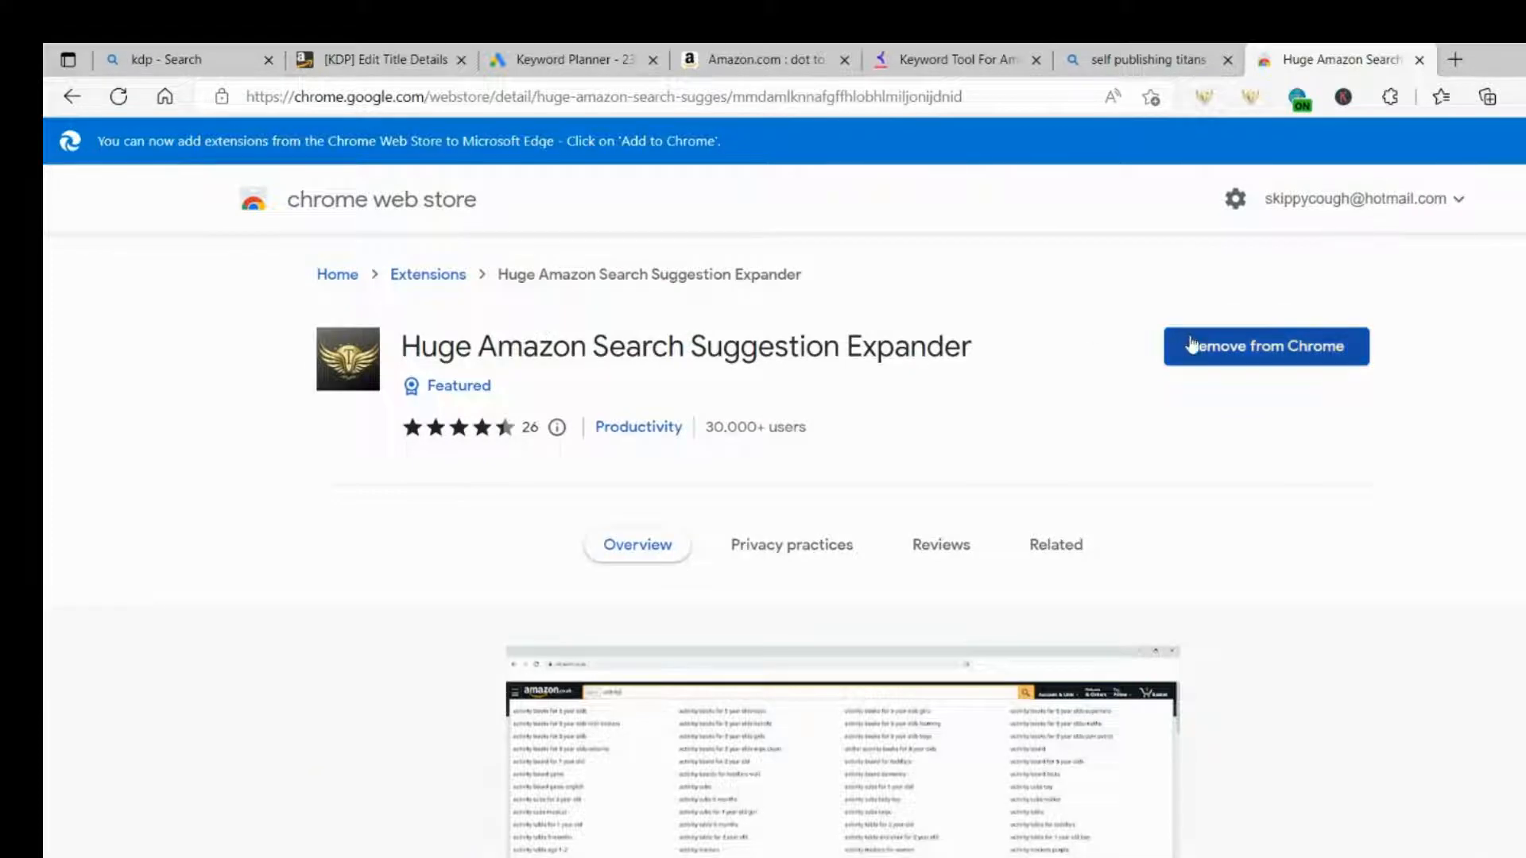
mouse_move(1371, 337)
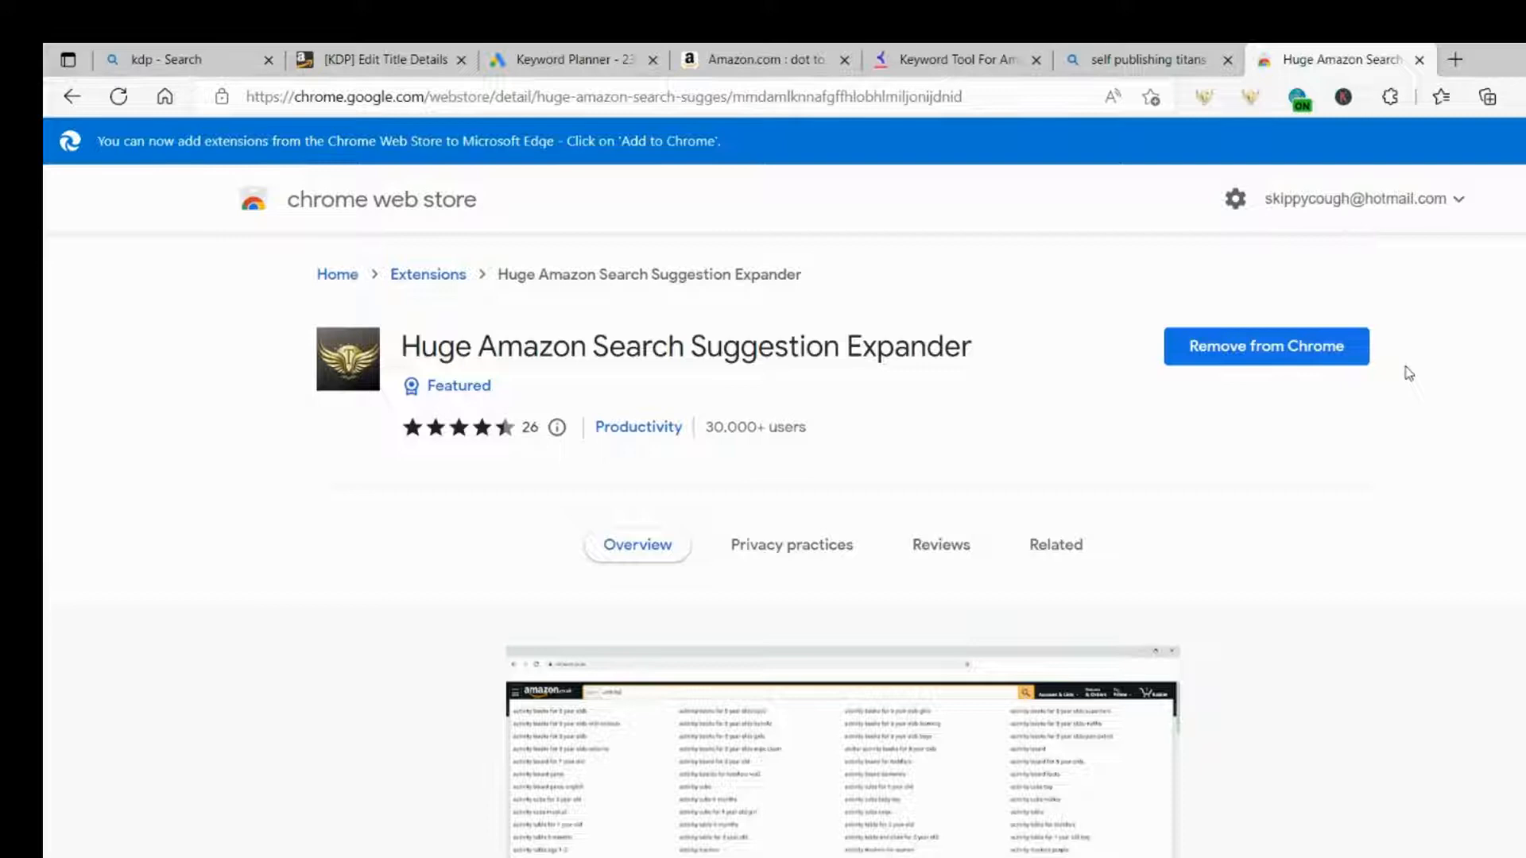
mouse_move(1235, 190)
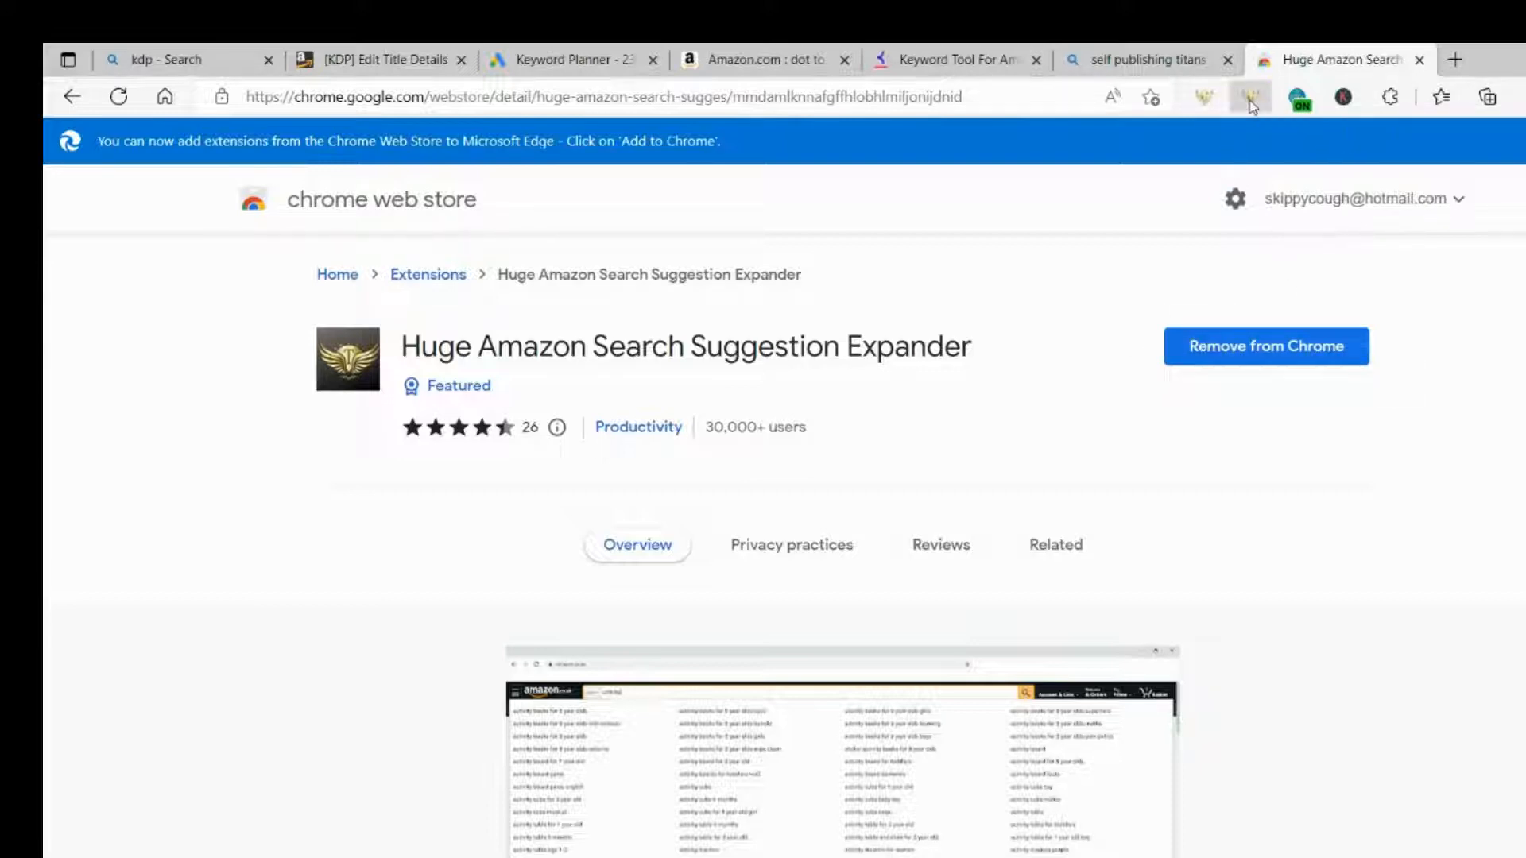
click(1253, 97)
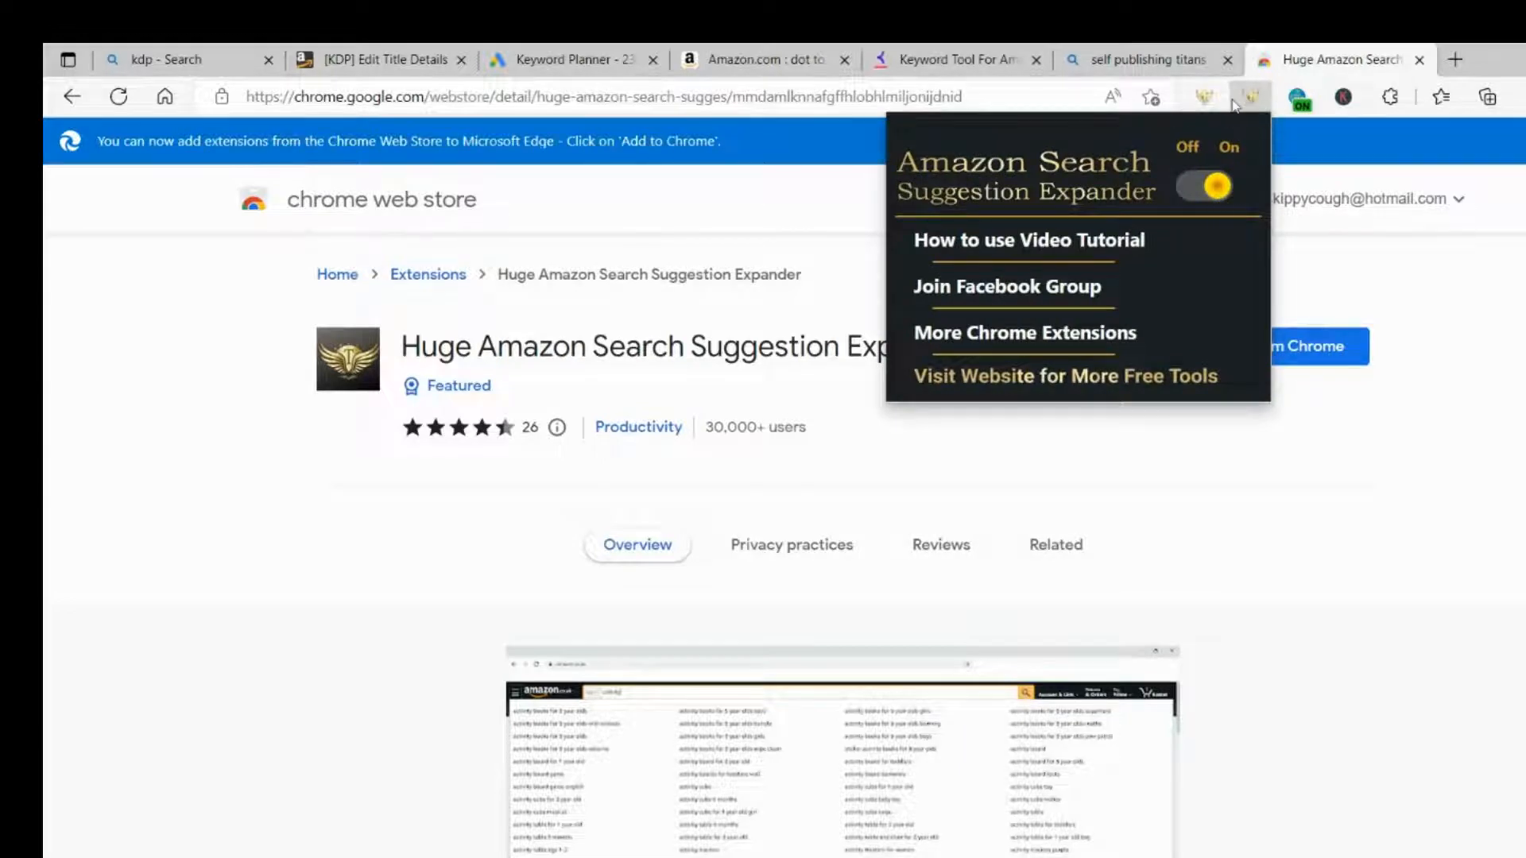
mouse_move(1247, 97)
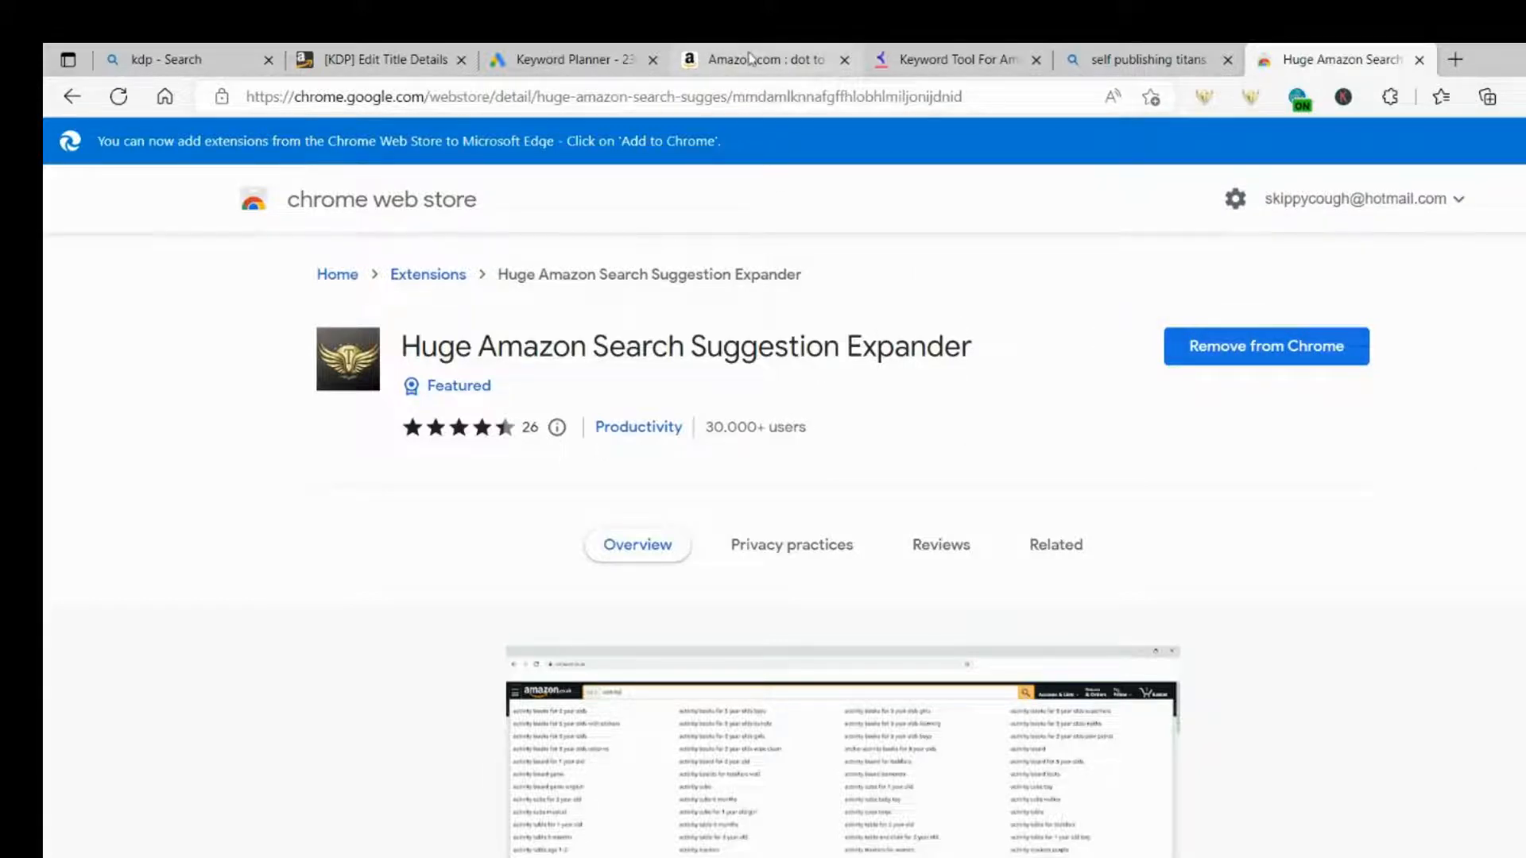
Step: Return to the Amazon 'dot to dot' tab, scroll its expanded suggestion panel, then switch to the Keyword Planner tab
click(755, 59)
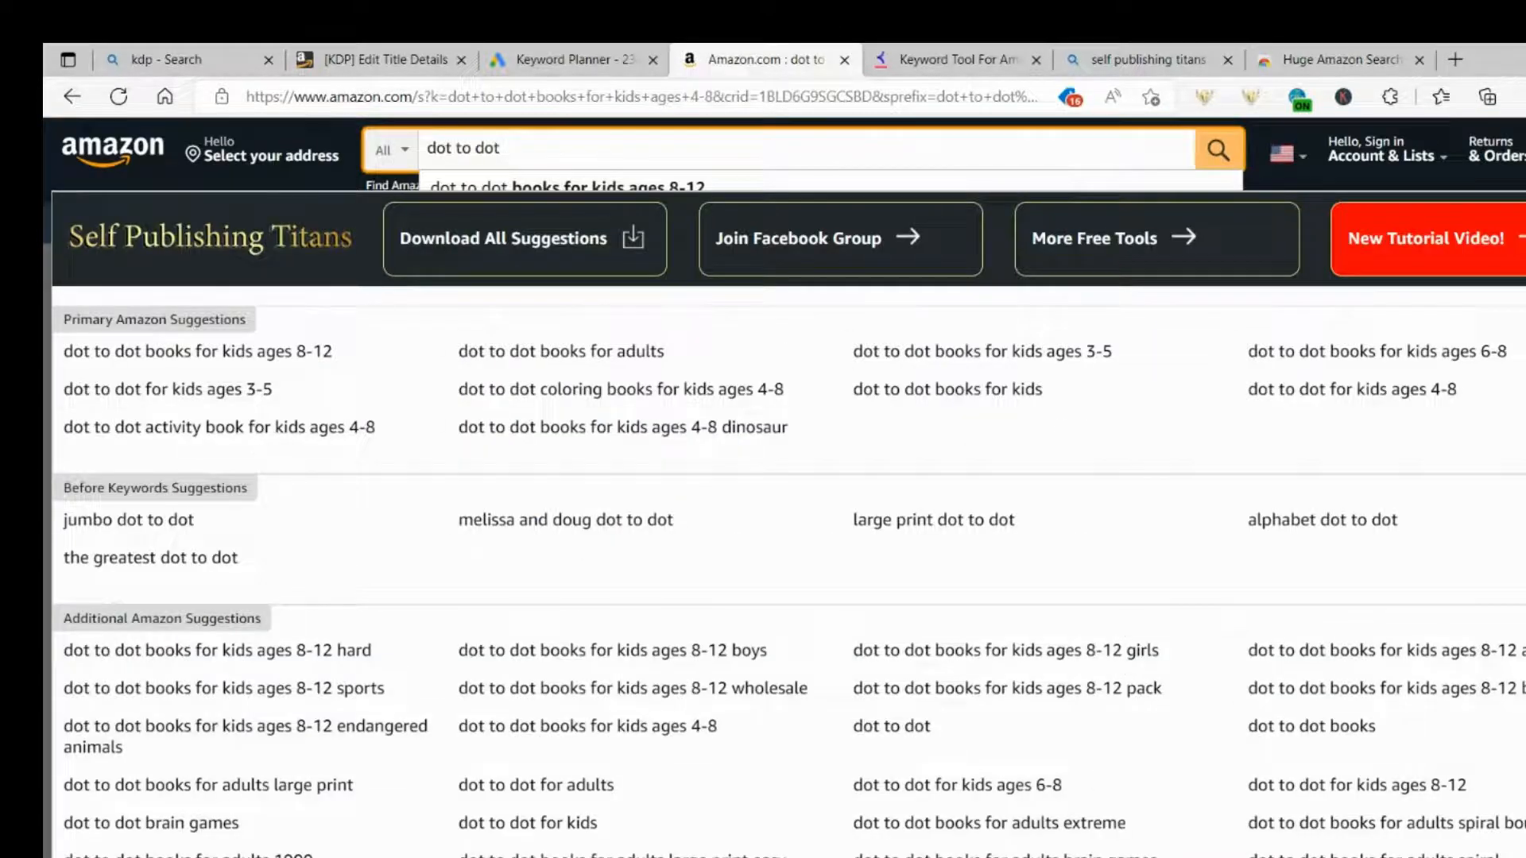
mouse_move(559, 489)
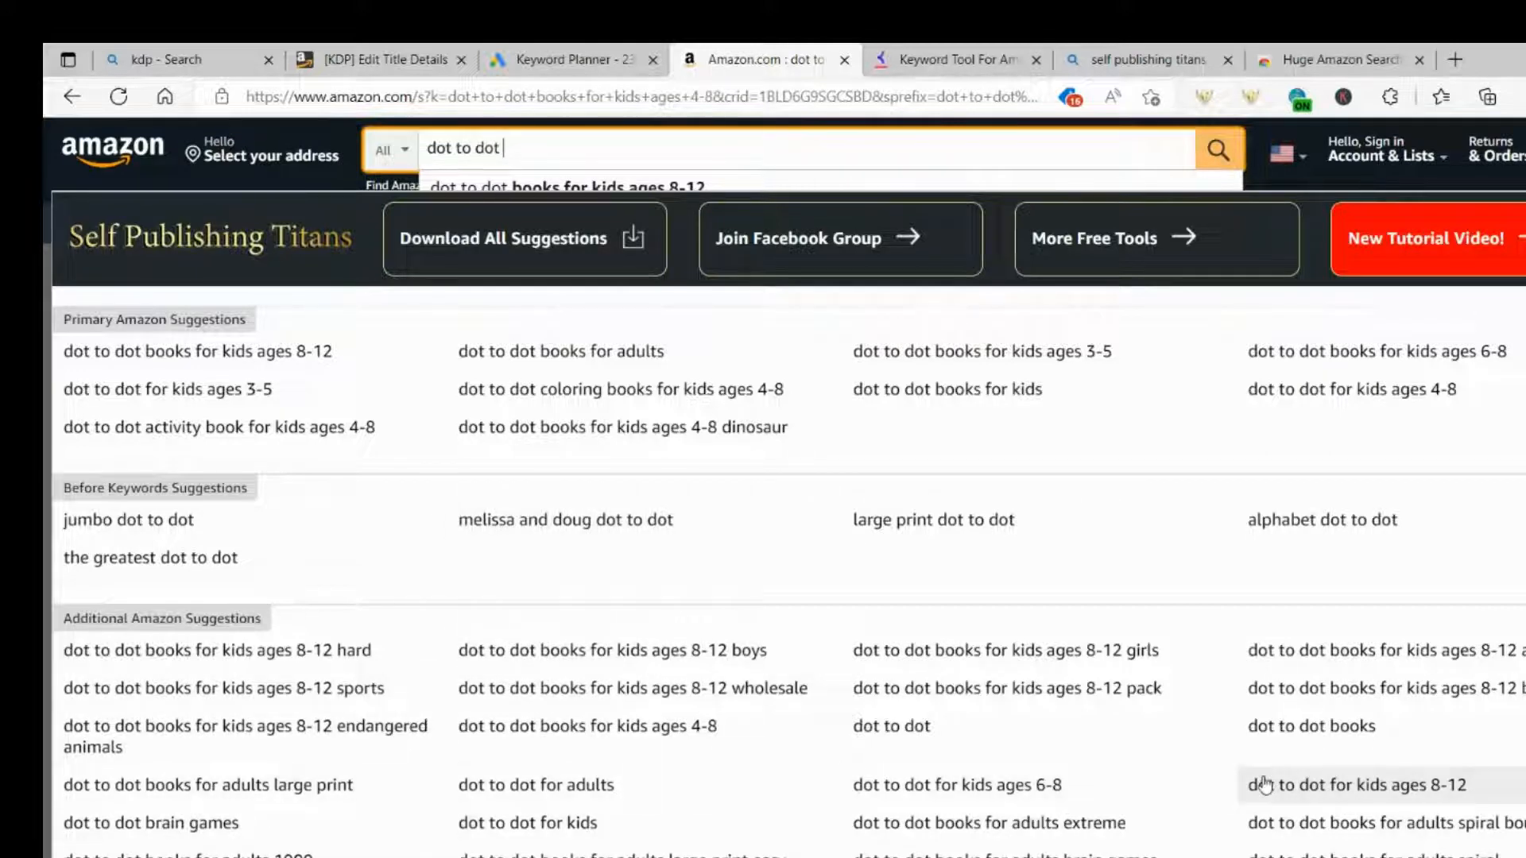
scroll(down, 3)
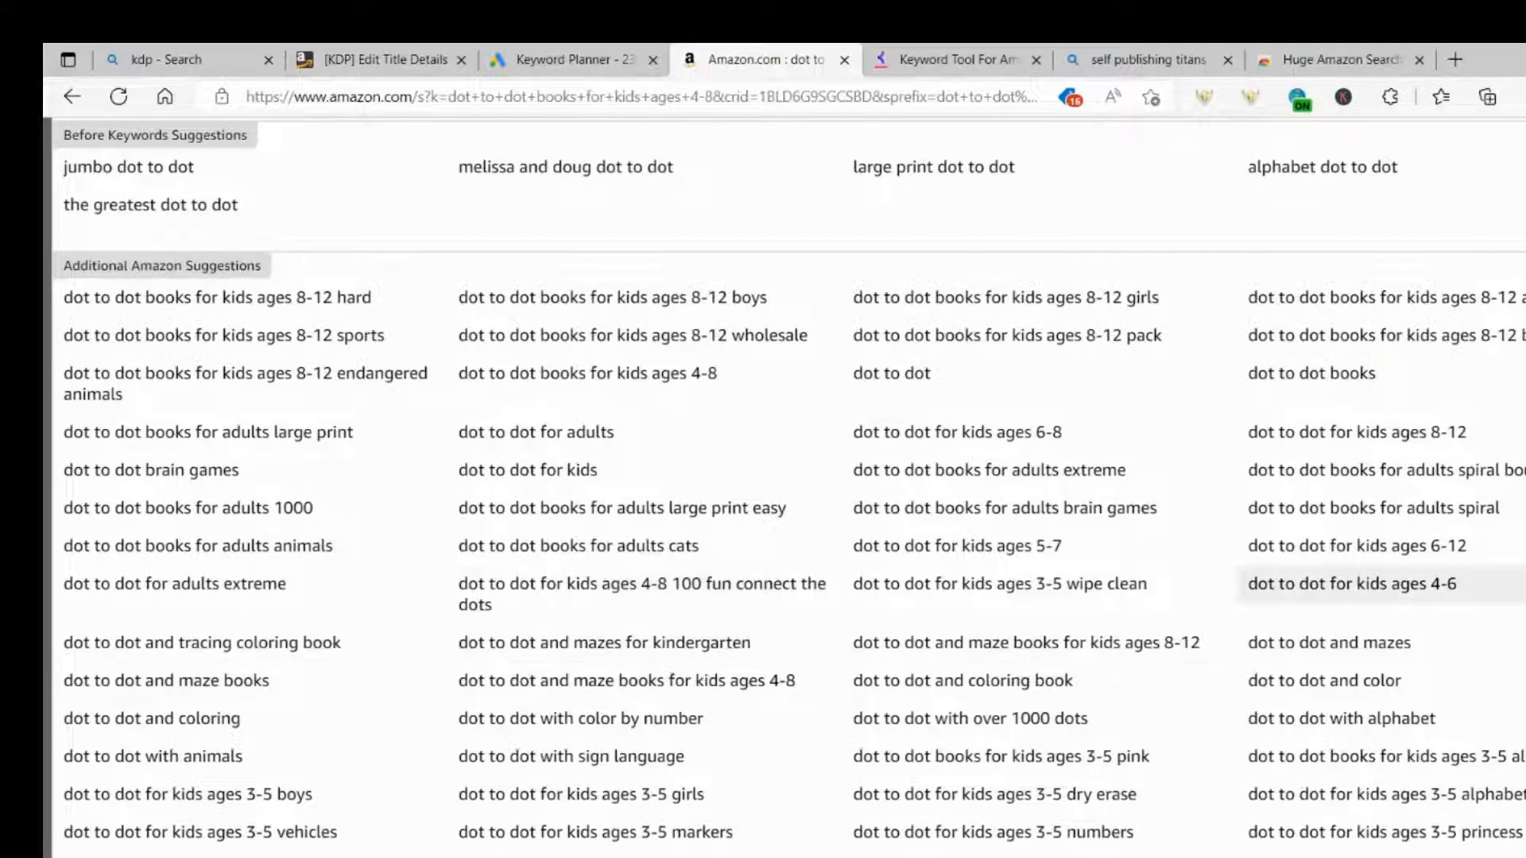
mouse_move(1152, 690)
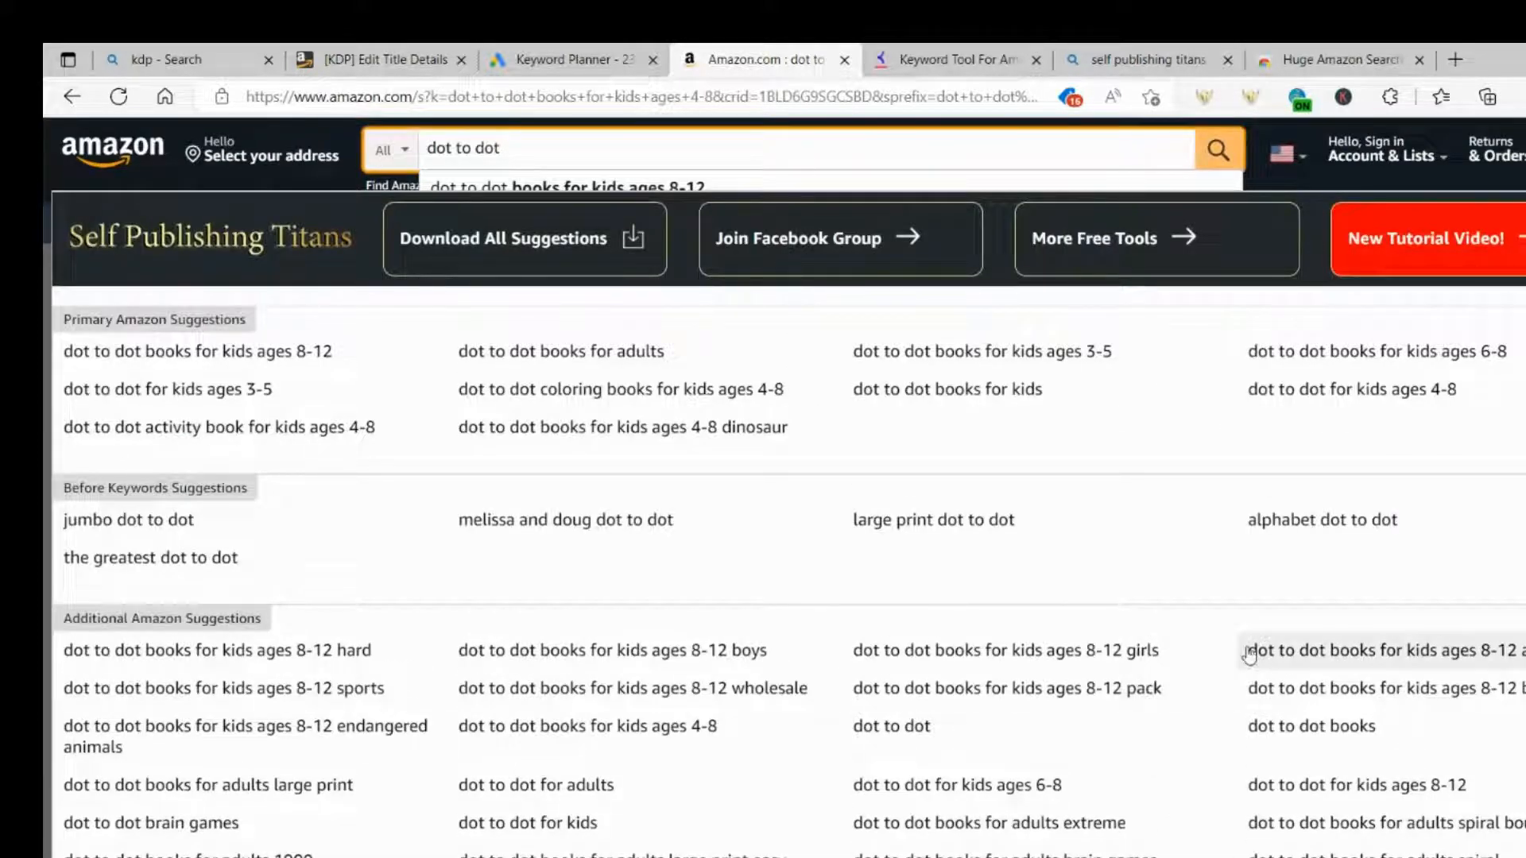
click(569, 59)
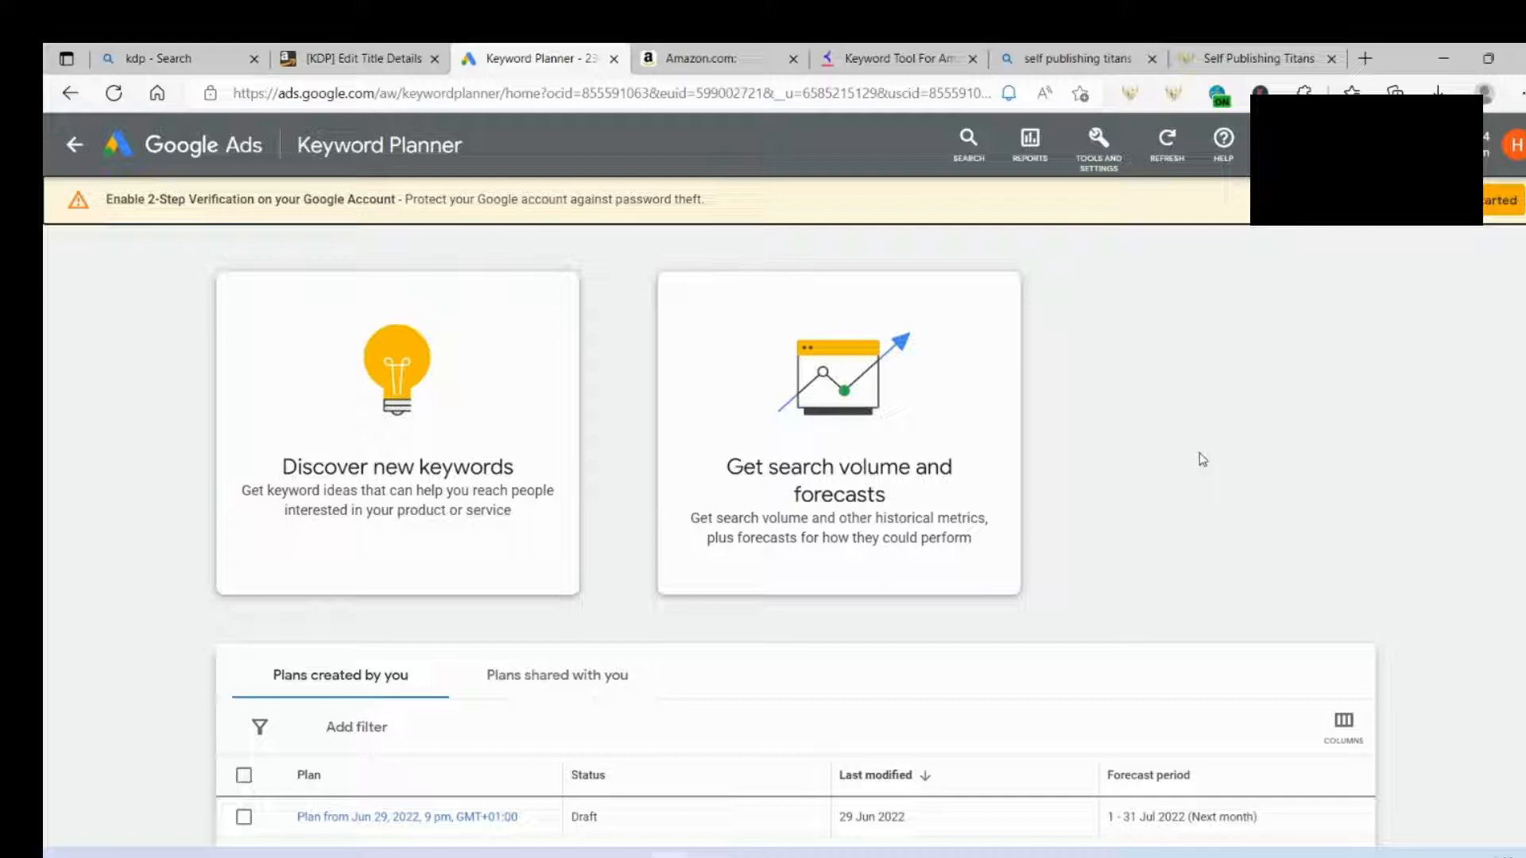
mouse_move(1211, 454)
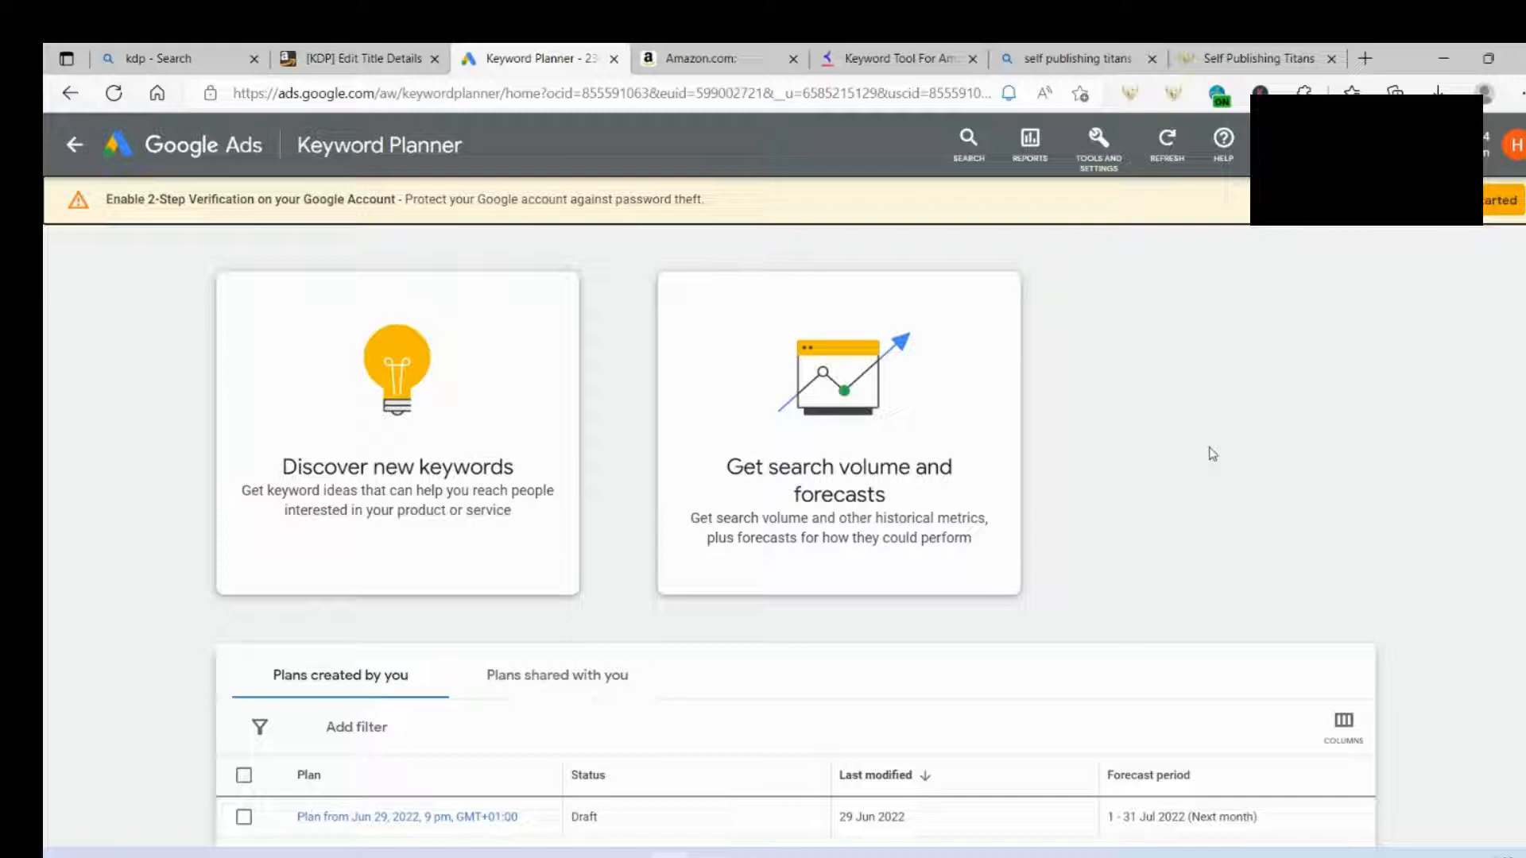
mouse_move(1259, 440)
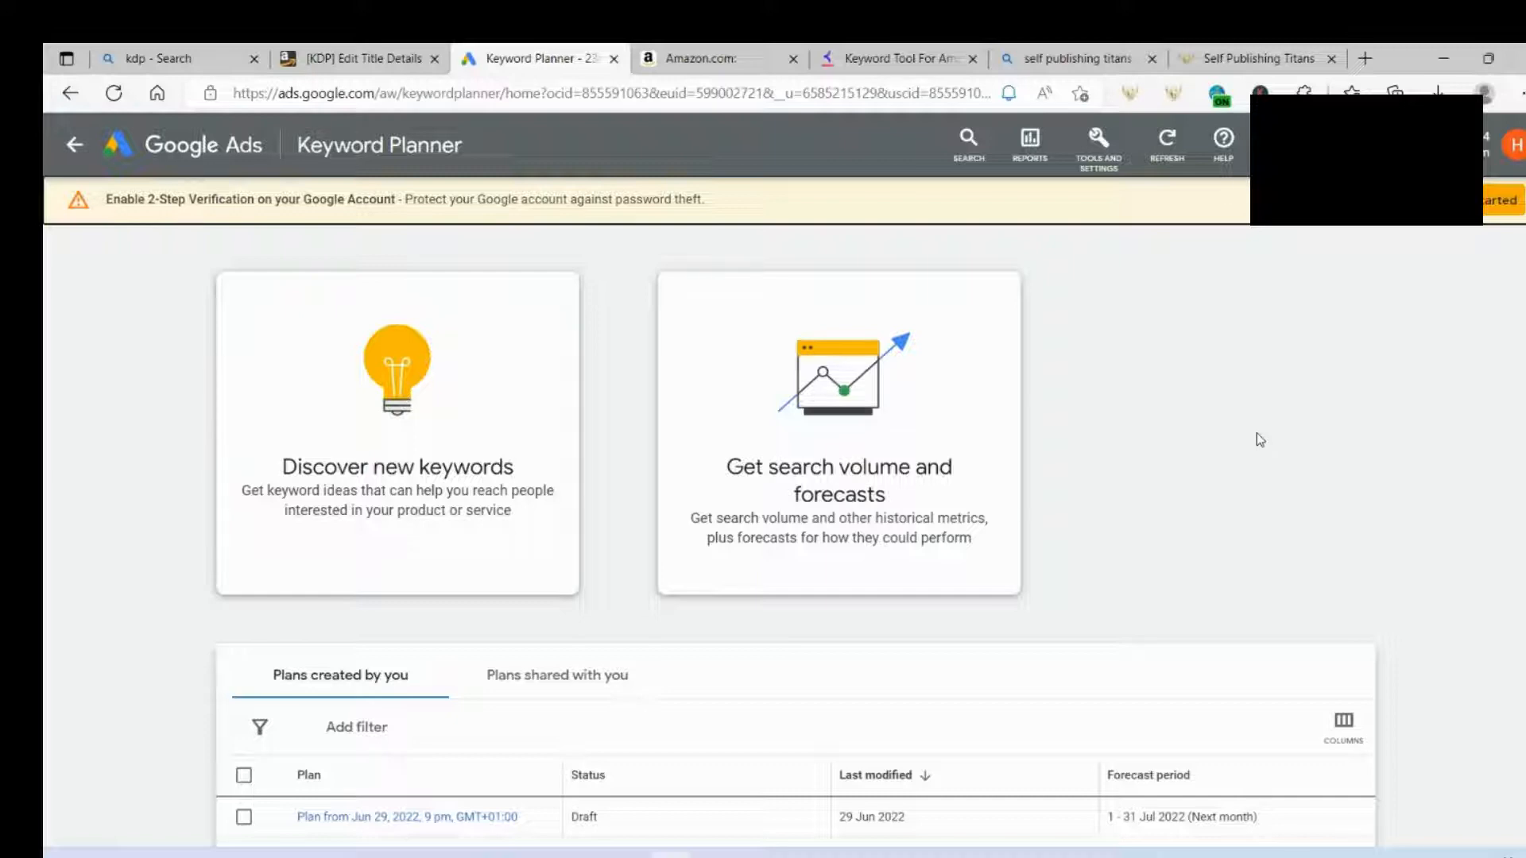
mouse_move(1255, 439)
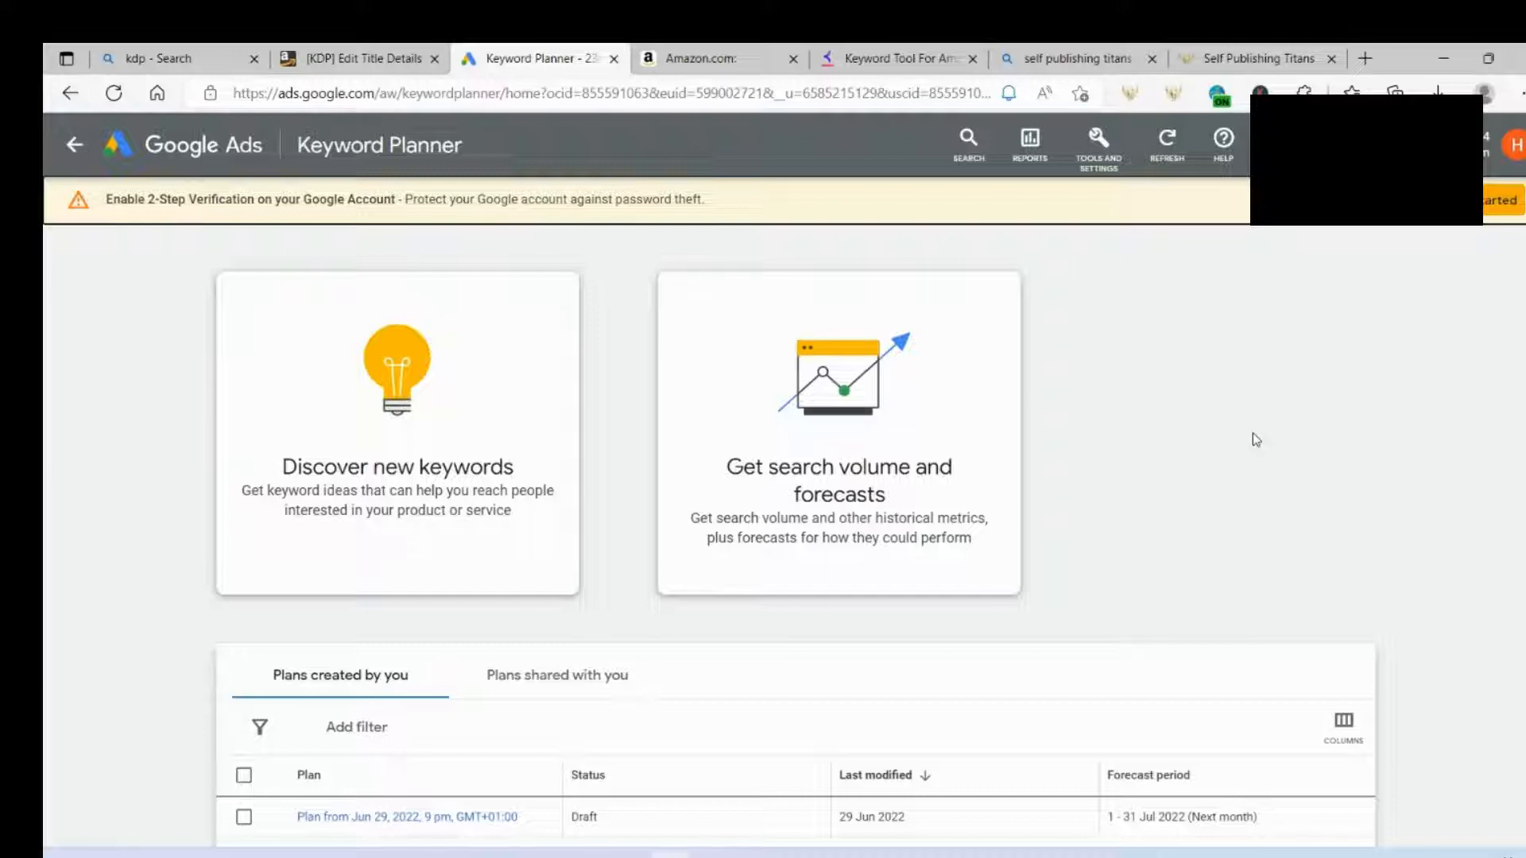
mouse_move(1175, 500)
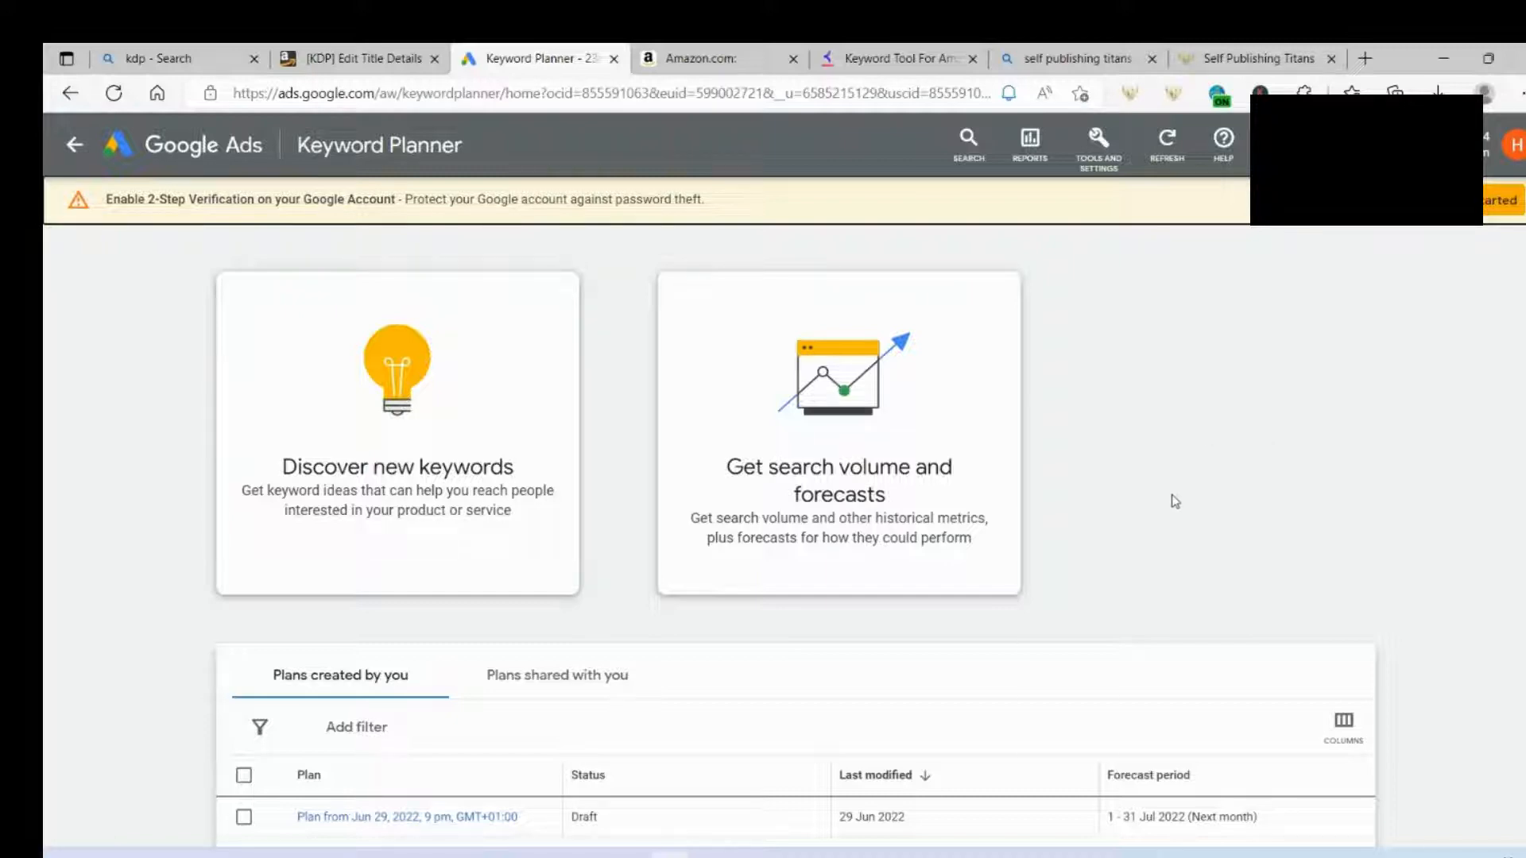
mouse_move(1364, 57)
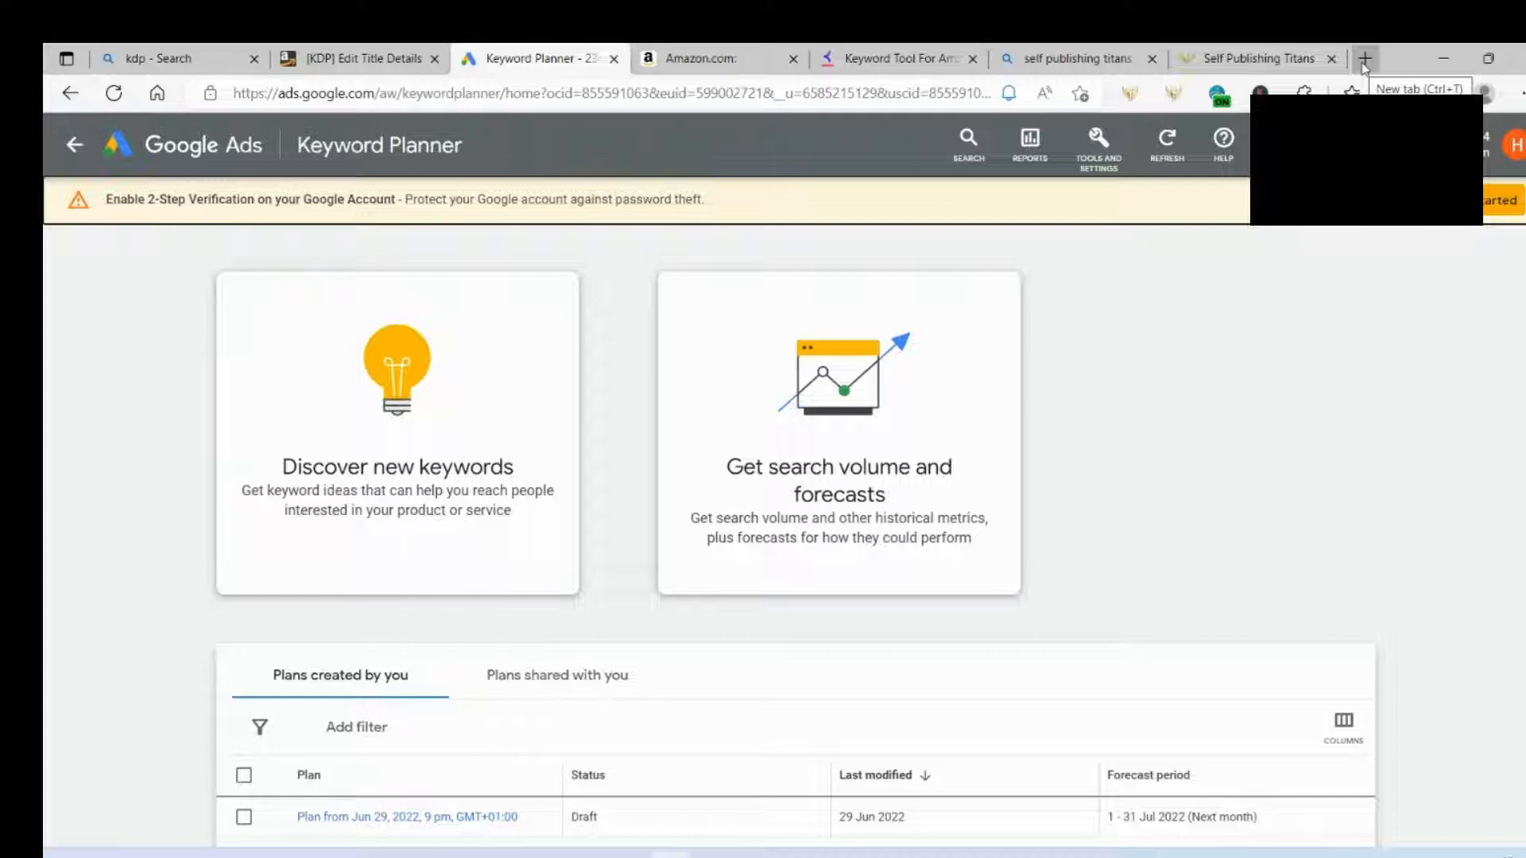
Step: Bing-search 'google keyword planner free', visit the Google Ads result, then return to the Keyword Planner home
click(1365, 57)
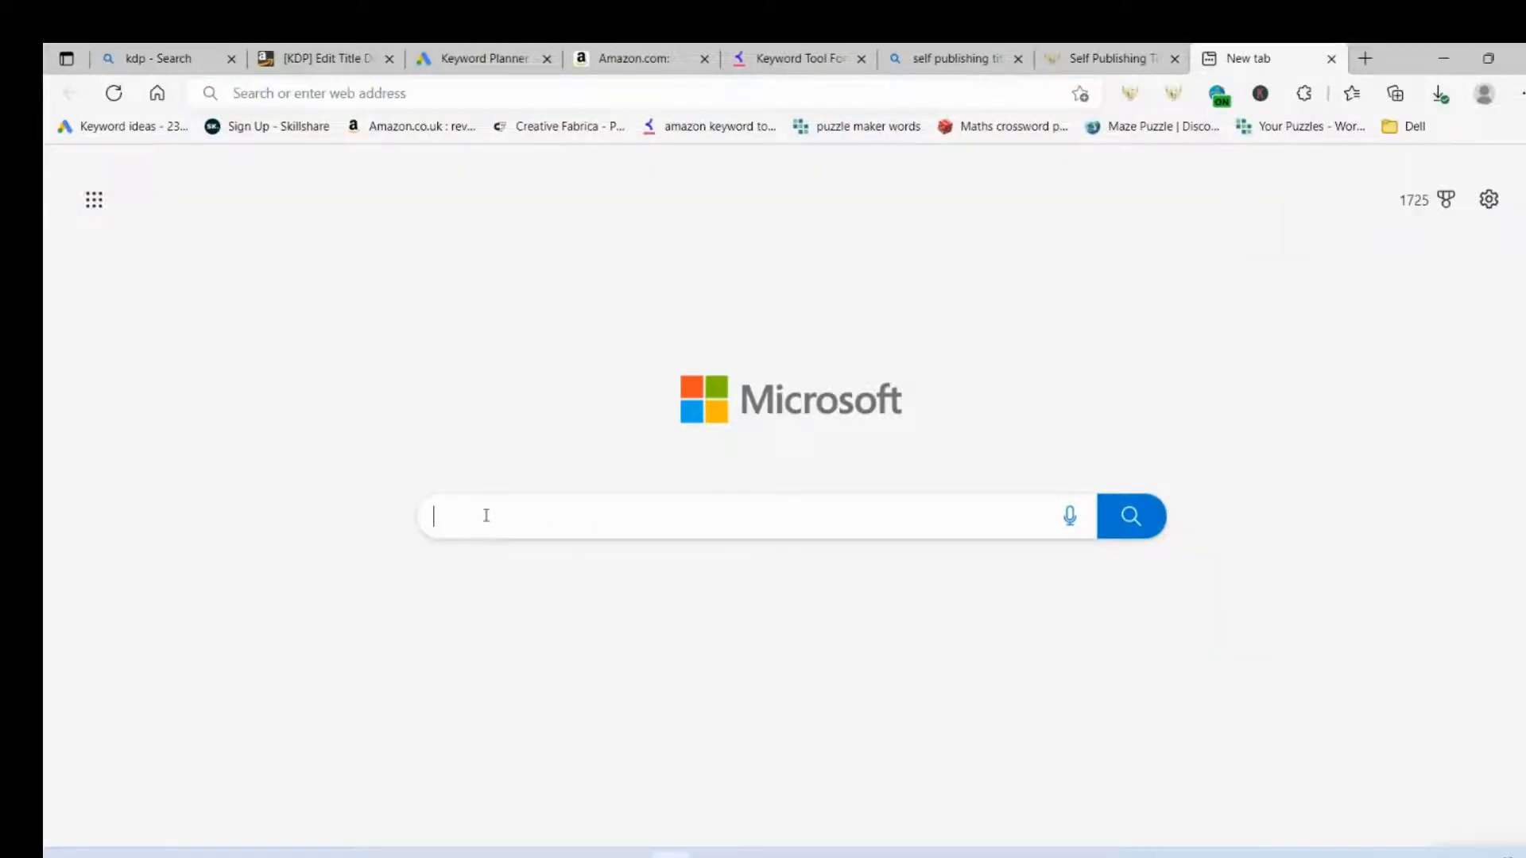
text(google keyword)
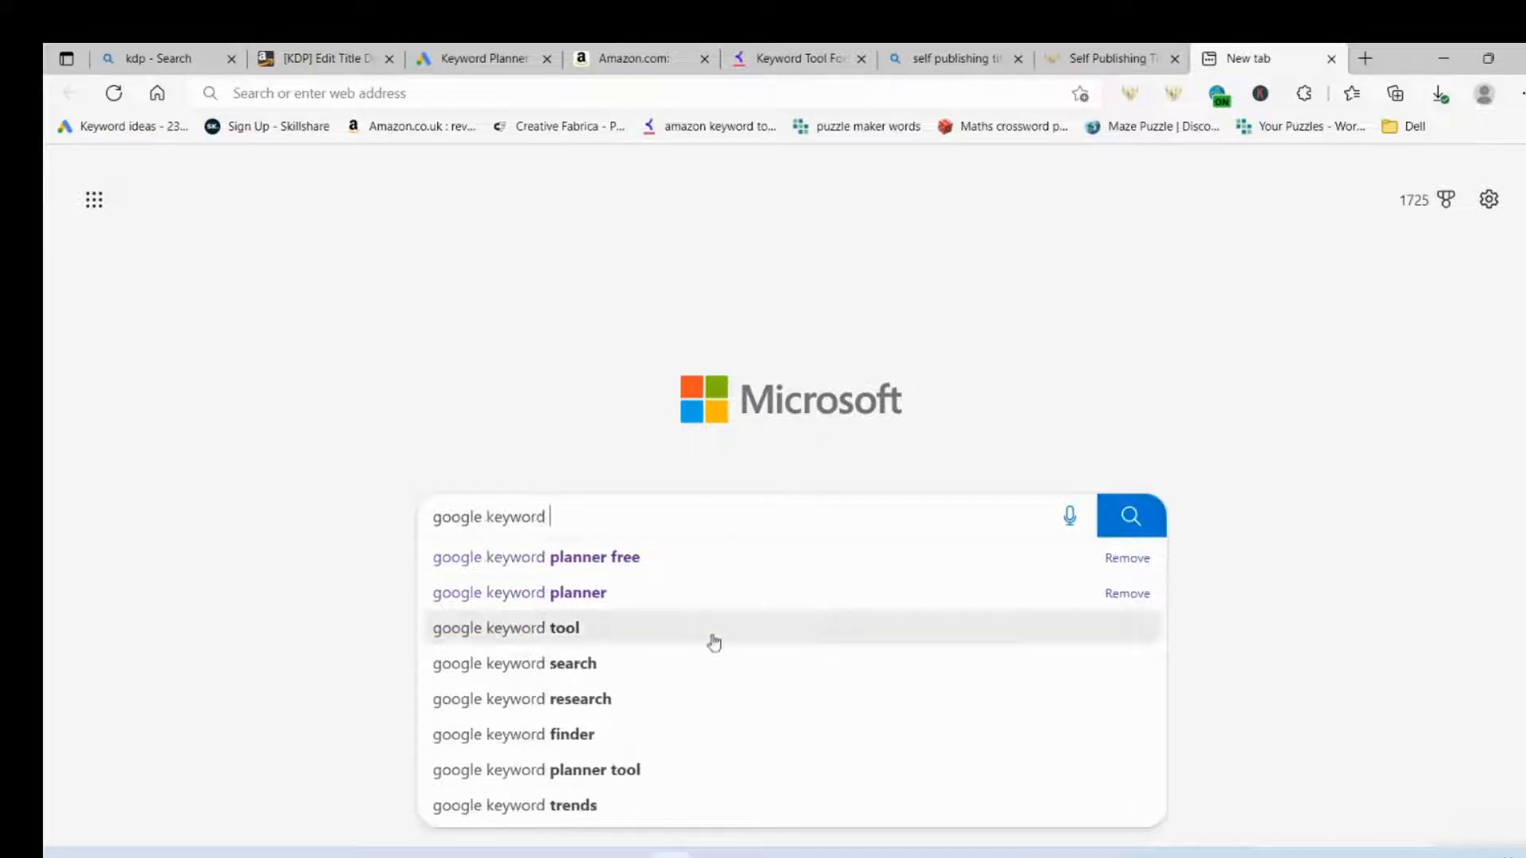
click(537, 558)
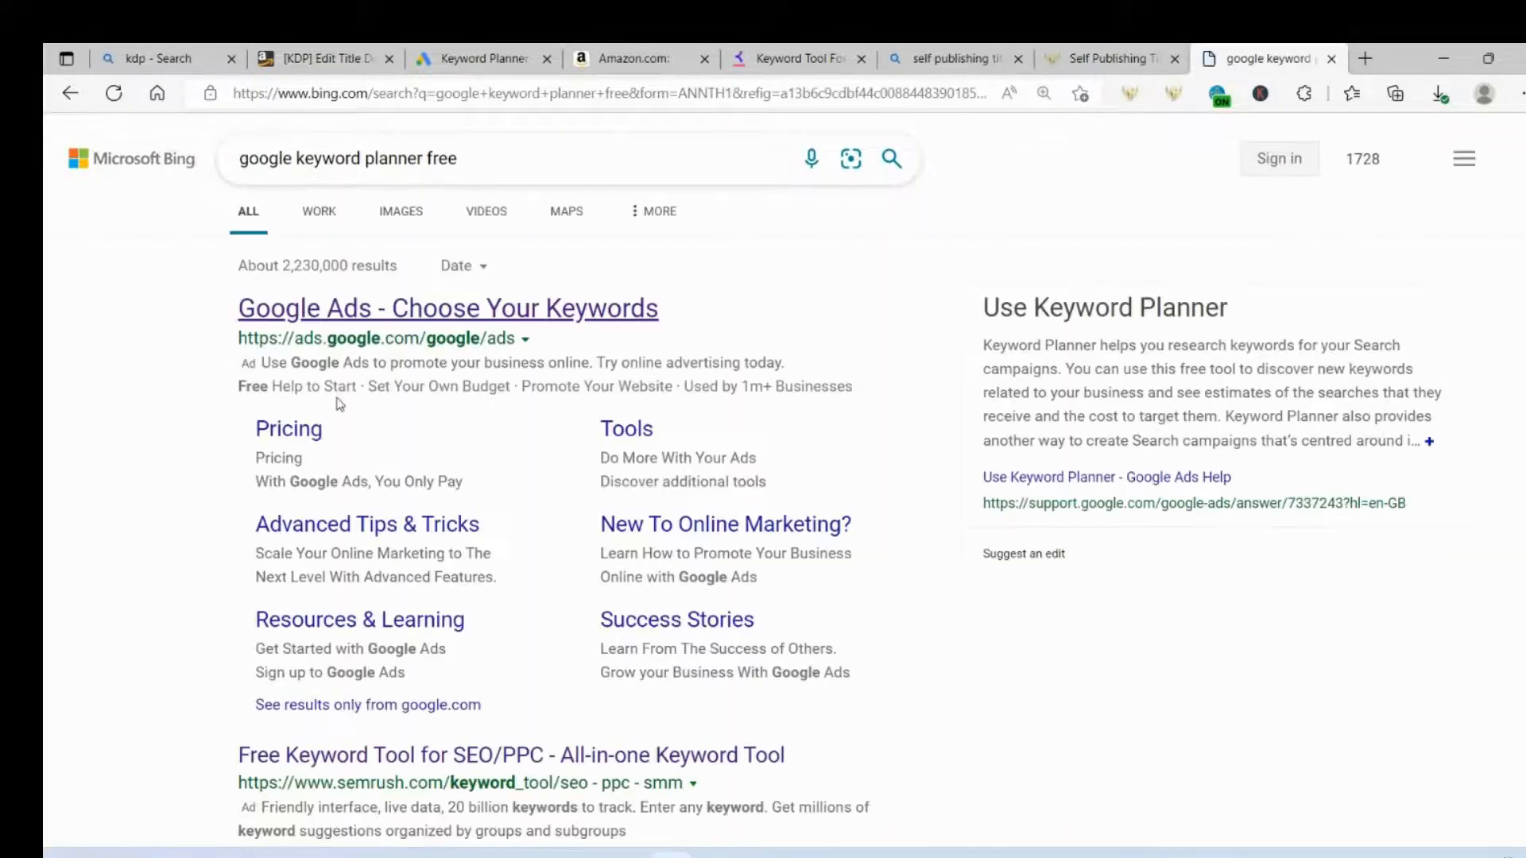
click(446, 308)
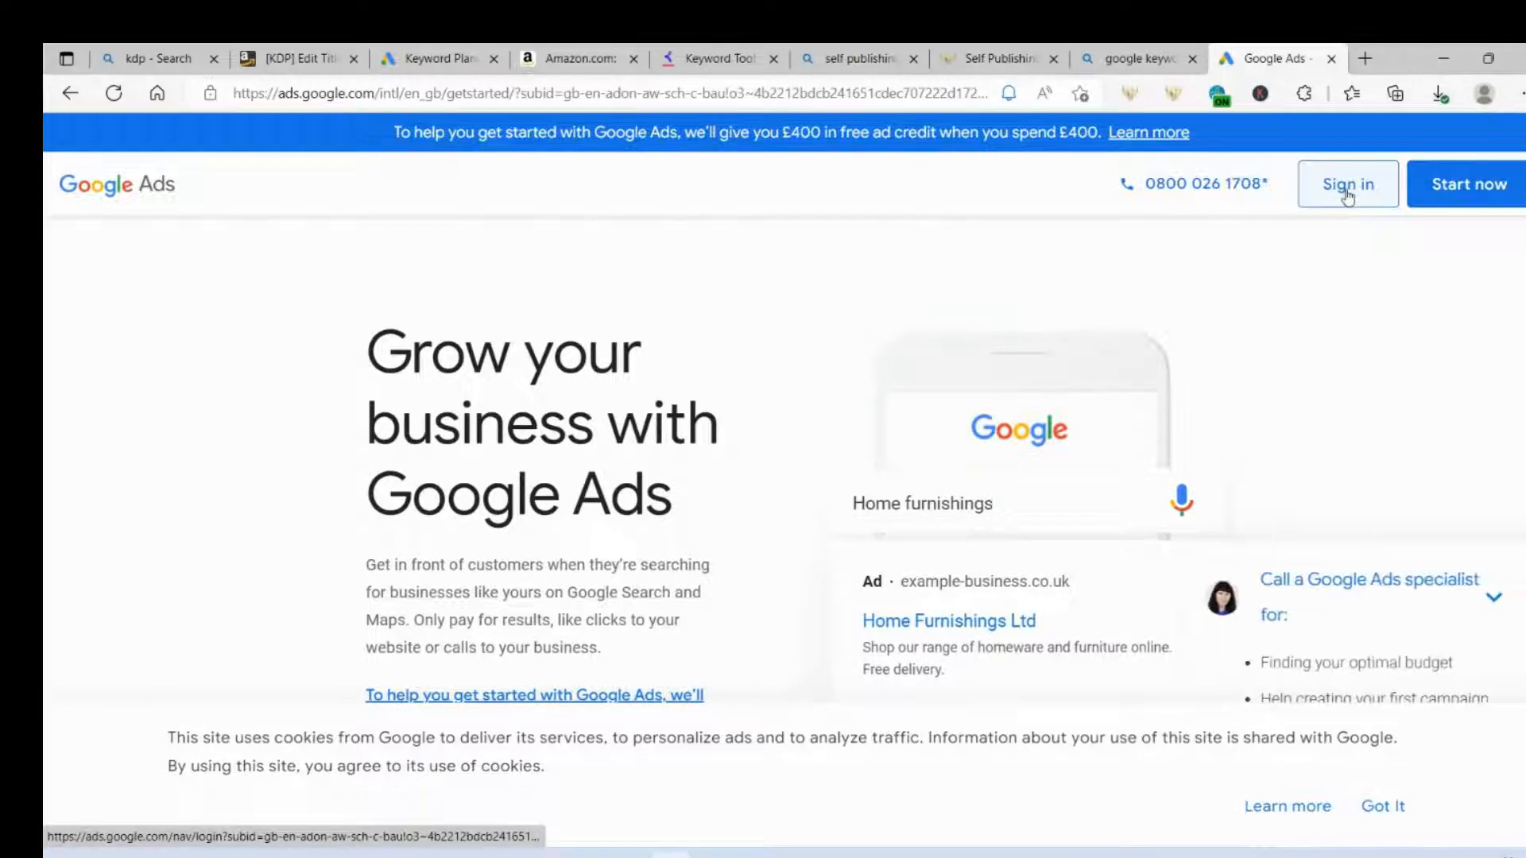
mouse_move(1436, 190)
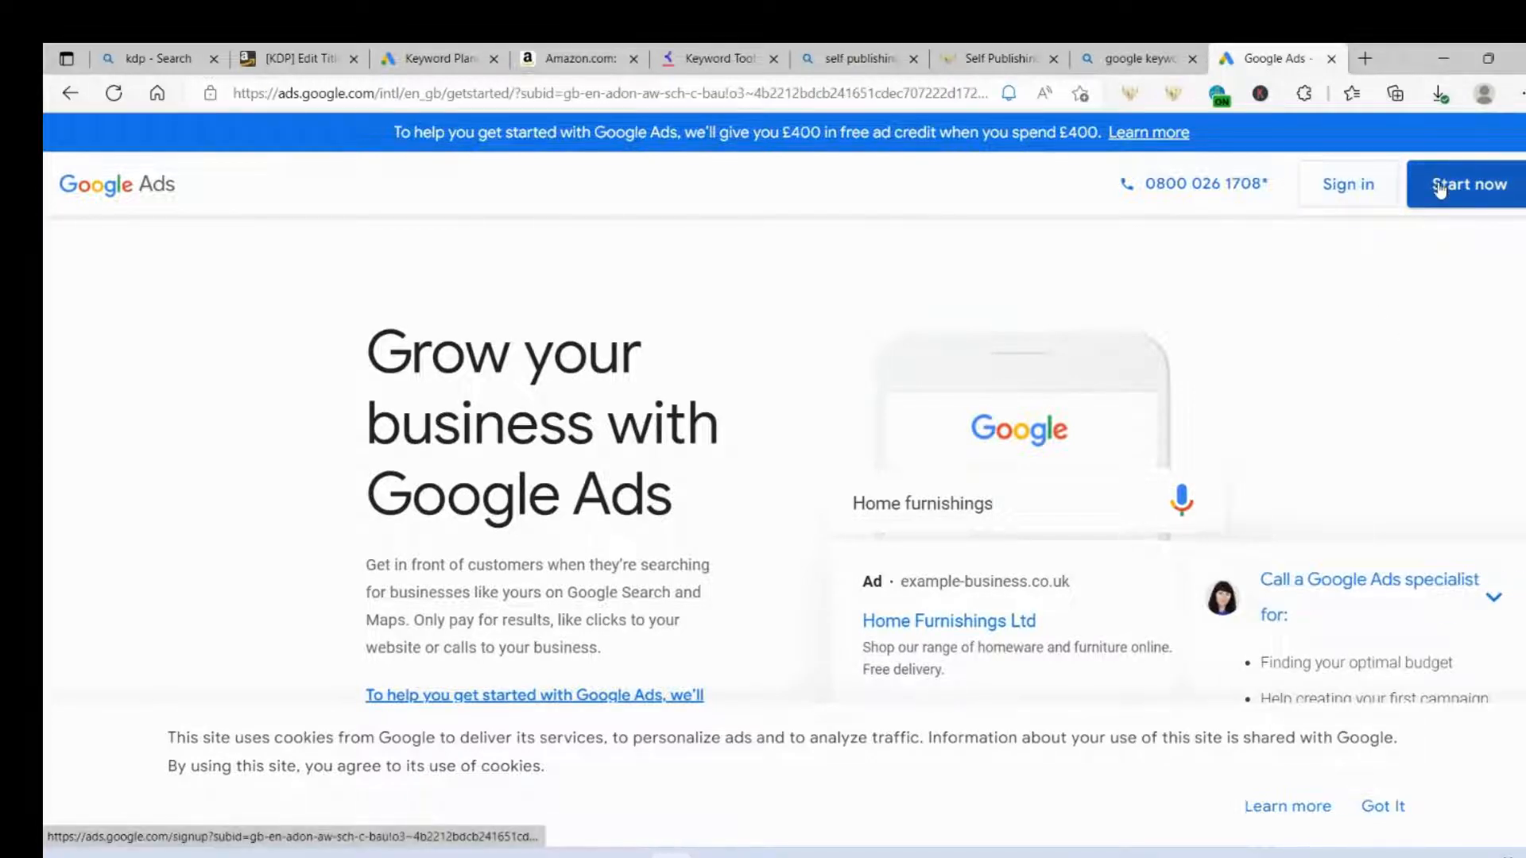
mouse_move(1027, 332)
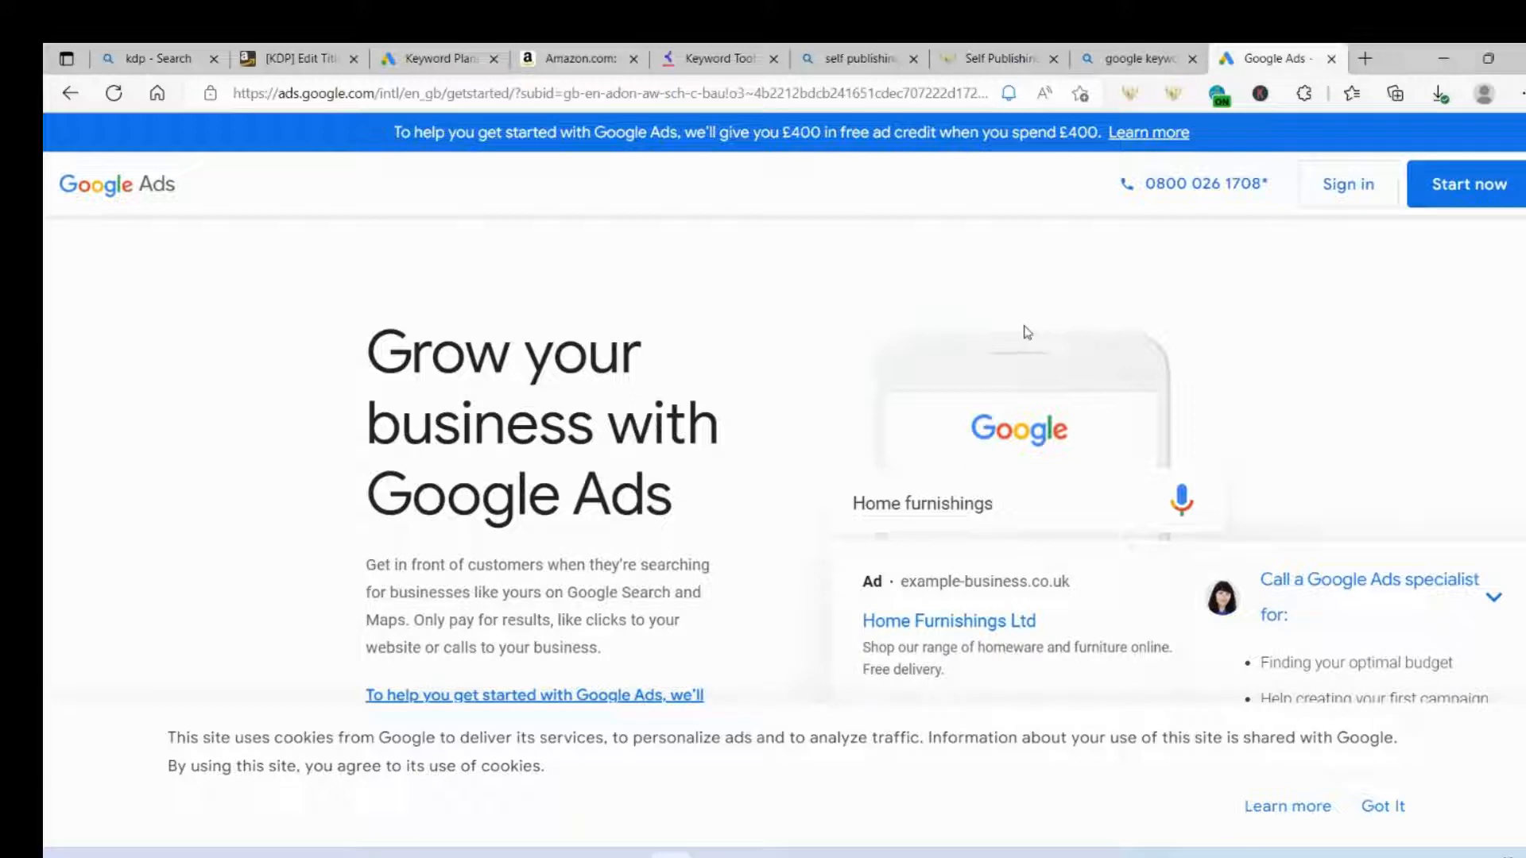
mouse_move(1192, 346)
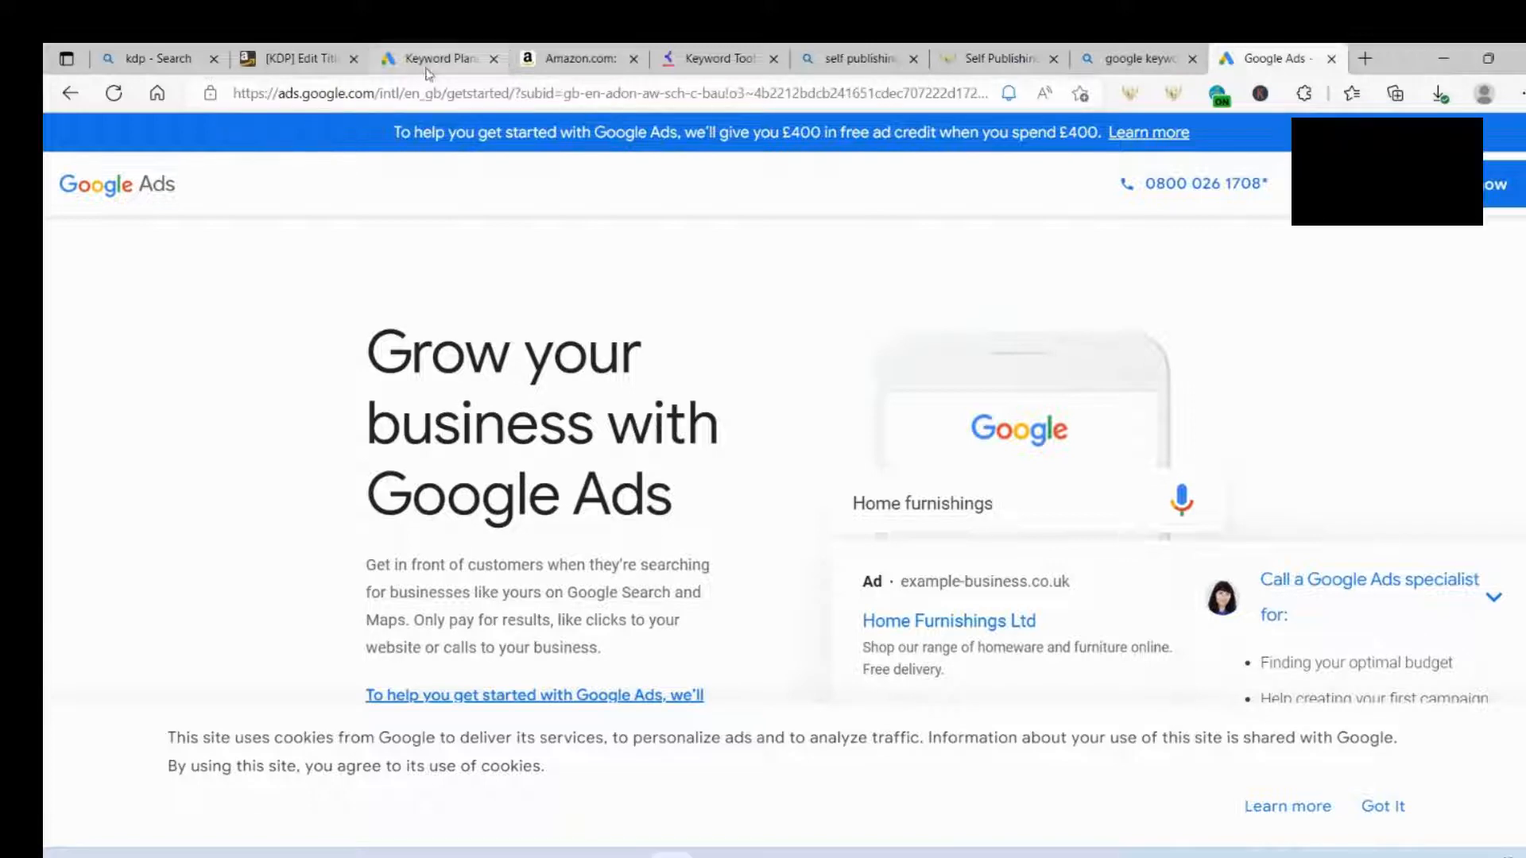
click(432, 57)
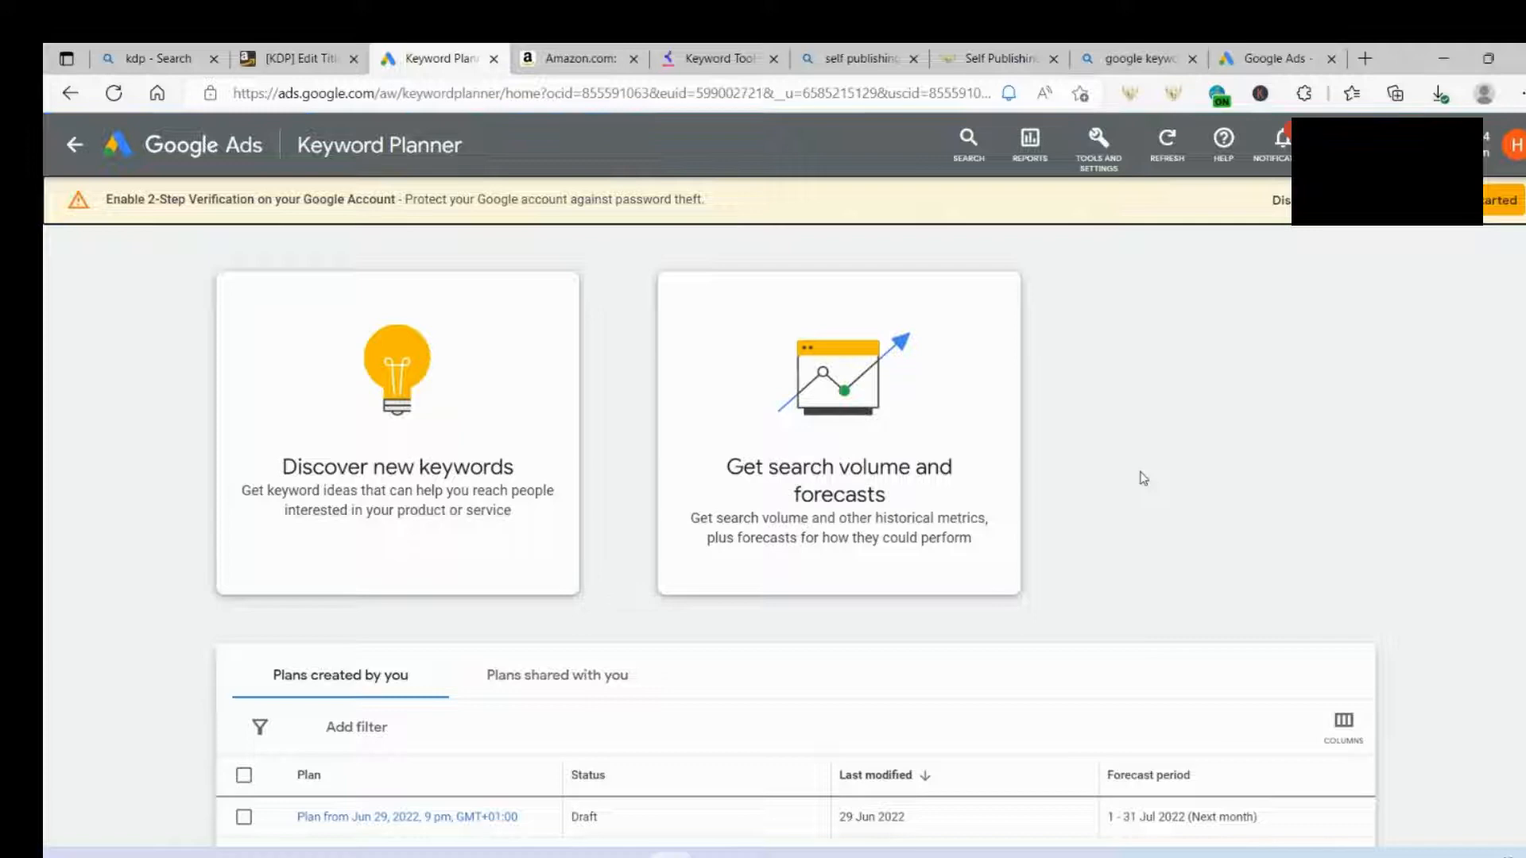
mouse_move(995, 483)
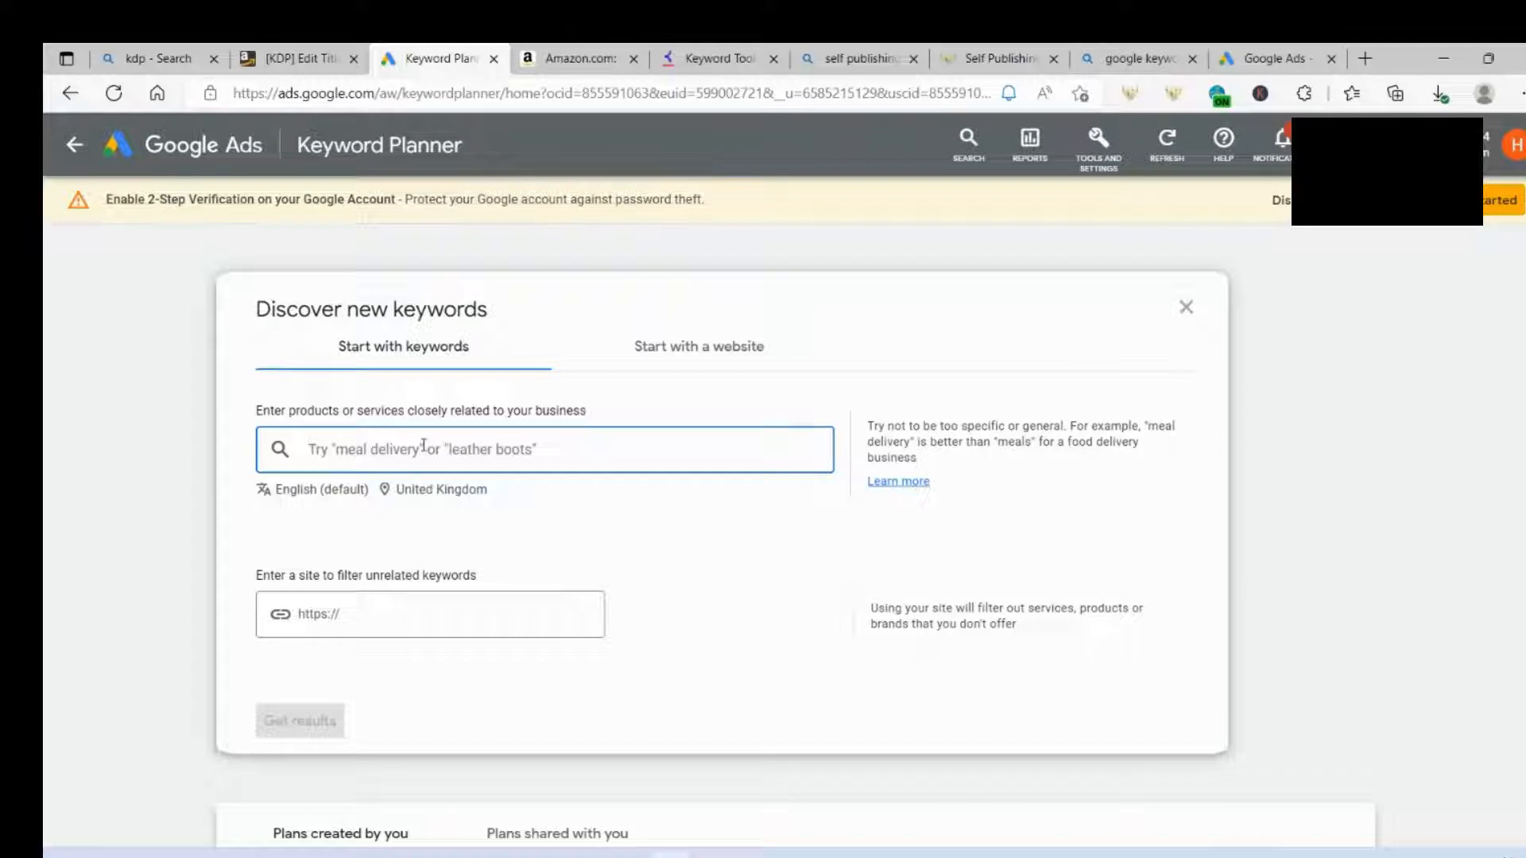
Step: Get keyword ideas for 'maths workbook', yielding 1,003 UK suggestions with monthly searches and bids
text(maths workbook)
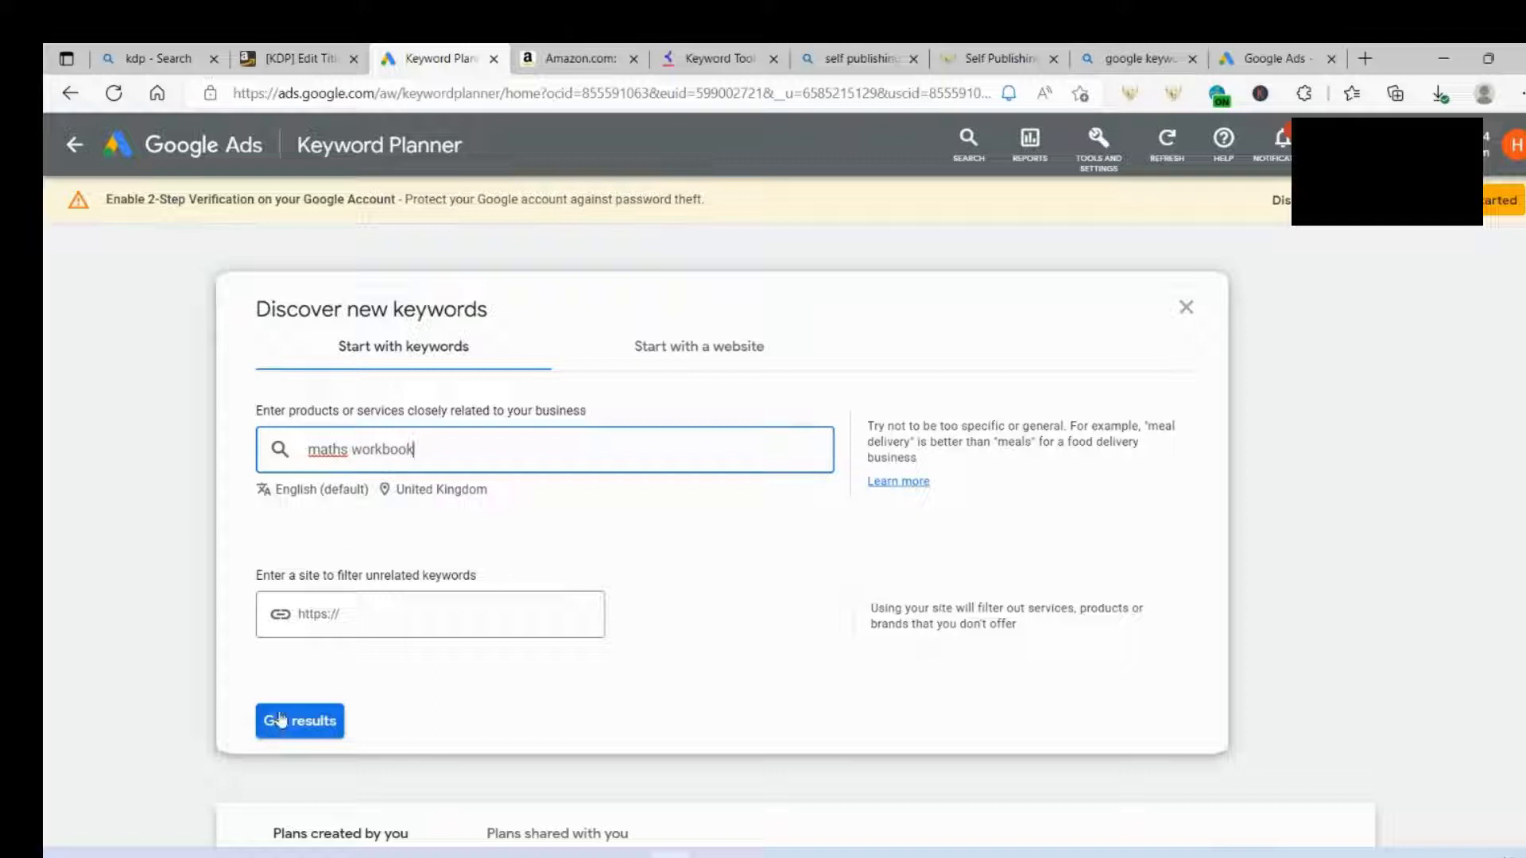
click(298, 722)
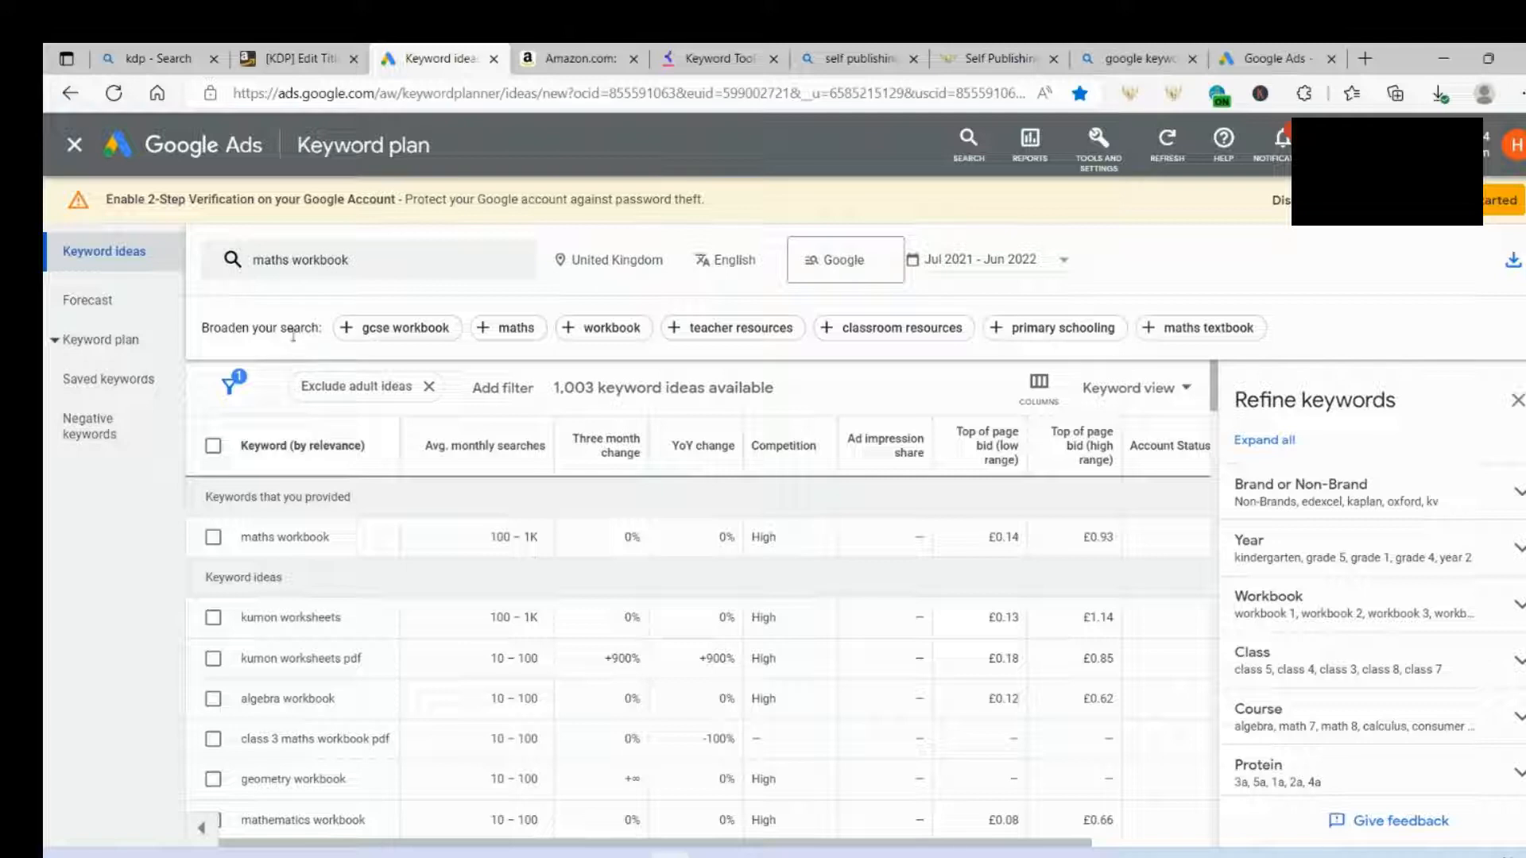
mouse_move(331, 343)
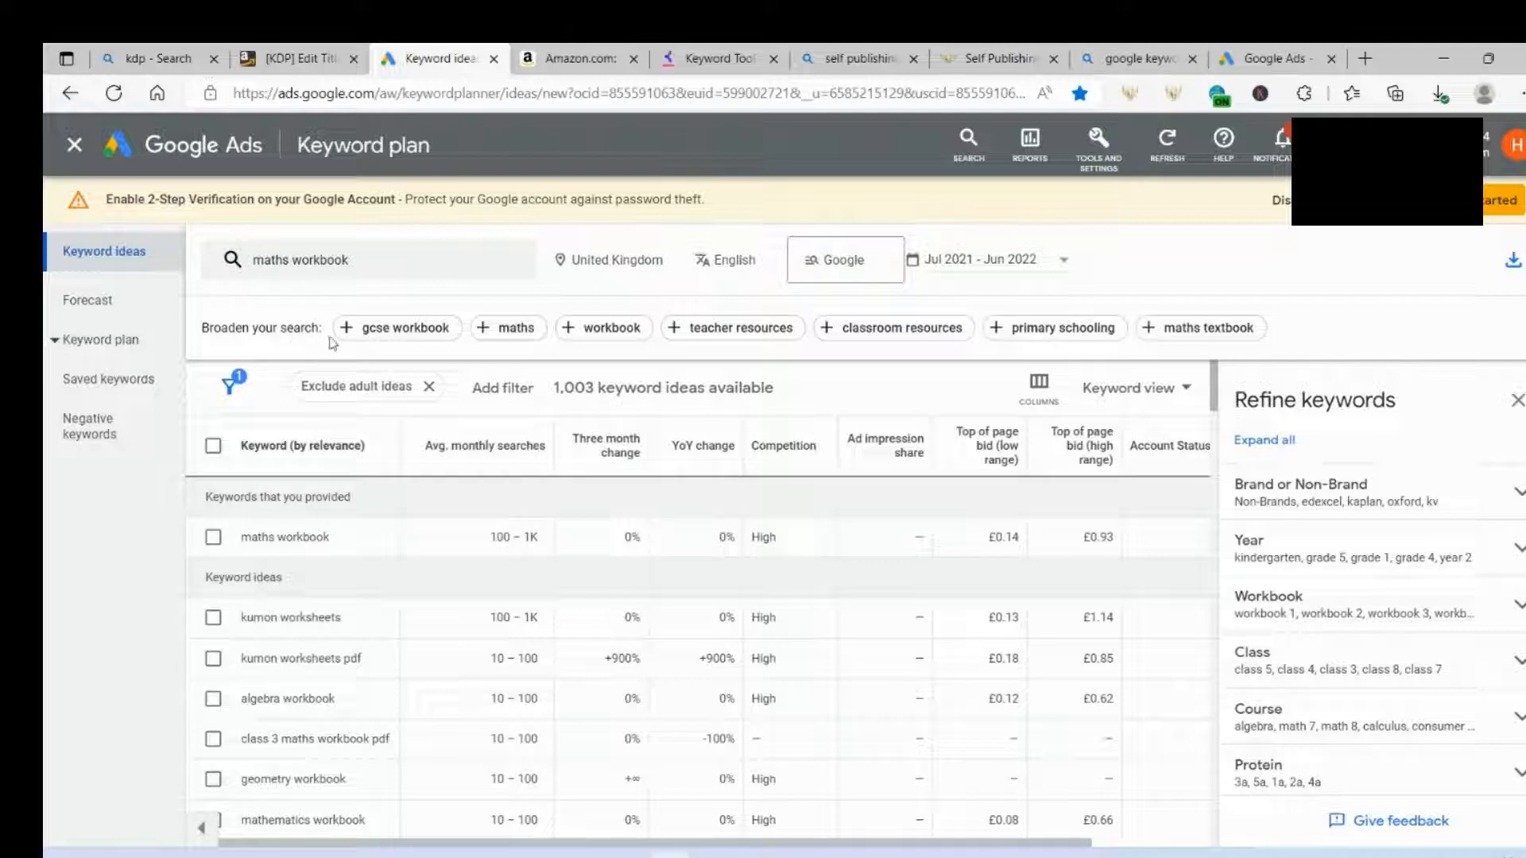
Step: Replace 'maths workbook' with 'classroom resources' and rerun, listing 1,604 UK keyword ideas
click(893, 327)
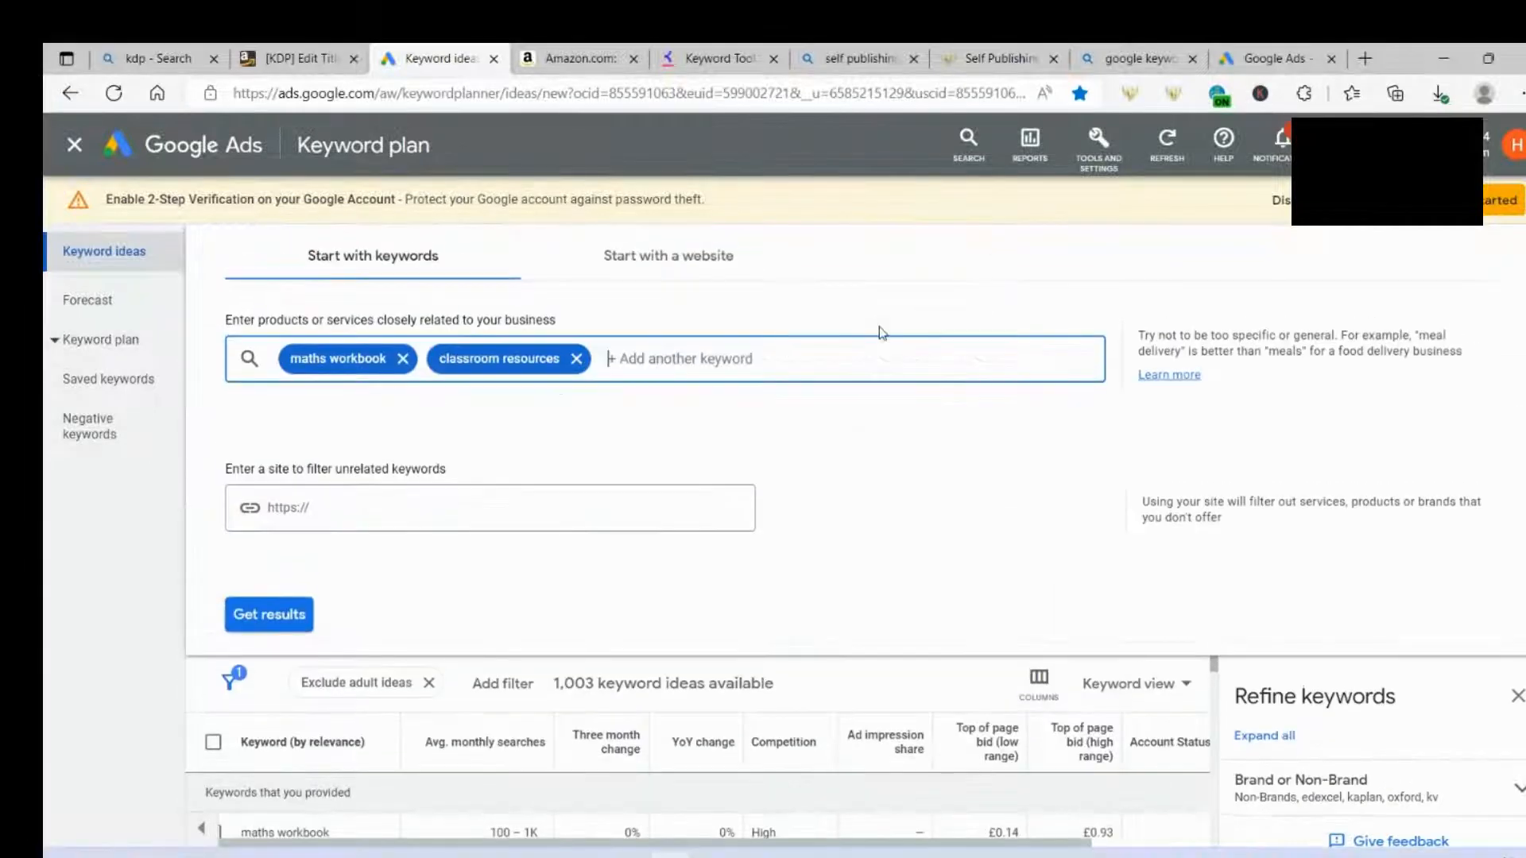
mouse_move(843, 429)
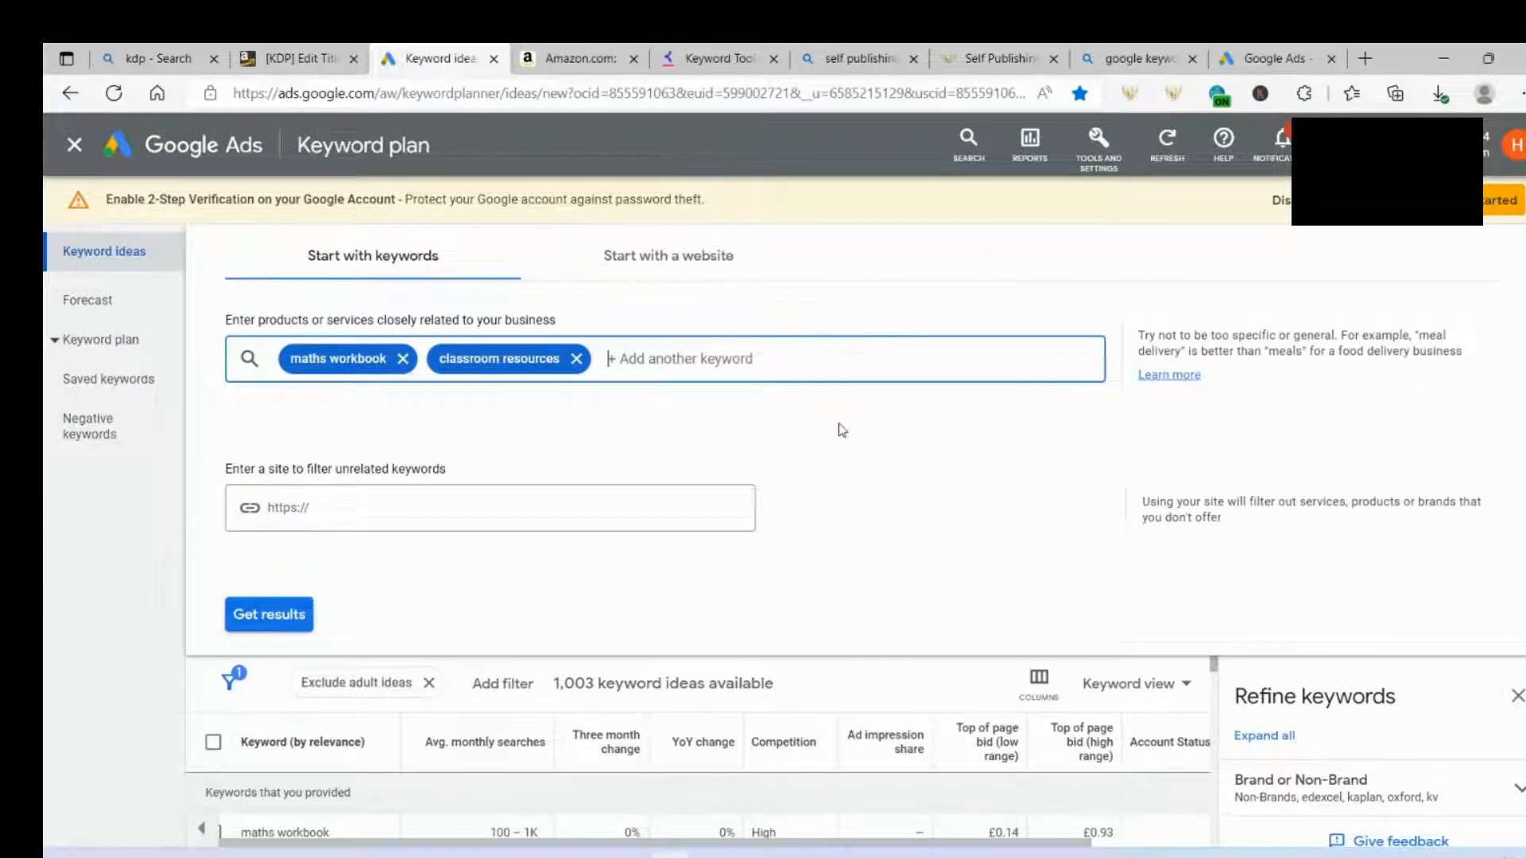
click(402, 360)
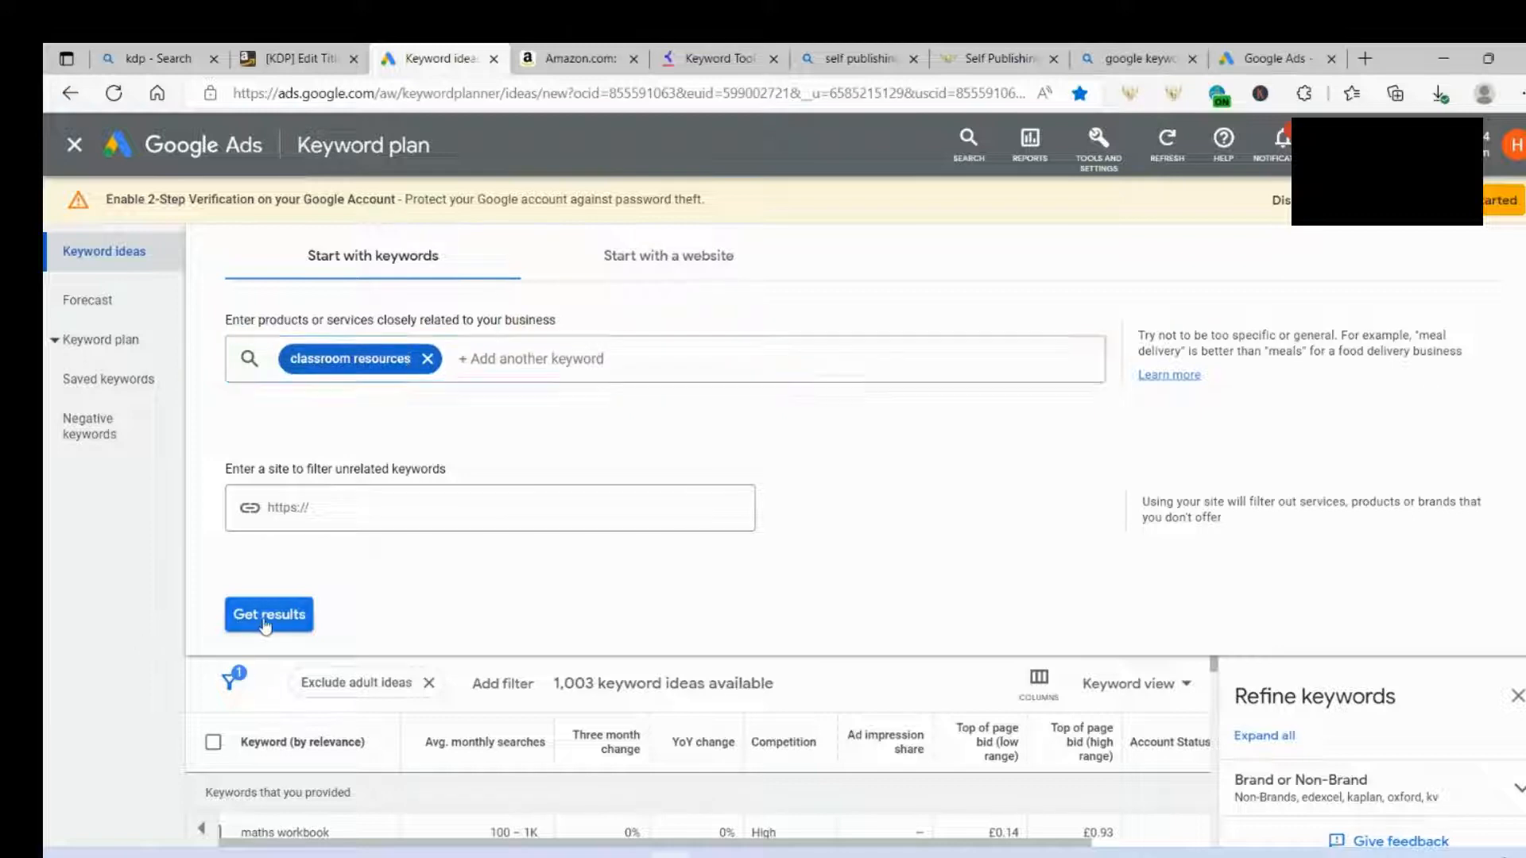
click(269, 614)
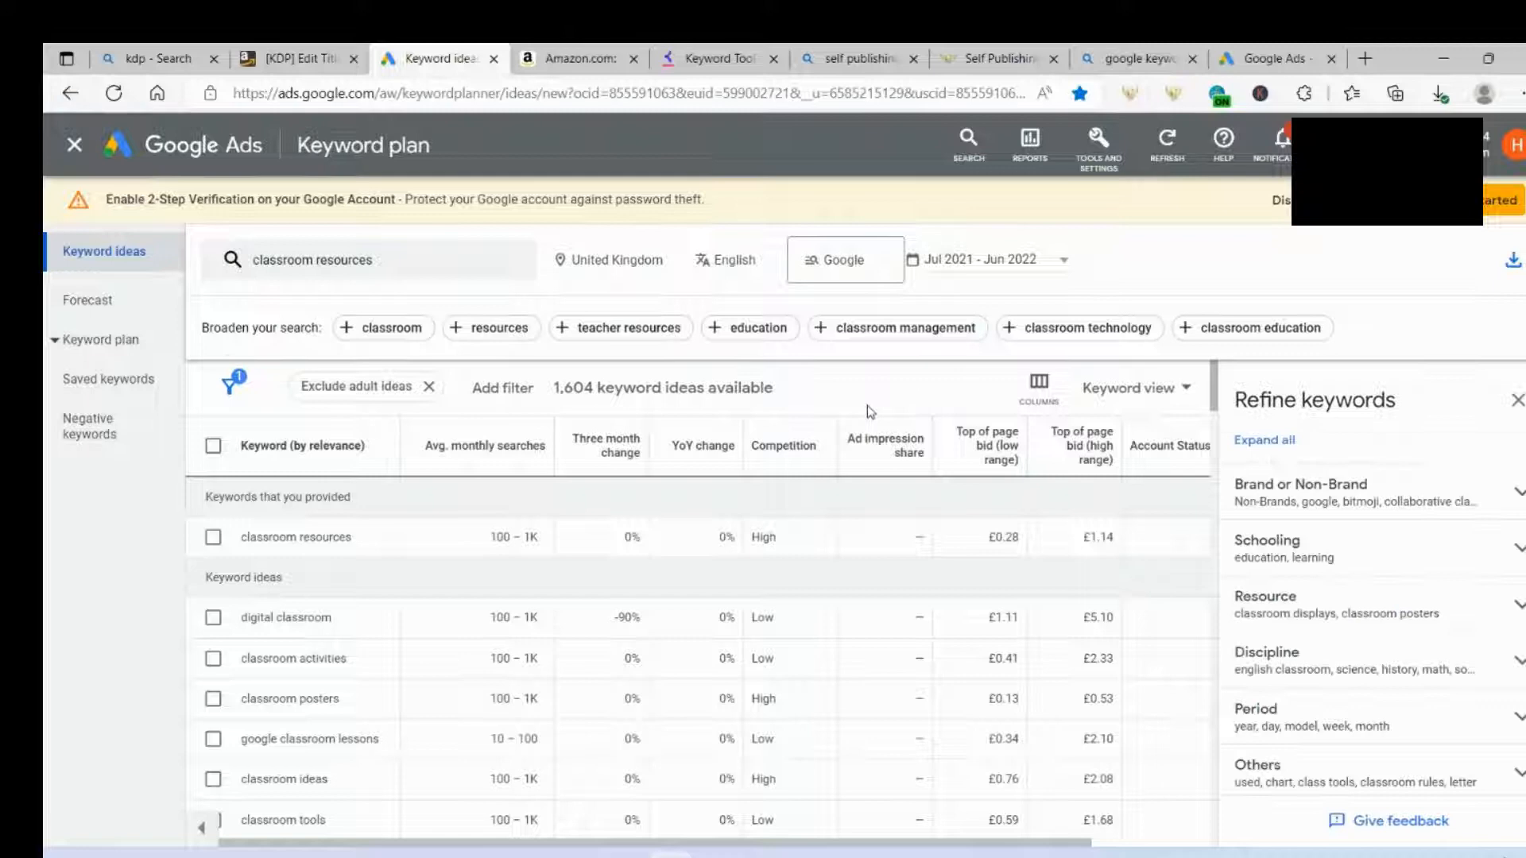
mouse_move(820, 445)
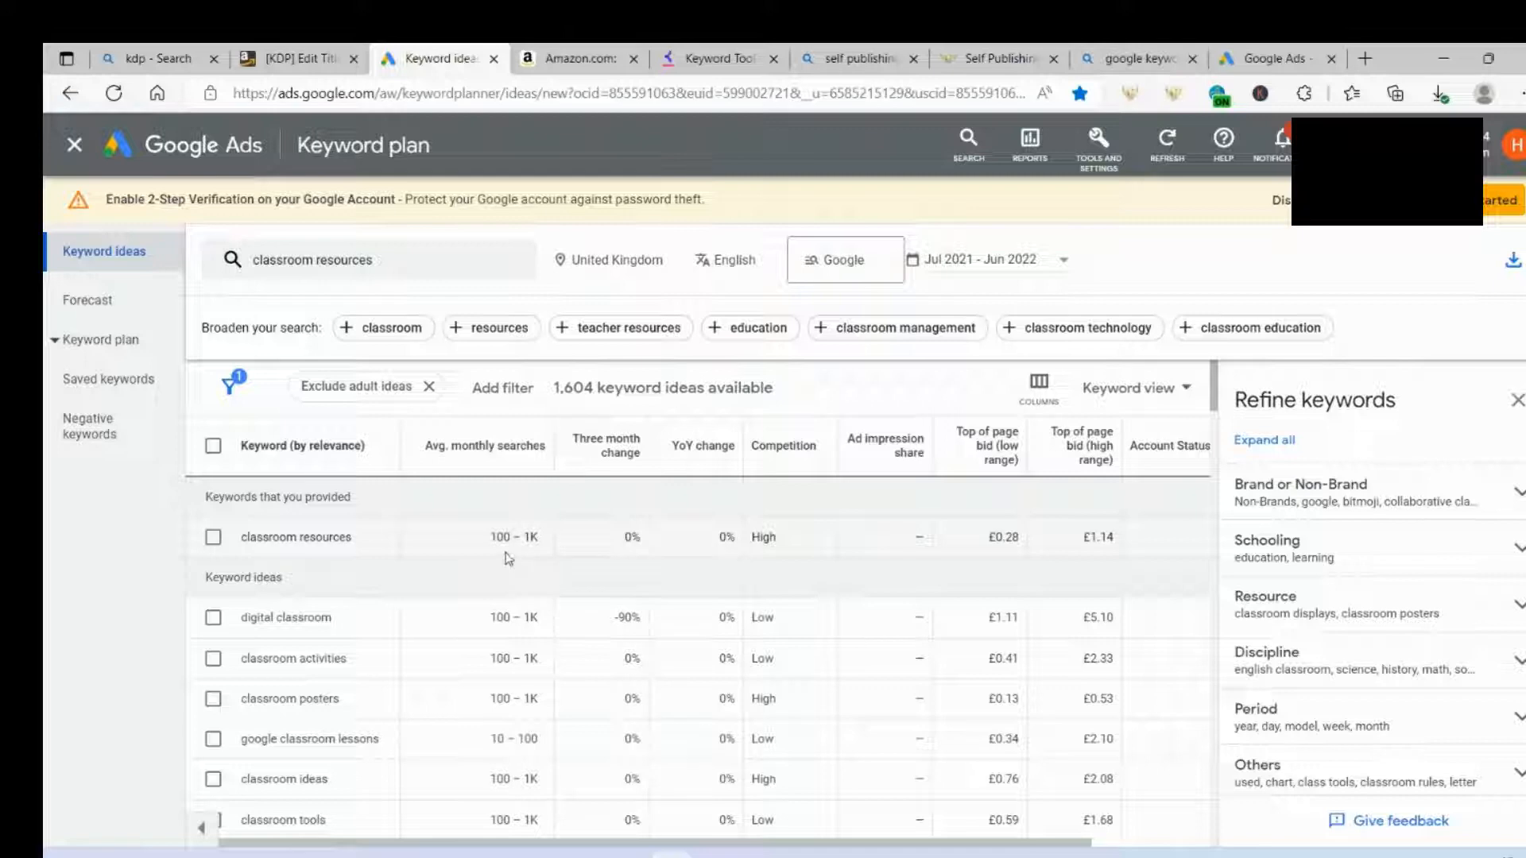
mouse_move(1358, 493)
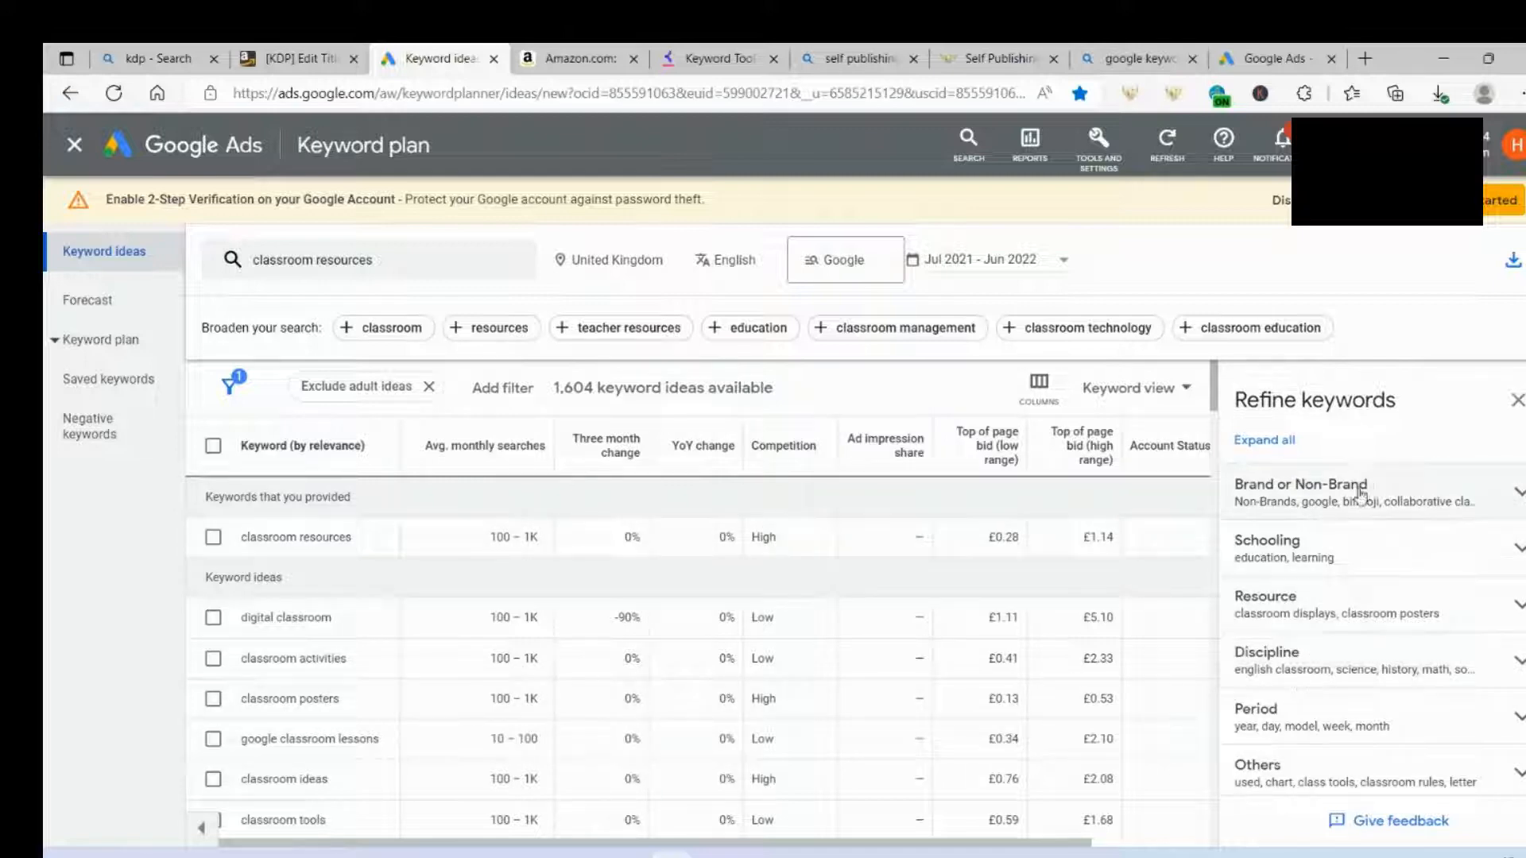
mouse_move(1385, 550)
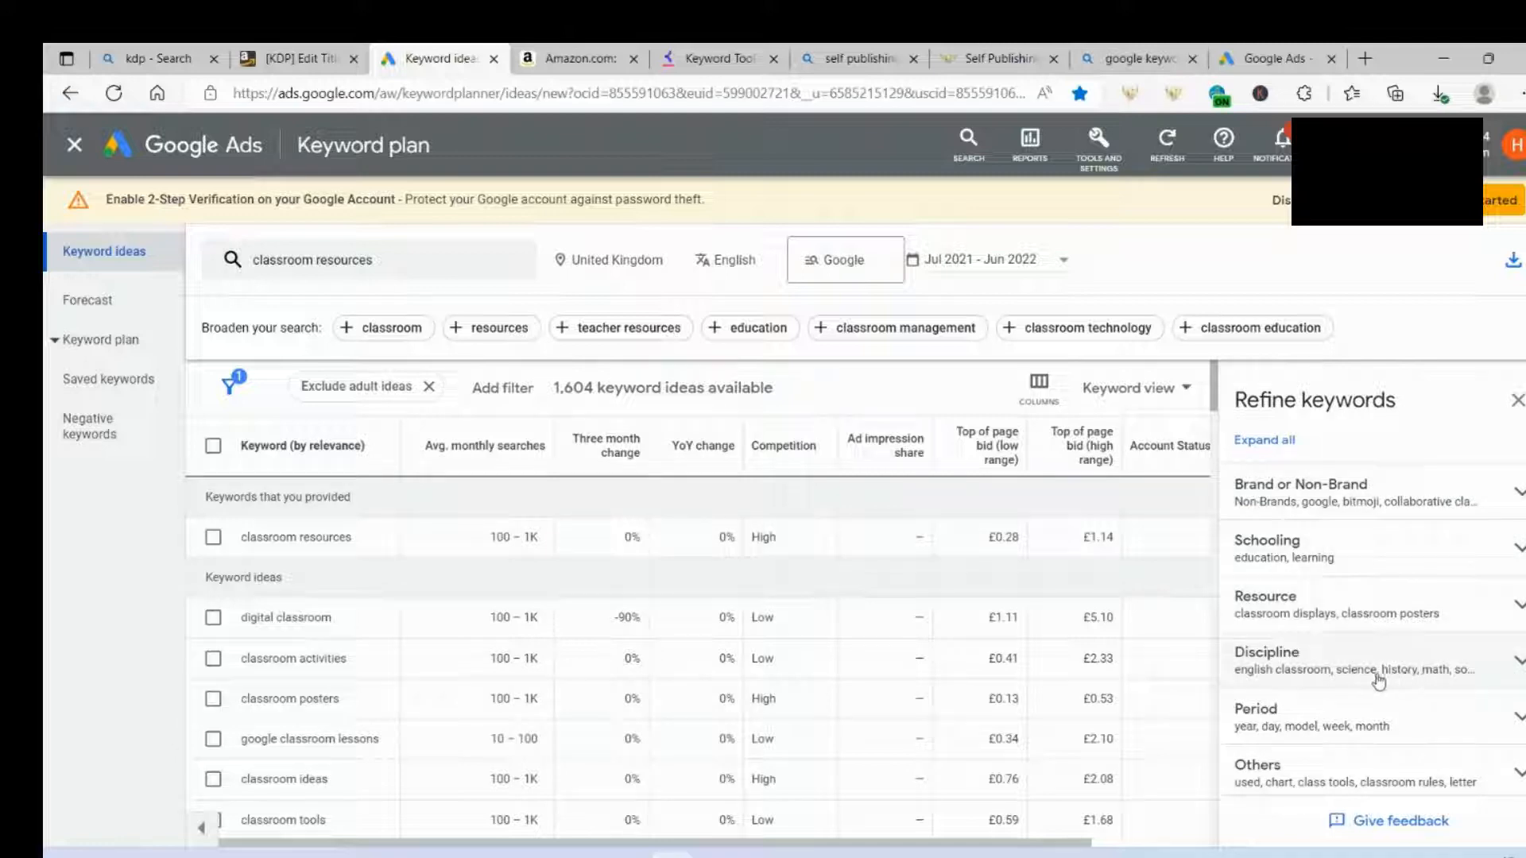
mouse_move(1325, 617)
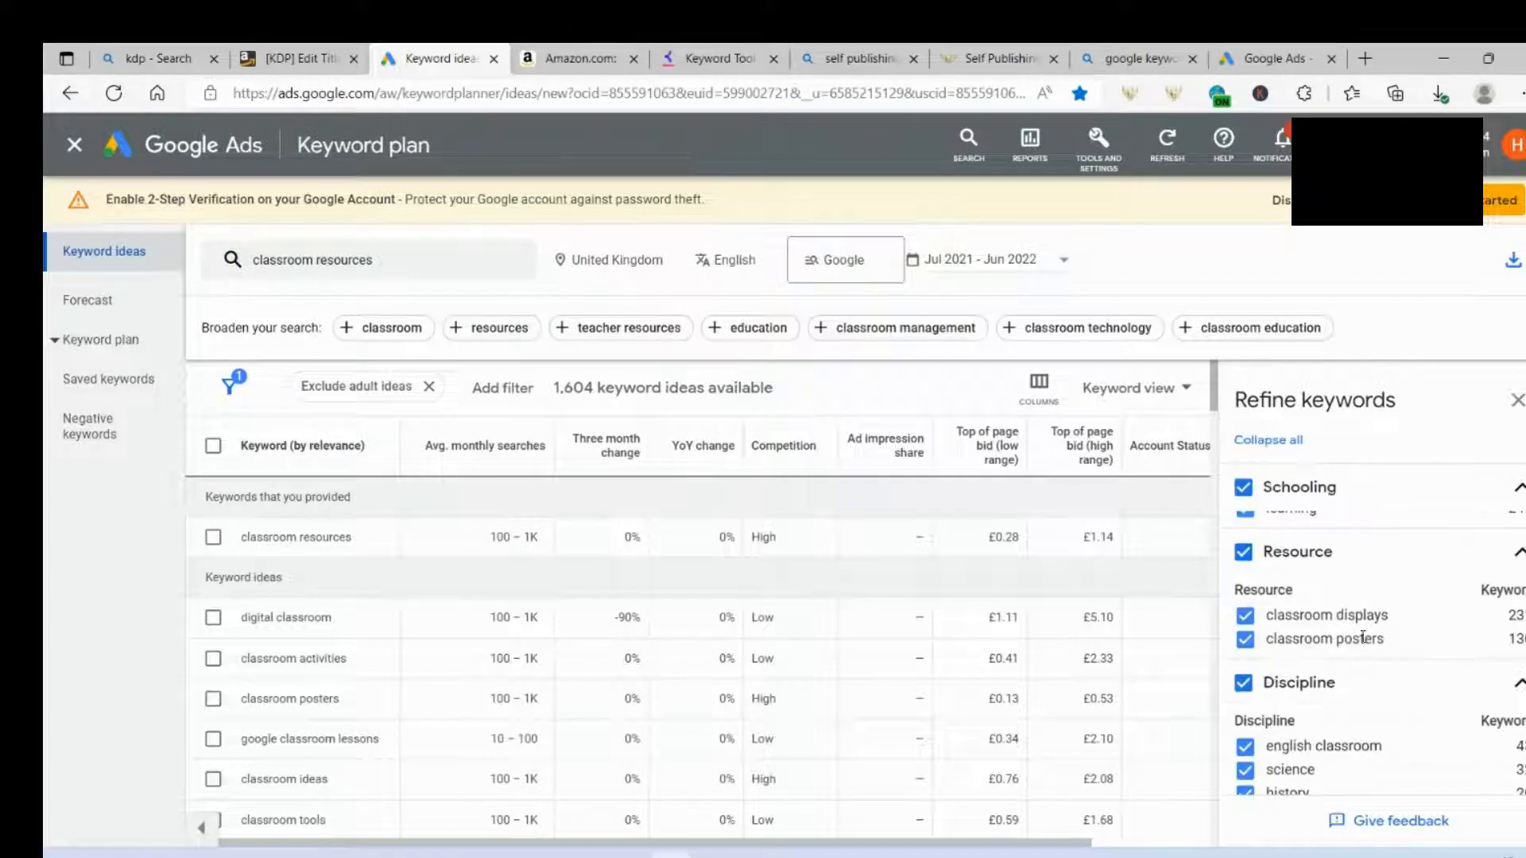
mouse_move(1335, 655)
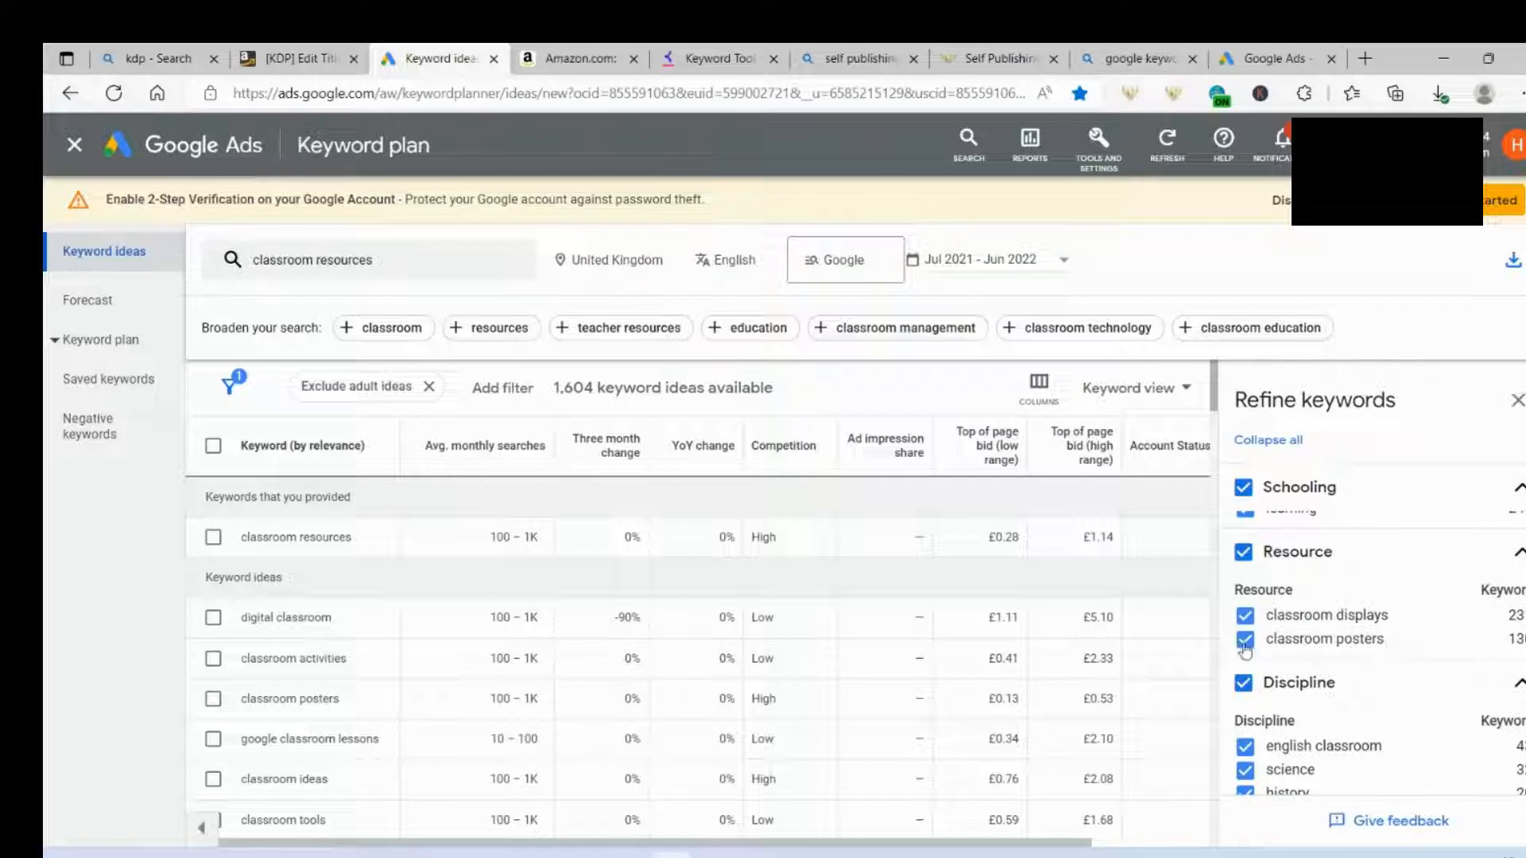
Step: Untick 'classroom posters' and 'classroom displays' under Resource, then dismiss the keywords-removed notification
click(1244, 639)
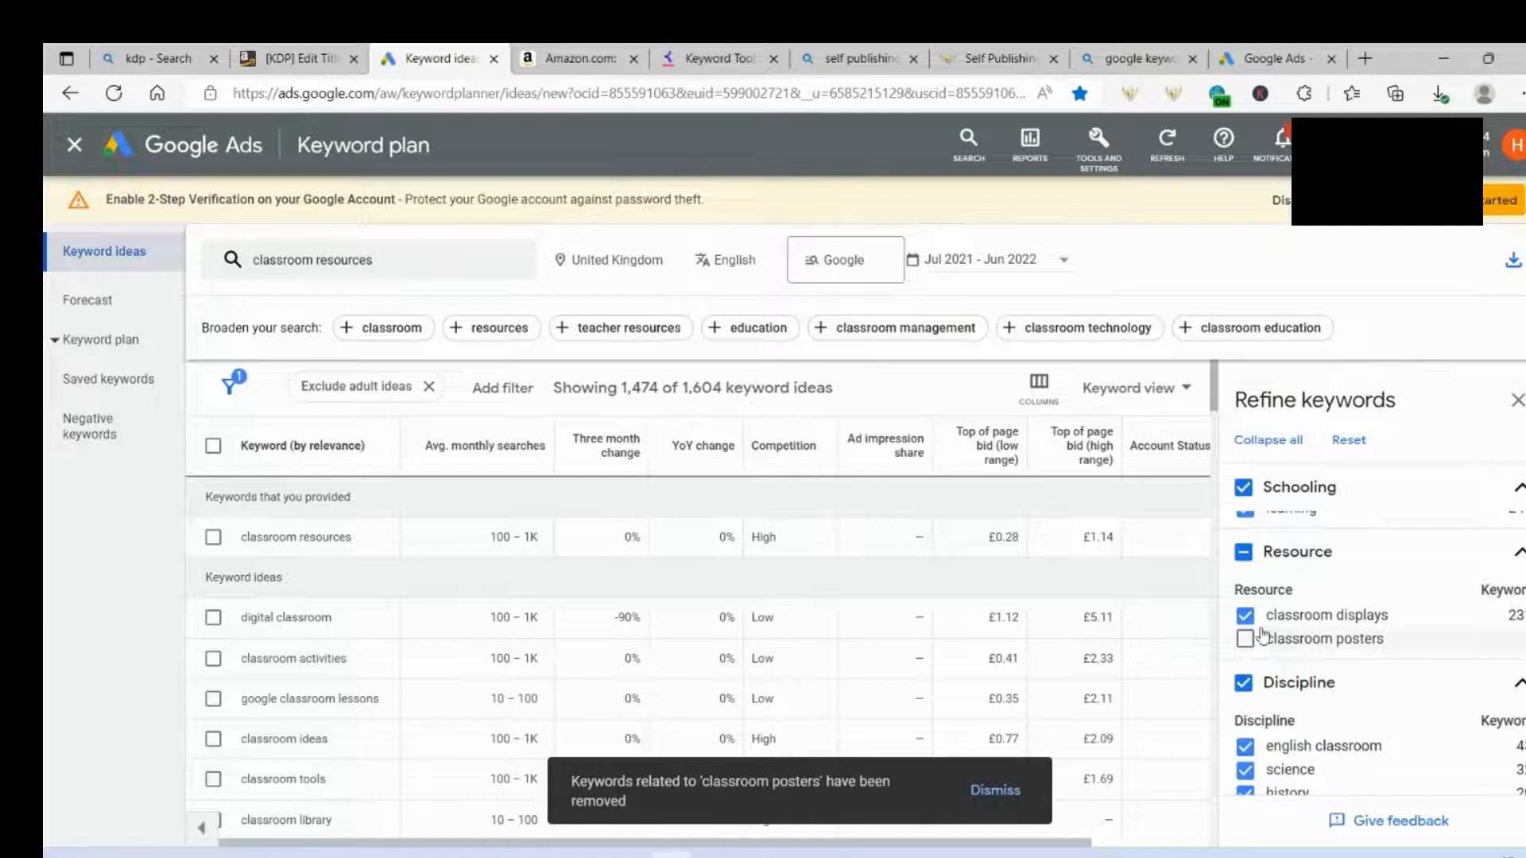
click(1243, 615)
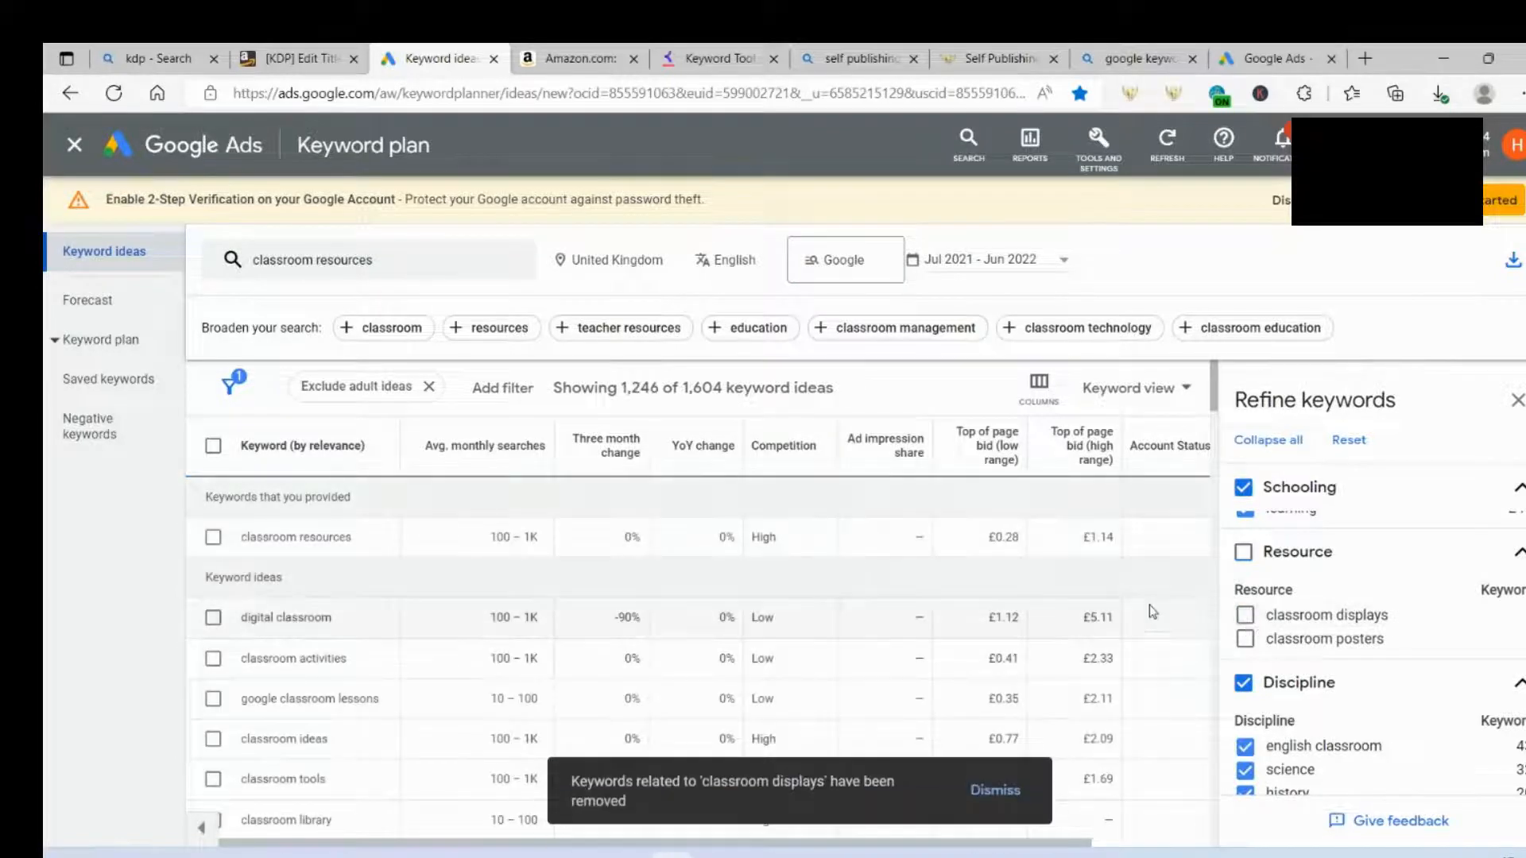
scroll(down, 3)
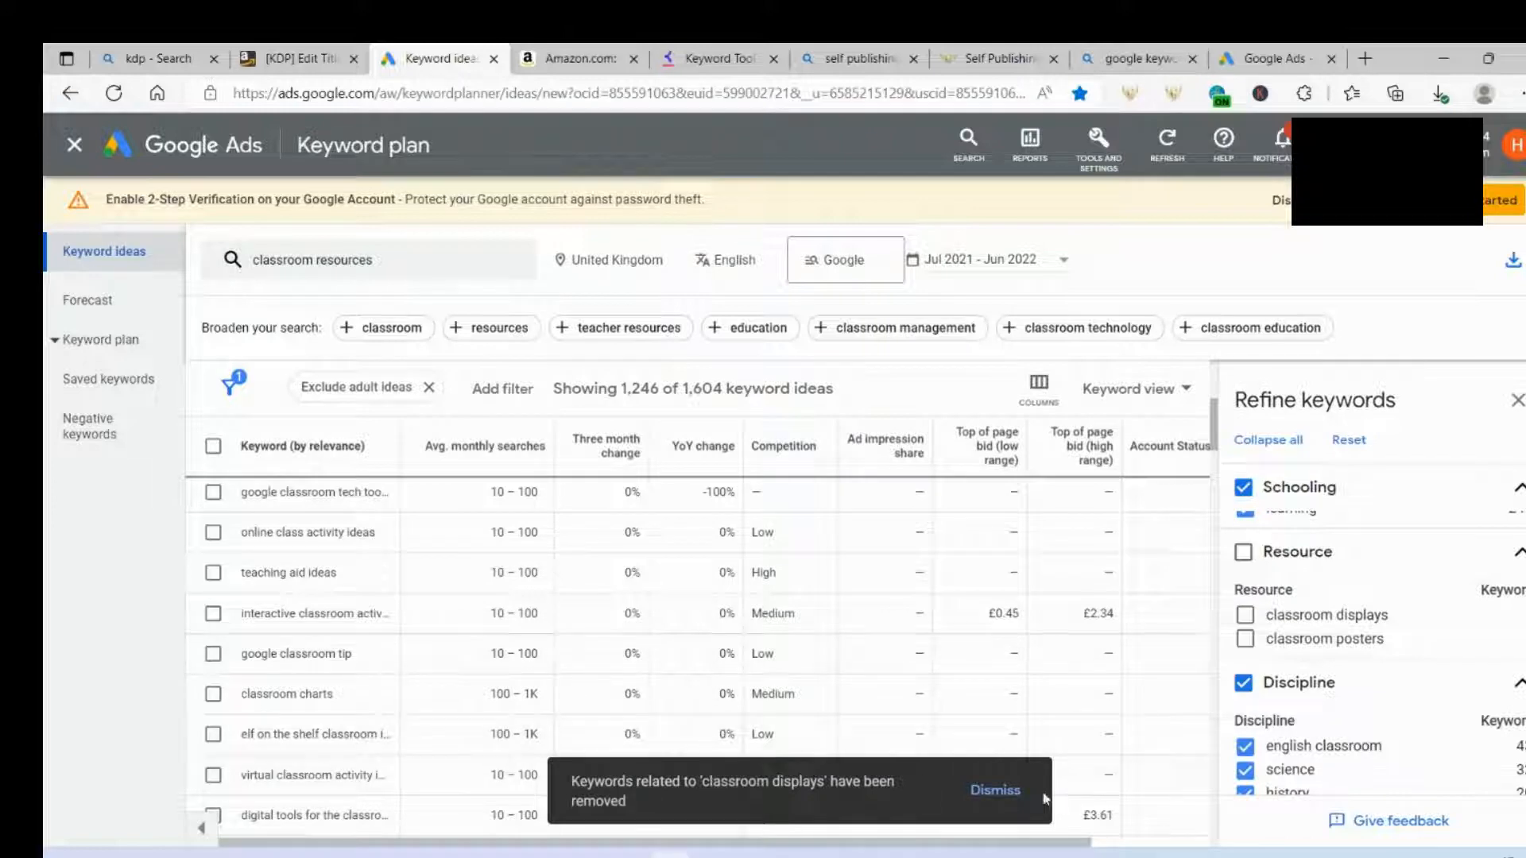
click(993, 790)
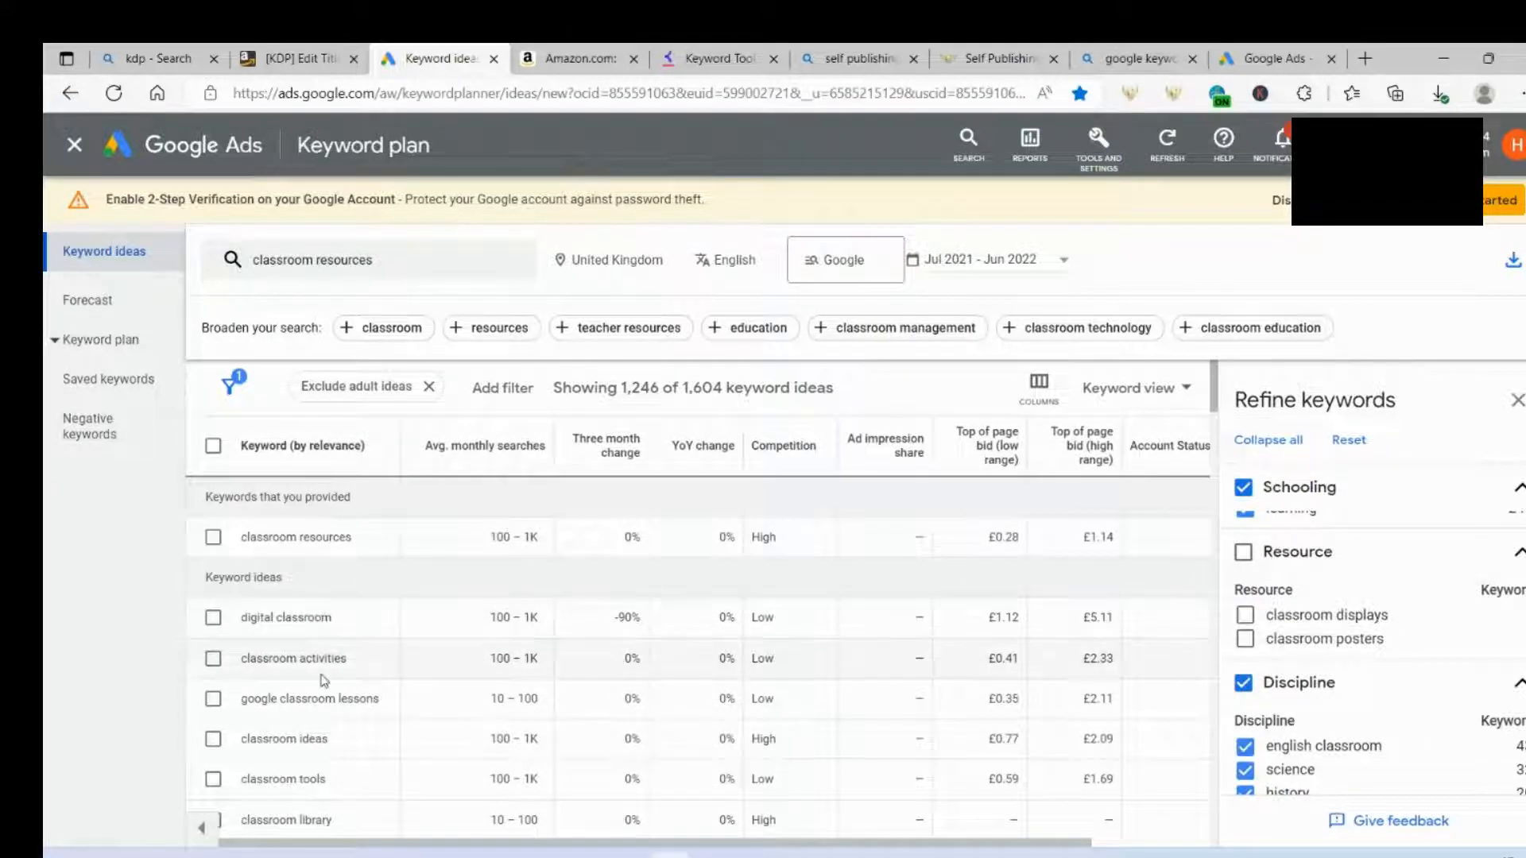
mouse_move(559, 684)
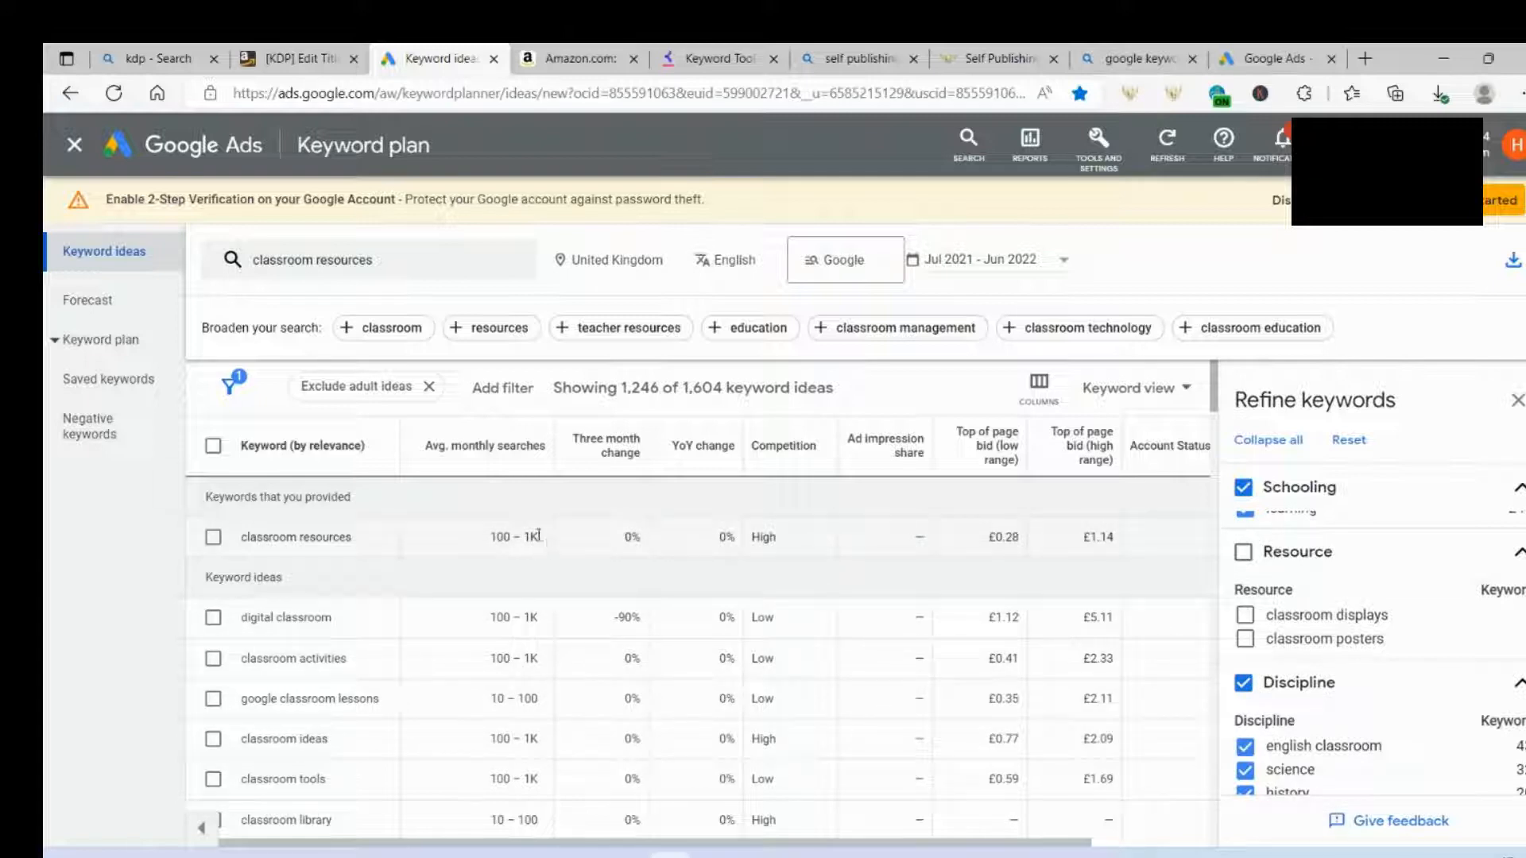
mouse_move(779, 563)
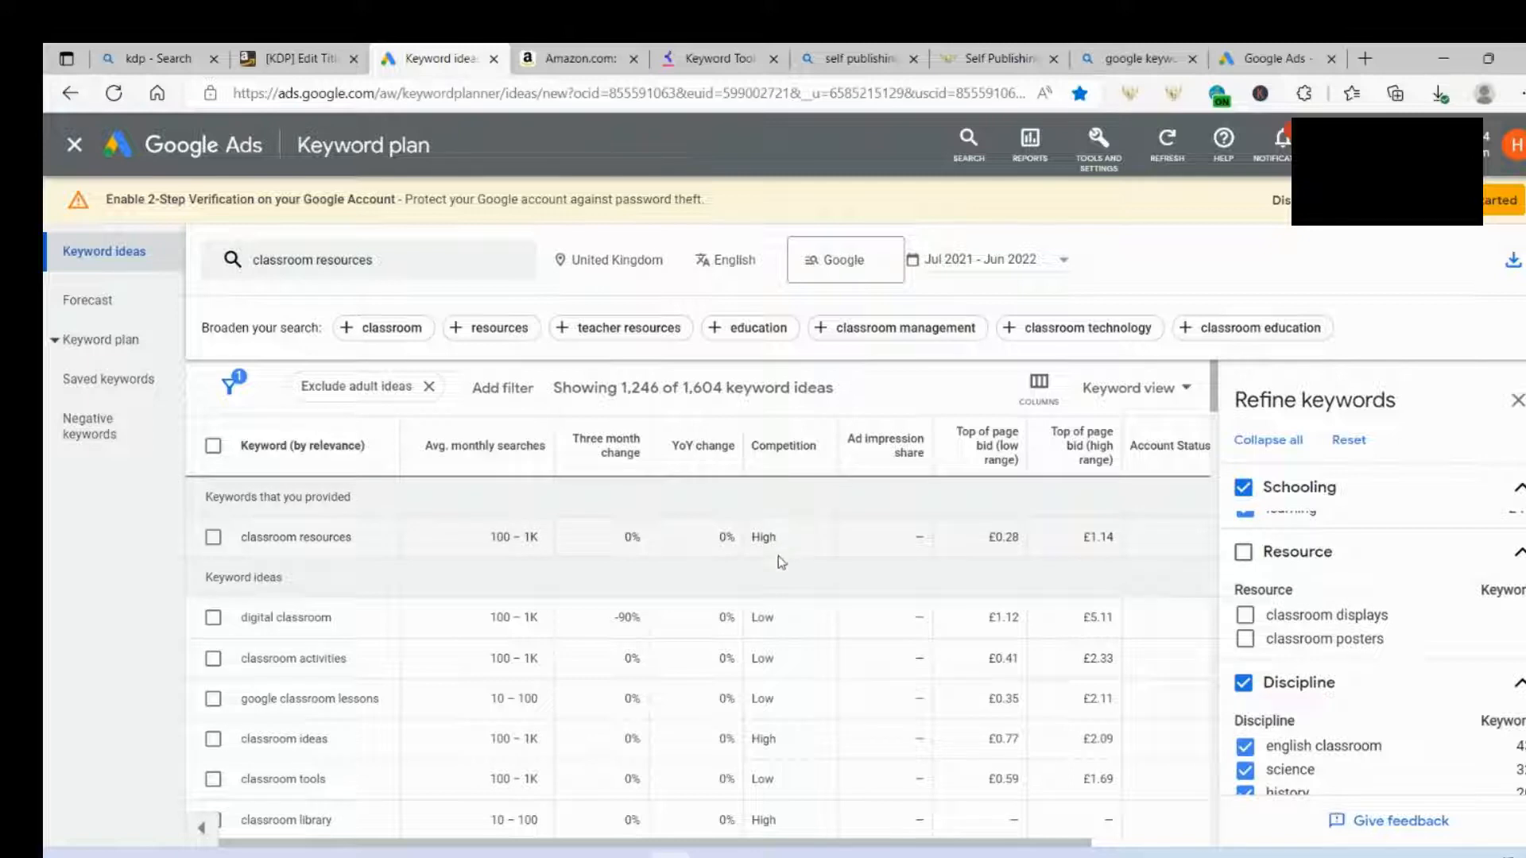
mouse_move(795, 828)
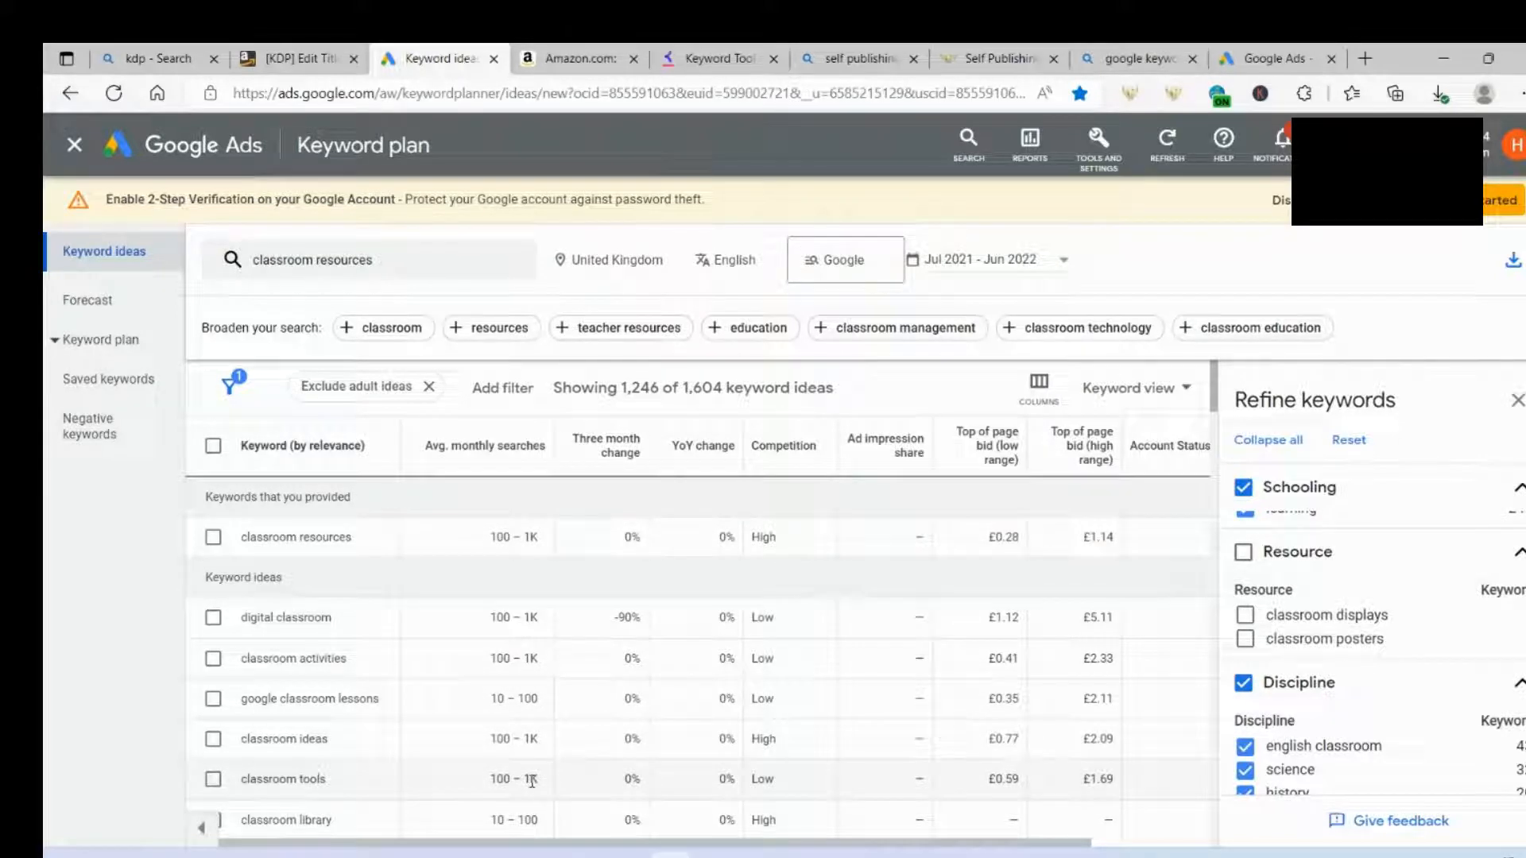
mouse_move(376, 801)
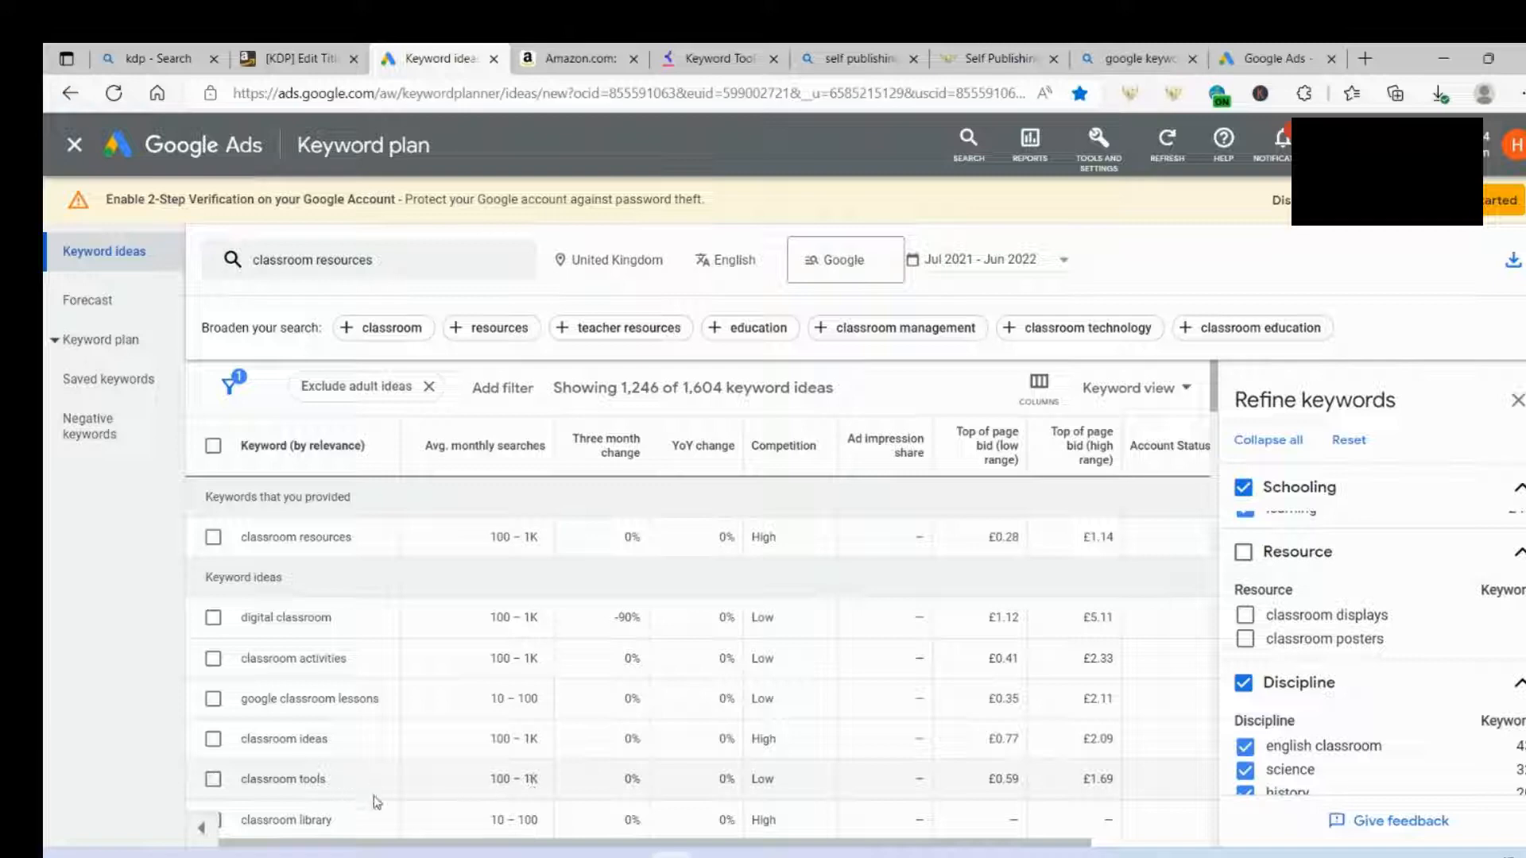
mouse_move(469, 624)
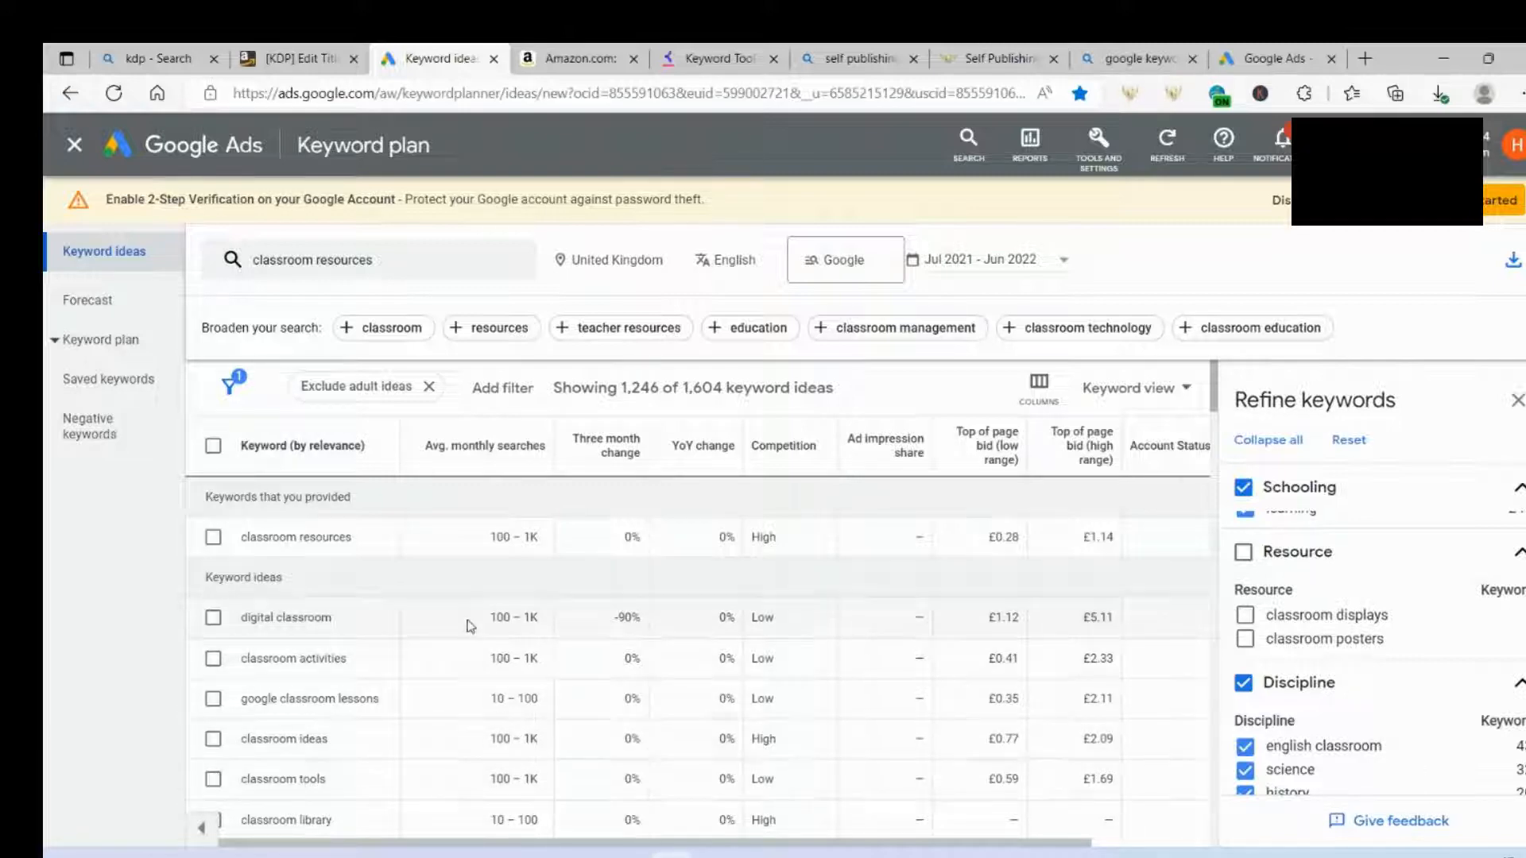
mouse_move(512, 779)
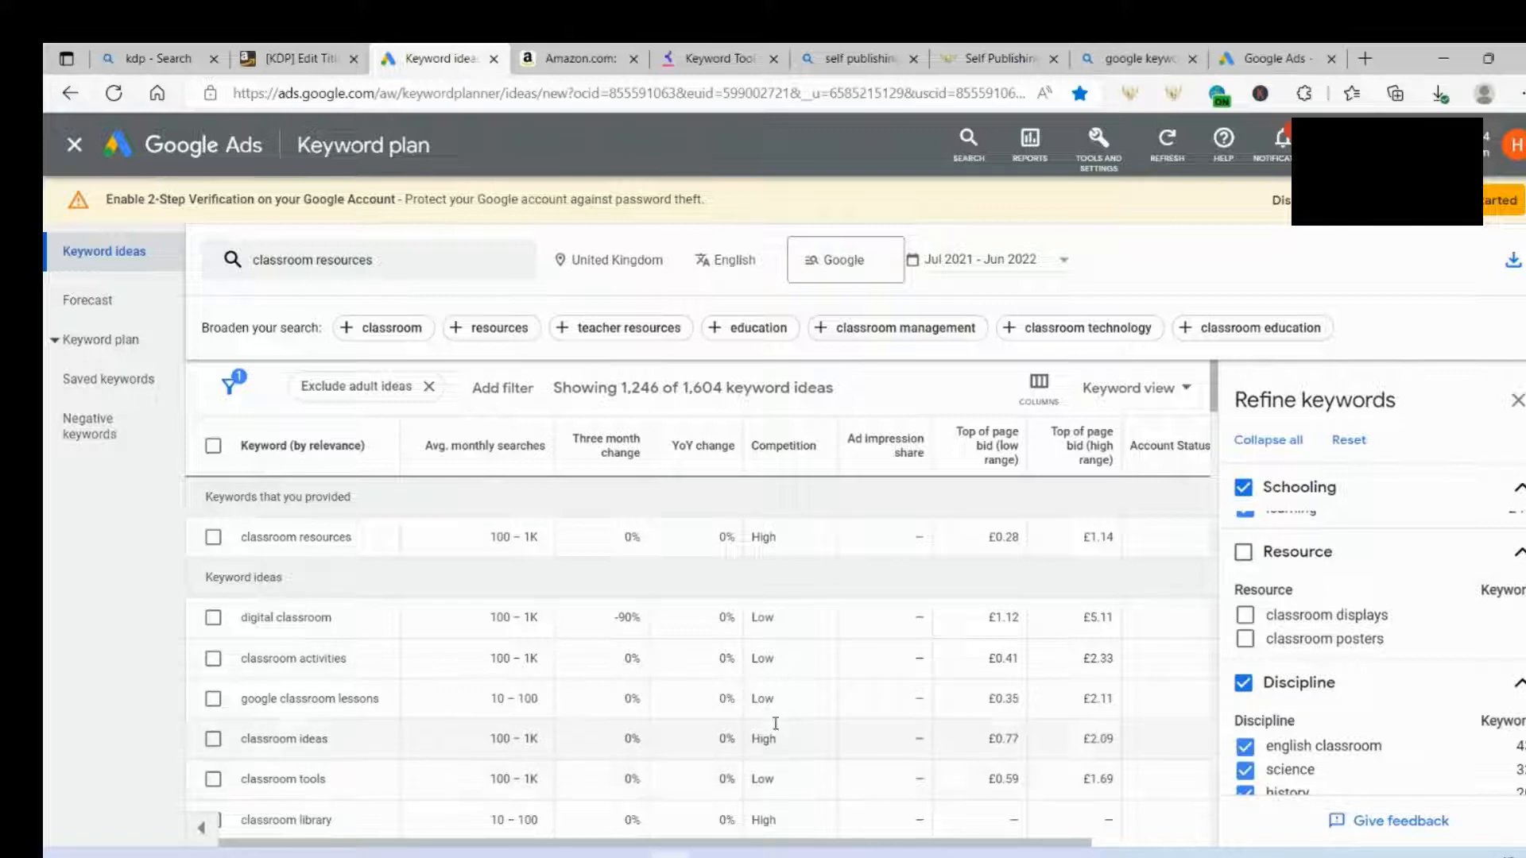
mouse_move(757, 756)
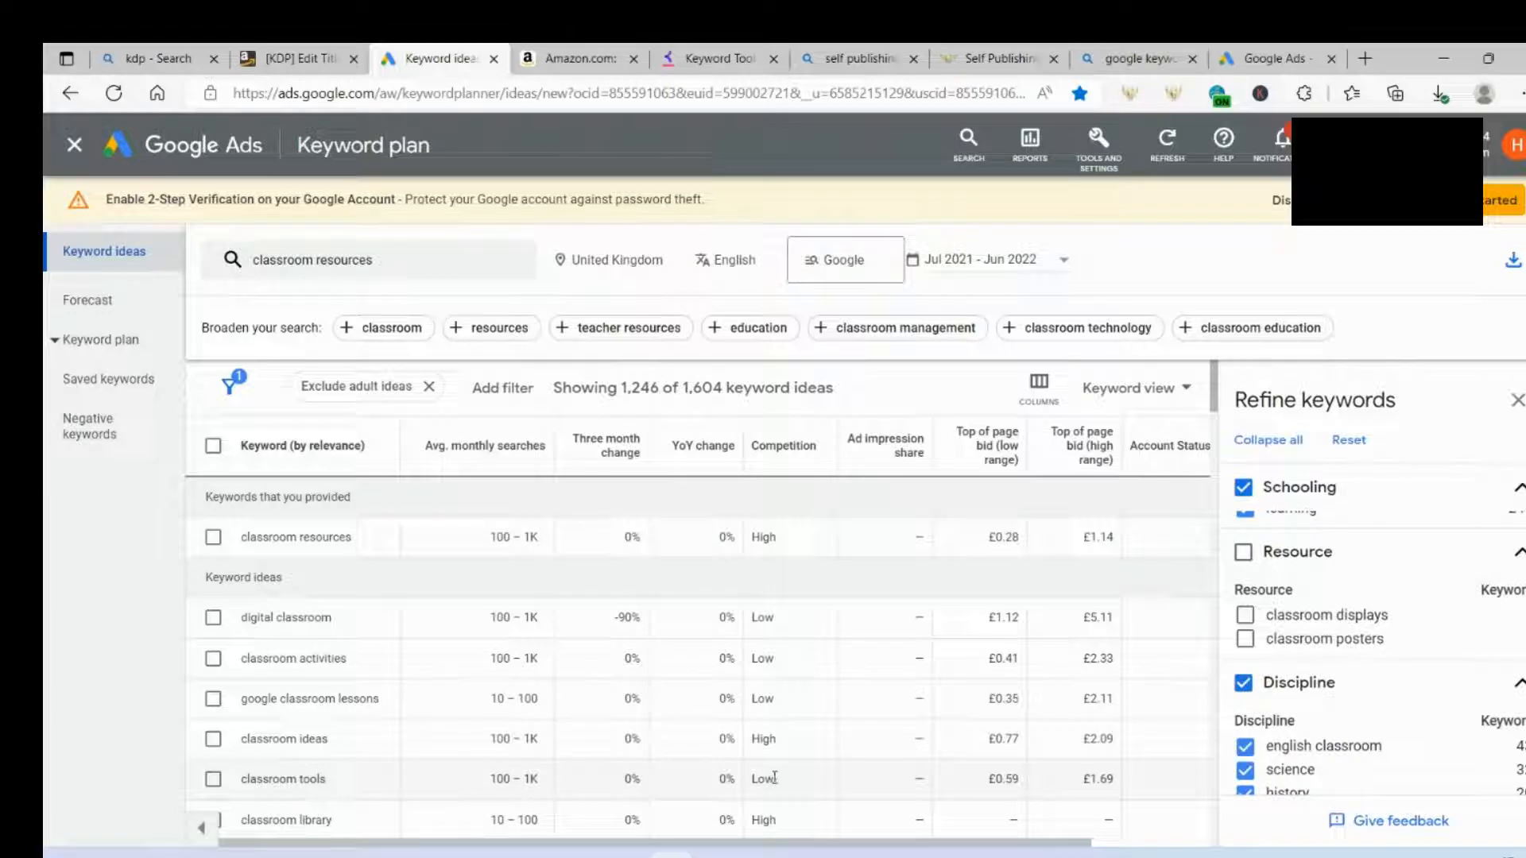
scroll(down, 3)
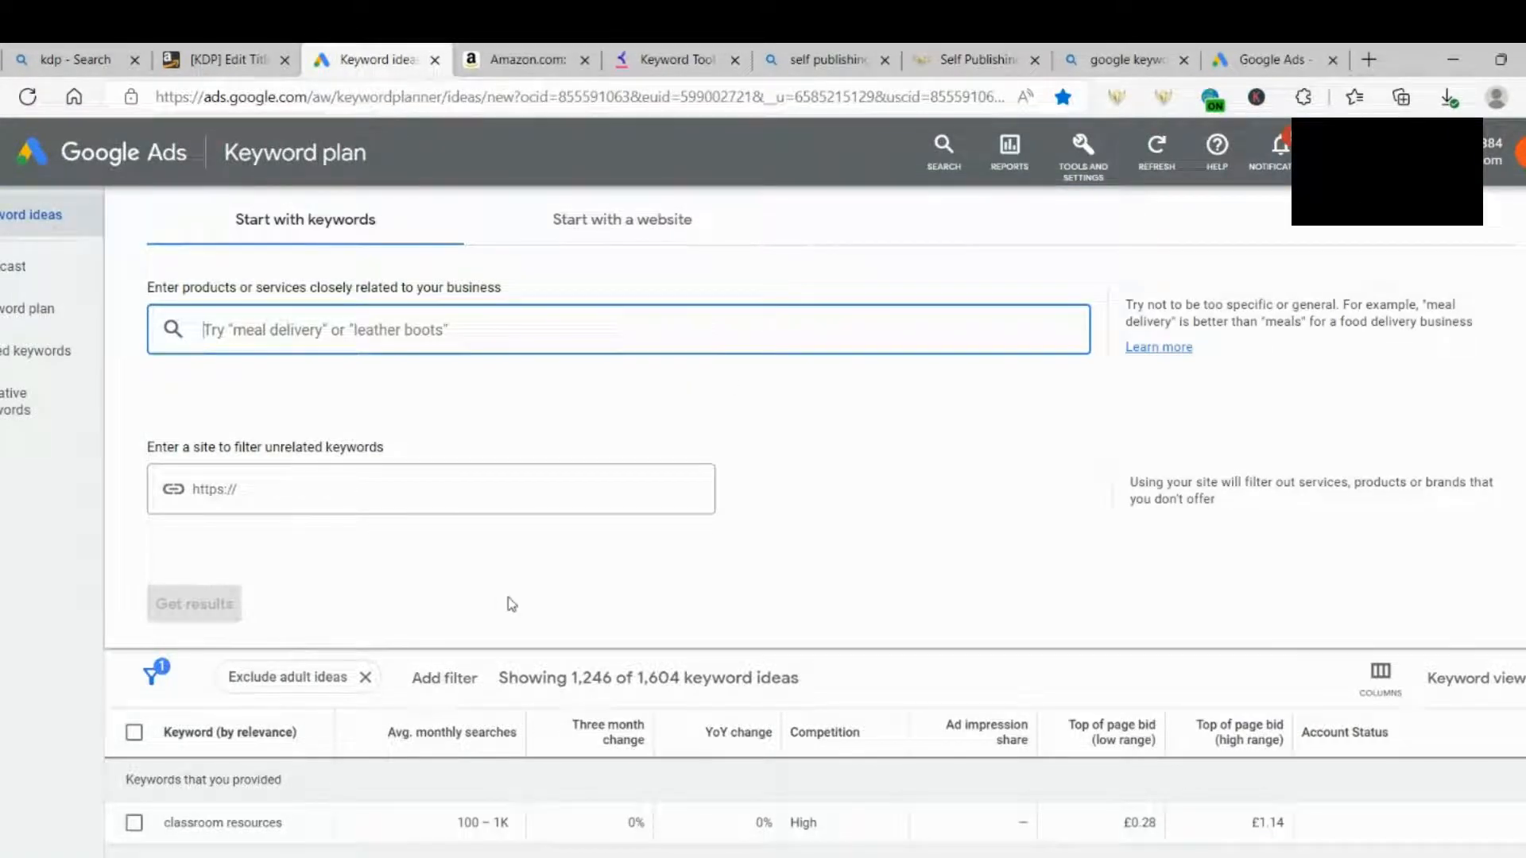
mouse_move(518, 594)
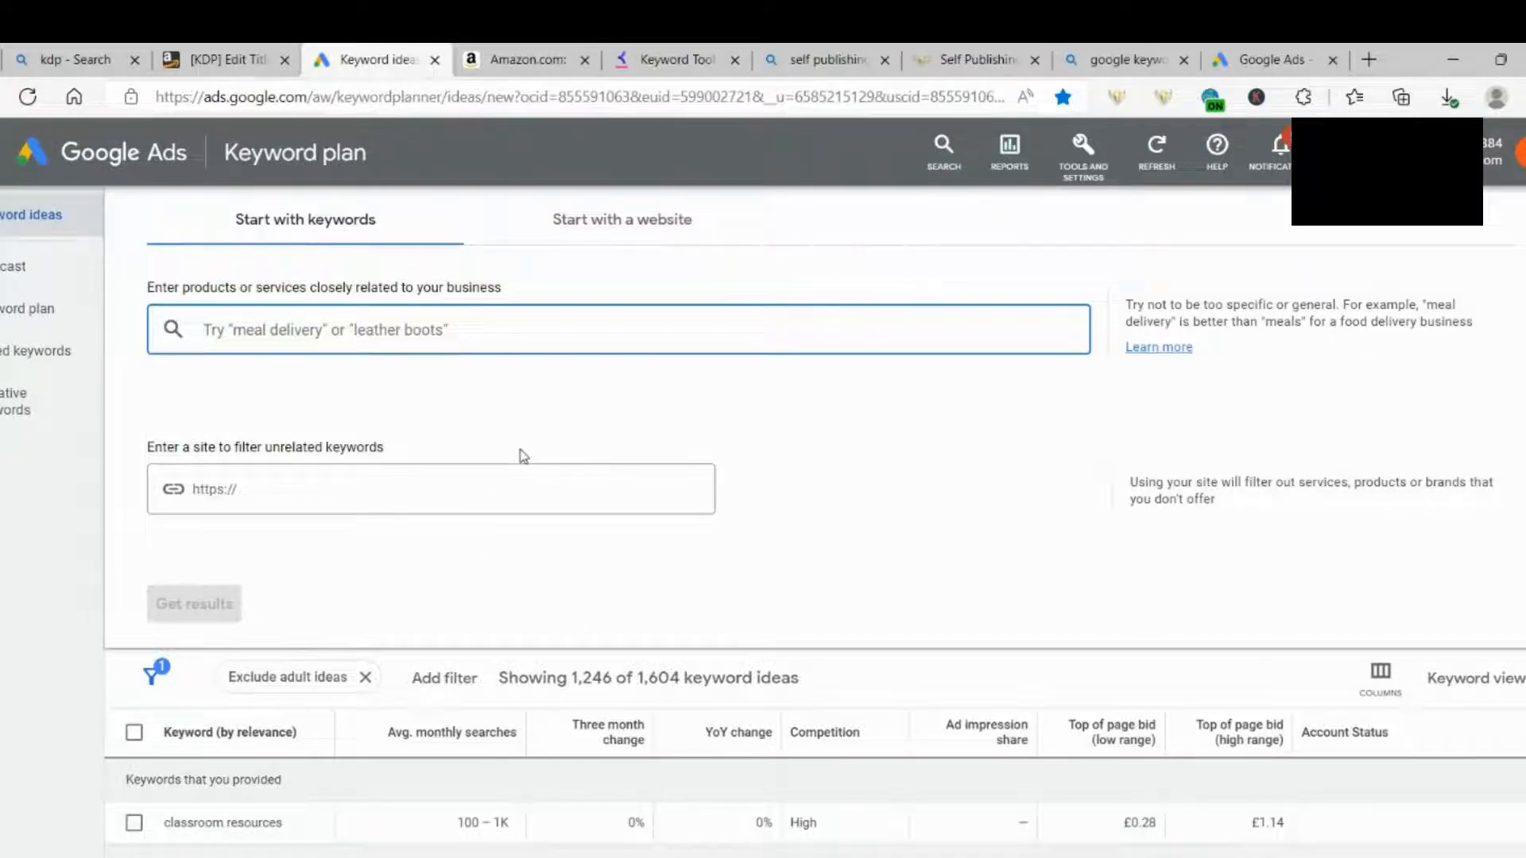
mouse_move(516, 456)
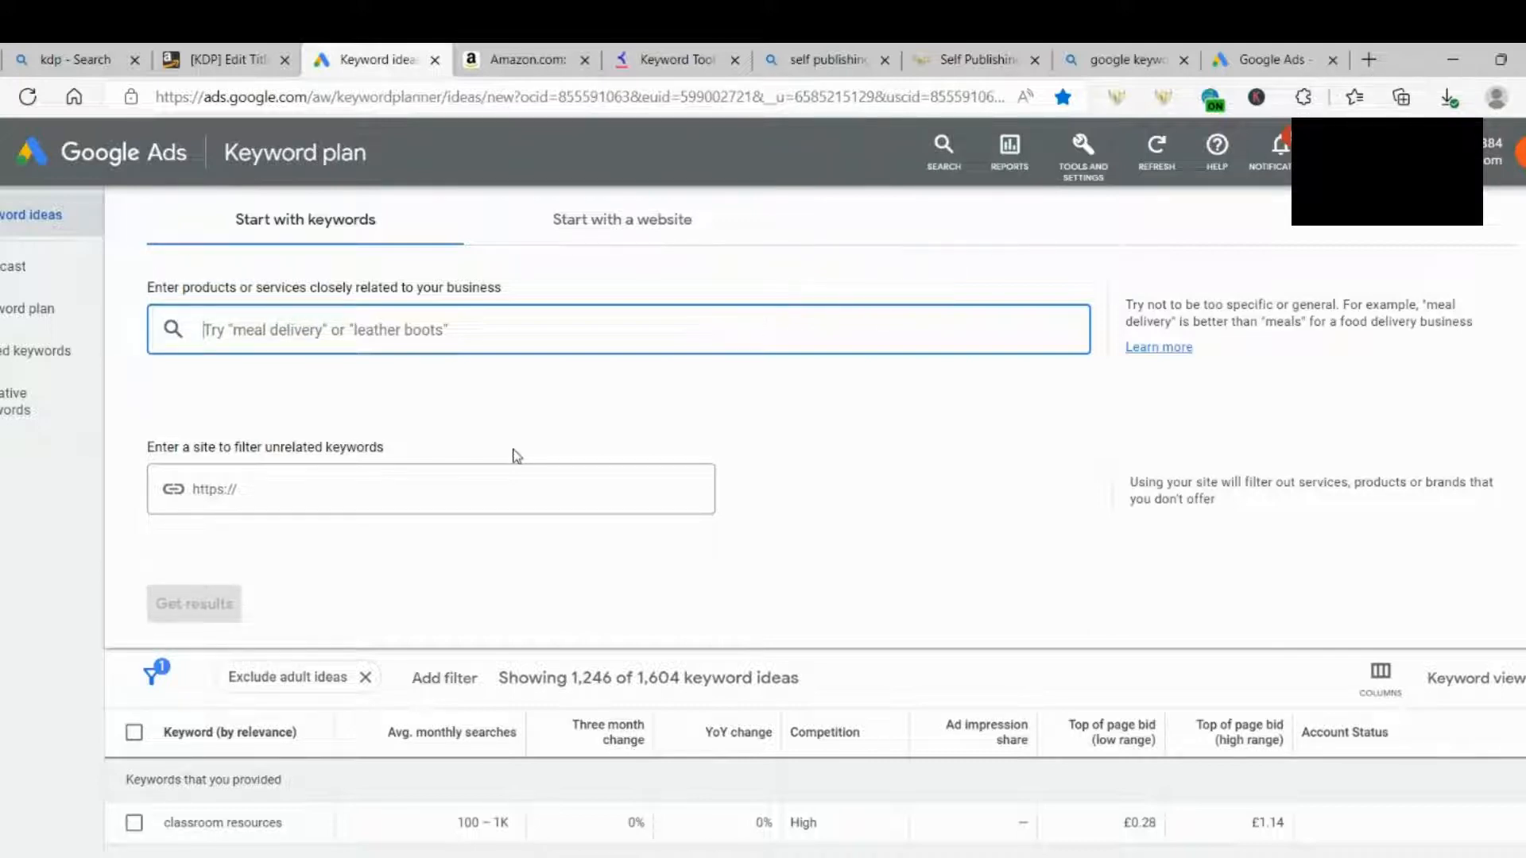
mouse_move(474, 433)
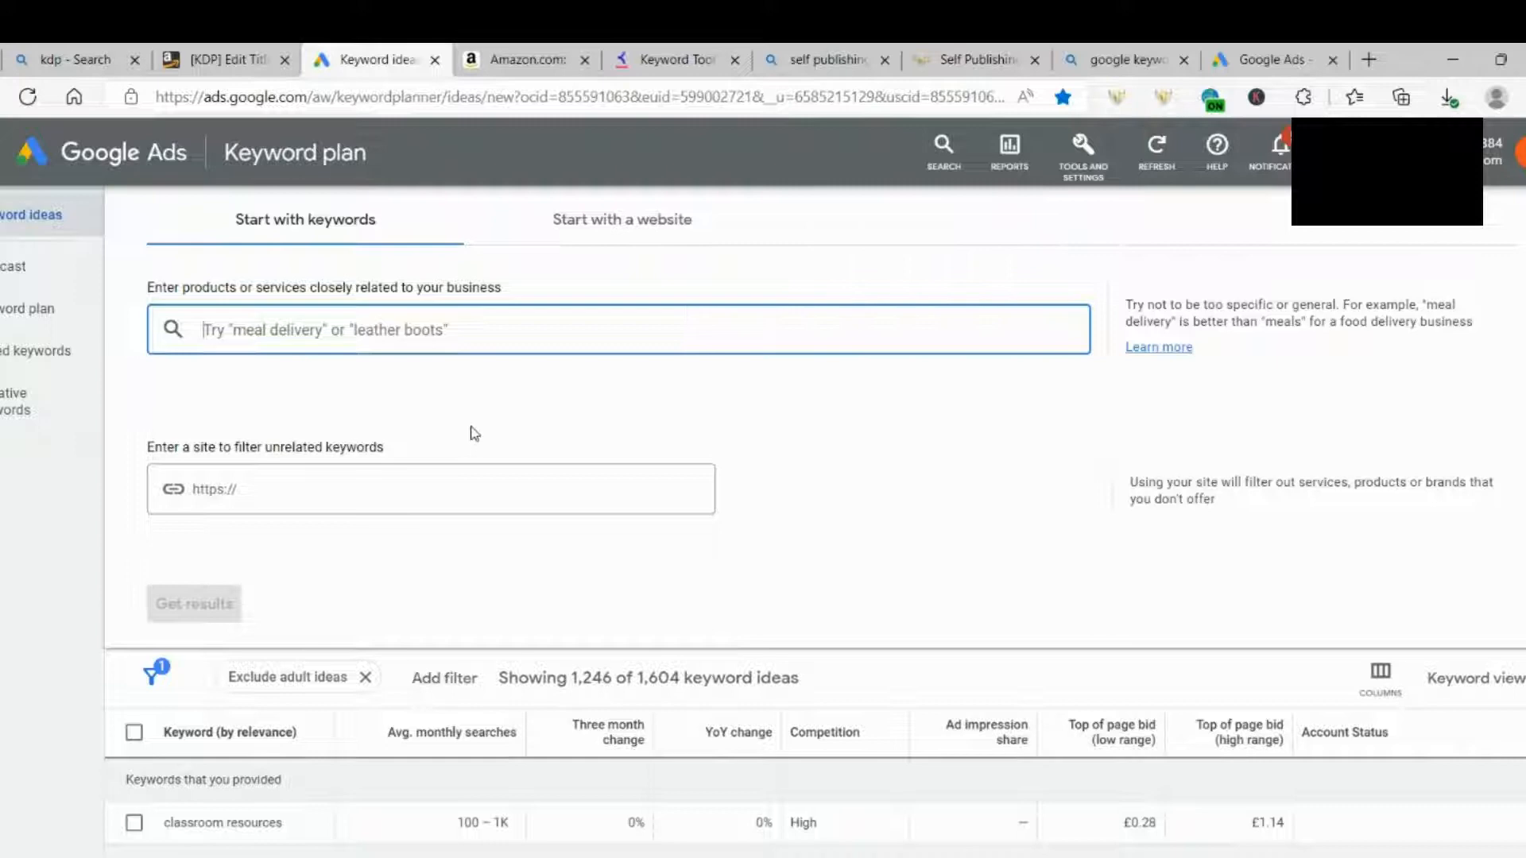
Step: Enter 'sudoku' as the product and get its UK keyword ideas
text(sudoku)
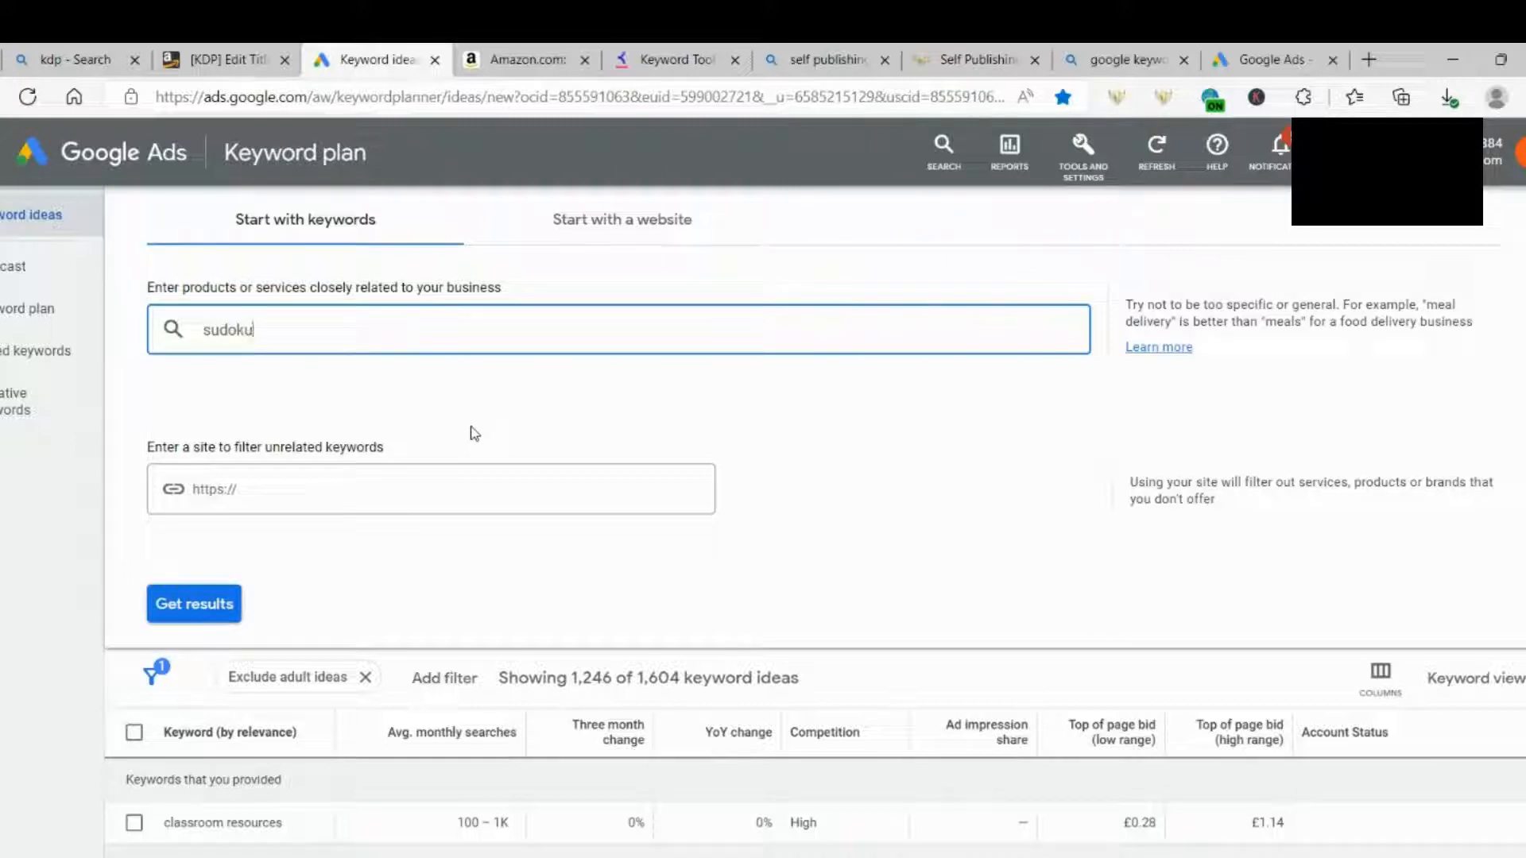
click(194, 604)
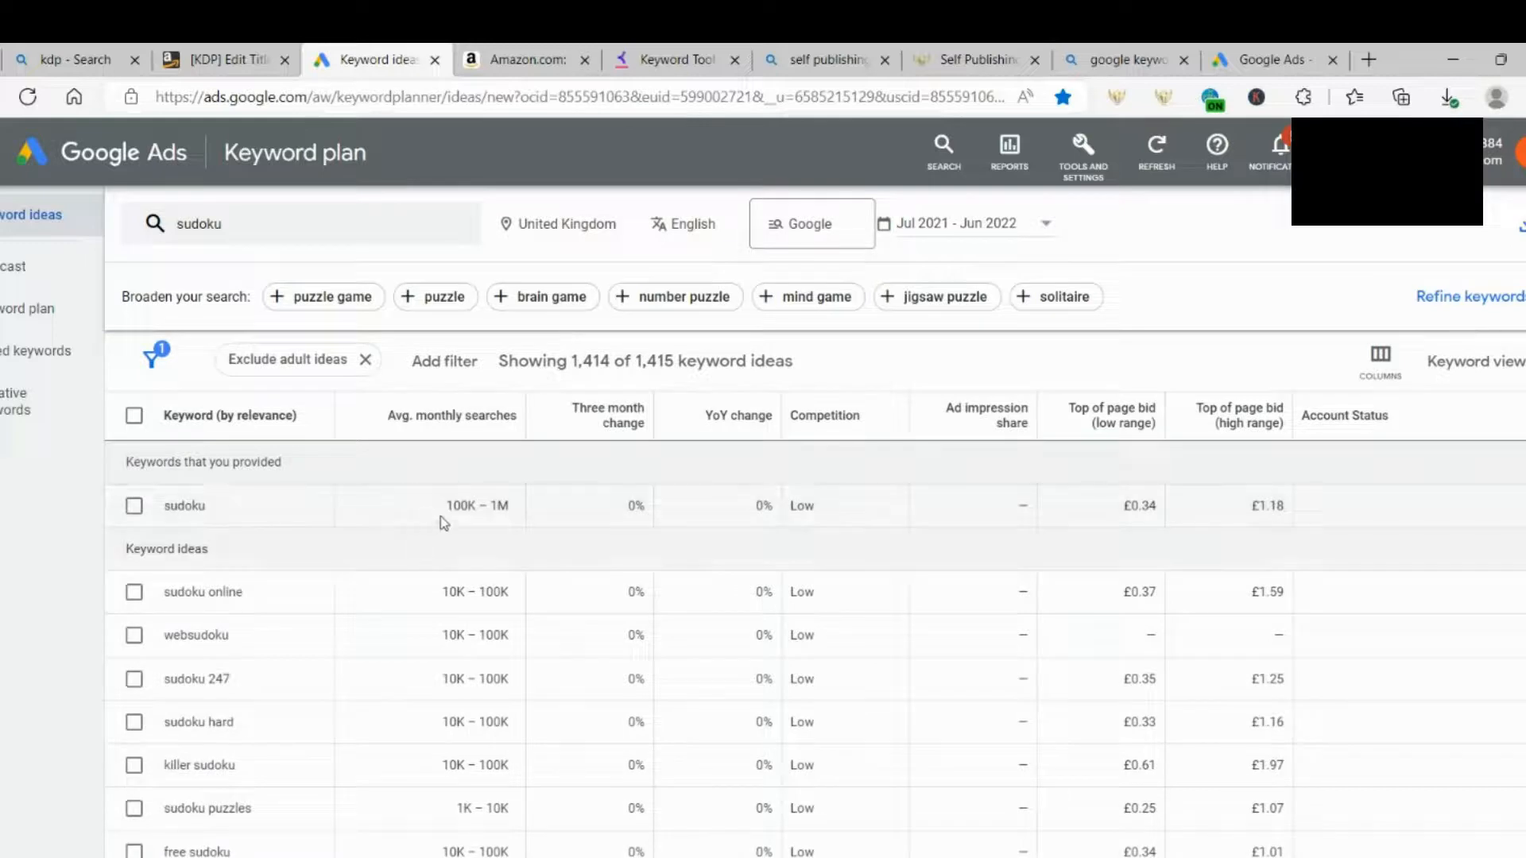
mouse_move(478, 509)
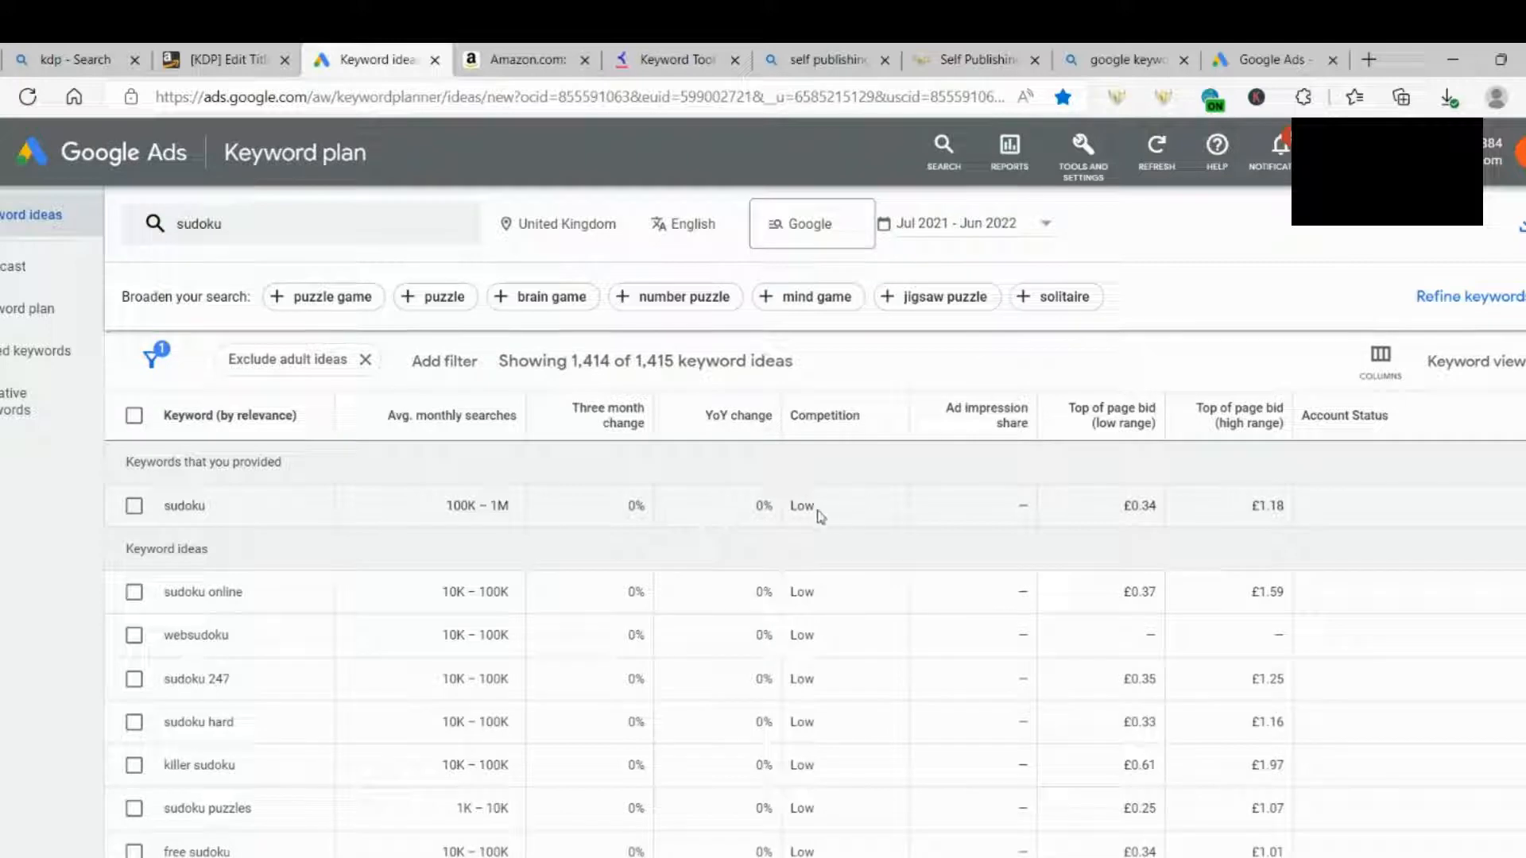
mouse_move(827, 521)
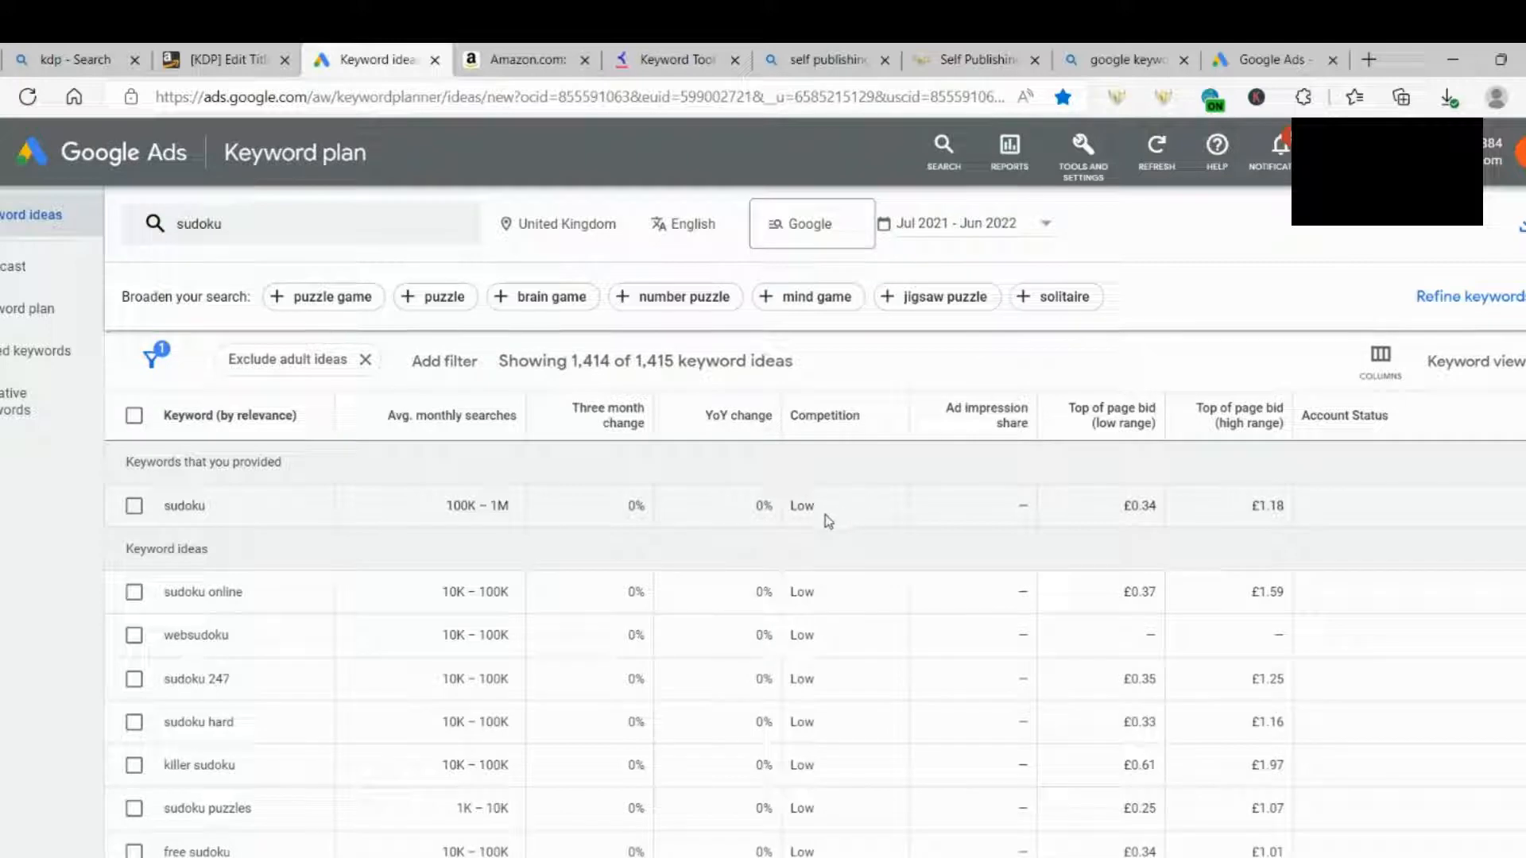
Step: Scroll through the sudoku keyword ideas before reopening the keyword entry box
scroll(down, 3)
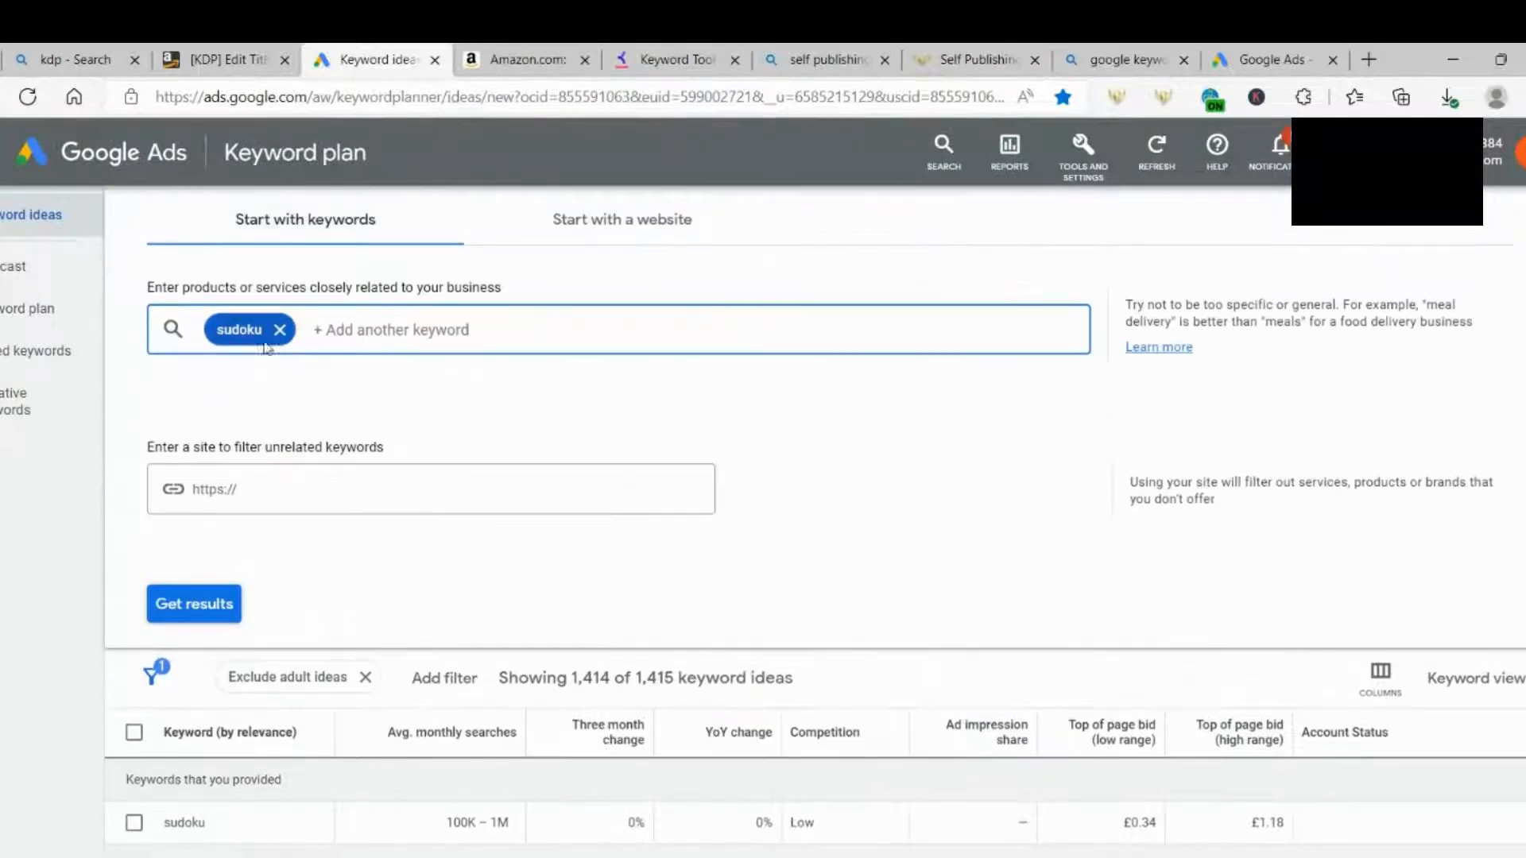
Step: Add 'puzzles' as a second keyword chip beside sudoku, get combined ideas, then return to the KDP page
text(p)
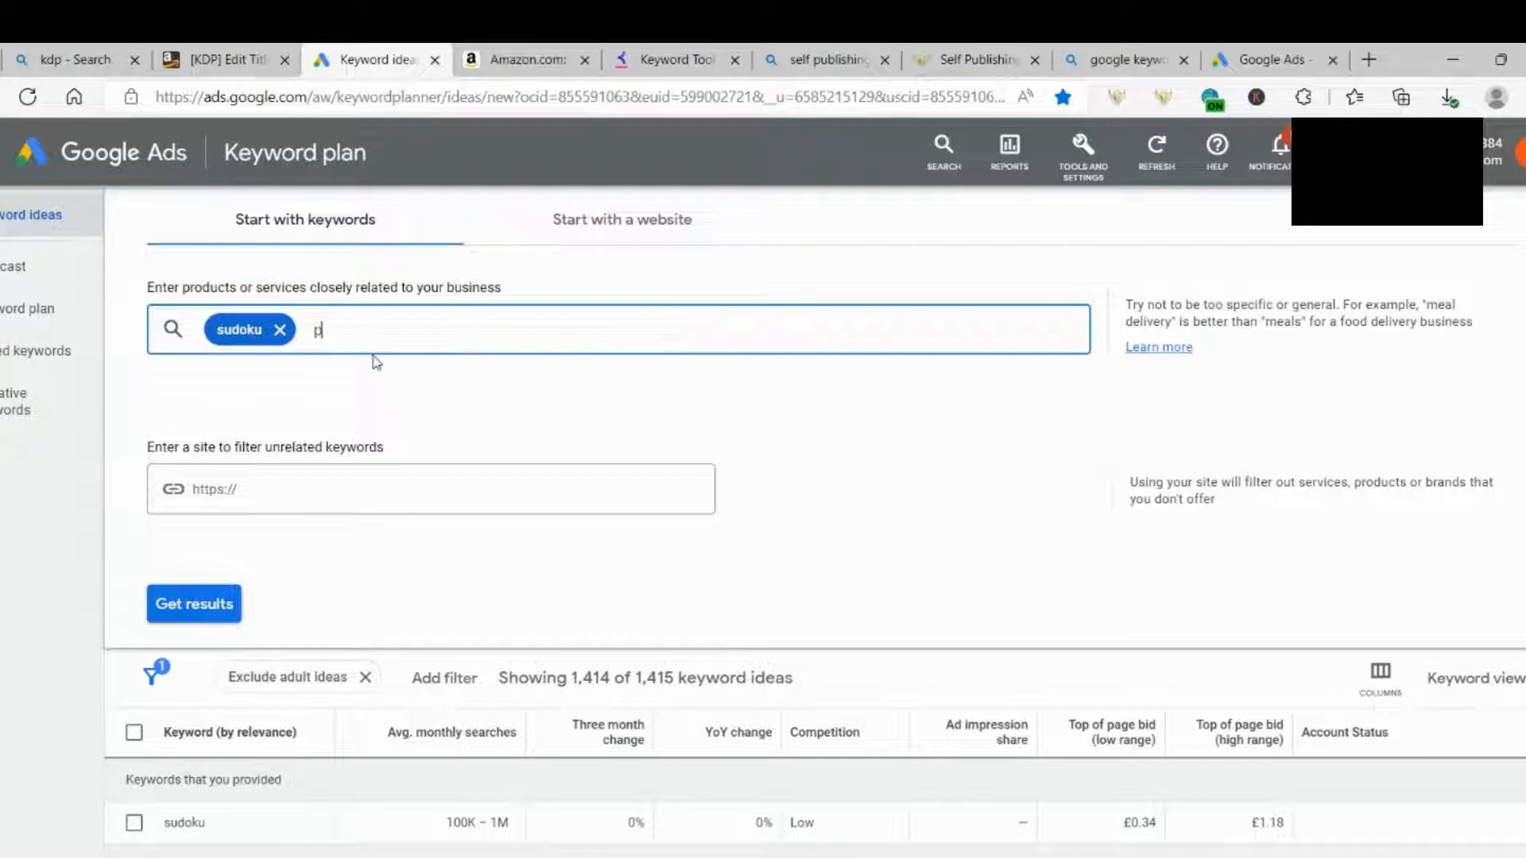
text(uzzles)
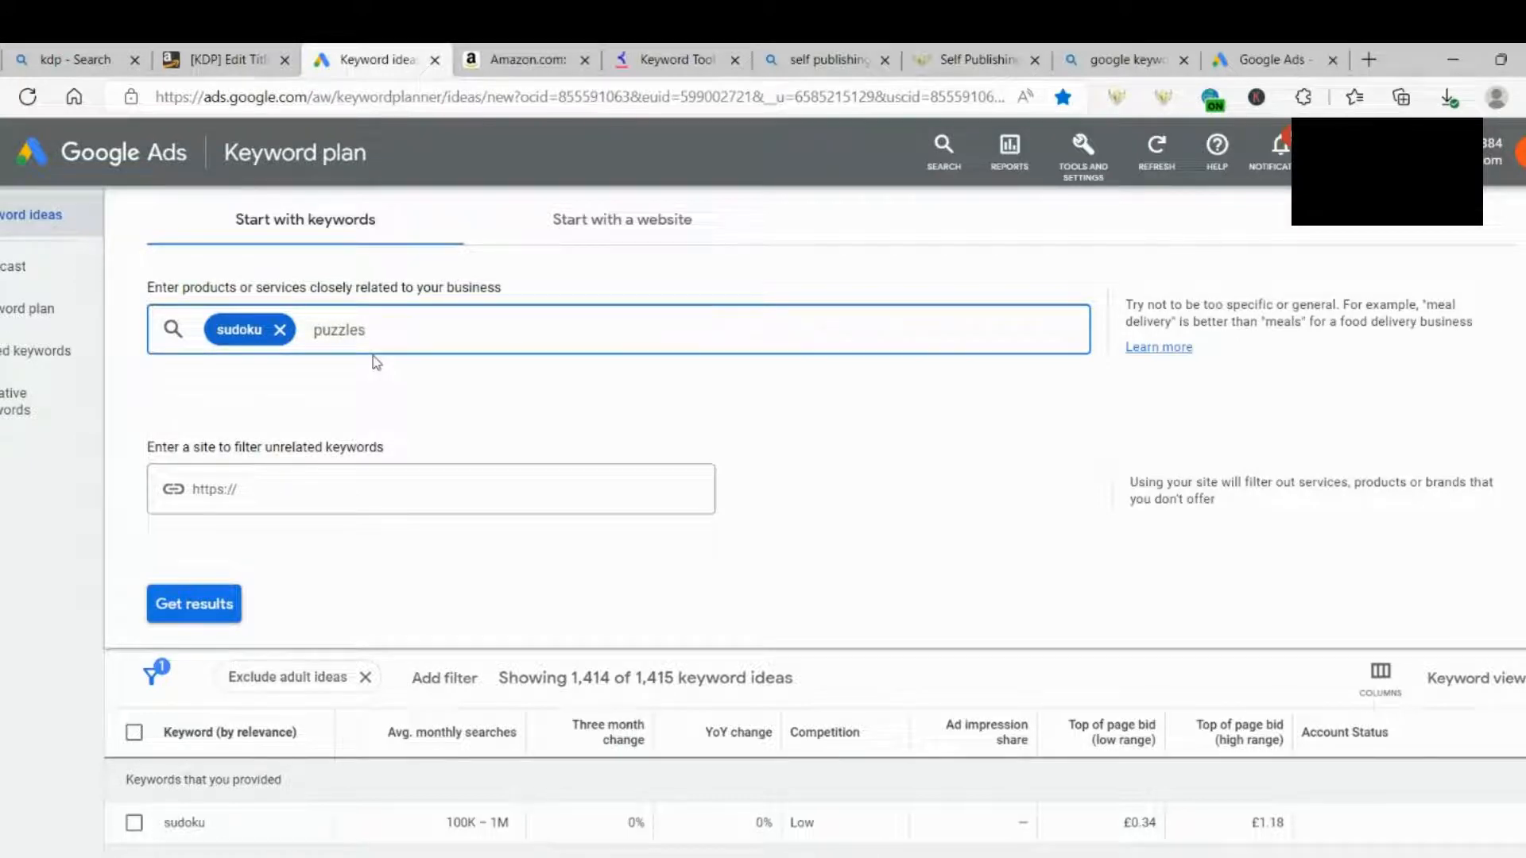
key(Enter)
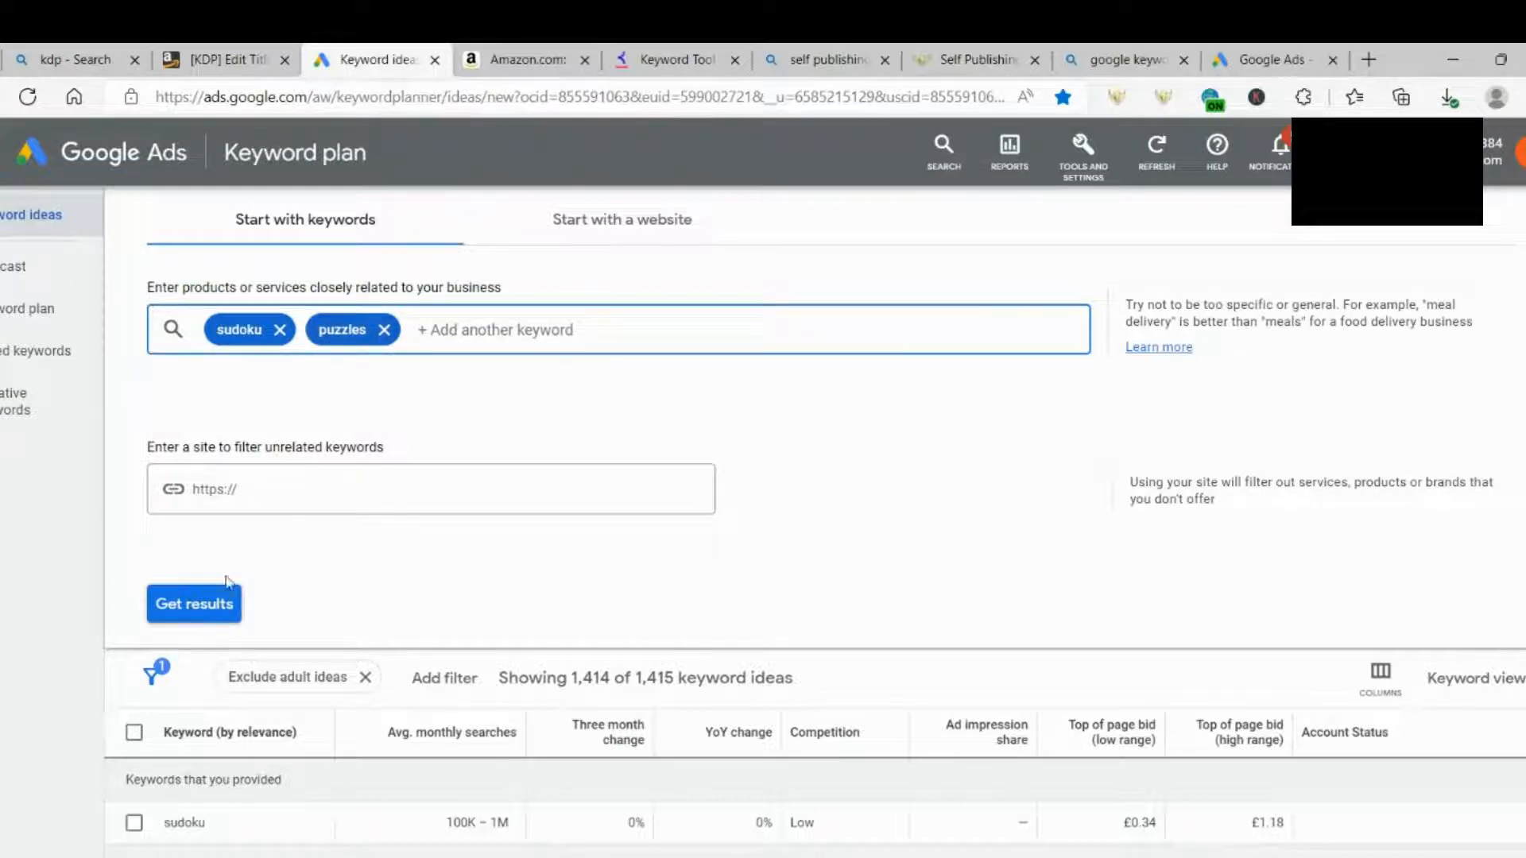
click(193, 604)
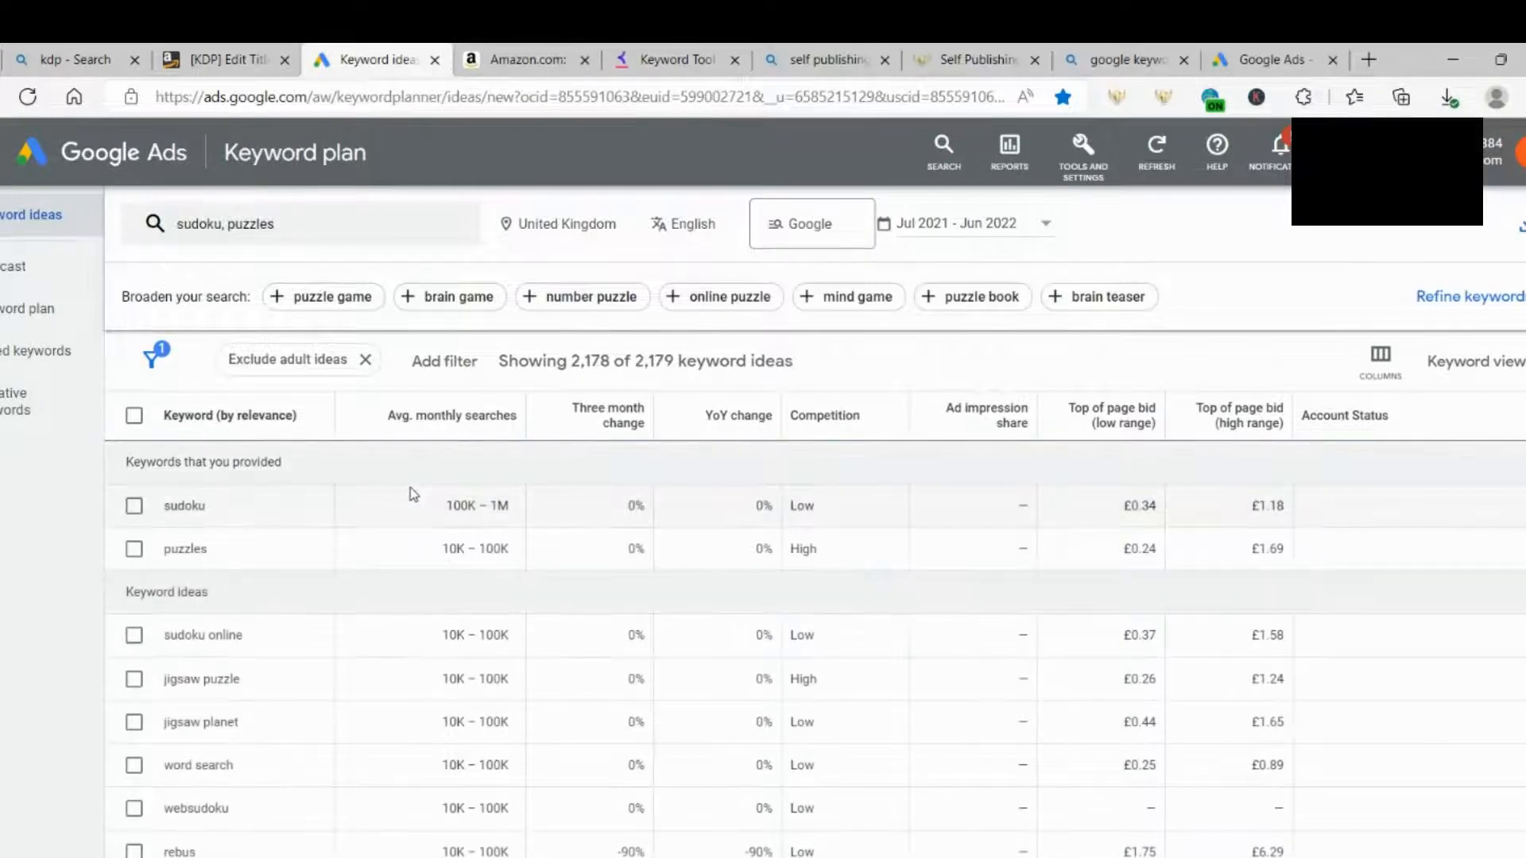
mouse_move(453, 577)
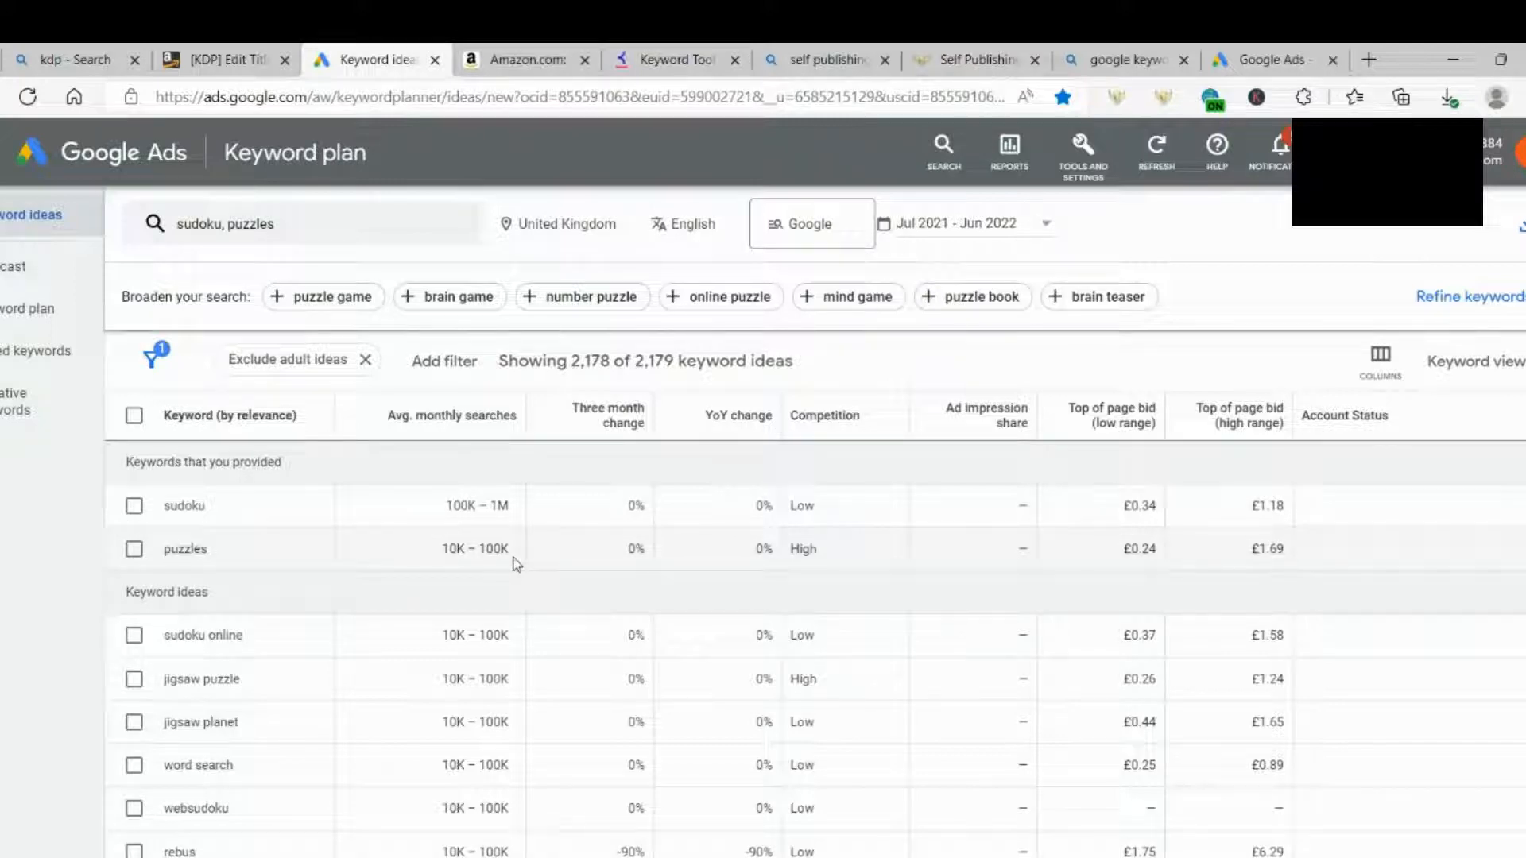
mouse_move(796, 566)
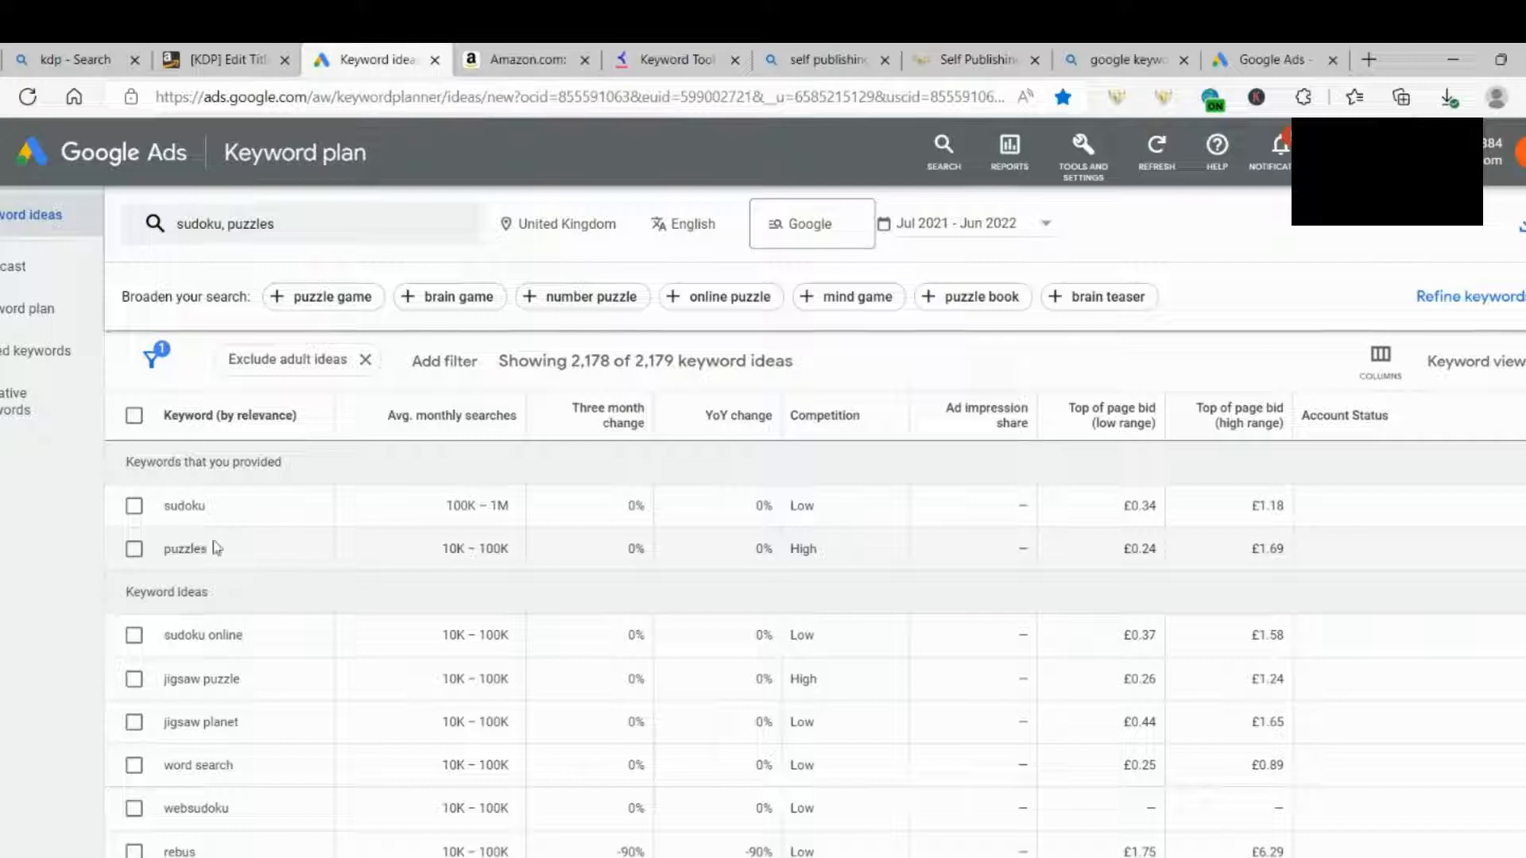
mouse_move(262, 550)
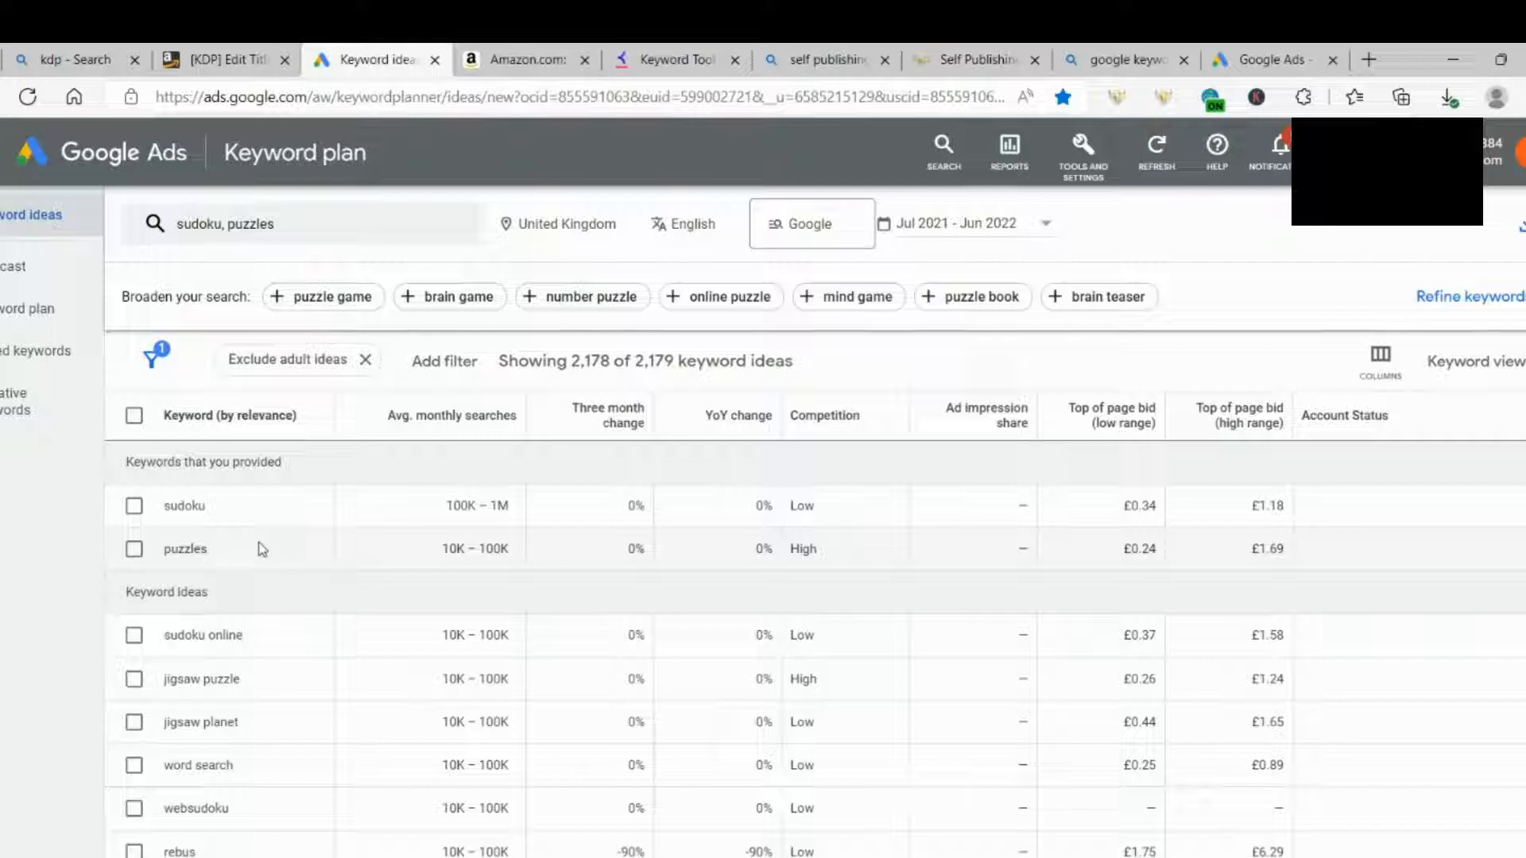
mouse_move(199, 489)
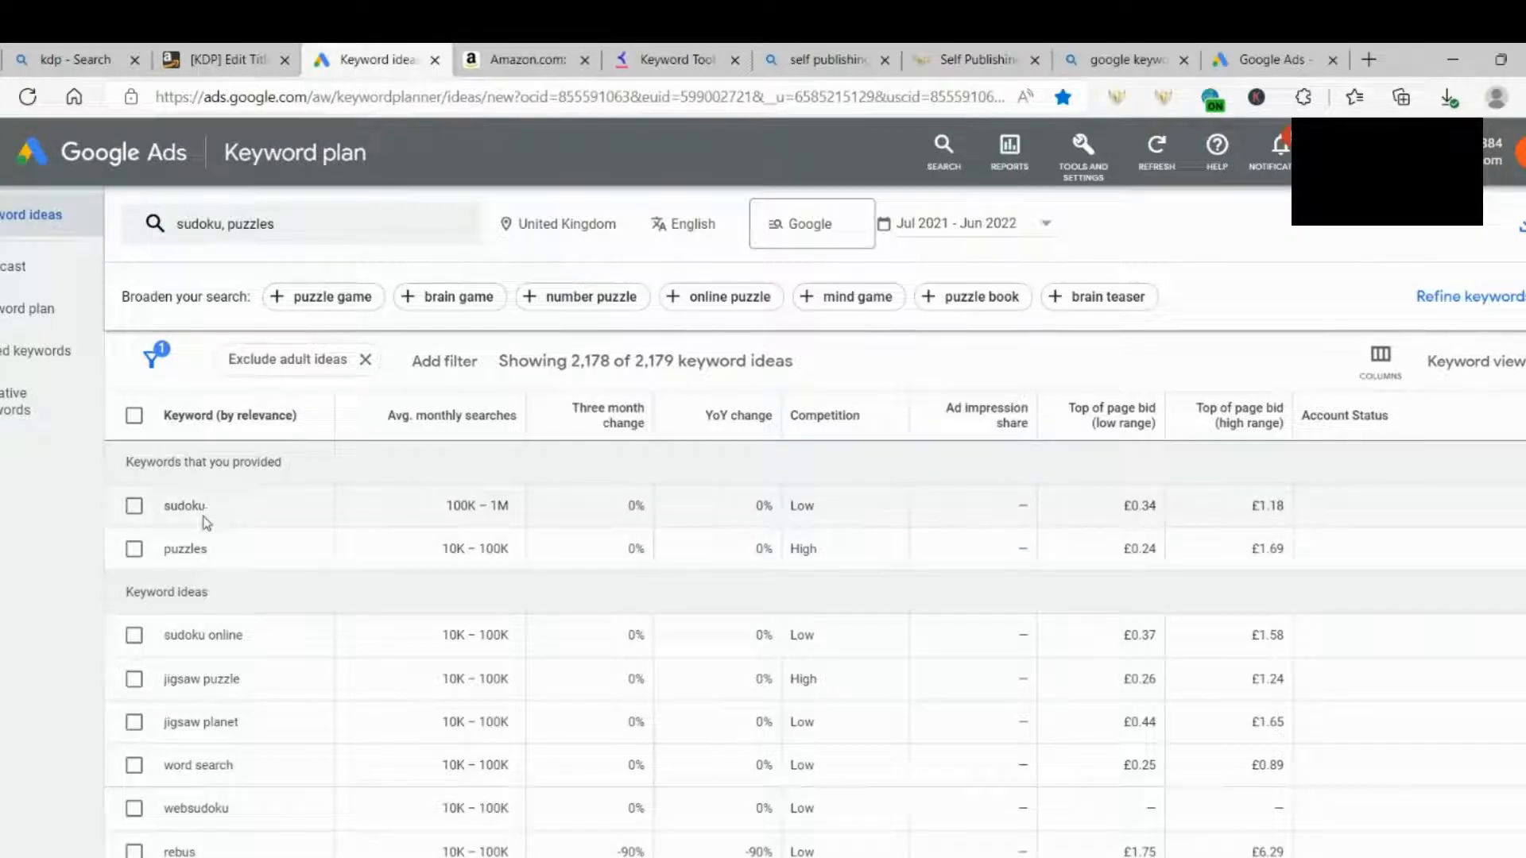
mouse_move(210, 516)
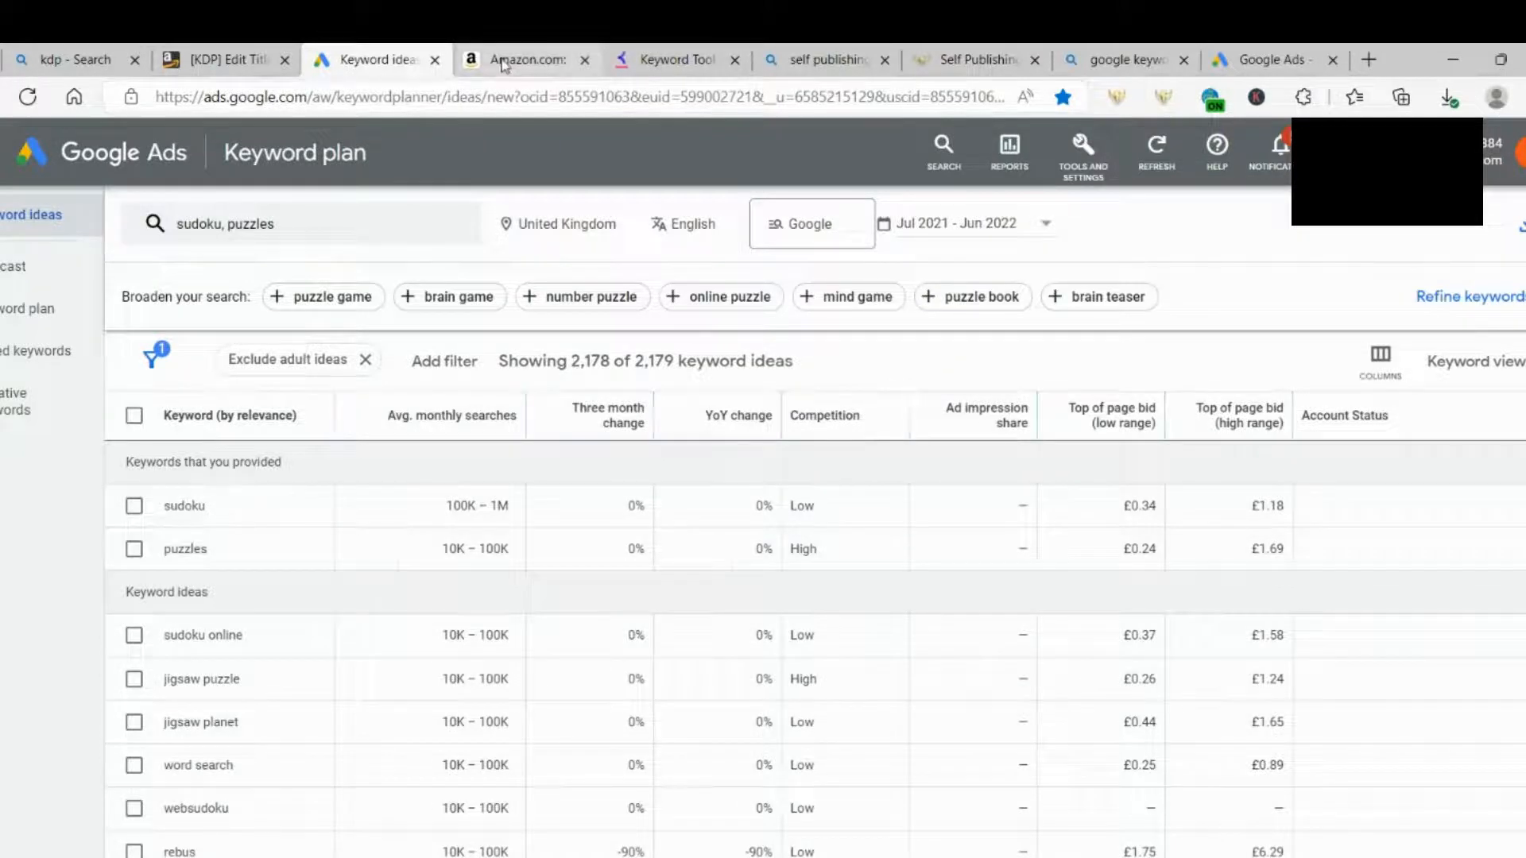
click(222, 58)
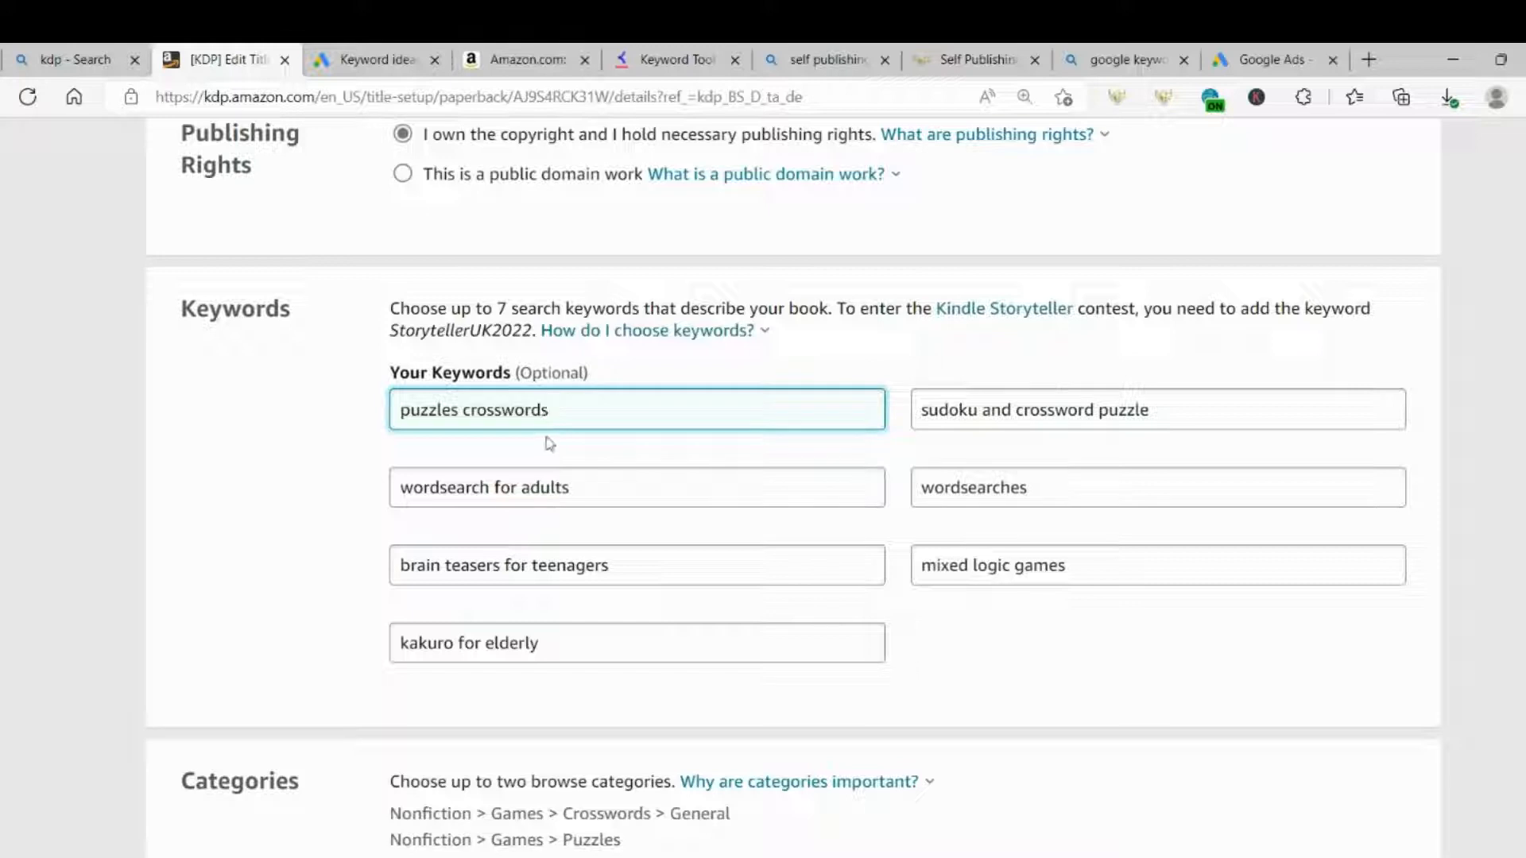
Step: Select the first KDP keyword box, 'puzzles crosswords', for editing
click(556, 426)
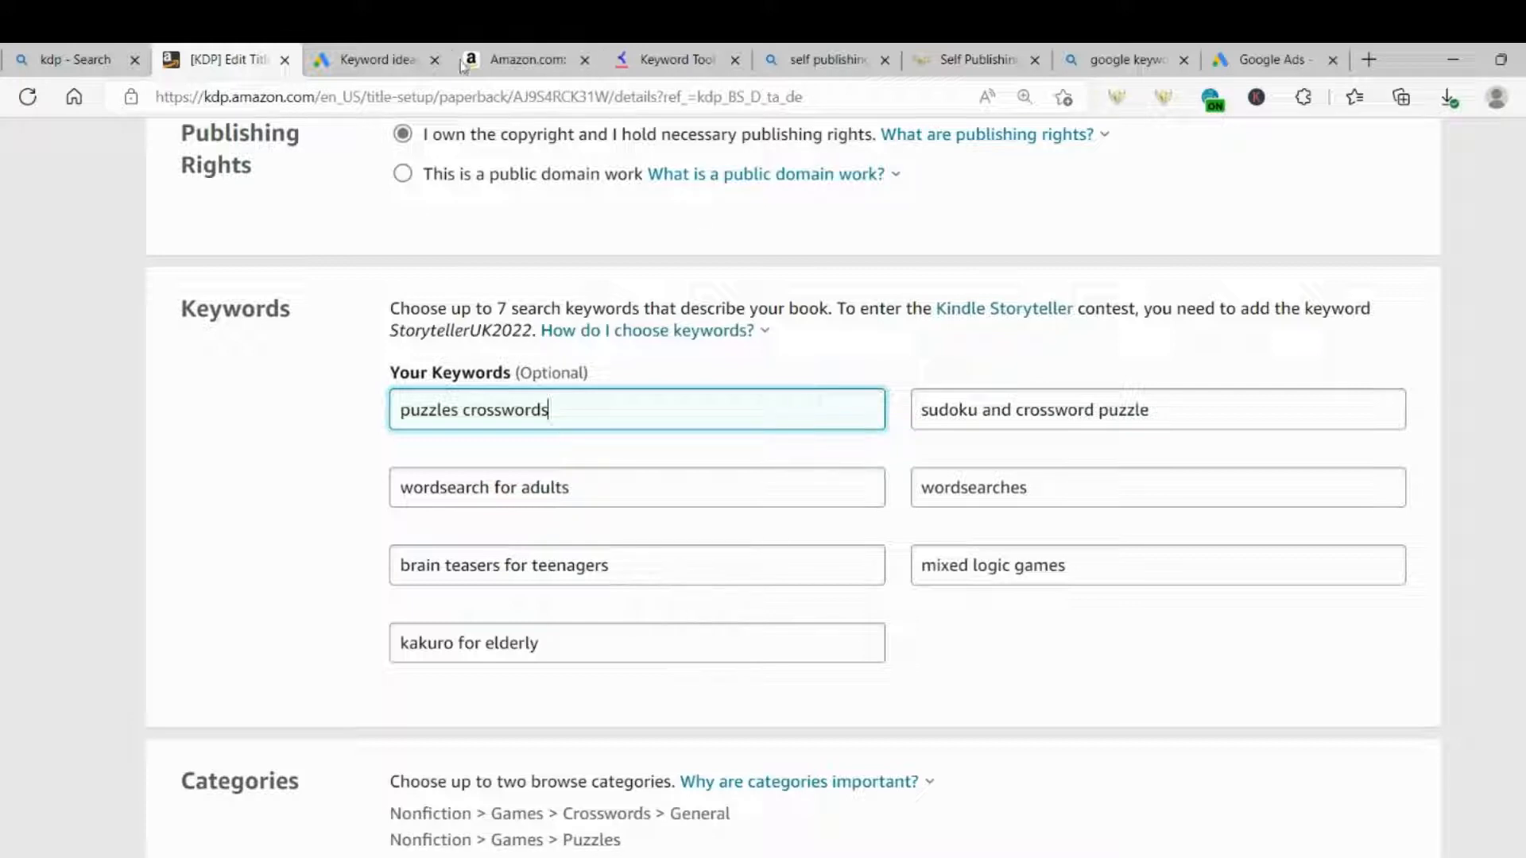
mouse_move(616, 292)
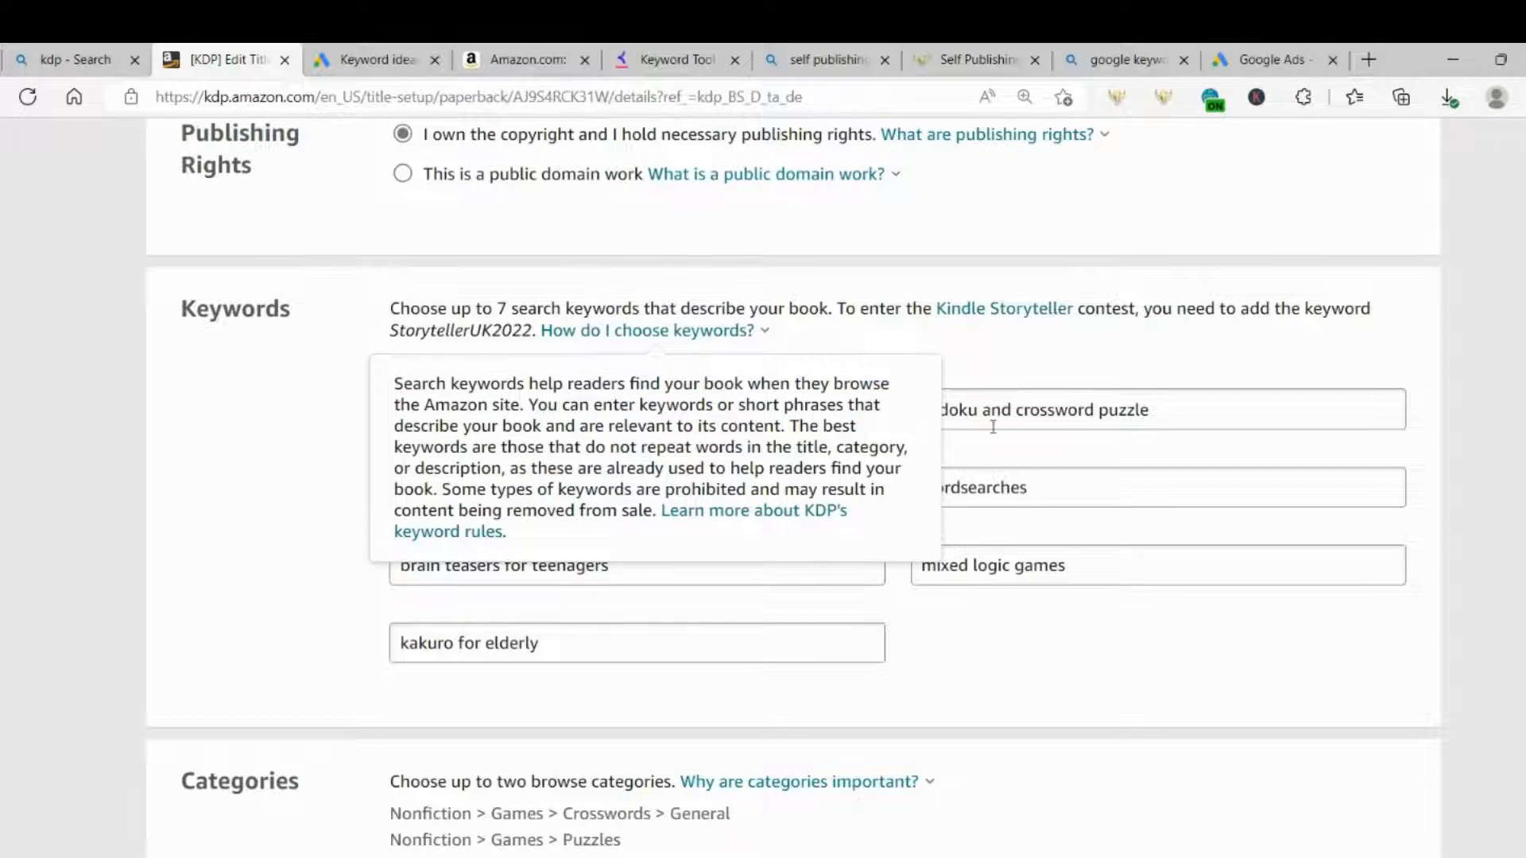
mouse_move(574, 172)
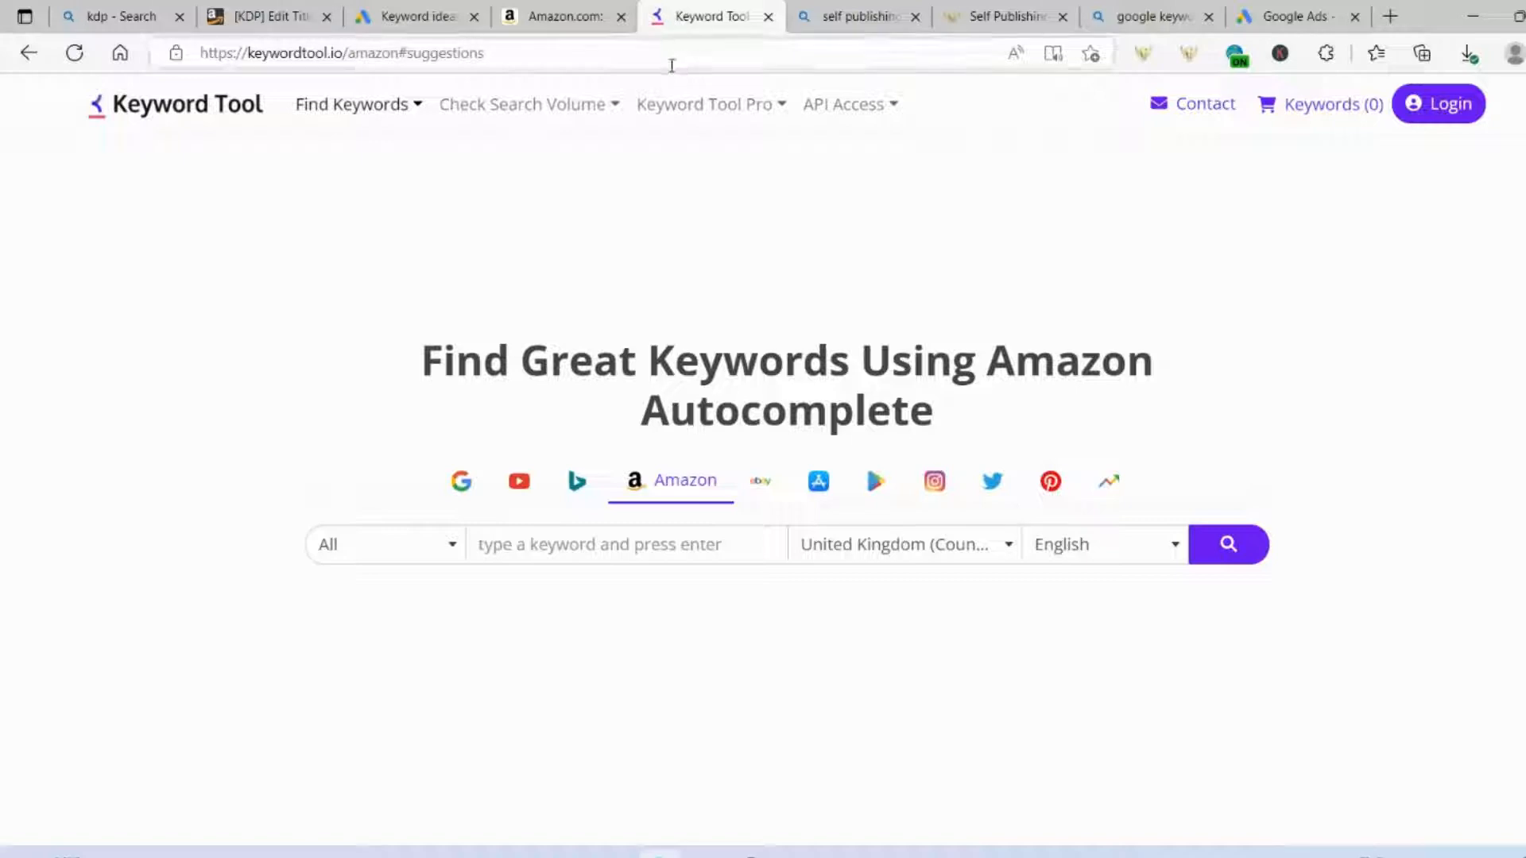
mouse_move(550, 579)
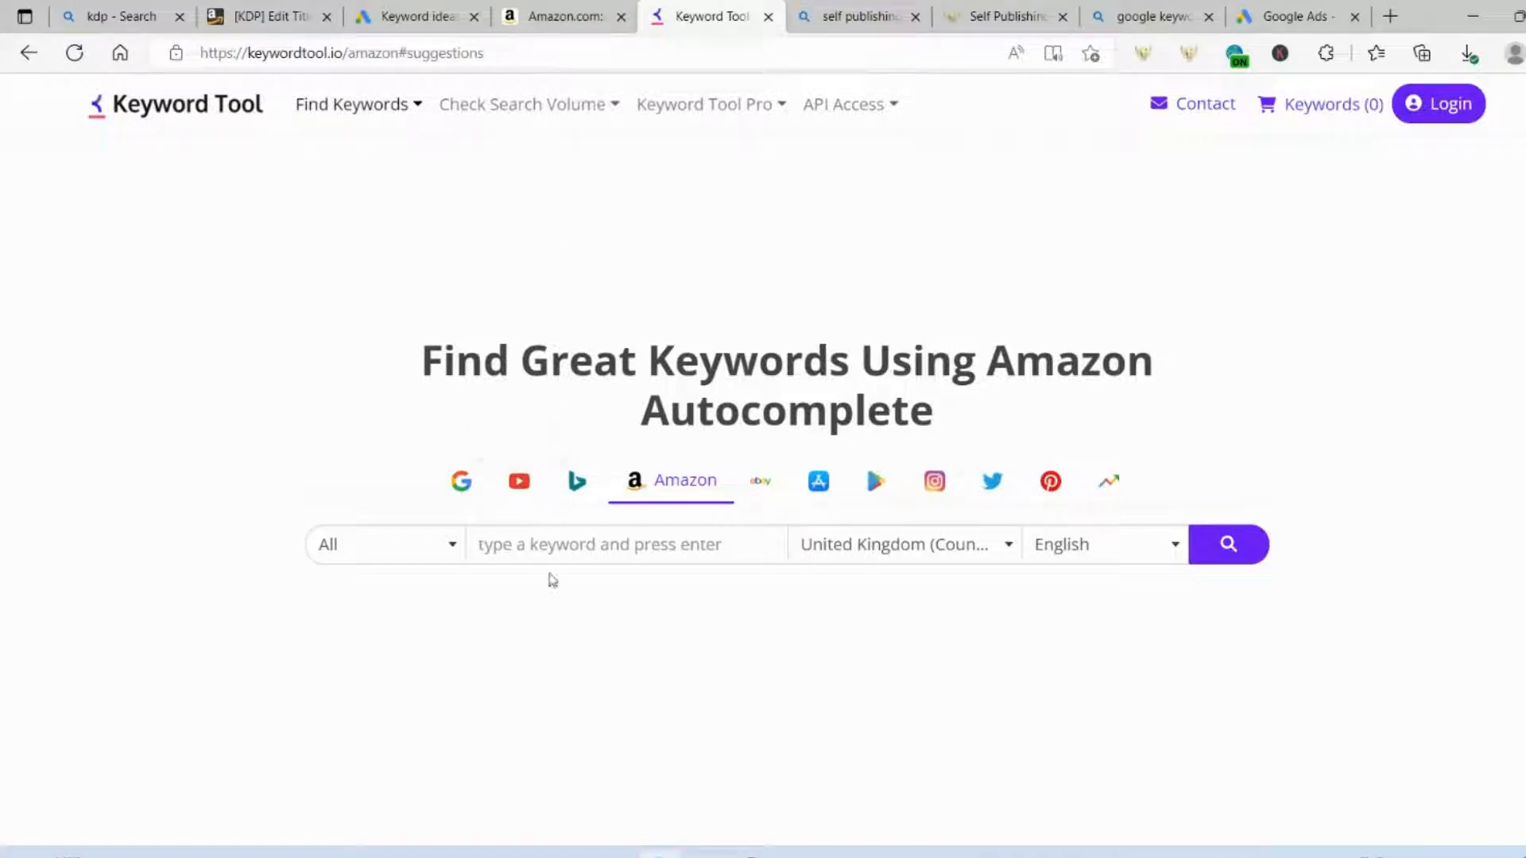
Step: Enter 'sudoku' in Keyword Tool, check the country dropdown, and run the Amazon UK search
click(621, 544)
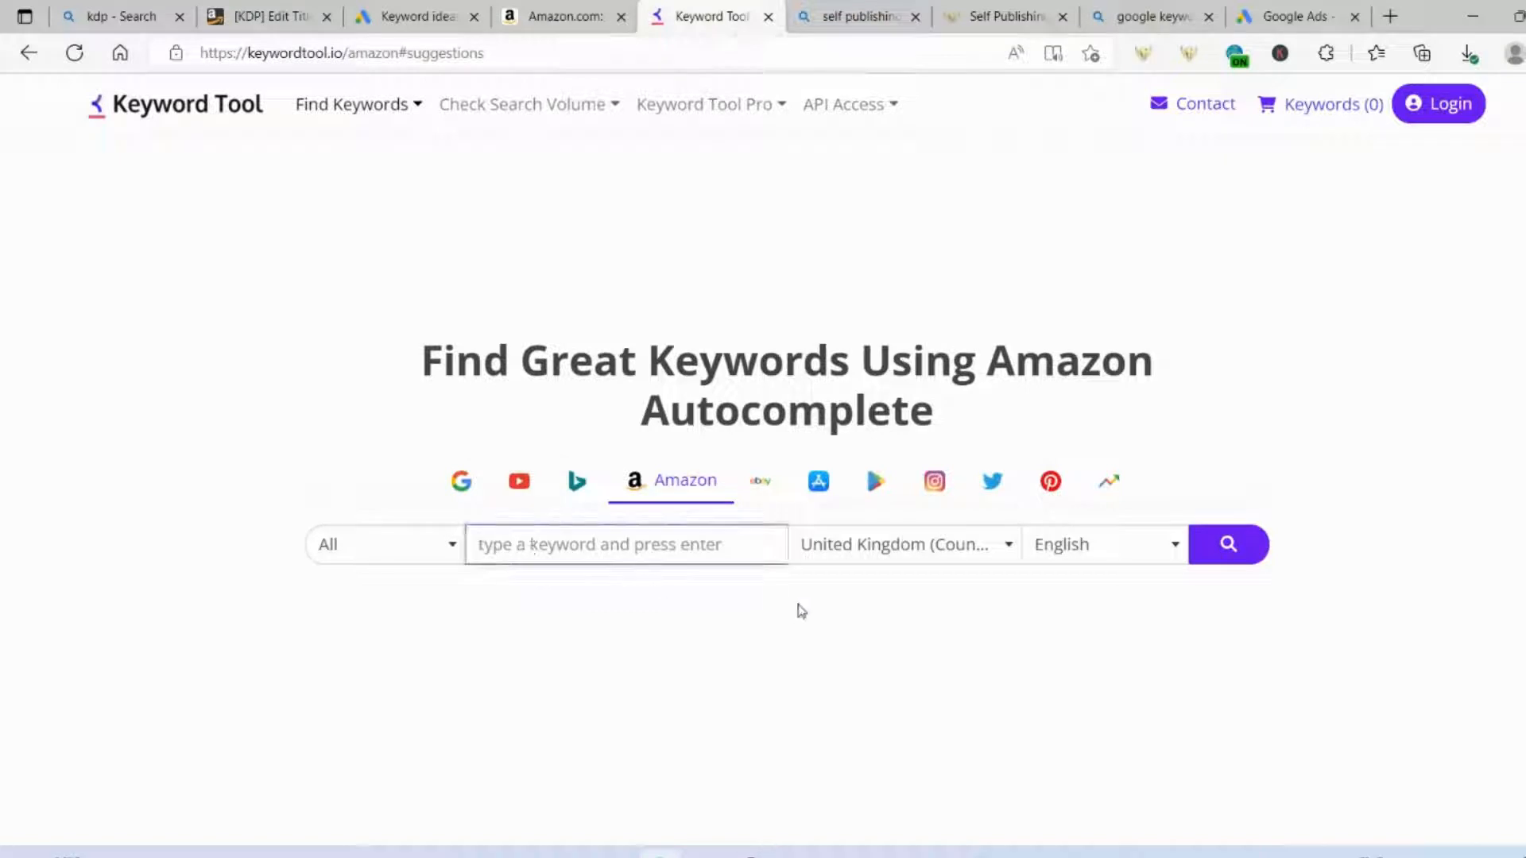
text(sudoku)
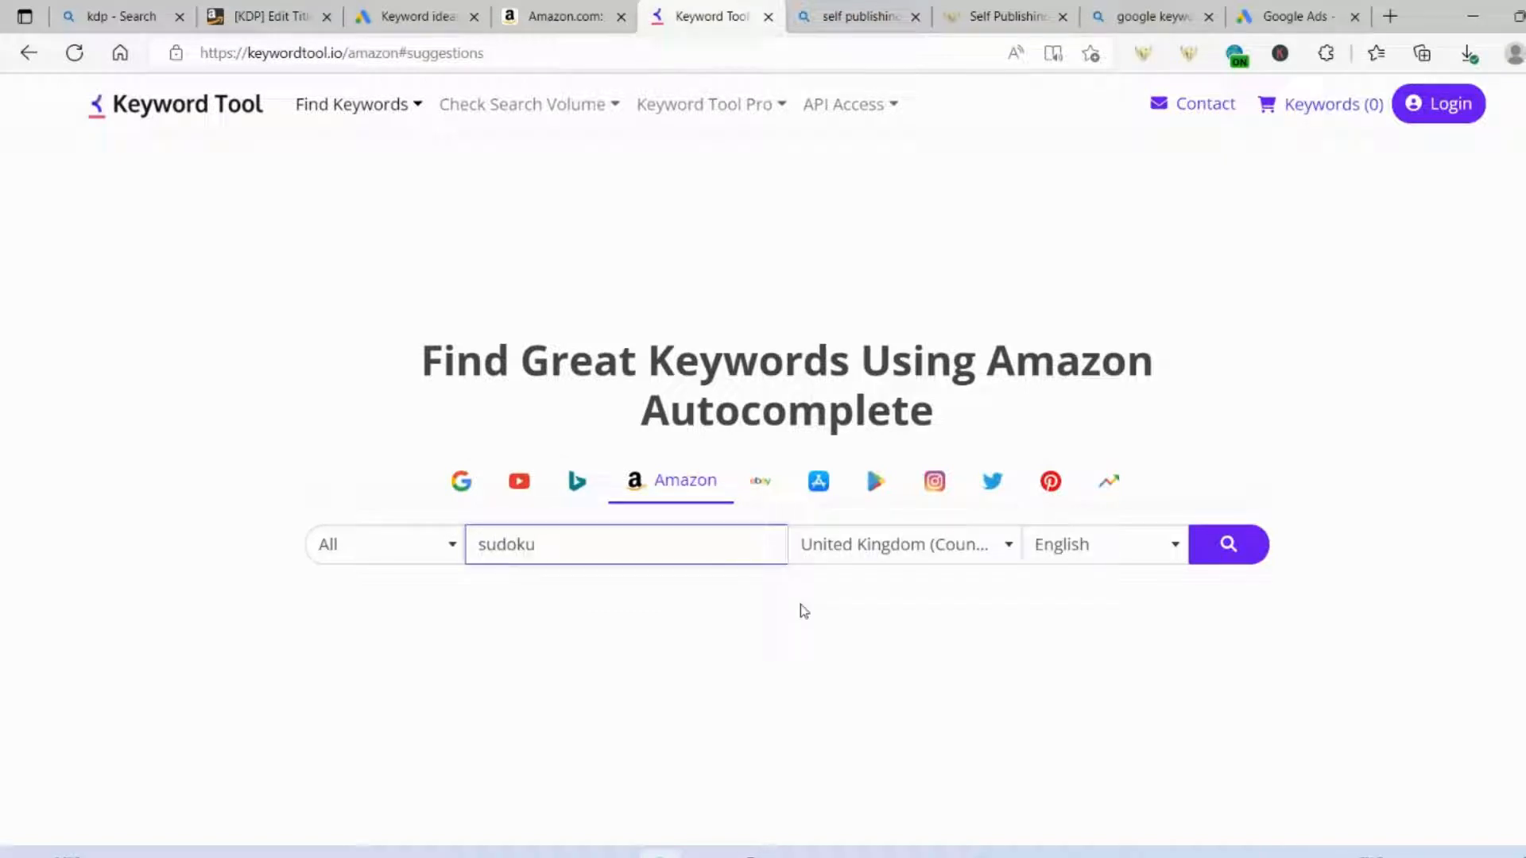
mouse_move(215, 140)
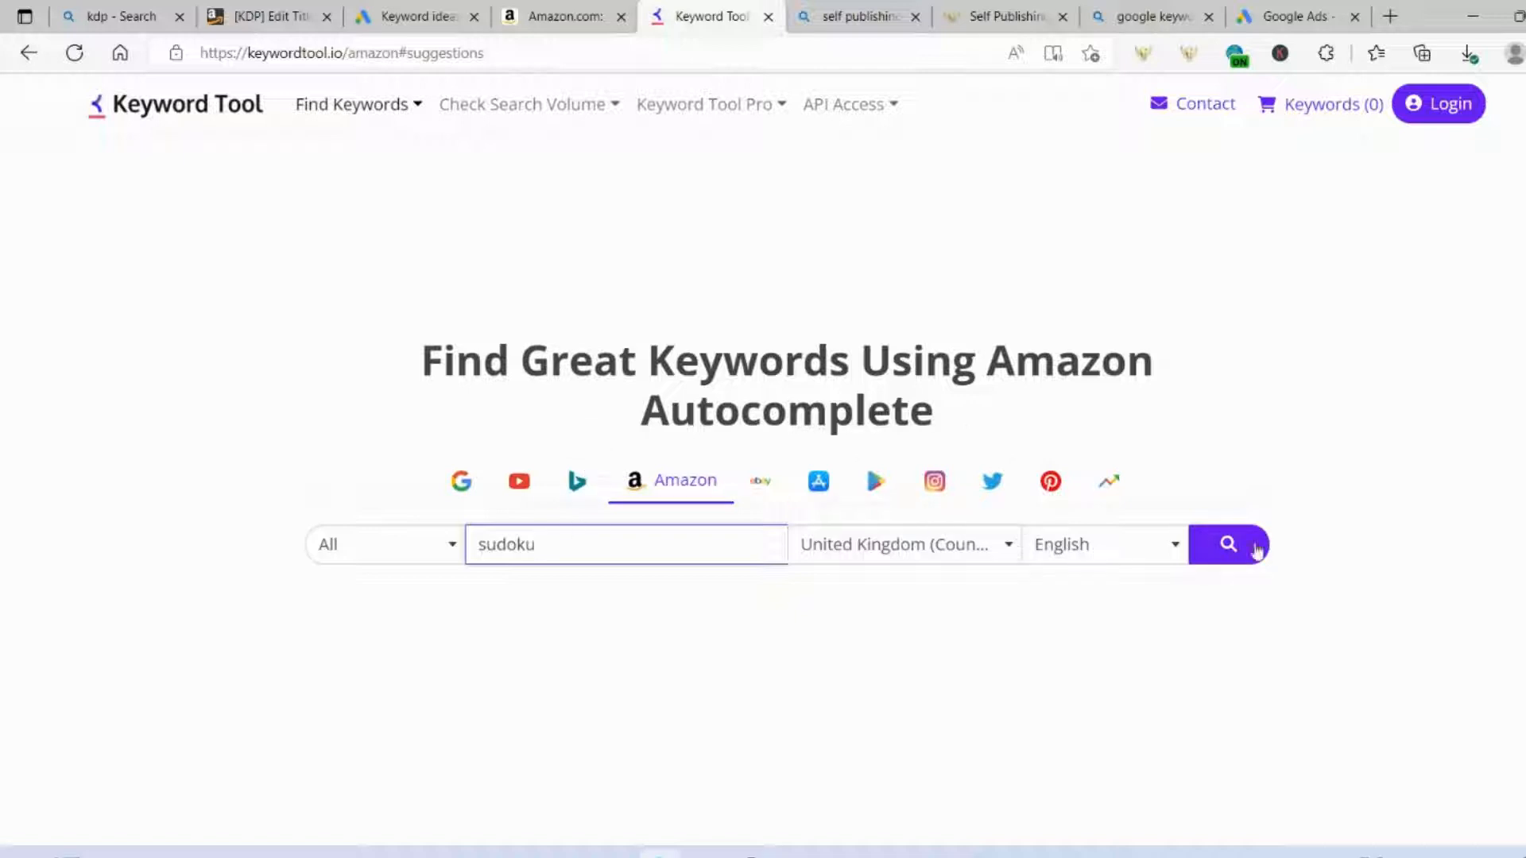
mouse_move(995, 553)
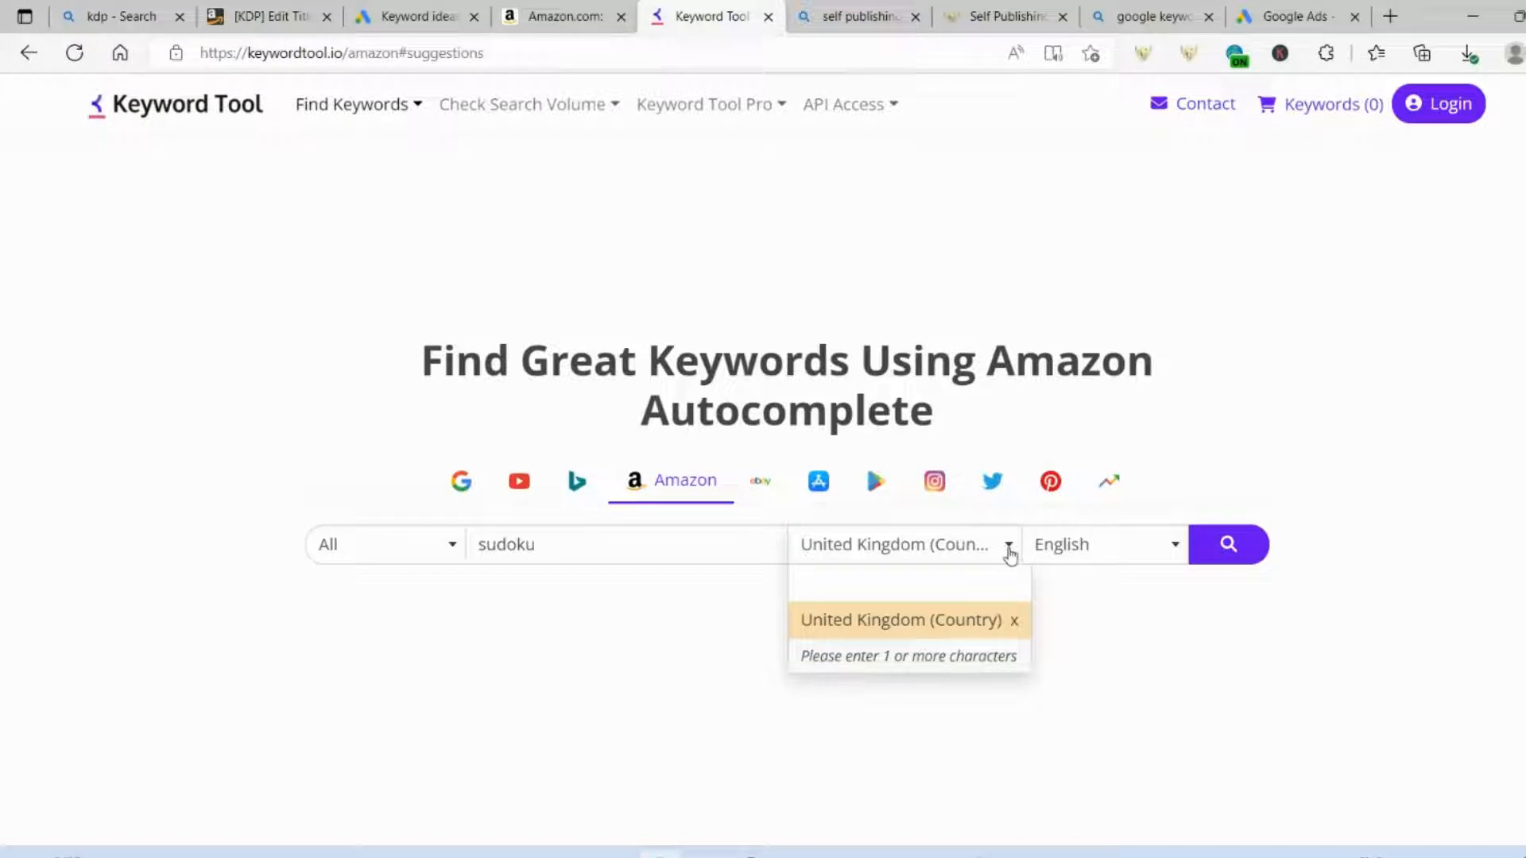
click(1230, 545)
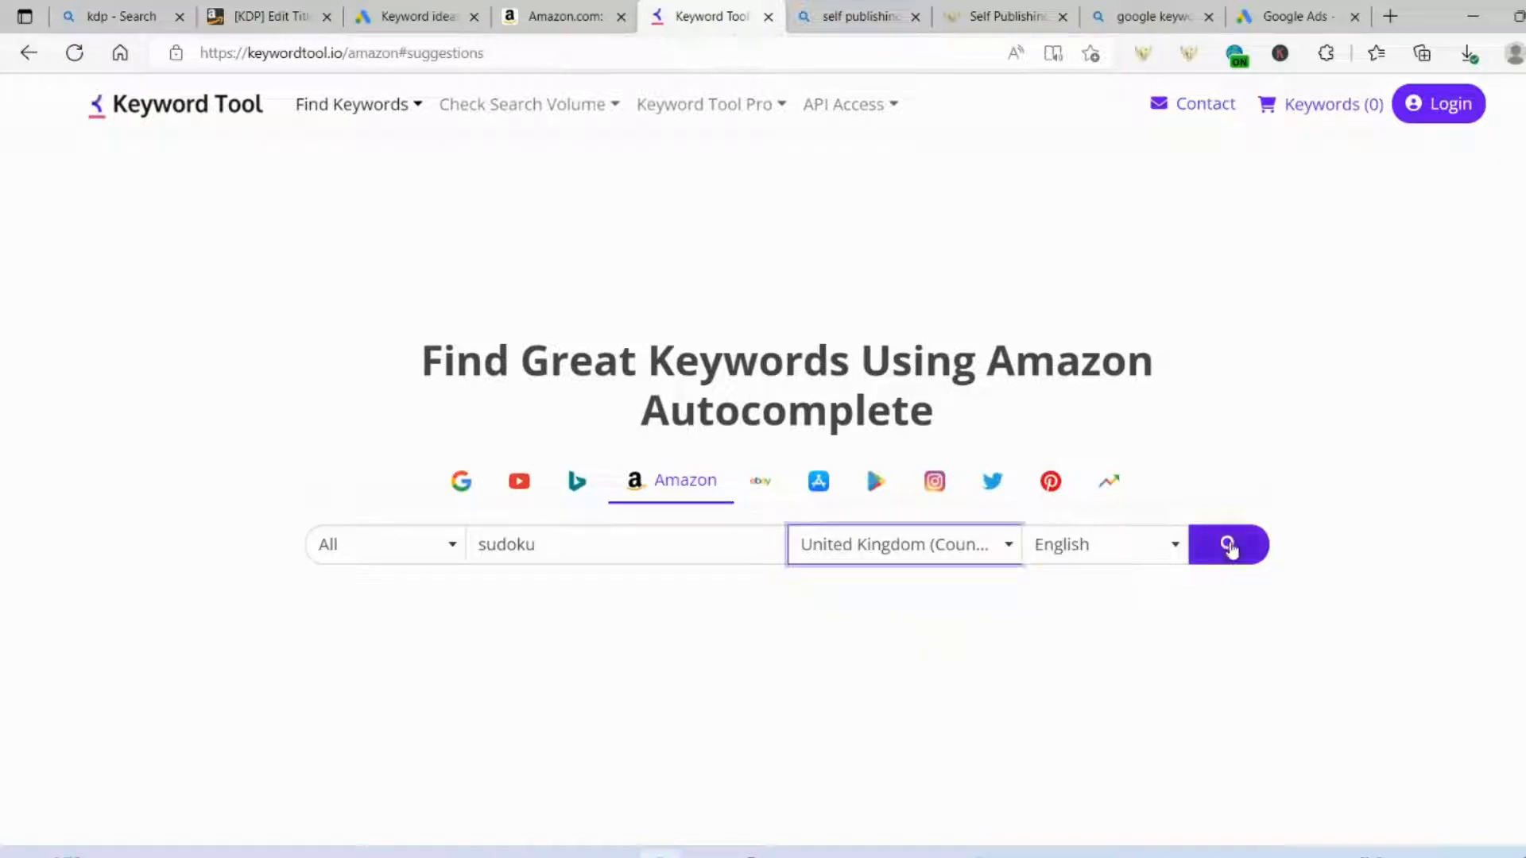
click(1230, 545)
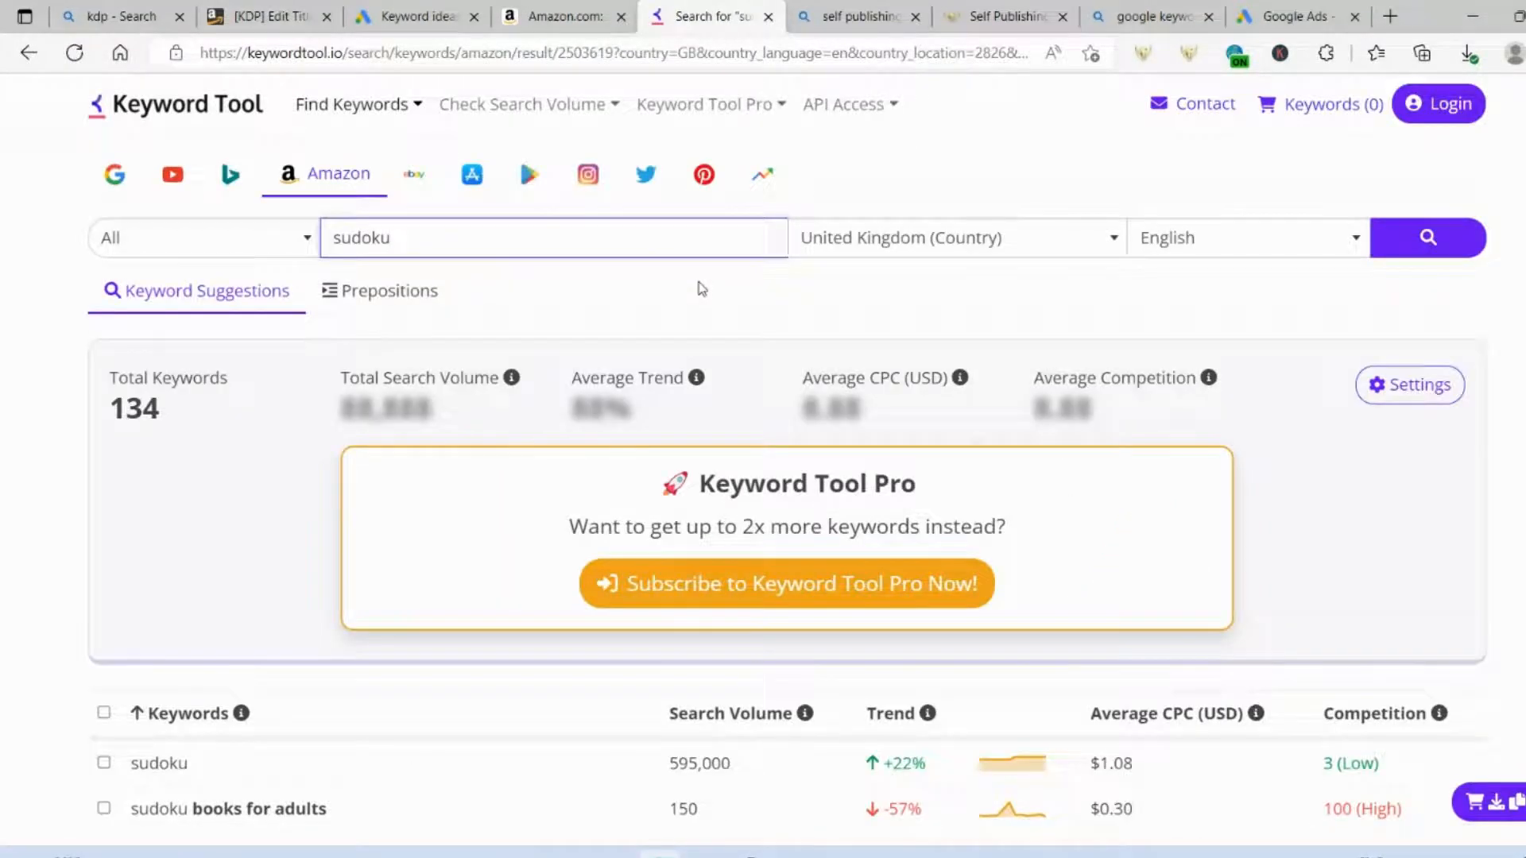
mouse_move(1059, 557)
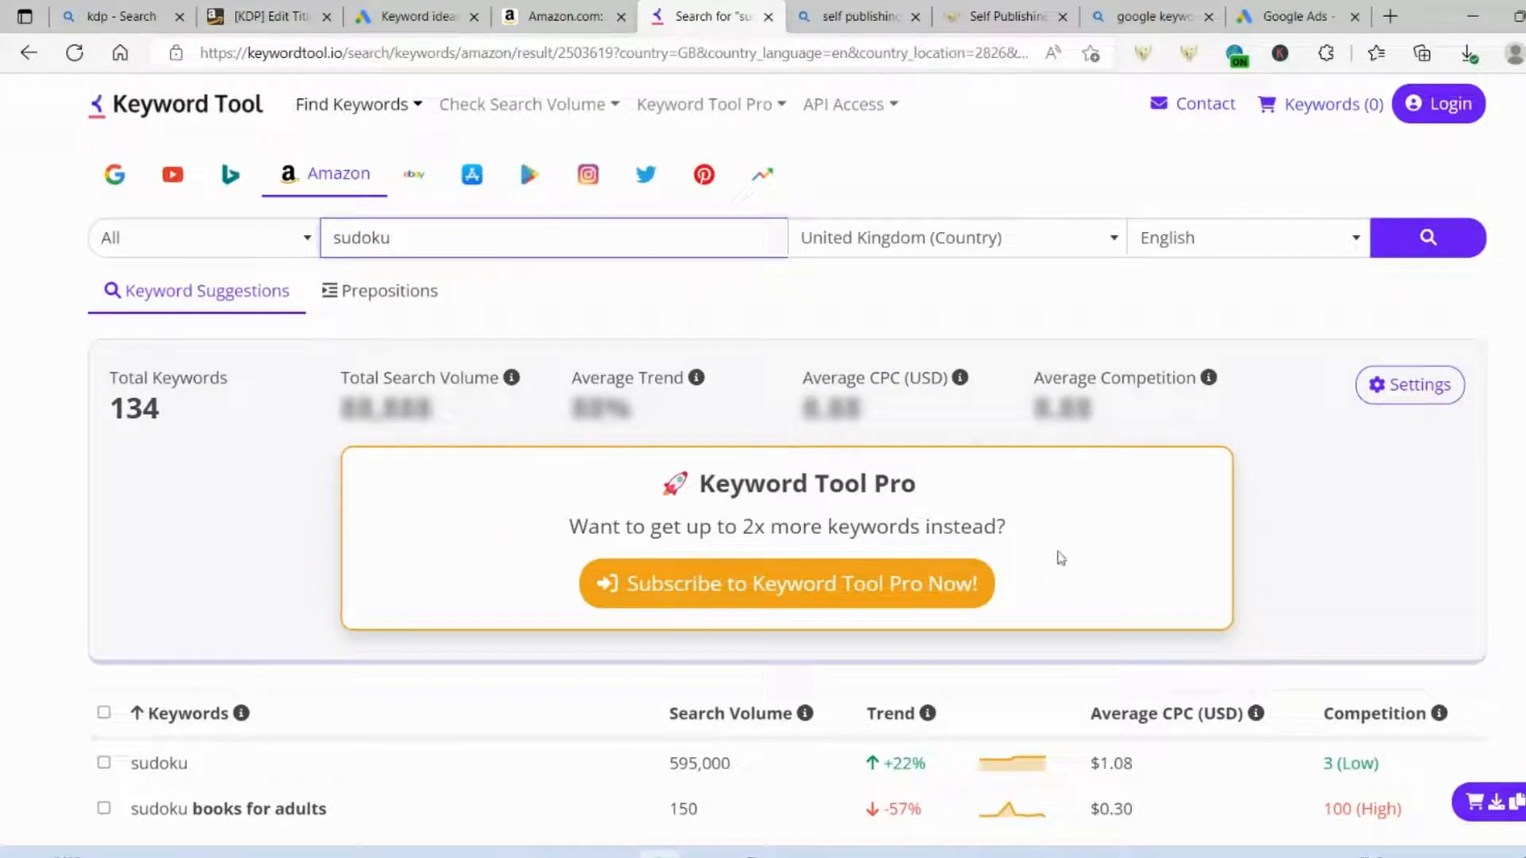
scroll(down, 3)
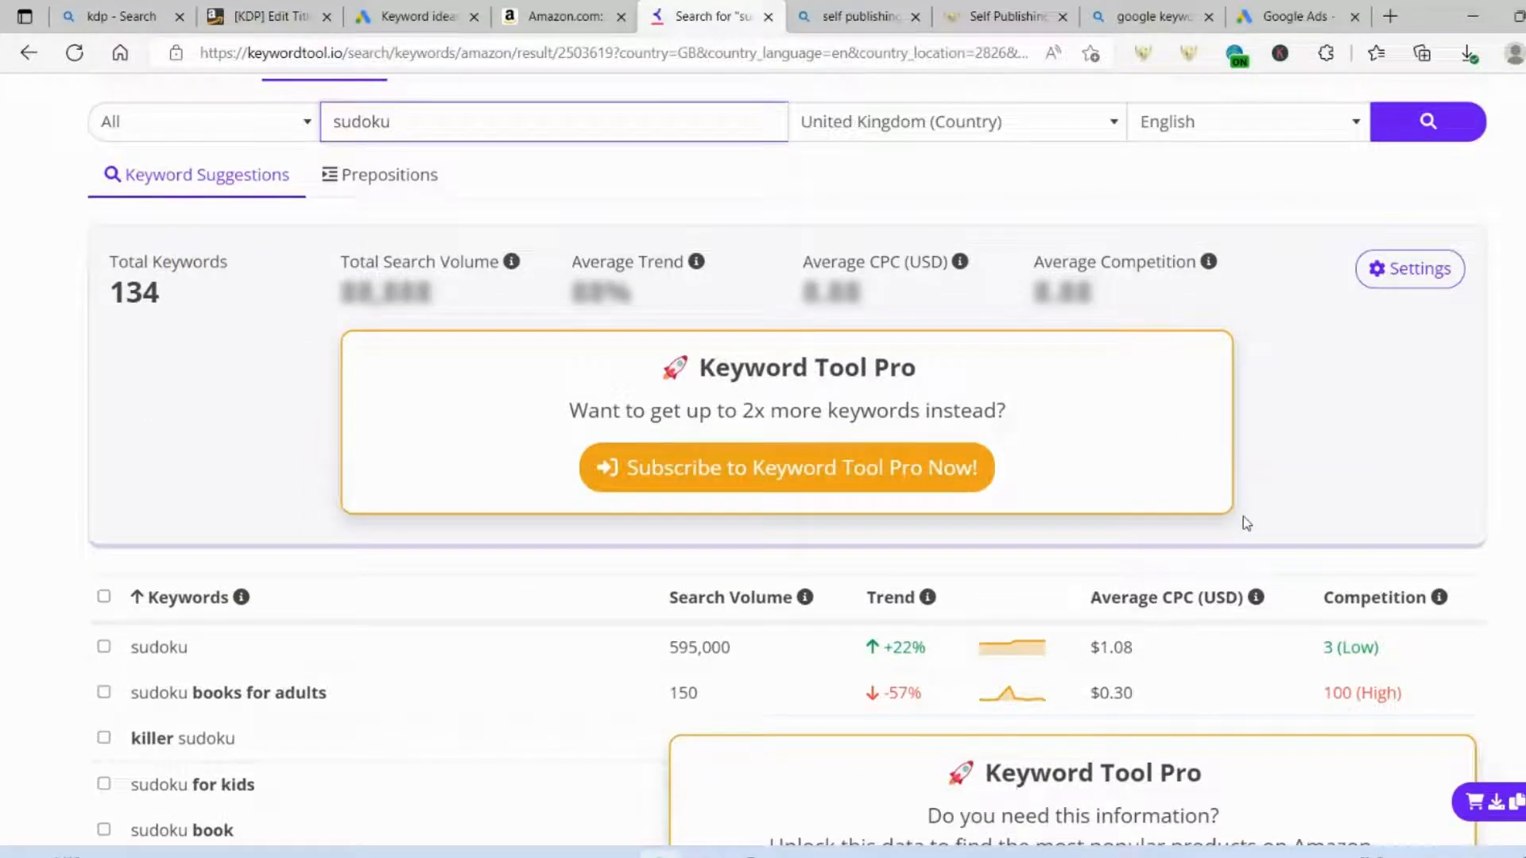
mouse_move(378, 640)
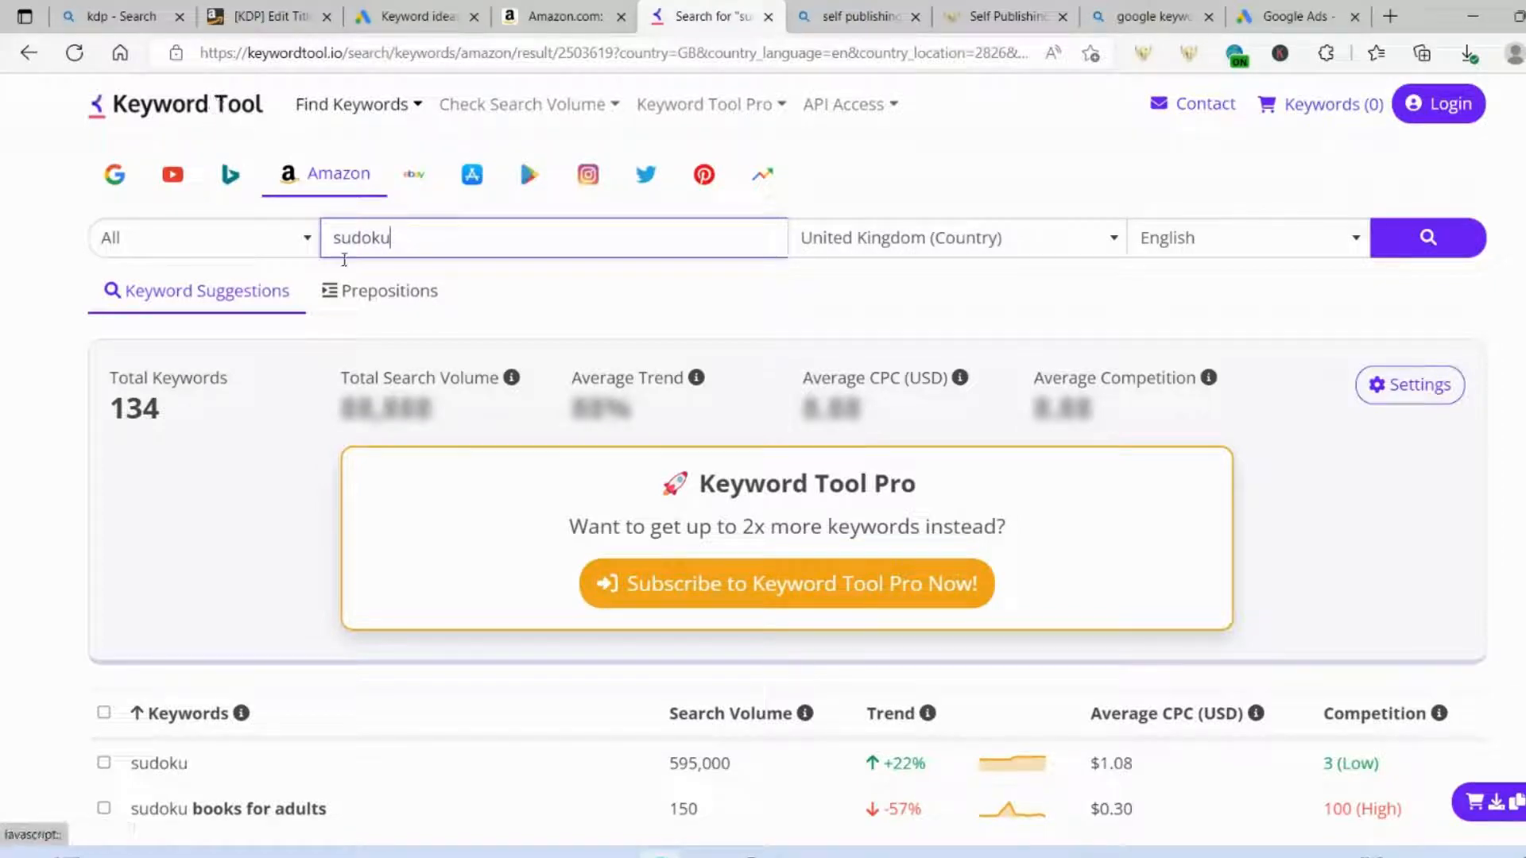
scroll(down, 3)
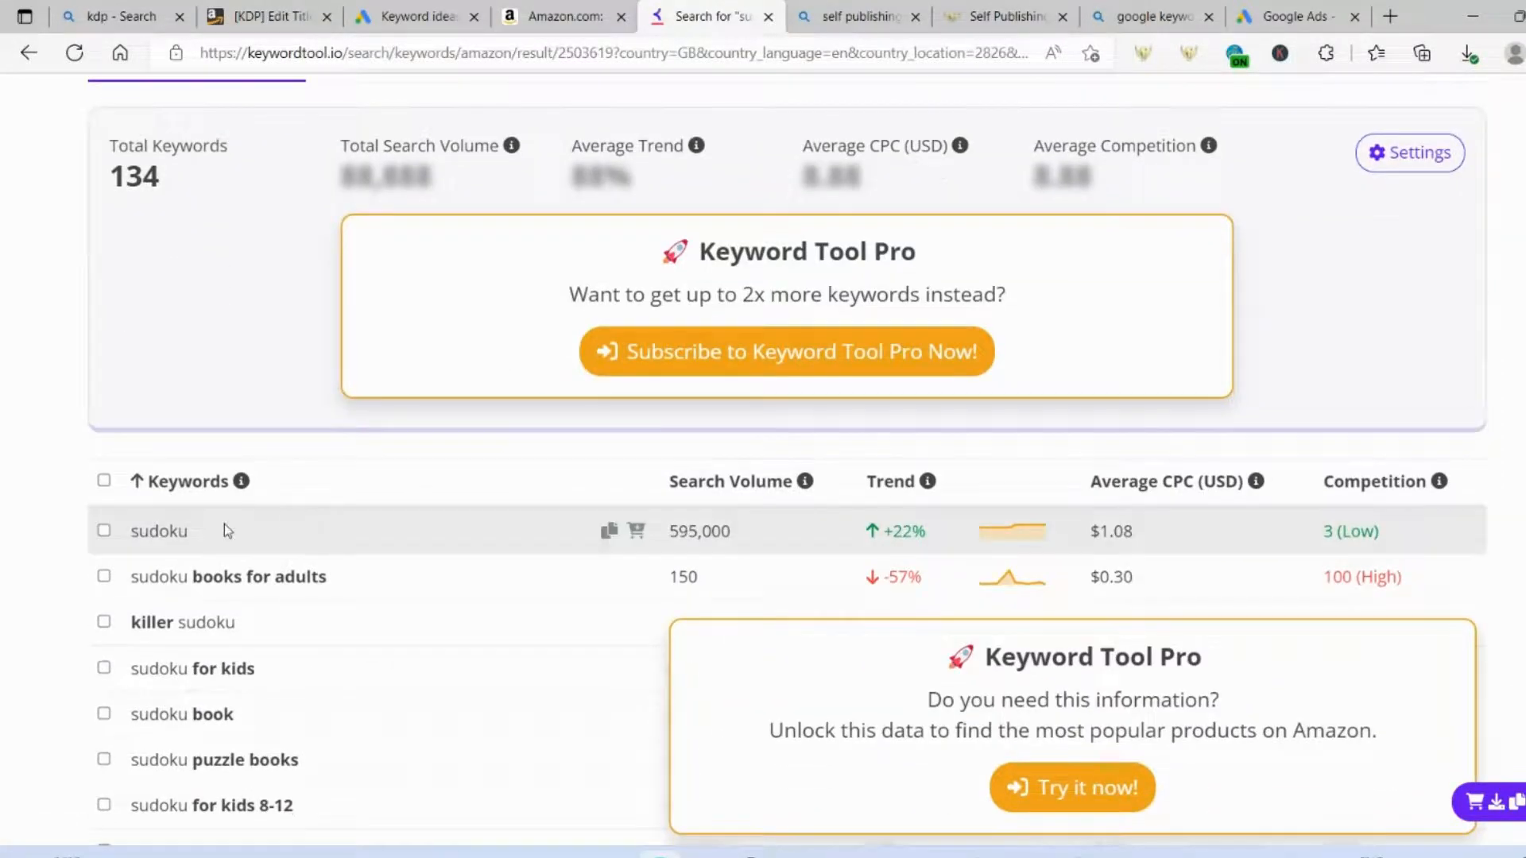
mouse_move(805, 482)
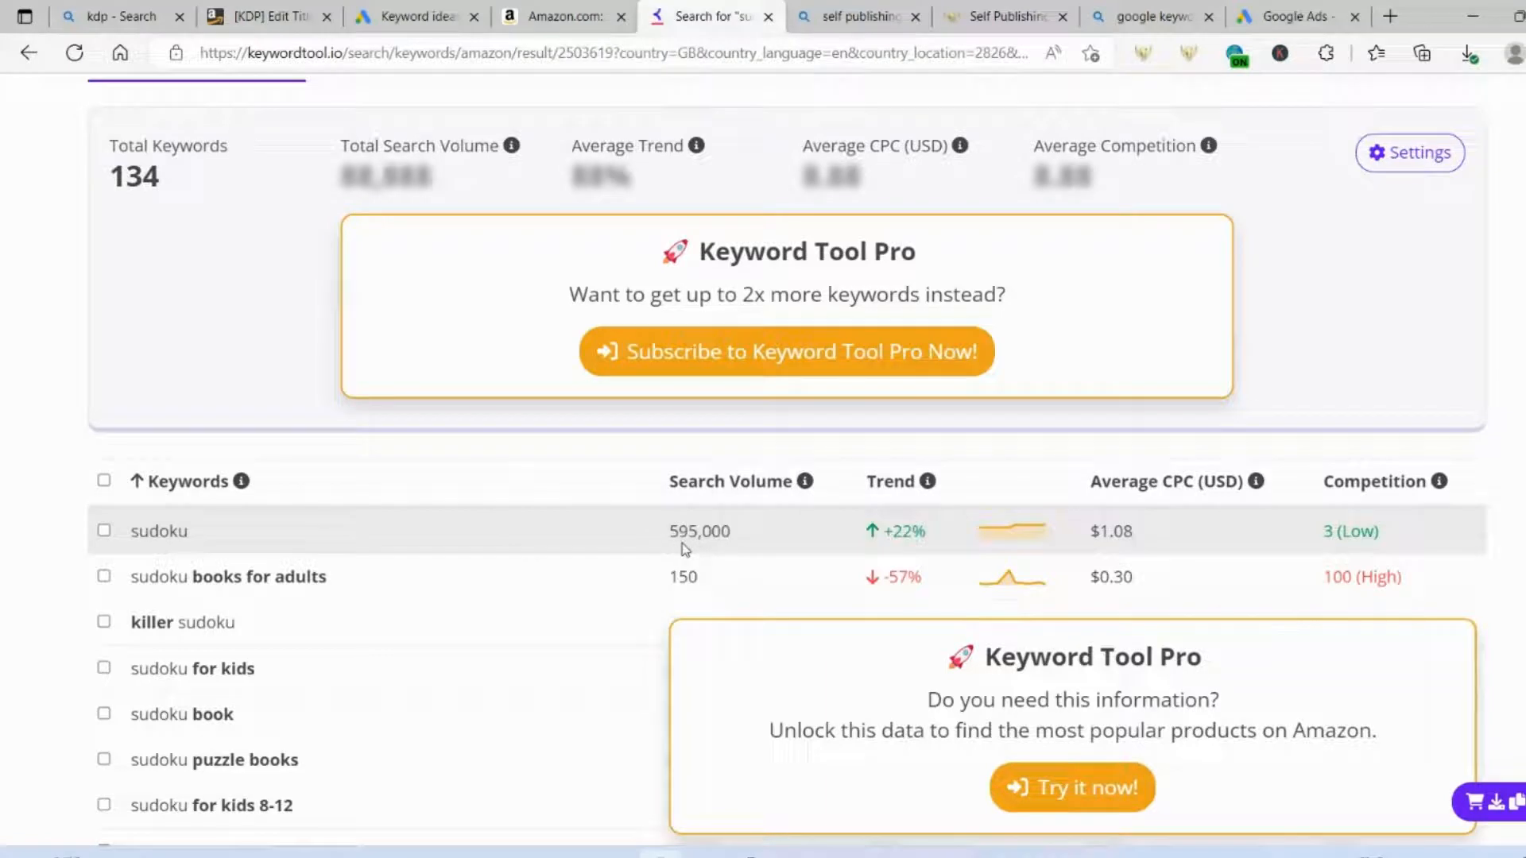
mouse_move(739, 543)
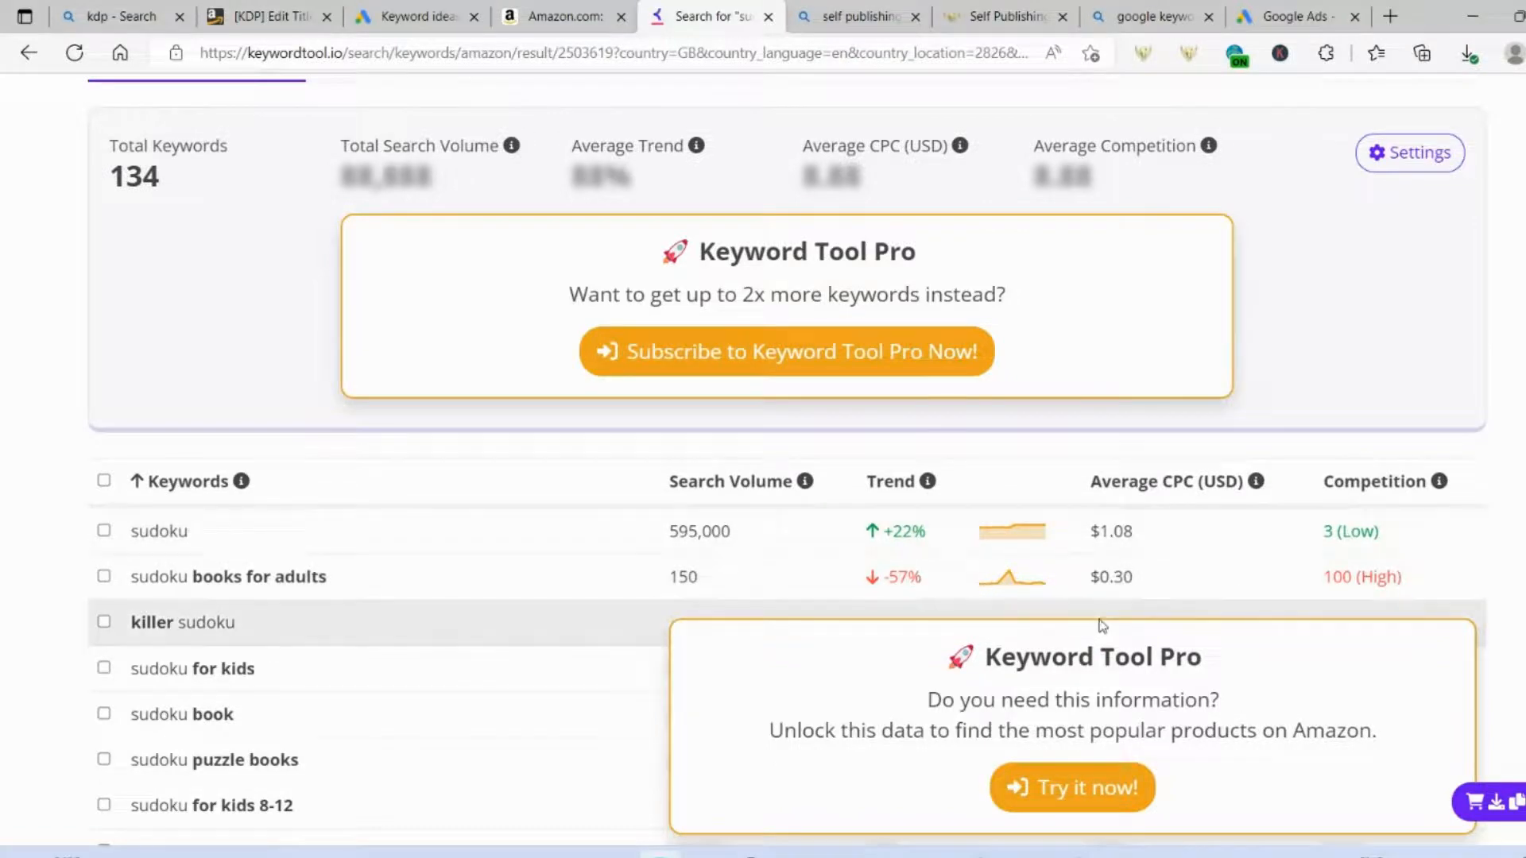
mouse_move(351, 579)
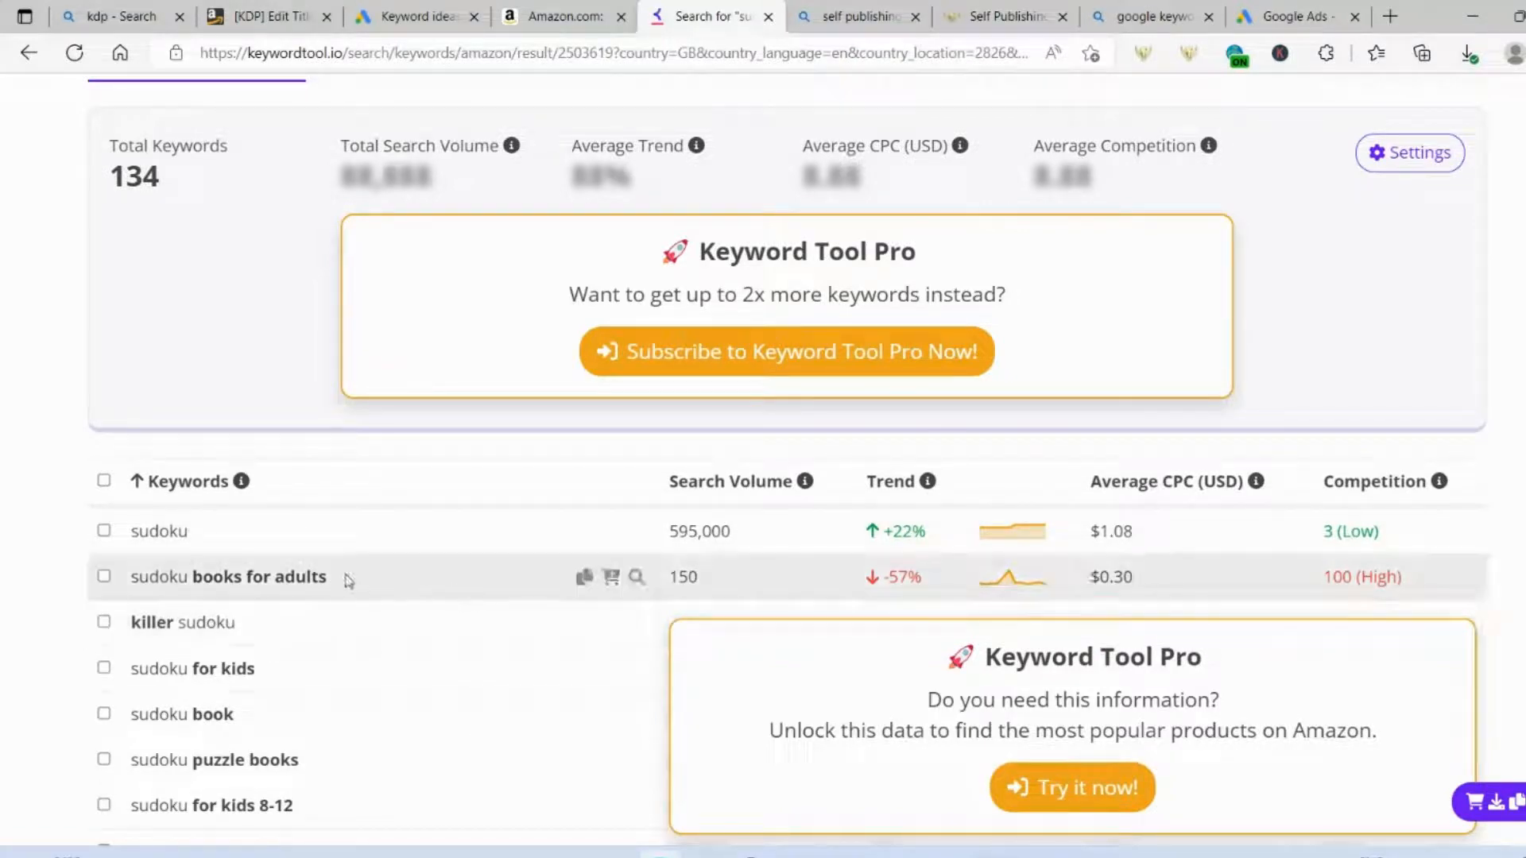
mouse_move(563, 583)
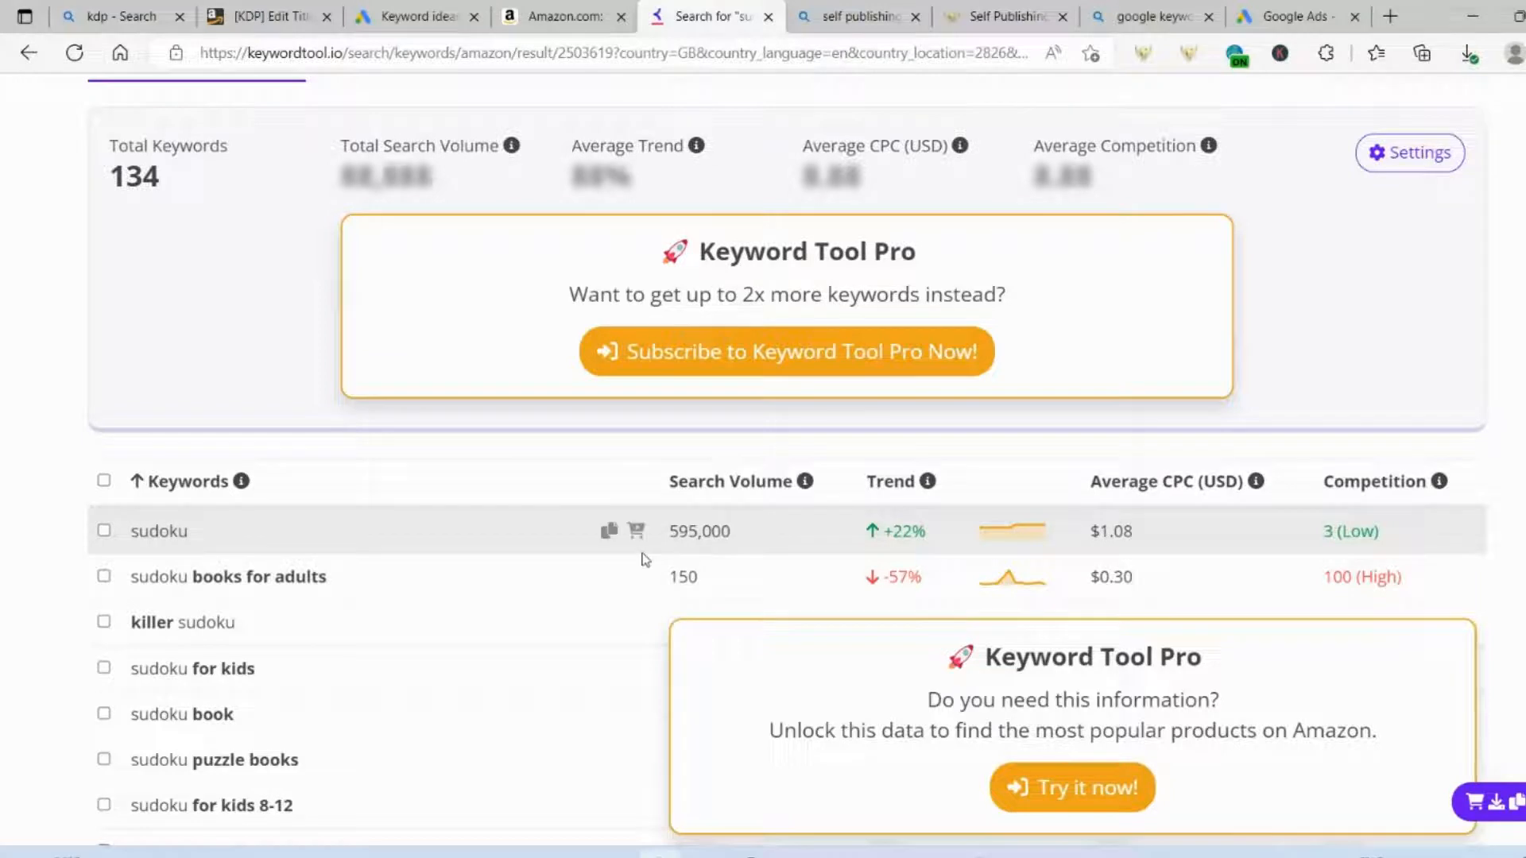
mouse_move(715, 531)
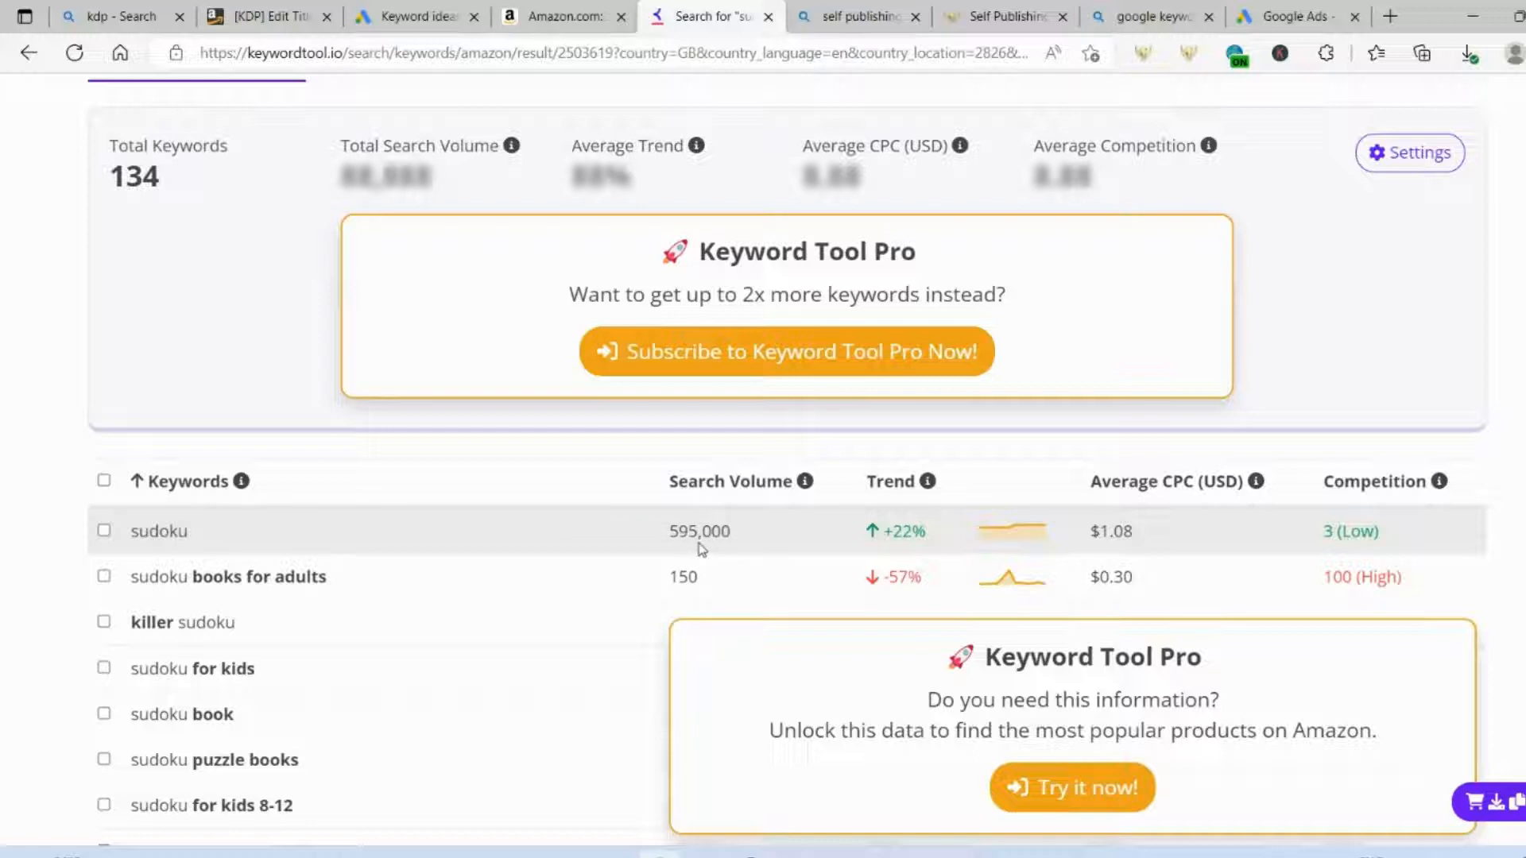
mouse_move(612, 623)
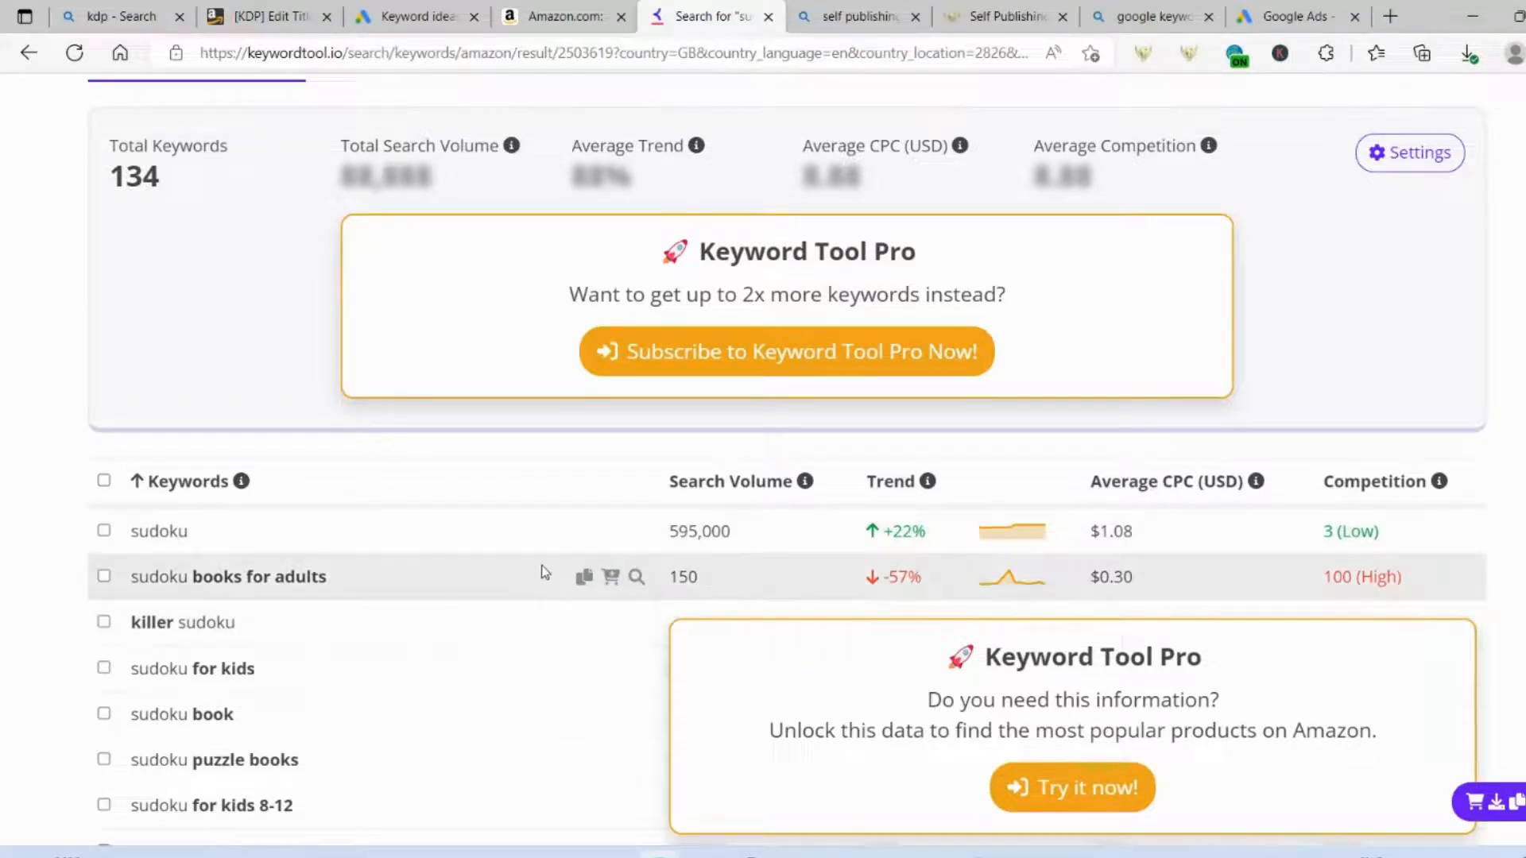
scroll(down, 3)
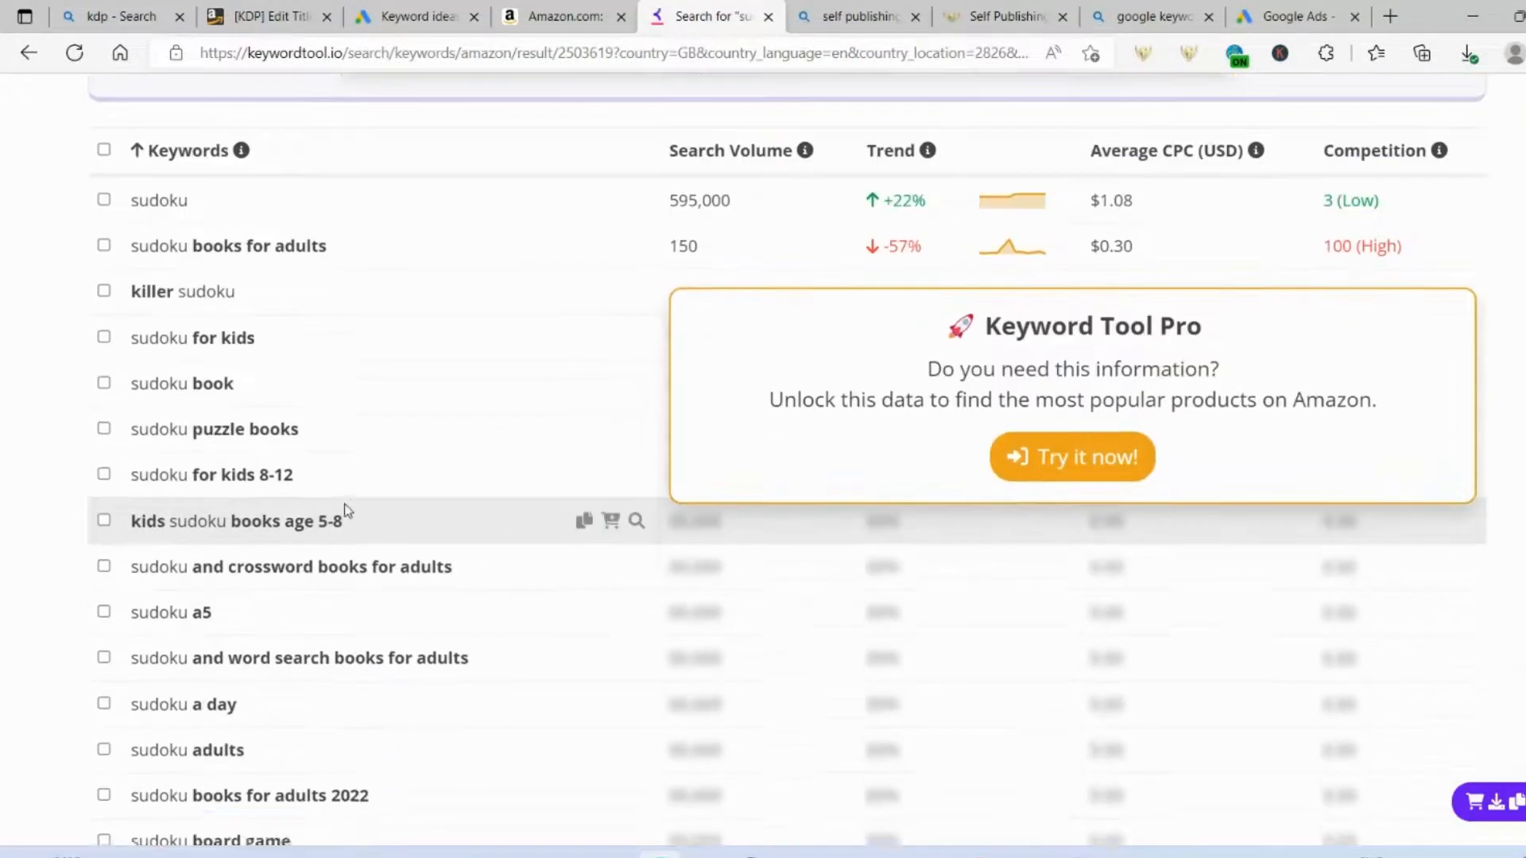
scroll(down, 3)
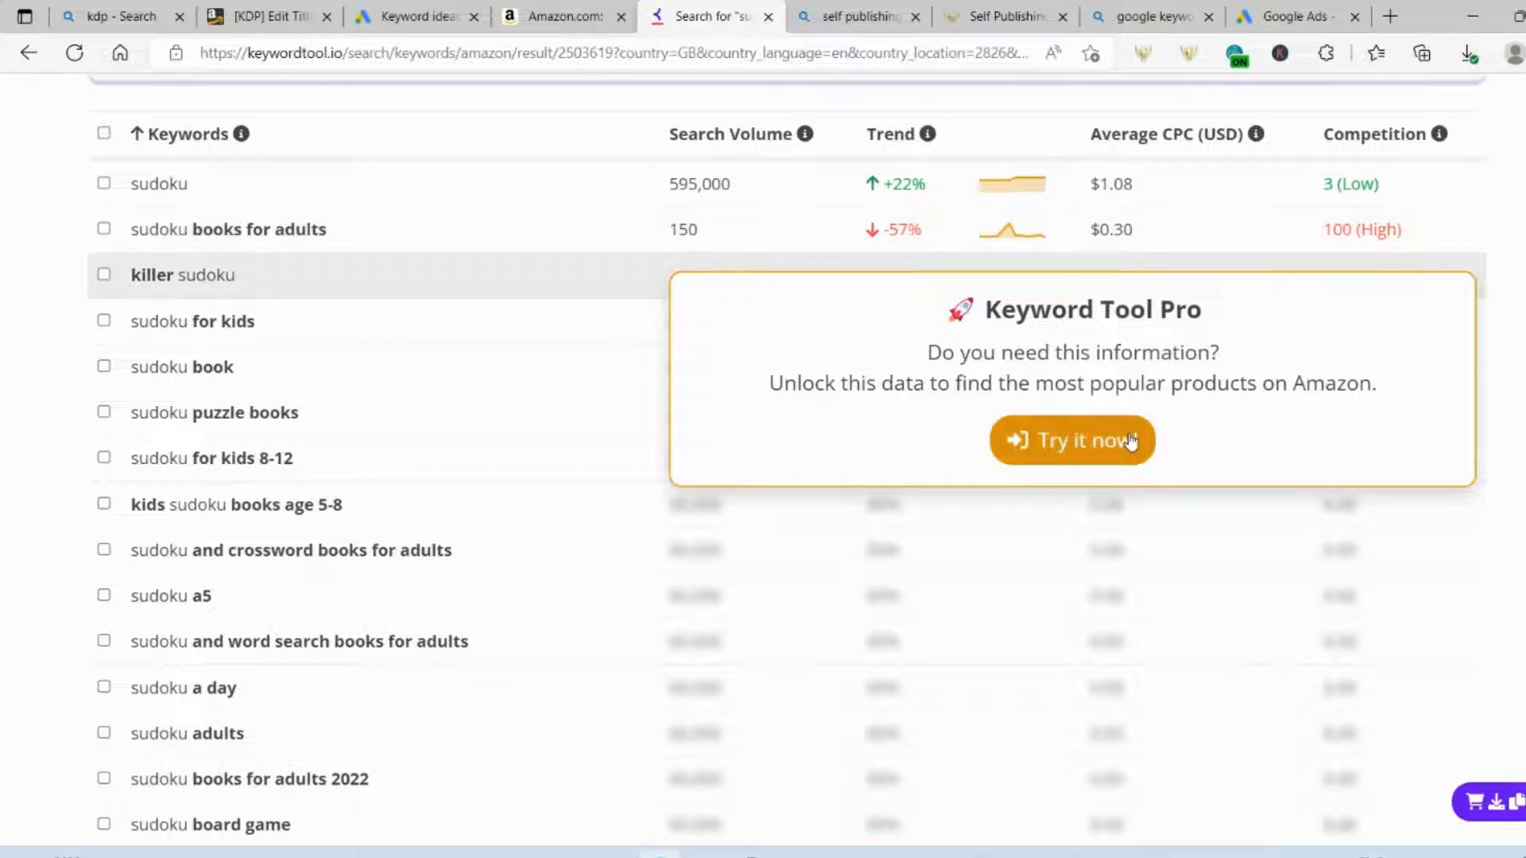
mouse_move(1017, 495)
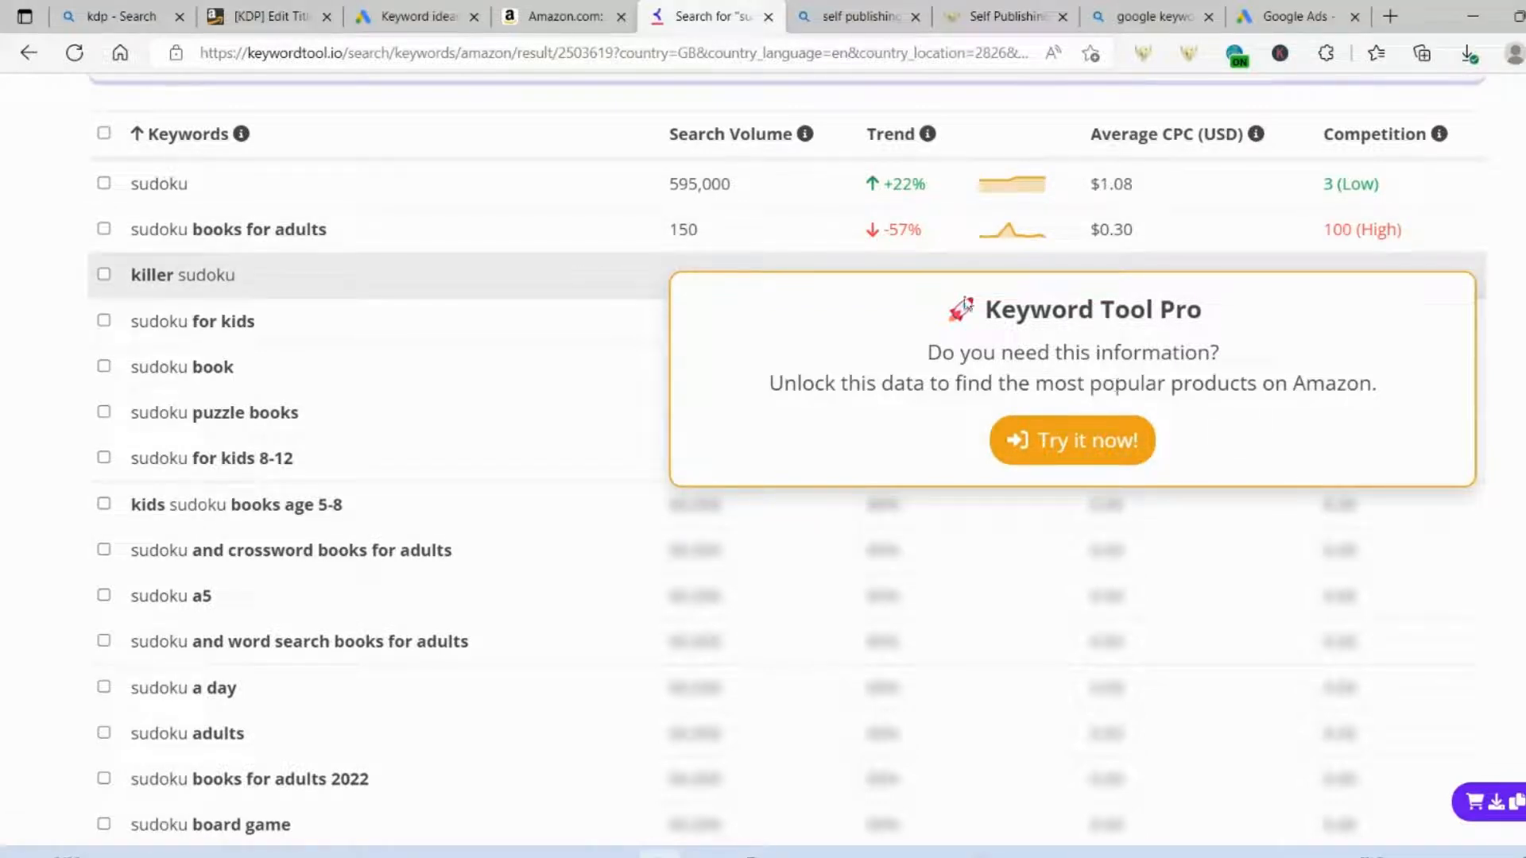
mouse_move(1071, 537)
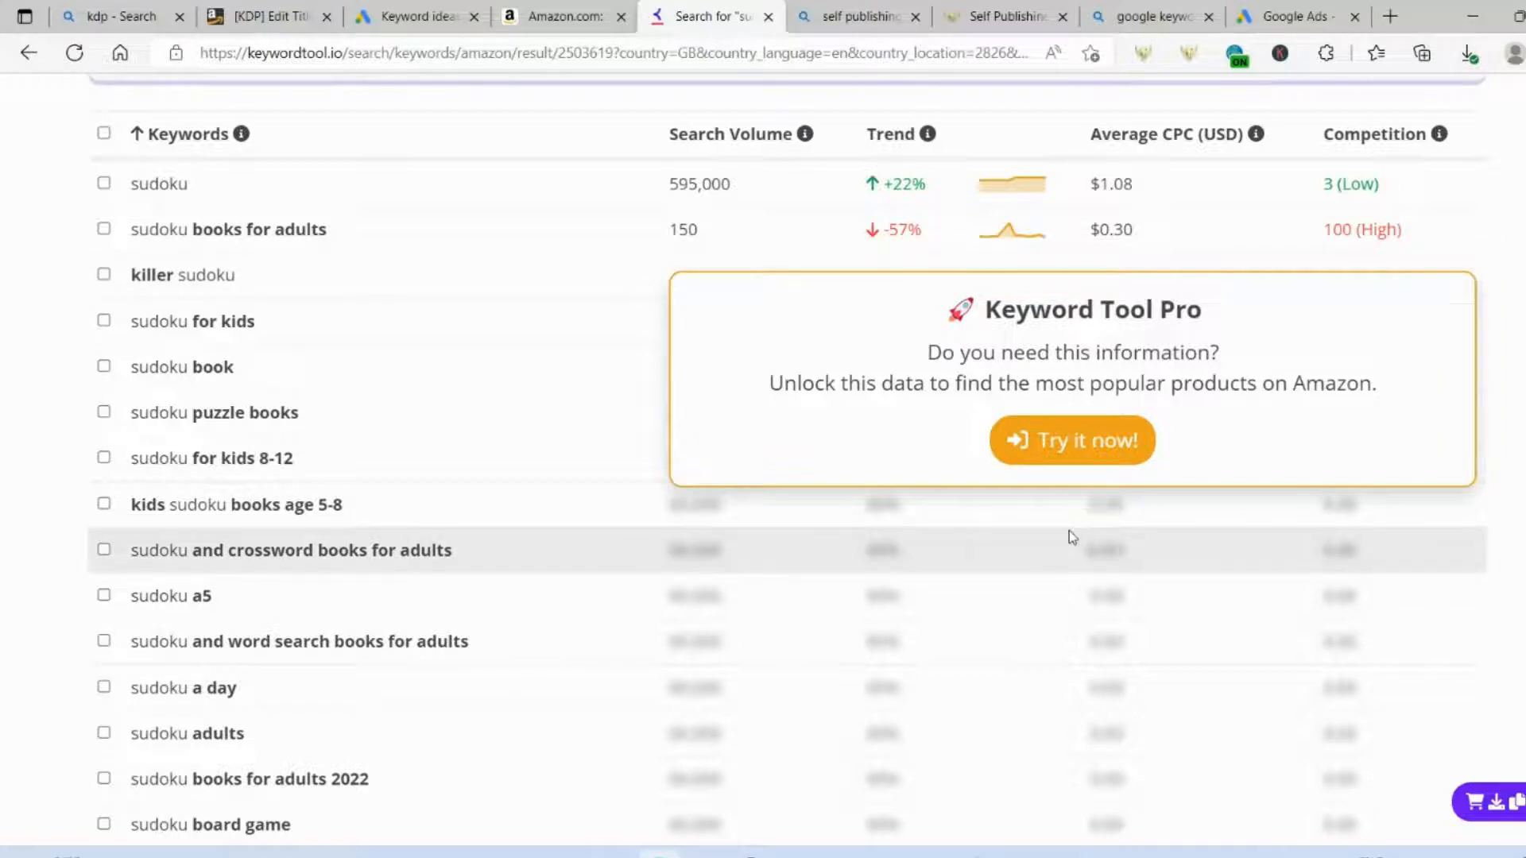
scroll(down, 3)
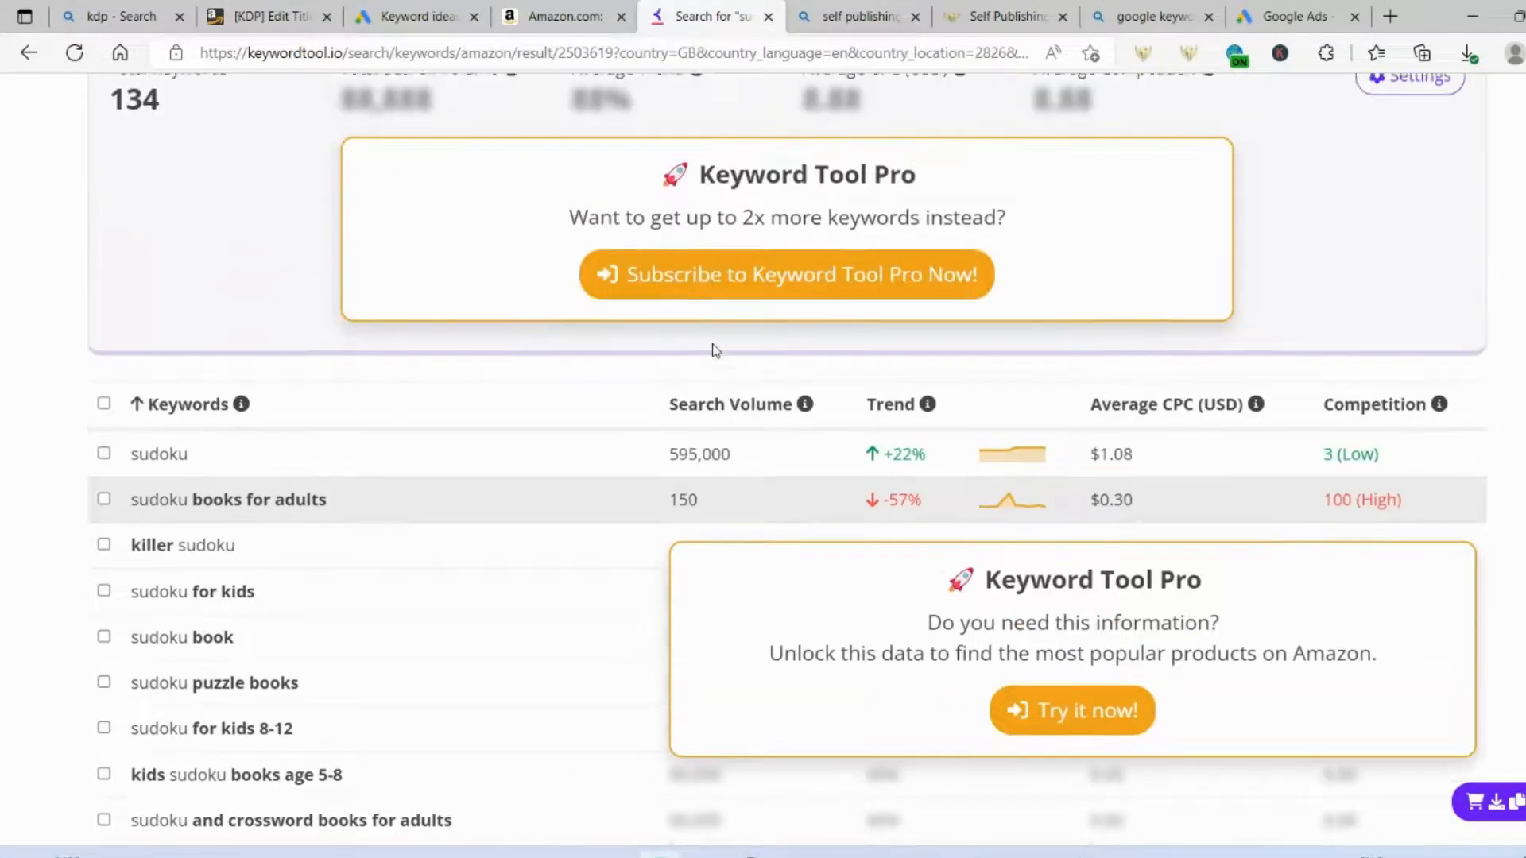
scroll(up, 3)
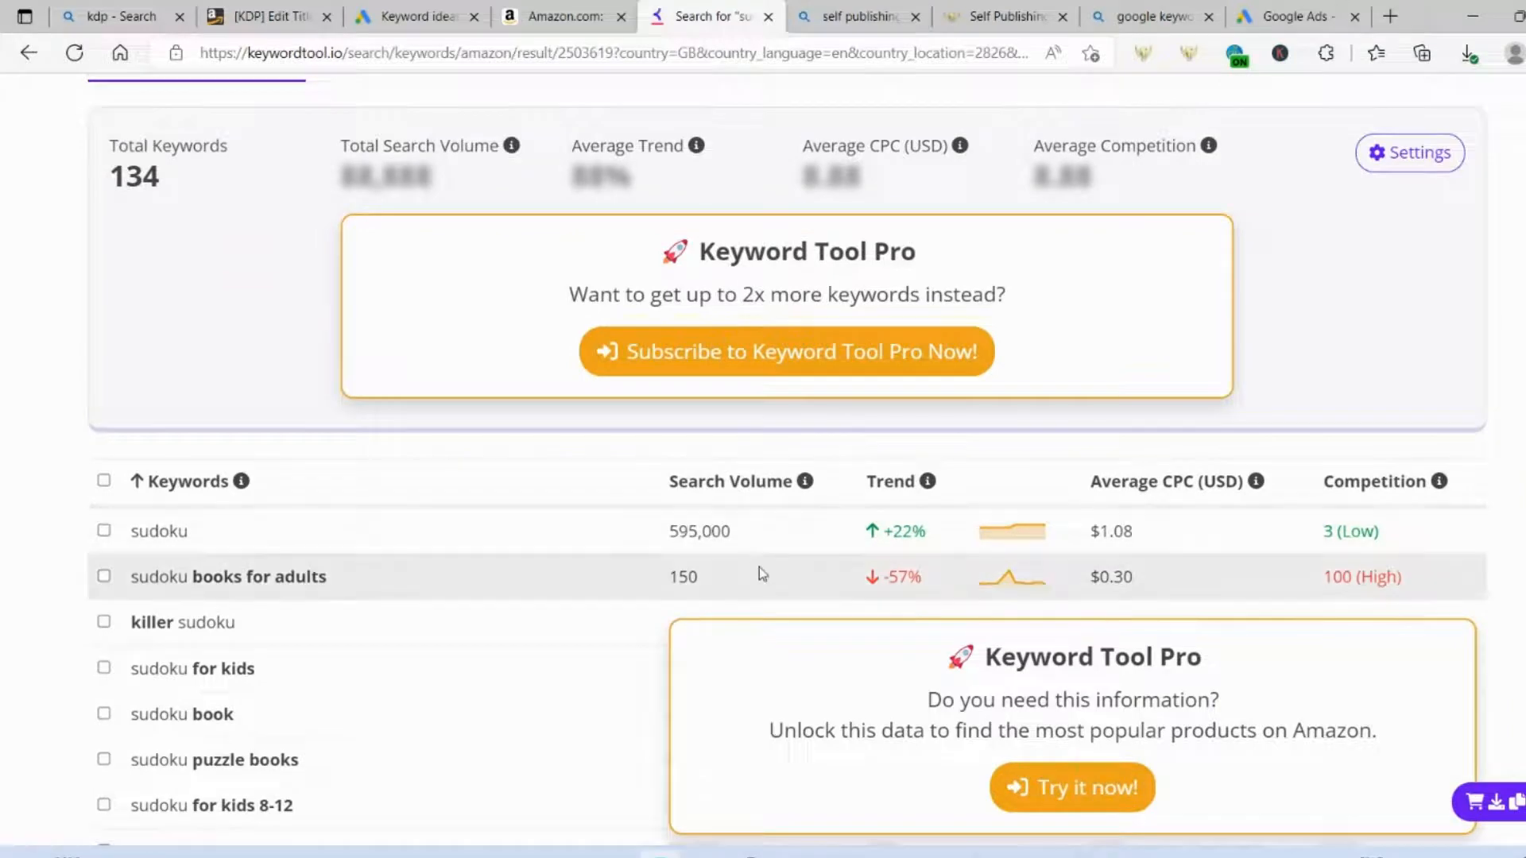
mouse_move(267, 506)
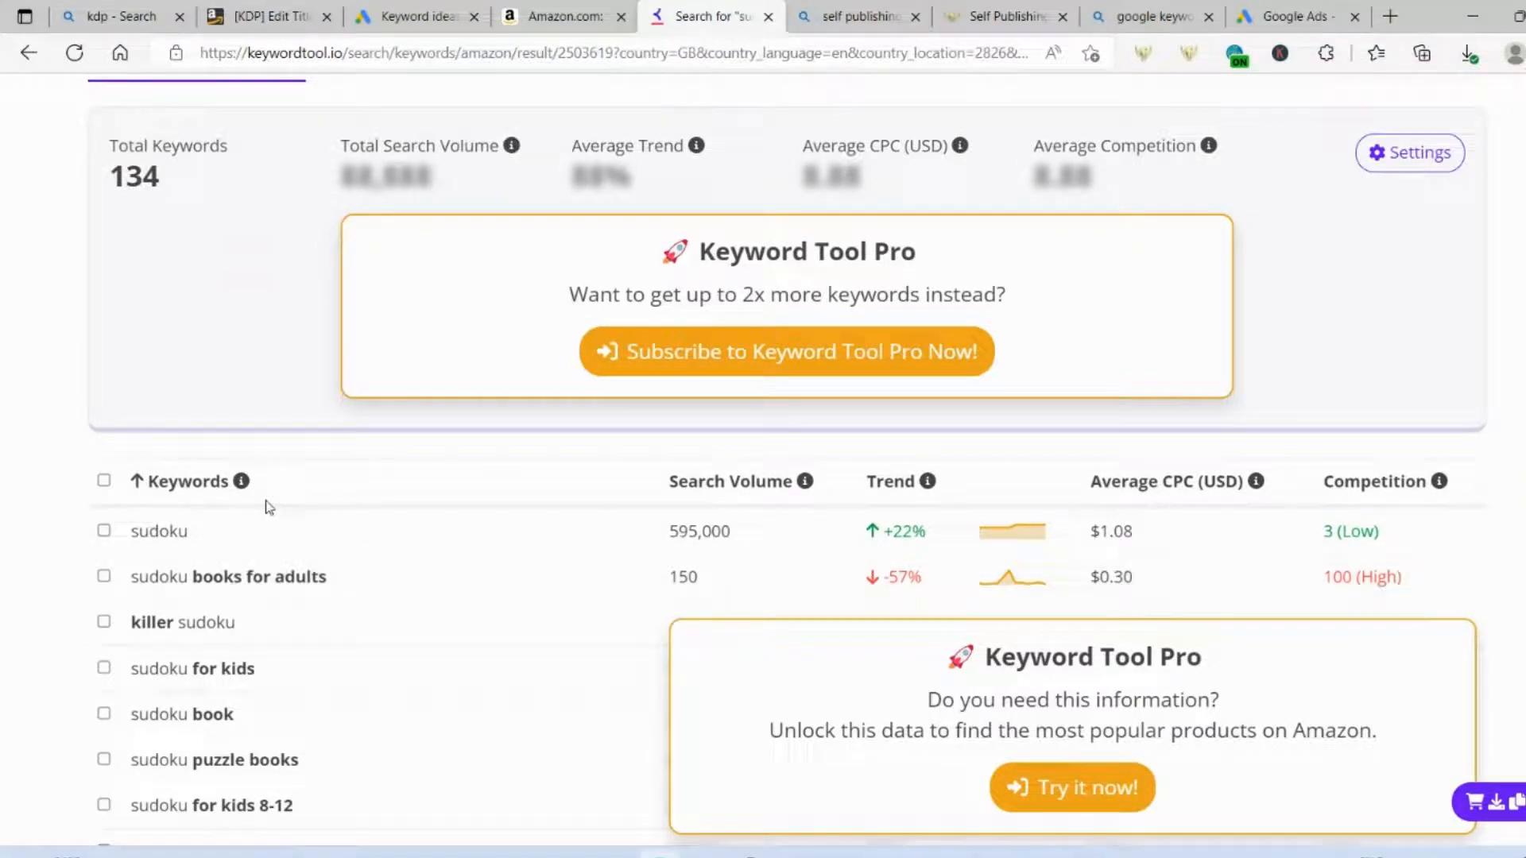
mouse_move(178, 526)
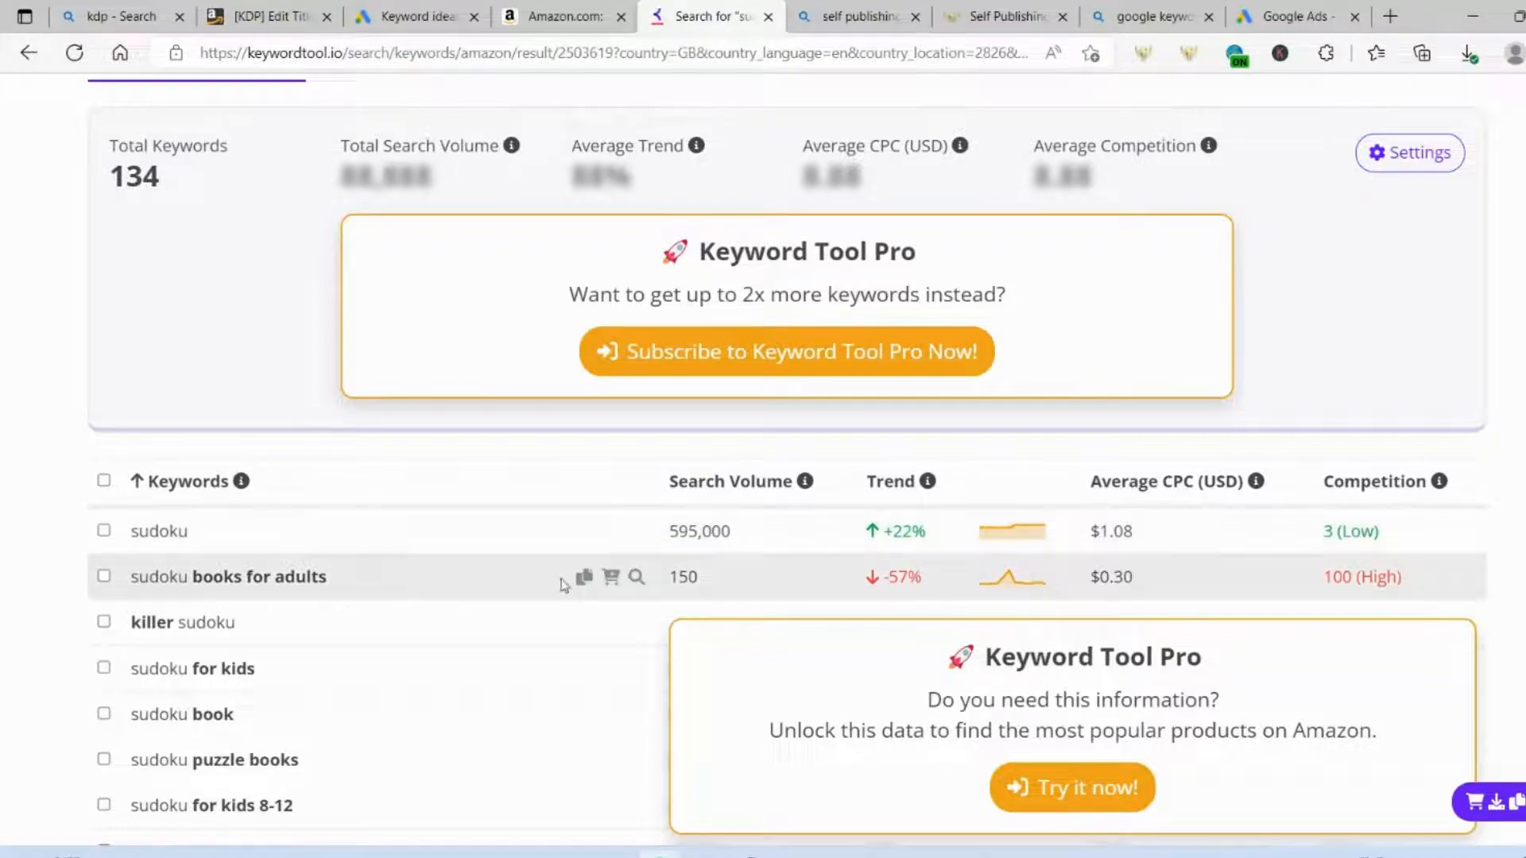
mouse_move(734, 550)
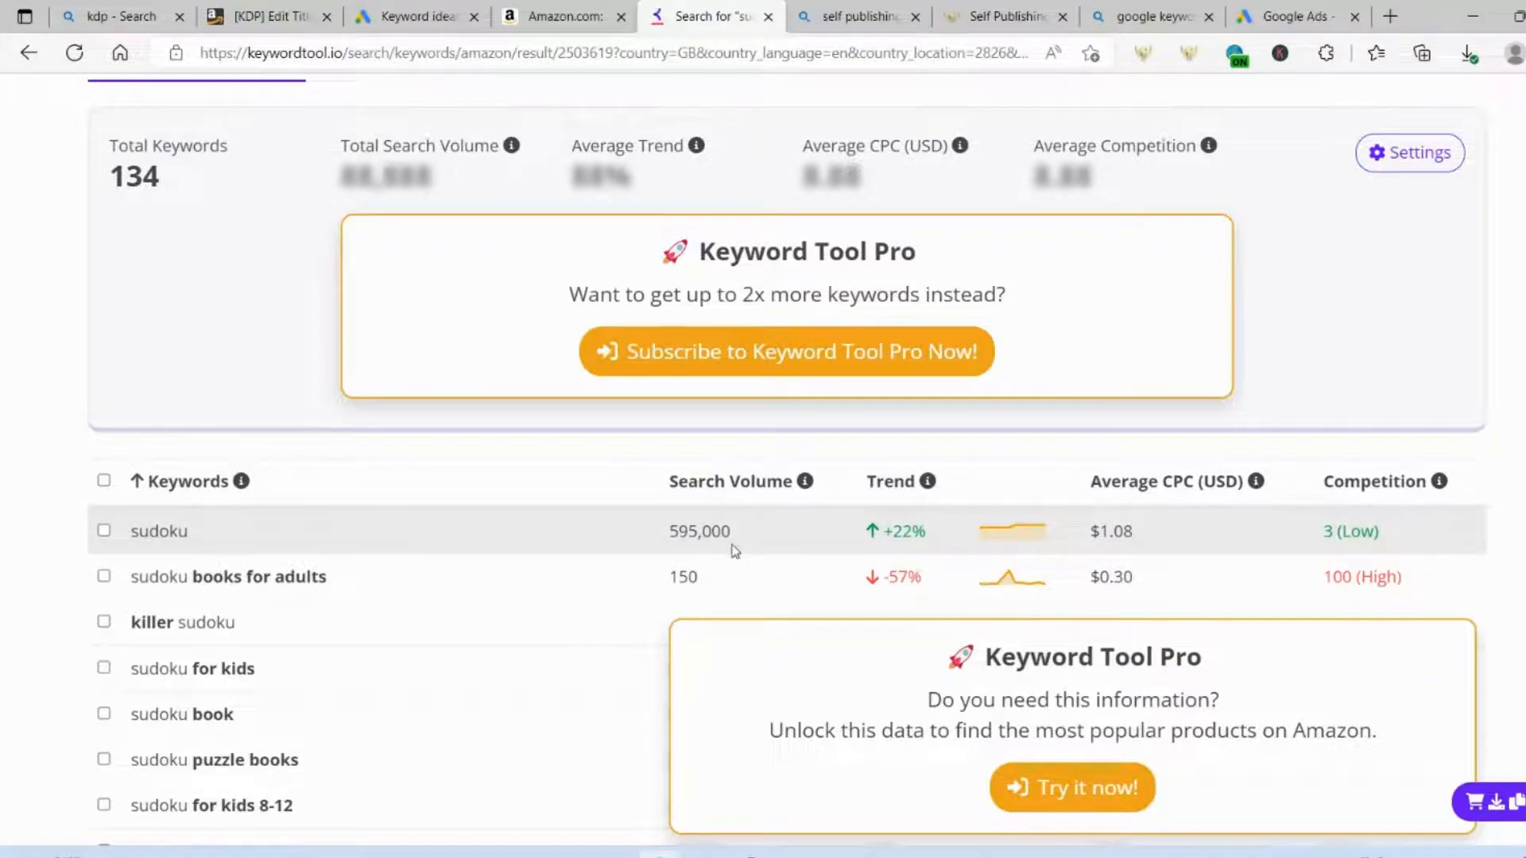
Step: Return to the KDP paperback details page and scroll up to the Language and Book Title fields
click(270, 16)
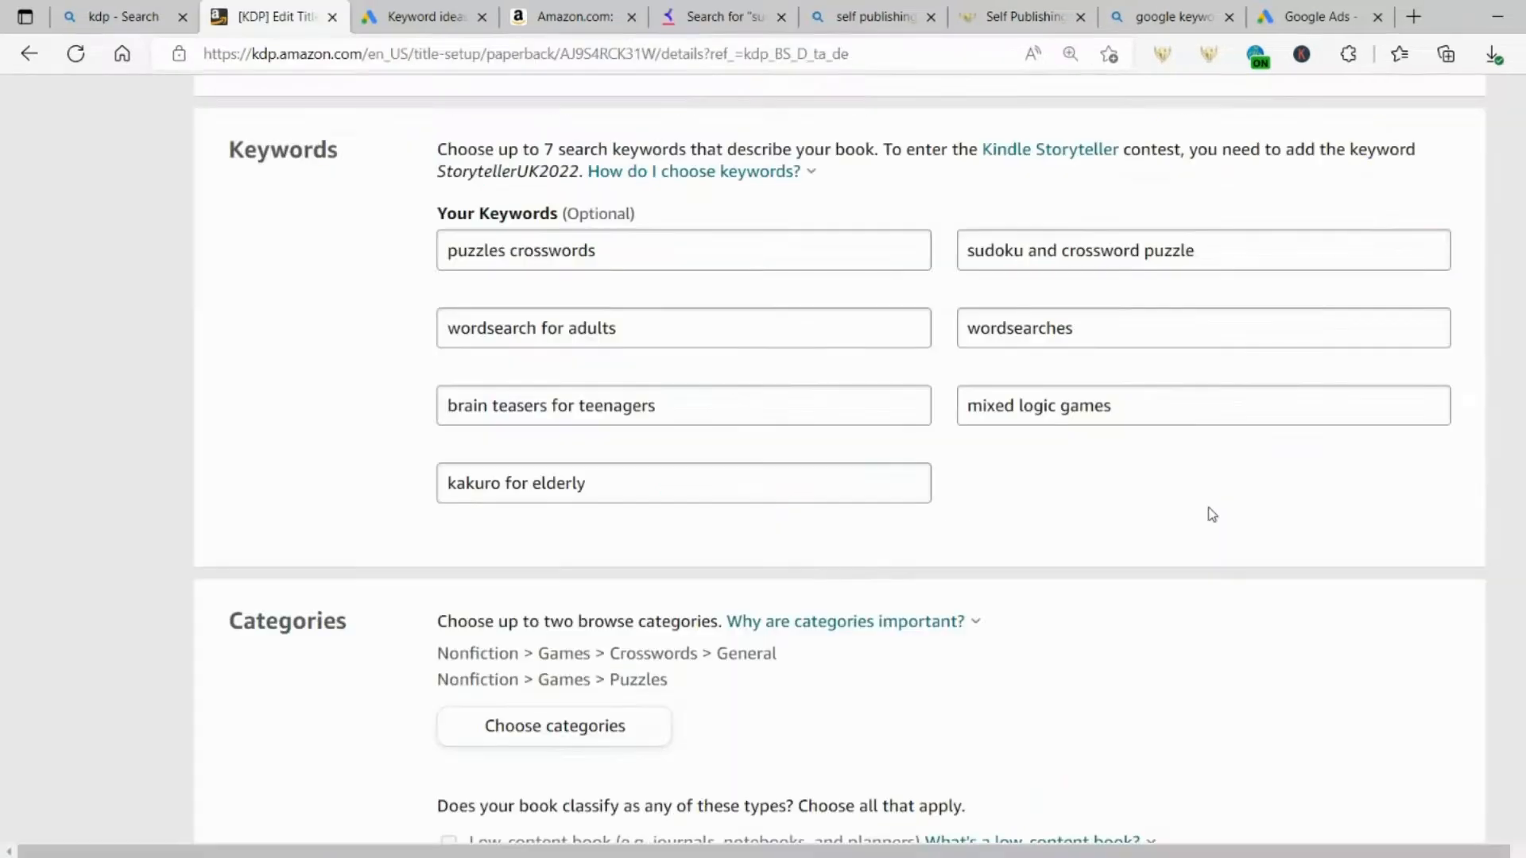
mouse_move(936, 440)
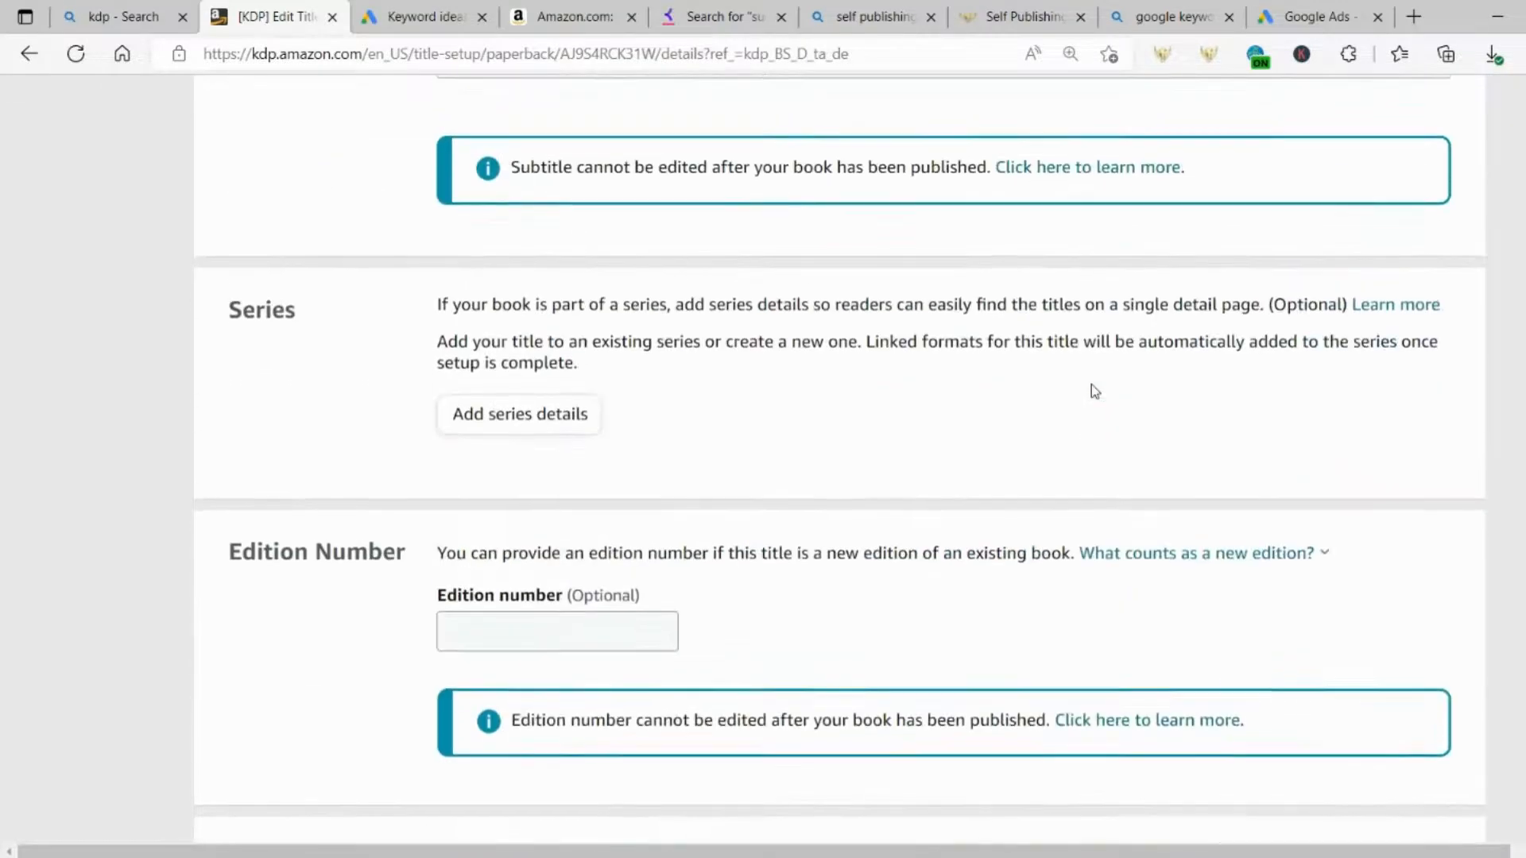
scroll(up, 3)
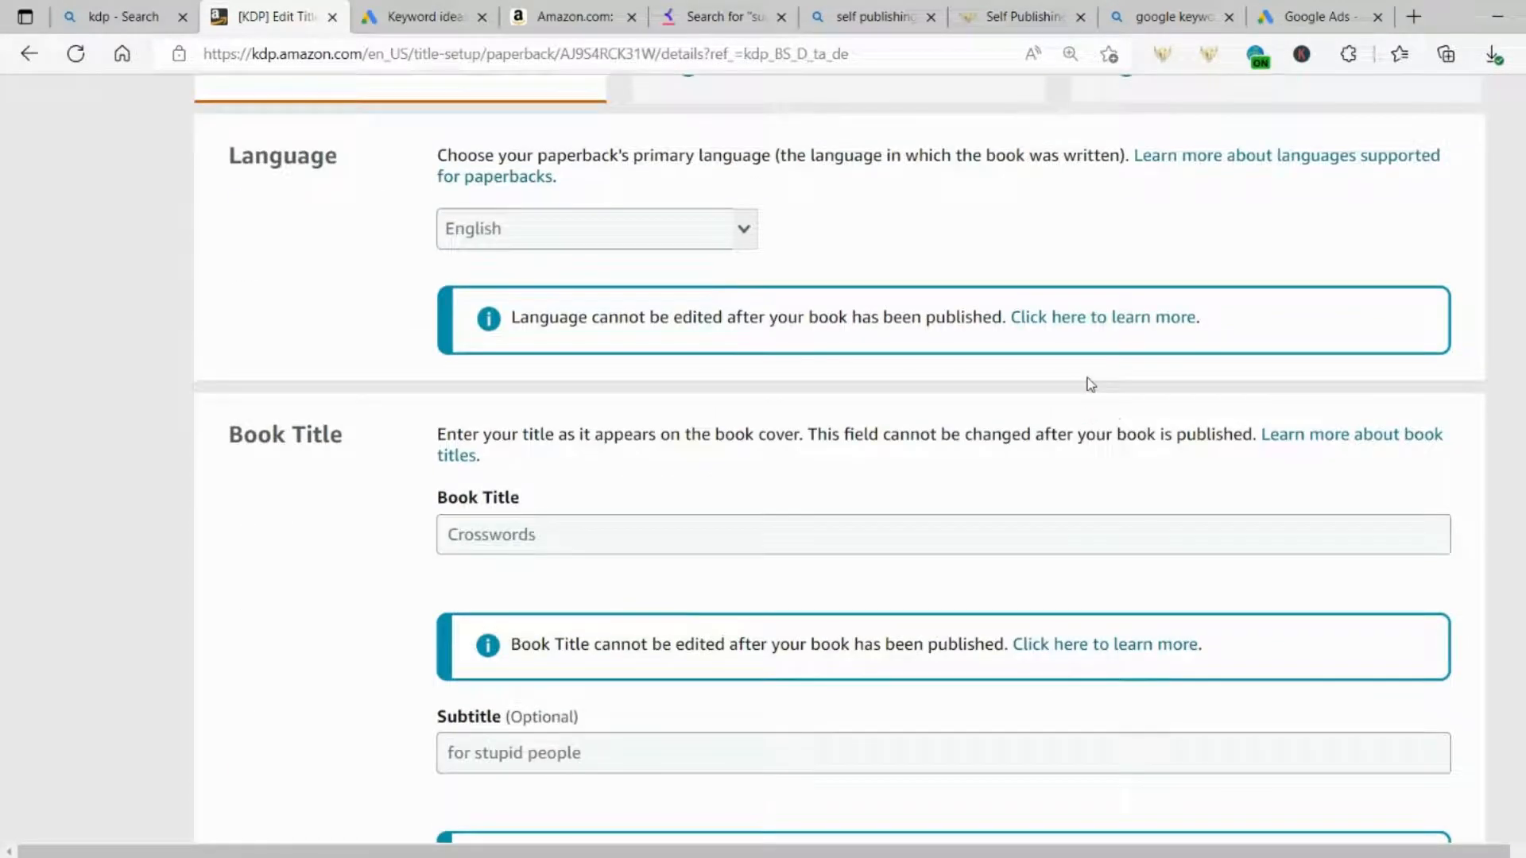
mouse_move(507, 543)
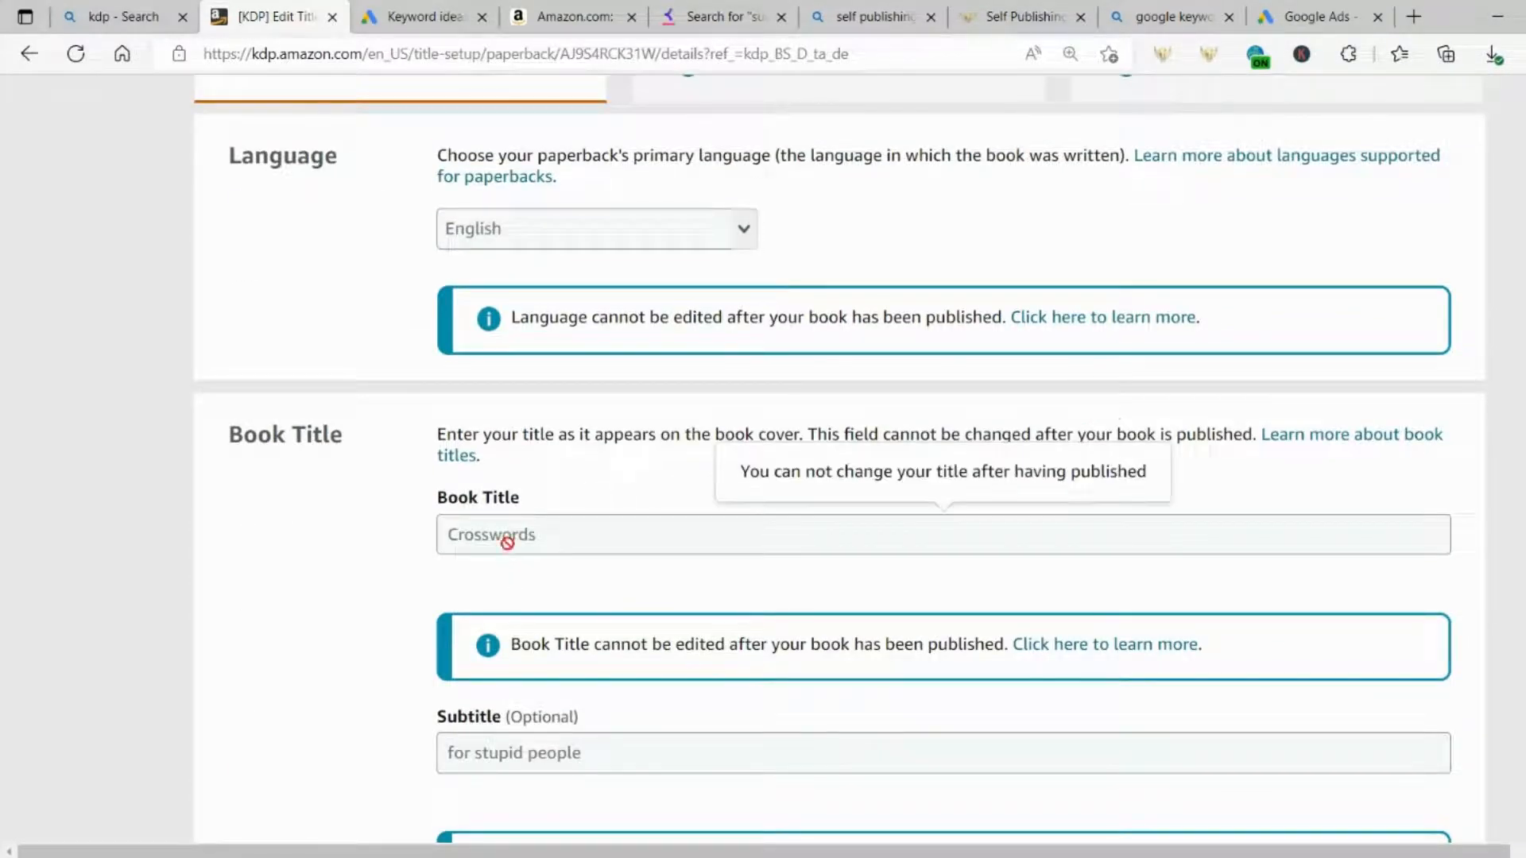
mouse_move(505, 531)
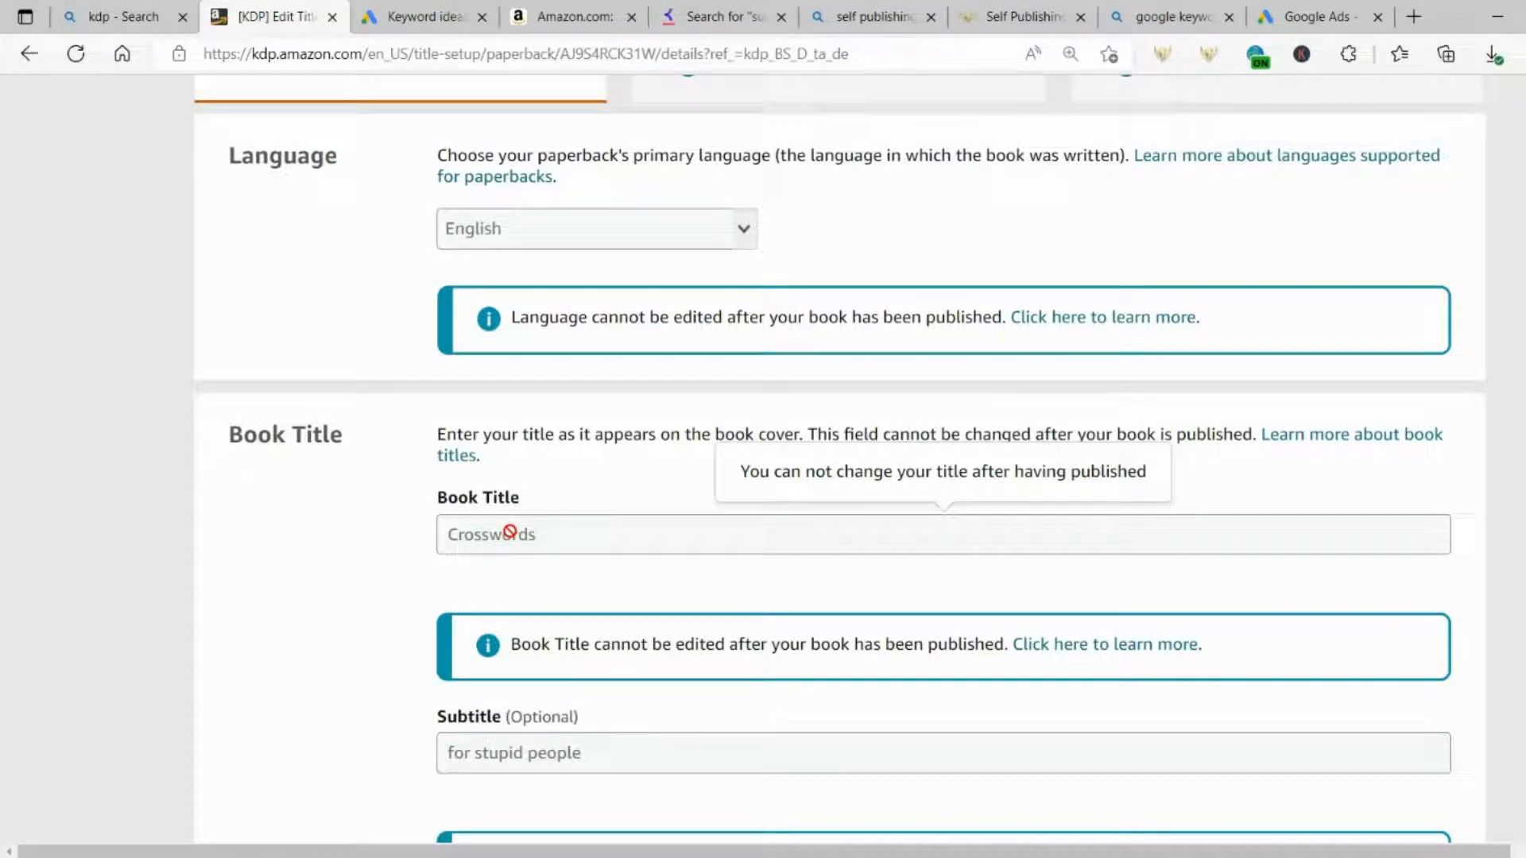
mouse_move(626, 541)
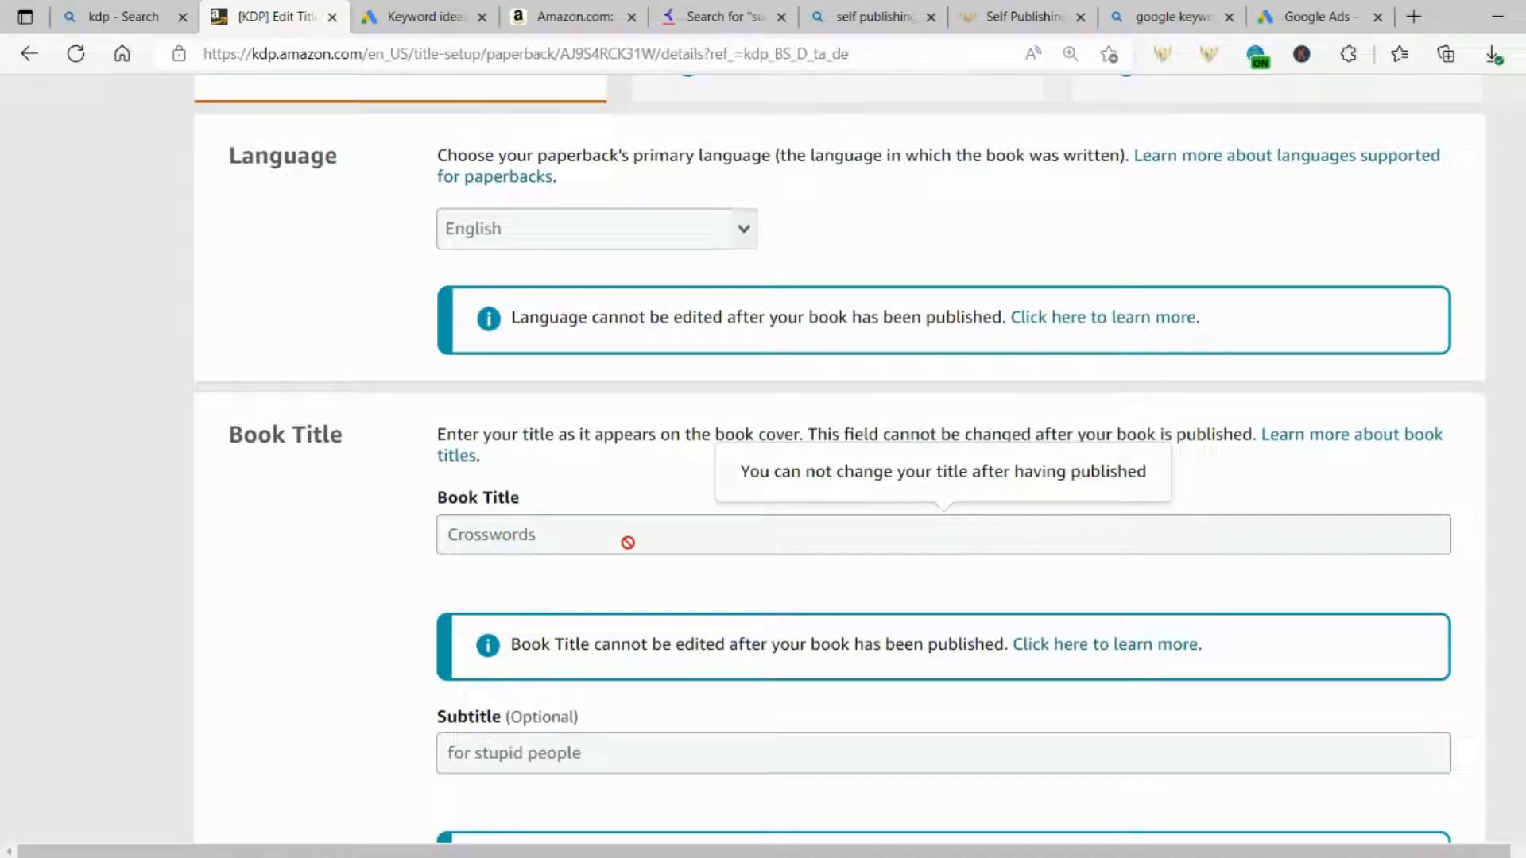
mouse_move(362, 503)
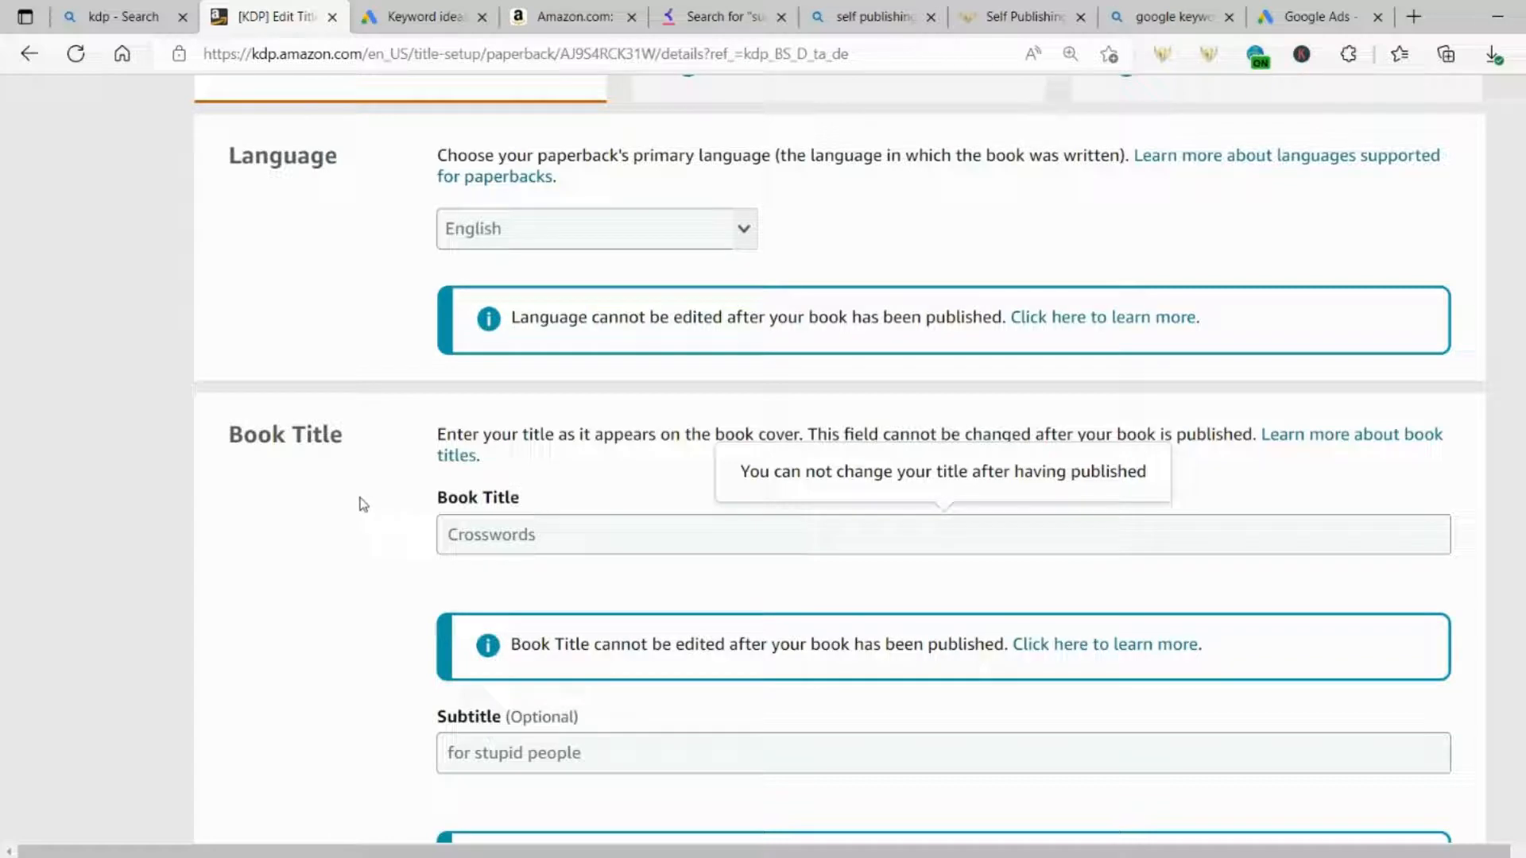
mouse_move(356, 509)
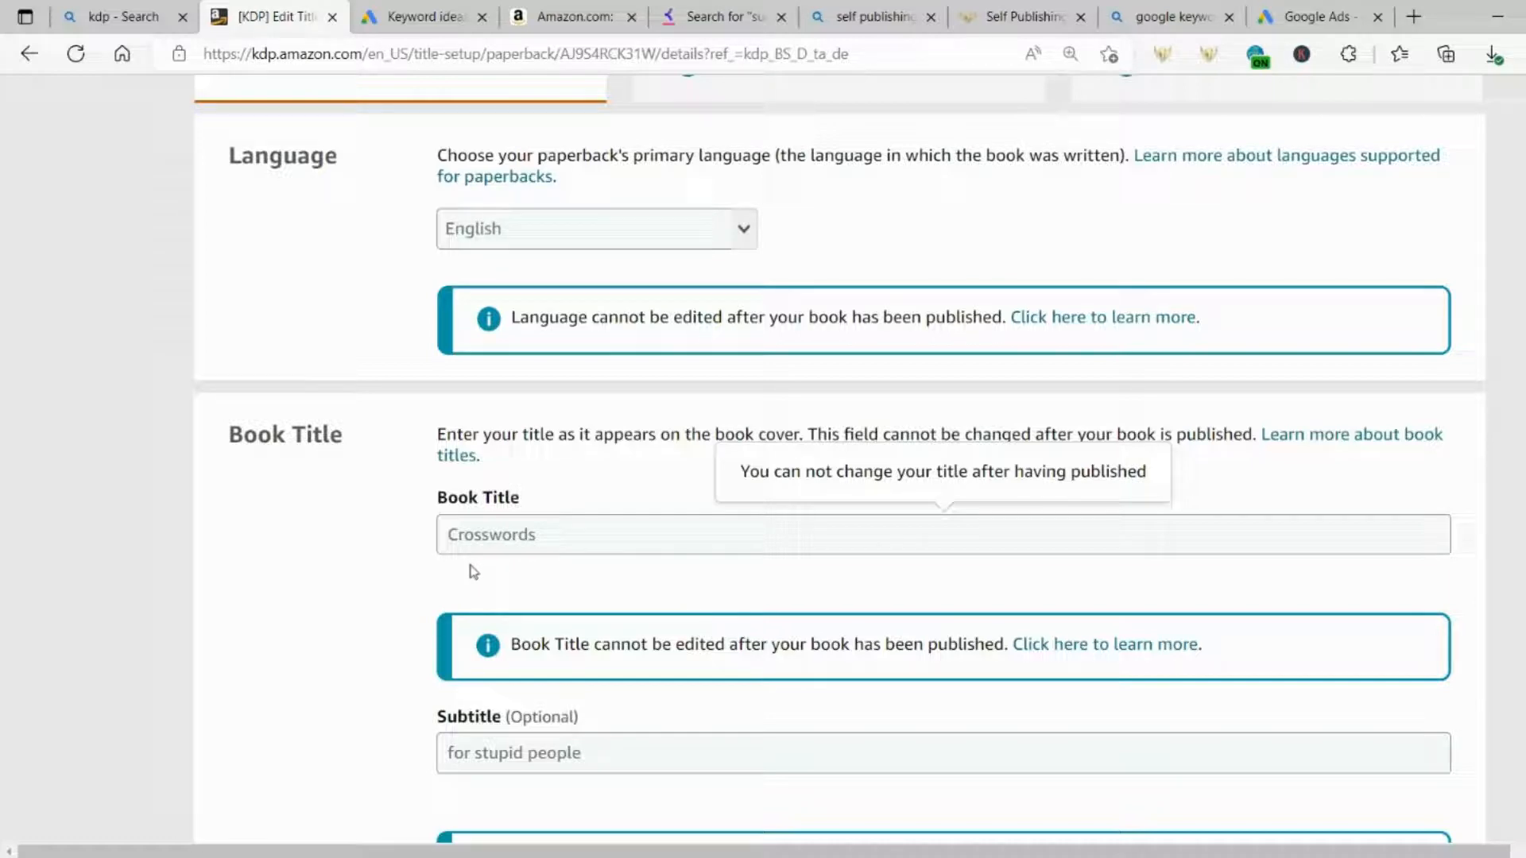
mouse_move(387, 556)
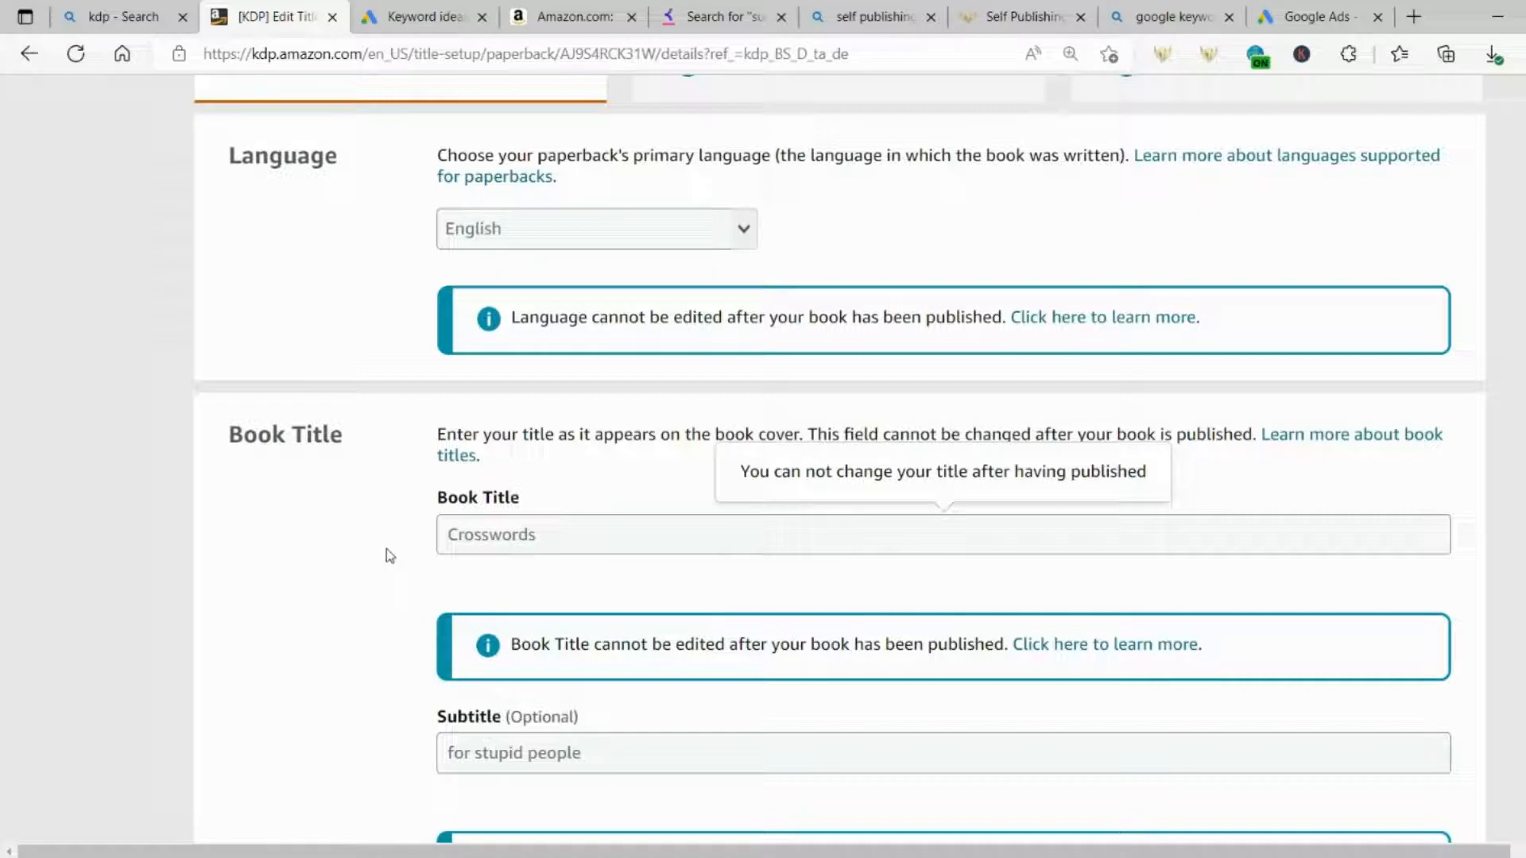
mouse_move(419, 552)
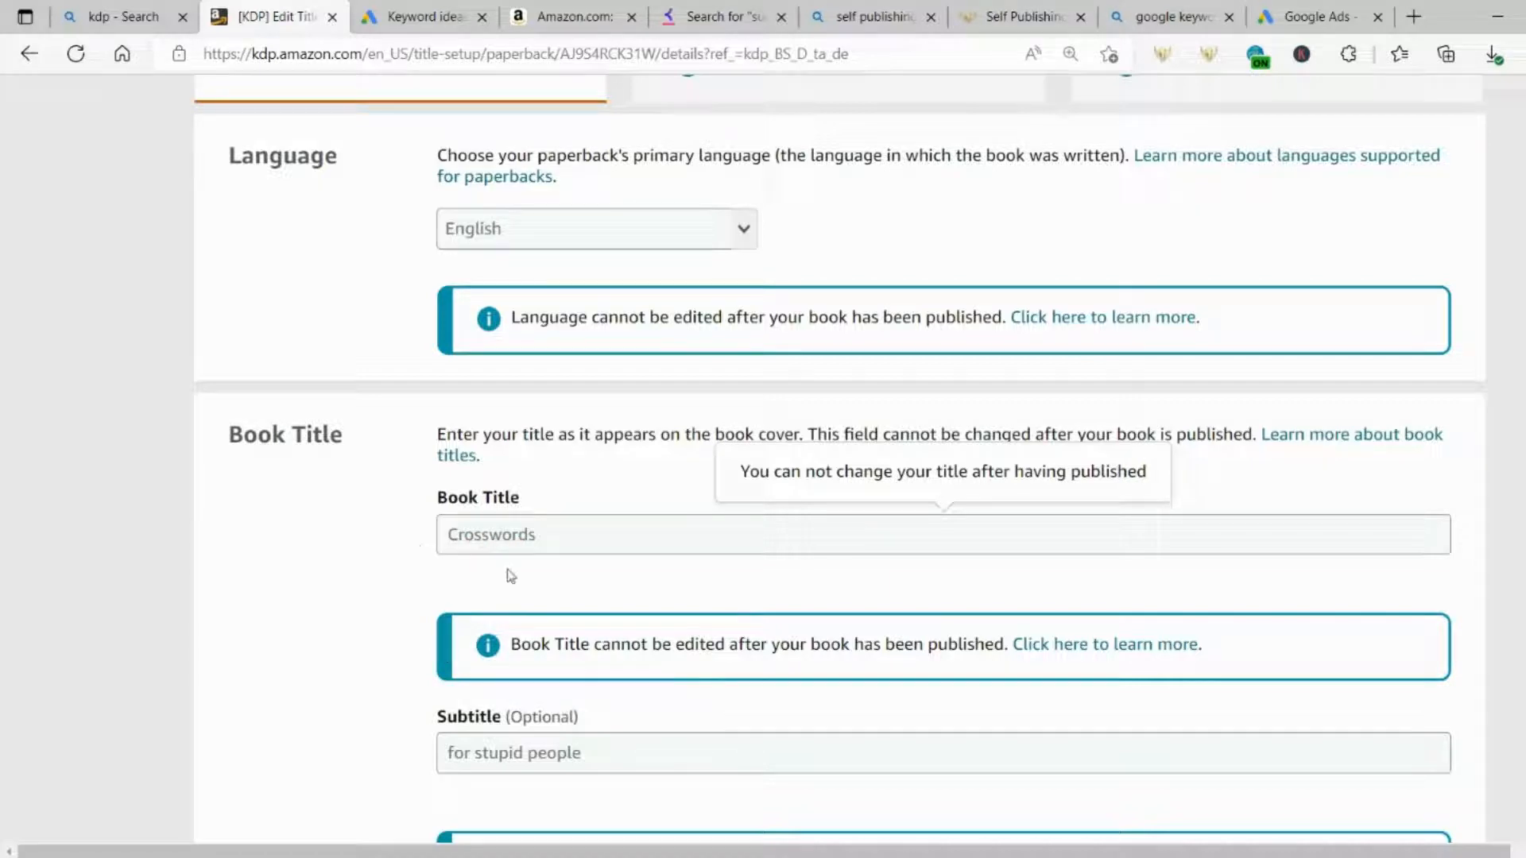
mouse_move(313, 559)
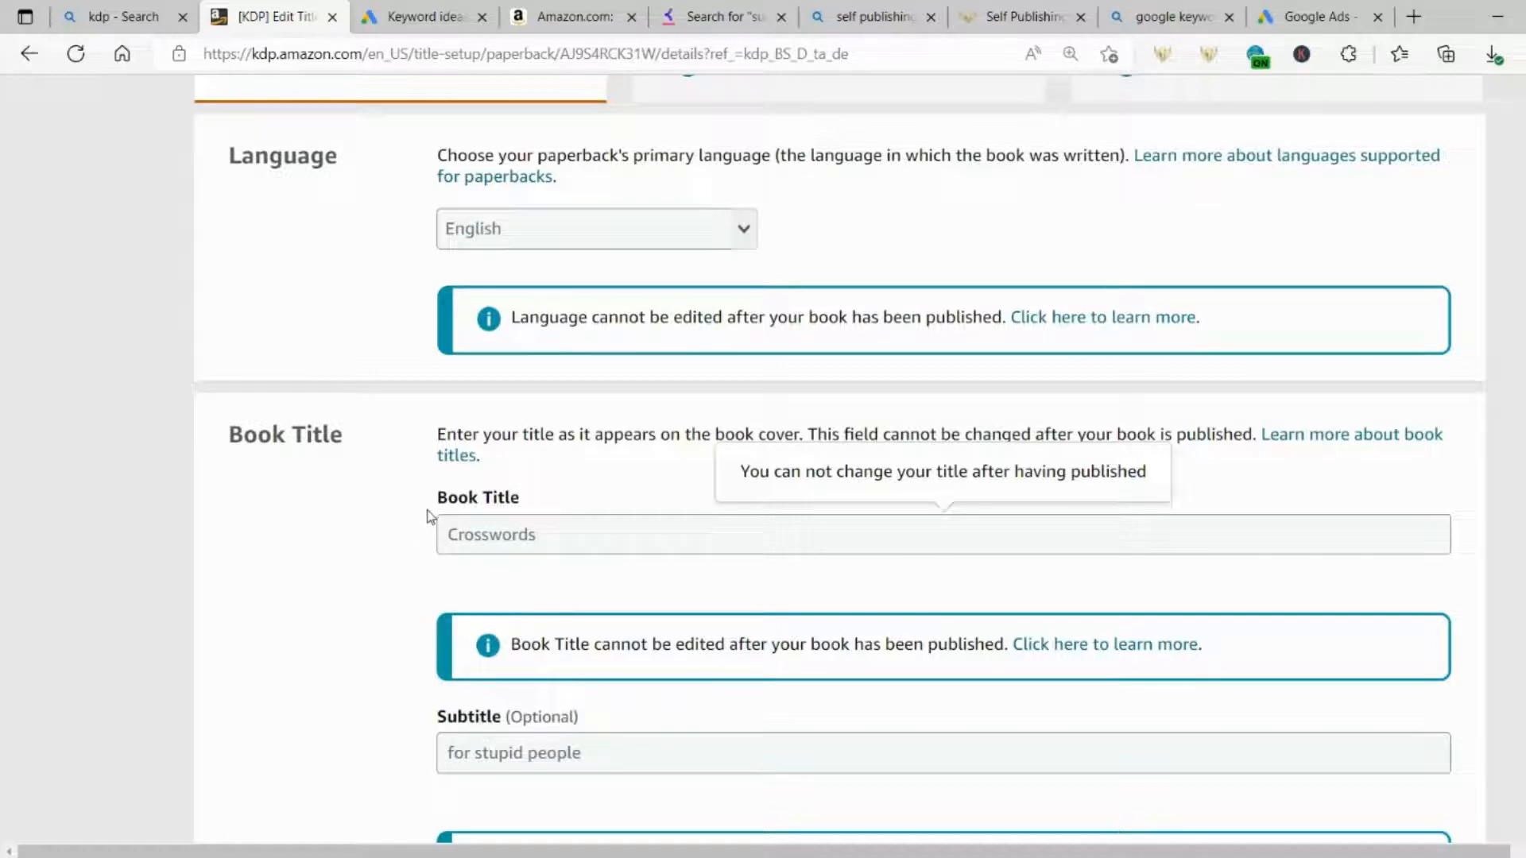
mouse_move(334, 543)
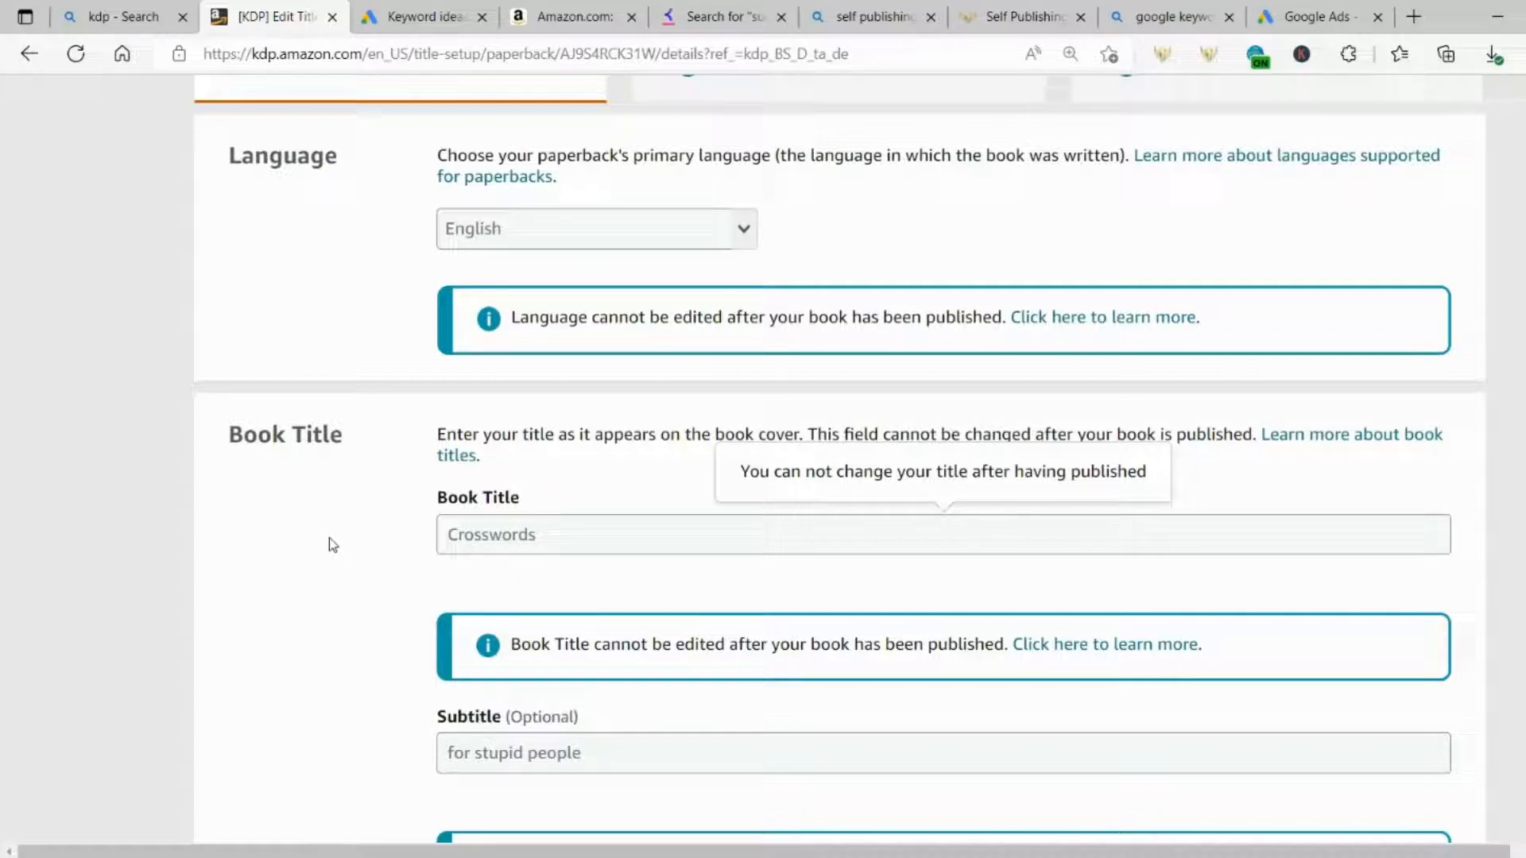
mouse_move(398, 582)
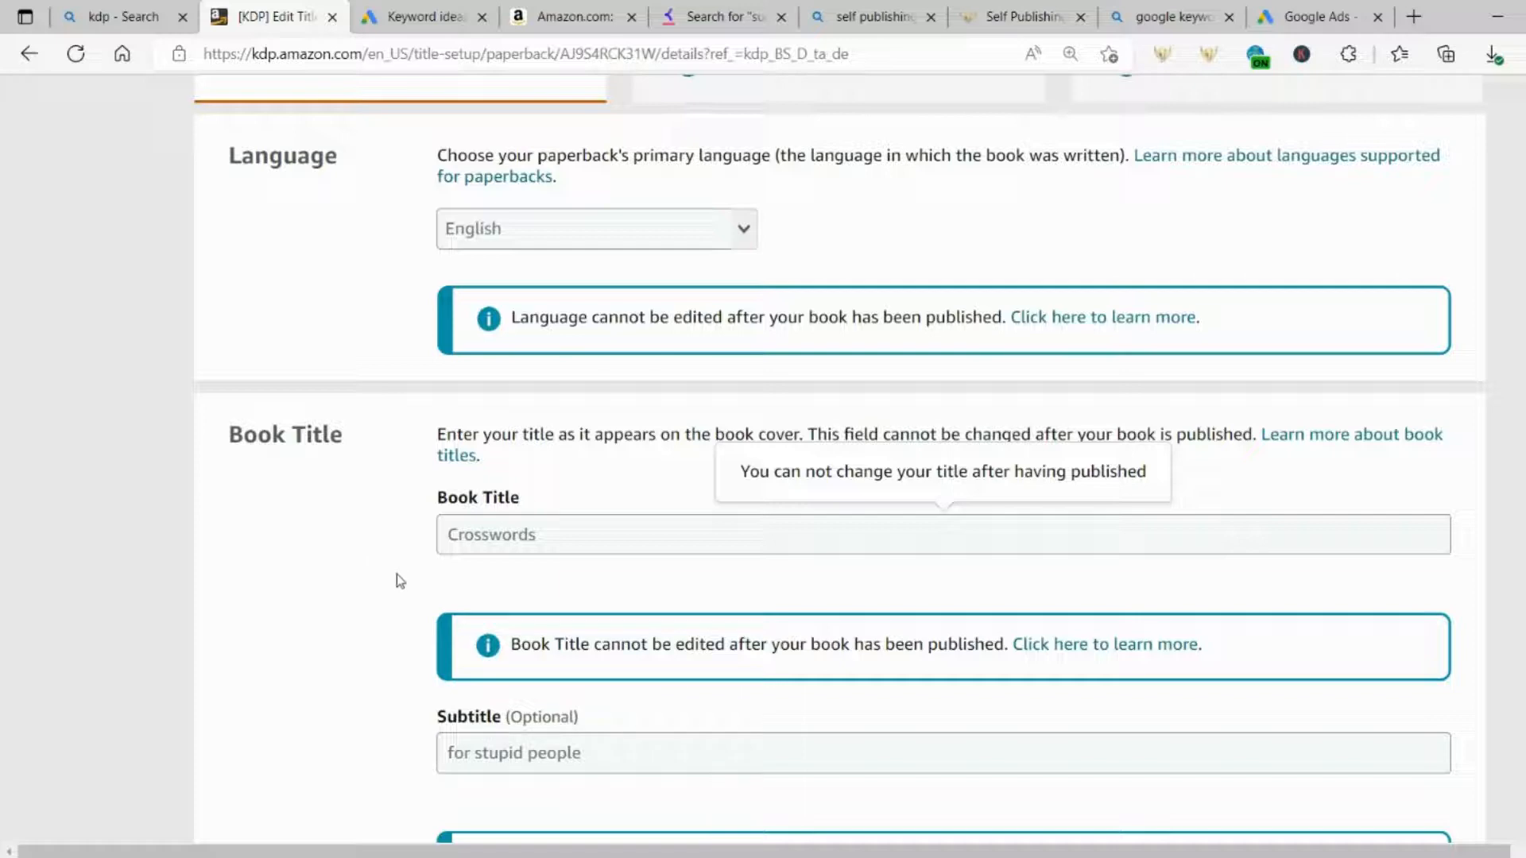
mouse_move(424, 558)
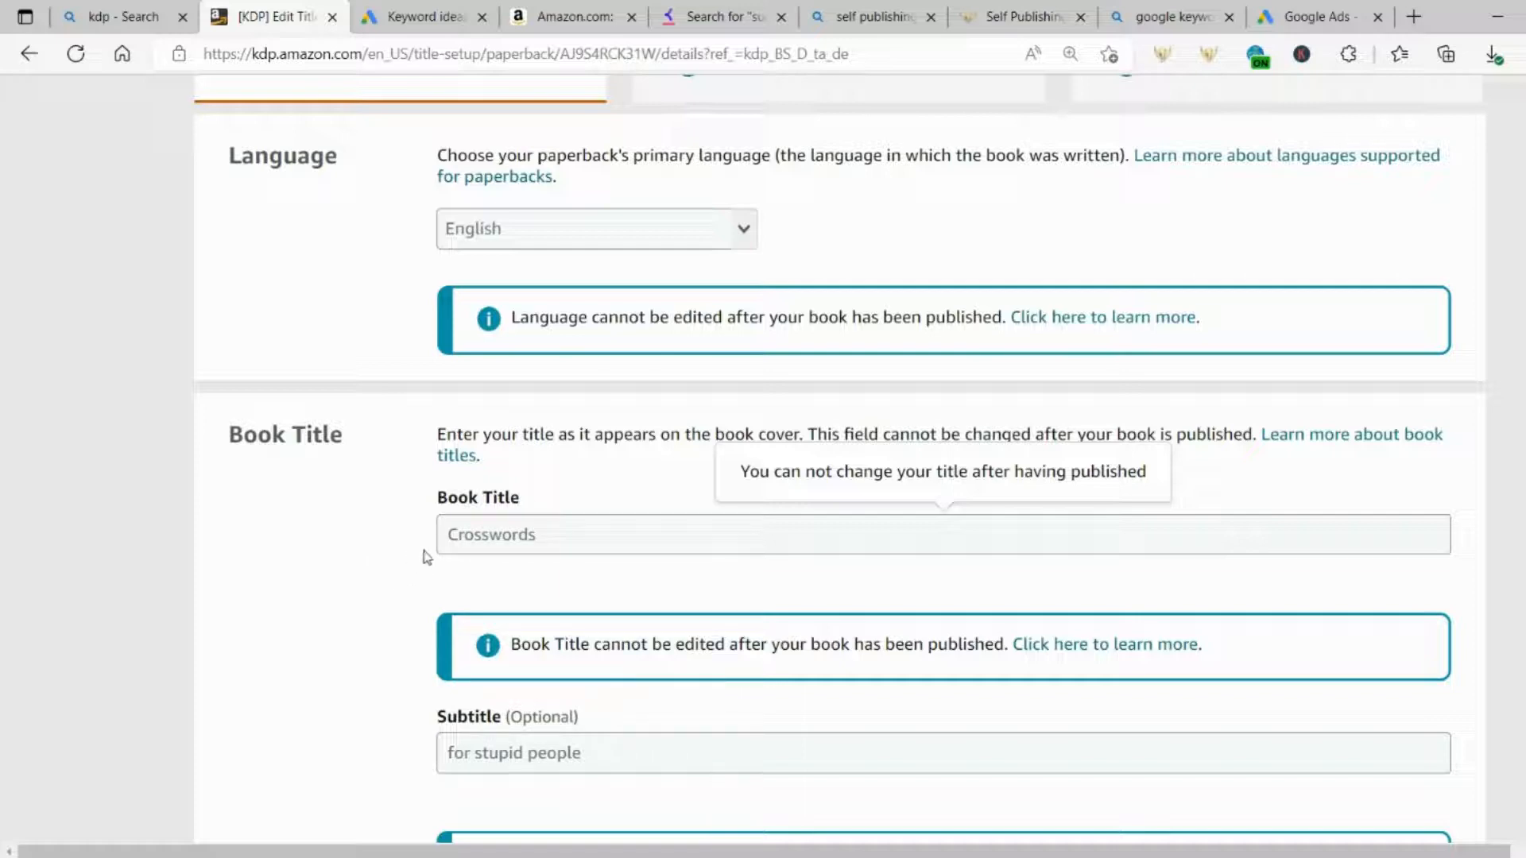
scroll(down, 3)
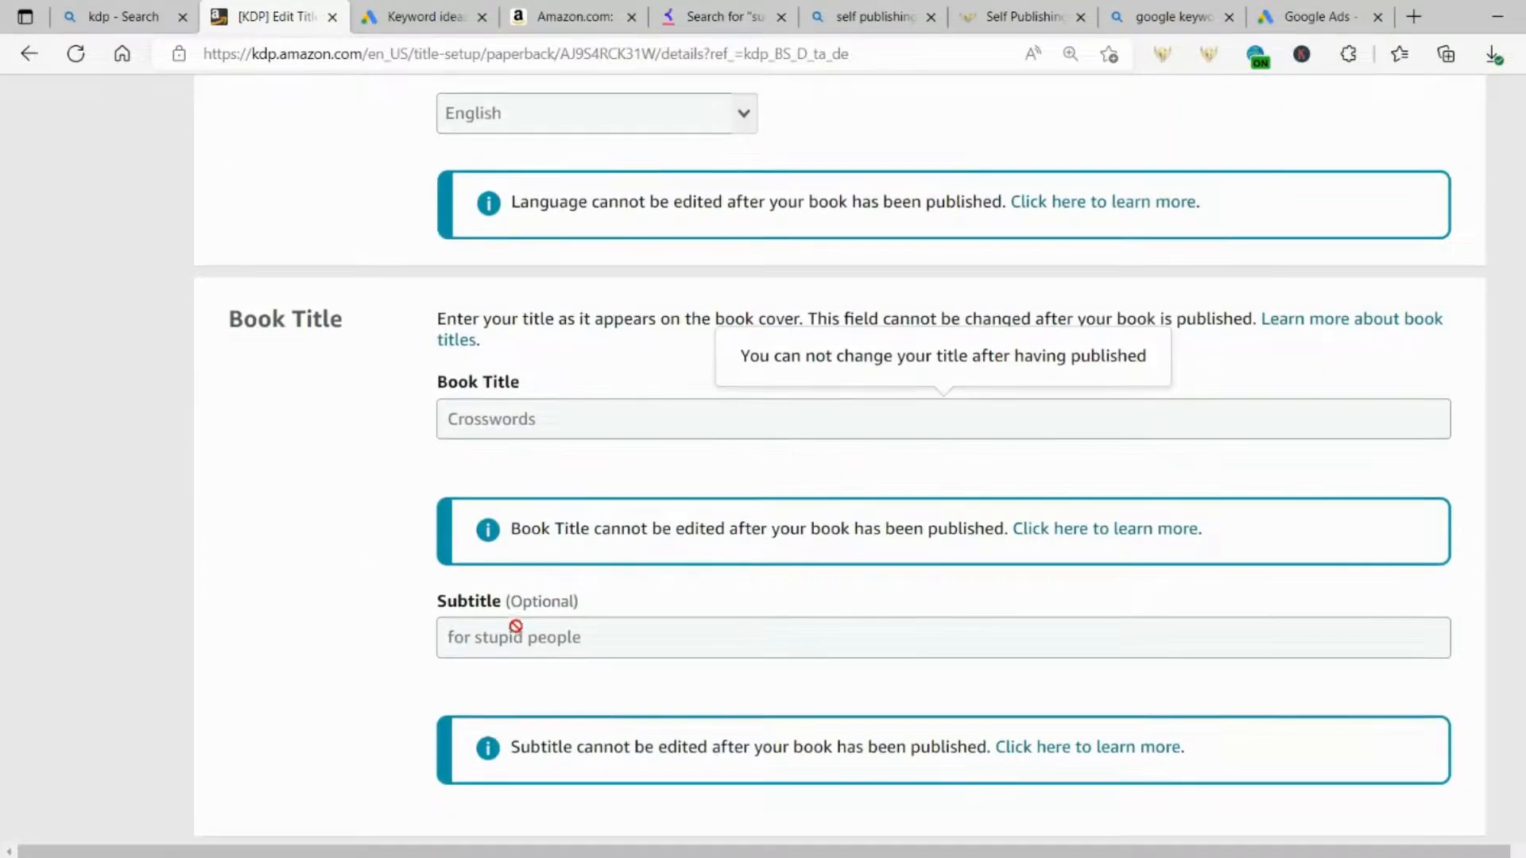
mouse_move(549, 646)
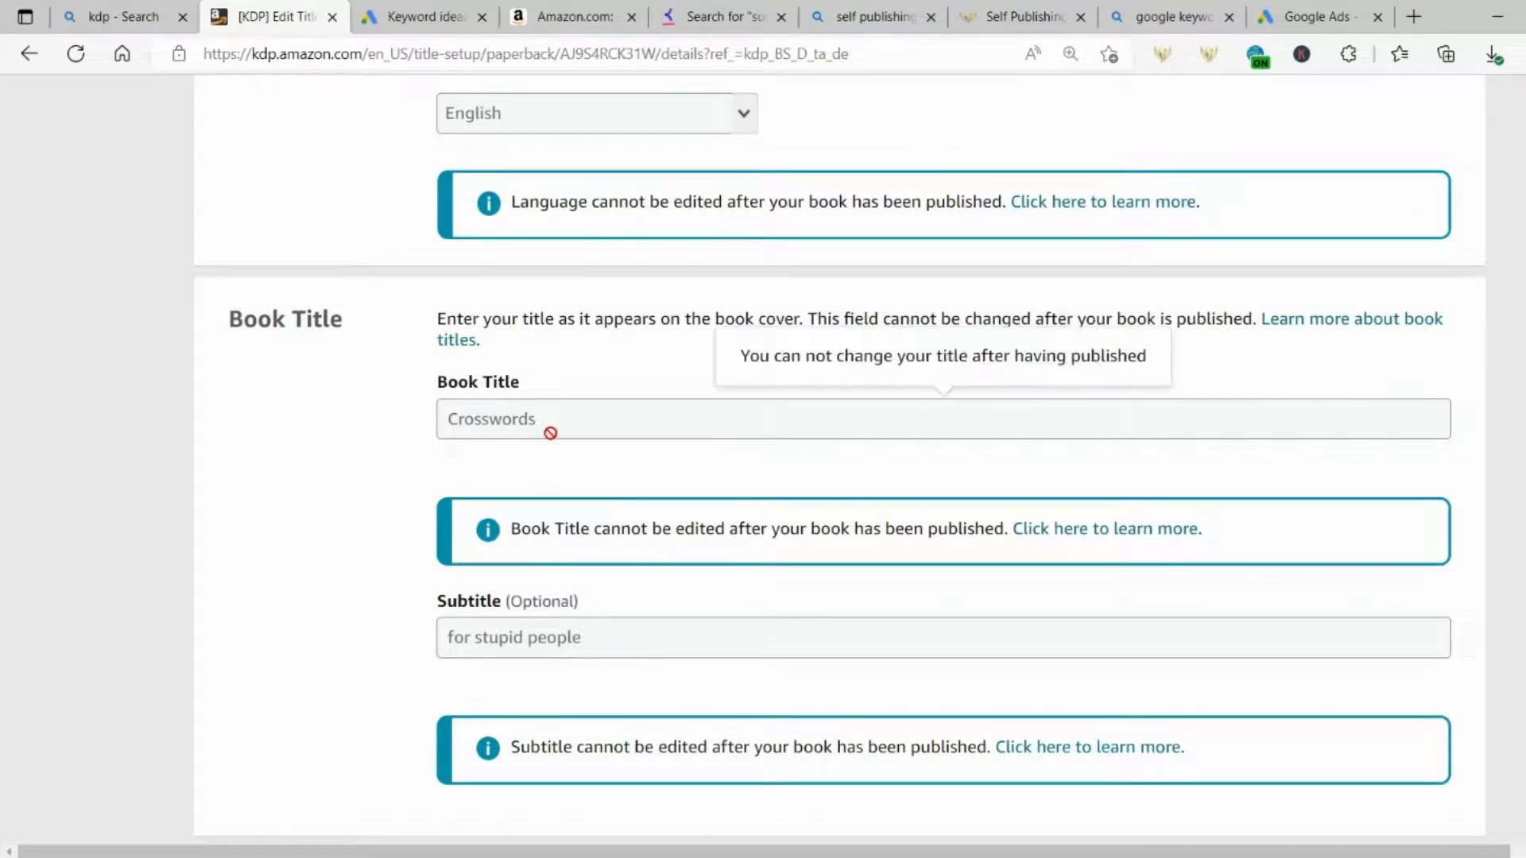
mouse_move(559, 655)
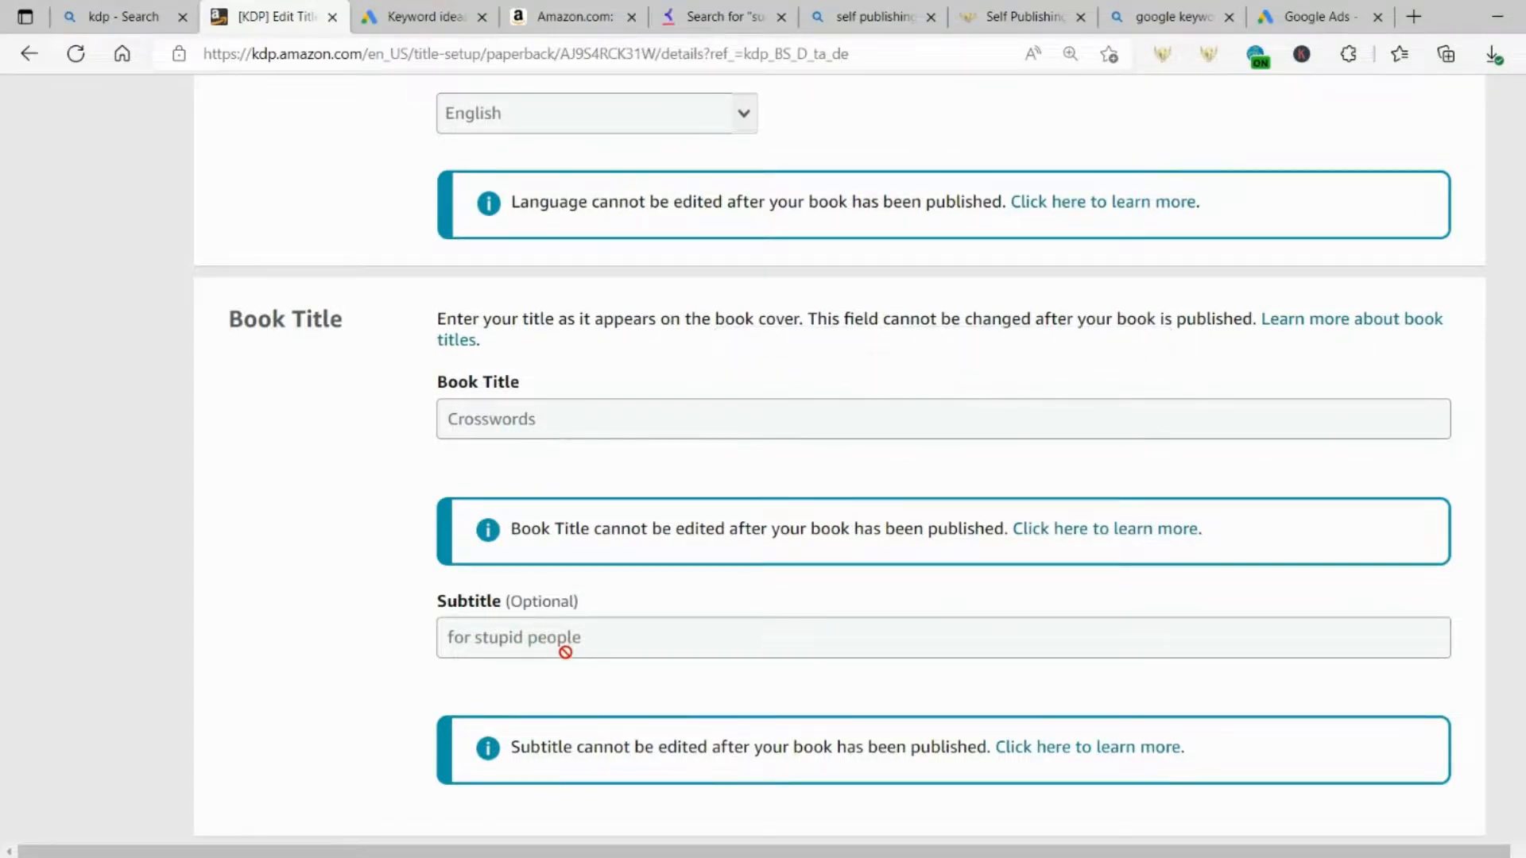
scroll(down, 3)
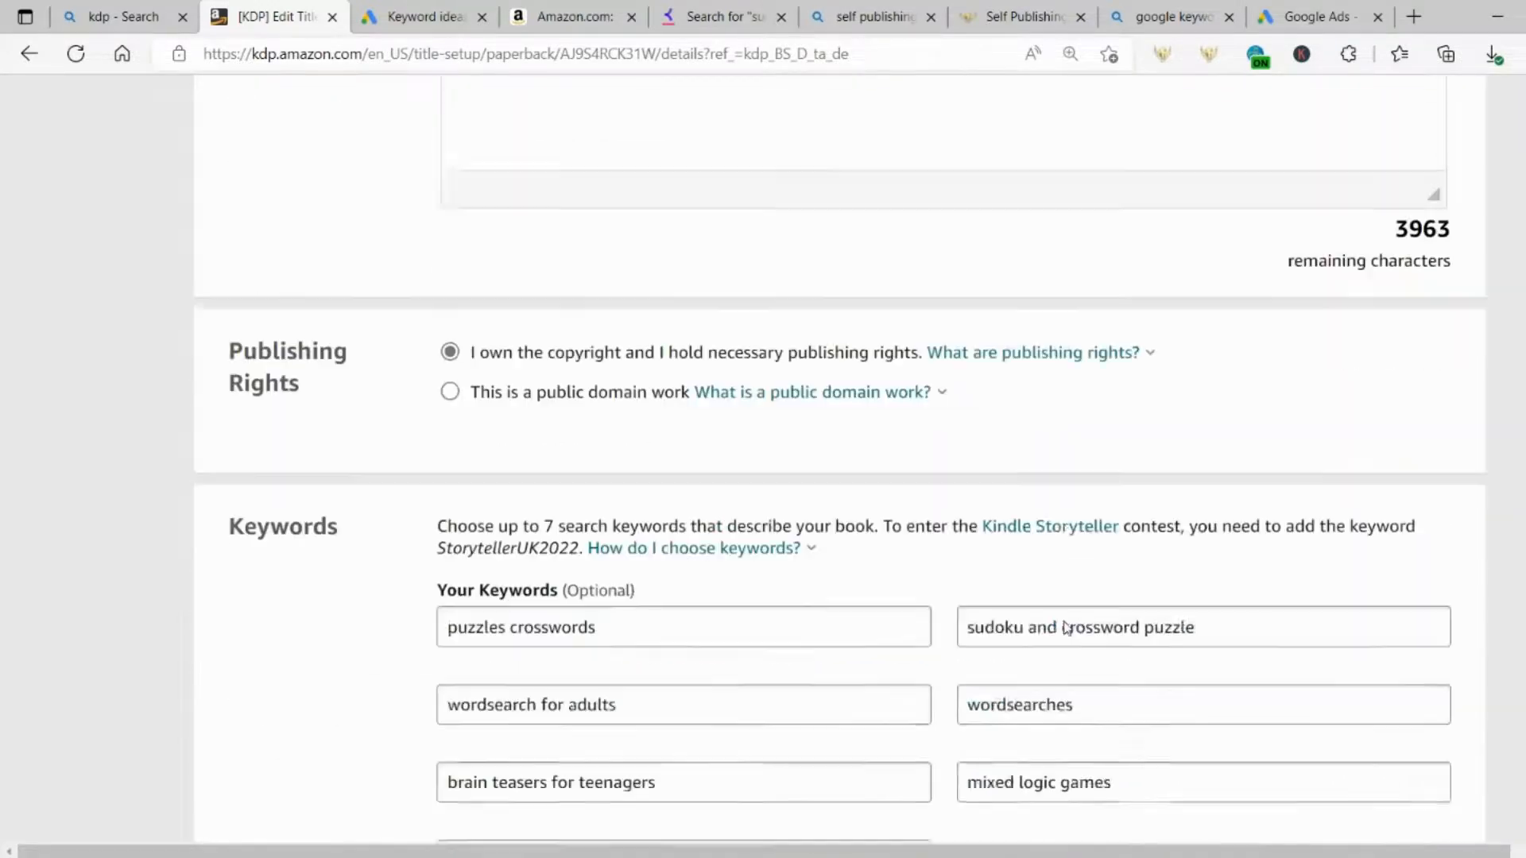
scroll(down, 3)
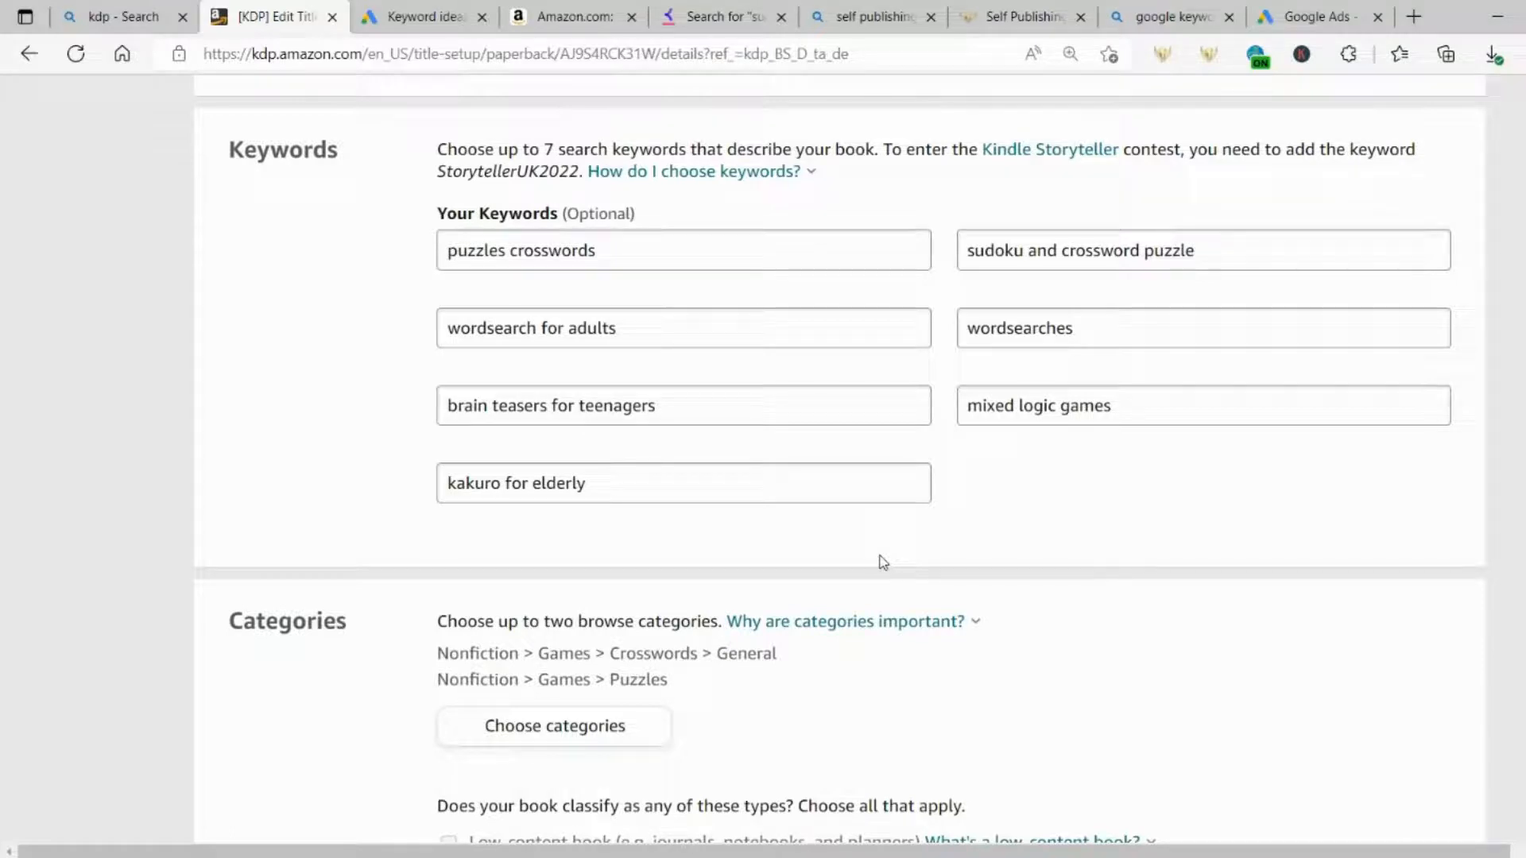
mouse_move(895, 362)
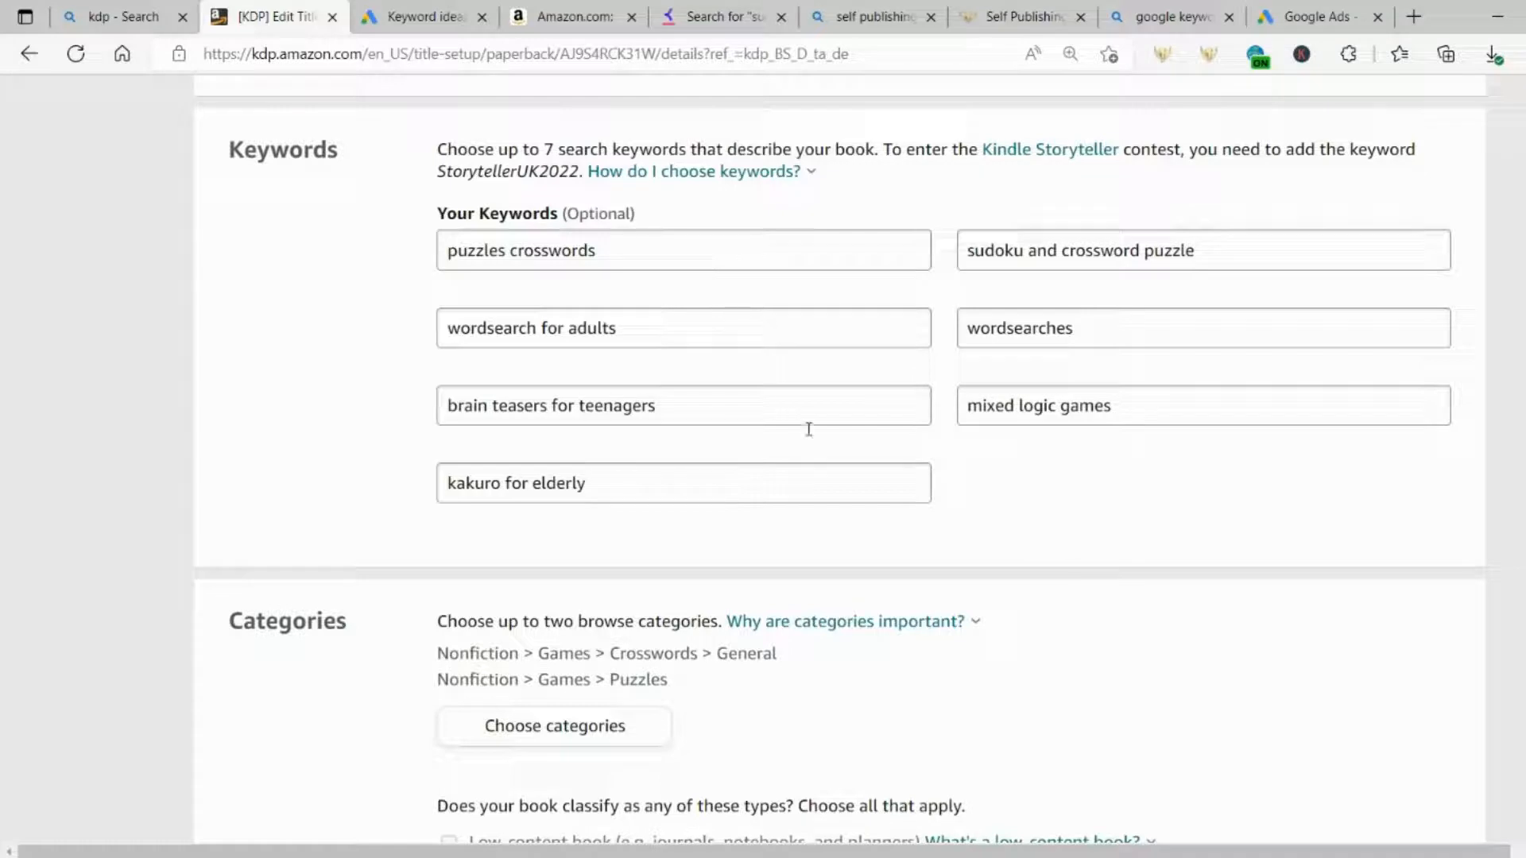
mouse_move(1097, 517)
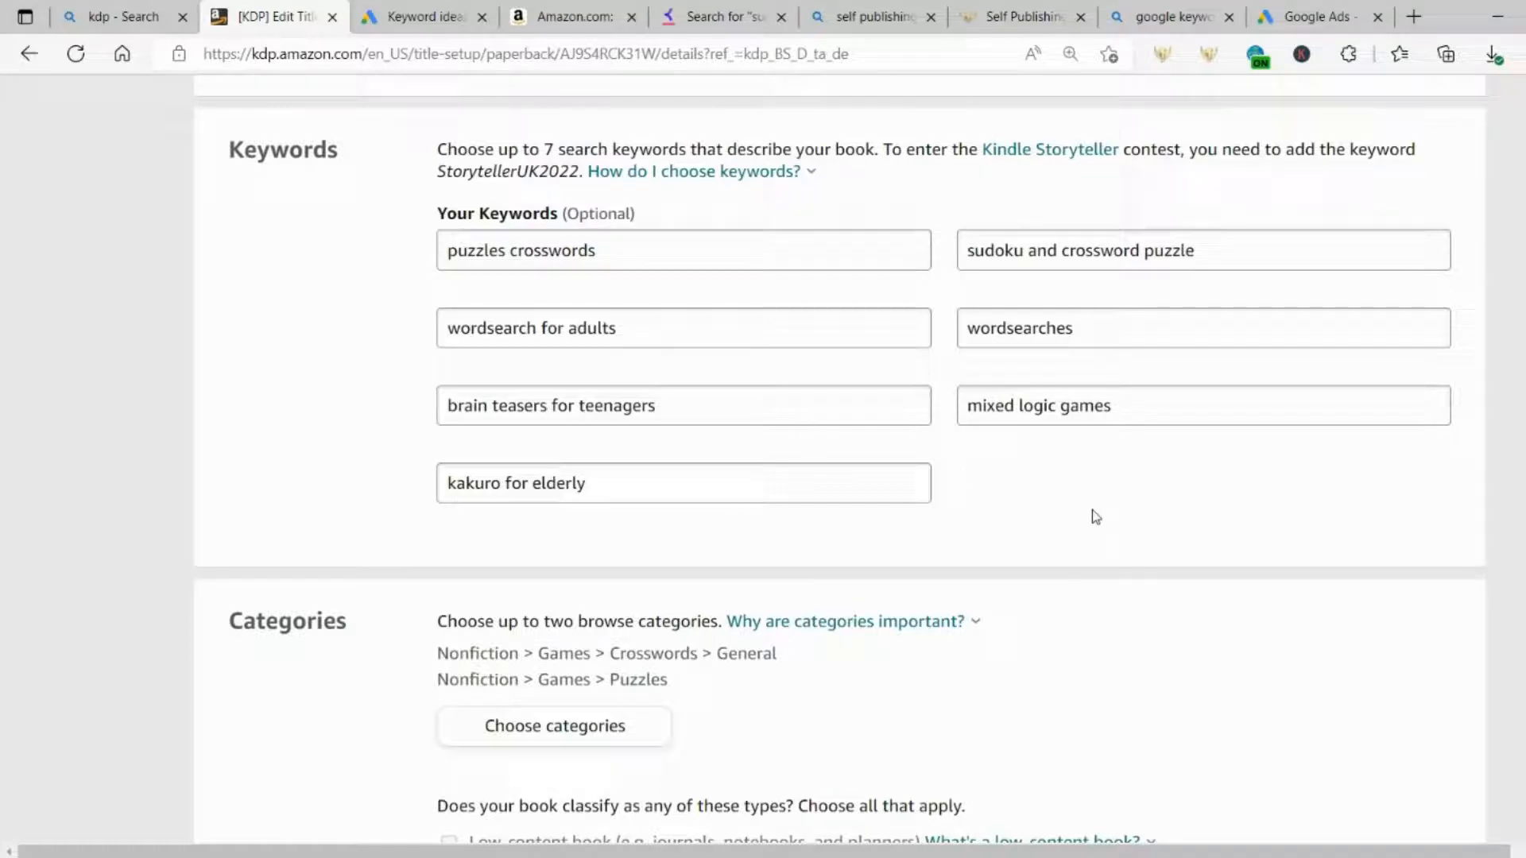
mouse_move(1095, 521)
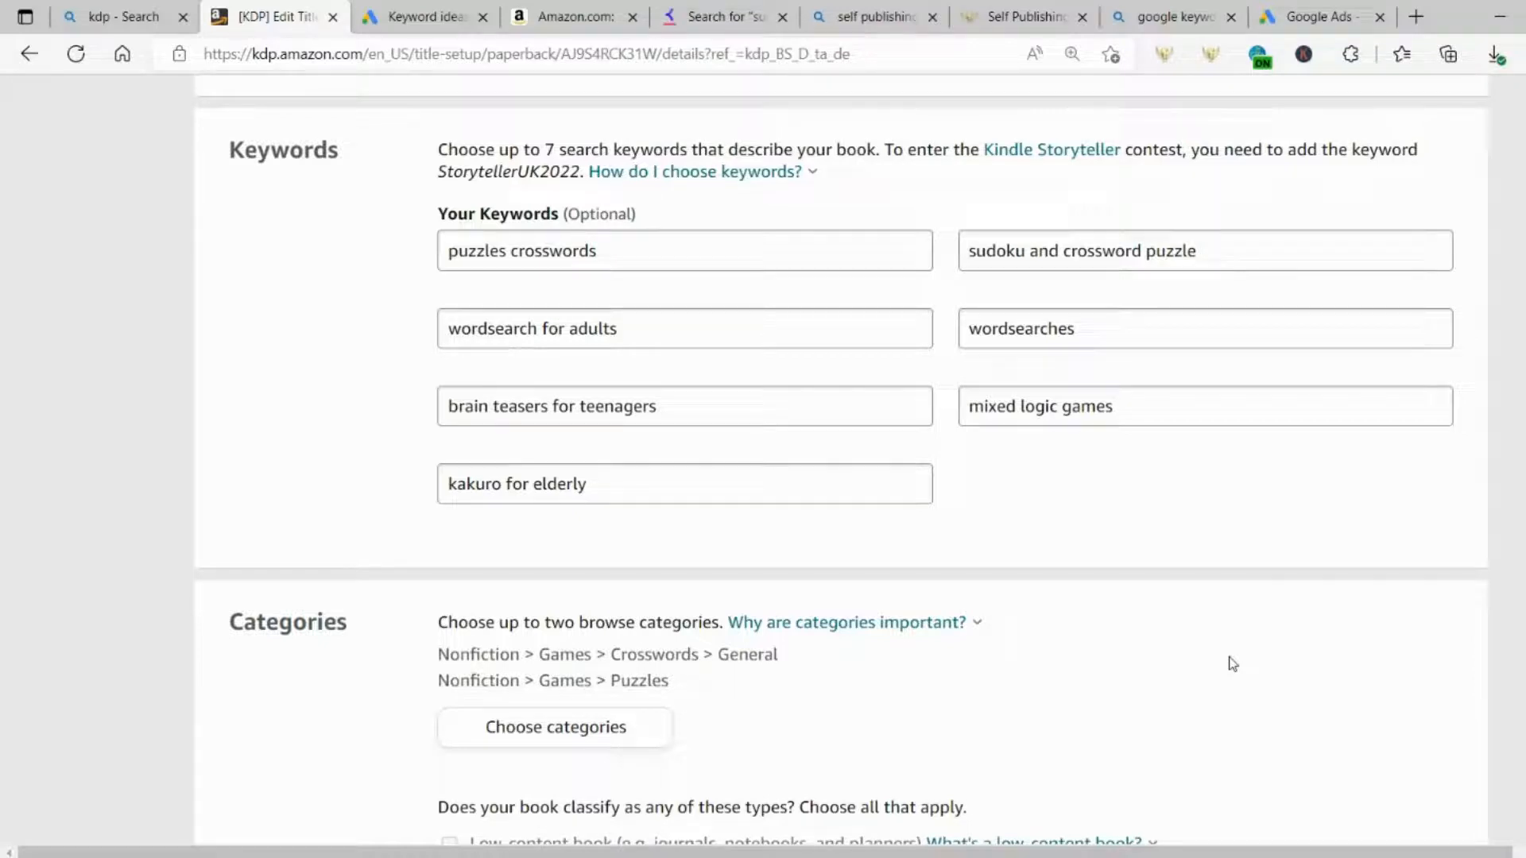
mouse_move(1210, 654)
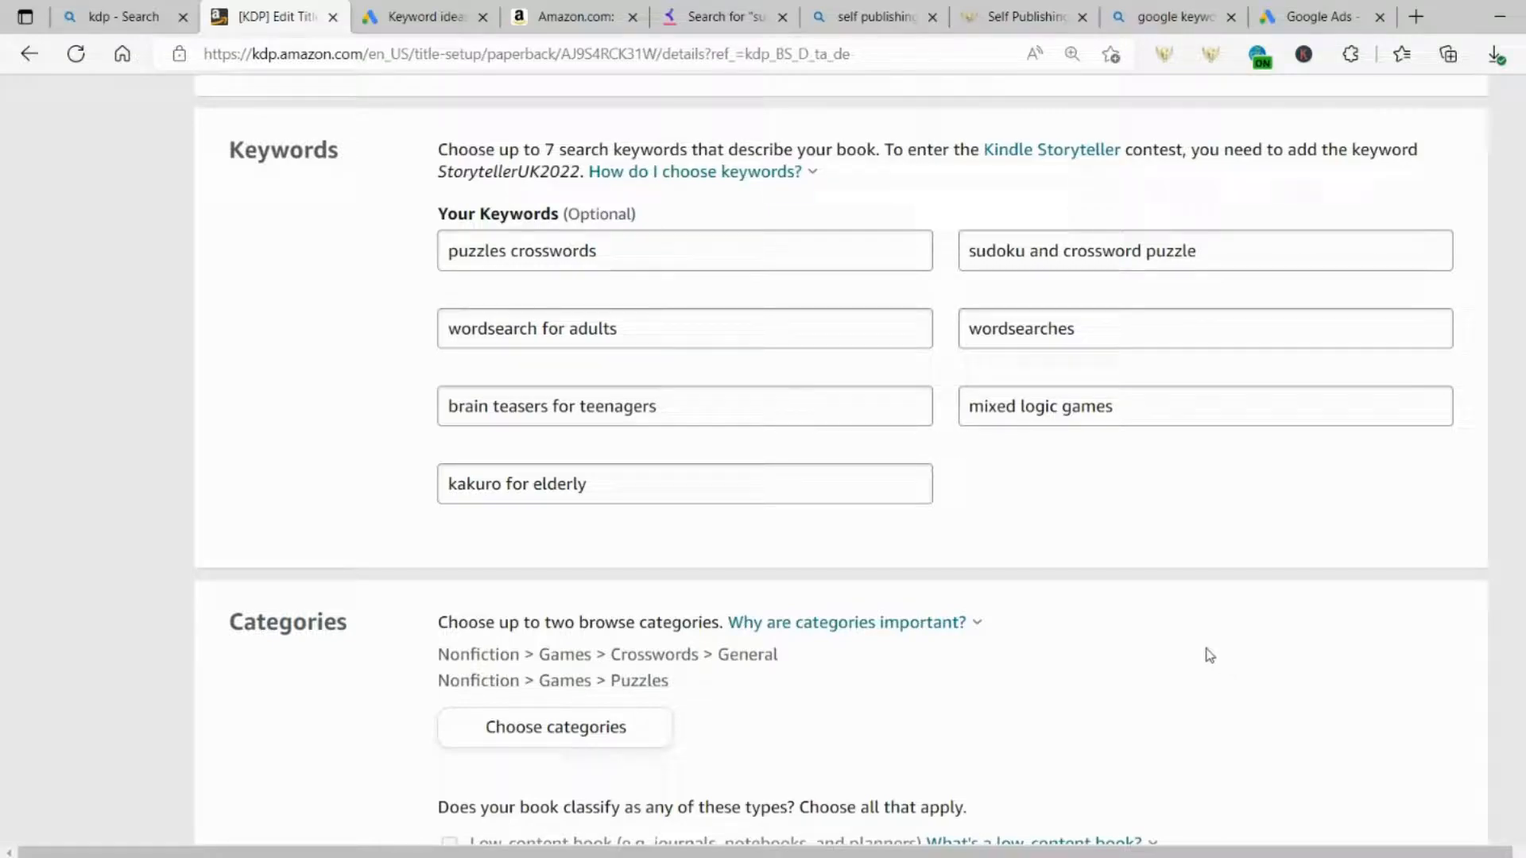
Step: Search Bing in a new tab for 'keywords everywhere free' and go to the Keywords Everywhere website
click(1415, 14)
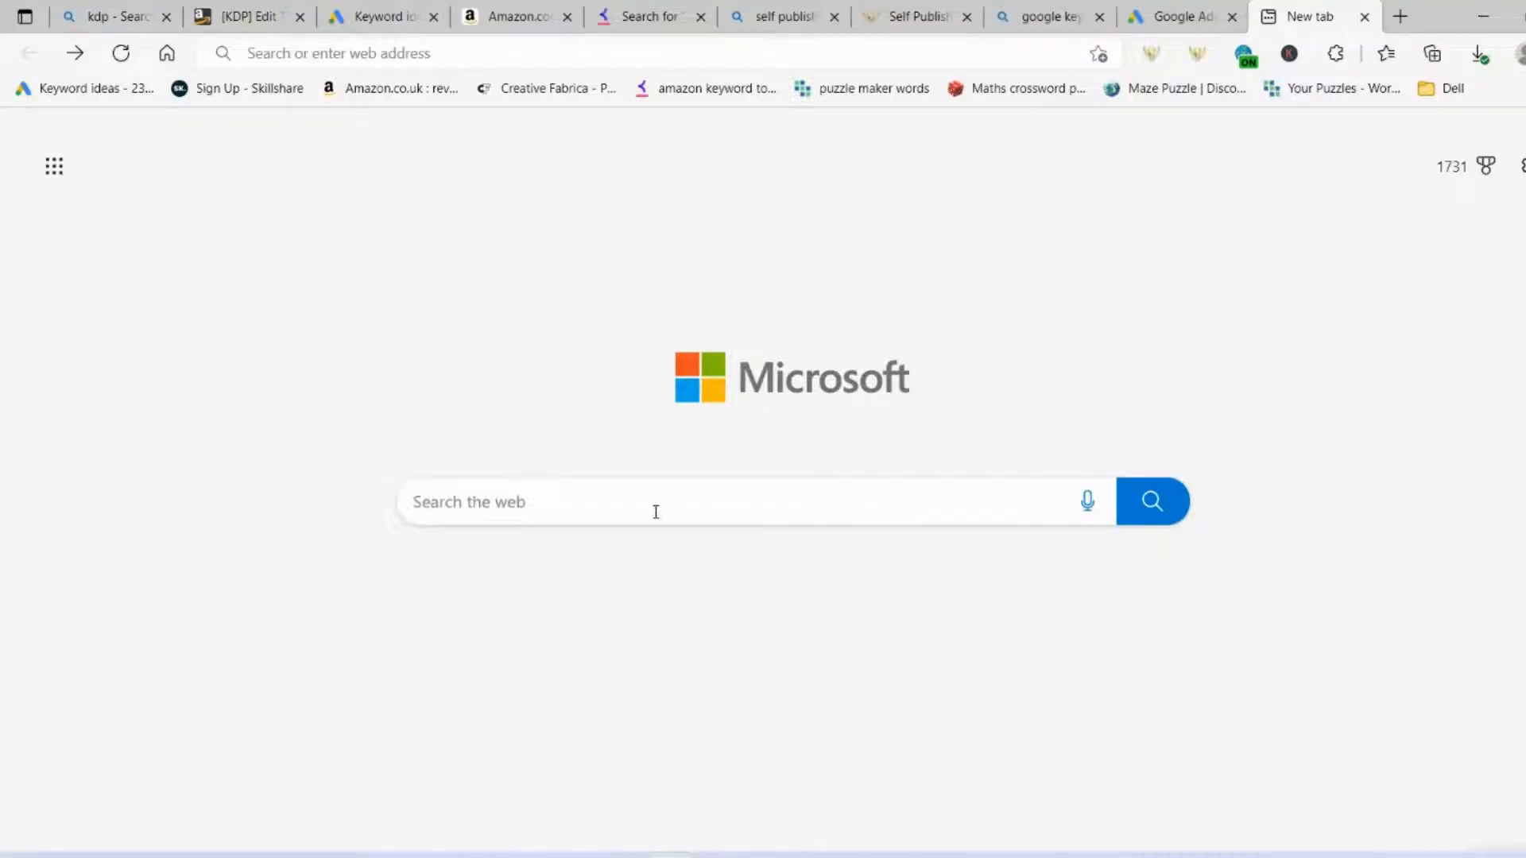
text(keywords everywhere free)
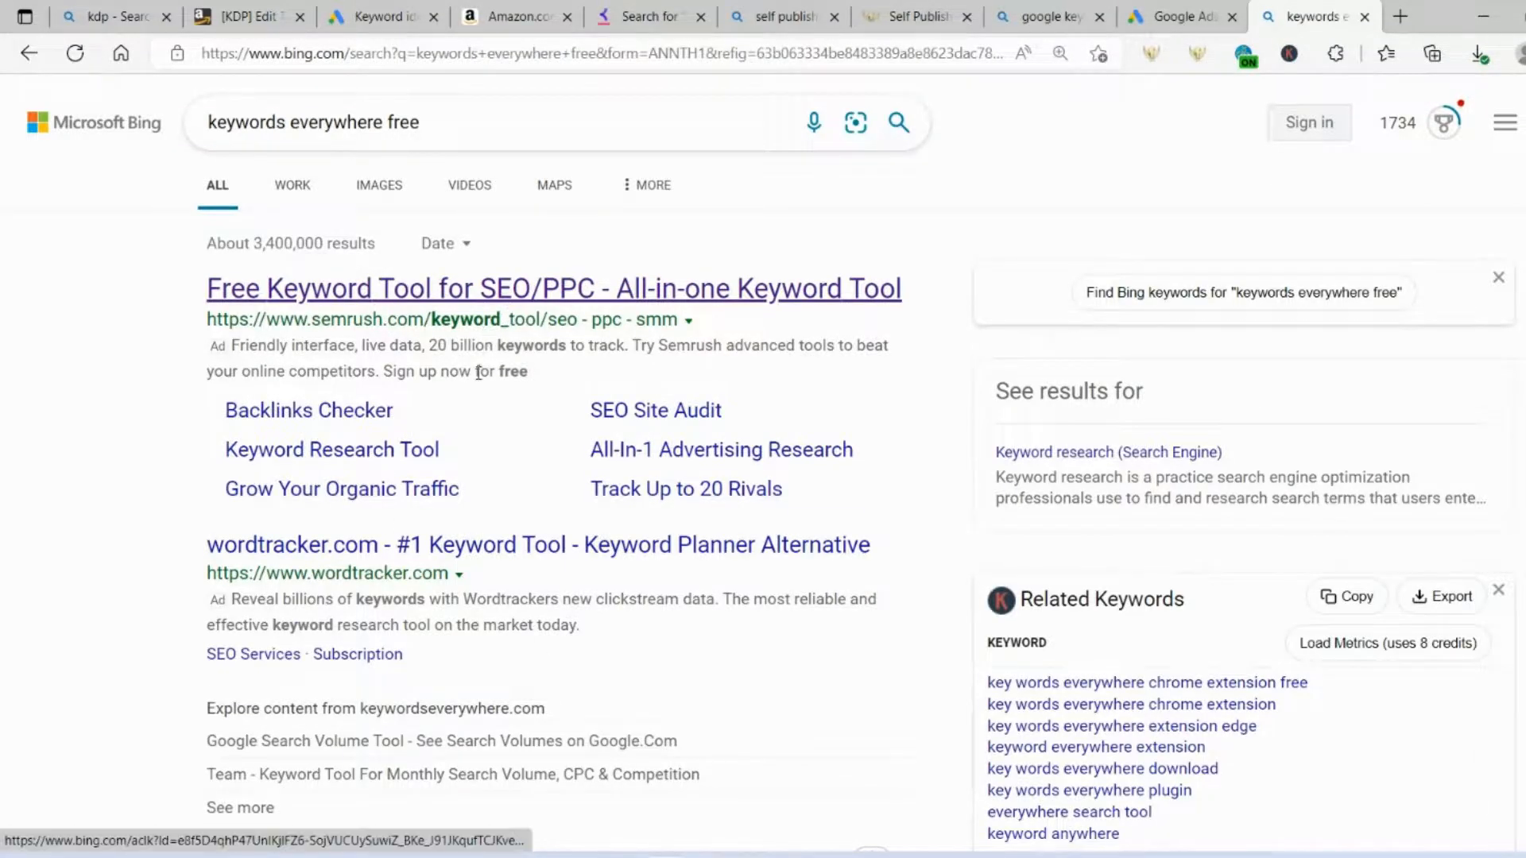
scroll(down, 3)
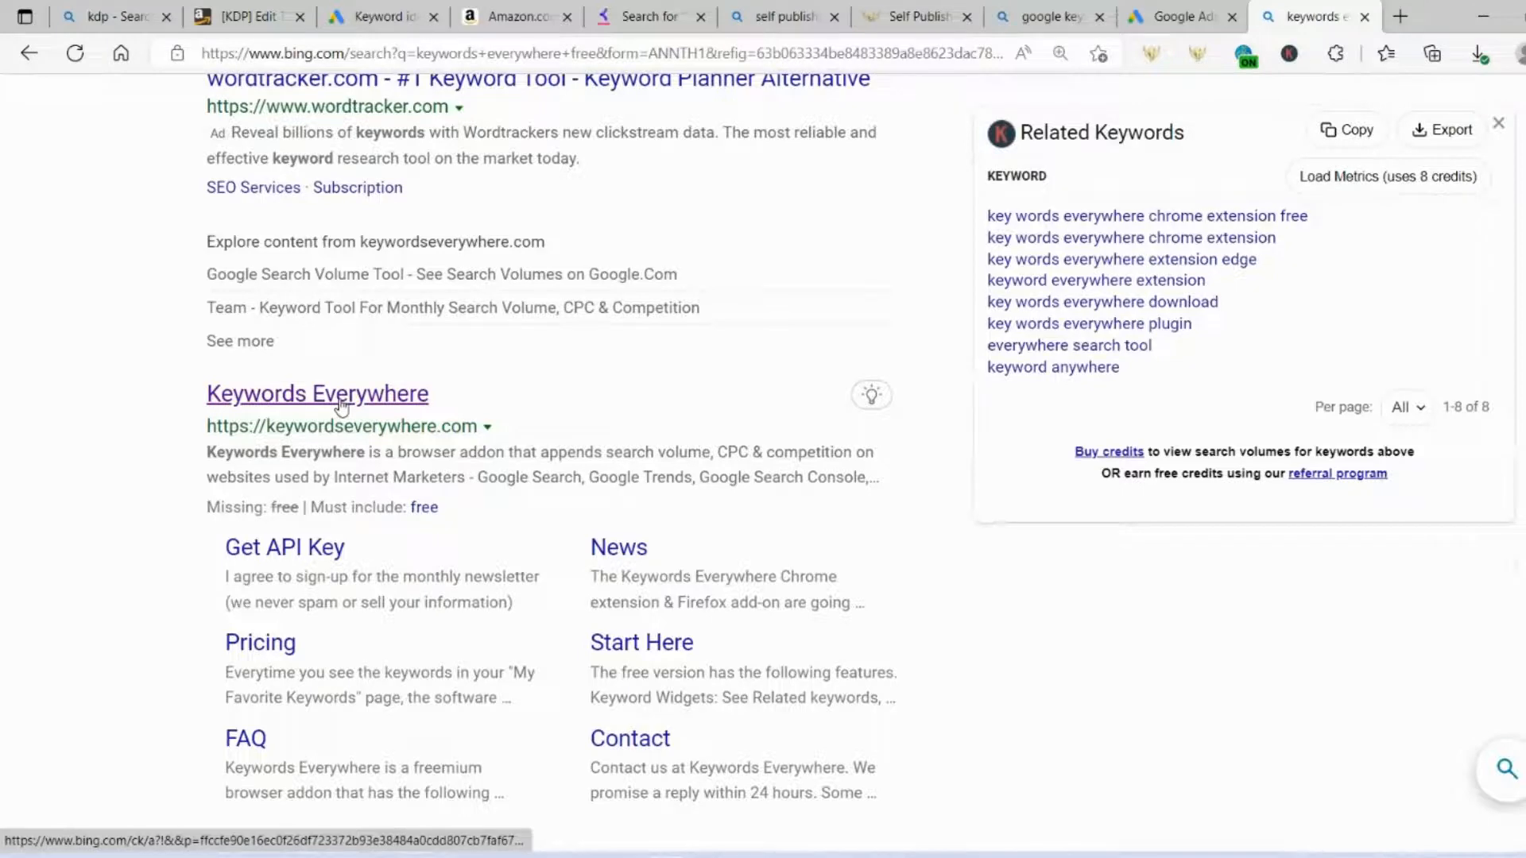
click(318, 394)
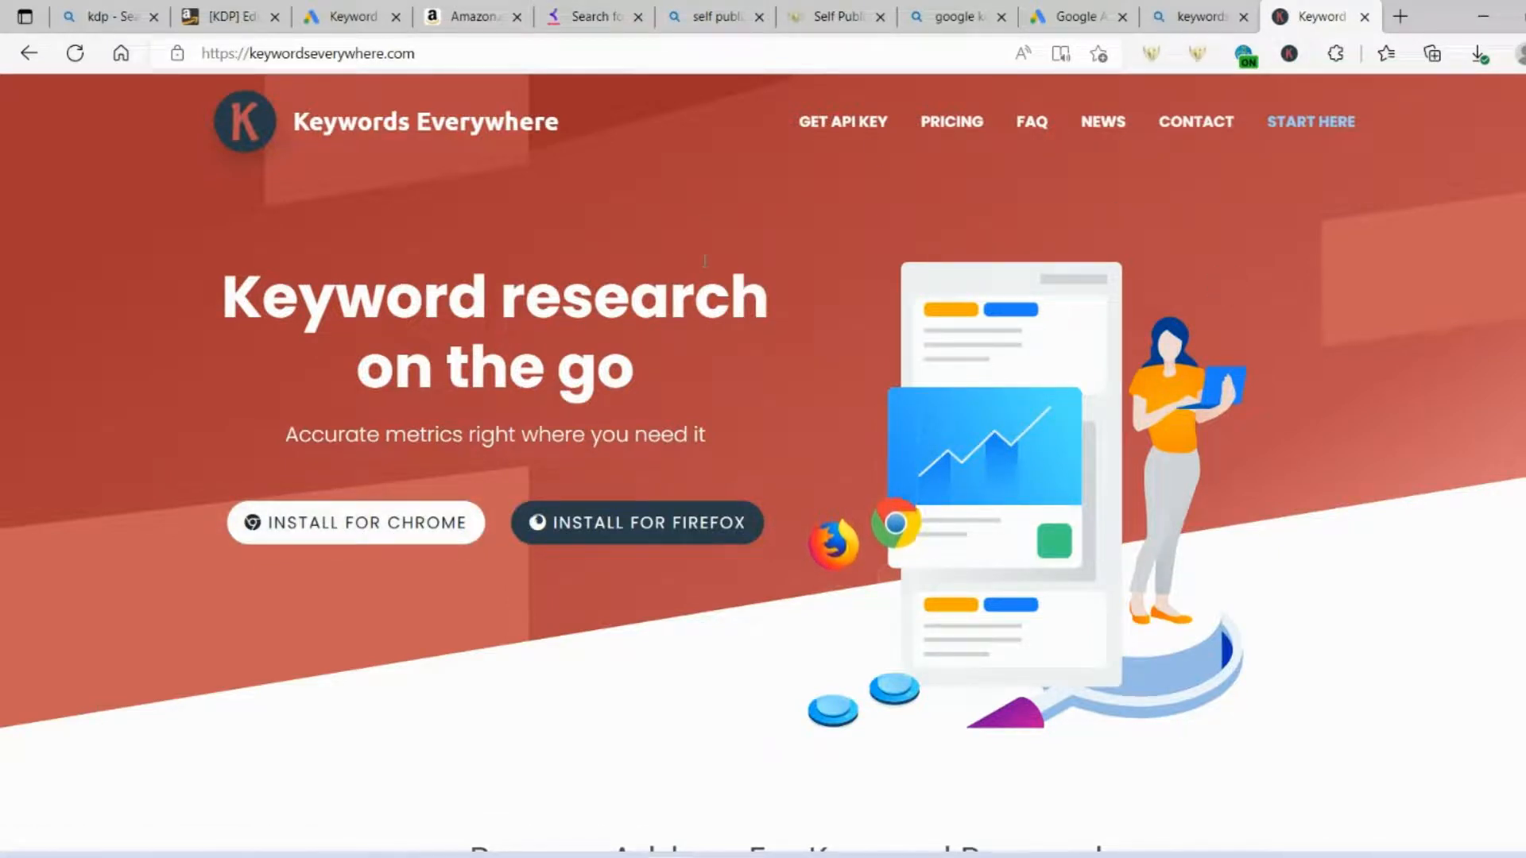
mouse_move(844, 117)
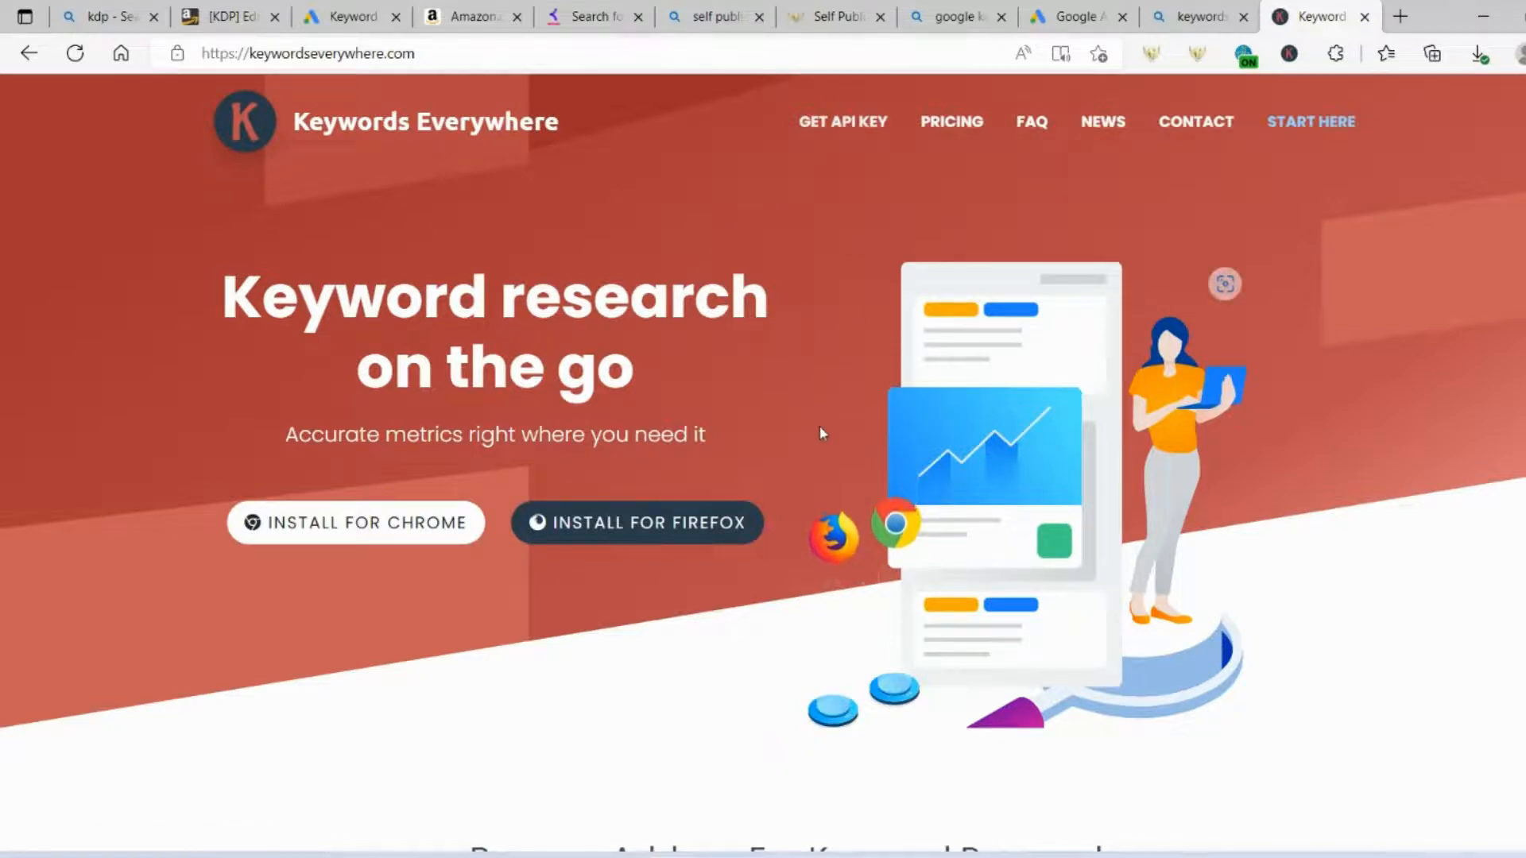
mouse_move(843, 143)
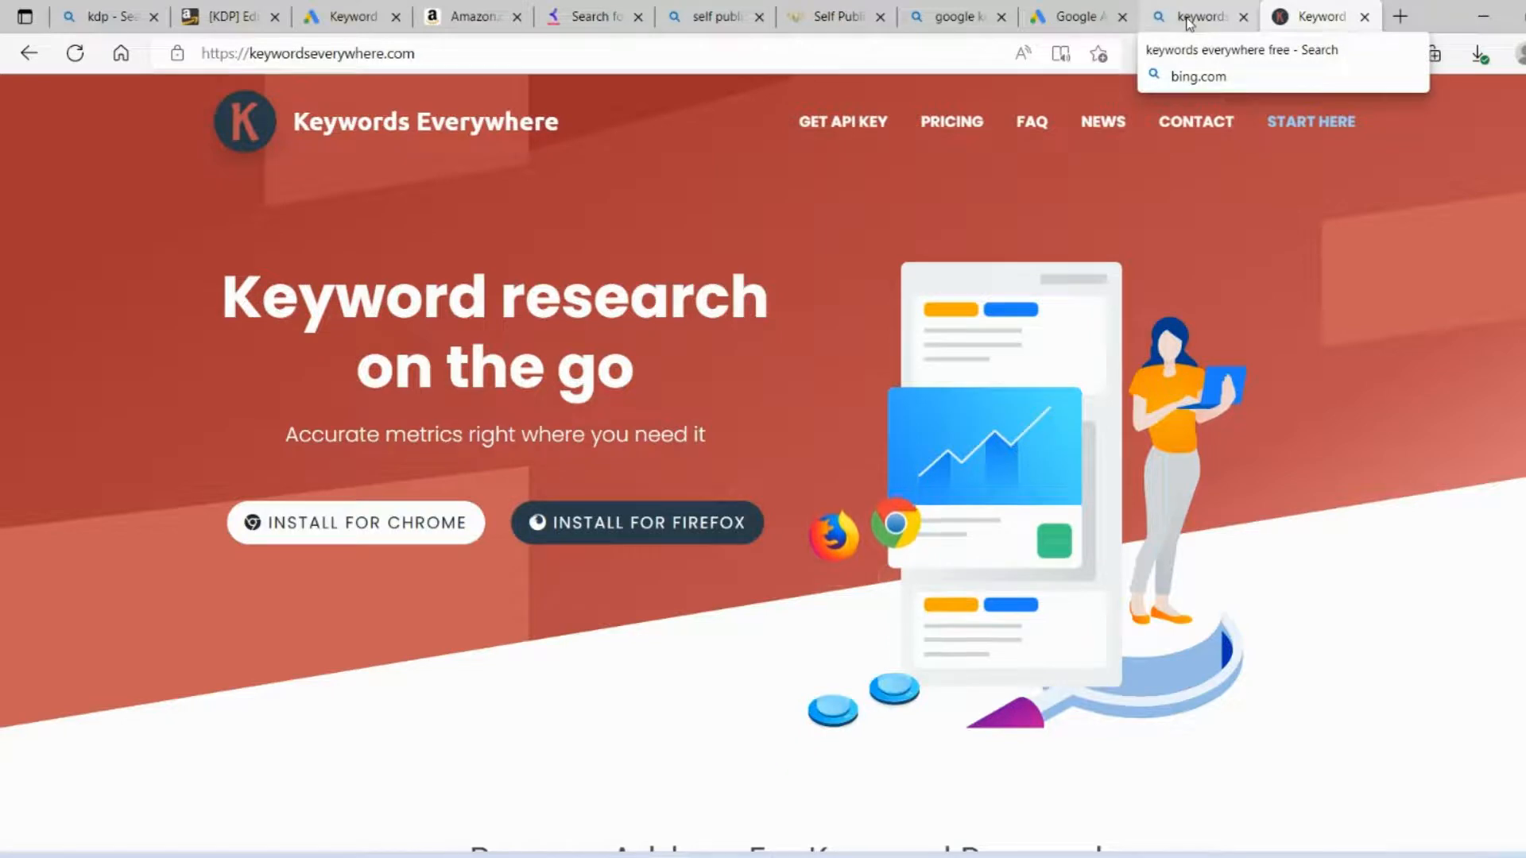
mouse_move(1205, 27)
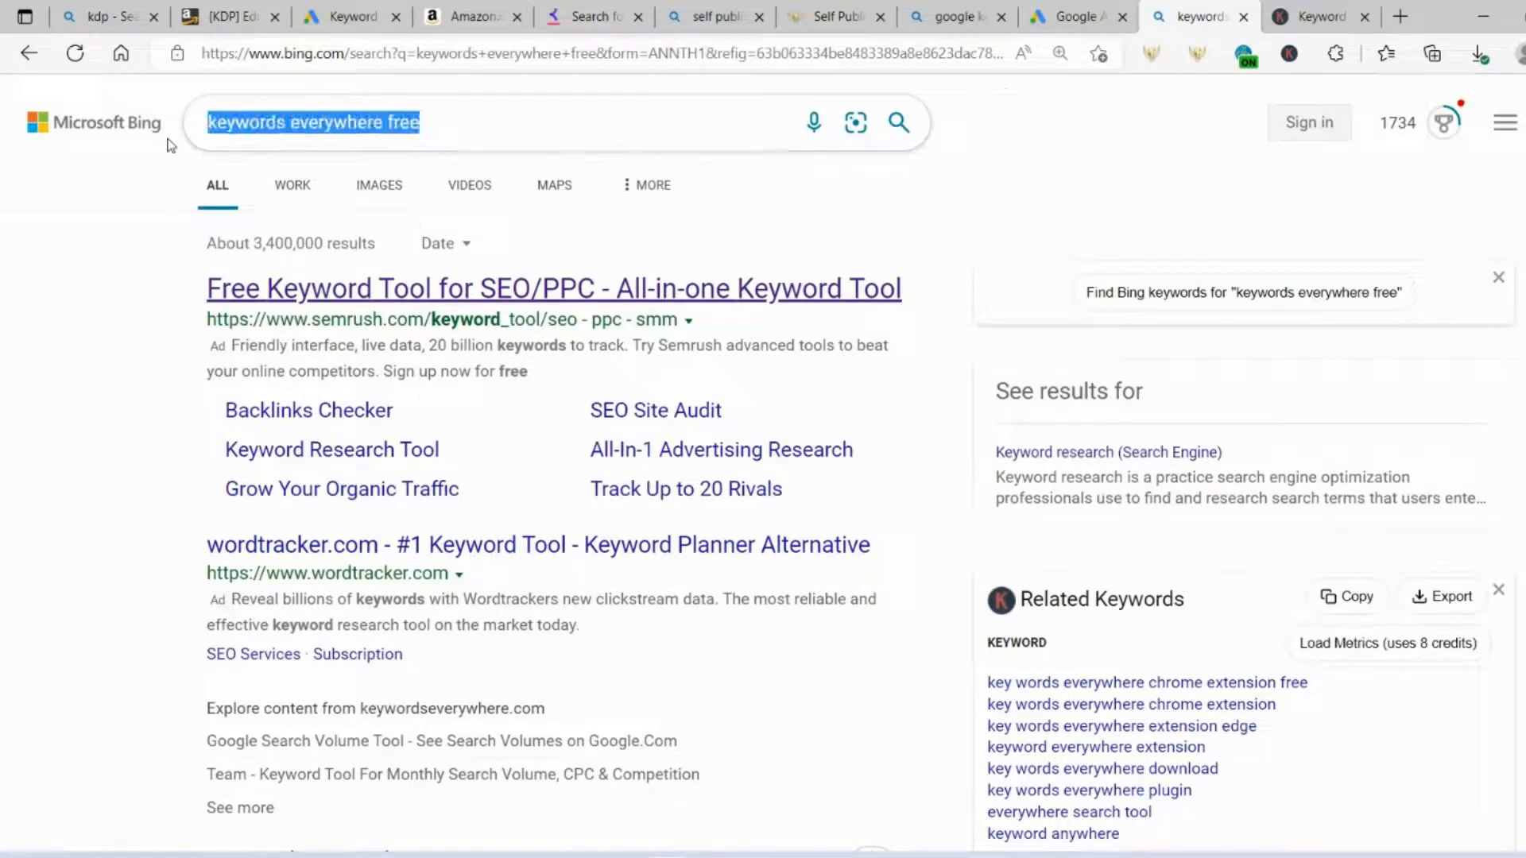
Step: Search Bing for 'sudoku' to bring up Keywords Everywhere's related sudoku suggestions
text(sudoku)
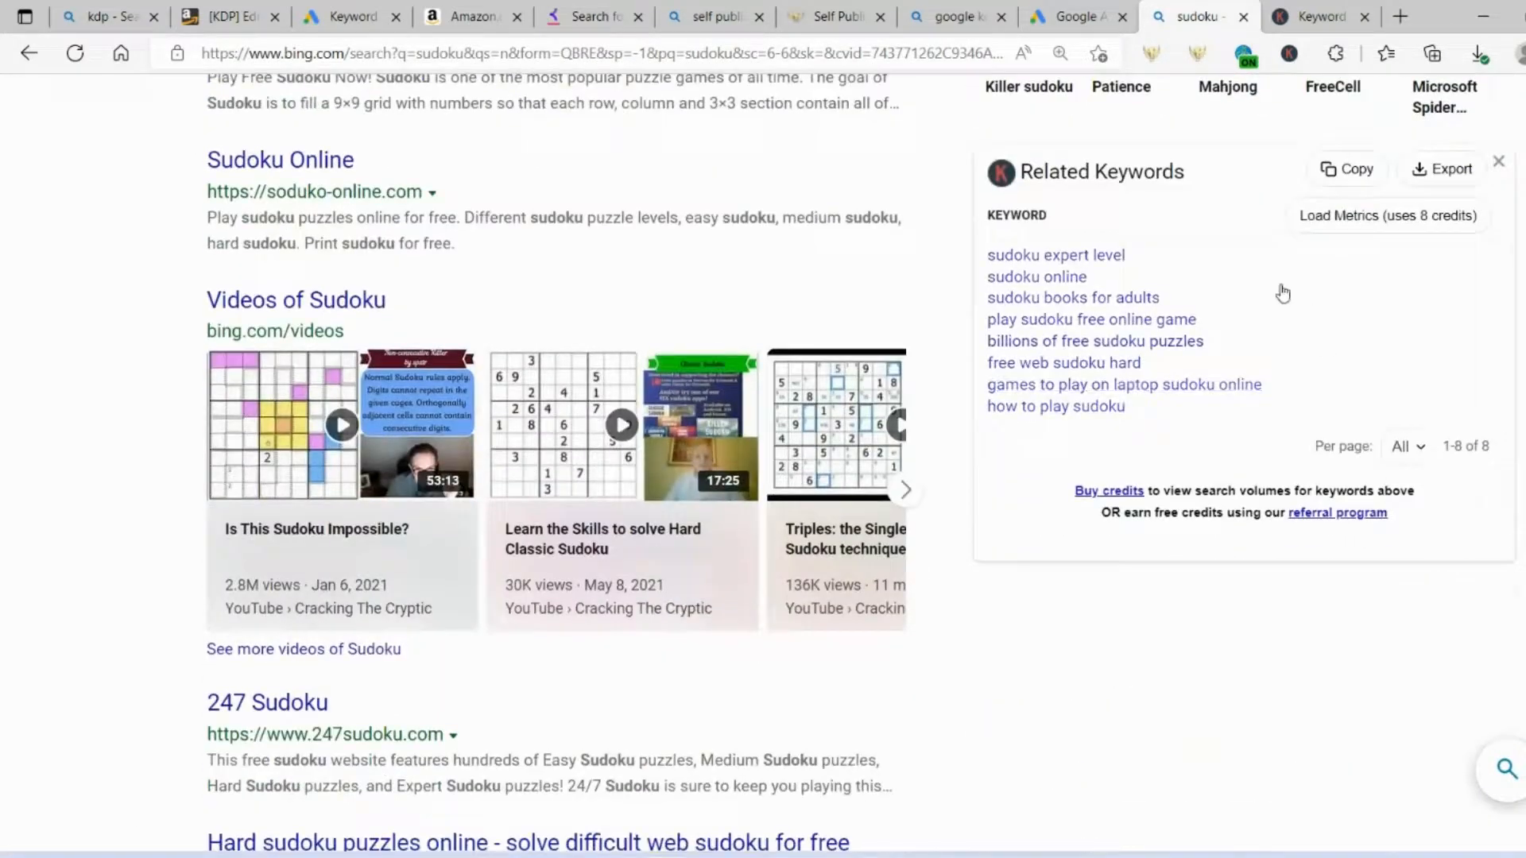
mouse_move(1259, 426)
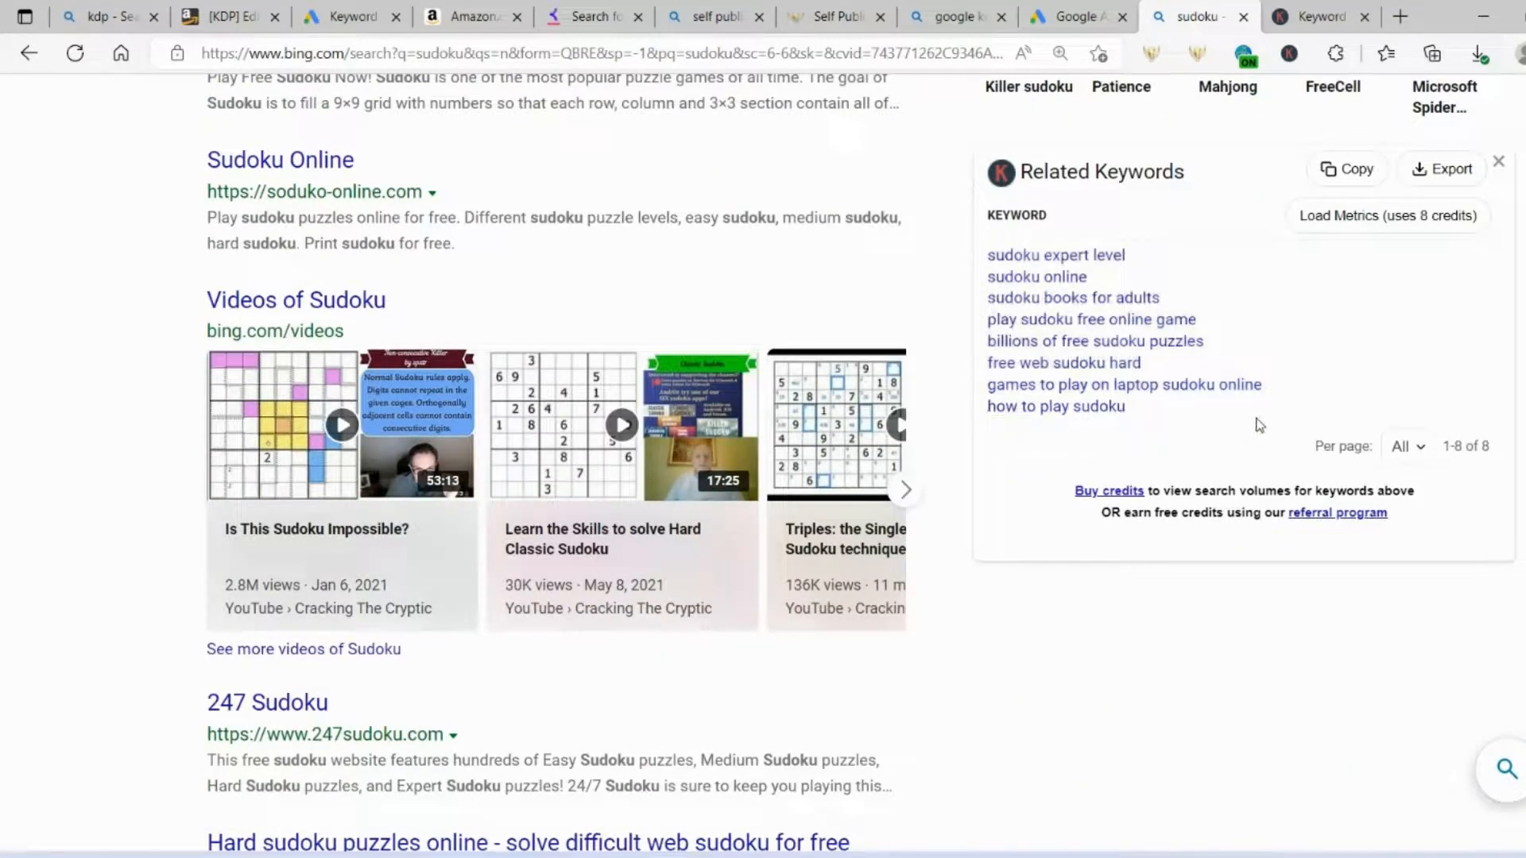
mouse_move(1265, 302)
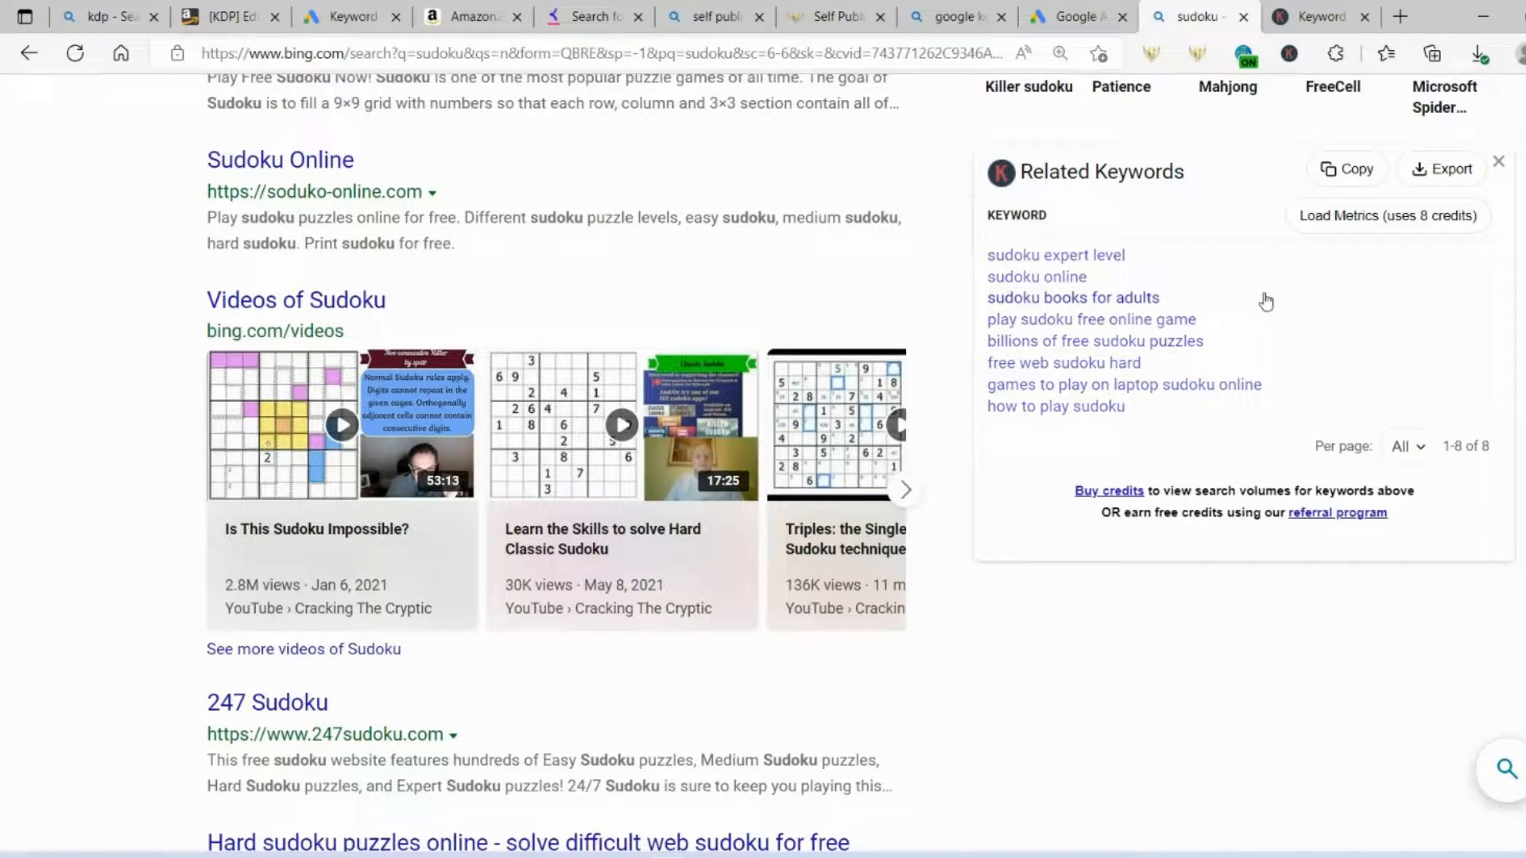
mouse_move(1348, 267)
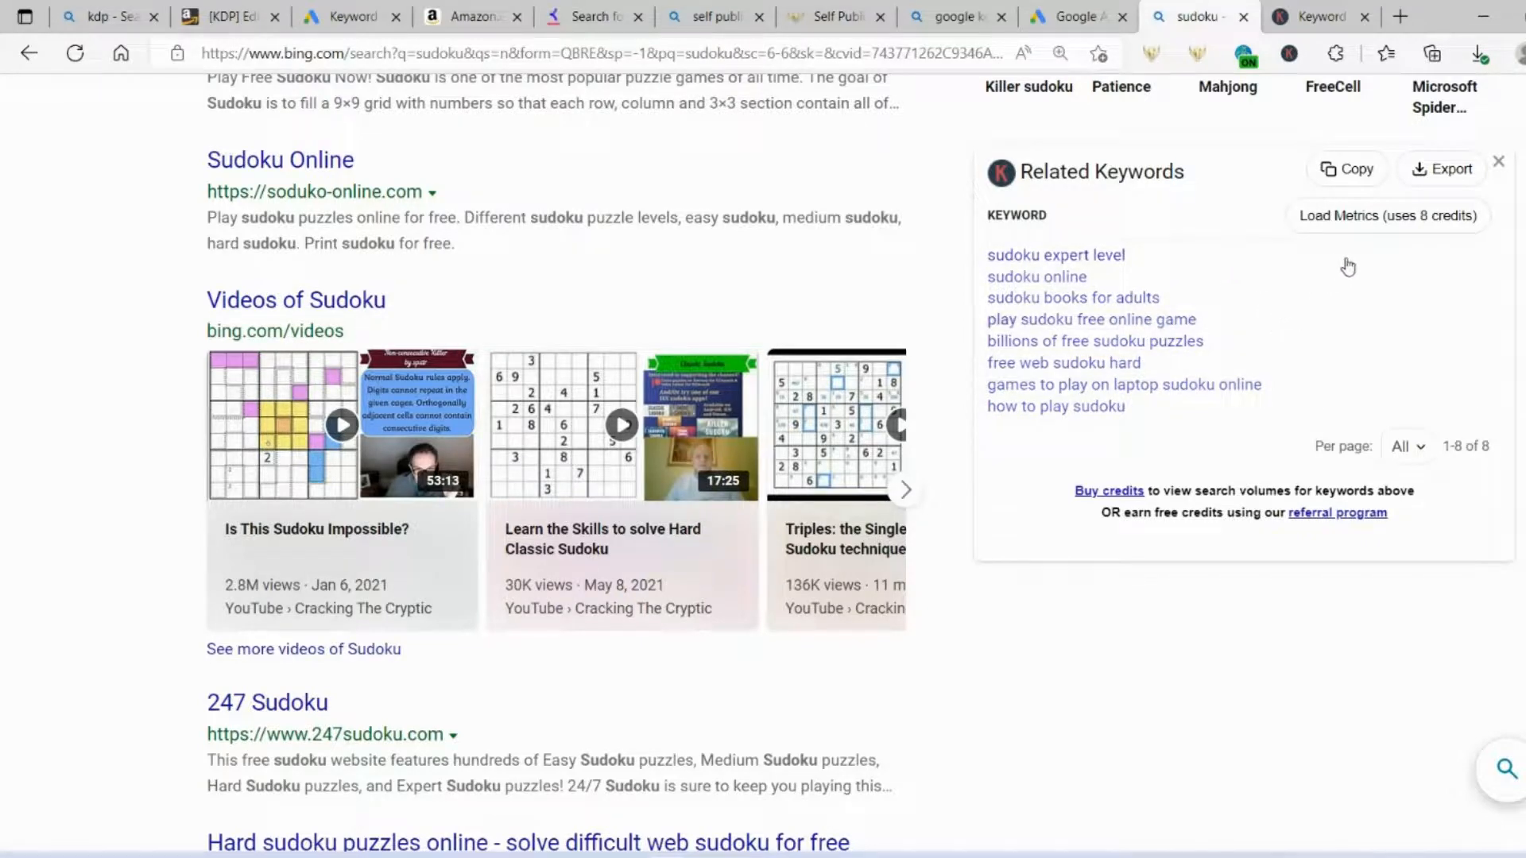
mouse_move(1422, 229)
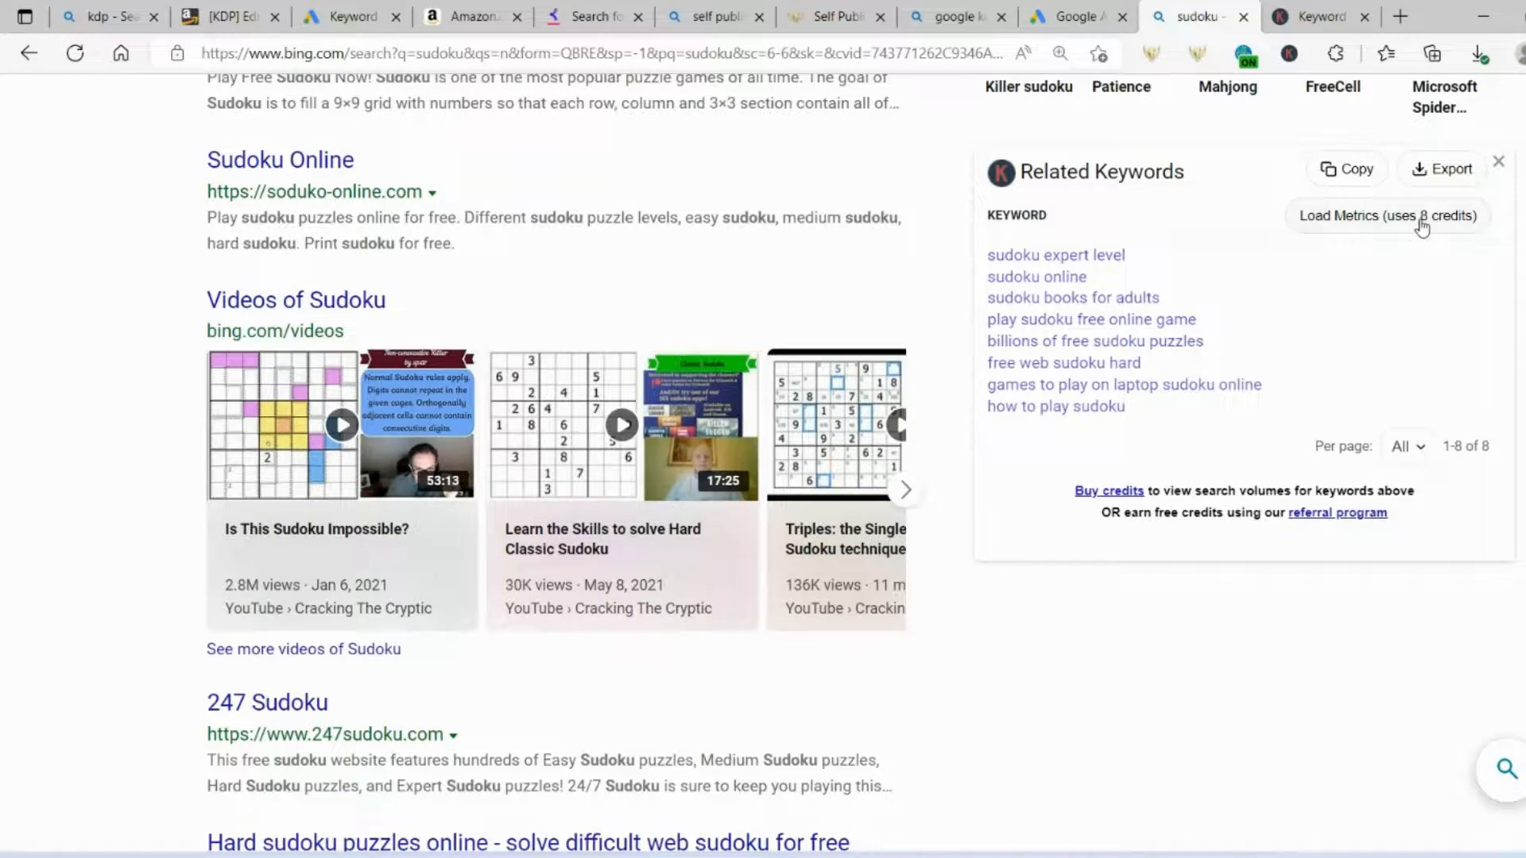
mouse_move(1447, 225)
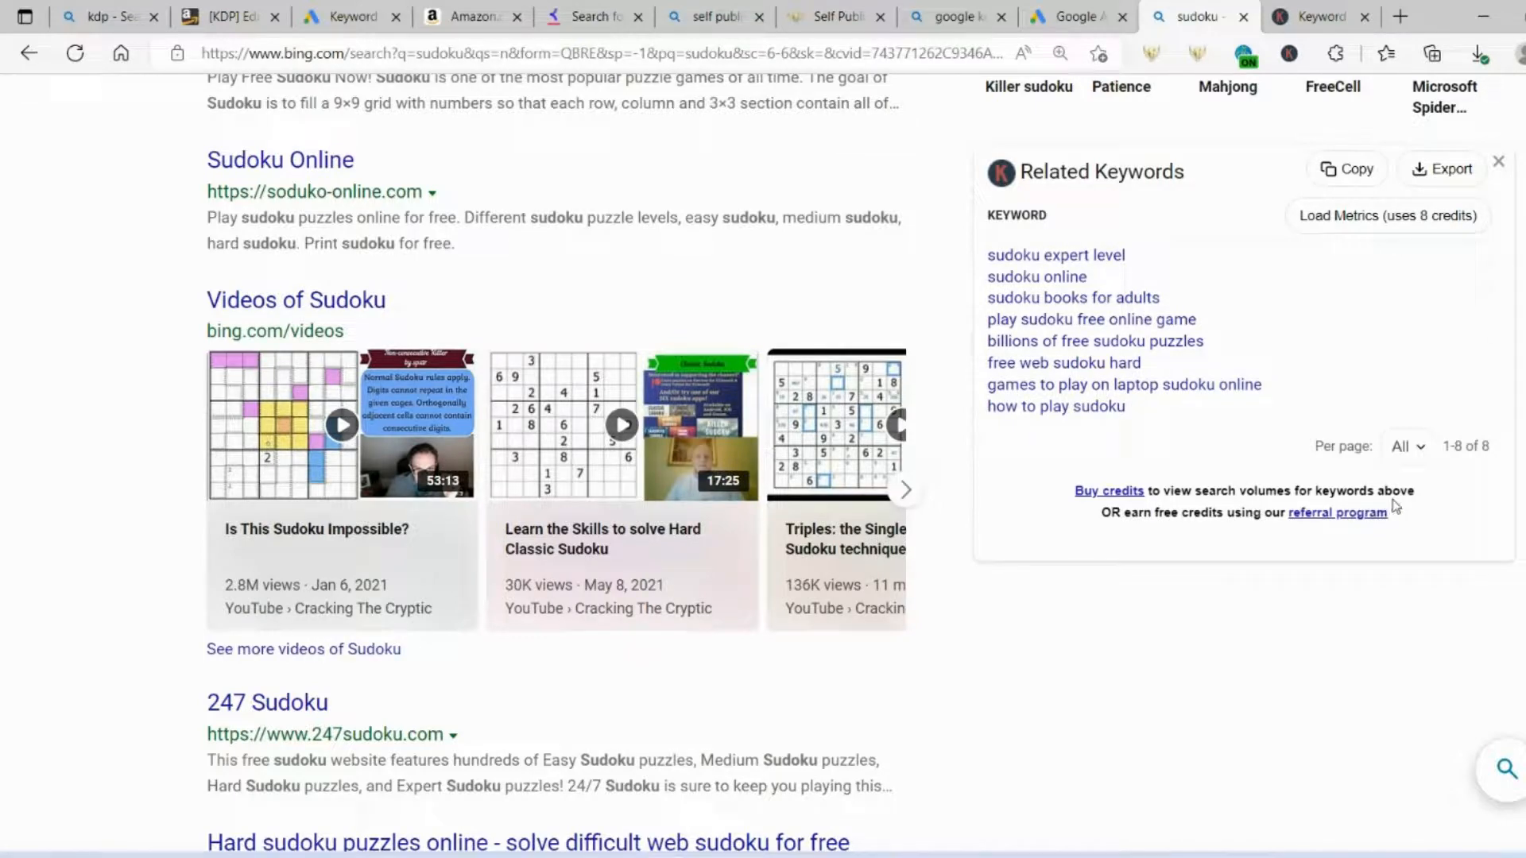
mouse_move(1357, 540)
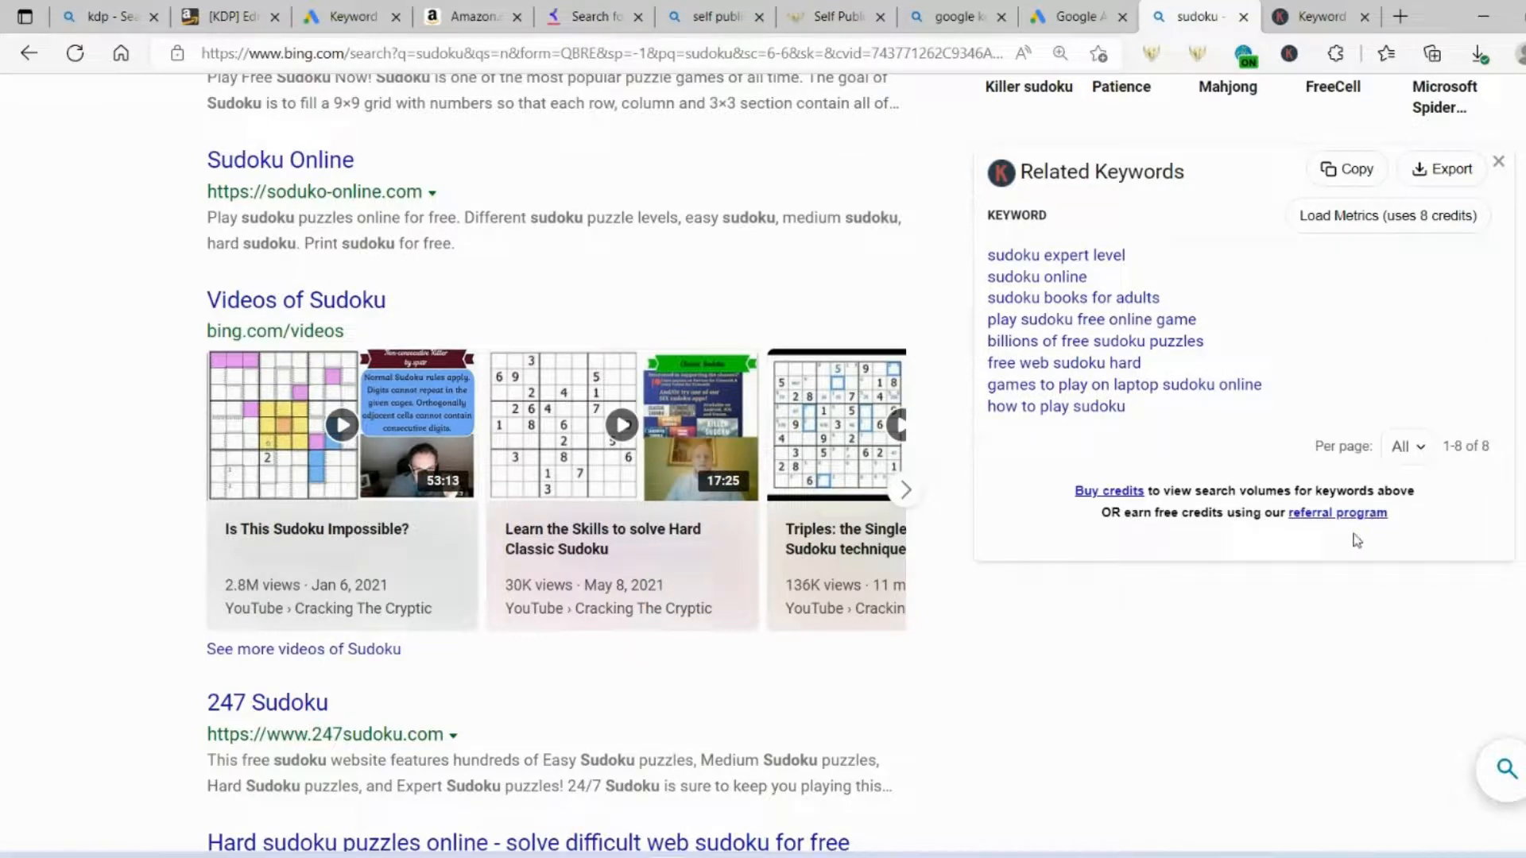
mouse_move(1351, 429)
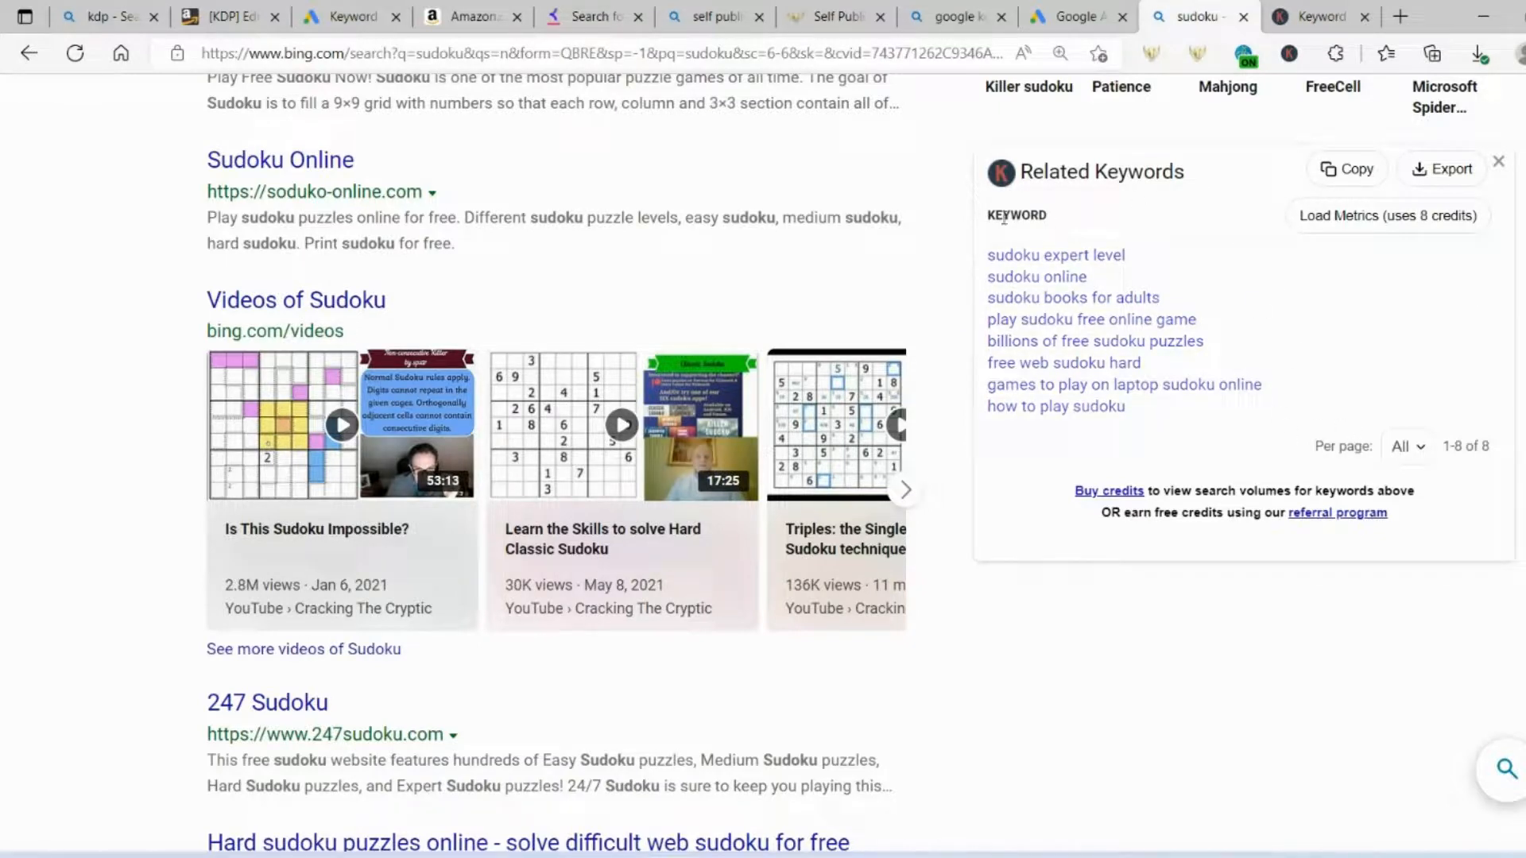
mouse_move(1227, 431)
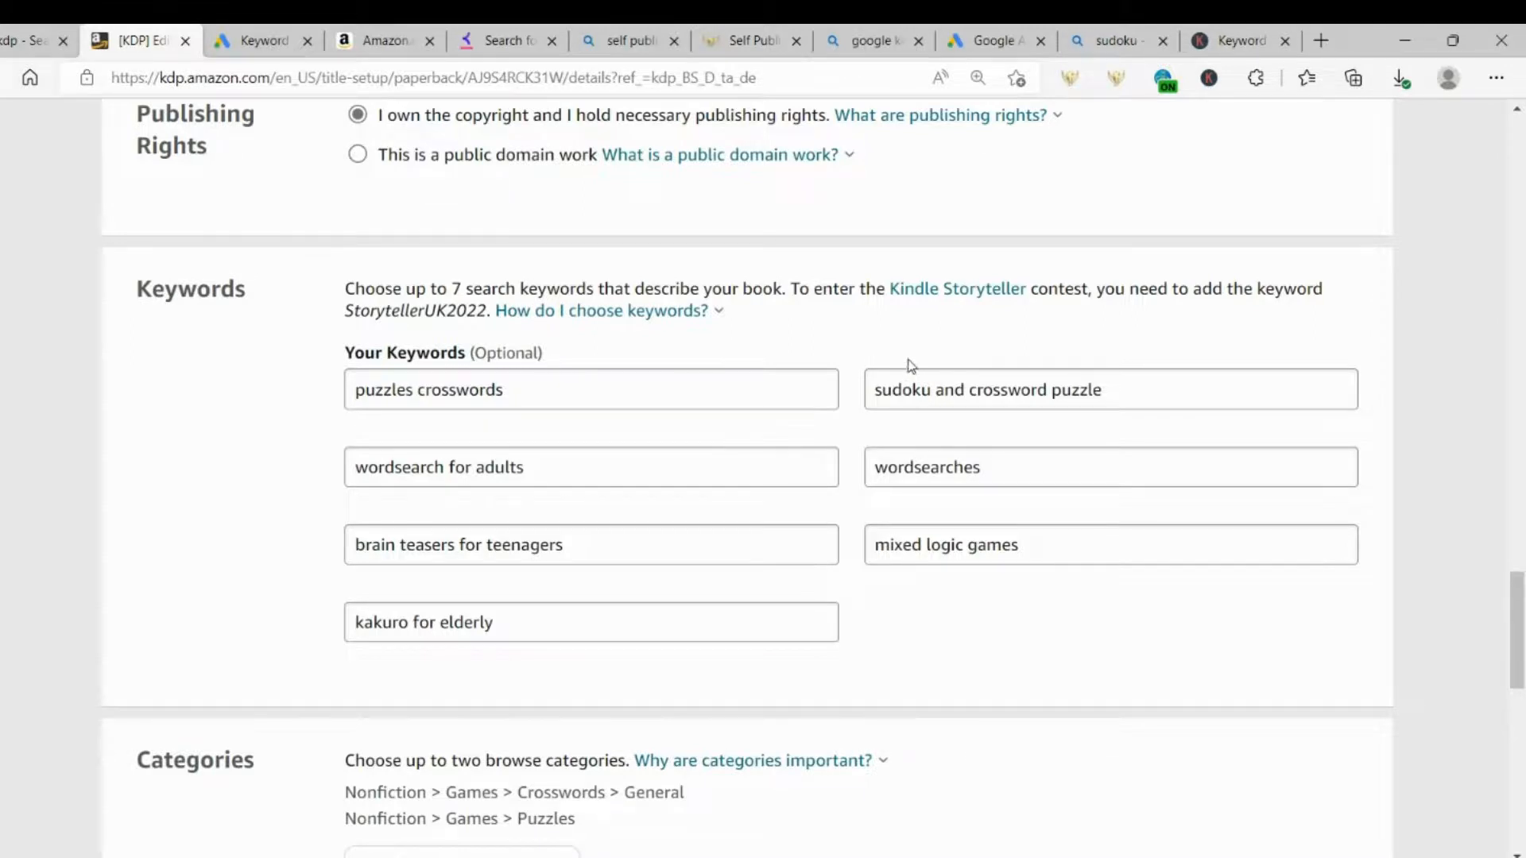
mouse_move(1101, 184)
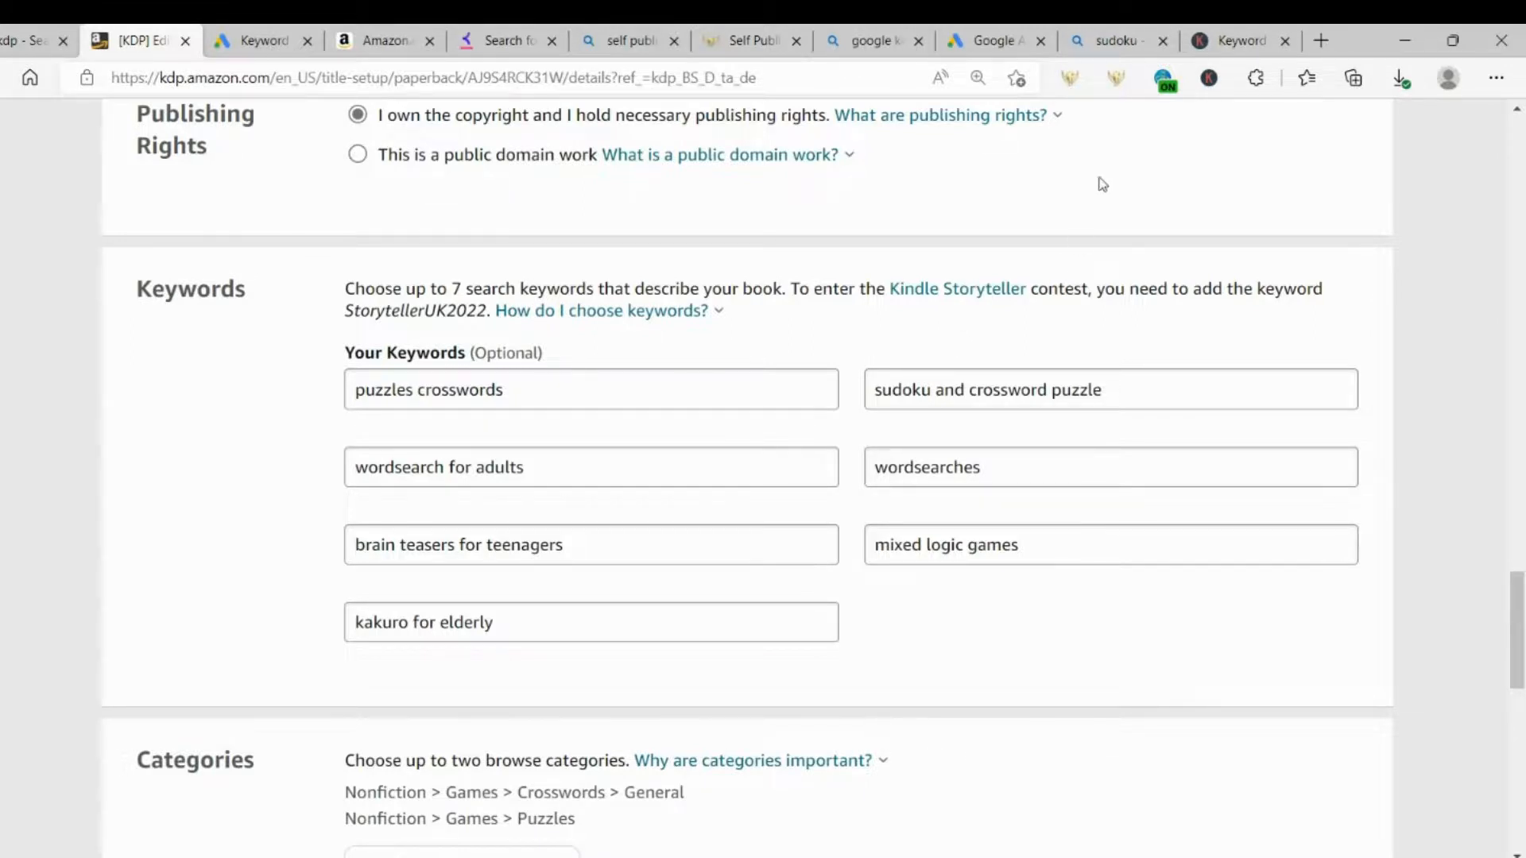
mouse_move(1116, 78)
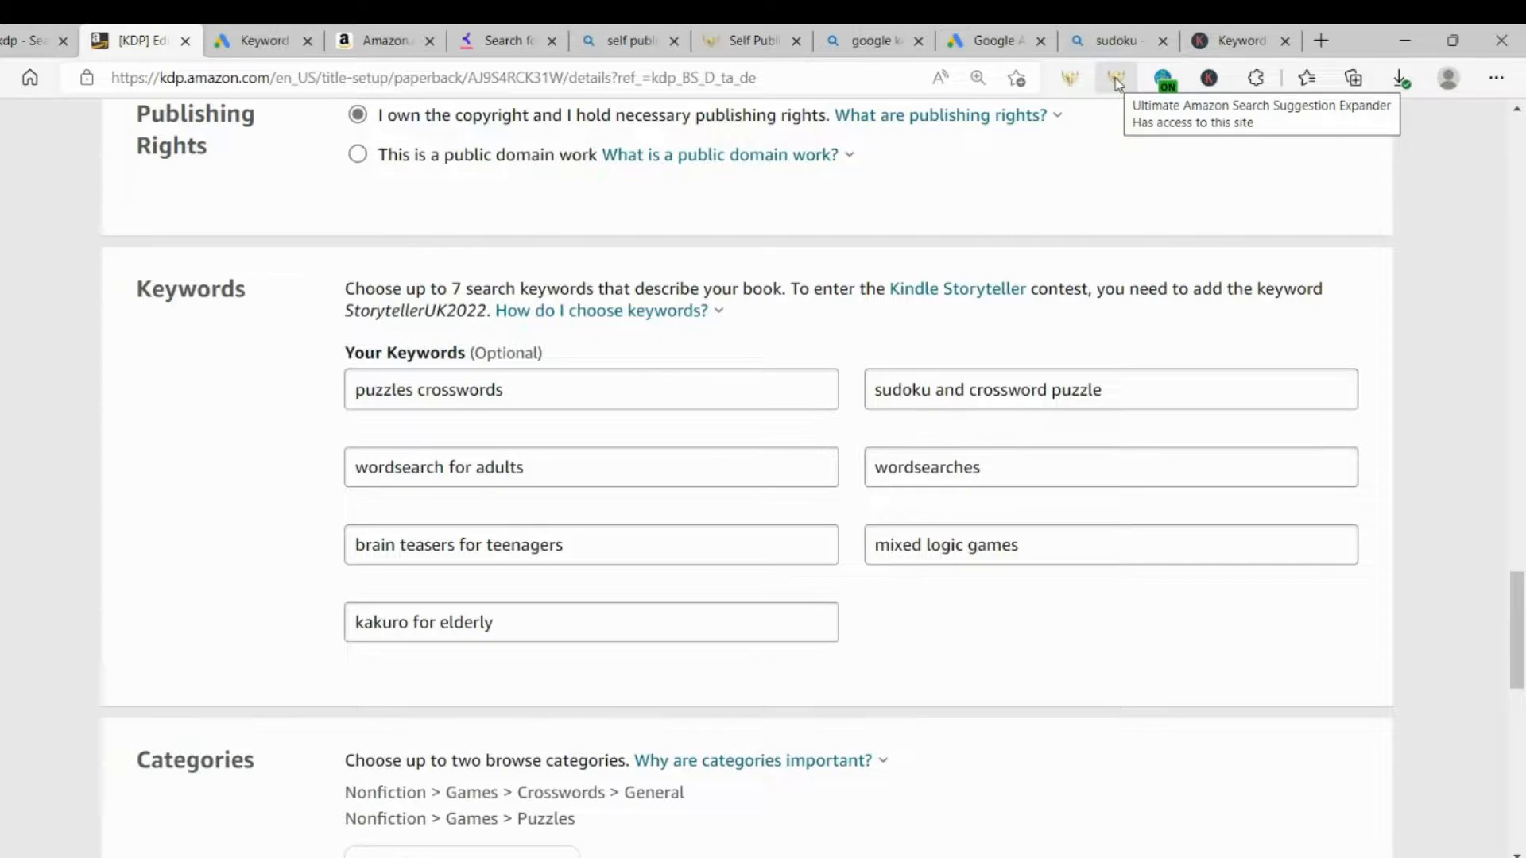
Step: On the KDP page, bring up the Amazon Search Suggestion Expander extension options
click(1112, 77)
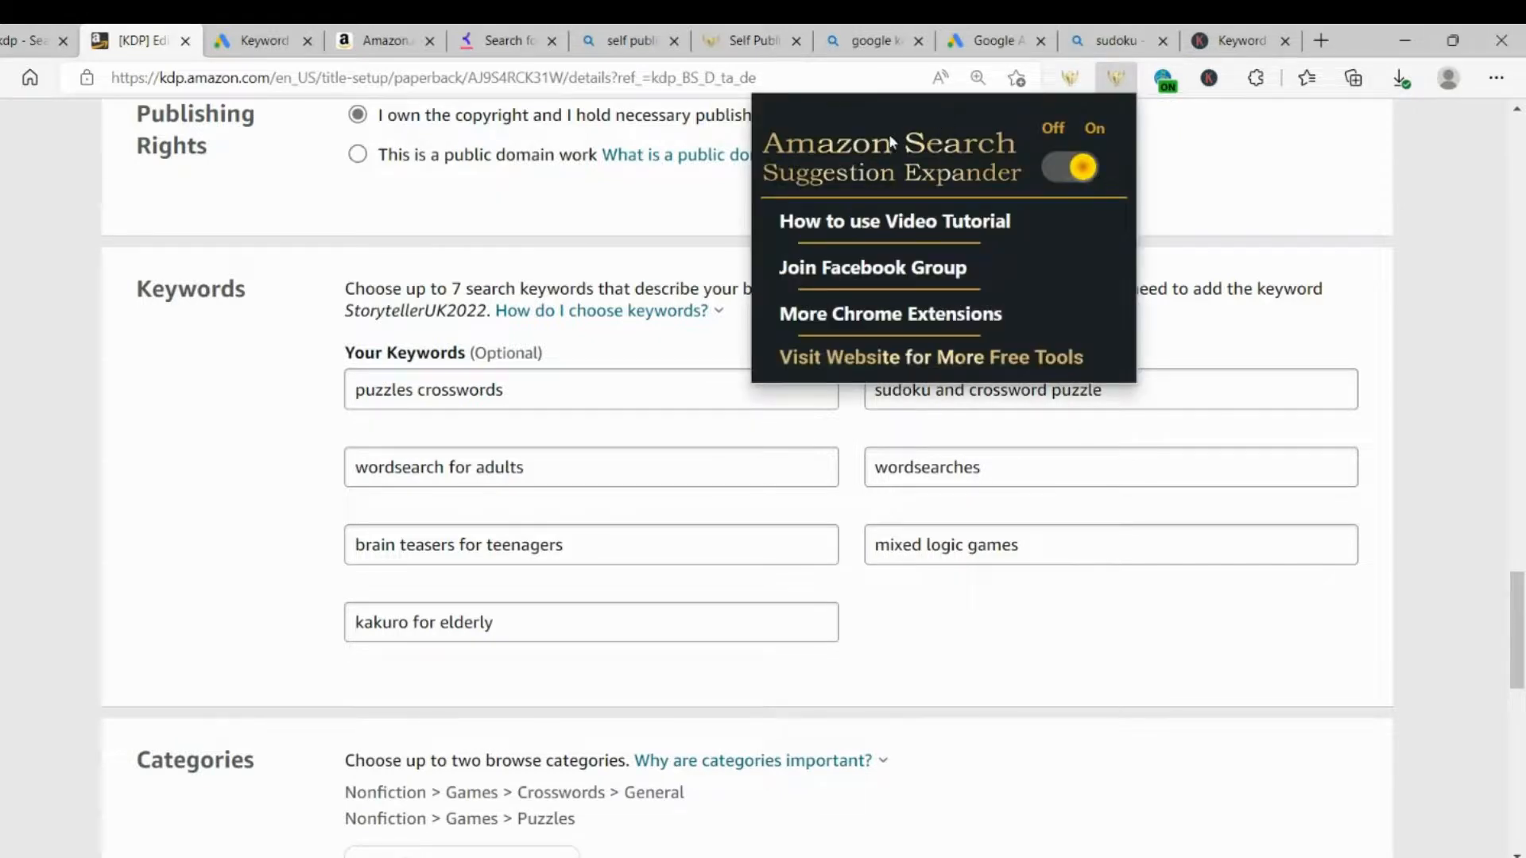
mouse_move(880, 242)
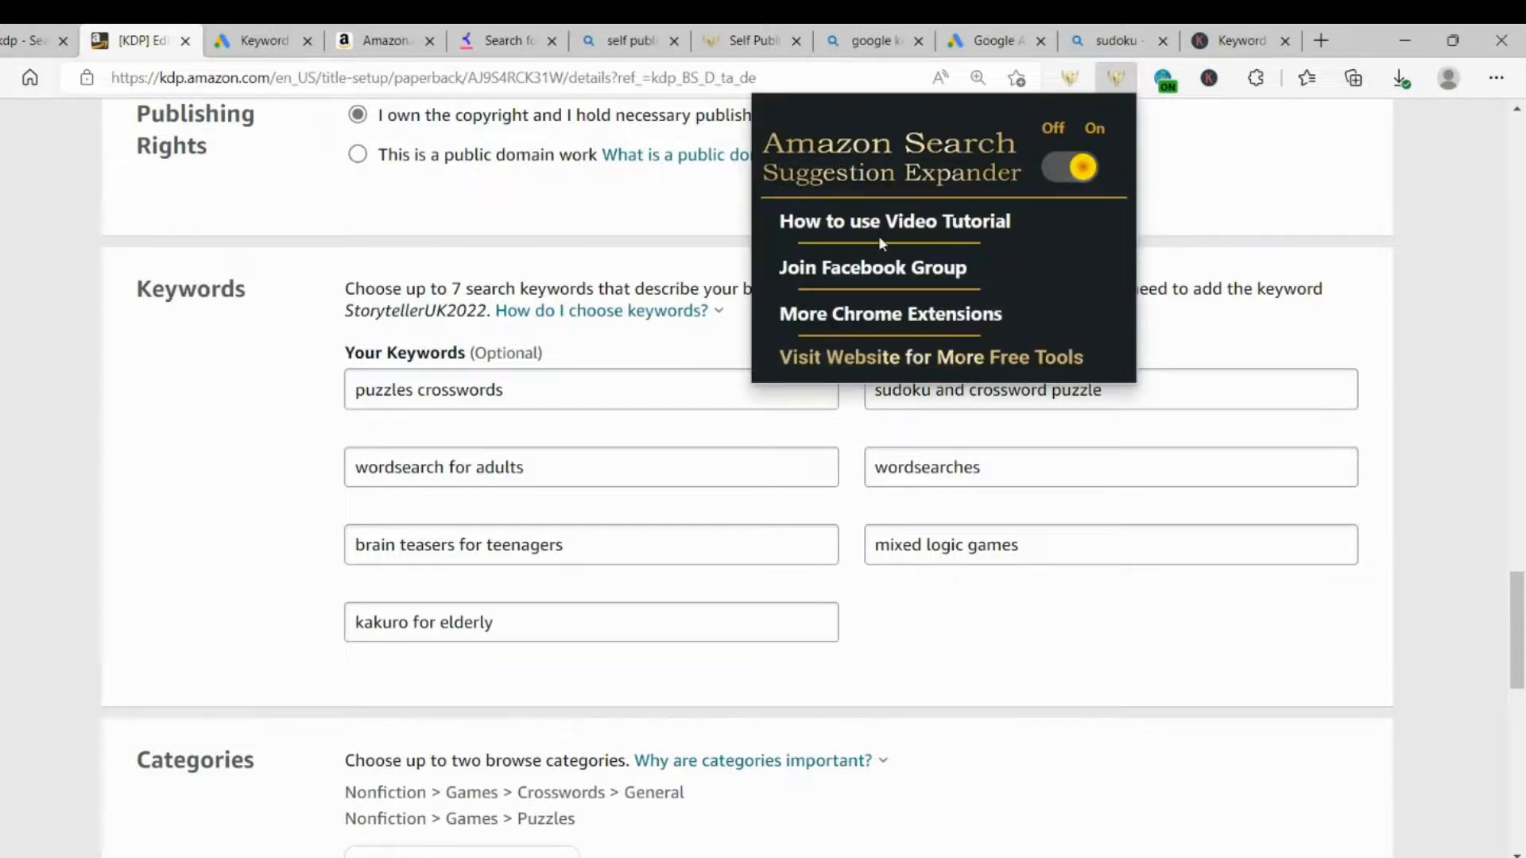
mouse_move(1088, 311)
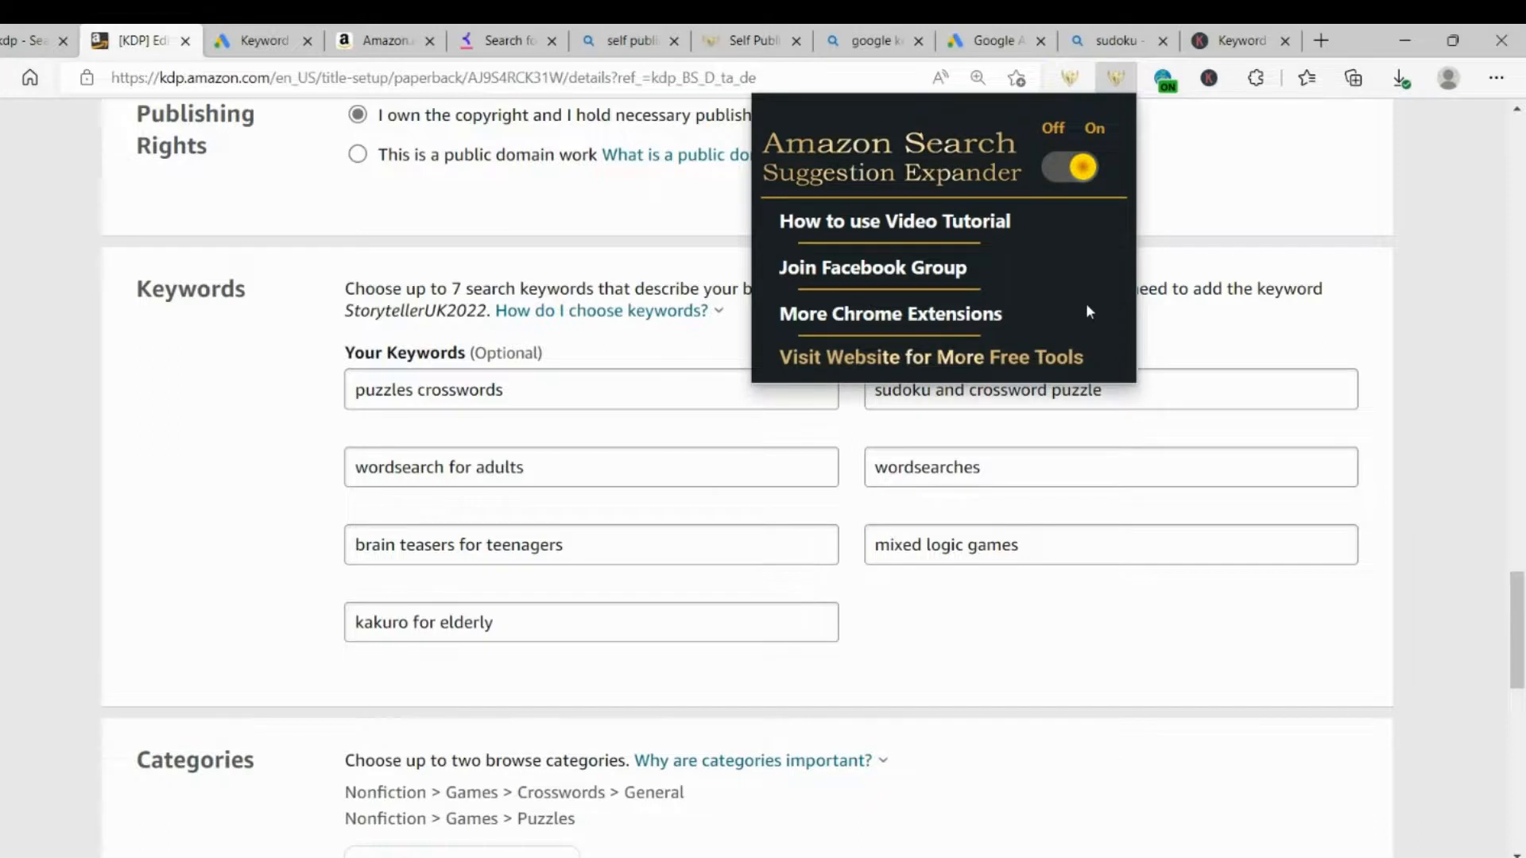
mouse_move(1165, 108)
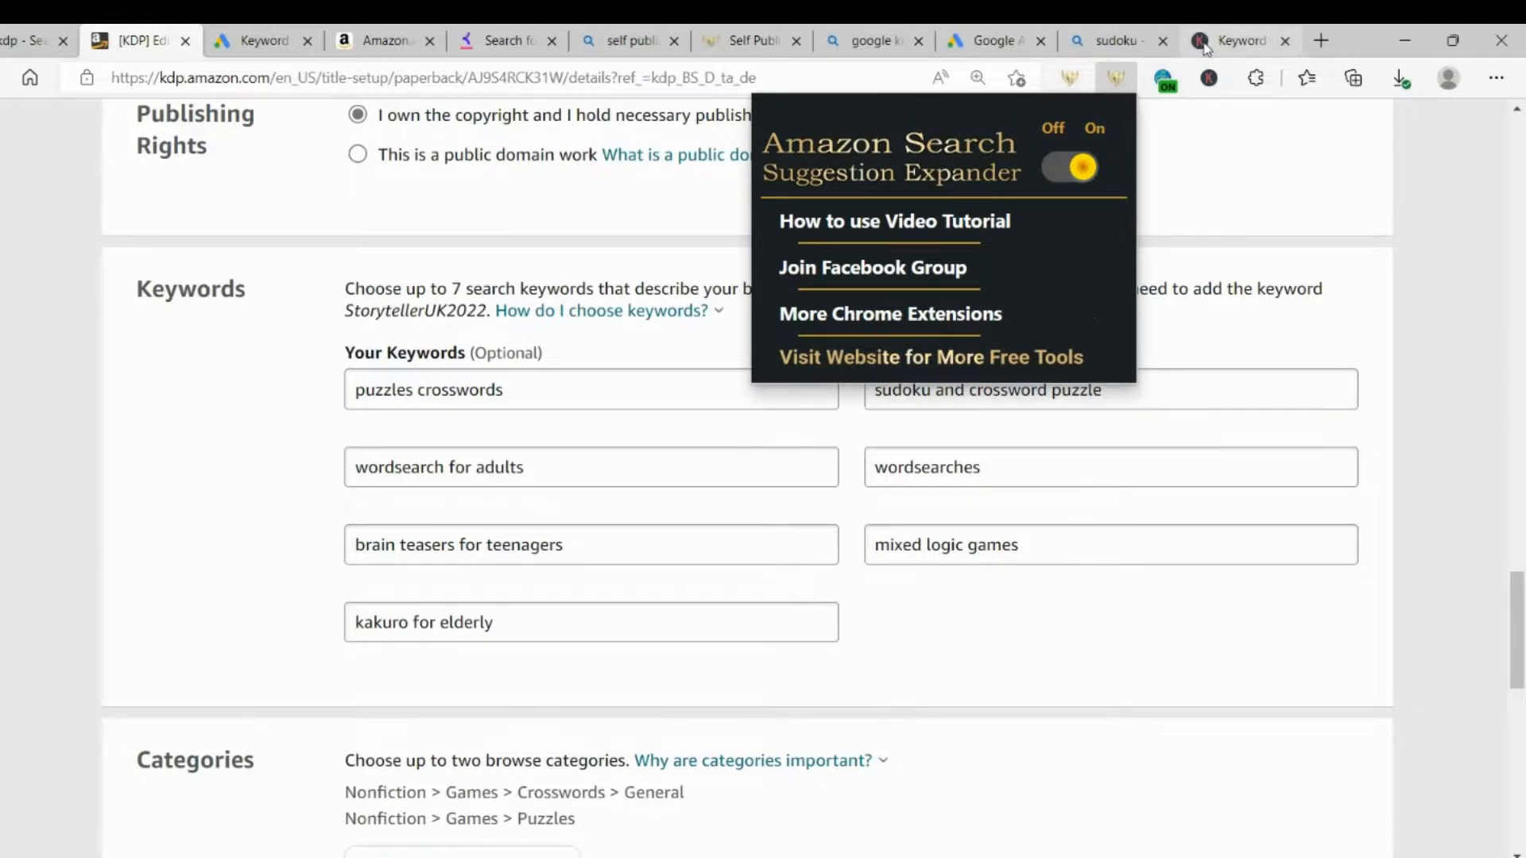
mouse_move(1232, 45)
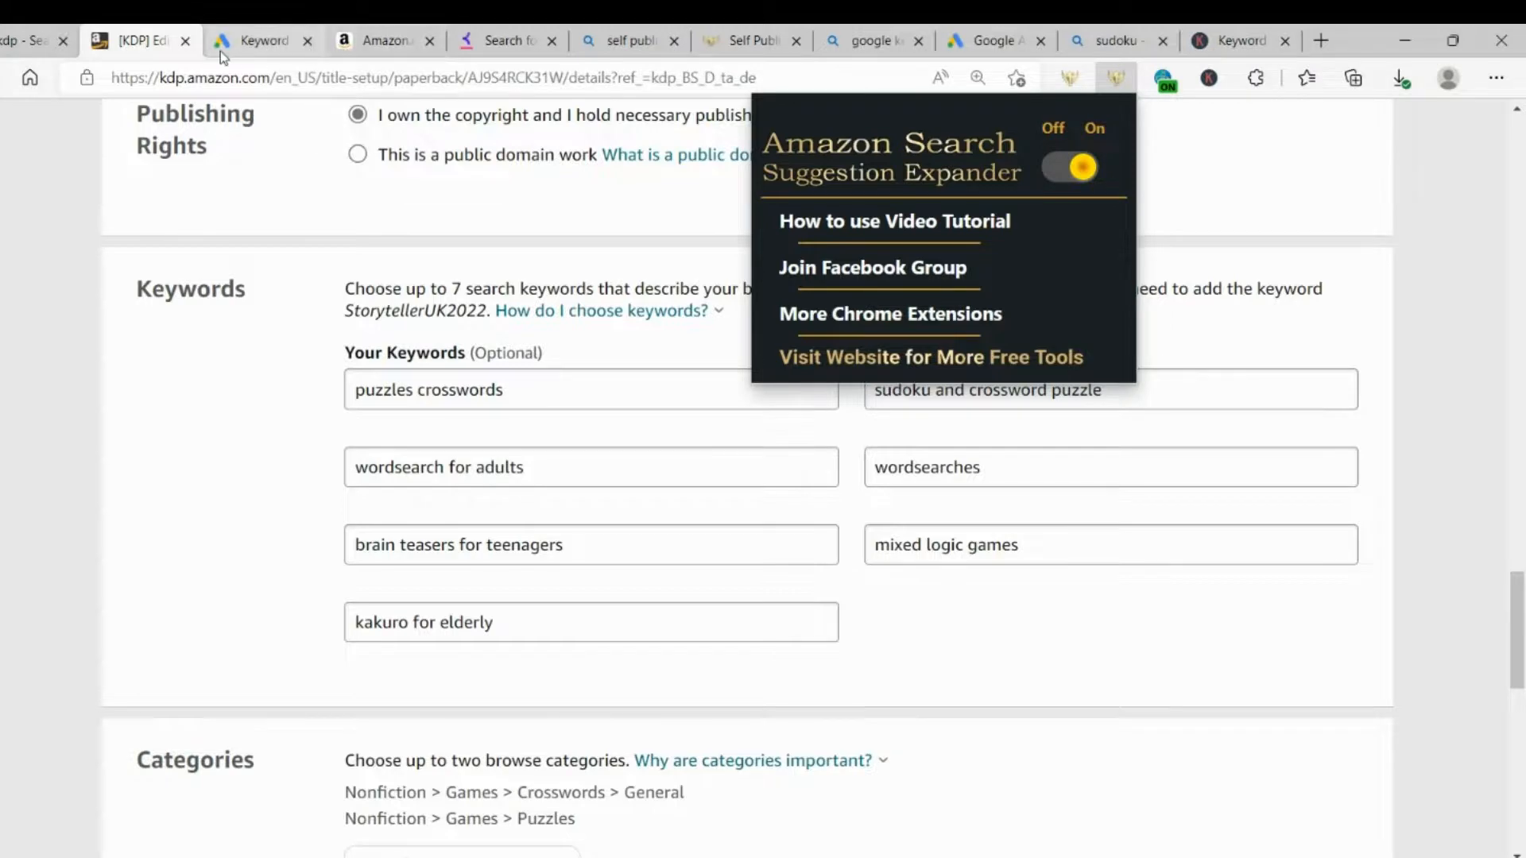
Step: Review the 2,178 UK keyword ideas for sudoku and puzzles, comparing monthly searches and competition
click(263, 40)
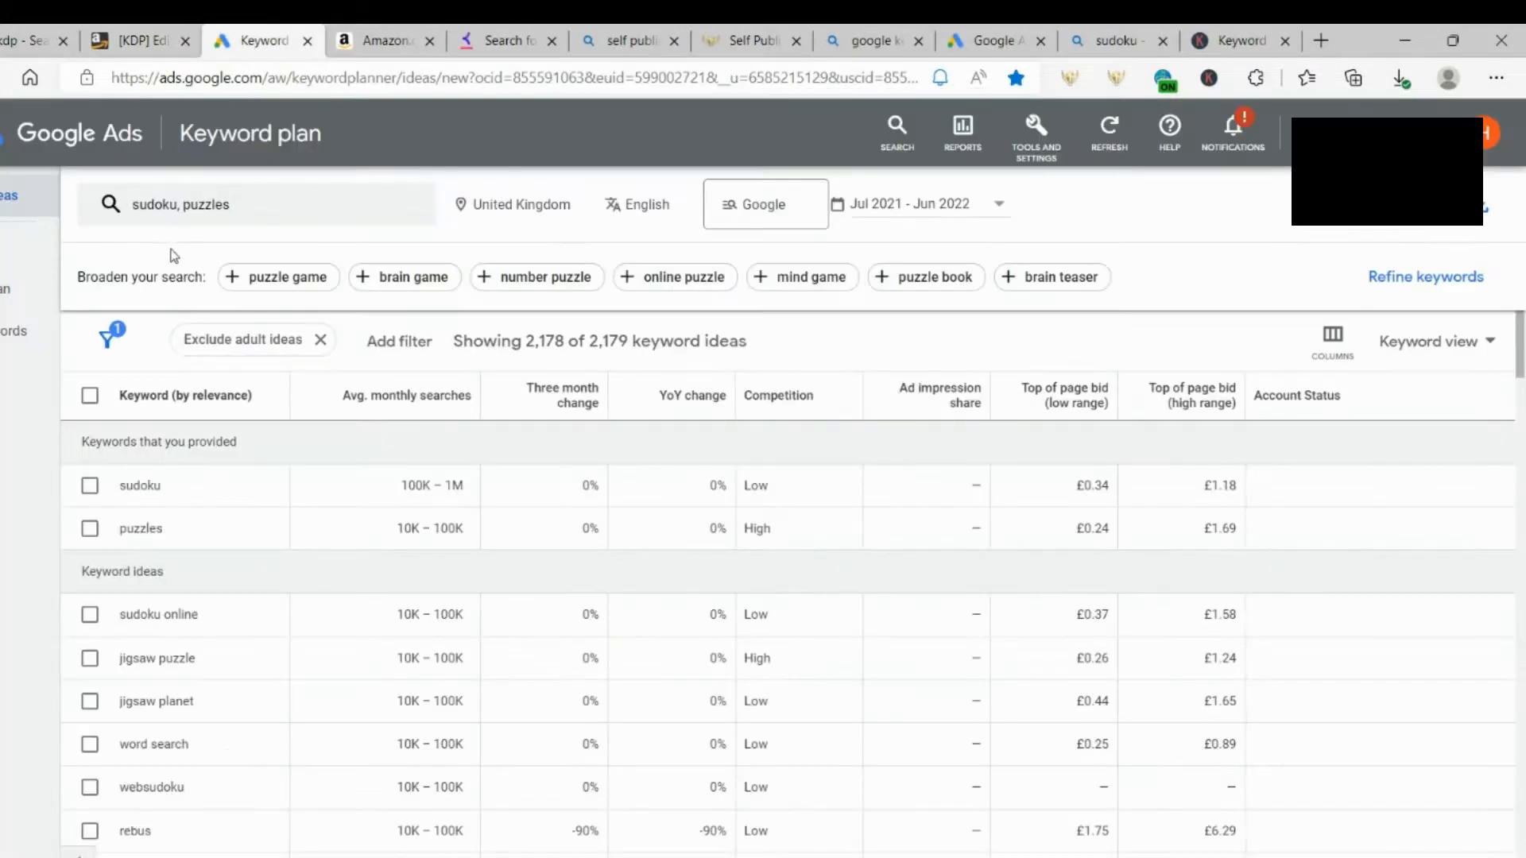
mouse_move(341, 577)
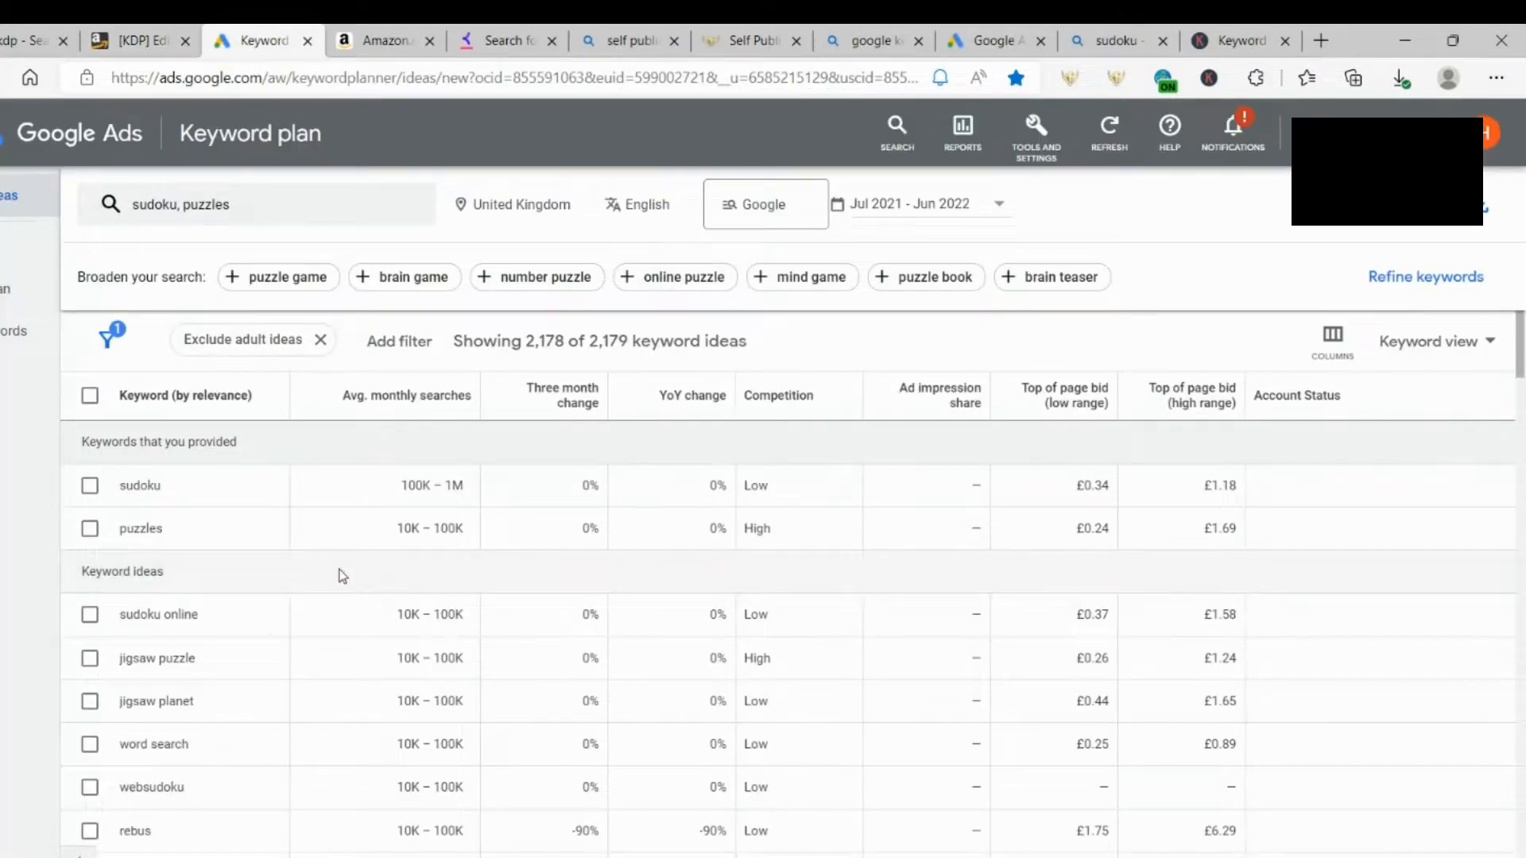
mouse_move(813, 594)
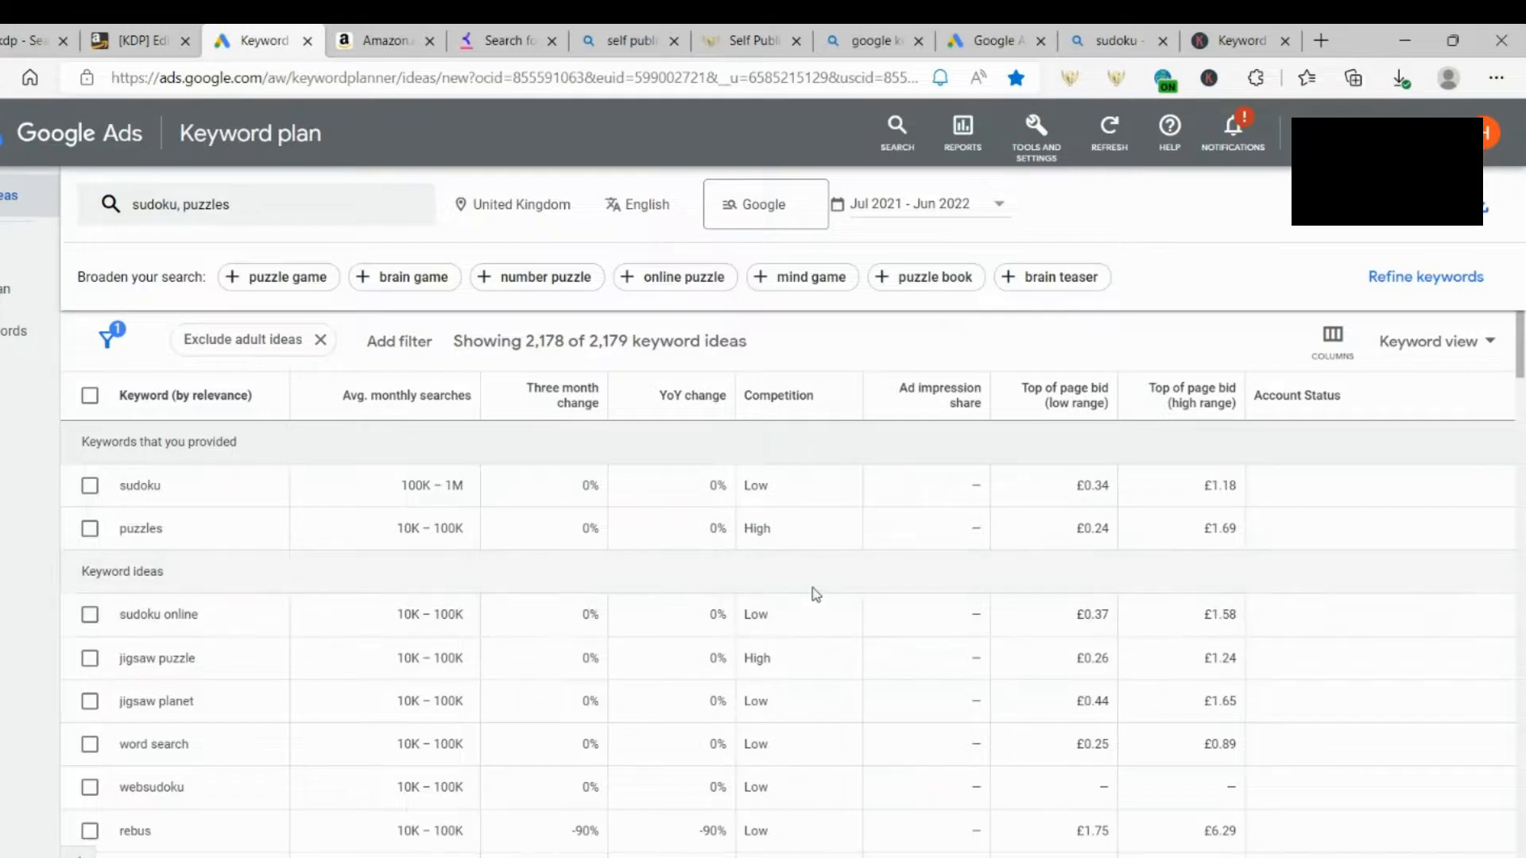
mouse_move(360, 486)
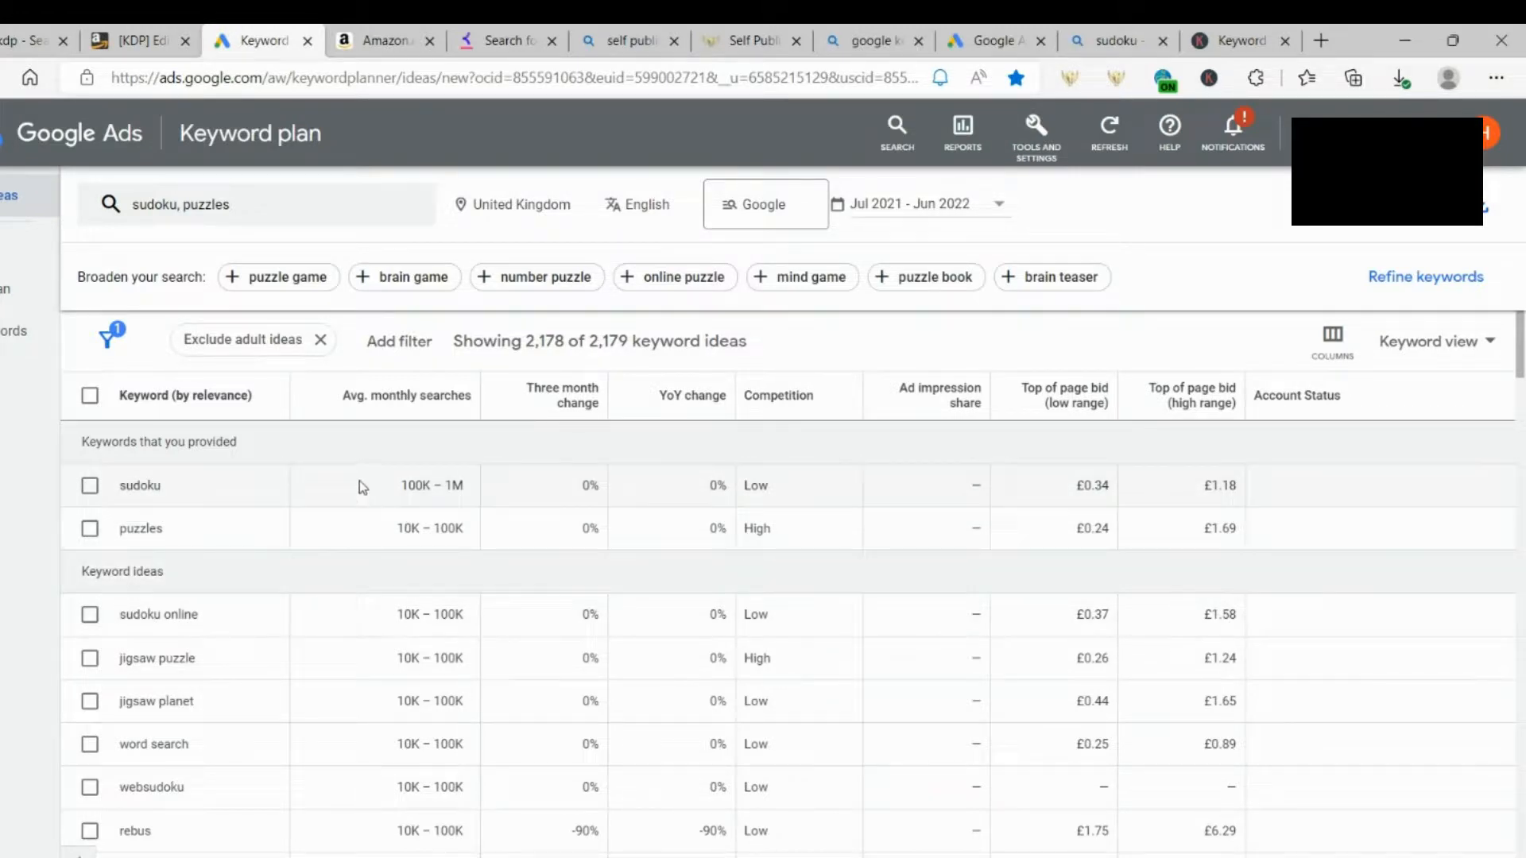
scroll(down, 3)
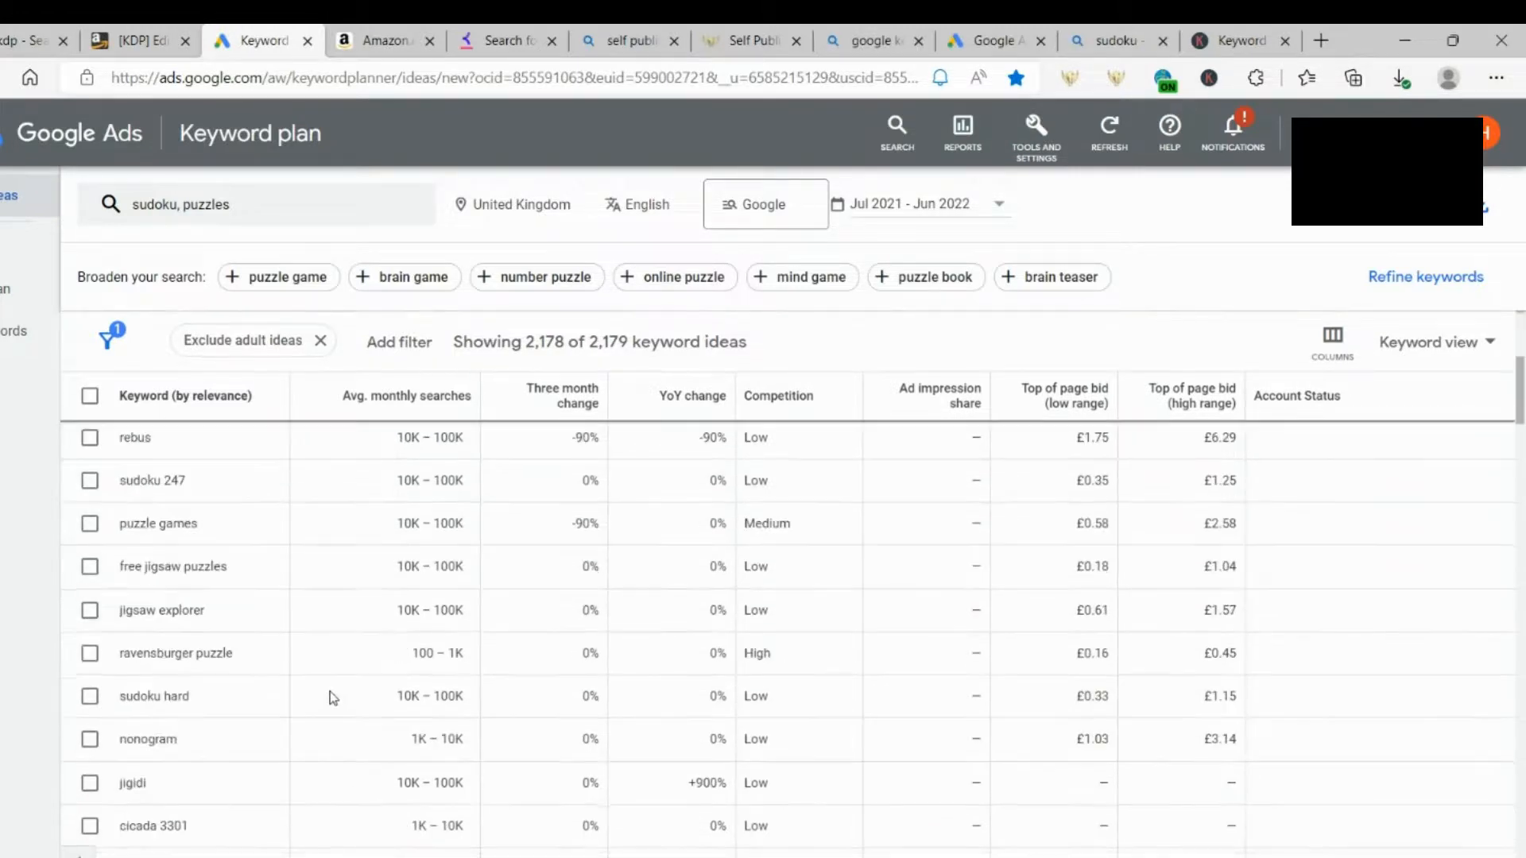
scroll(down, 3)
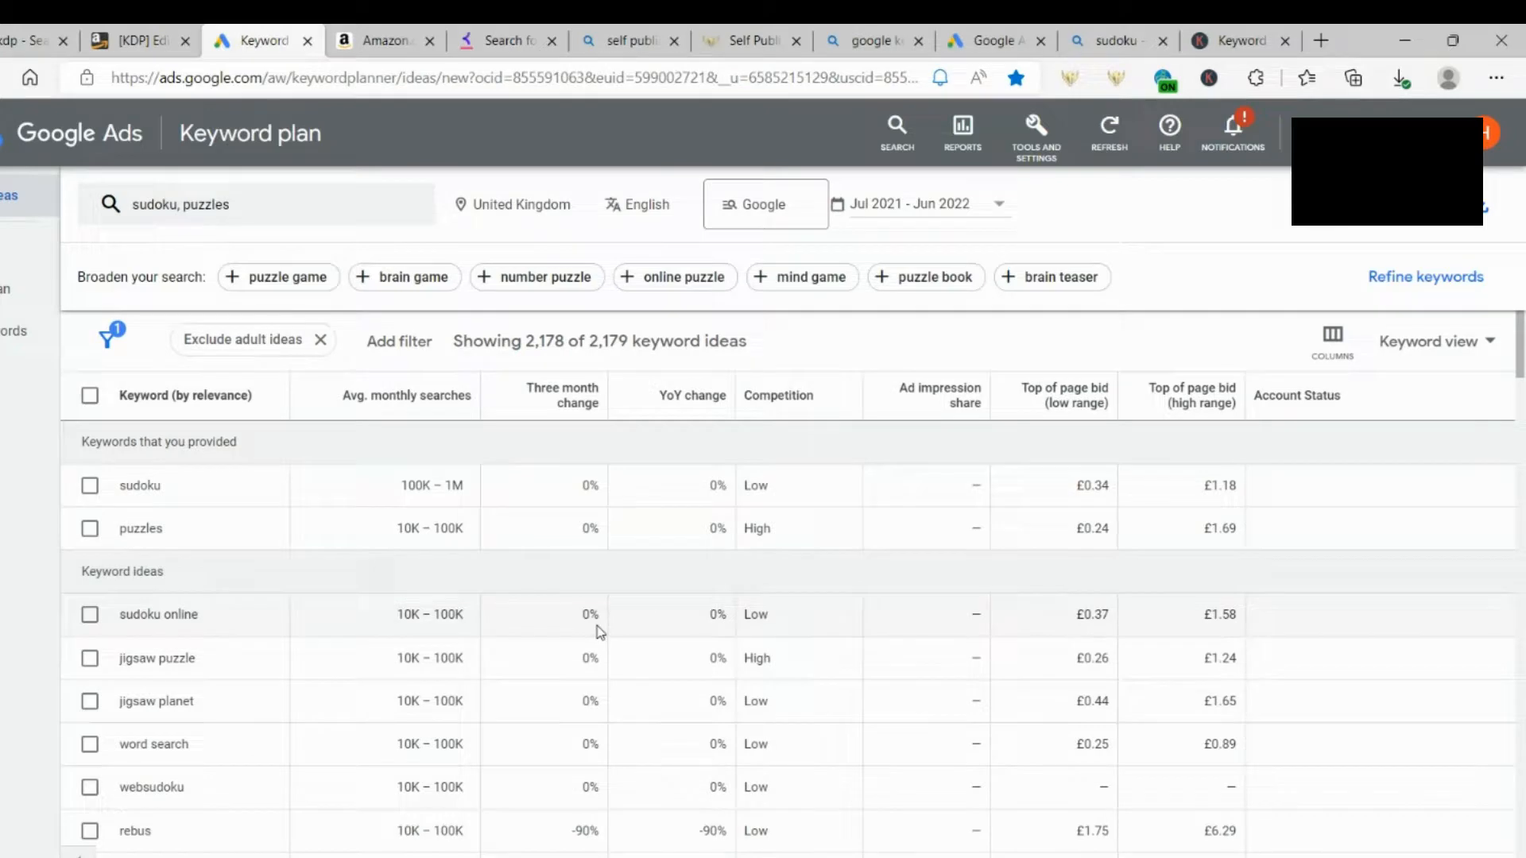
mouse_move(502, 528)
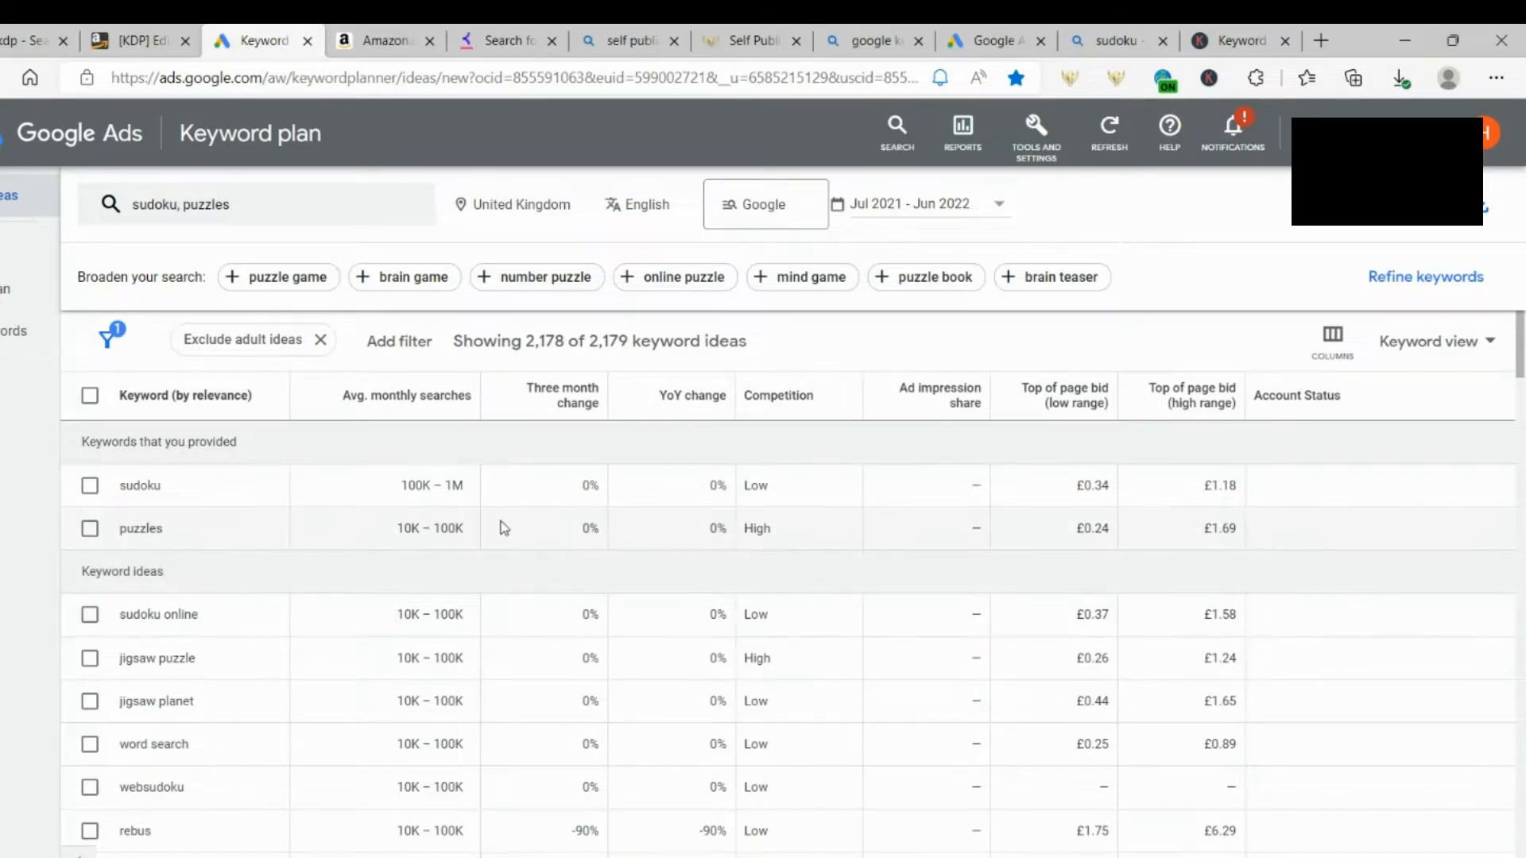
mouse_move(321, 313)
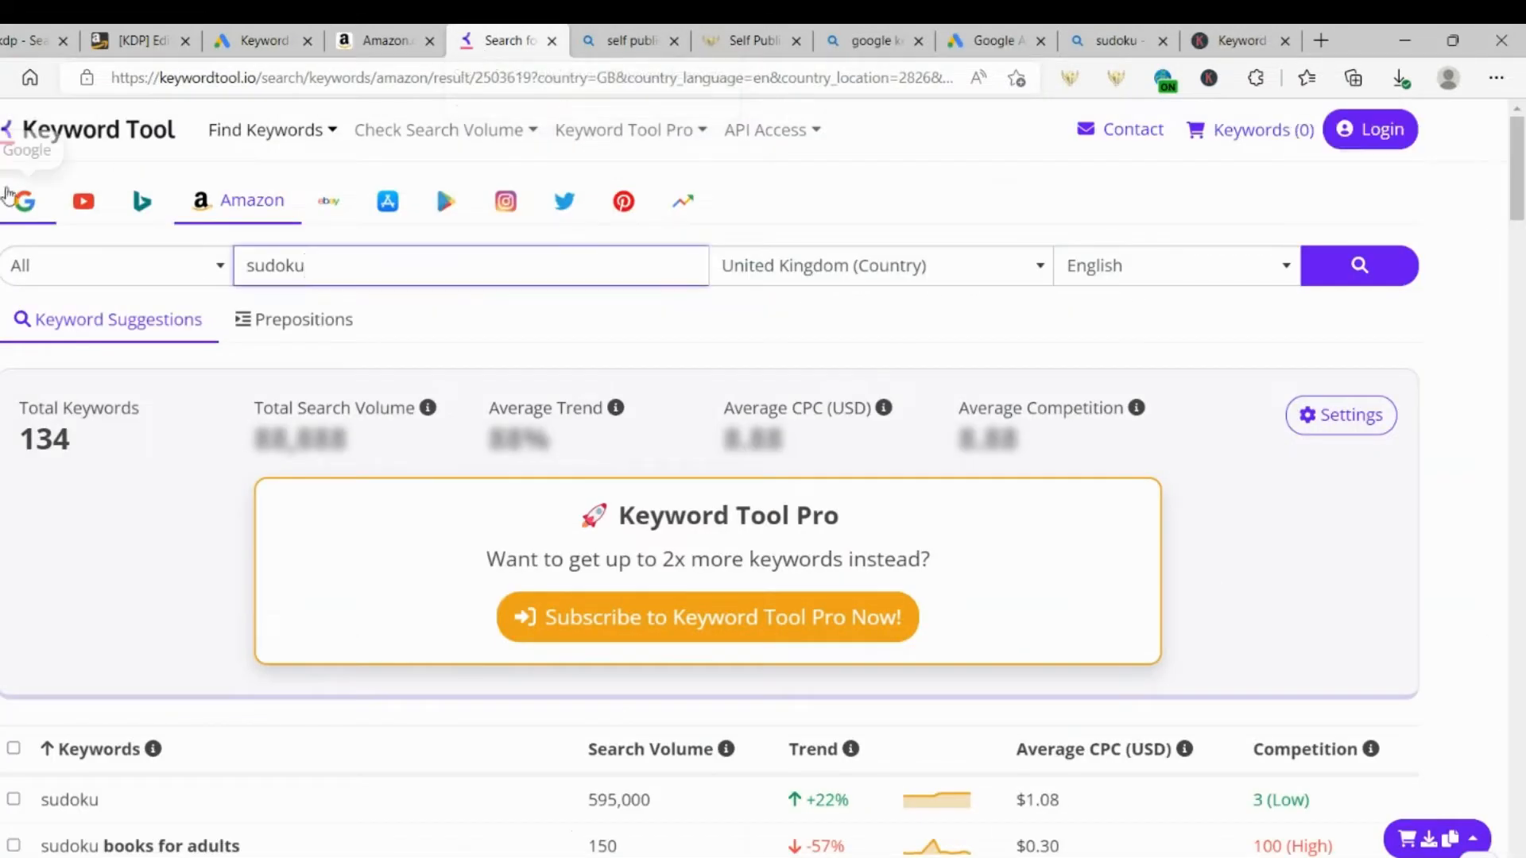
mouse_move(211, 178)
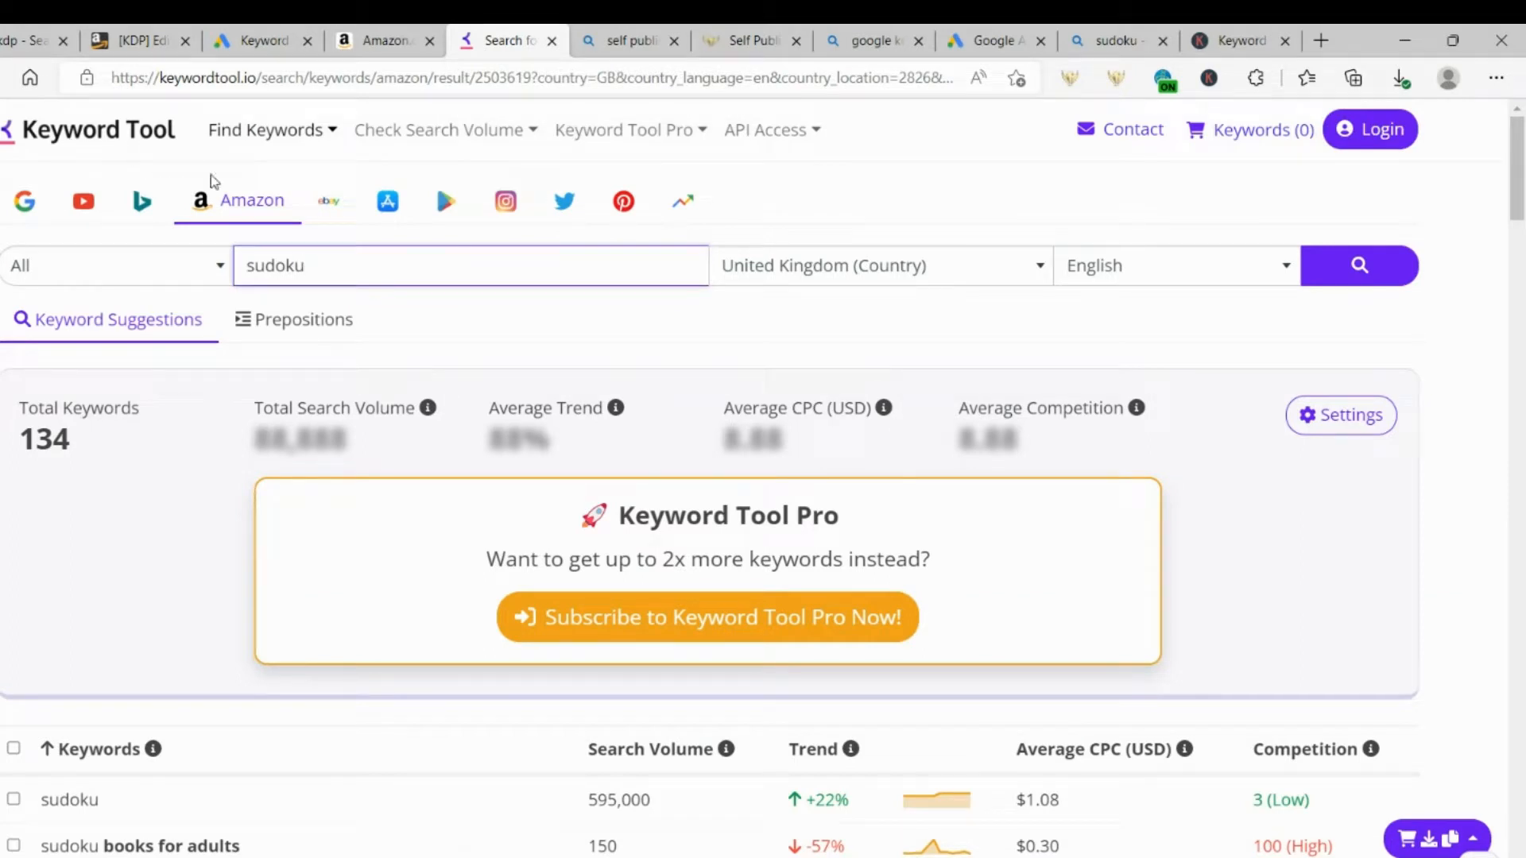
mouse_move(226, 216)
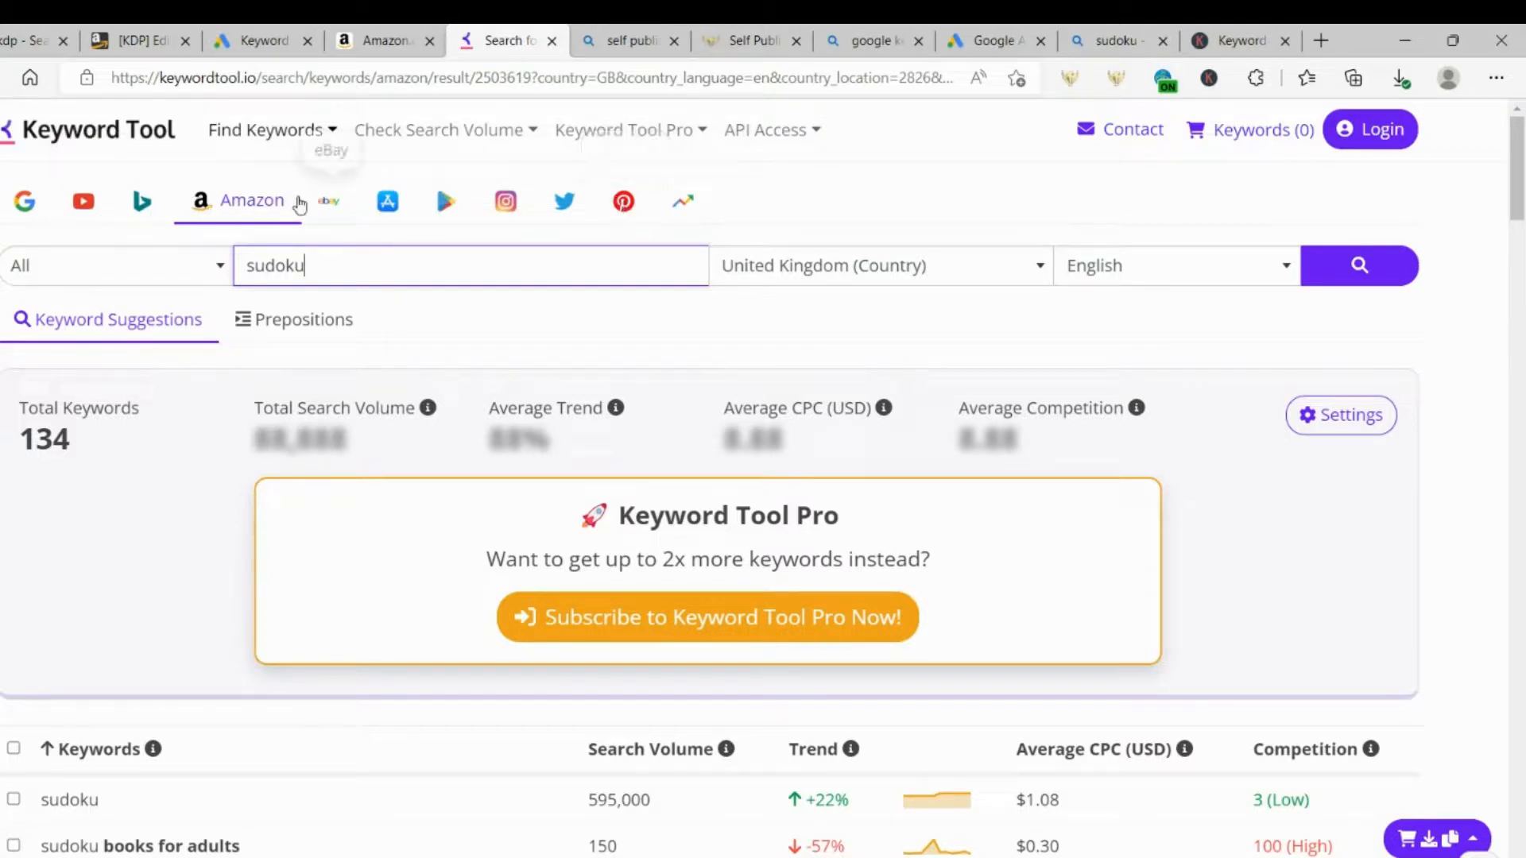
mouse_move(621, 204)
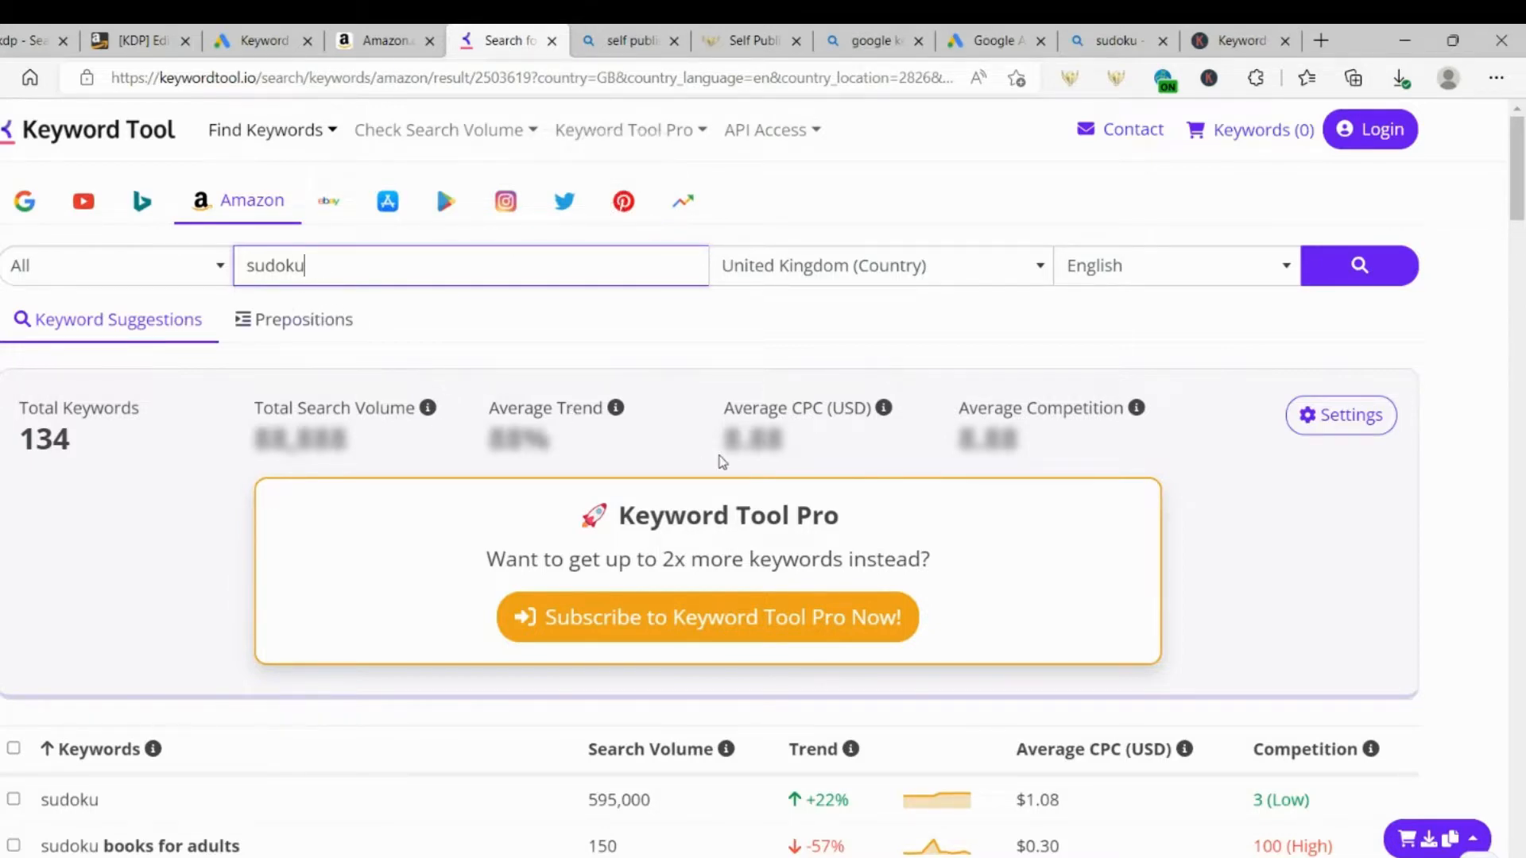
Step: Scroll the Amazon sudoku suggestions down to killer sudoku, sudoku a5 and similar ideas
scroll(down, 3)
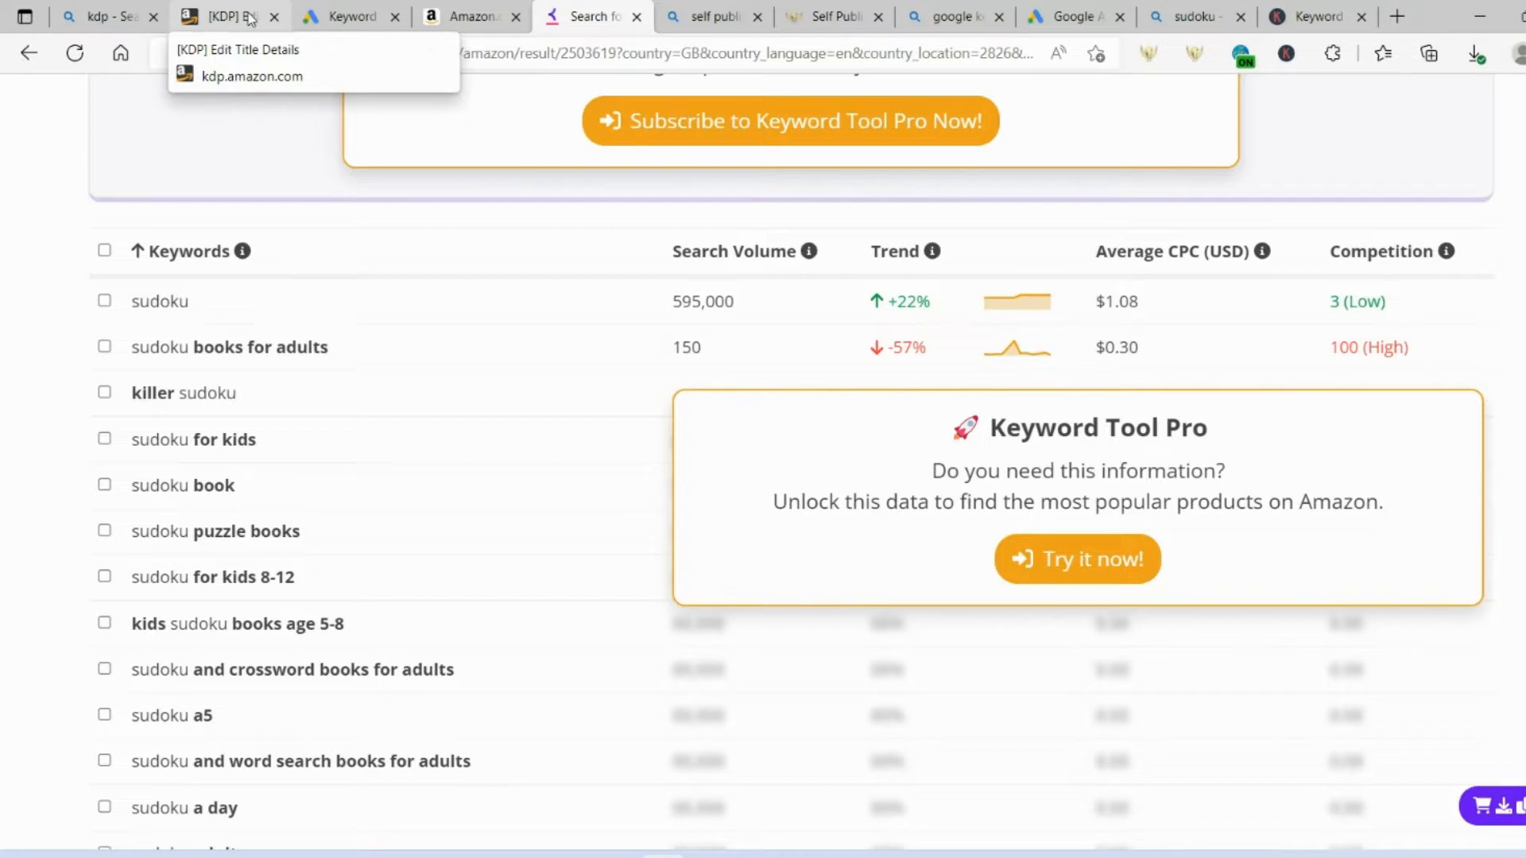
Step: Return to the paperback details and confirm the seven keywords and the 'Crosswords' title with subtitle
click(230, 16)
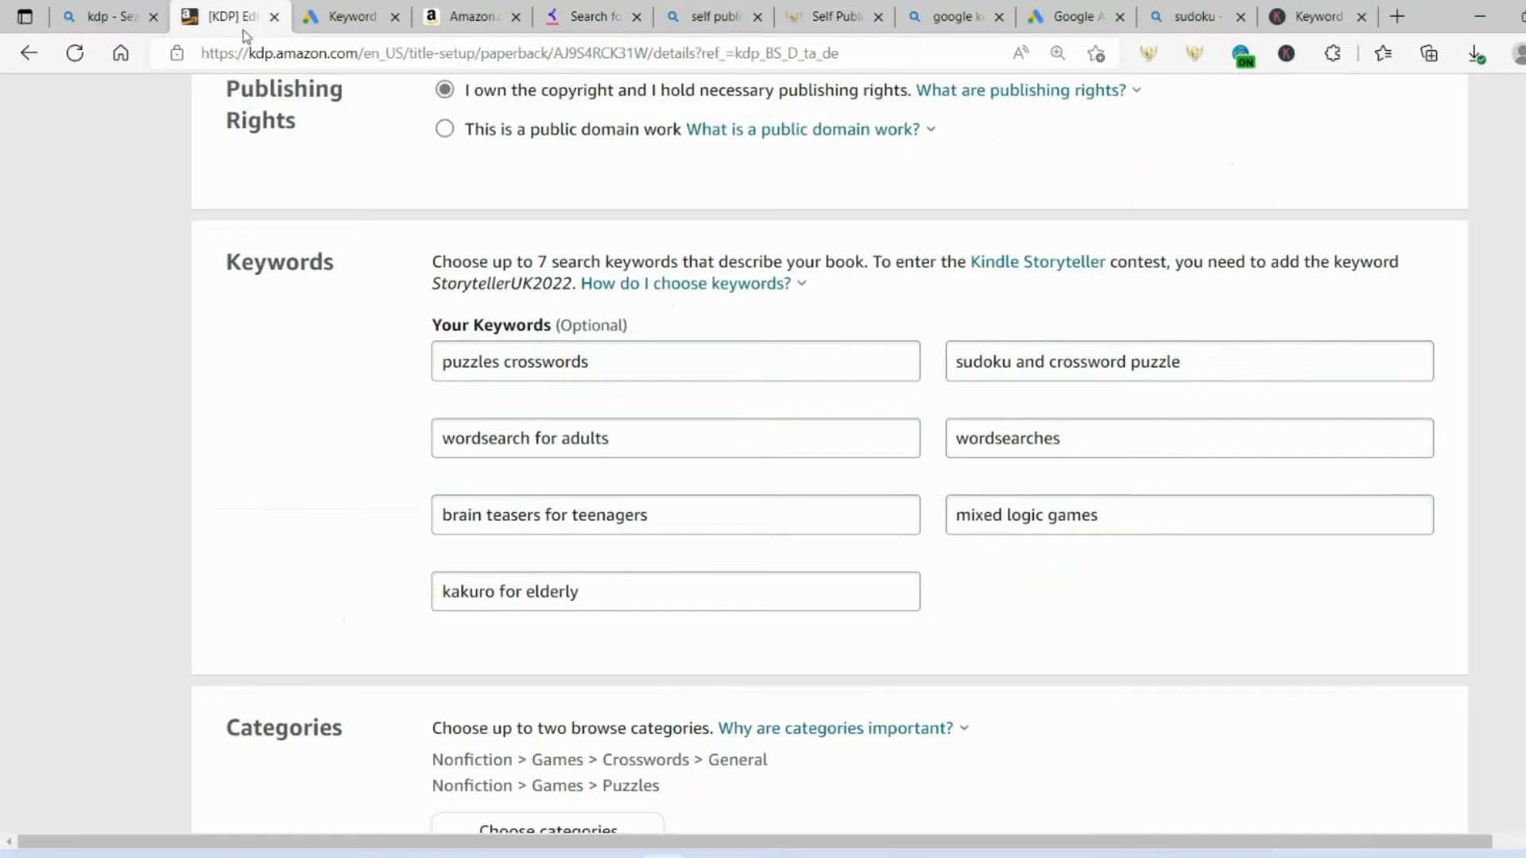
mouse_move(1400, 509)
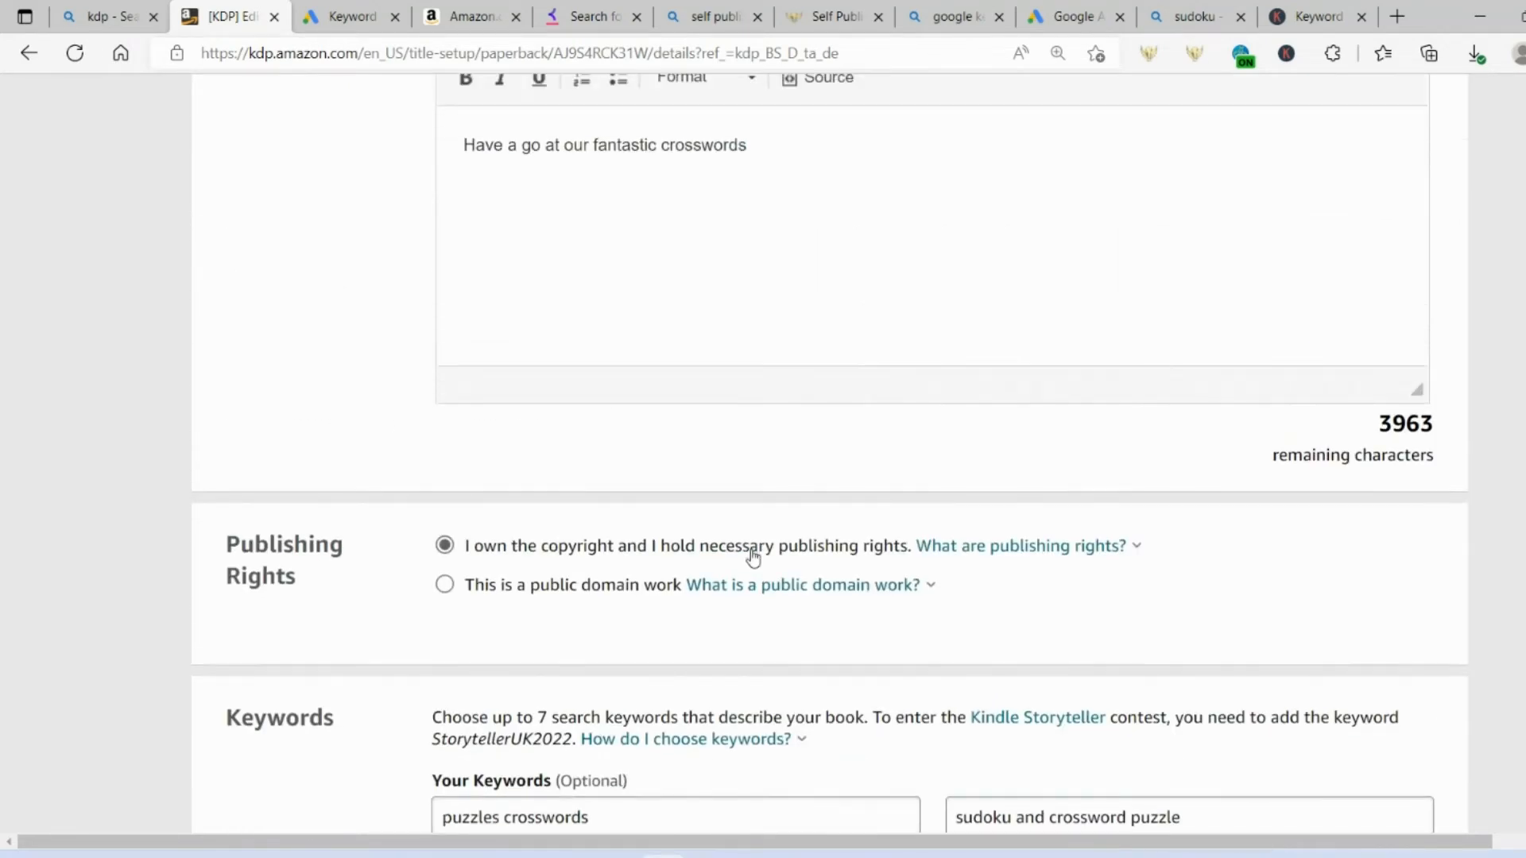
mouse_move(739, 540)
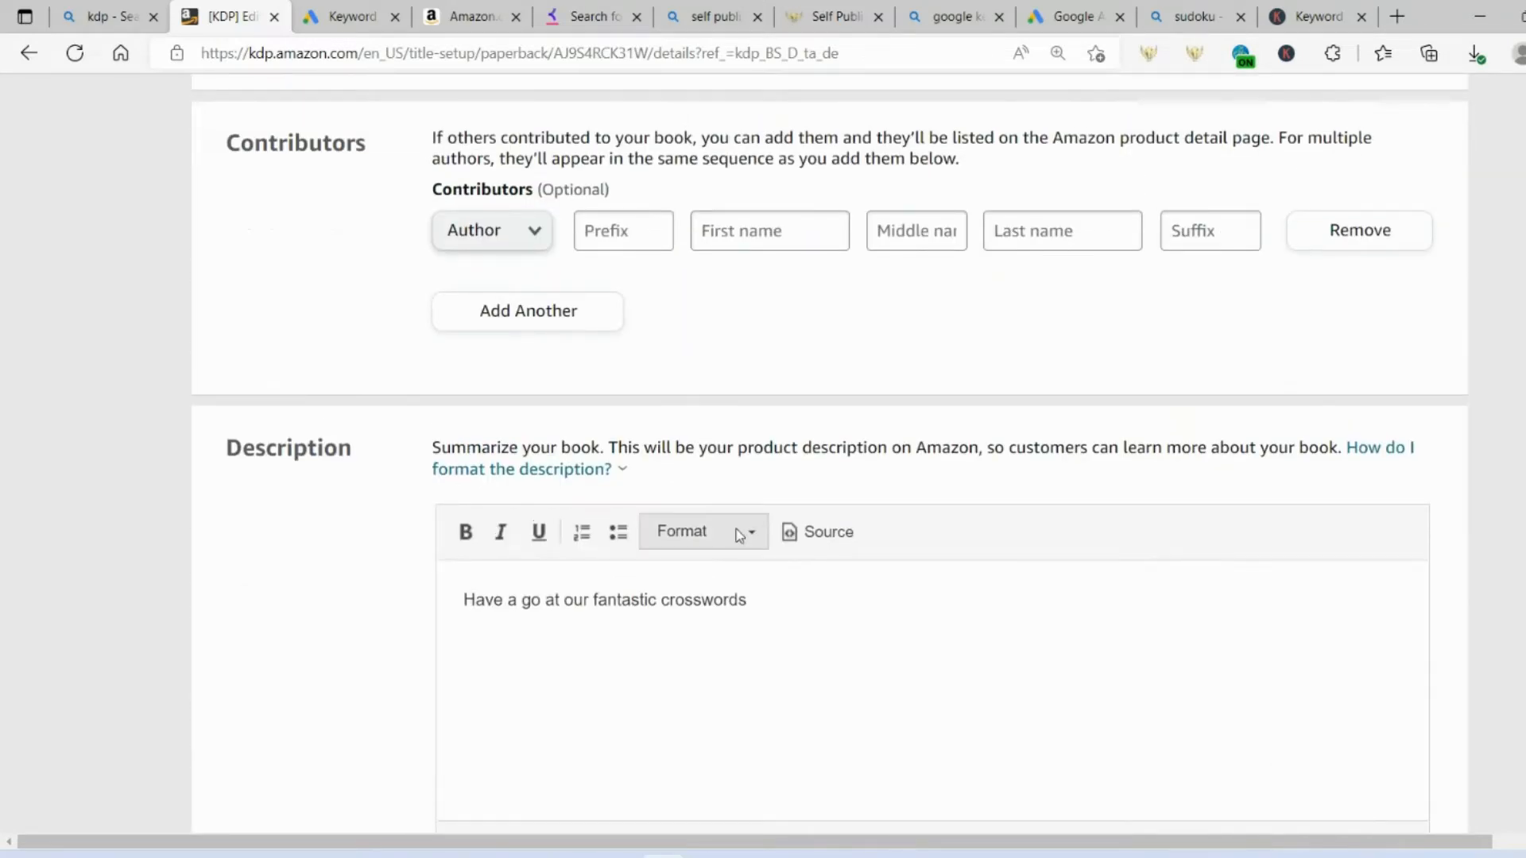
scroll(down, 3)
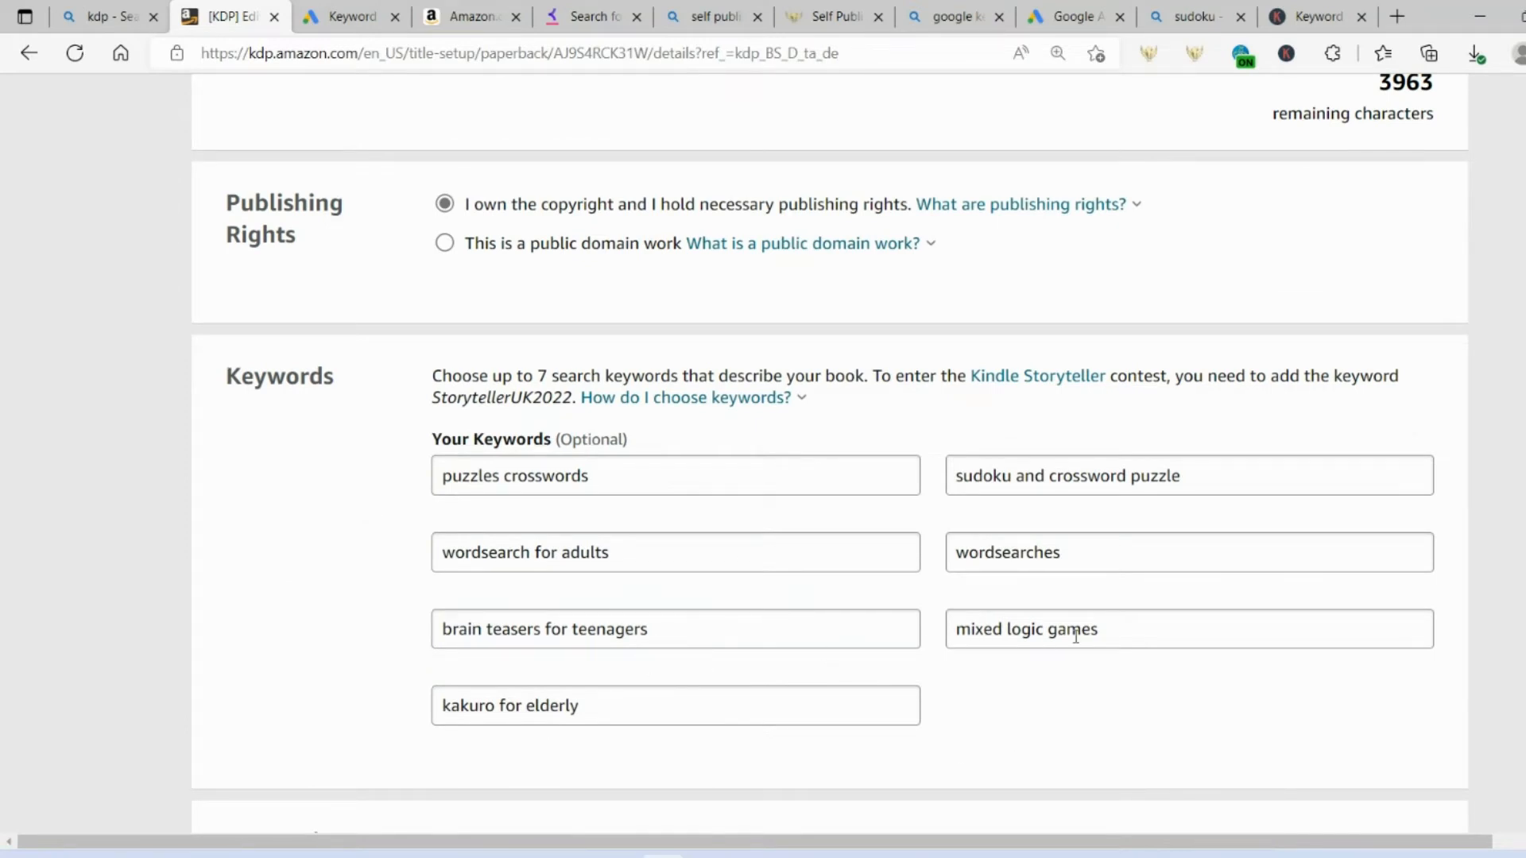
mouse_move(502, 671)
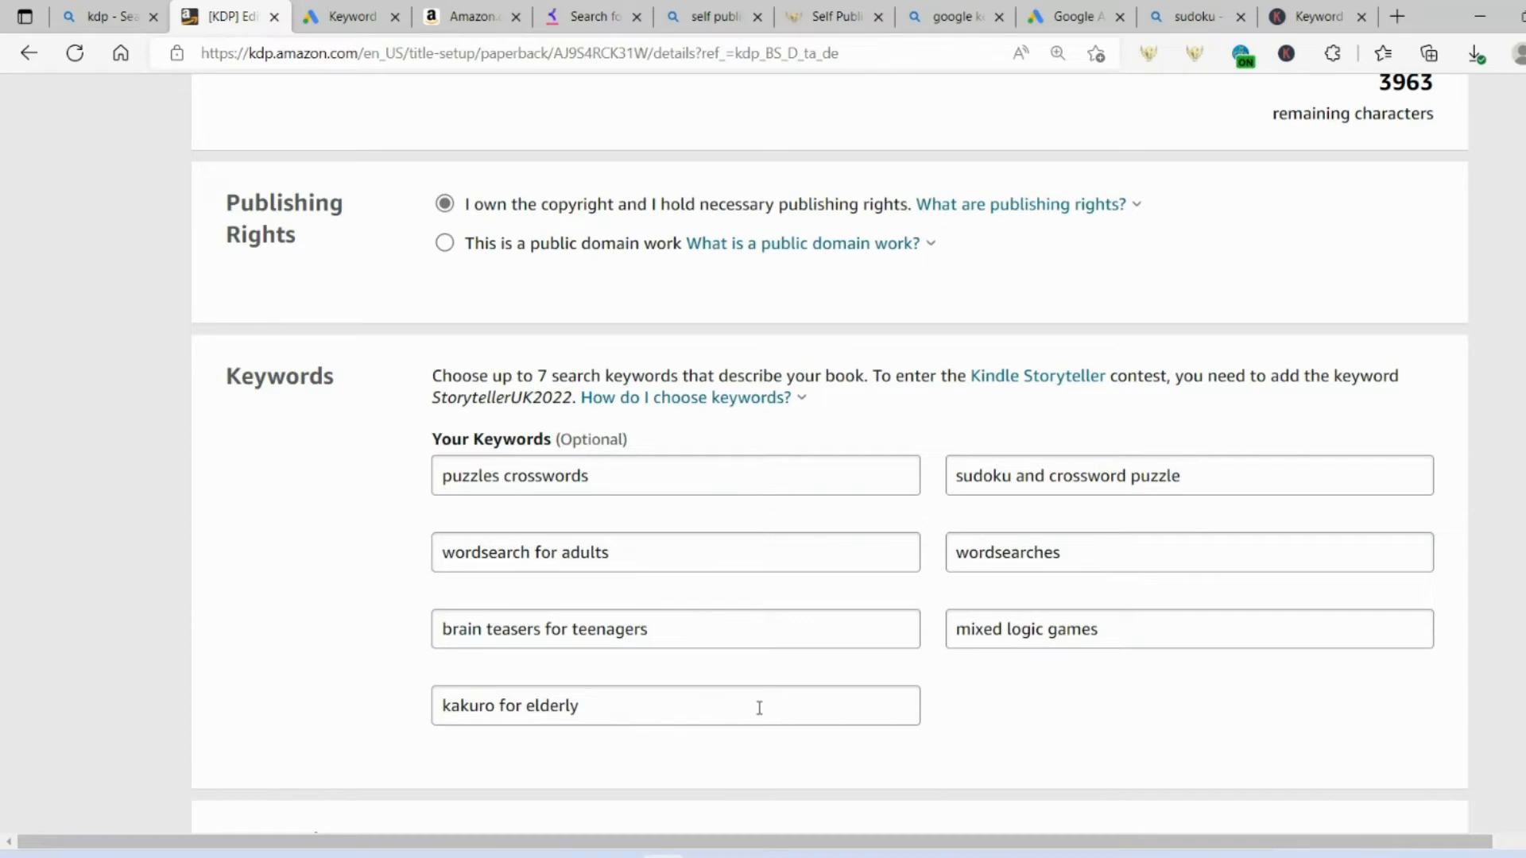
scroll(up, 3)
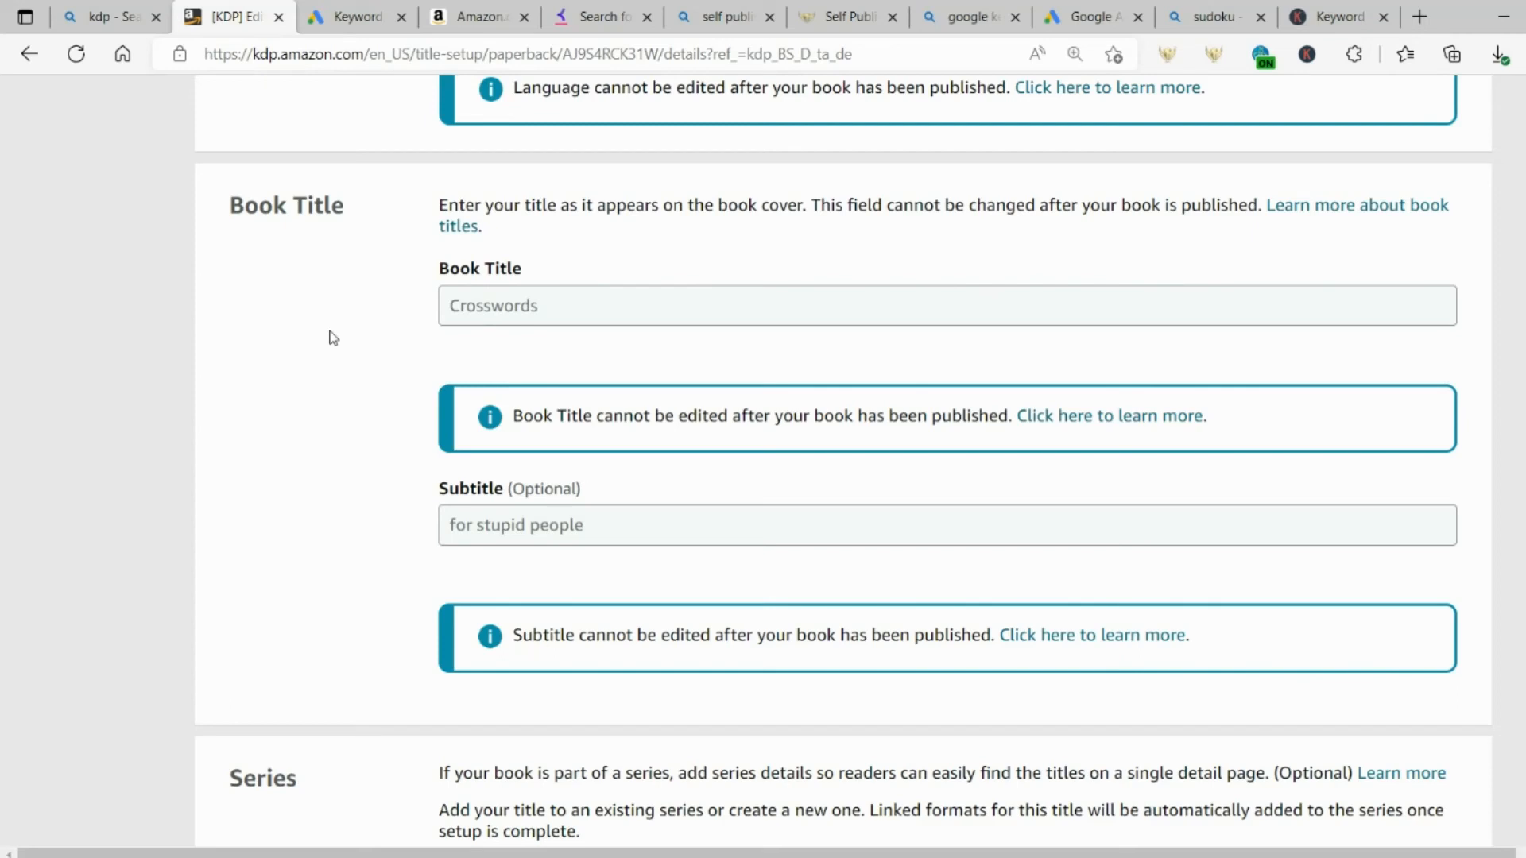
mouse_move(305, 345)
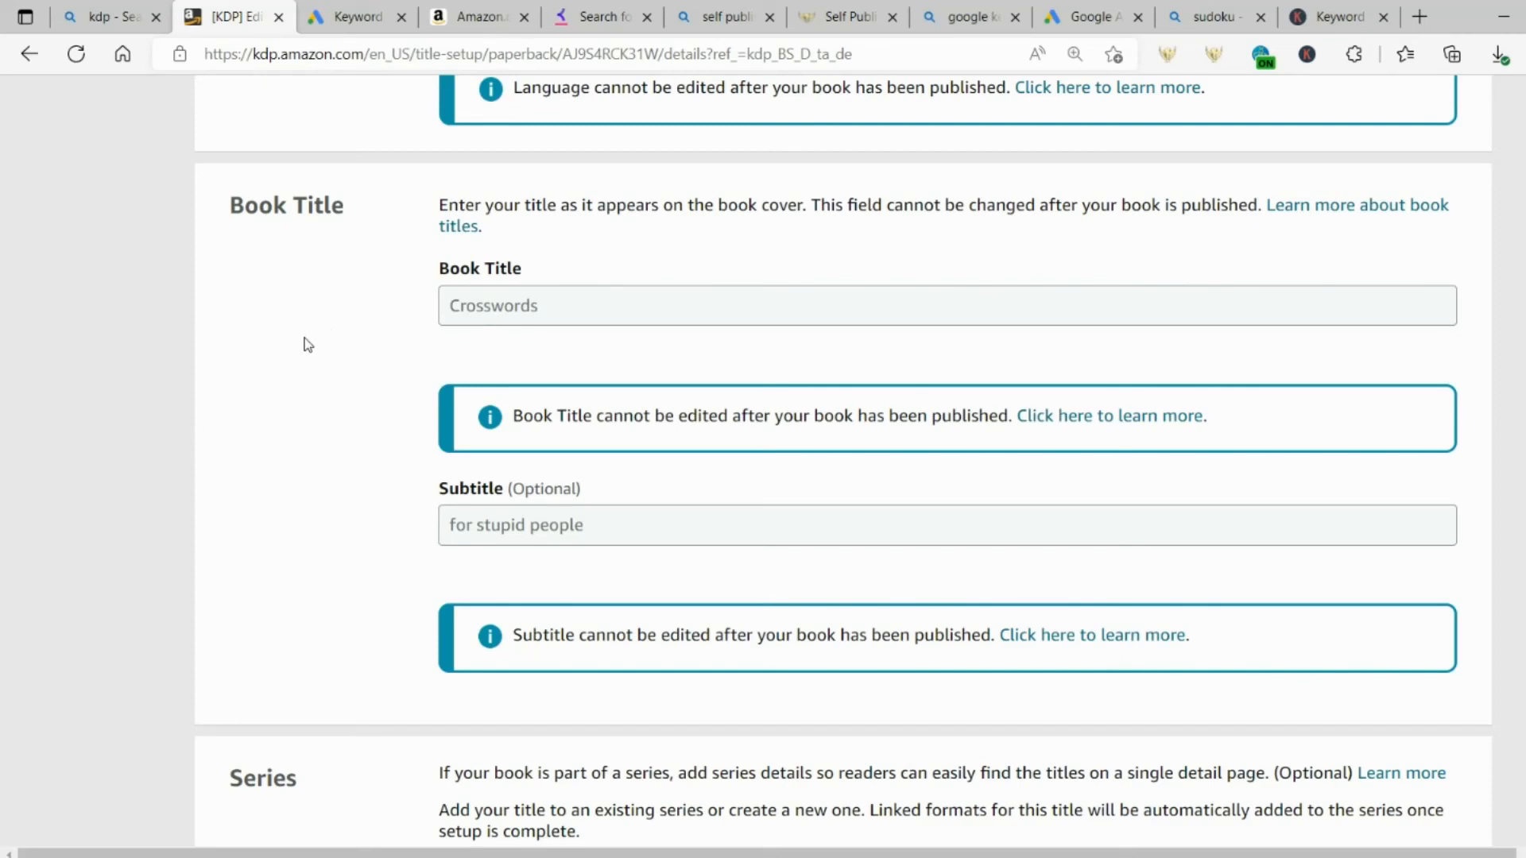